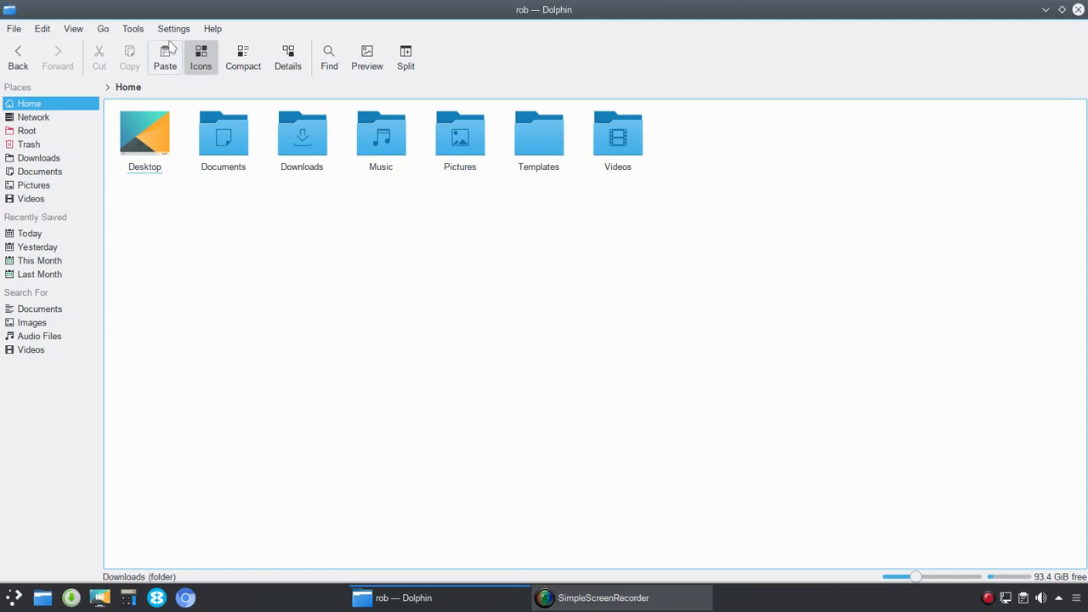
Step: Browse through the File, Go, Tools, Settings and Help menus without choosing anything
click(132, 28)
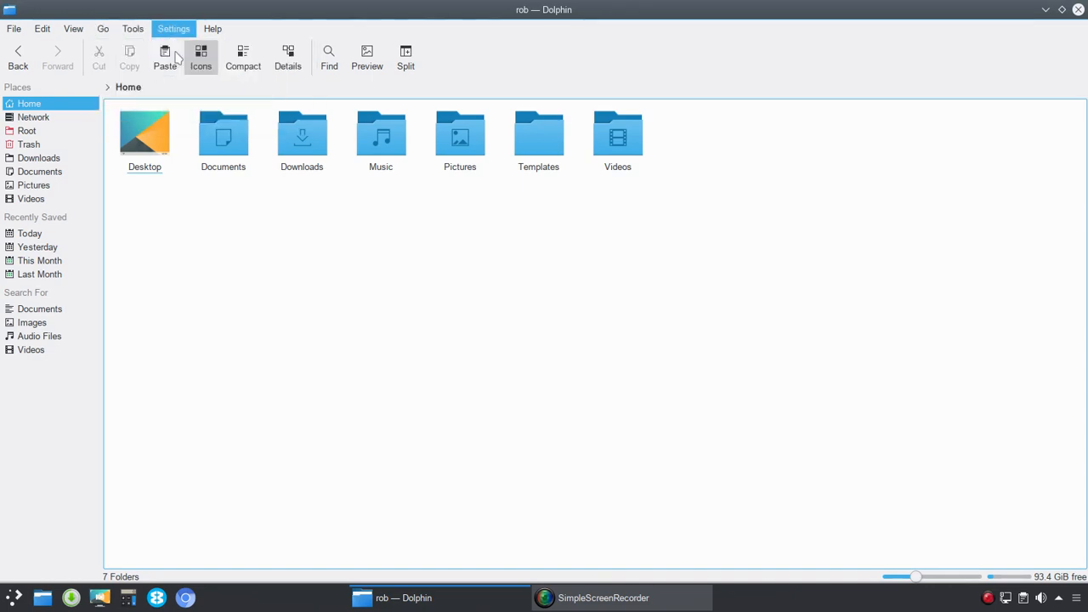
click(173, 28)
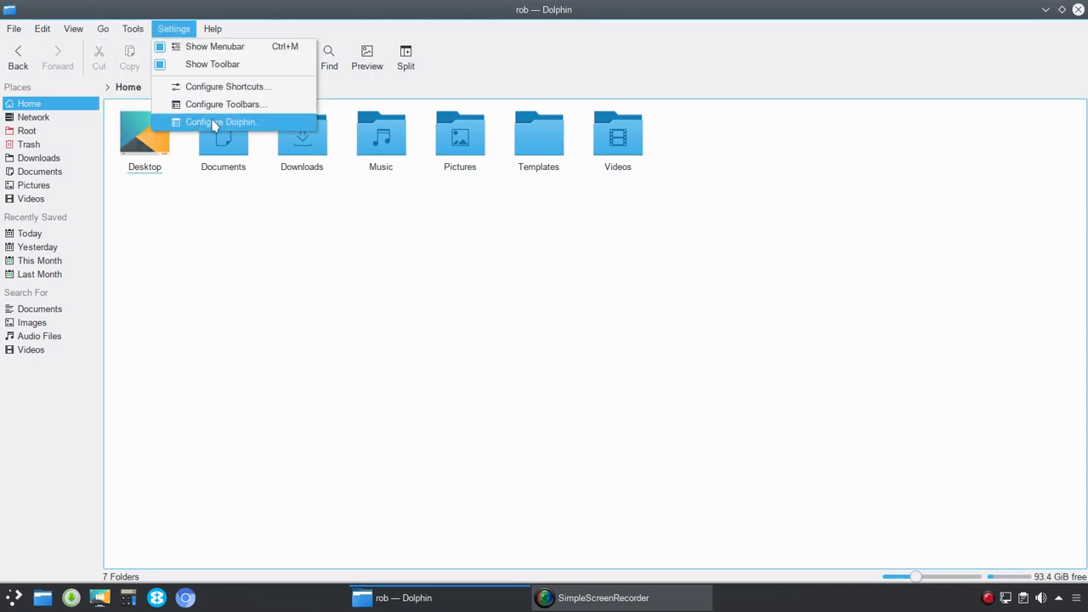
click(213, 28)
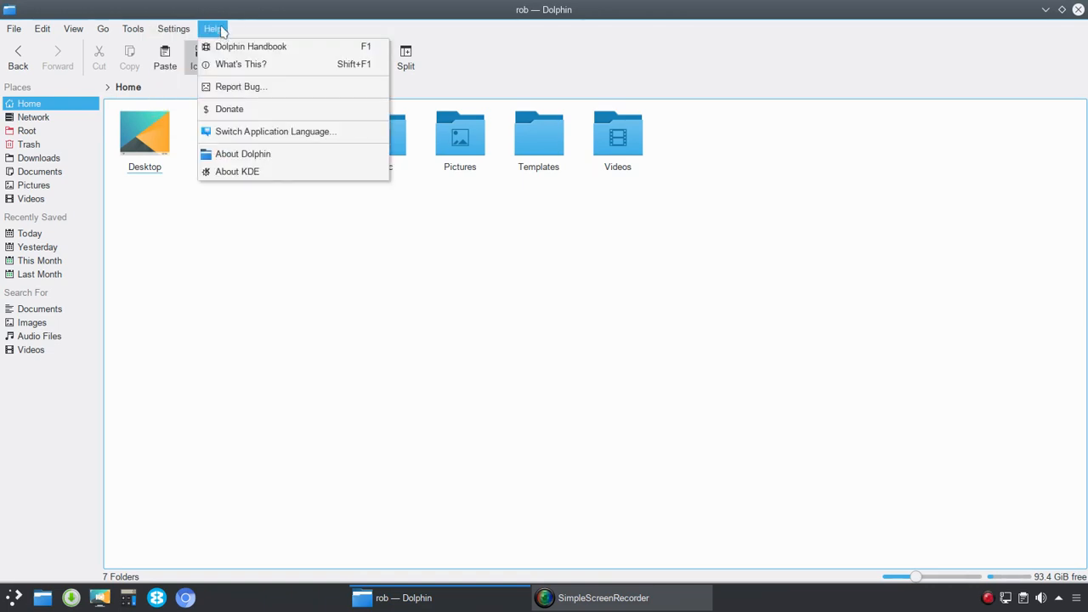
click(13, 28)
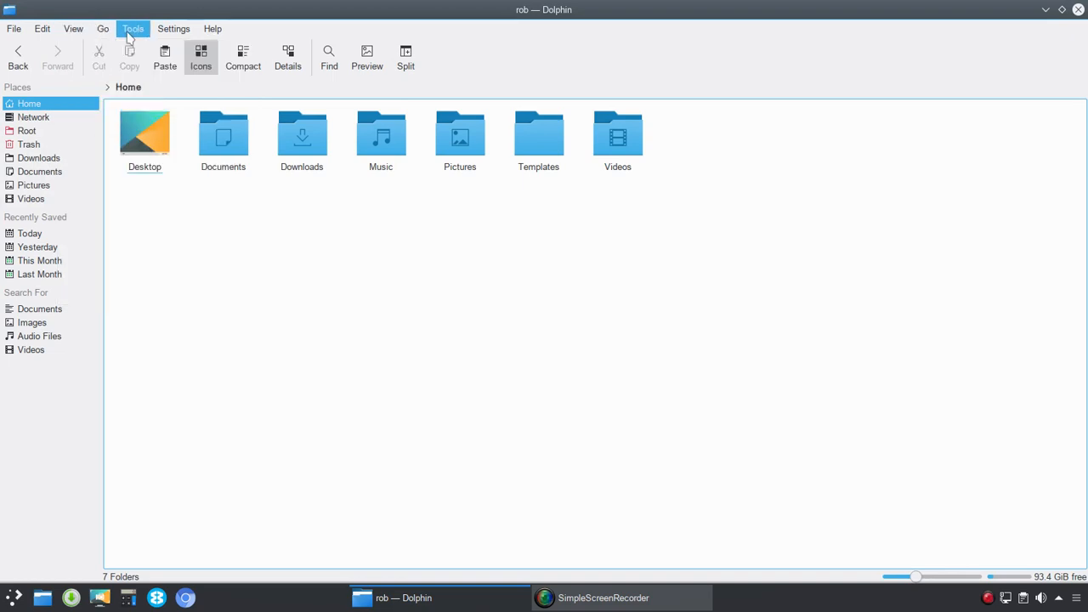
click(212, 28)
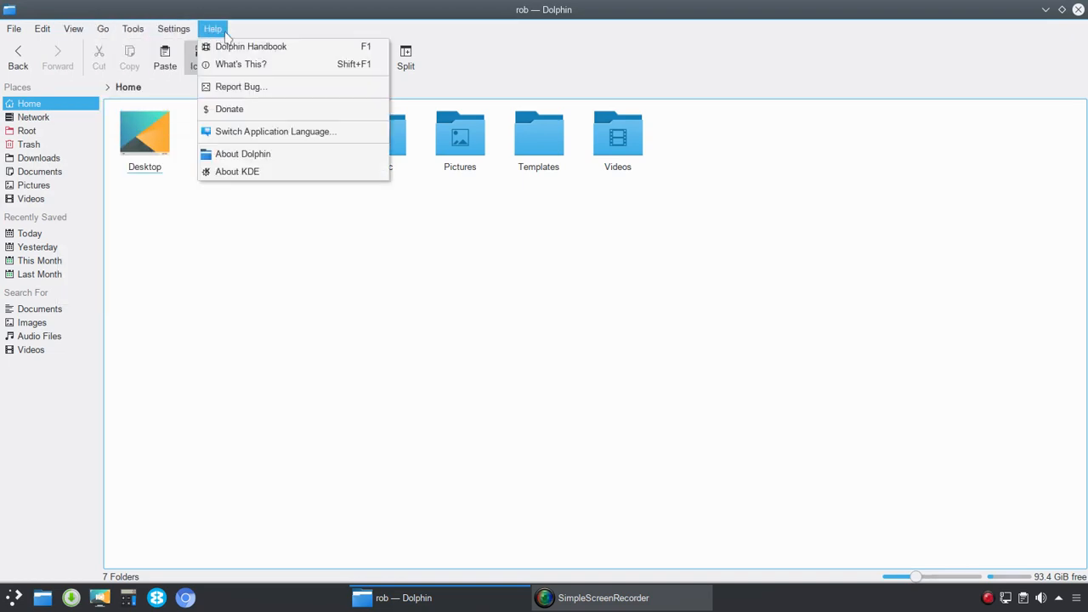
mouse_move(221, 38)
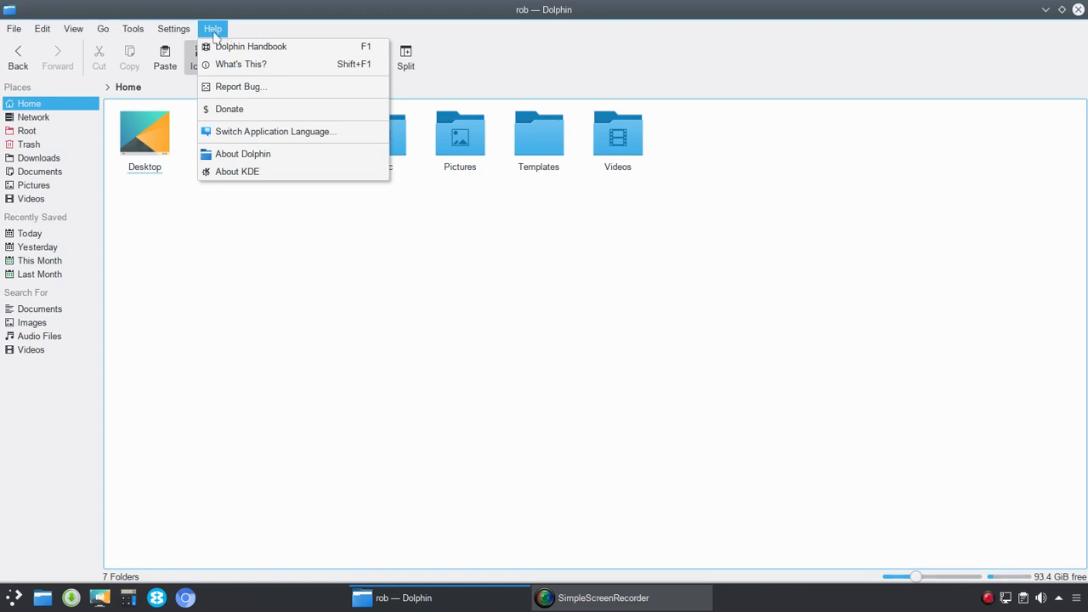
click(102, 28)
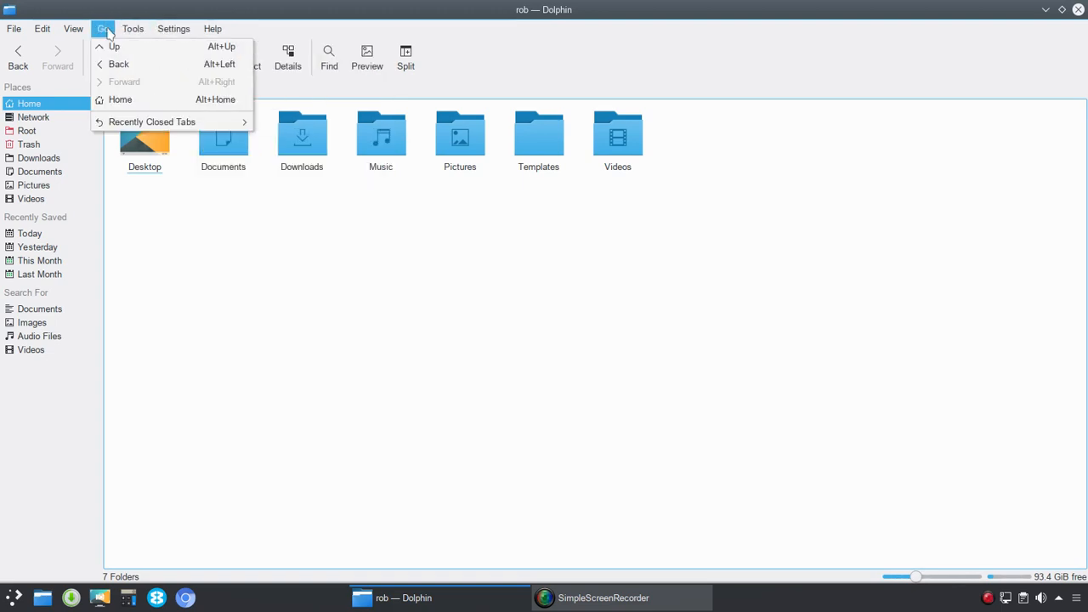
click(14, 28)
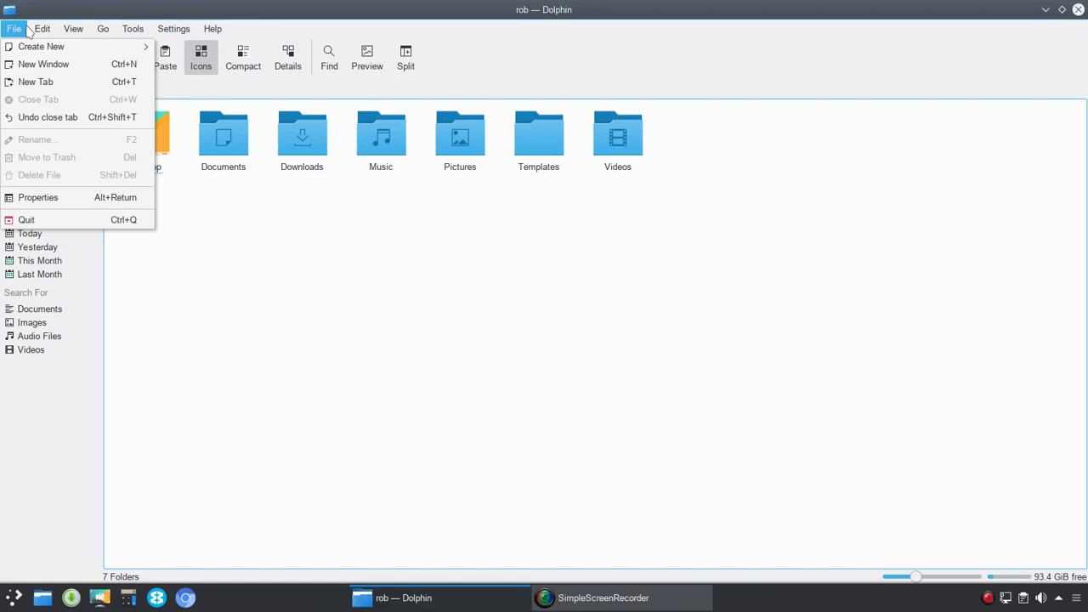
click(213, 28)
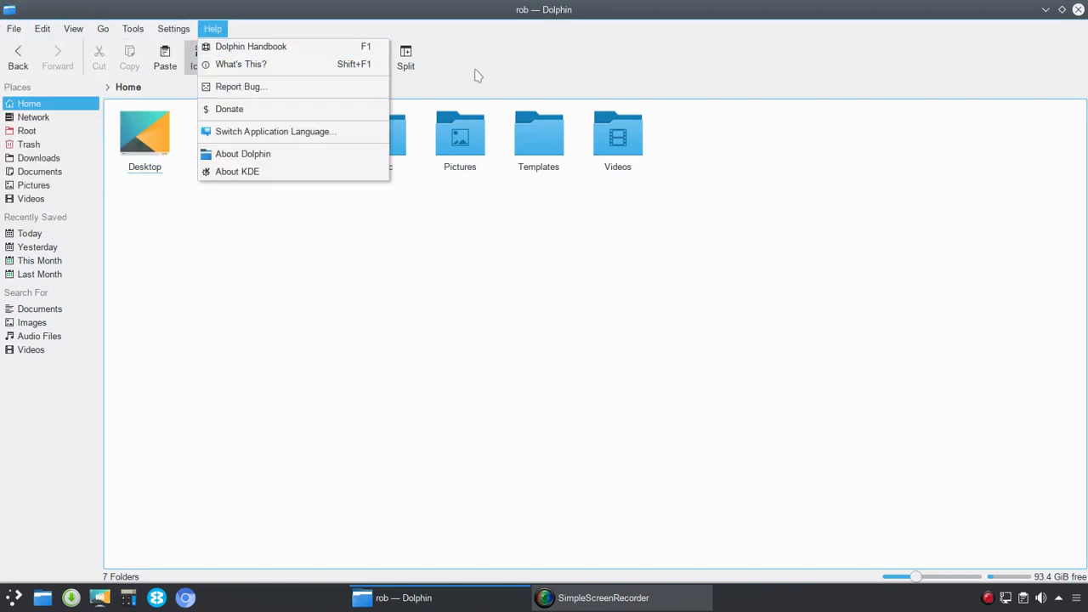
mouse_move(446, 72)
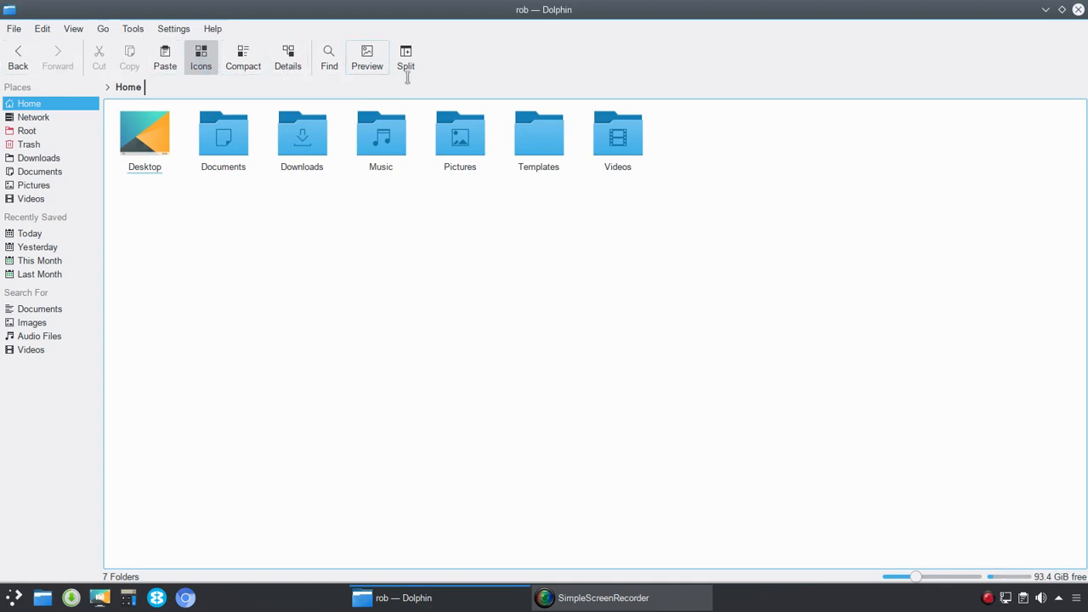
mouse_move(453, 68)
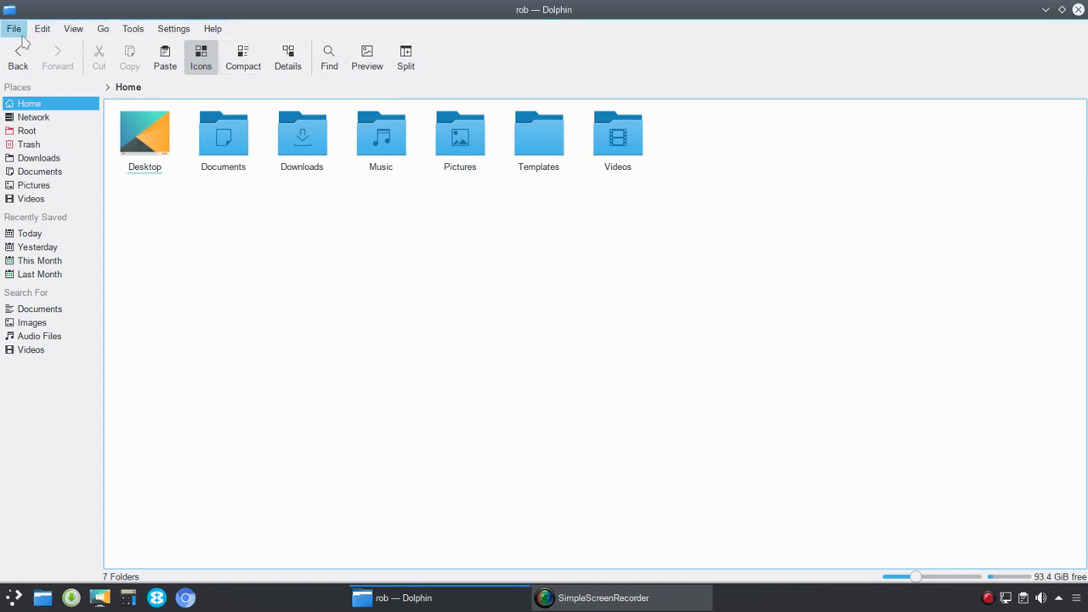
mouse_move(232, 39)
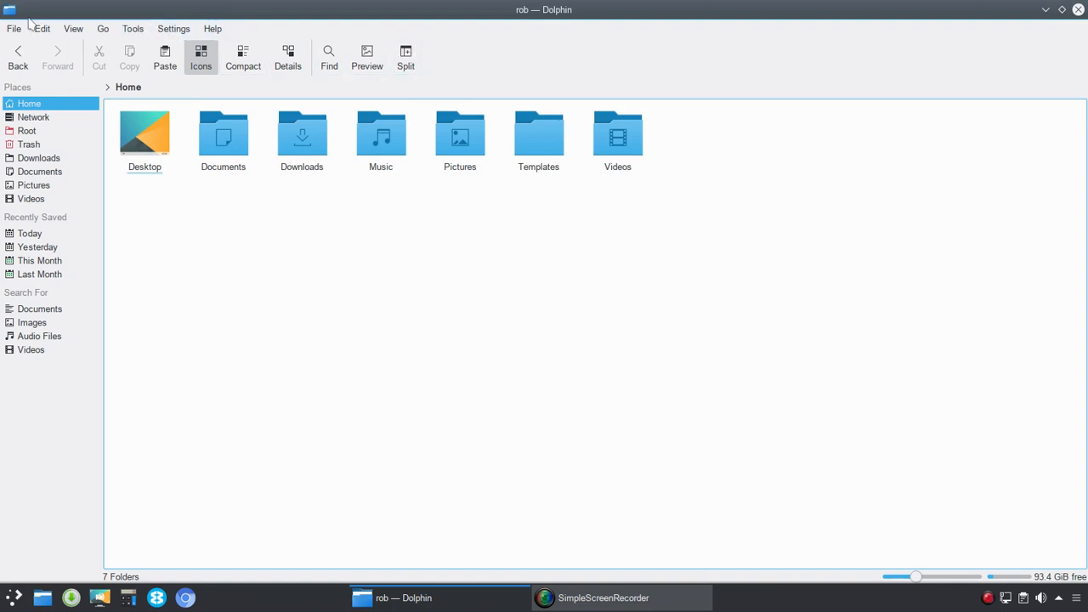
mouse_move(212, 28)
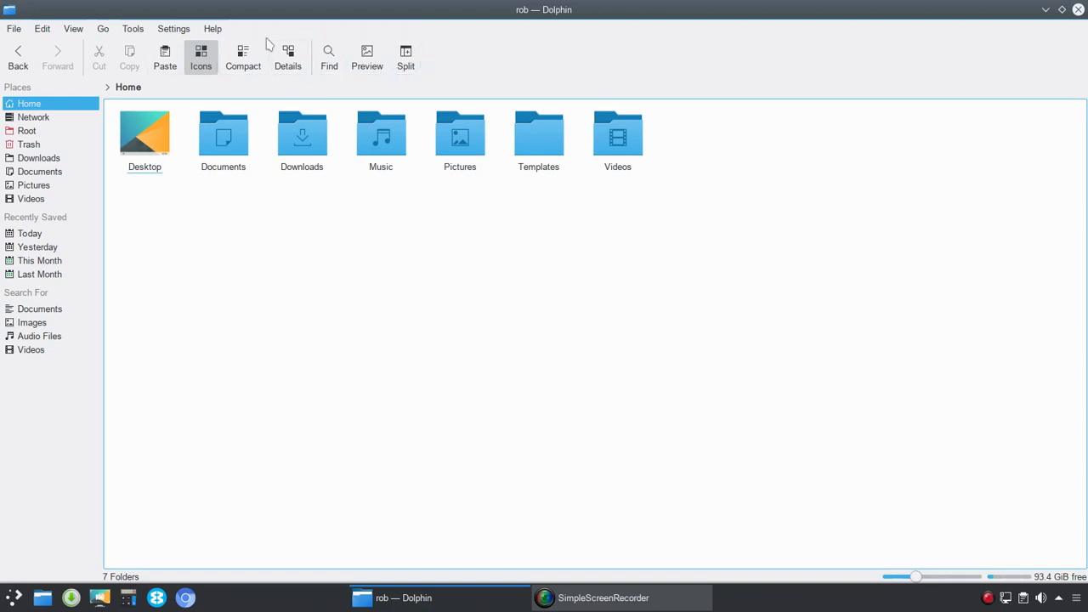
Step: Hide the menu bar from Settings, then show it again via the hamburger command list
click(173, 28)
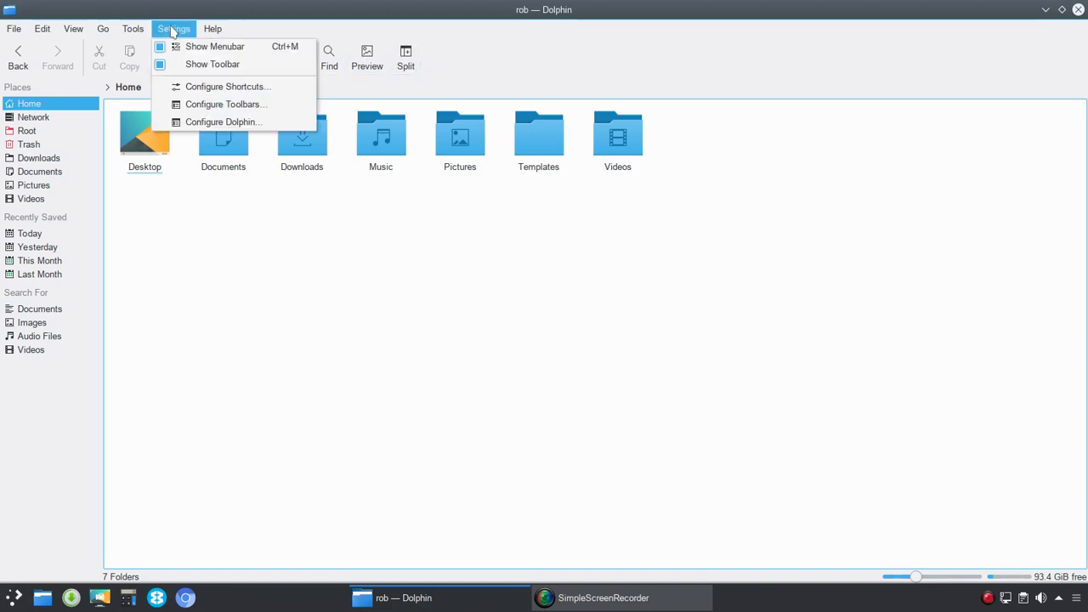
mouse_move(213, 46)
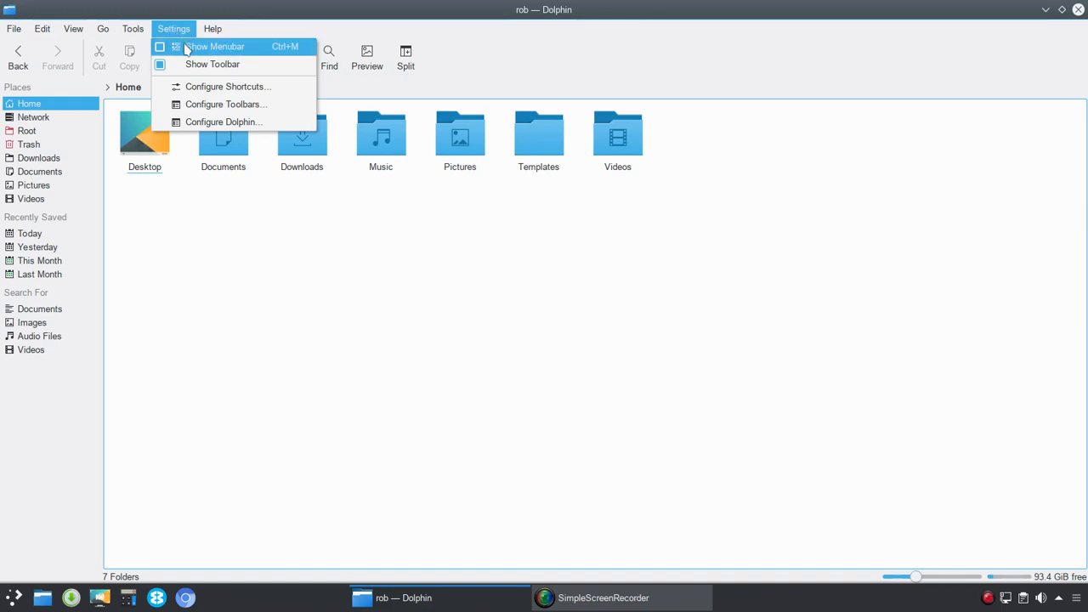
click(214, 46)
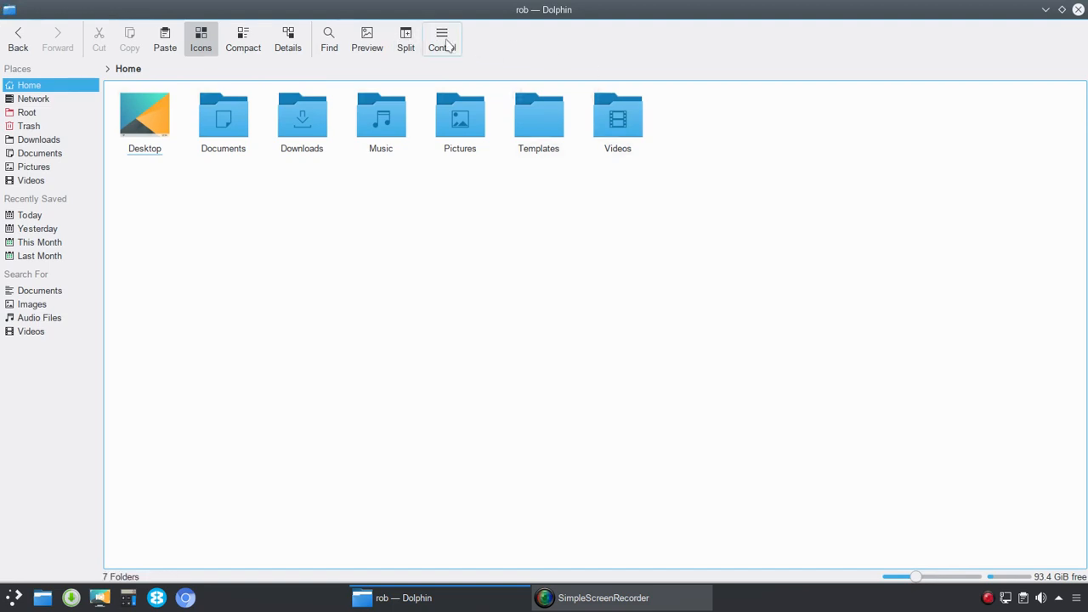
click(441, 39)
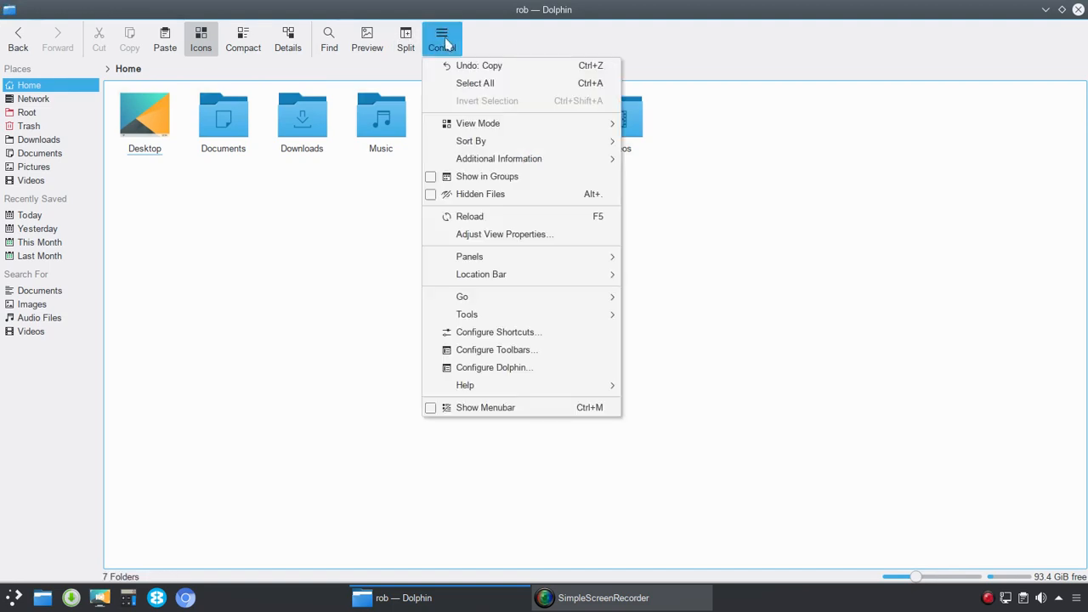
click(441, 38)
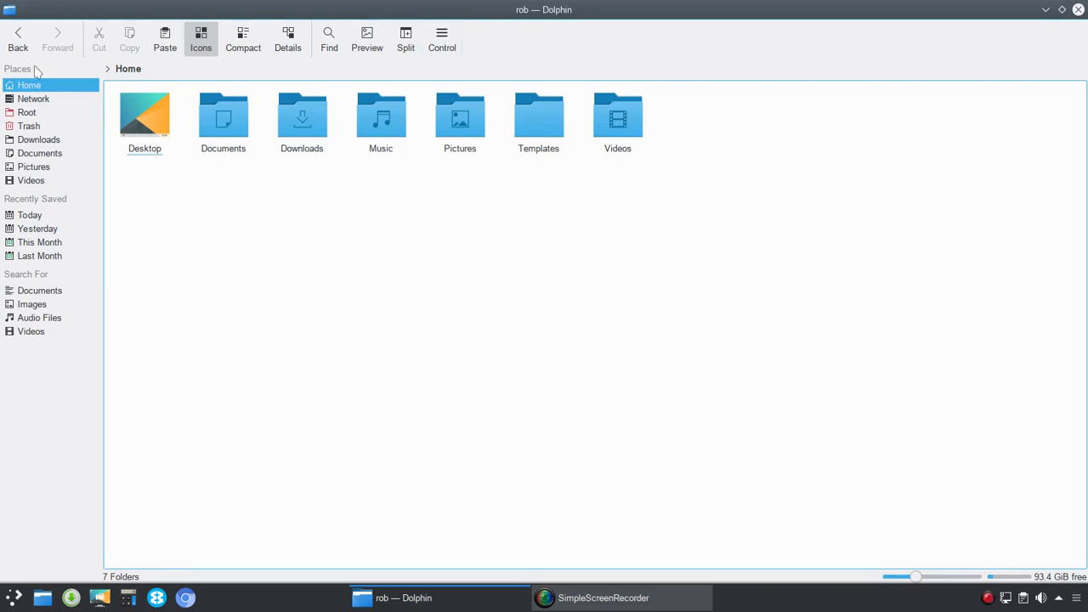
mouse_move(230, 374)
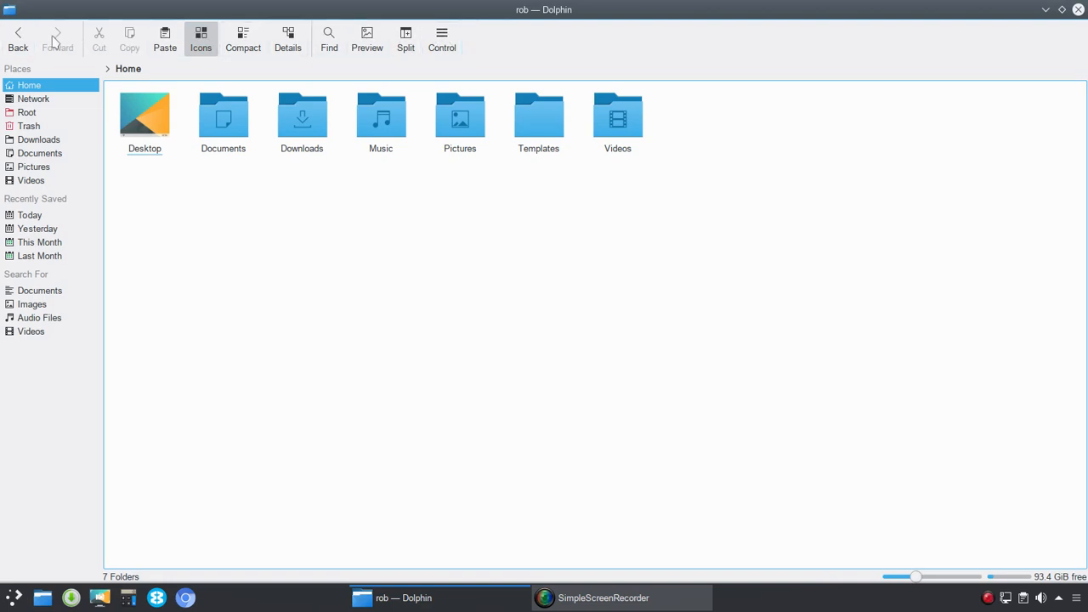
mouse_move(441, 38)
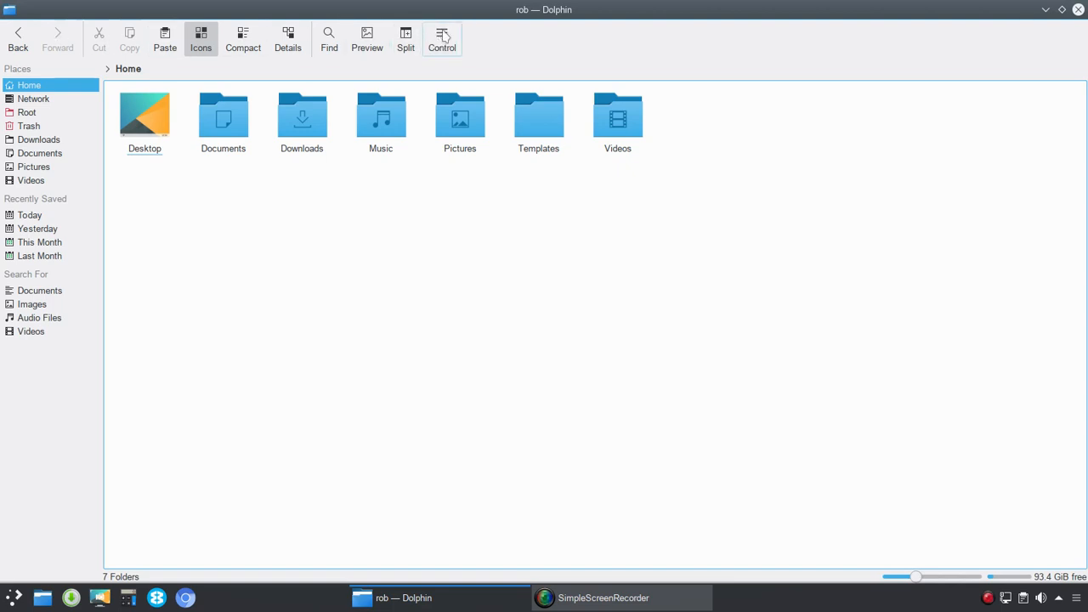
click(441, 38)
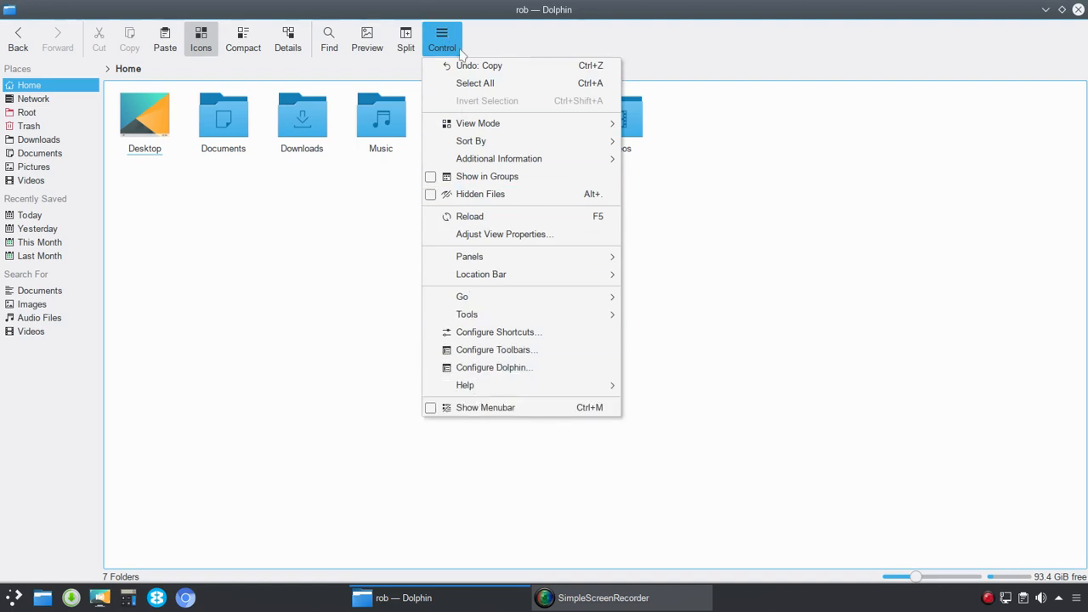
click(484, 407)
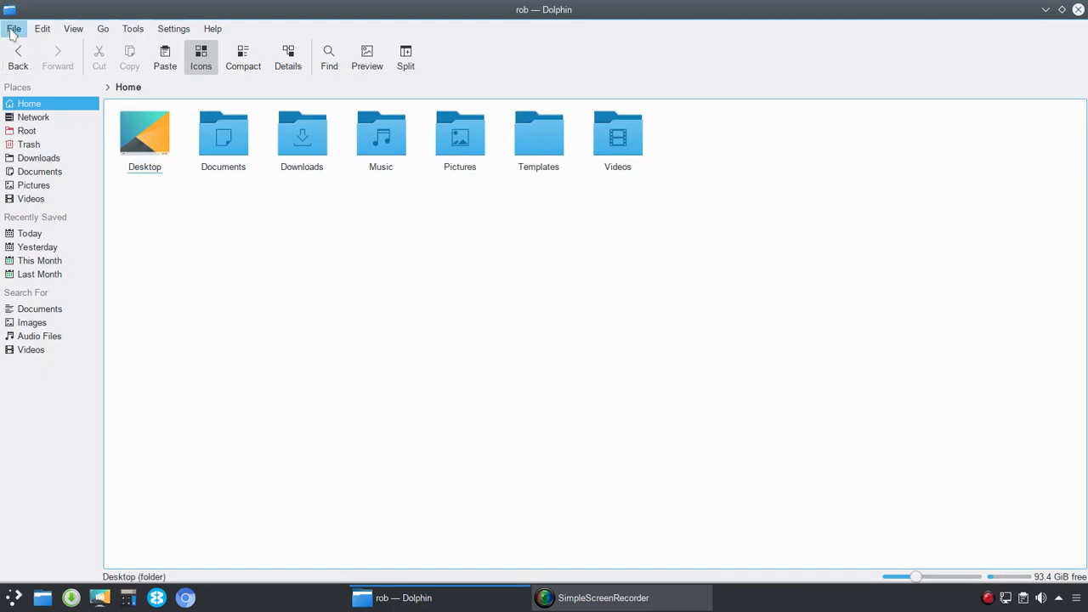
Step: Close the second Dolphin window and the Documents tab so only the Home folder stays open
click(13, 28)
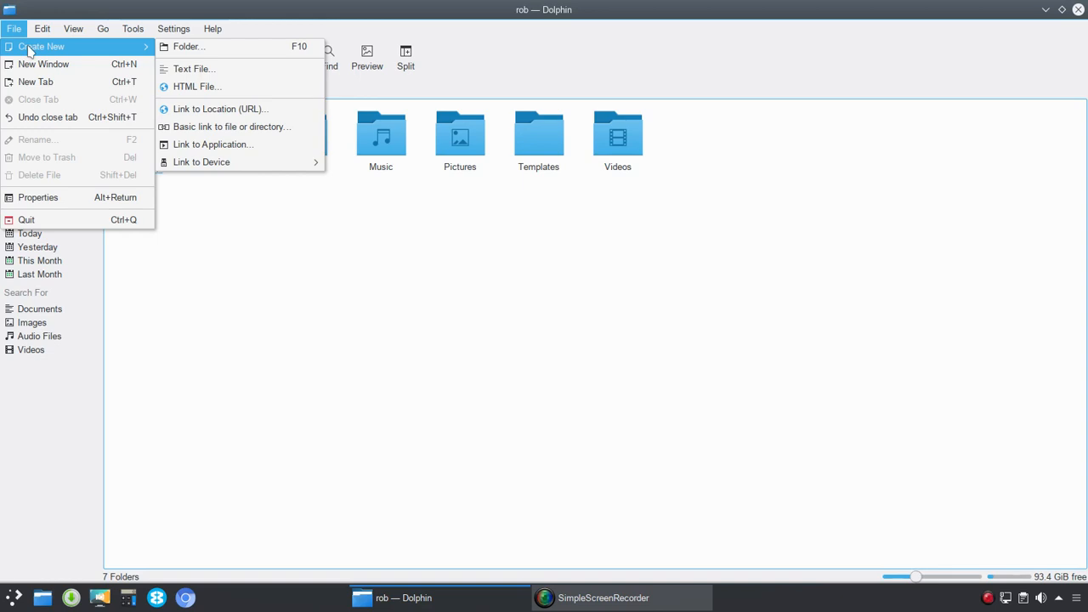
mouse_move(193, 69)
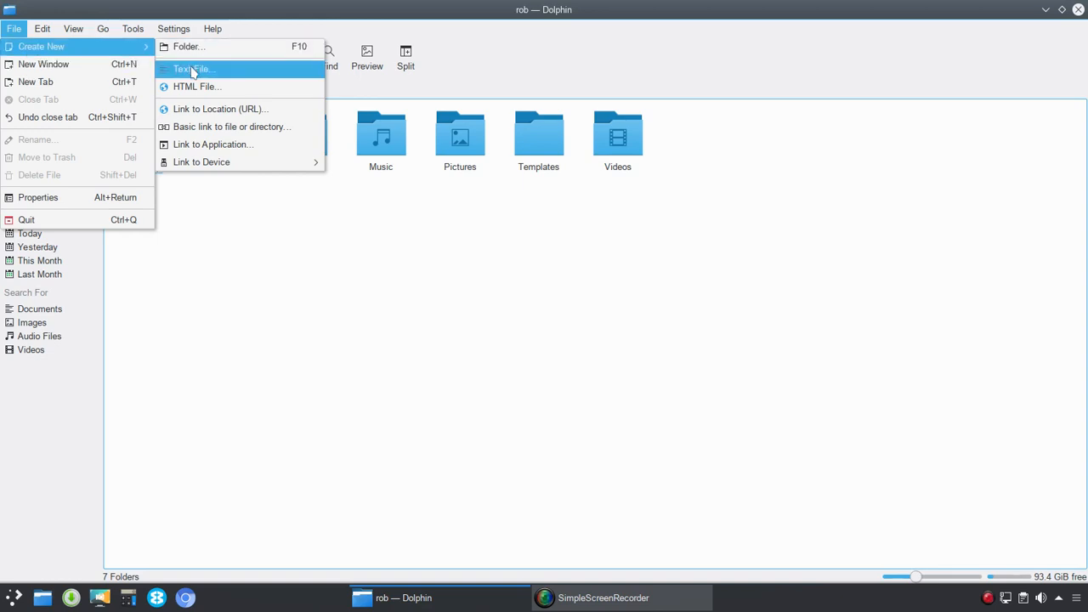
mouse_move(210, 101)
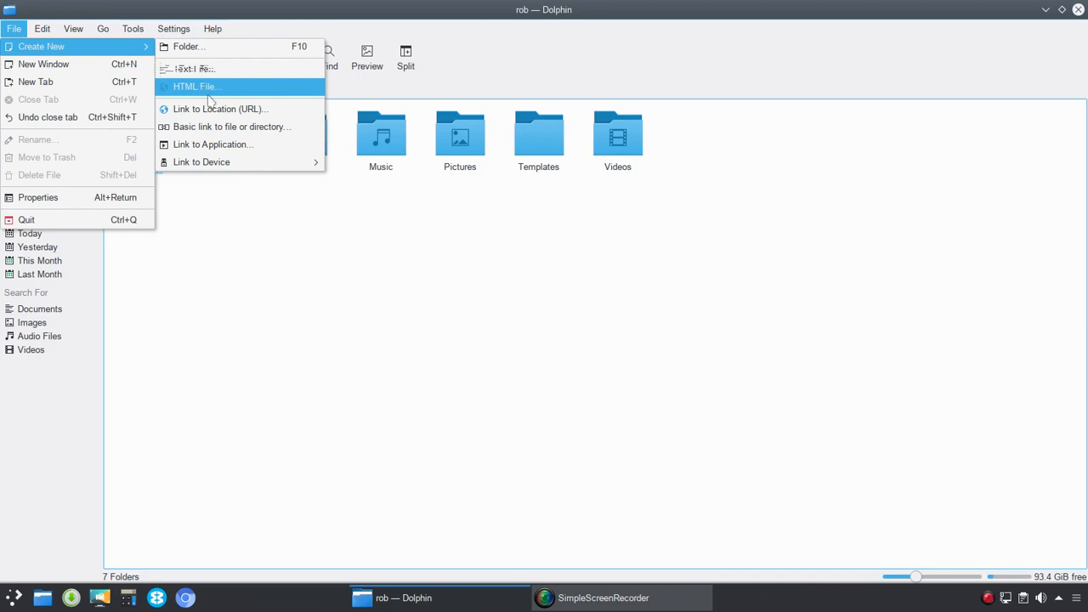
mouse_move(221, 109)
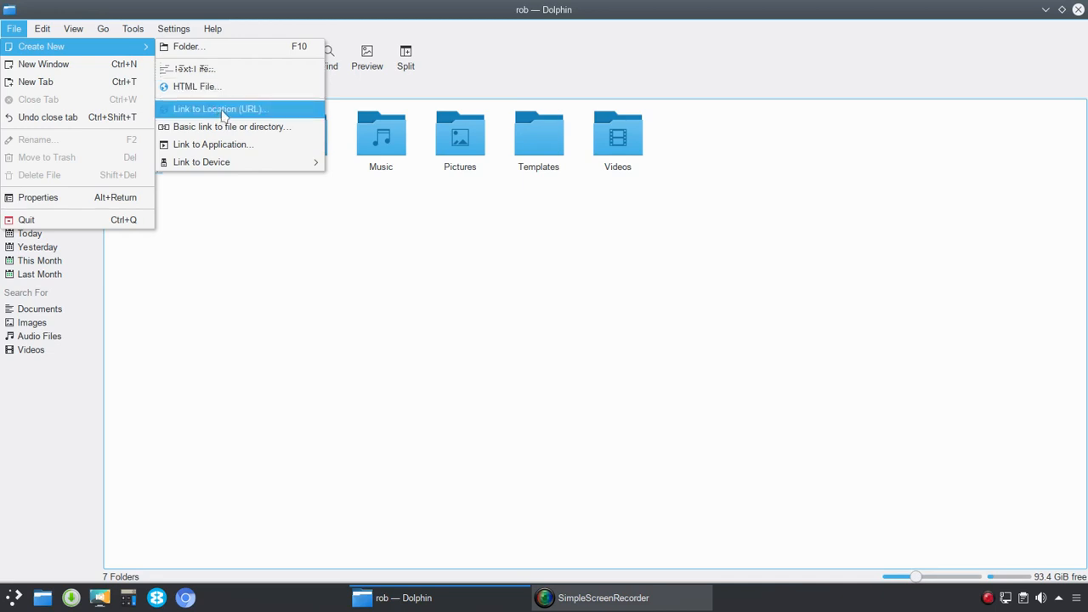
mouse_move(230, 127)
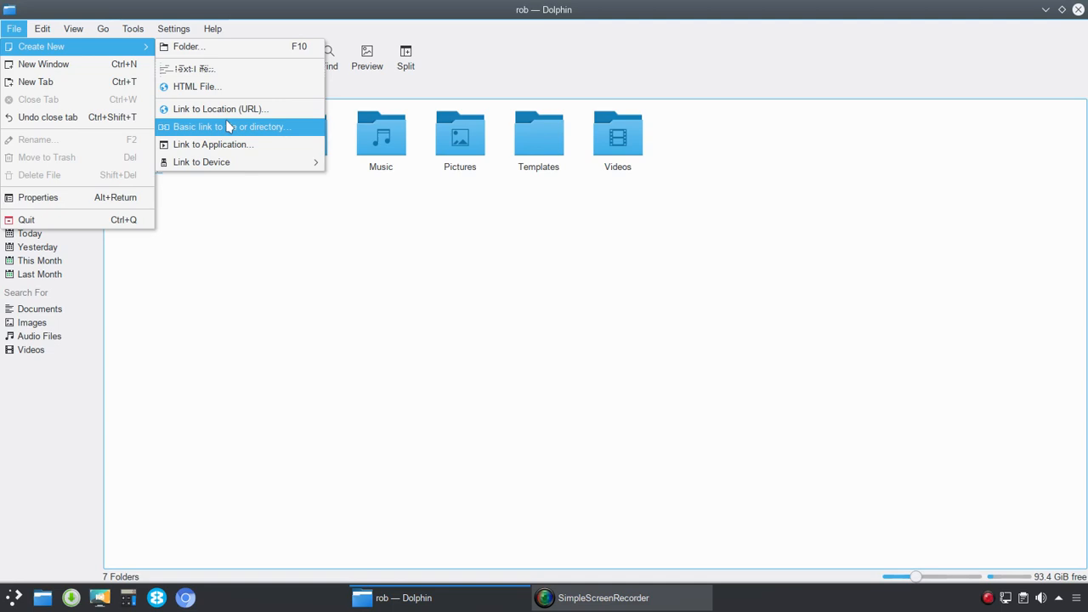
mouse_move(240, 144)
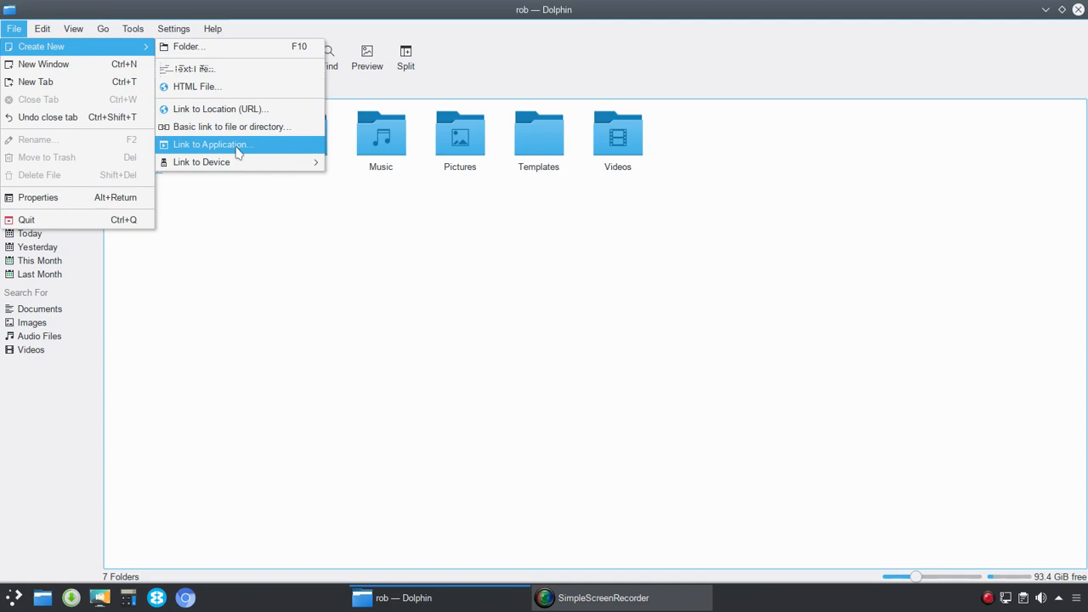
mouse_move(202, 163)
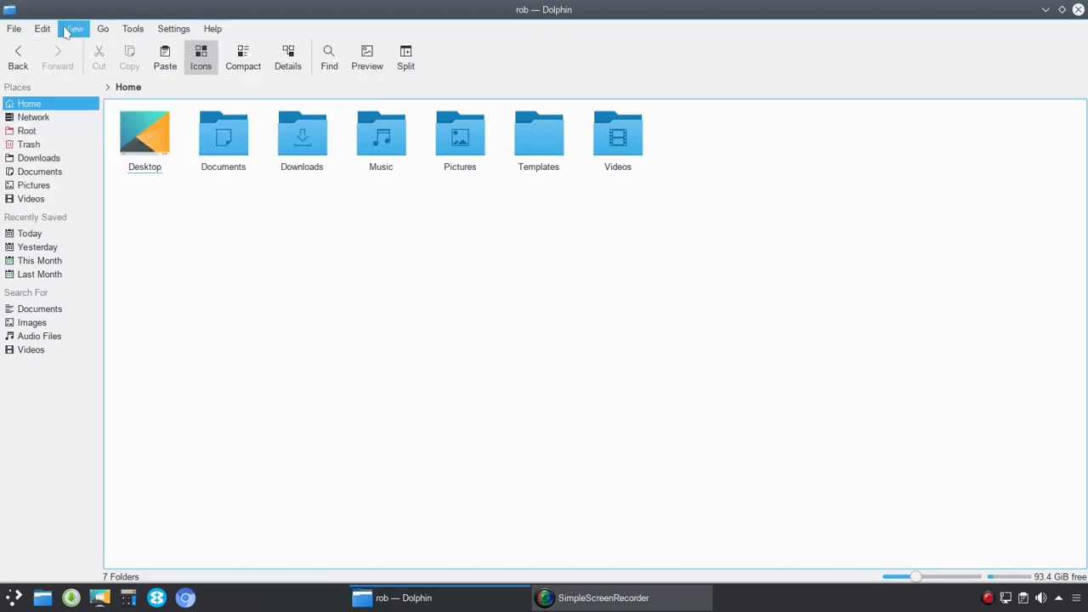
click(14, 28)
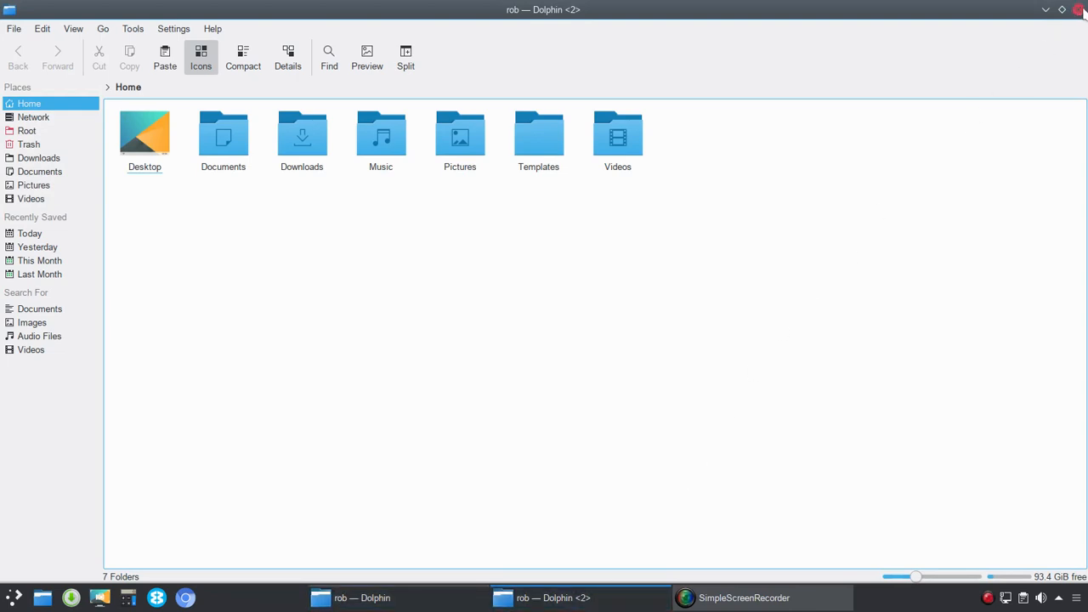
click(14, 28)
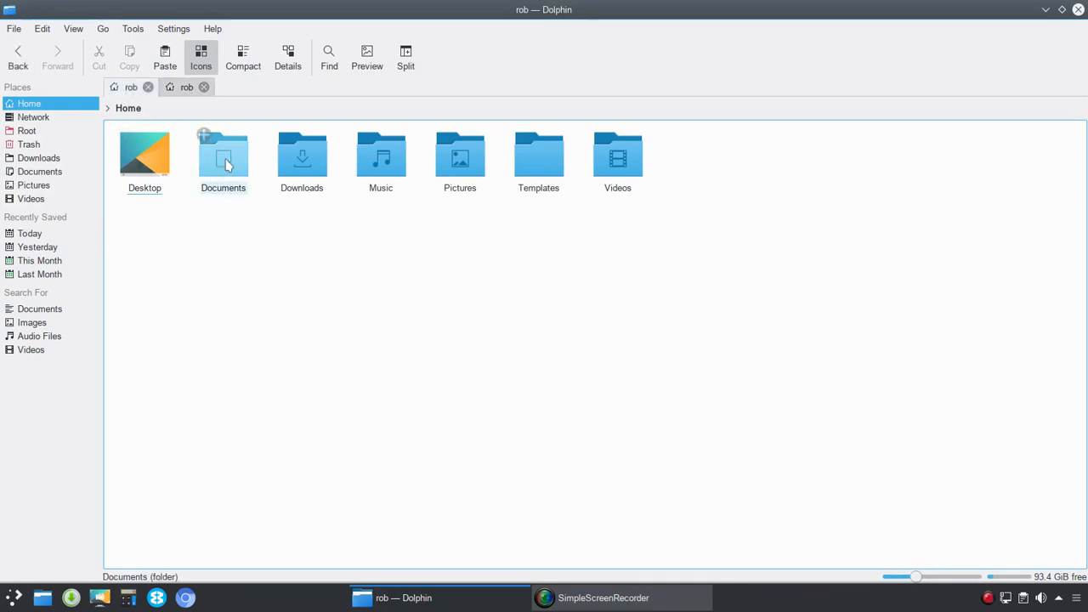
double_click(223, 156)
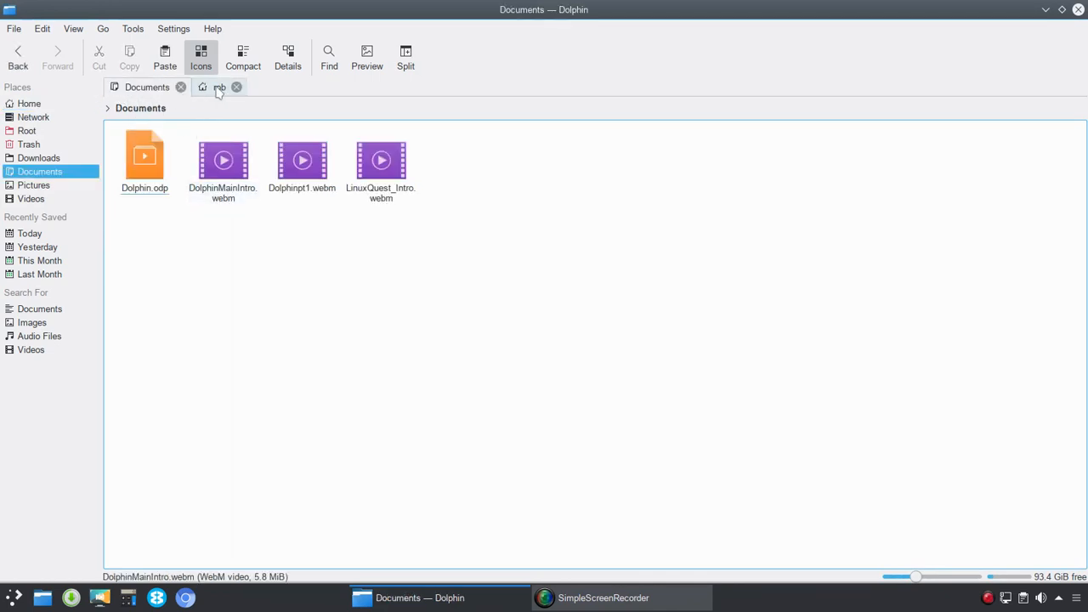
click(219, 87)
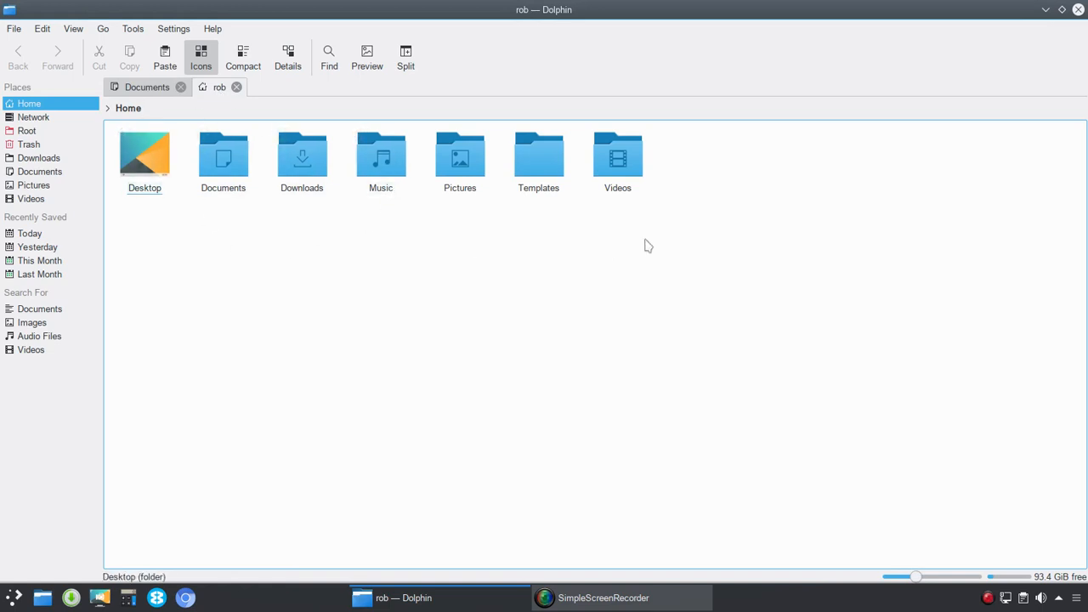
click(179, 86)
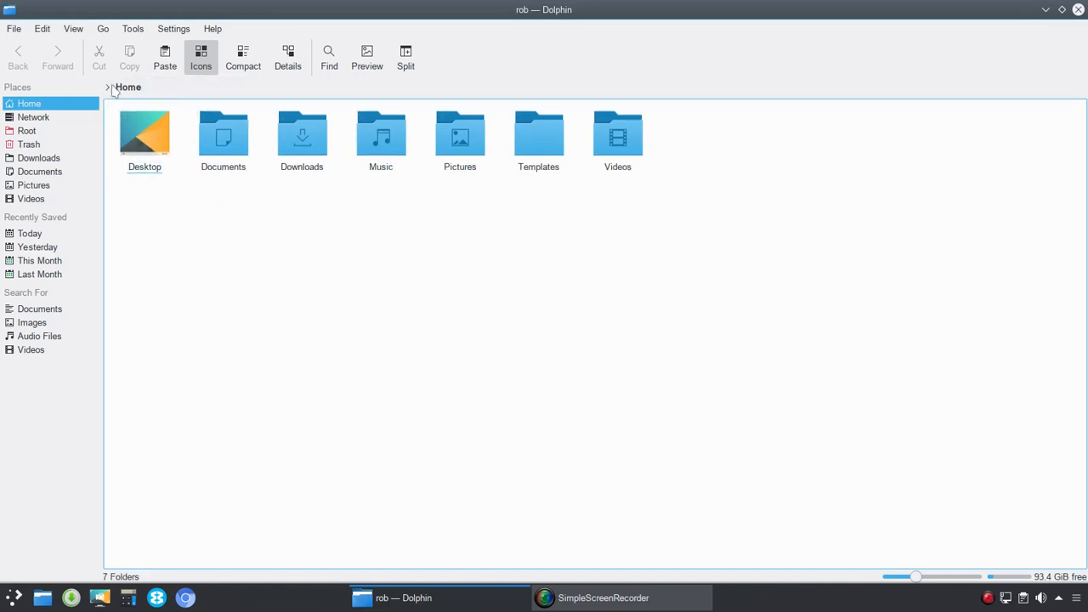
click(13, 29)
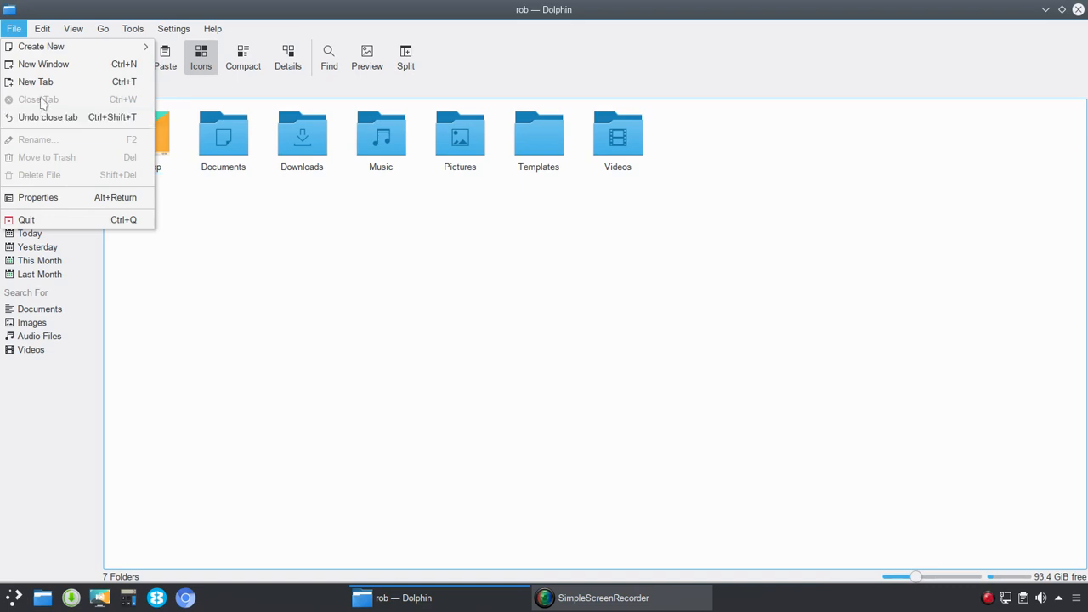
mouse_move(48, 117)
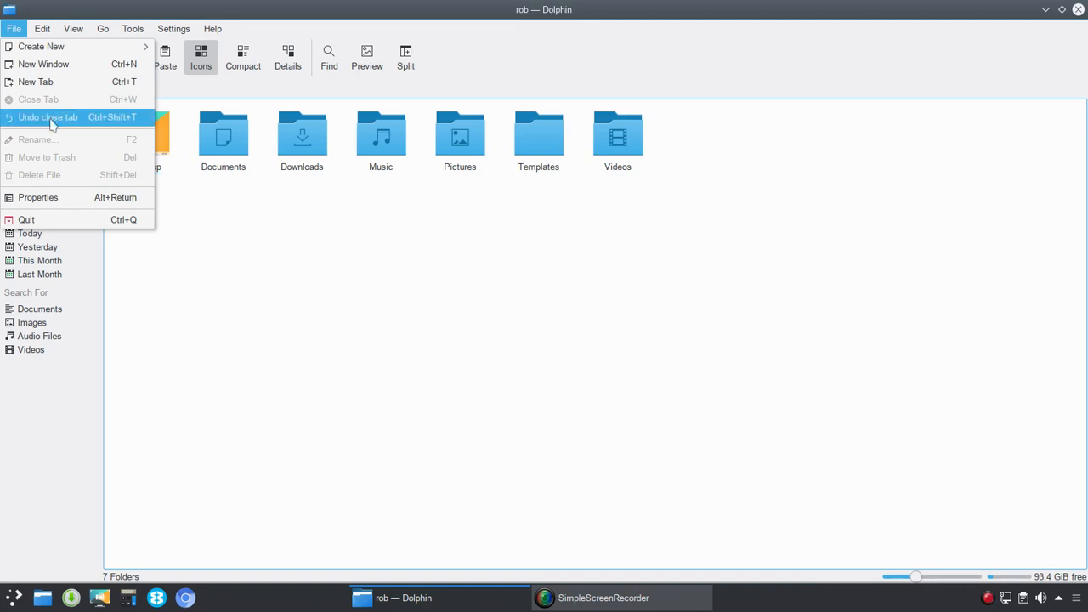
mouse_move(44, 145)
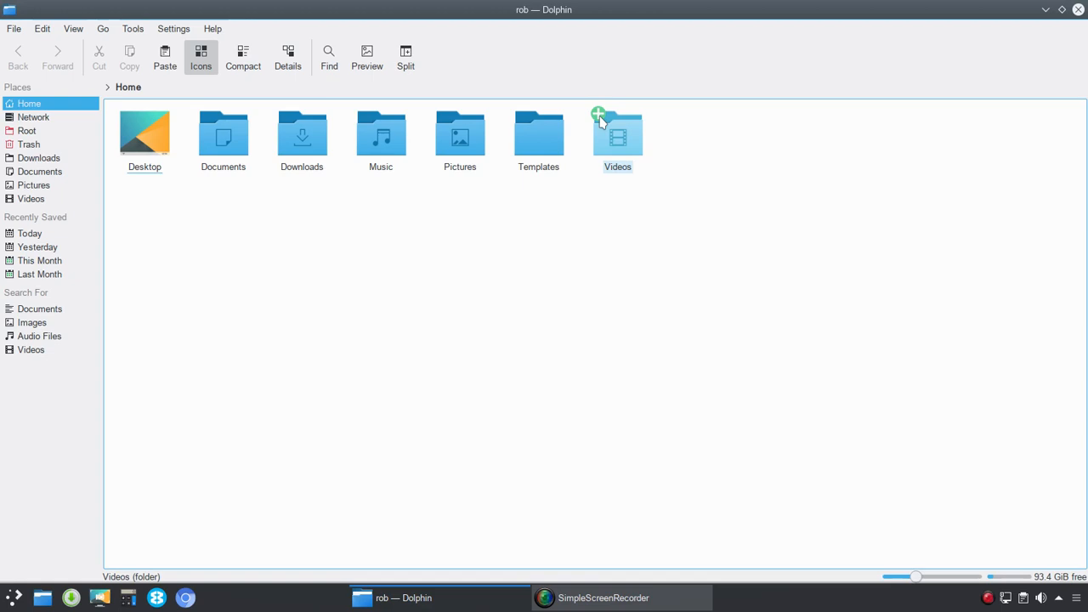
mouse_move(600, 122)
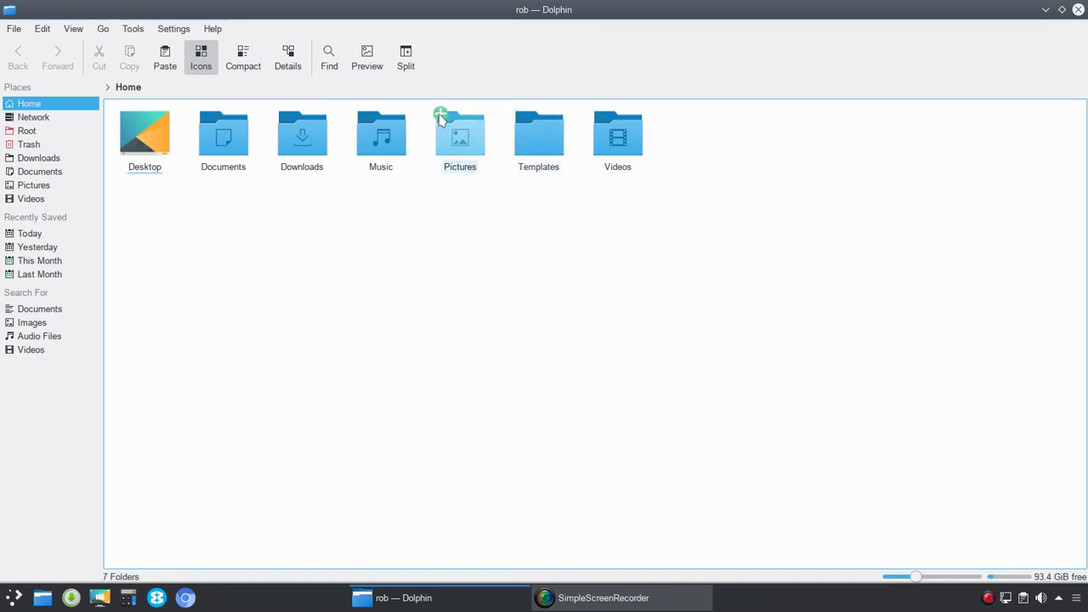
Step: Ctrl-select Downloads, Music and Videos, then narrow the selection to the Videos folder
click(617, 136)
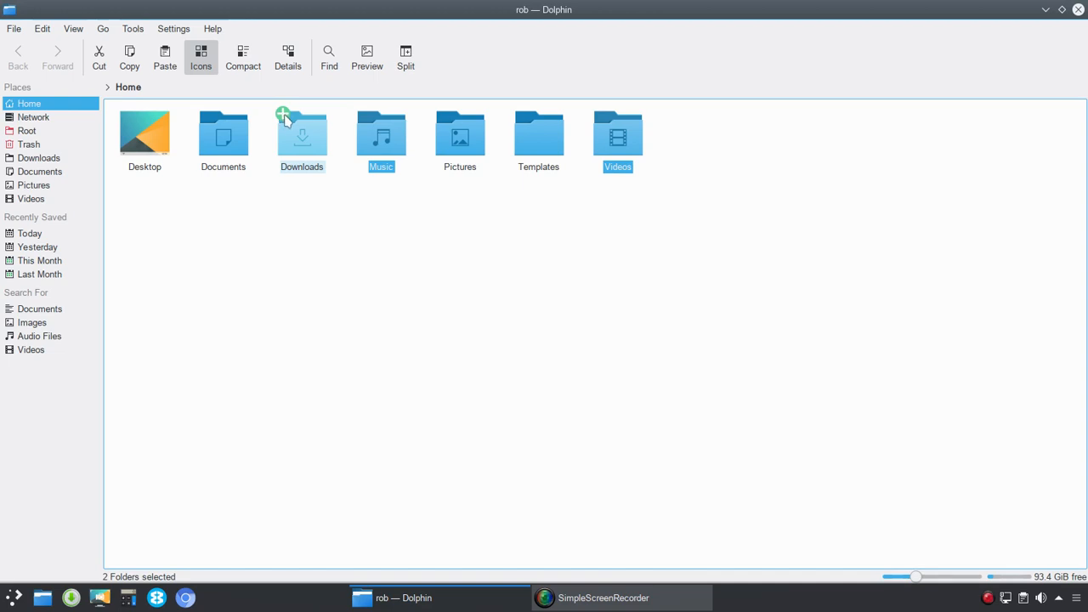
click(302, 136)
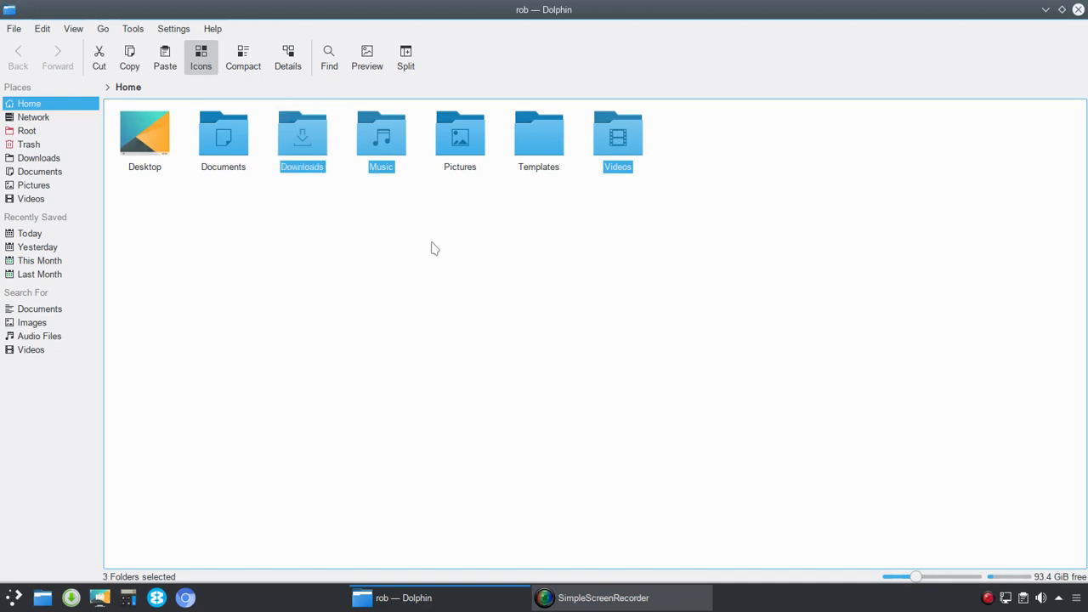
mouse_move(383, 193)
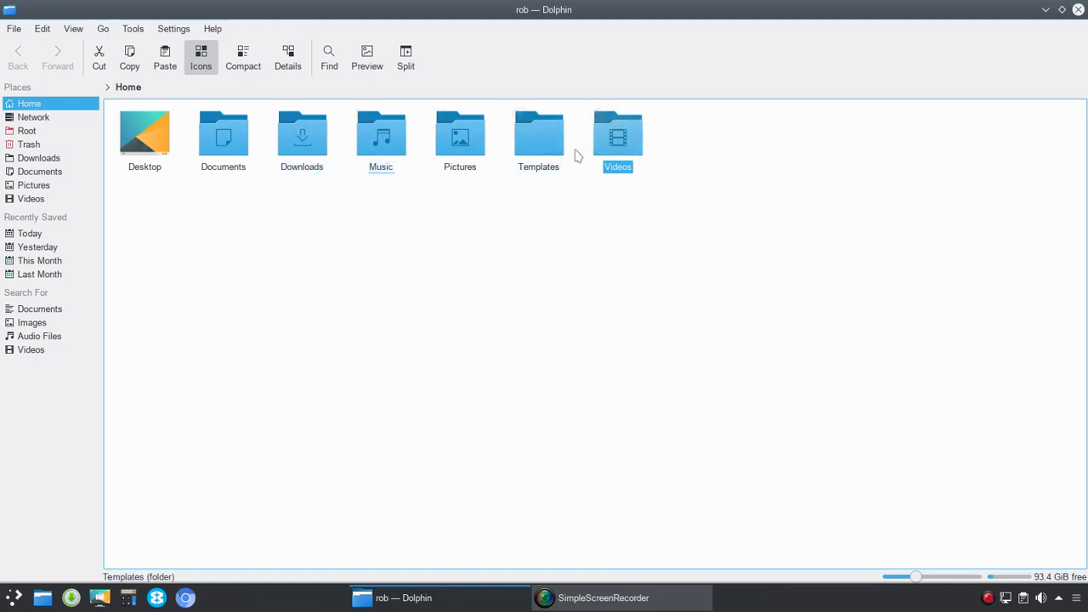
click(13, 28)
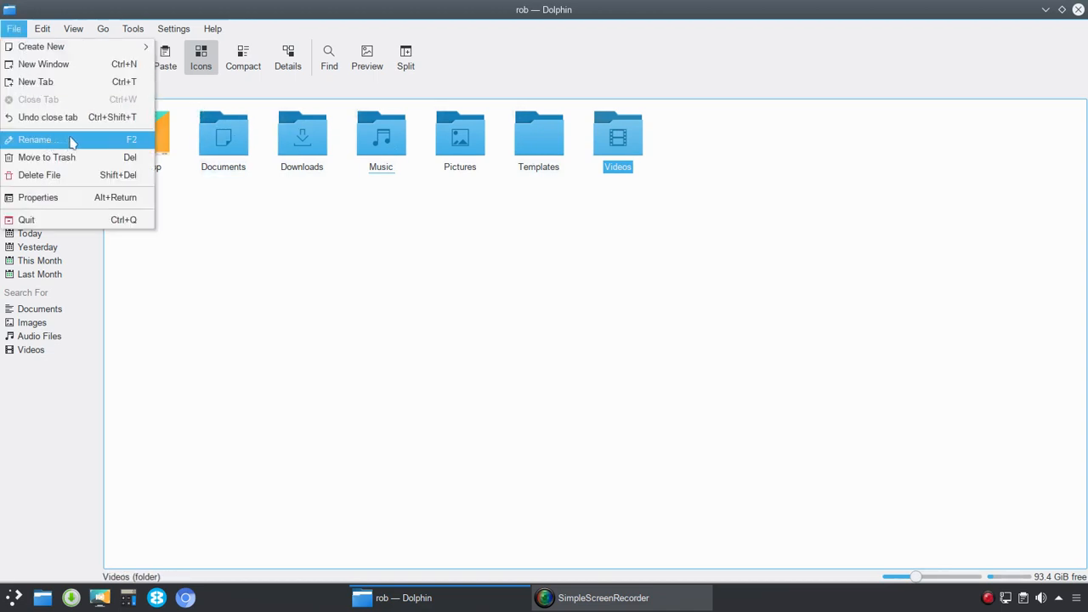
mouse_move(39, 174)
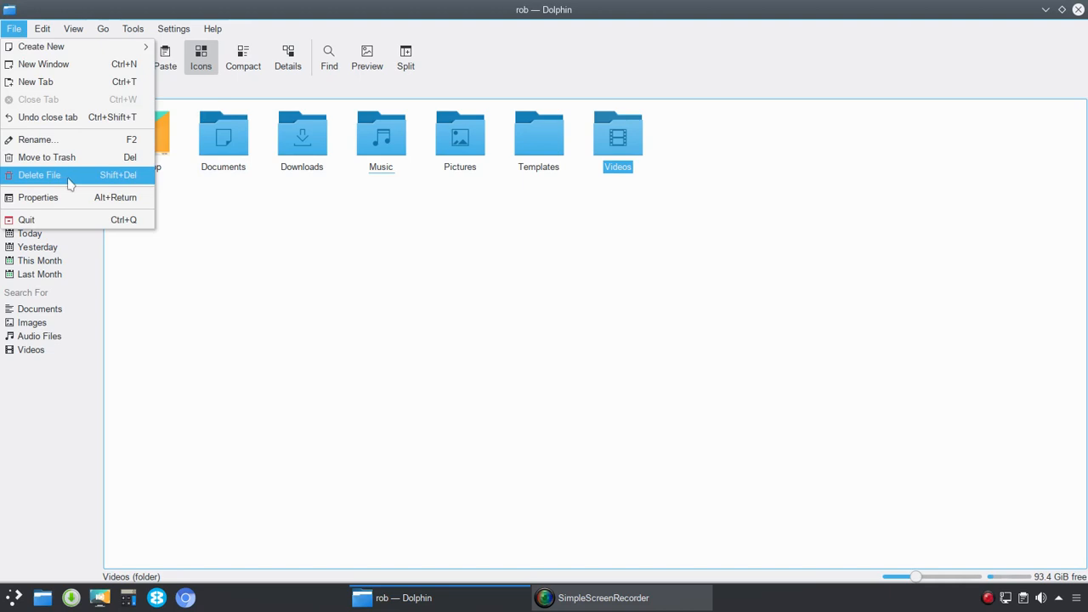
mouse_move(68, 204)
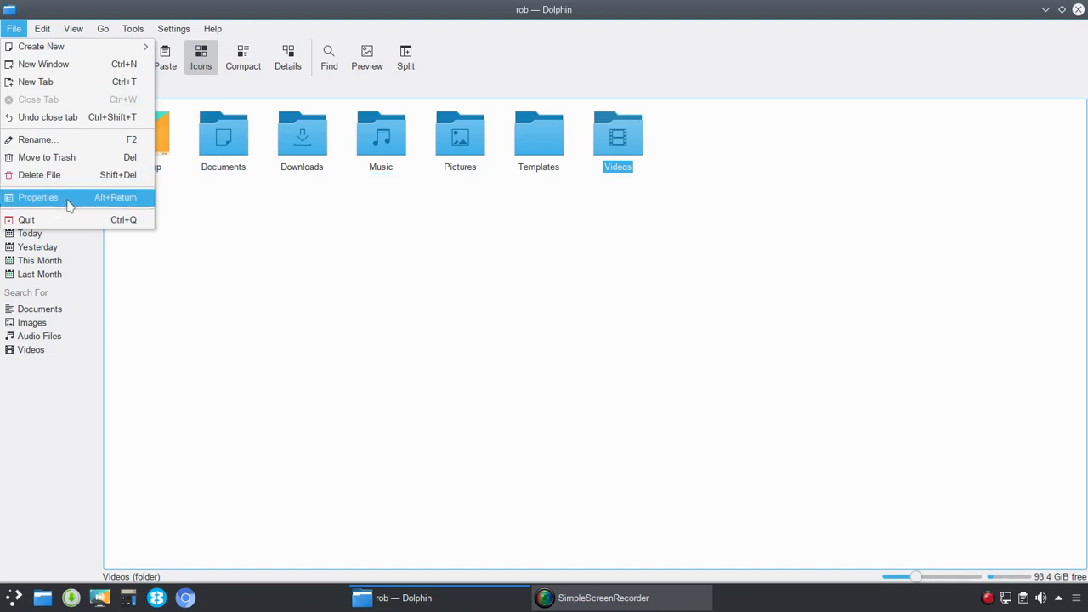
Step: Show the Videos folder's Properties on the Permissions tab, review Owner access, and bring up Advanced Permissions
click(38, 197)
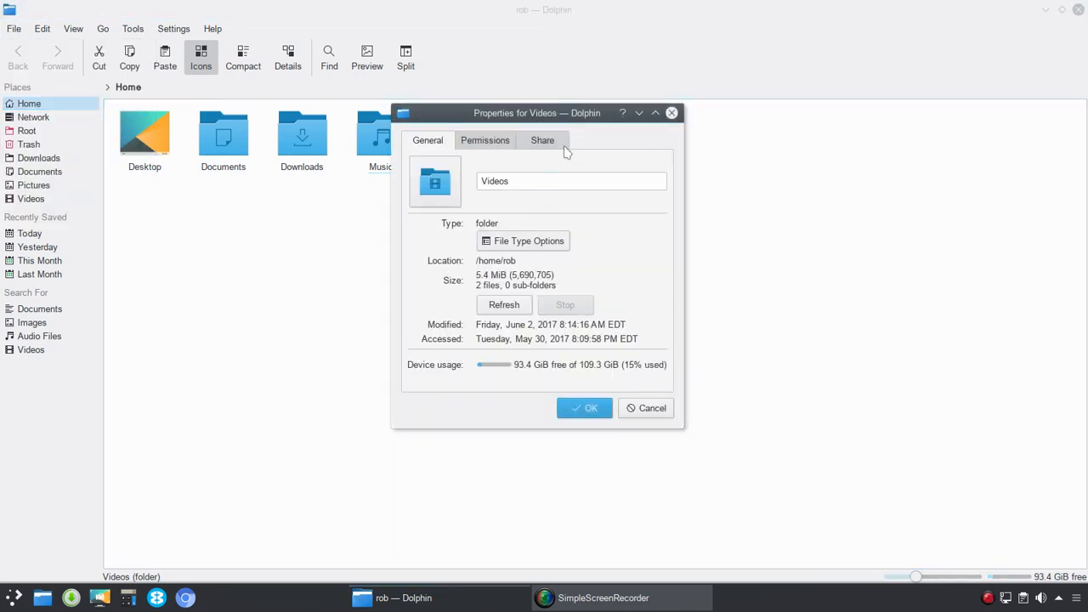
click(485, 141)
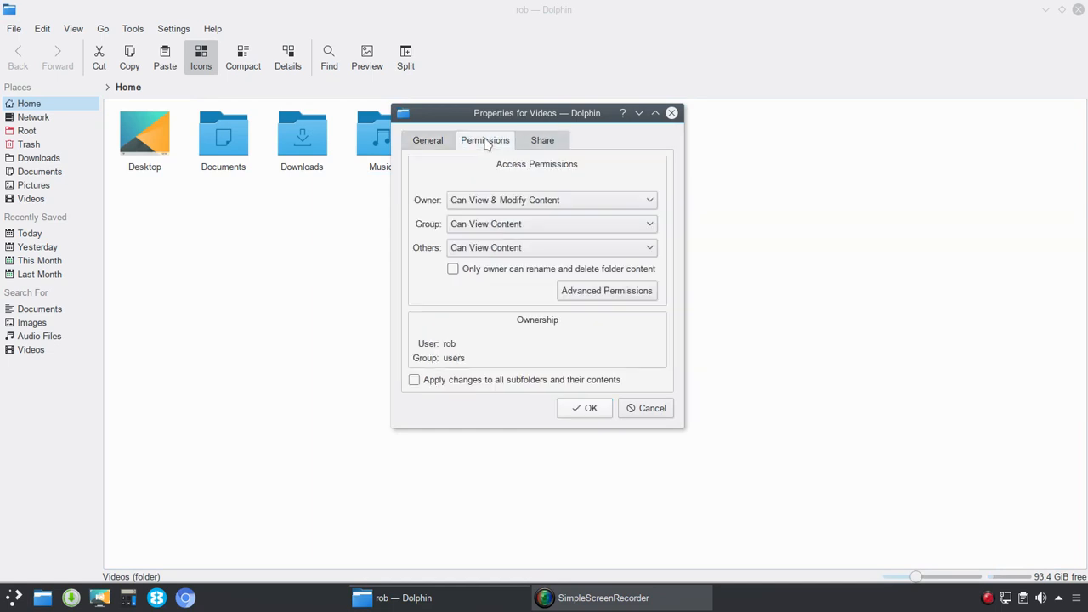
mouse_move(501, 227)
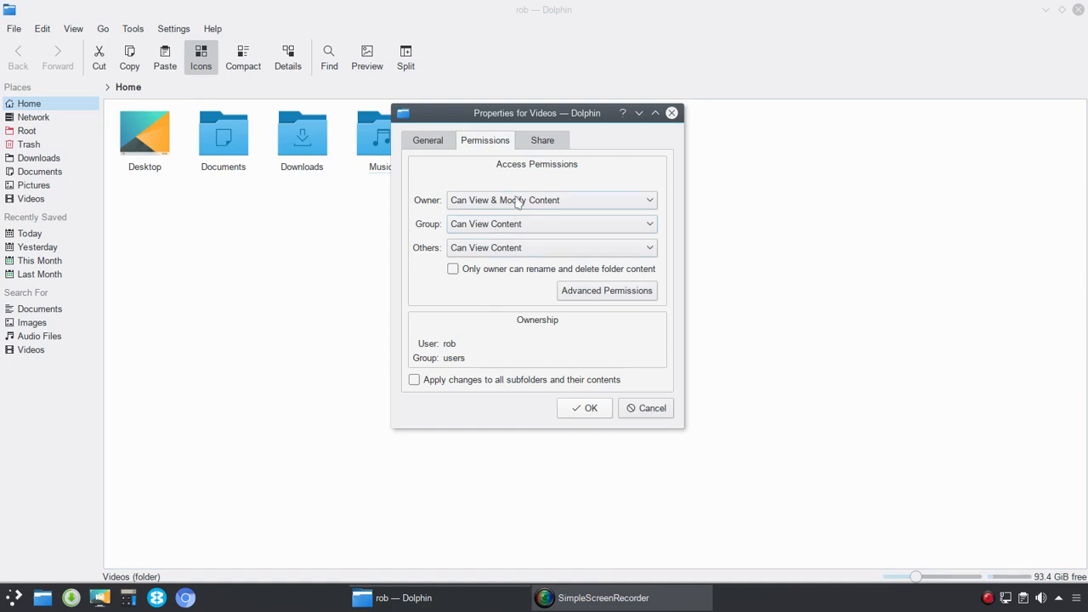
click(550, 200)
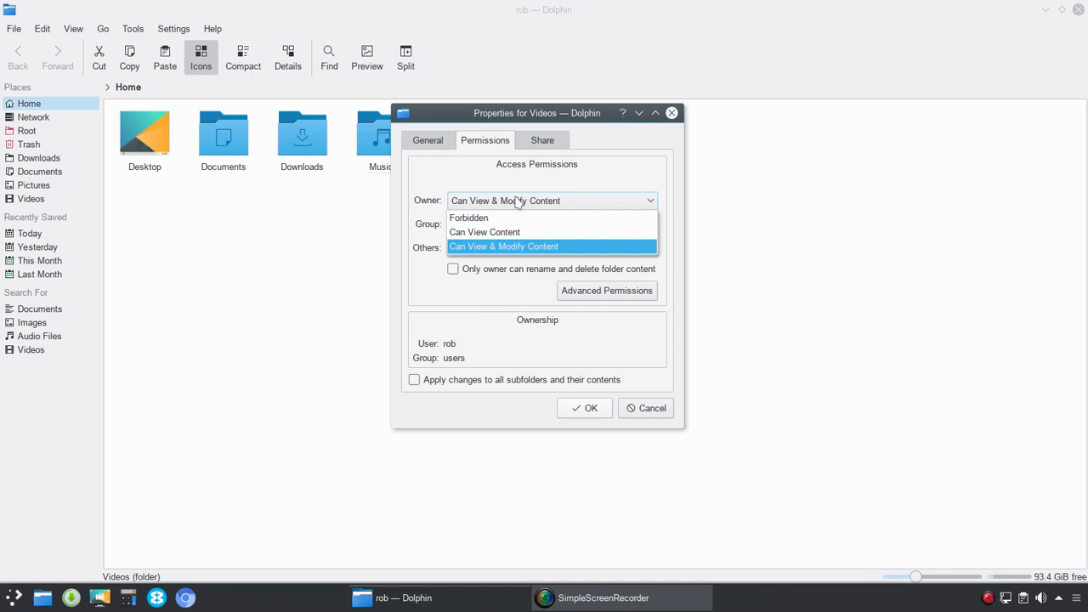
click(606, 290)
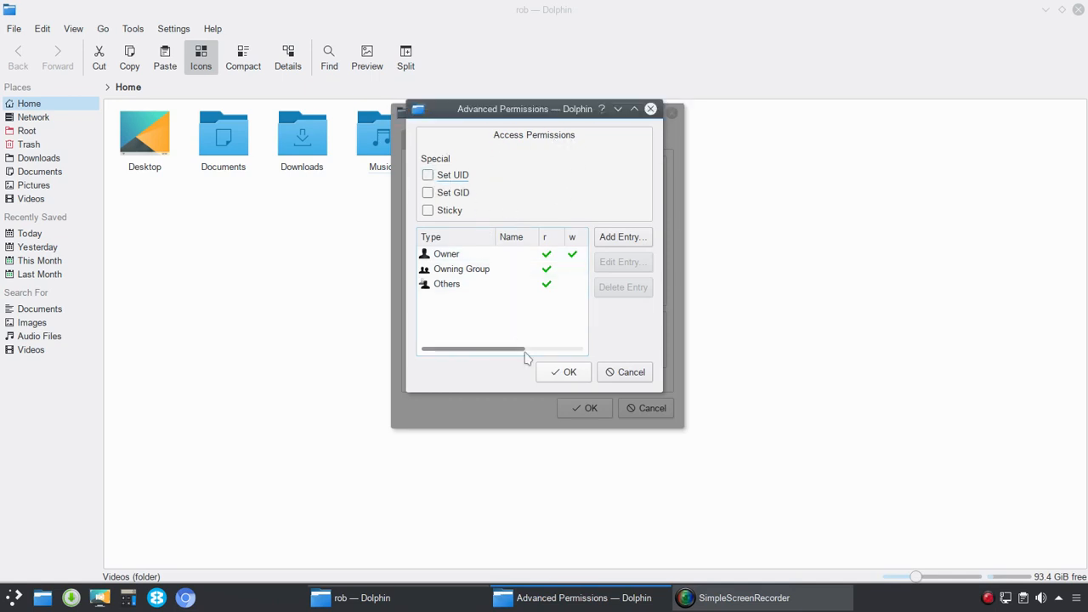
Step: Cancel the Advanced Permissions dialog without changing anything
click(570, 372)
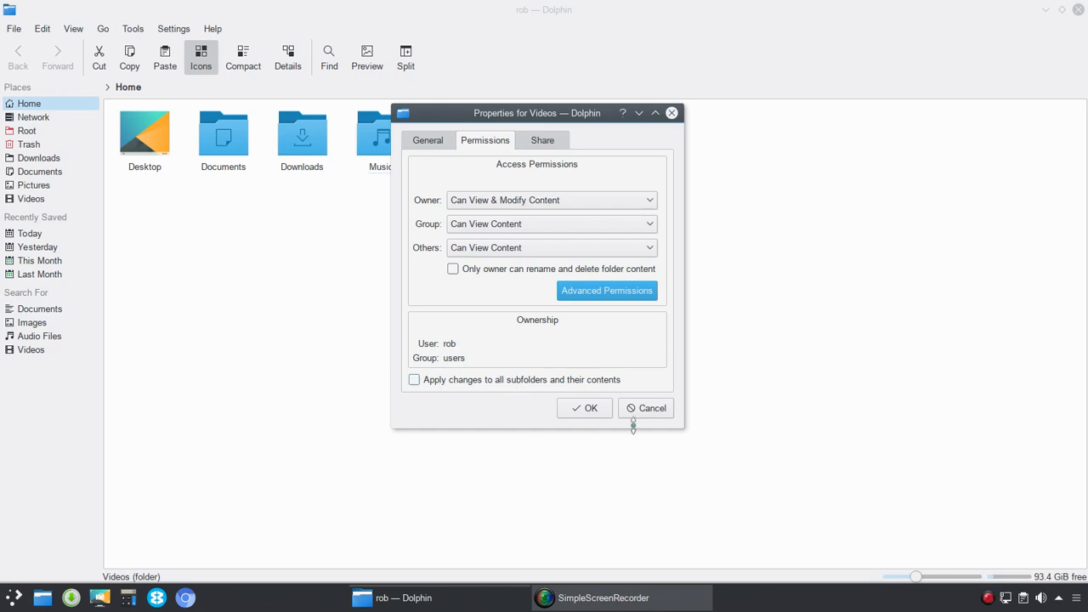
Step: View the Share and General tabs, then cancel the Videos Properties dialog unchanged
click(543, 141)
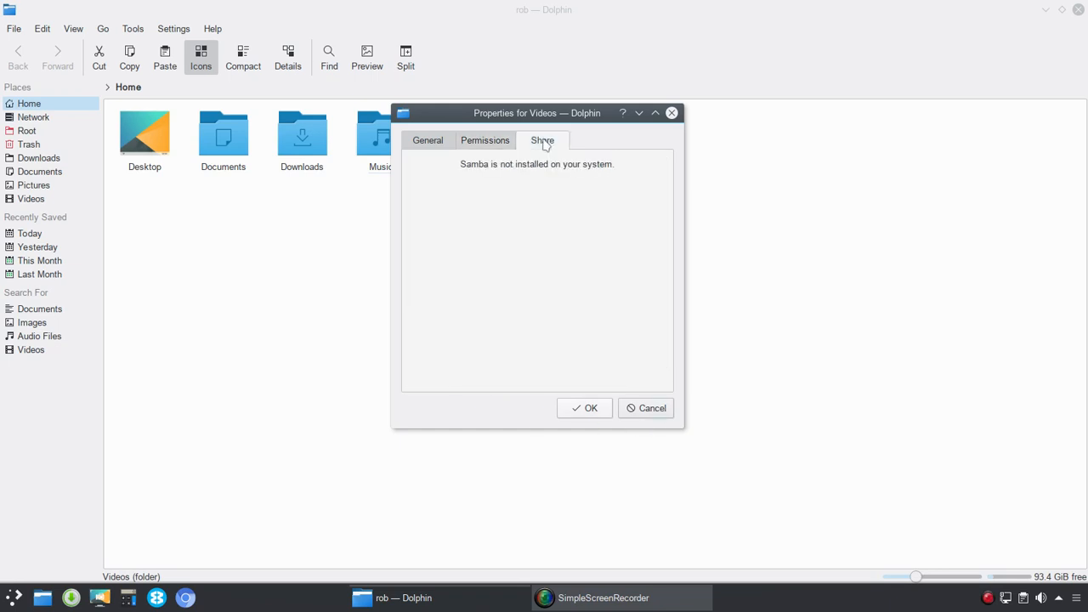
mouse_move(533, 180)
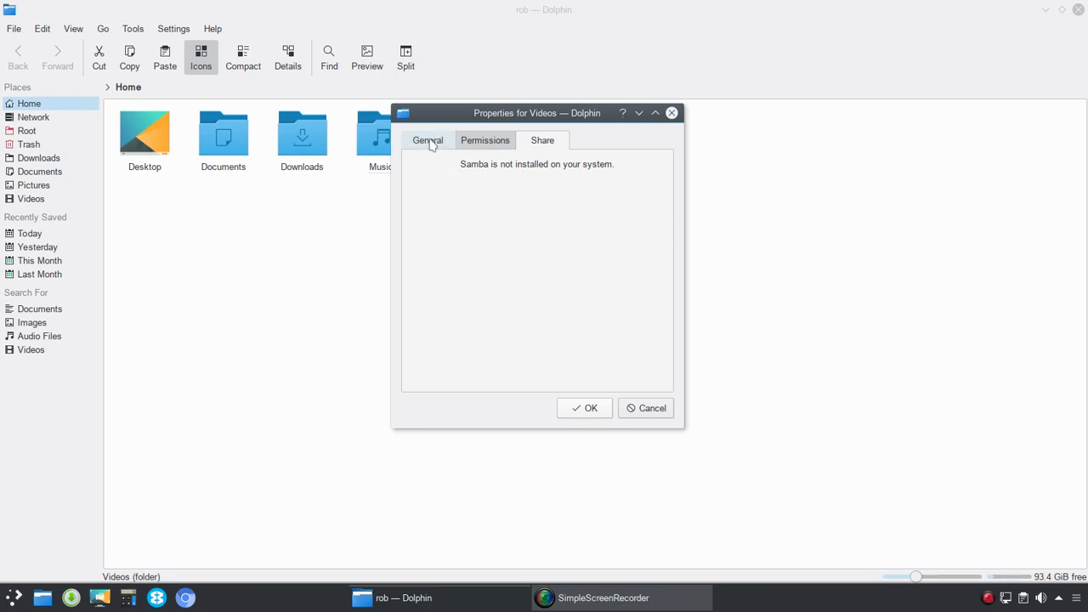
click(428, 140)
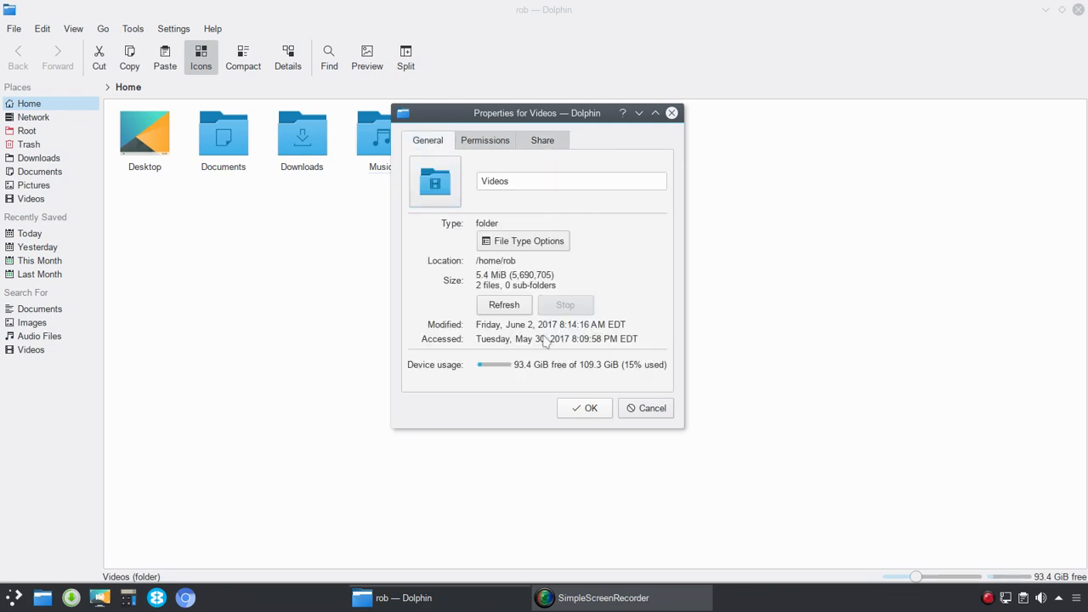
mouse_move(652, 408)
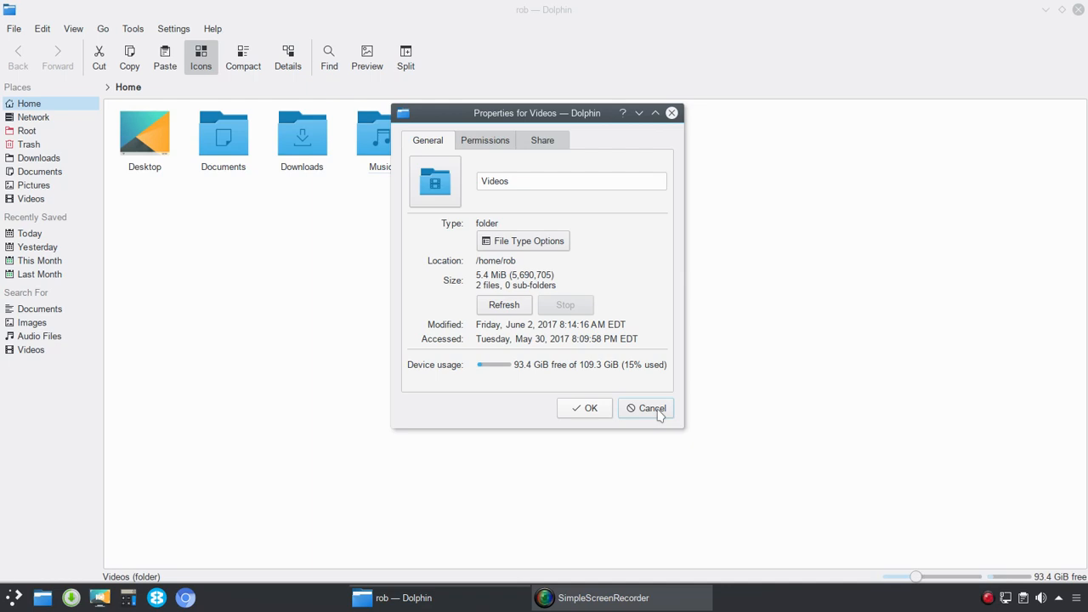
click(651, 408)
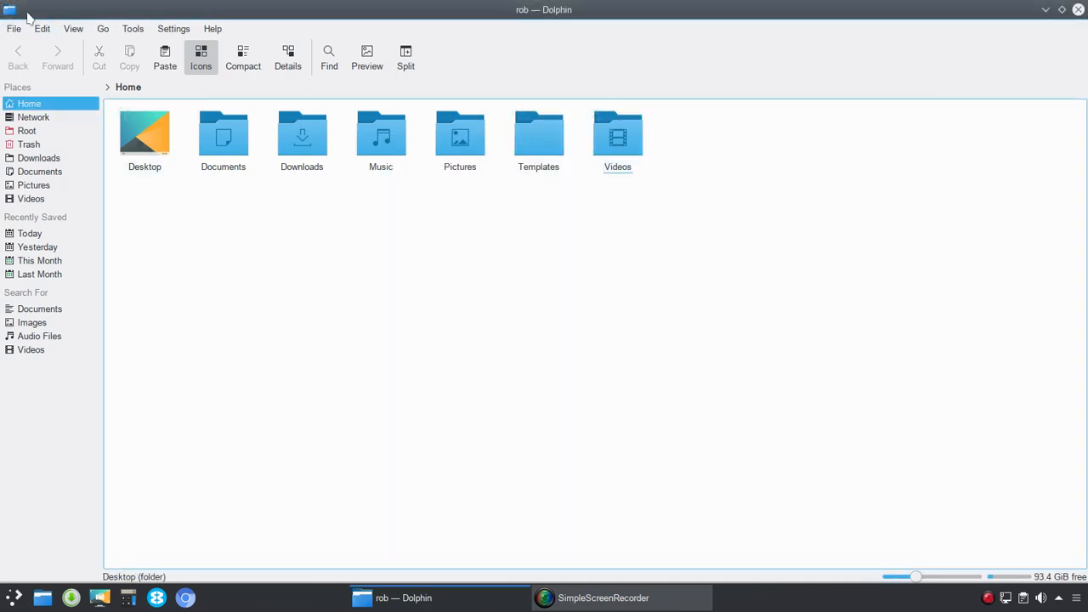
click(40, 28)
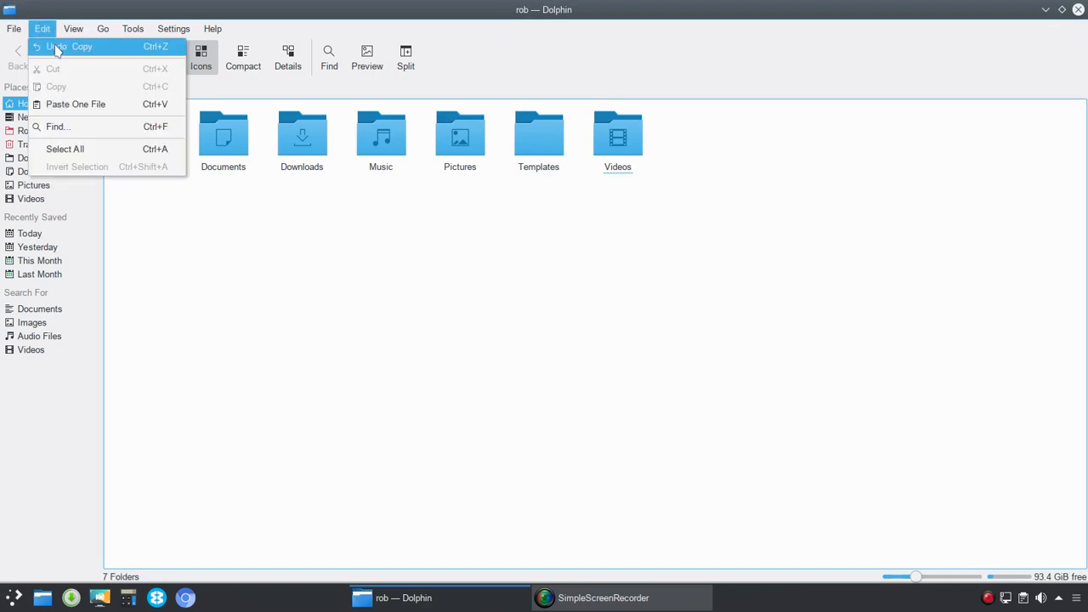
mouse_move(82, 104)
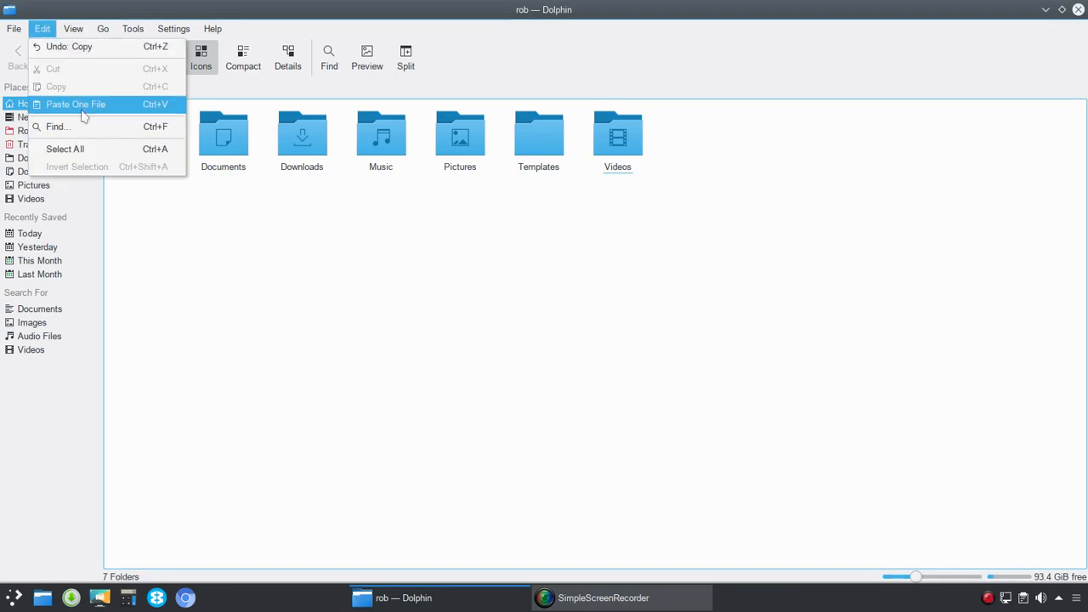
mouse_move(68, 101)
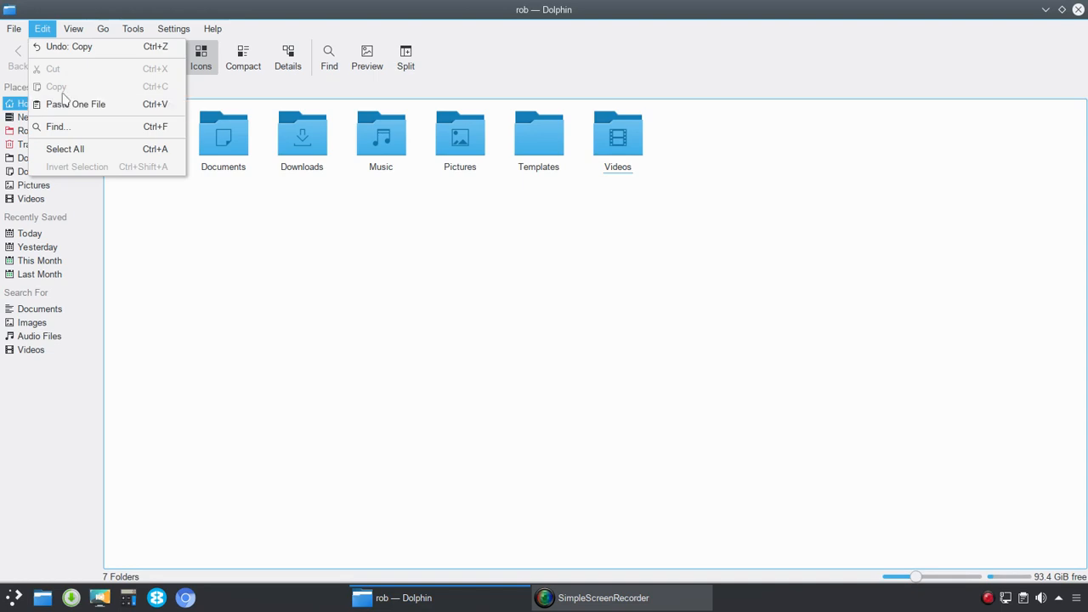
mouse_move(72, 127)
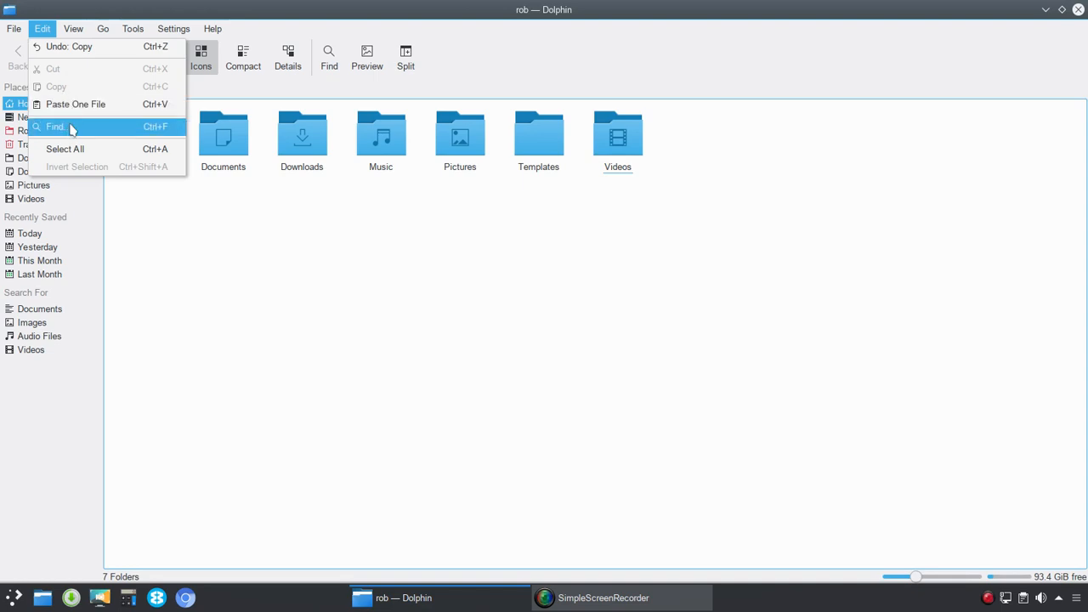
mouse_move(81, 153)
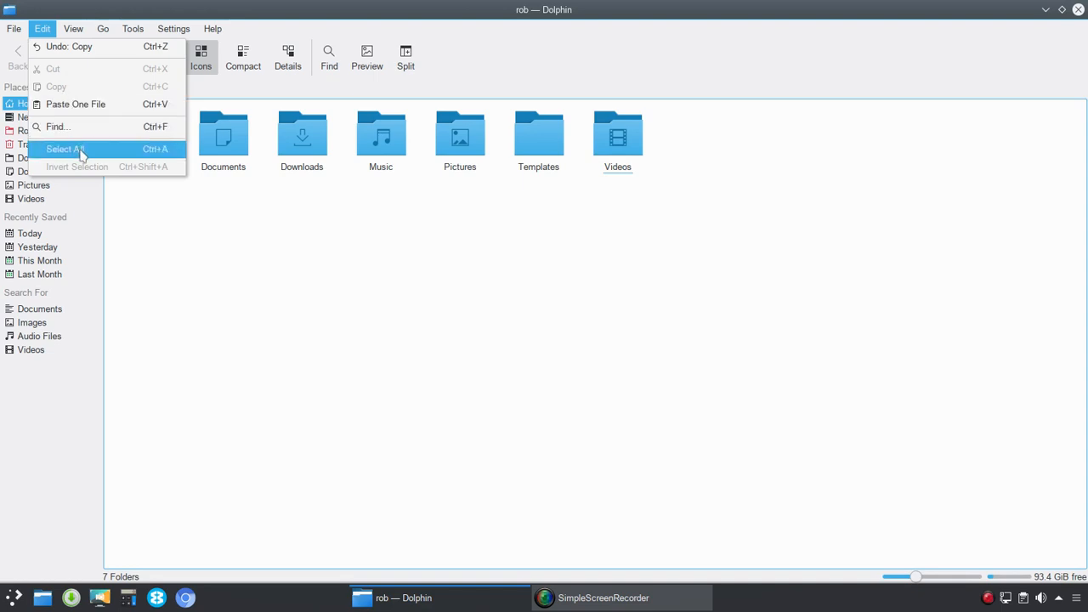
mouse_move(82, 127)
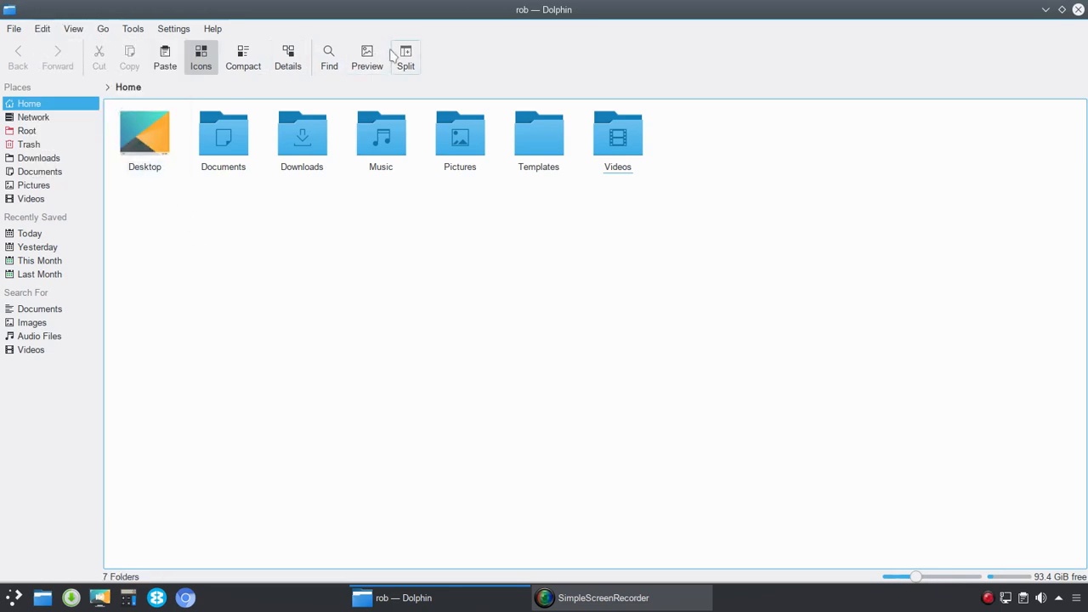
click(173, 28)
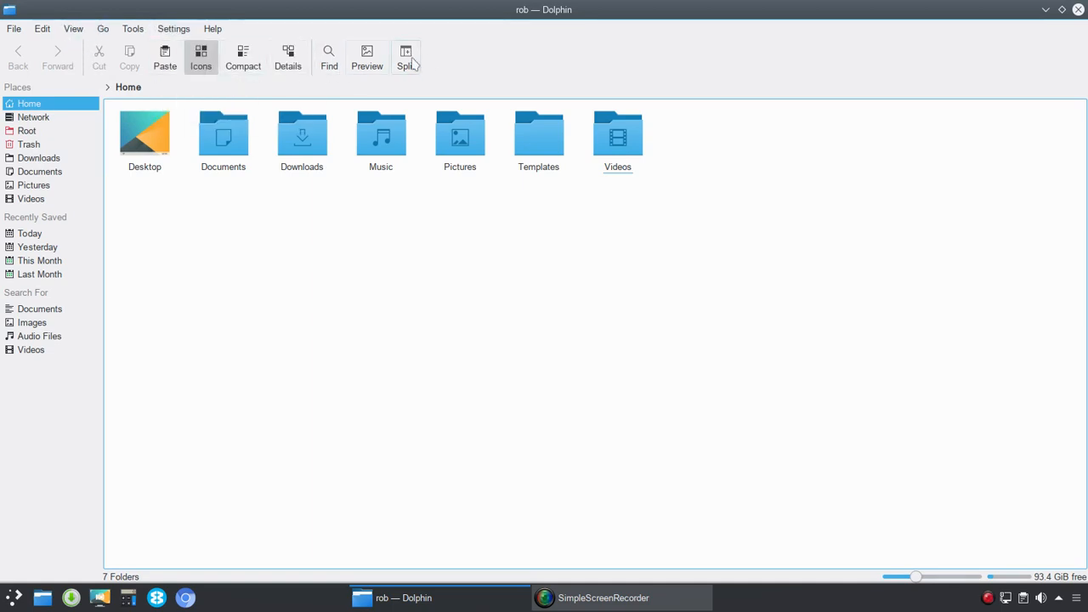
Step: Show the Home folder briefly in Details view, then switch back to Icons
click(73, 28)
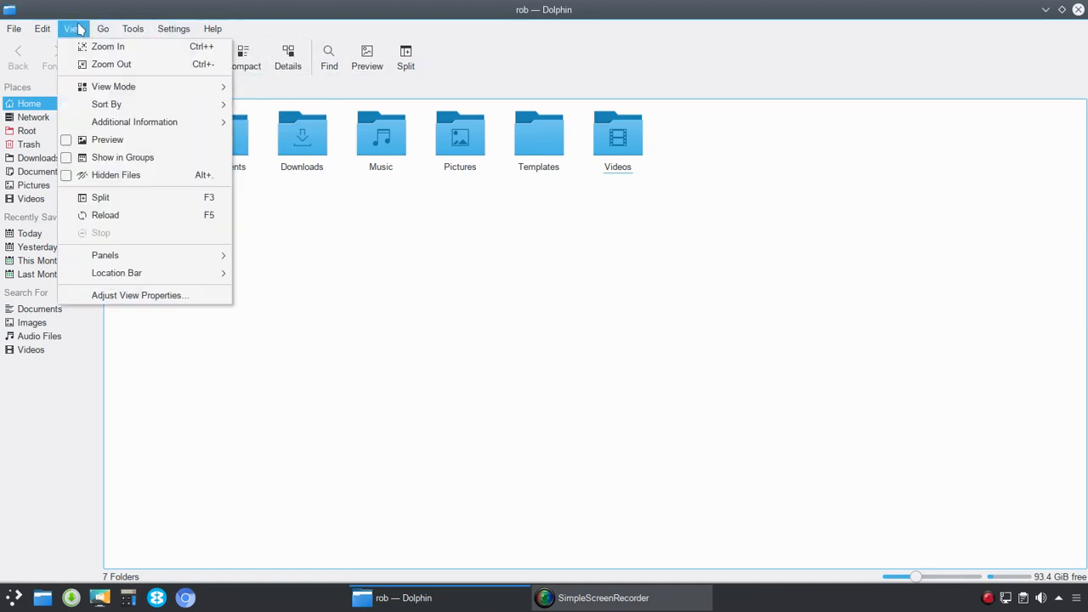
mouse_move(110, 64)
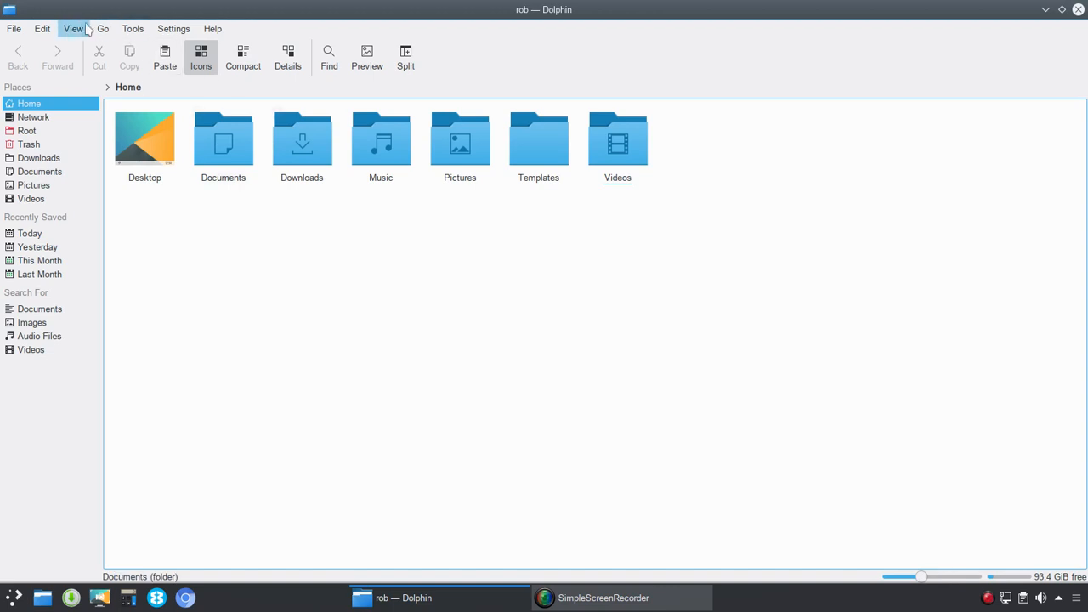
click(73, 28)
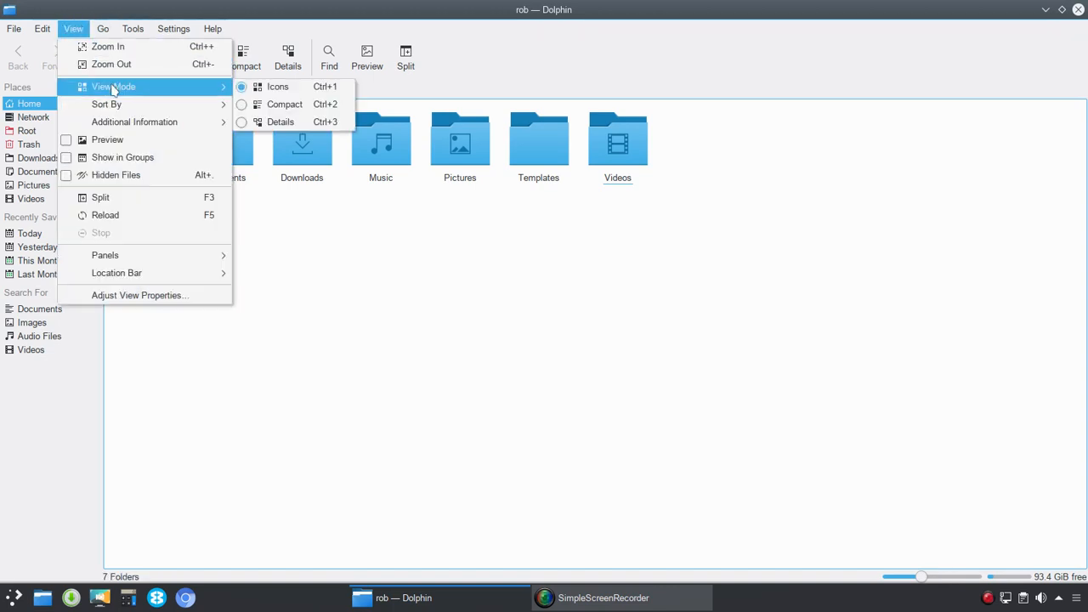
mouse_move(277, 86)
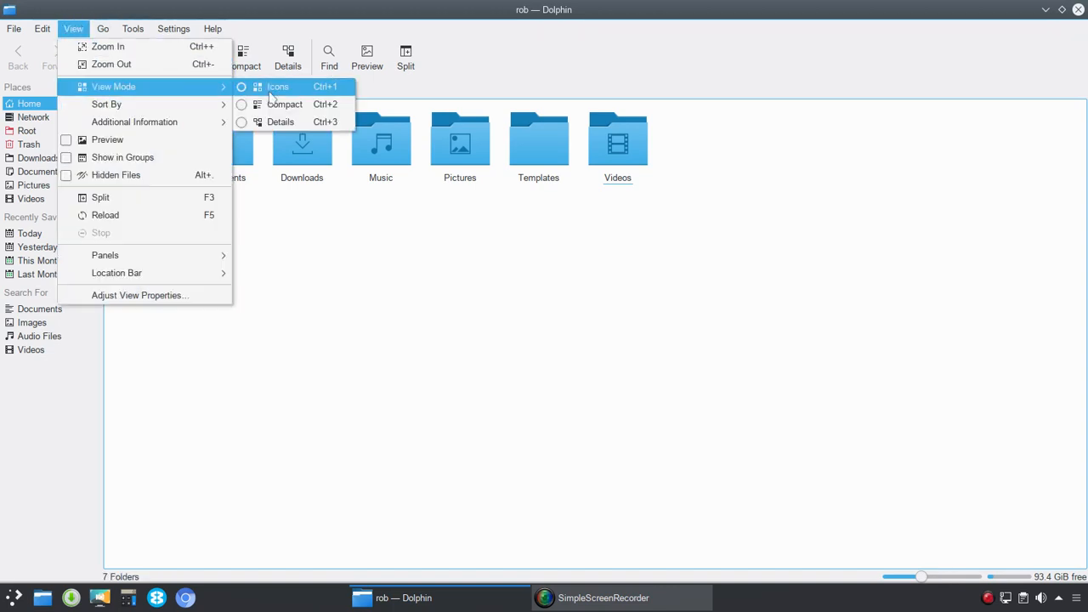
click(277, 86)
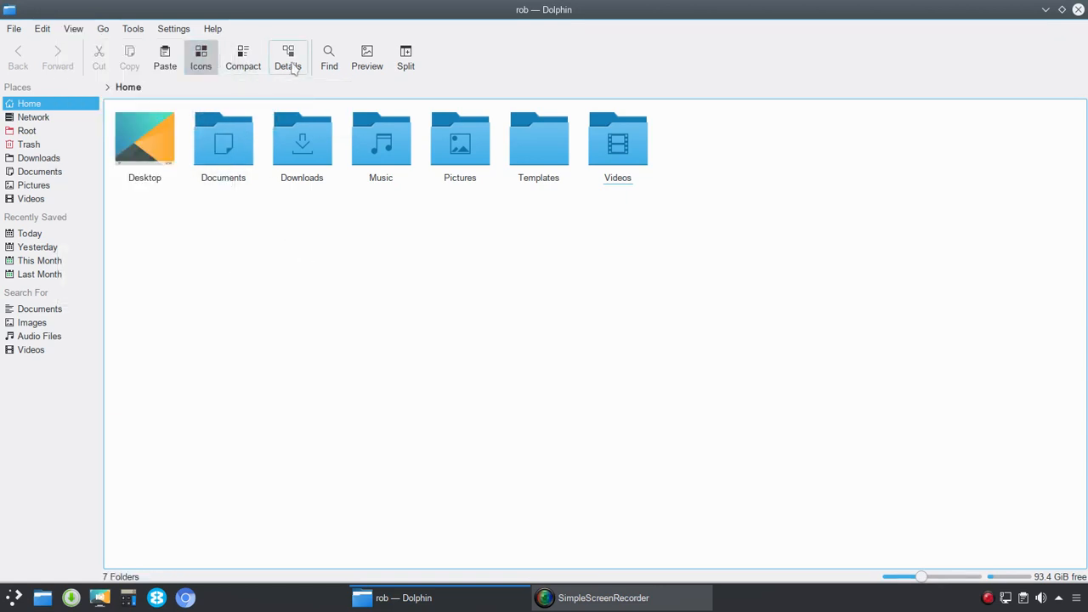
click(287, 57)
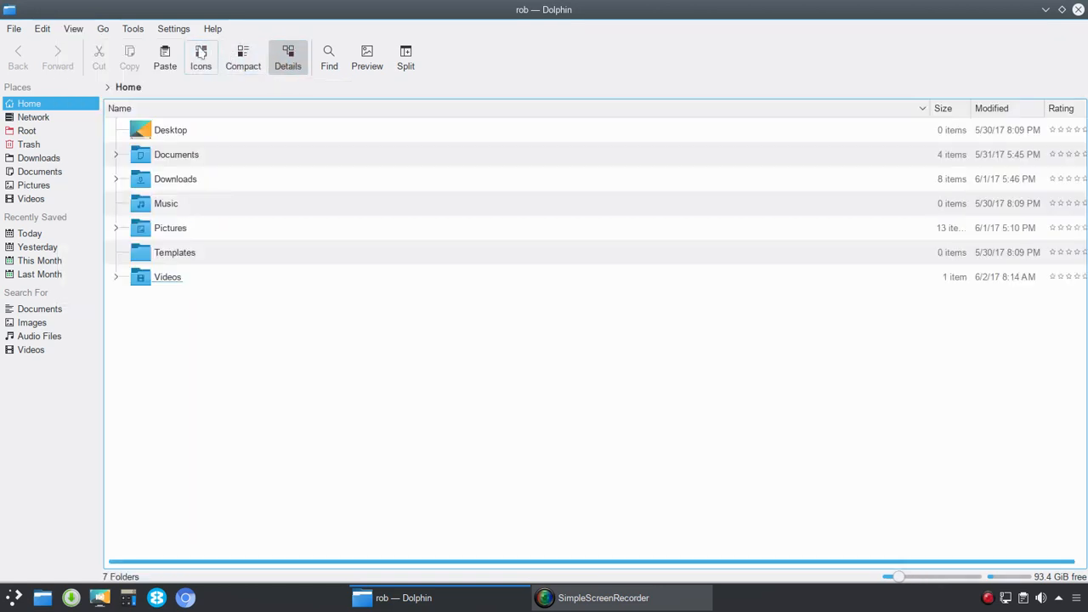
click(73, 28)
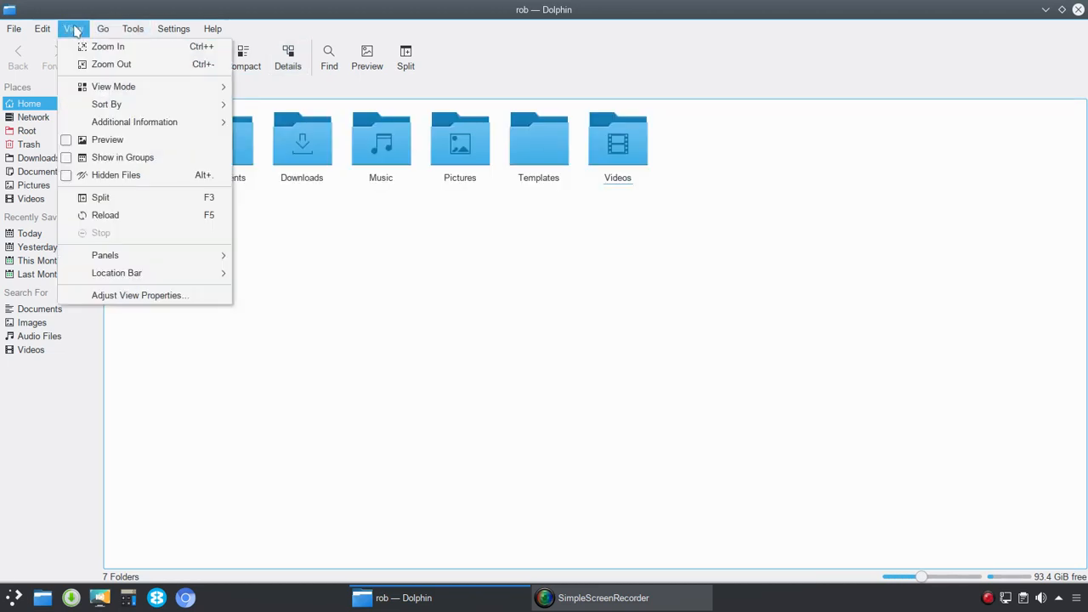
mouse_move(107, 103)
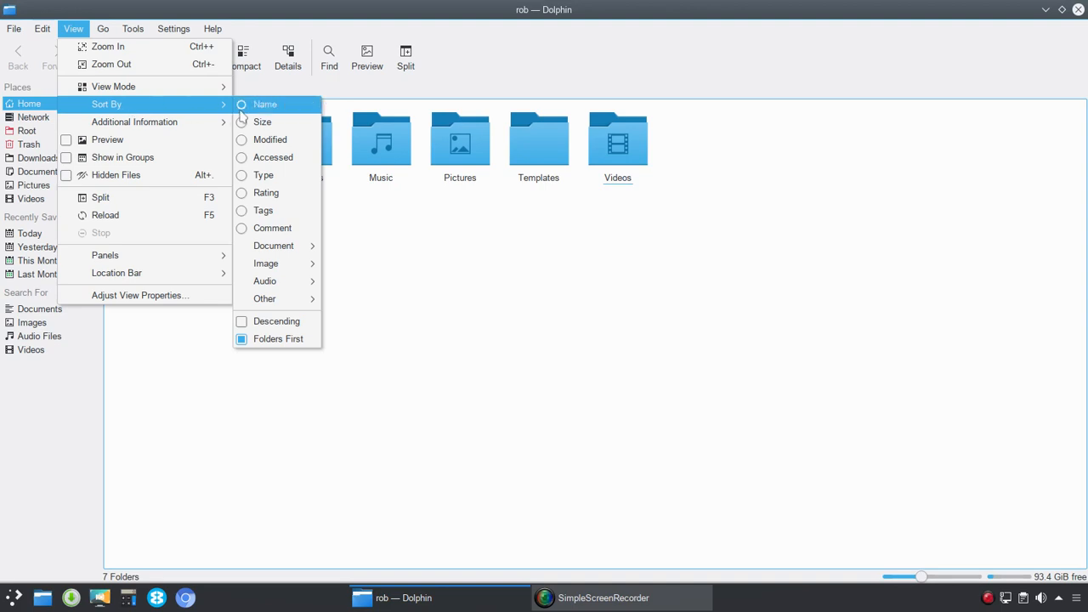
mouse_move(273, 157)
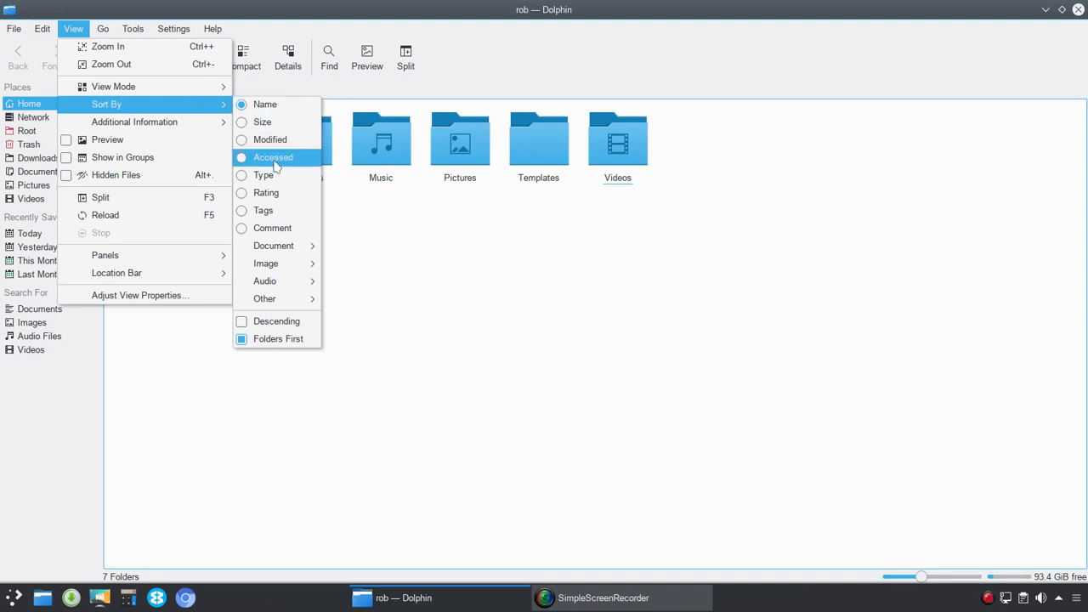
mouse_move(280, 160)
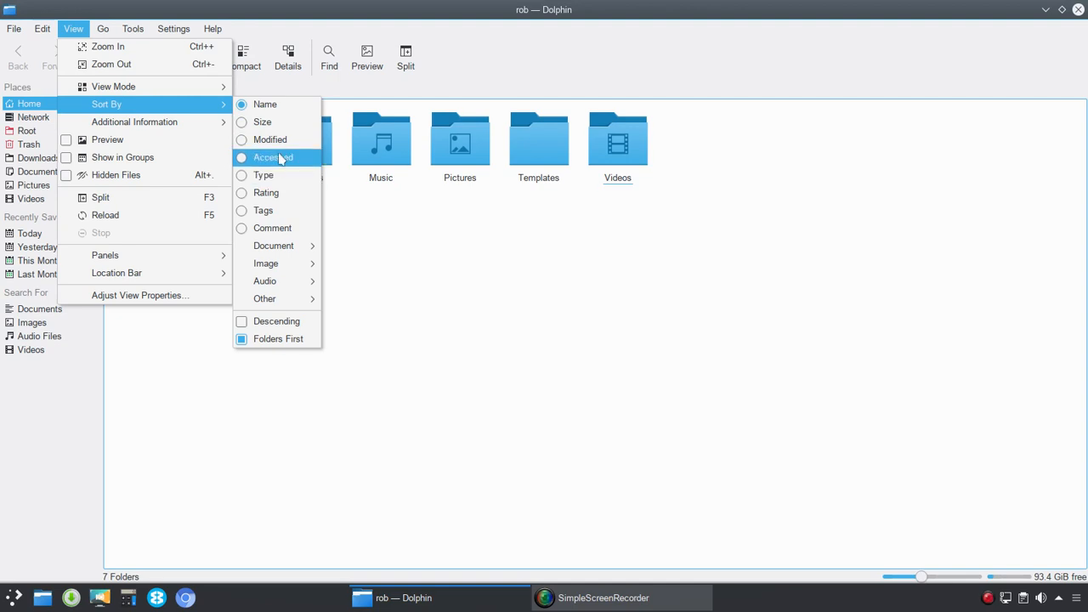
mouse_move(266, 192)
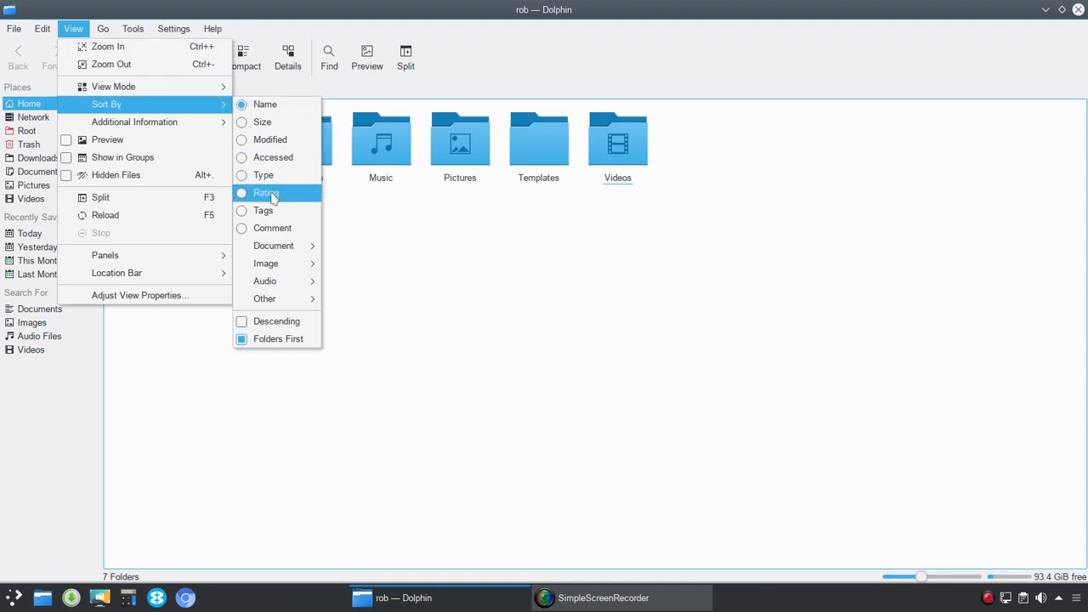
mouse_move(264, 209)
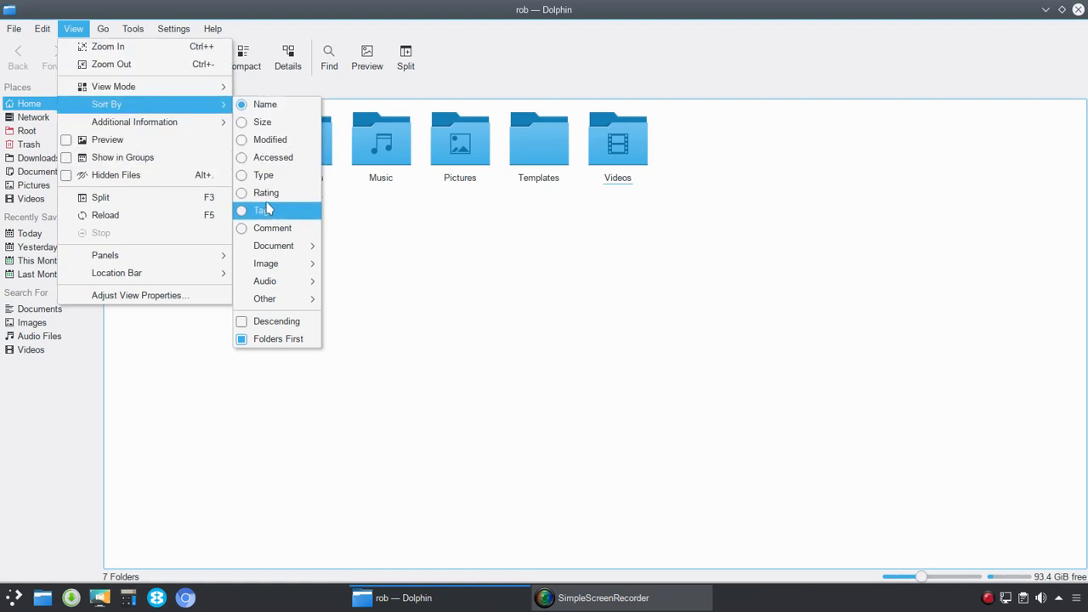
mouse_move(267, 193)
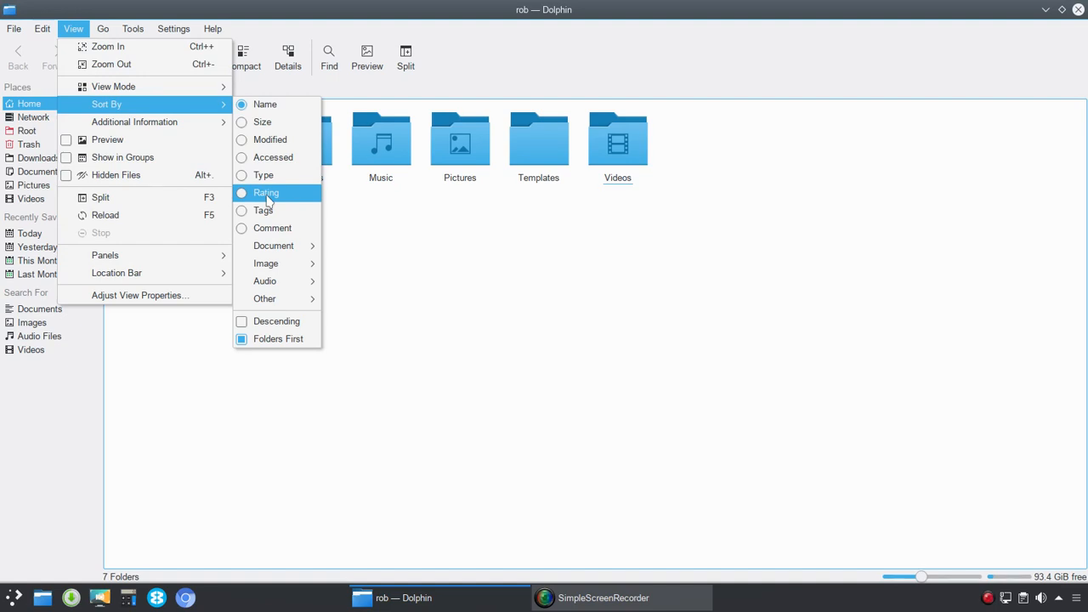
mouse_move(272, 228)
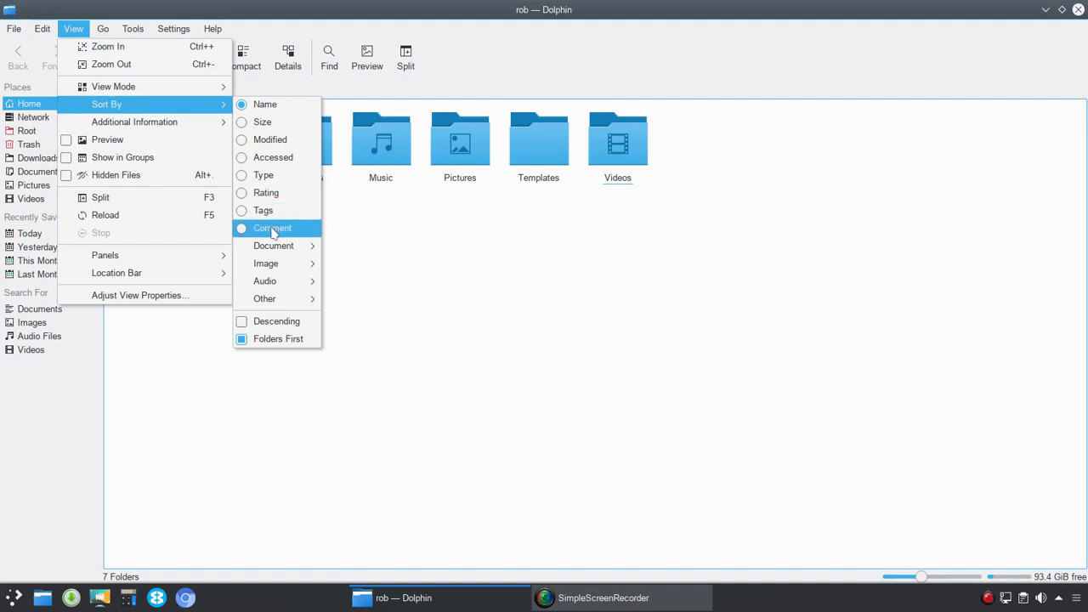
mouse_move(274, 245)
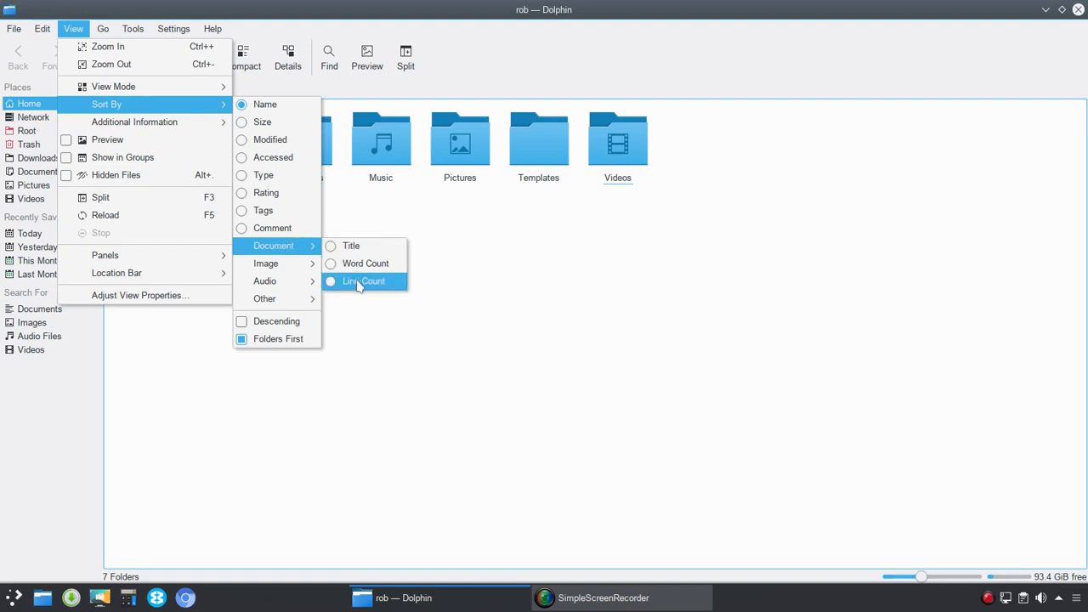
mouse_move(266, 264)
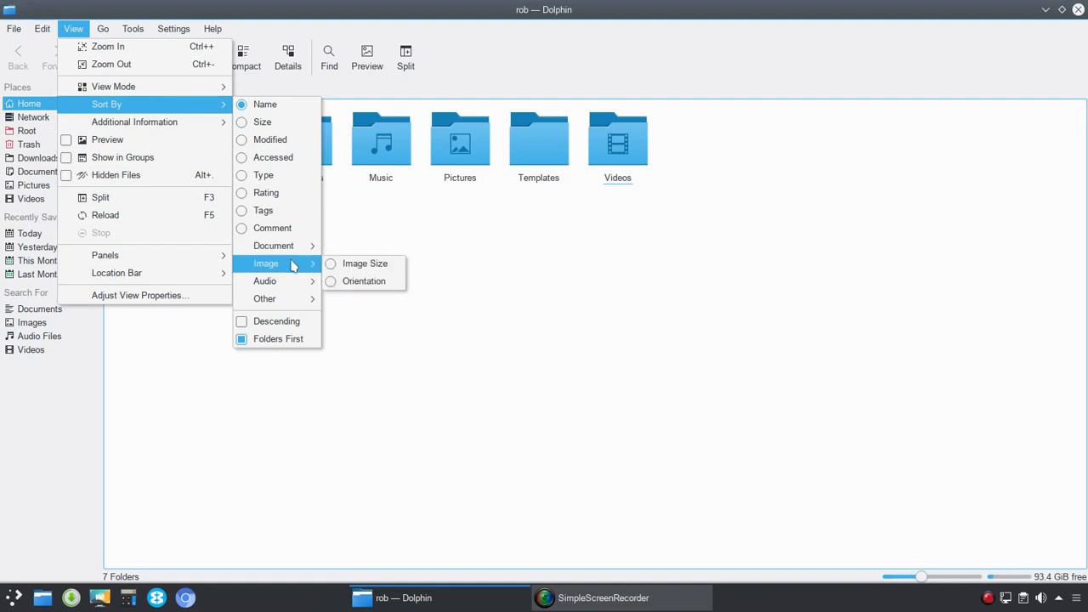
mouse_move(364, 281)
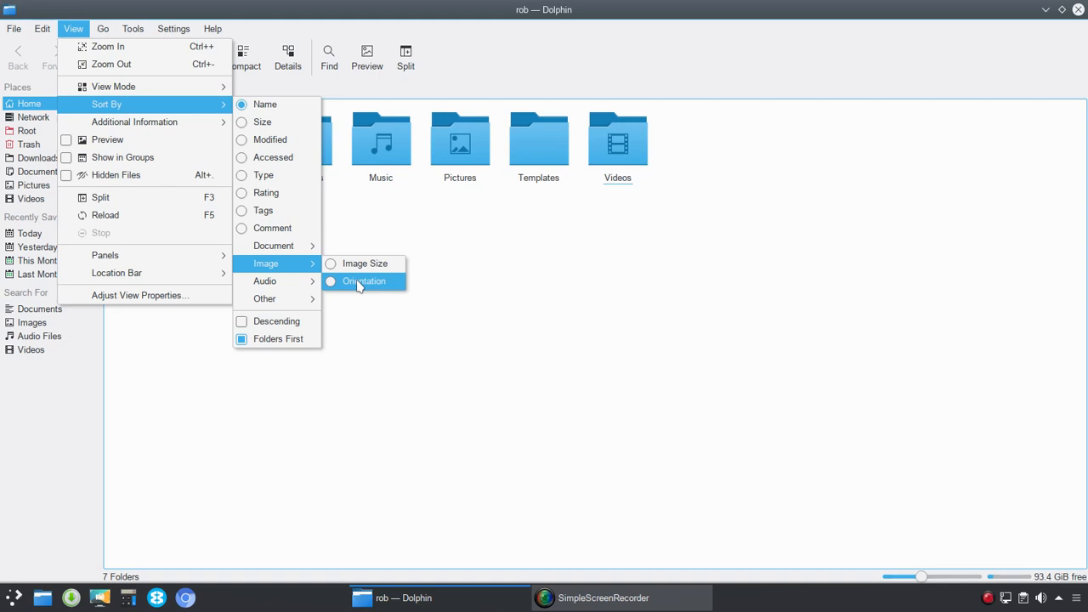
mouse_move(264, 281)
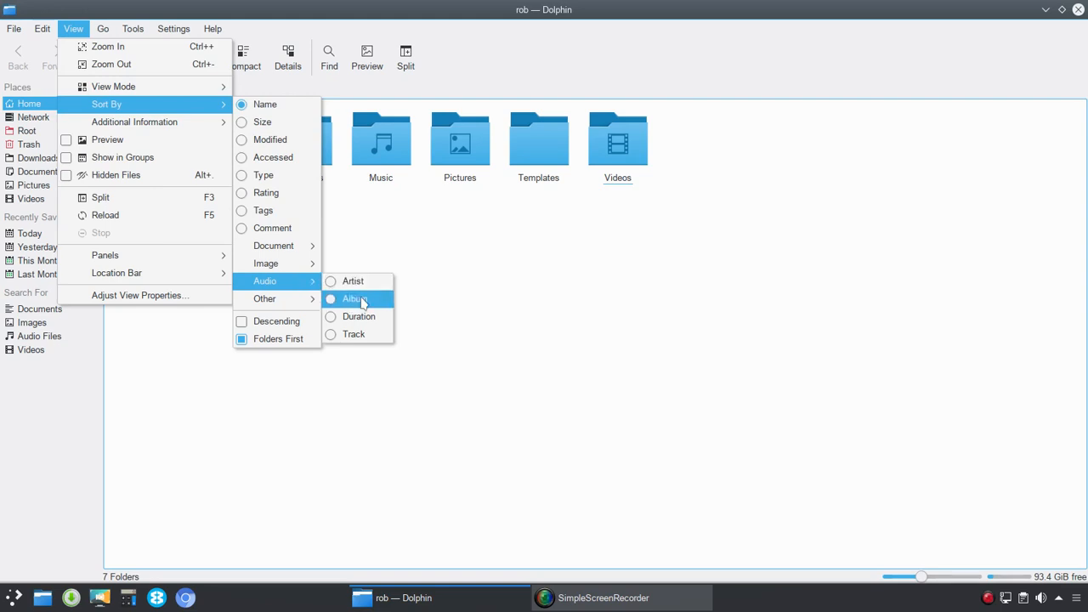
mouse_move(352, 282)
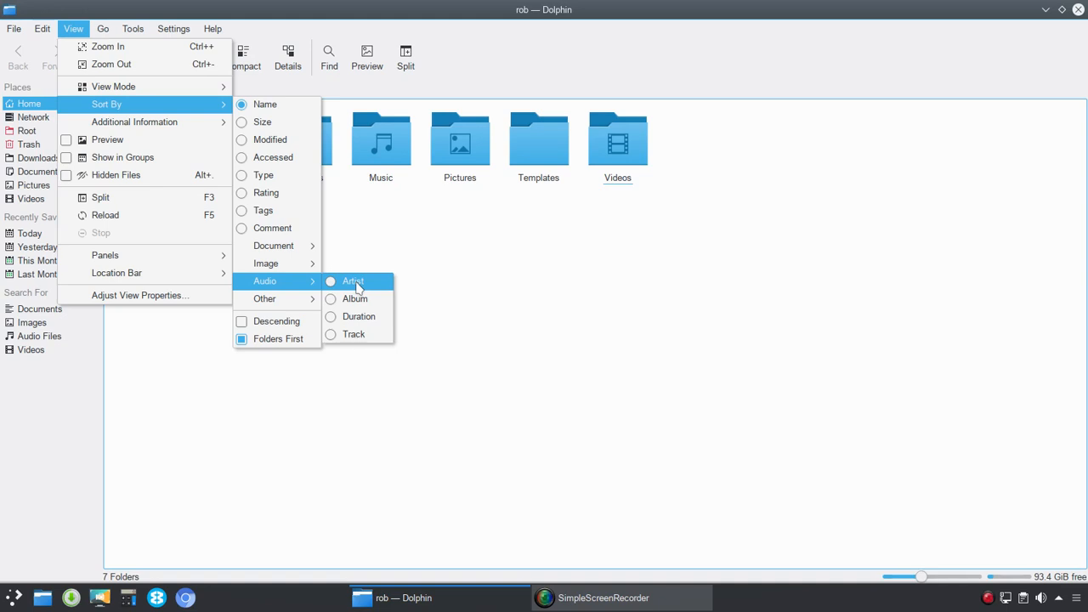
mouse_move(355, 299)
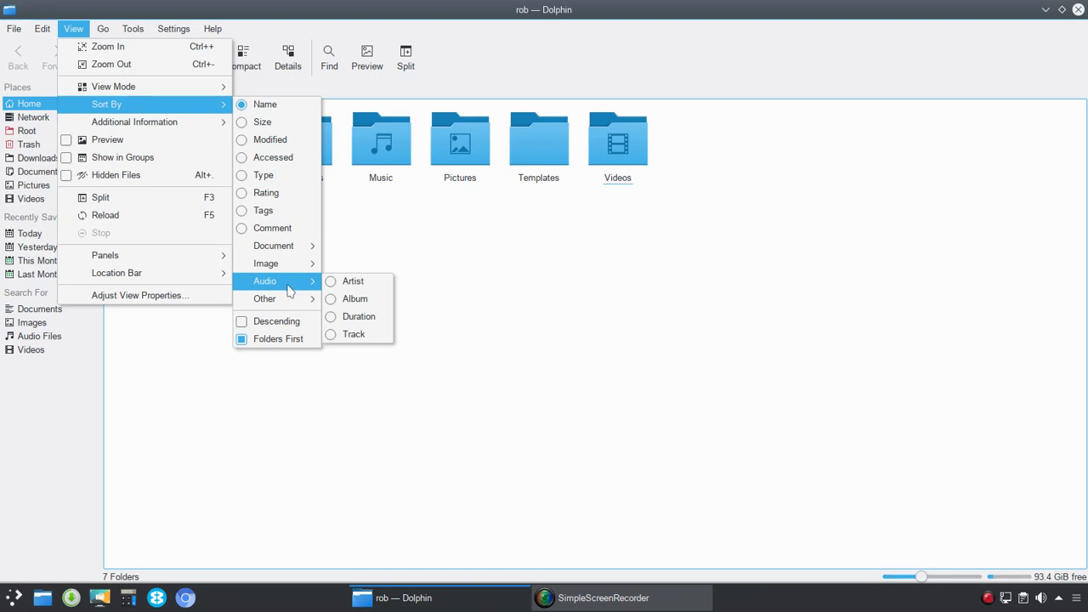
mouse_move(264, 299)
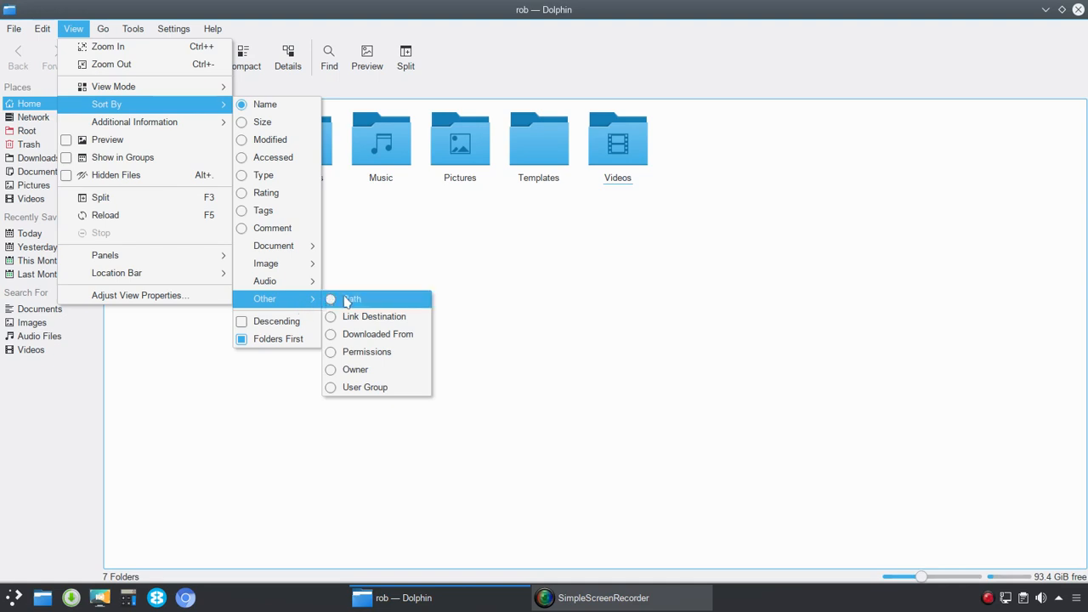
mouse_move(373, 316)
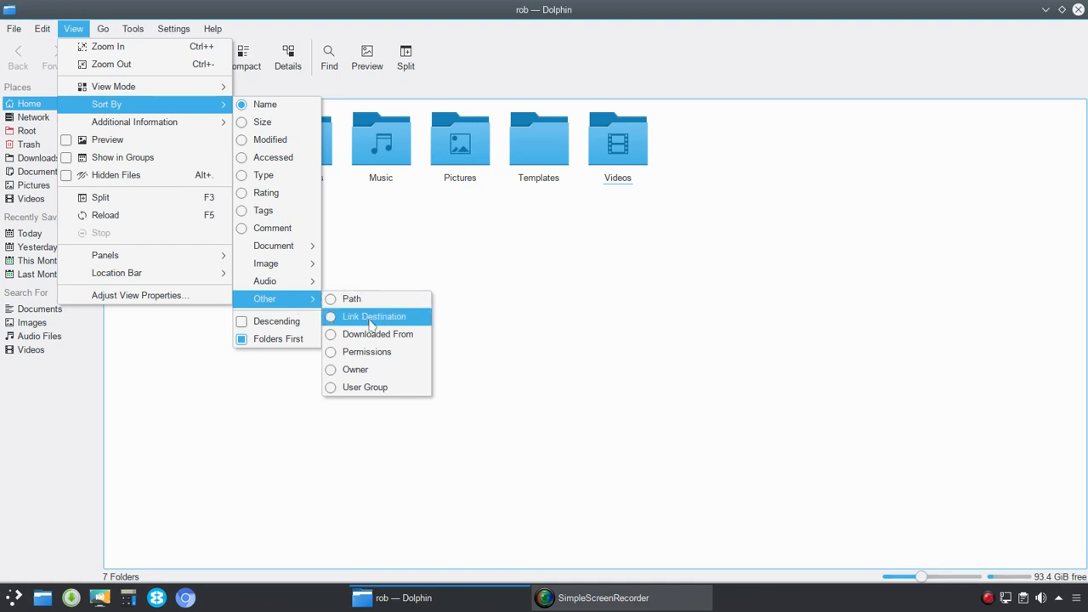
mouse_move(378, 334)
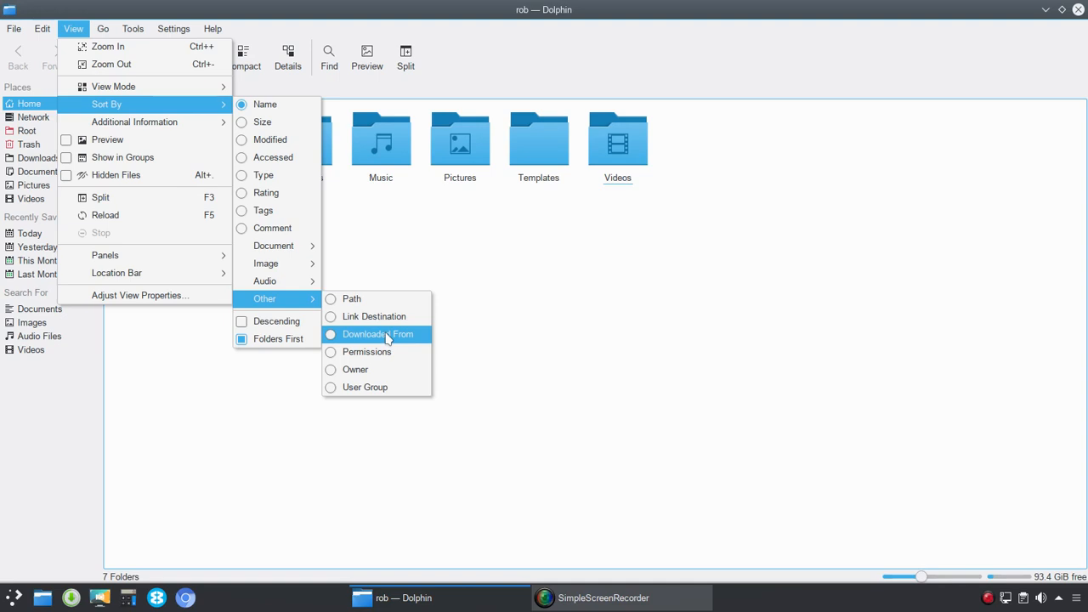
mouse_move(381, 352)
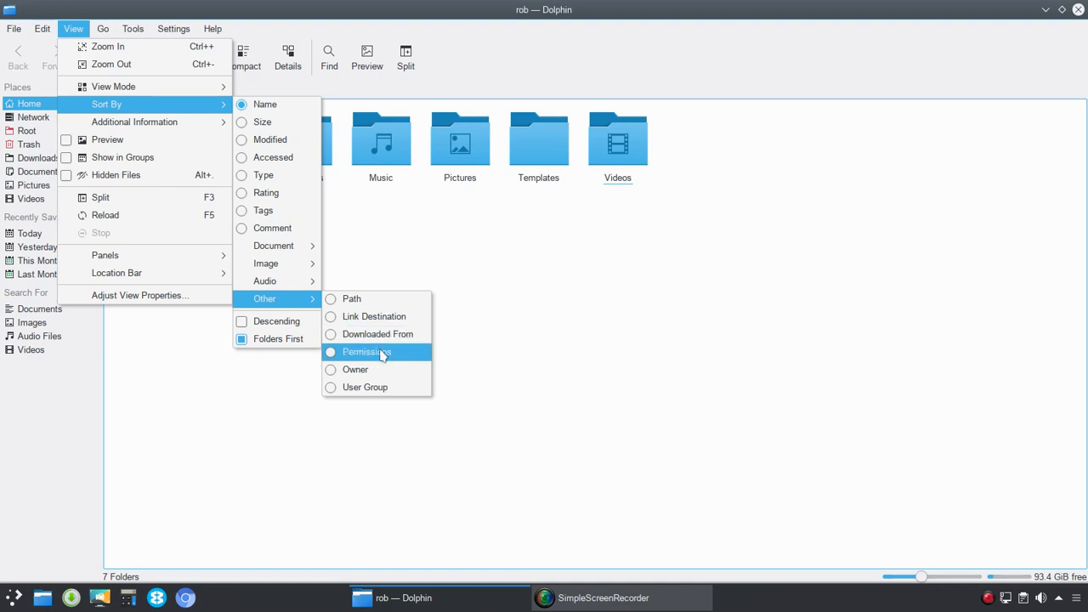
mouse_move(380, 372)
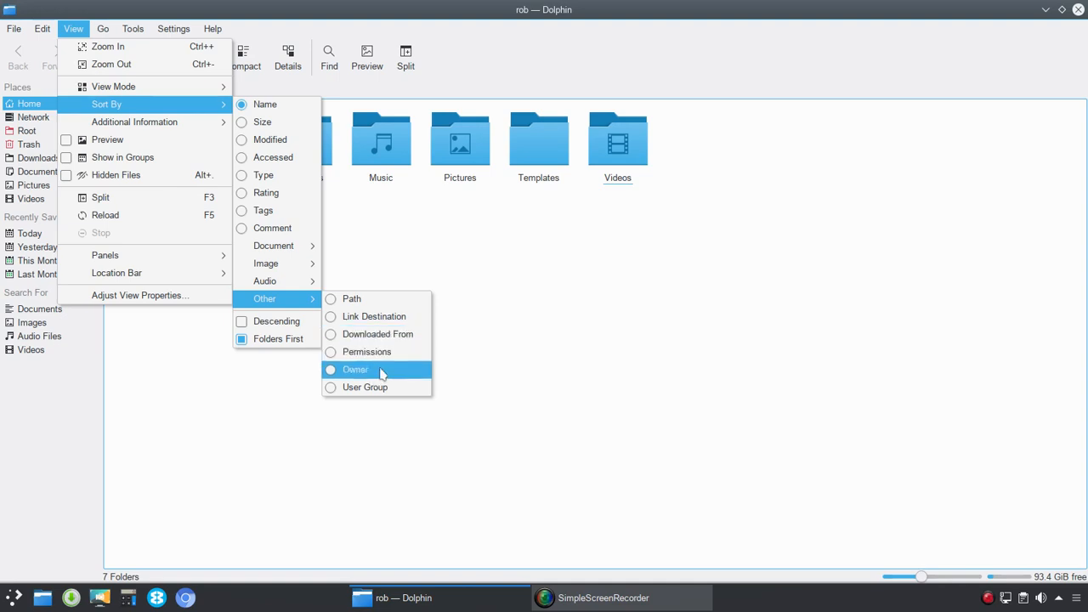
mouse_move(363, 387)
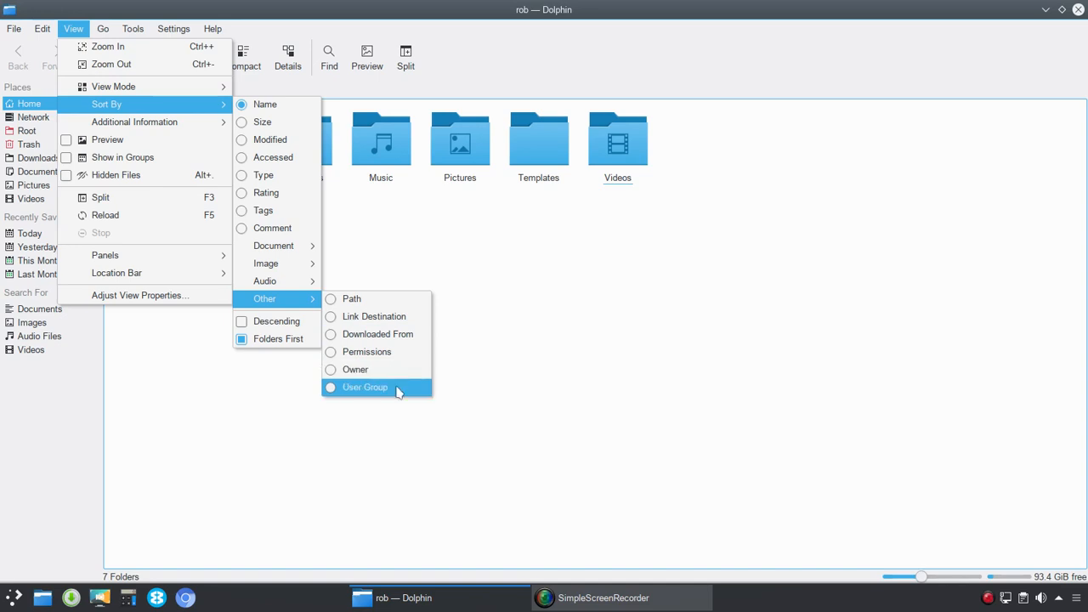
mouse_move(277, 321)
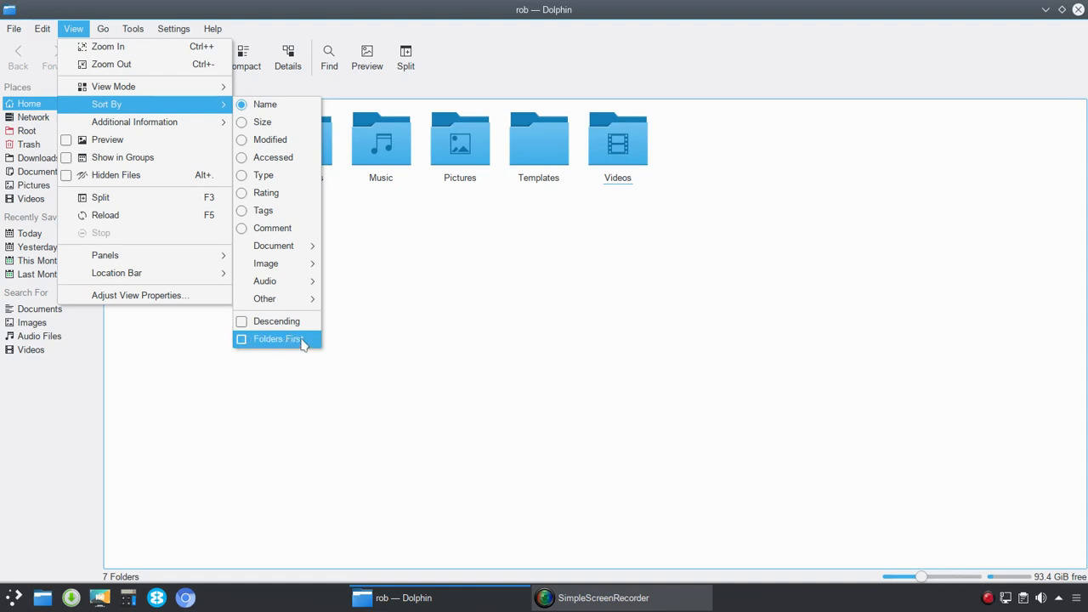
Step: Toggle the Folders First sorting option off, leaving sorting by name
click(277, 338)
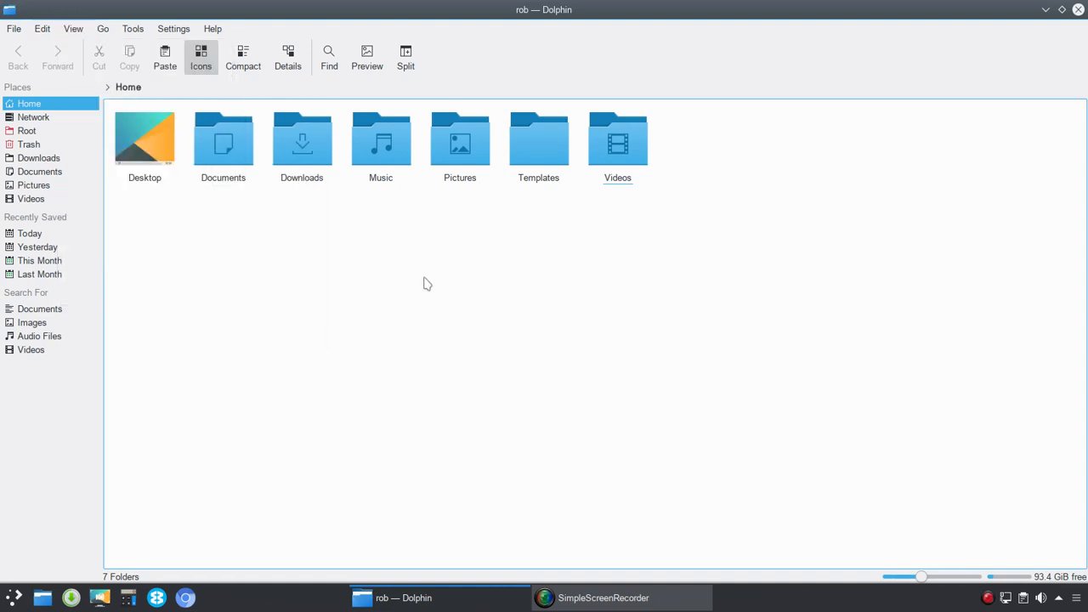
mouse_move(298, 227)
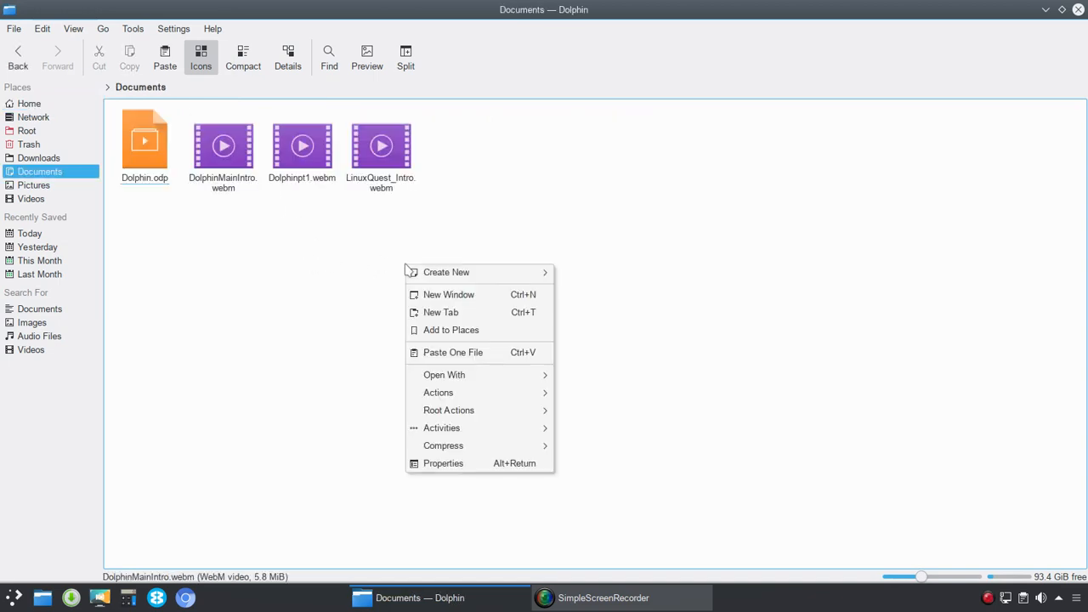
Step: Create a new folder in Documents keeping the default name 'New Folder'
click(445, 272)
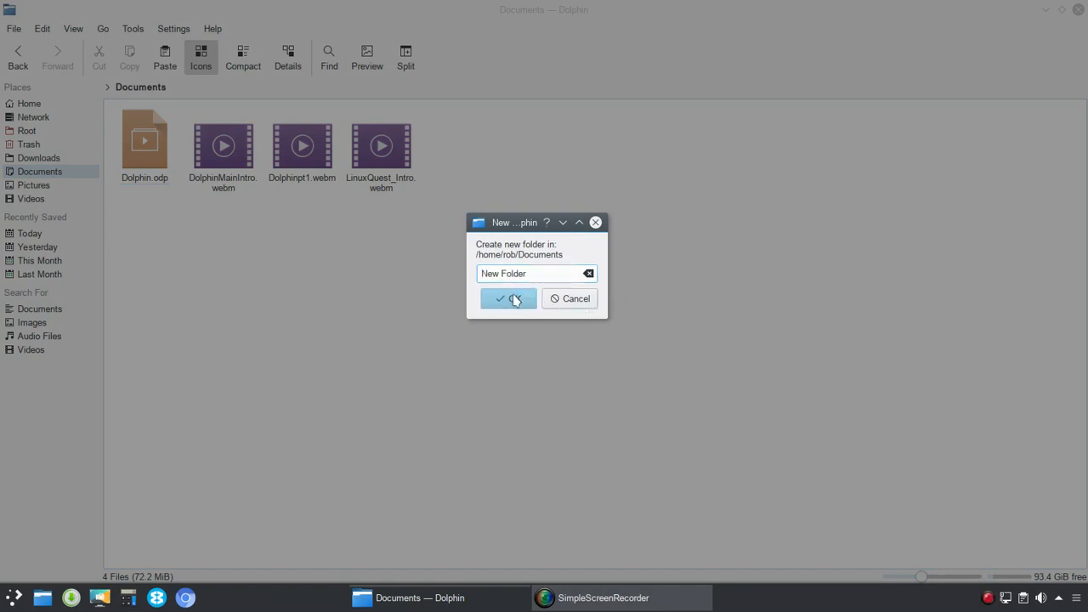
click(508, 298)
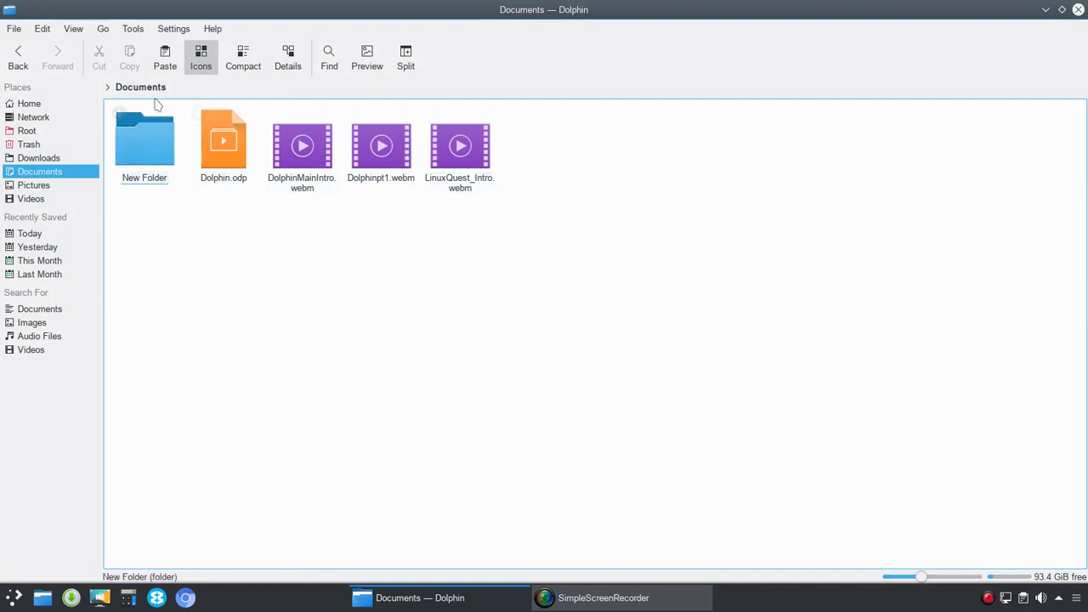
click(73, 28)
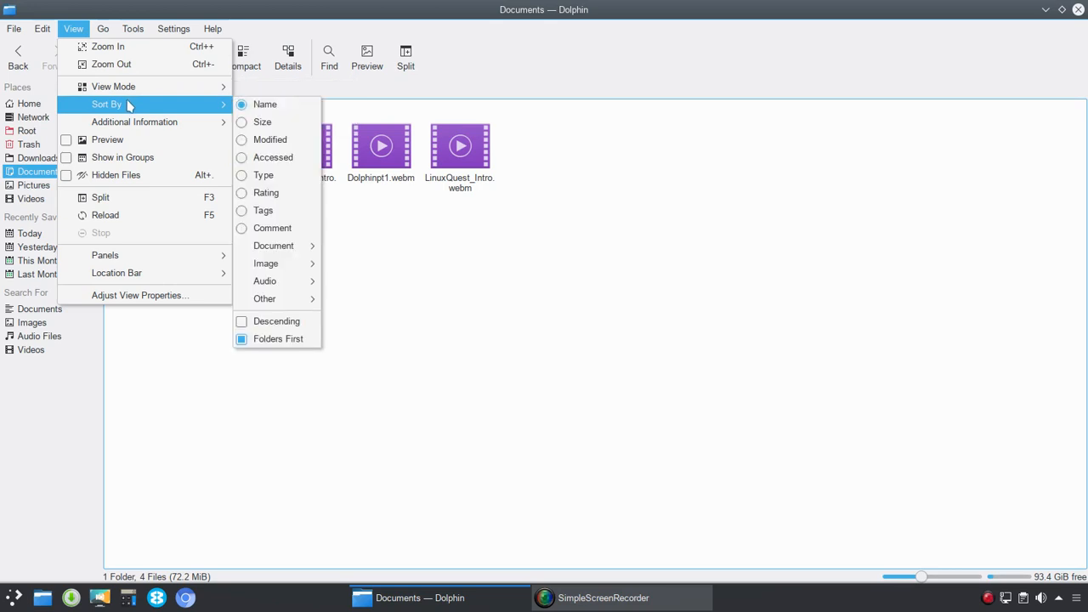
mouse_move(146, 121)
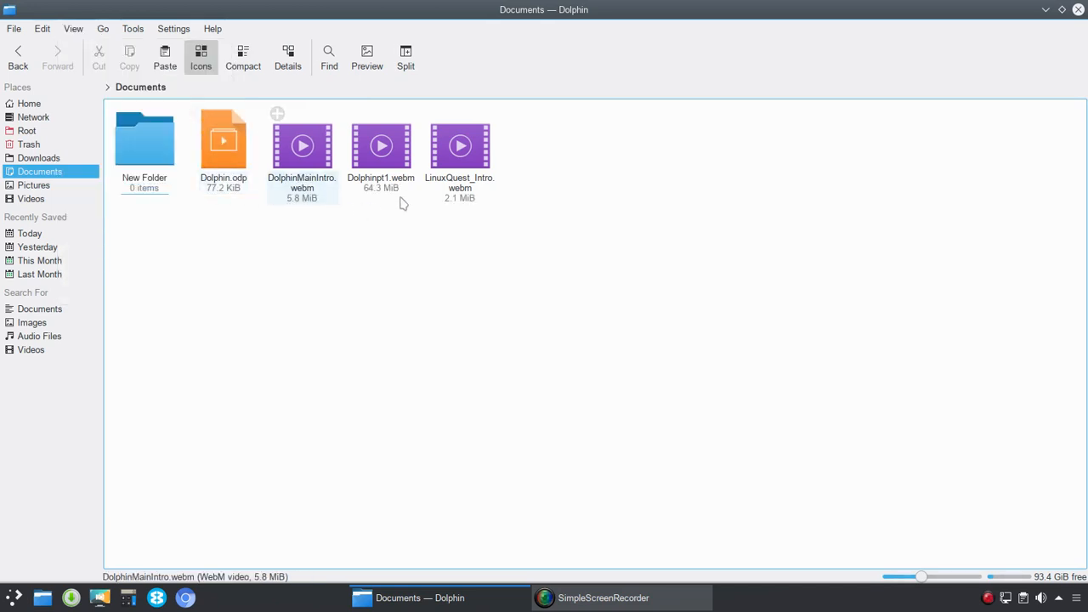
Step: Sort the Documents files by Modified date and review the Additional Information choices
click(73, 28)
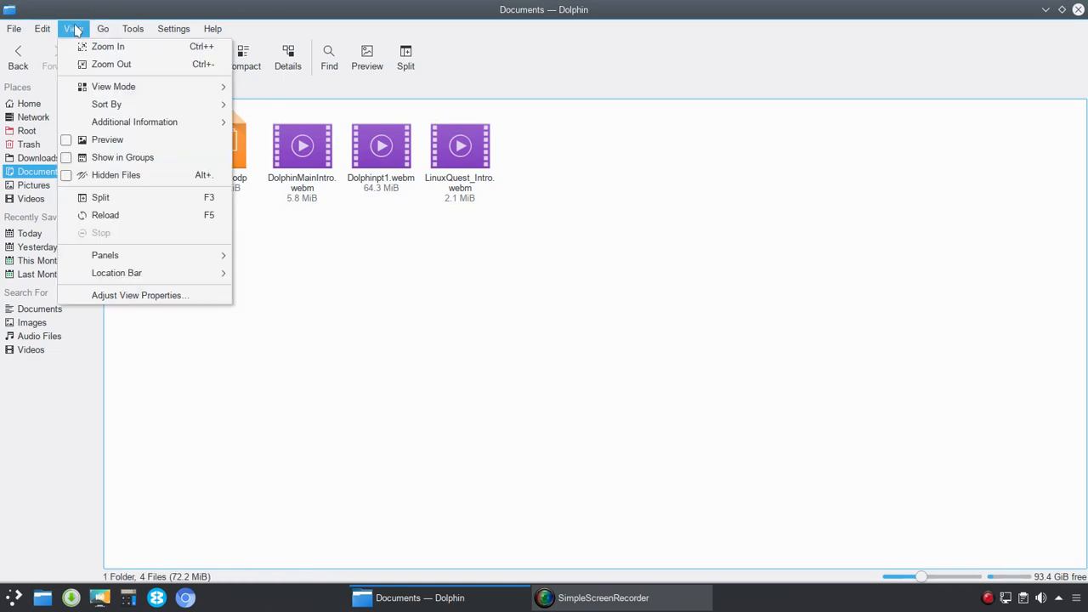
mouse_move(106, 104)
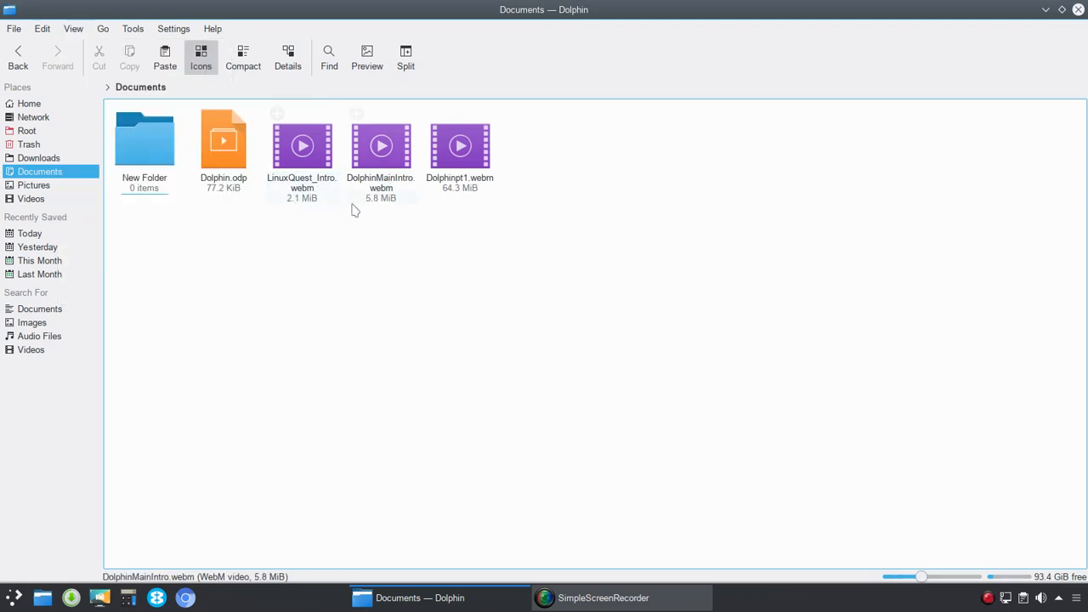
click(223, 140)
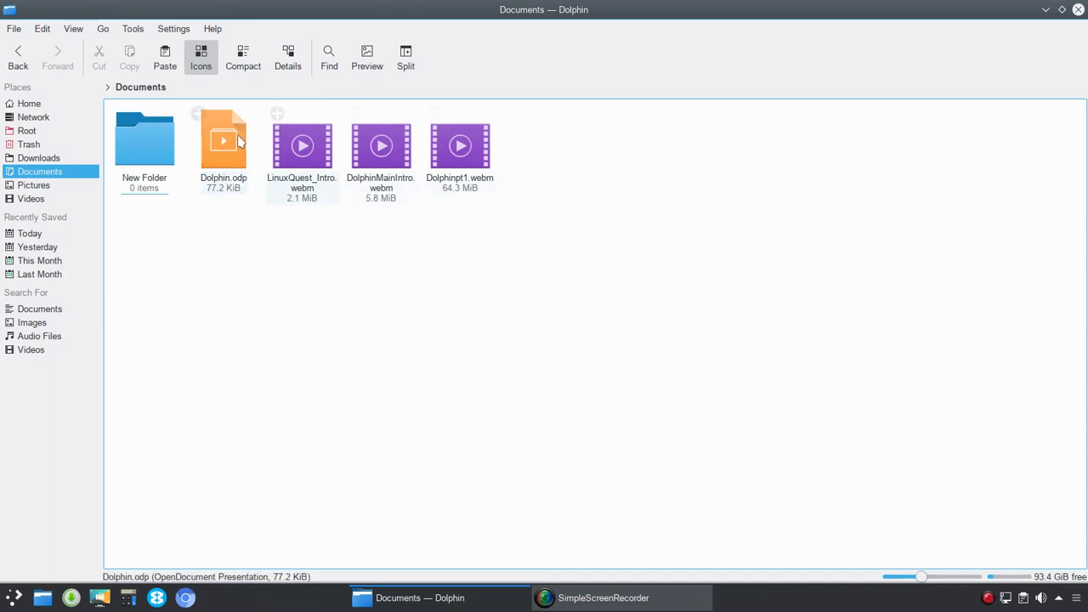
click(72, 28)
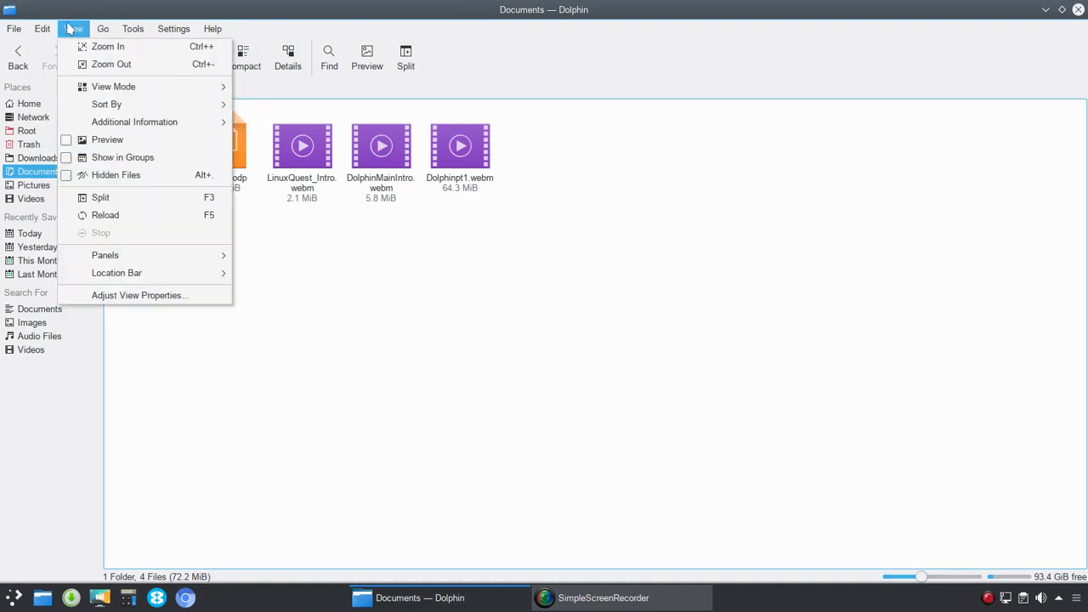
mouse_move(135, 122)
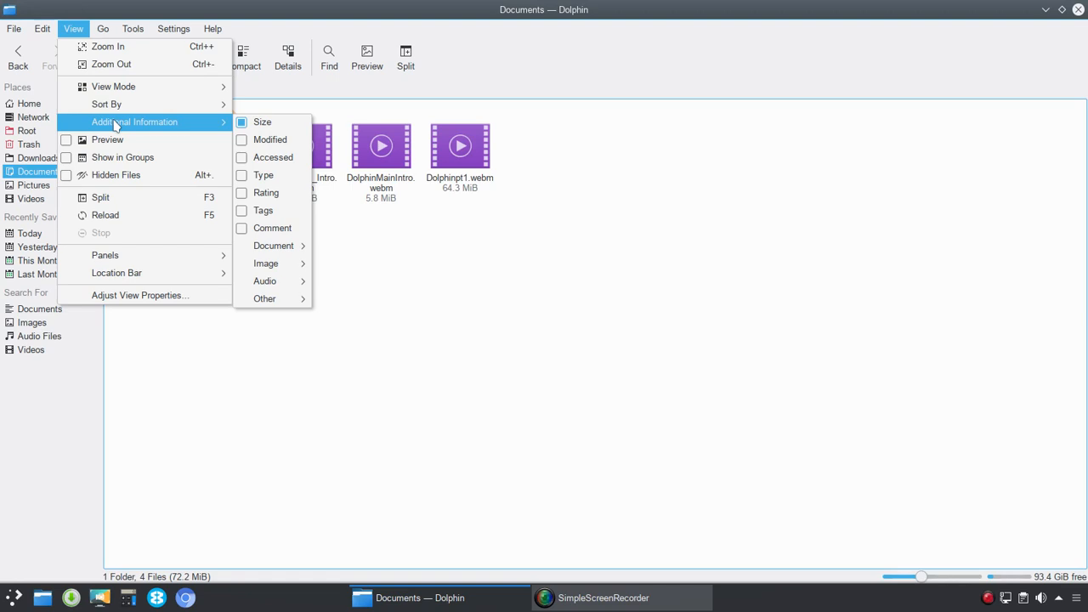
Step: Show Documents as a Compact list, then as a Details list with size and date columns
click(242, 58)
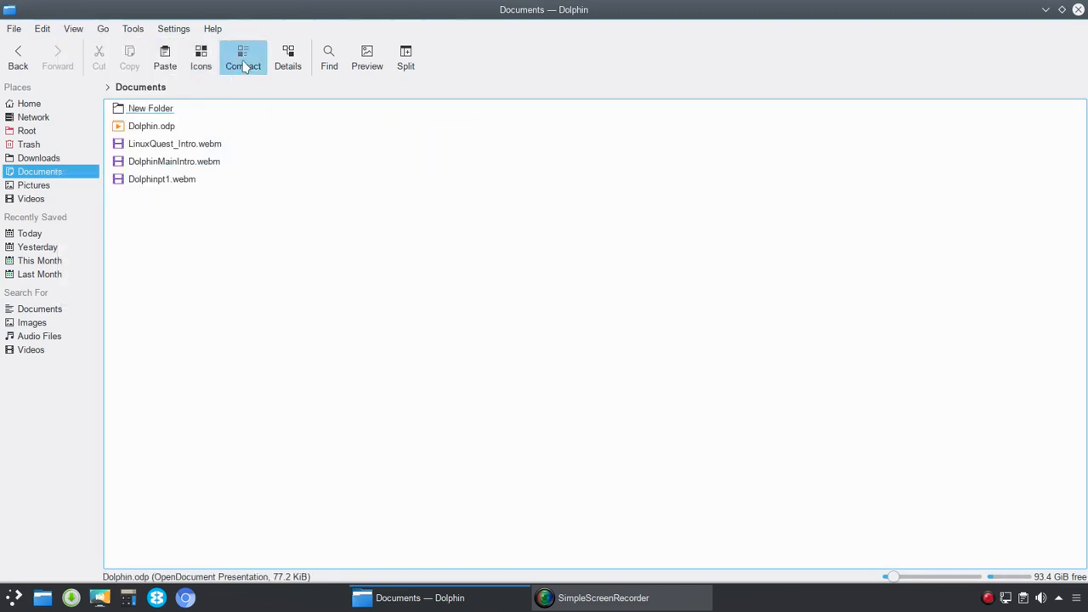
click(243, 57)
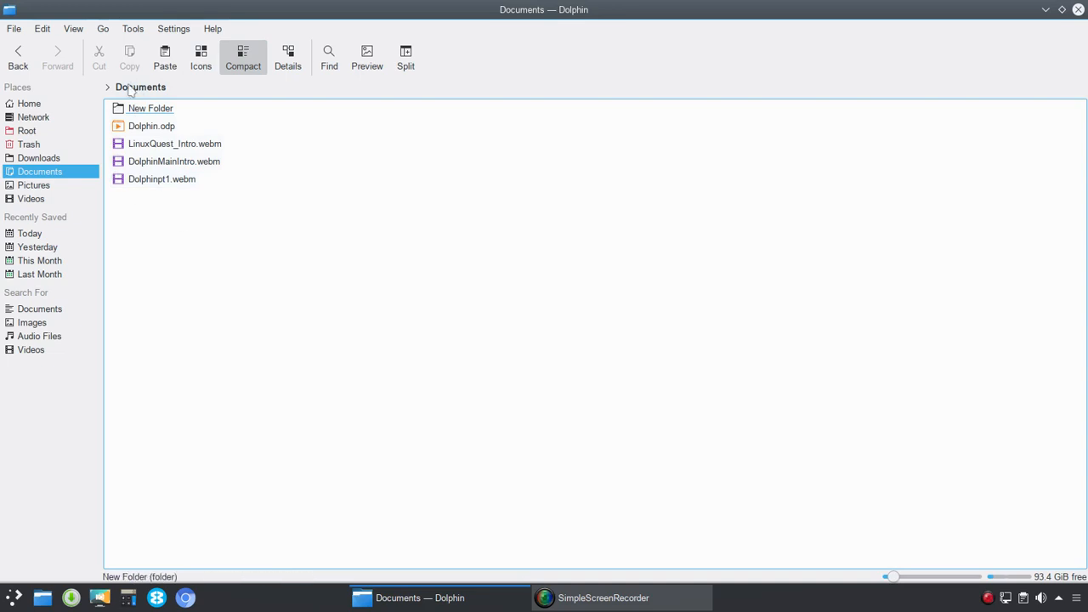
click(152, 126)
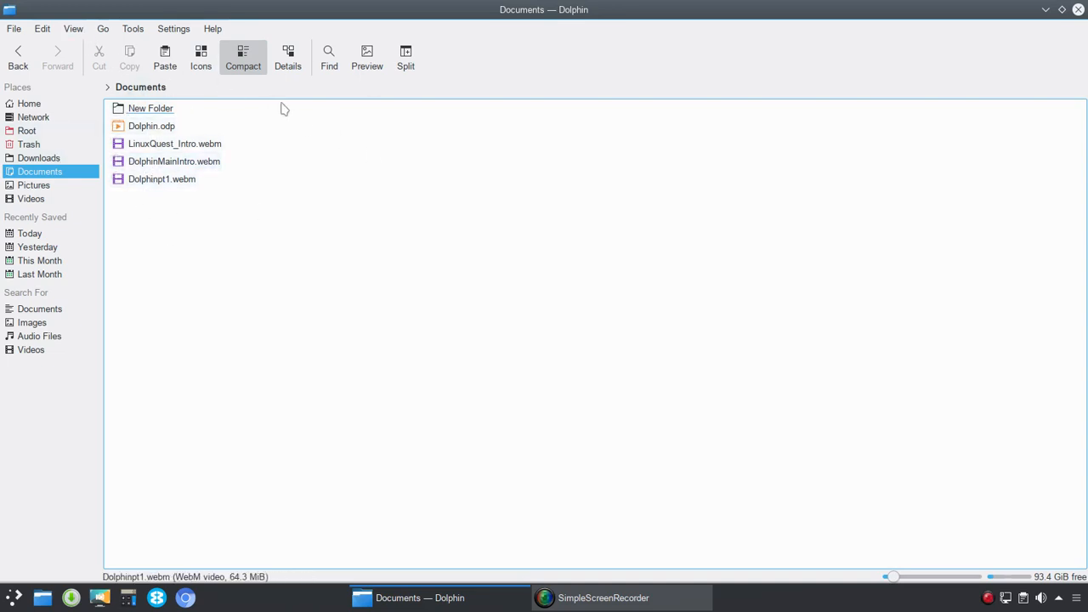
click(287, 57)
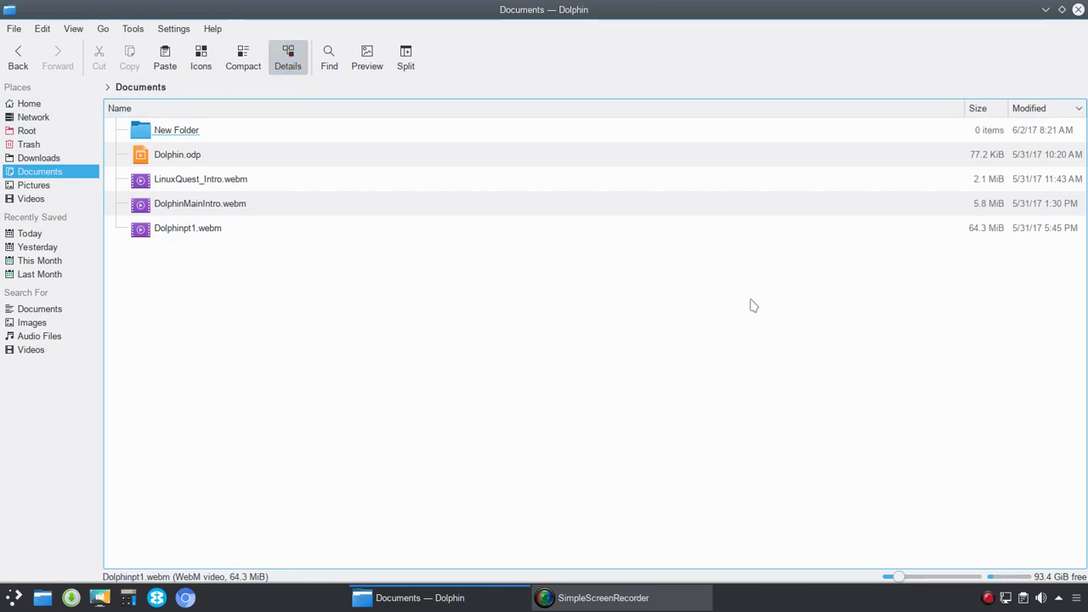
Step: Flip the Modified column sort order and restore oldest-to-newest ordering
click(1028, 108)
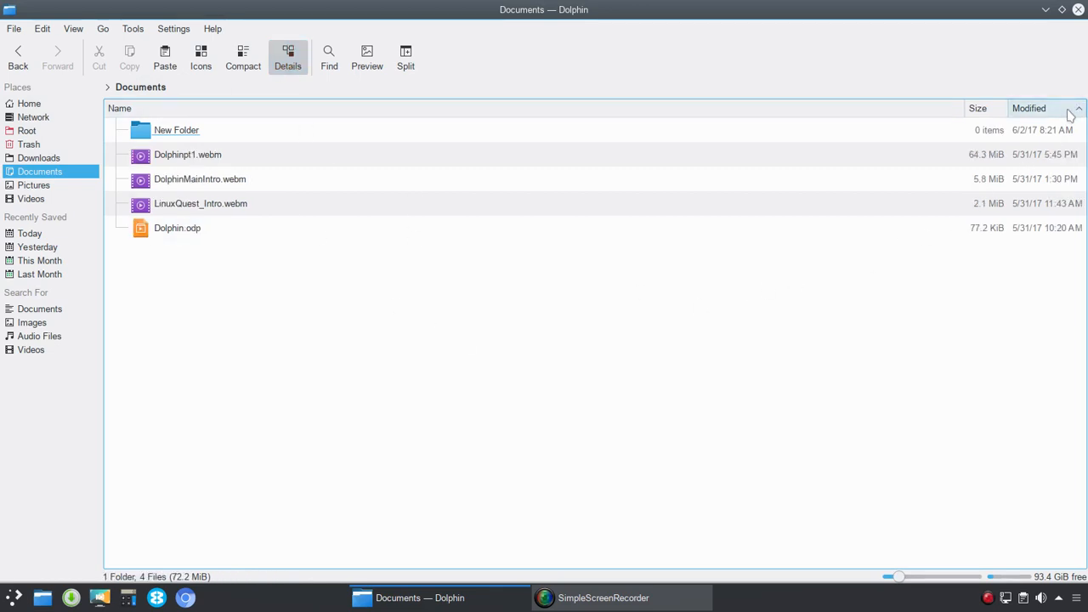
click(1029, 108)
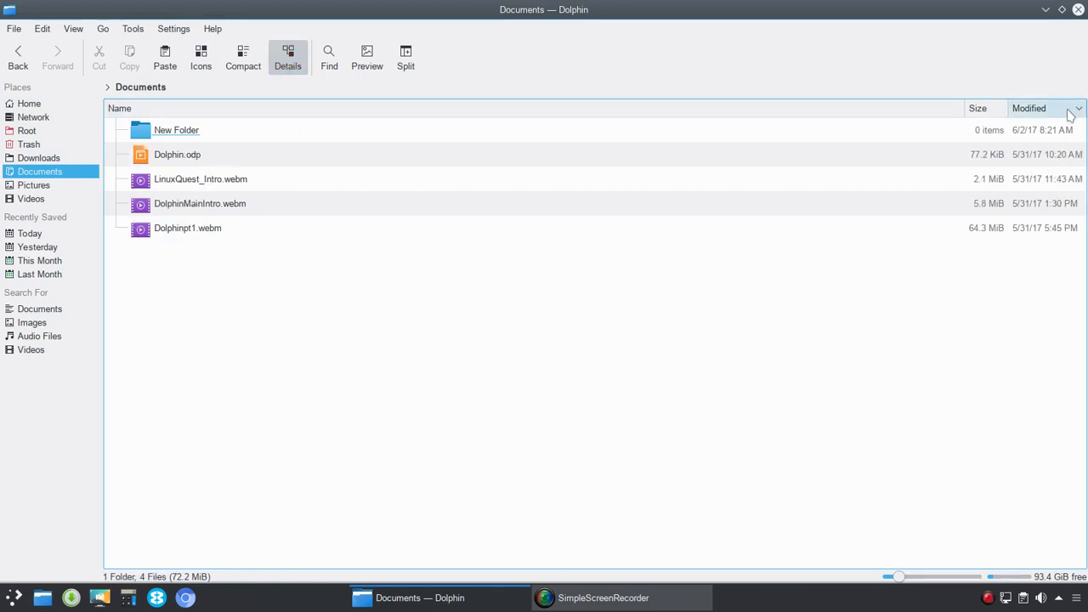
click(1029, 108)
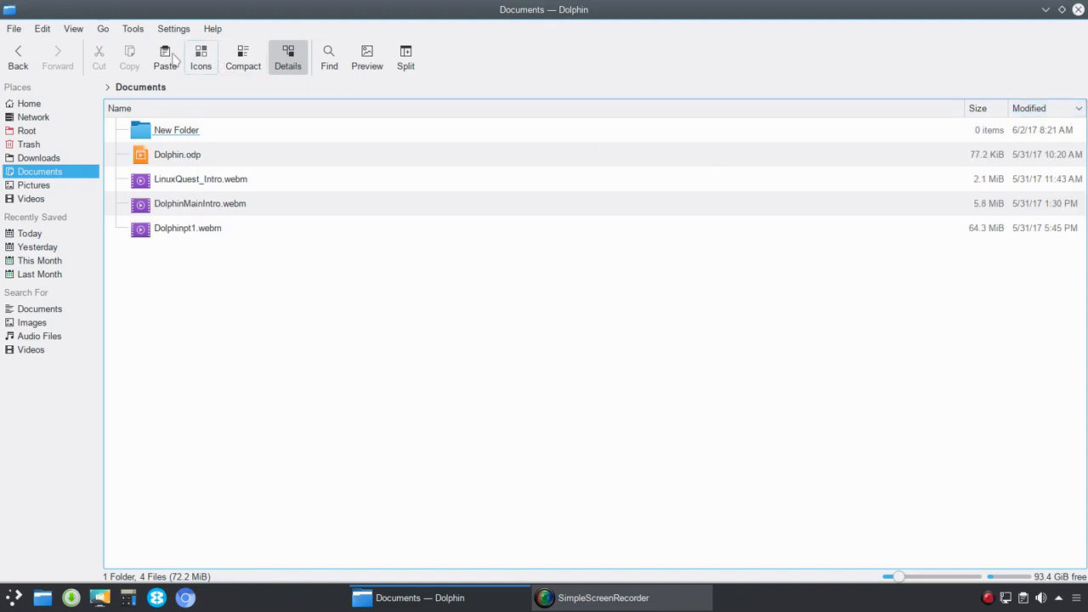
click(73, 28)
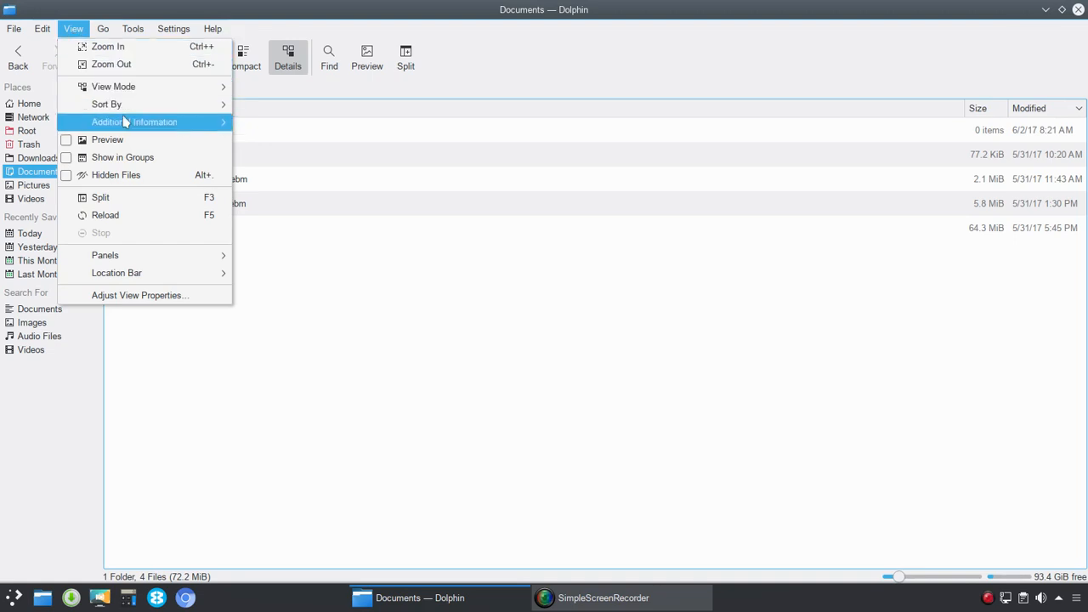
click(134, 121)
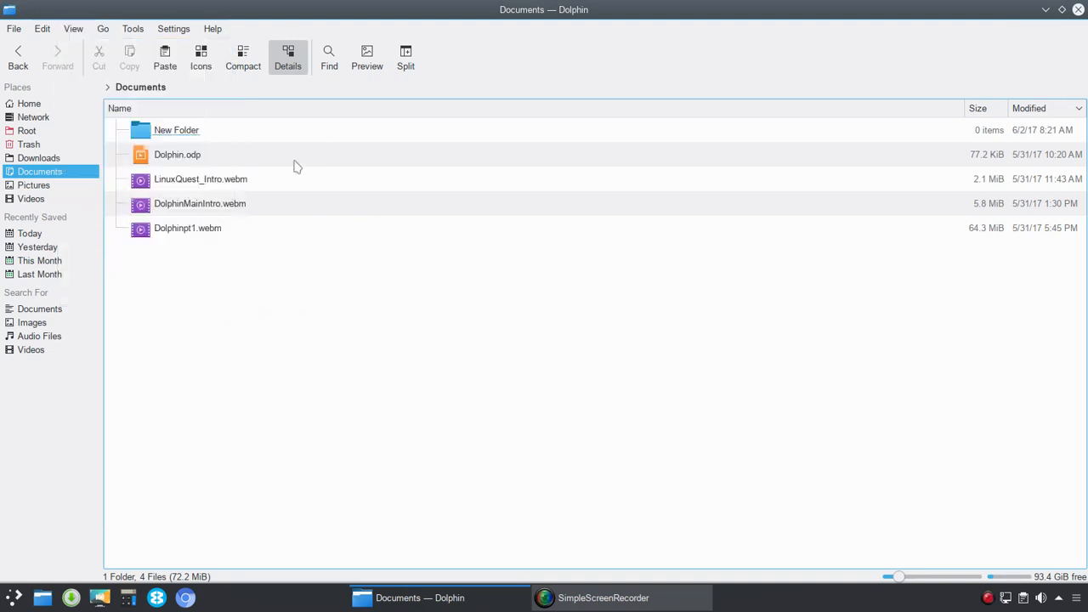
Step: Turn on thumbnail previews for Pictures, toggling the Preview toolbar button off and on
click(74, 28)
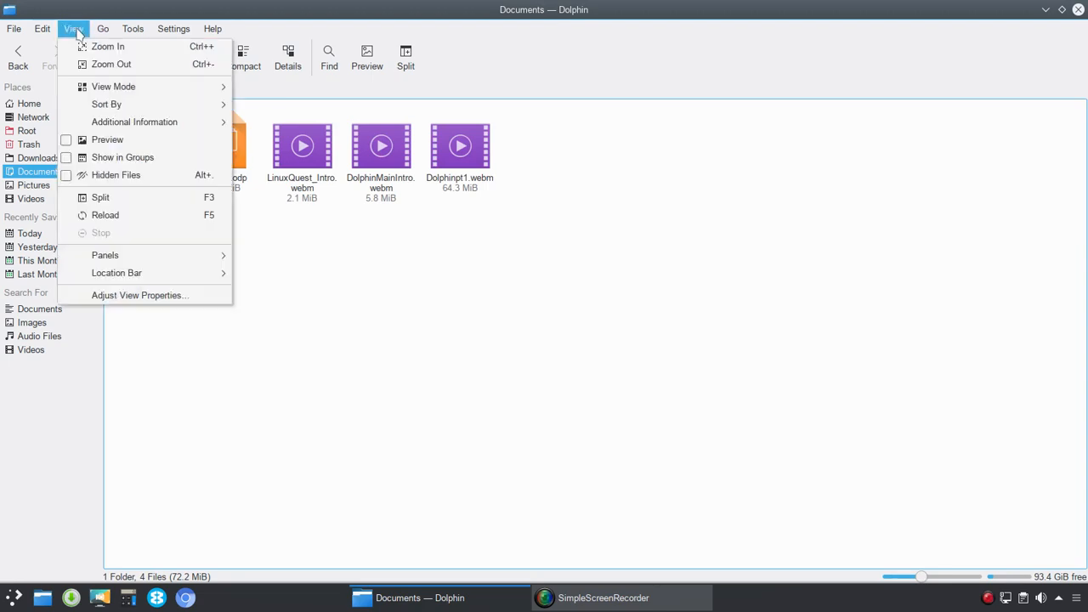
mouse_move(107, 139)
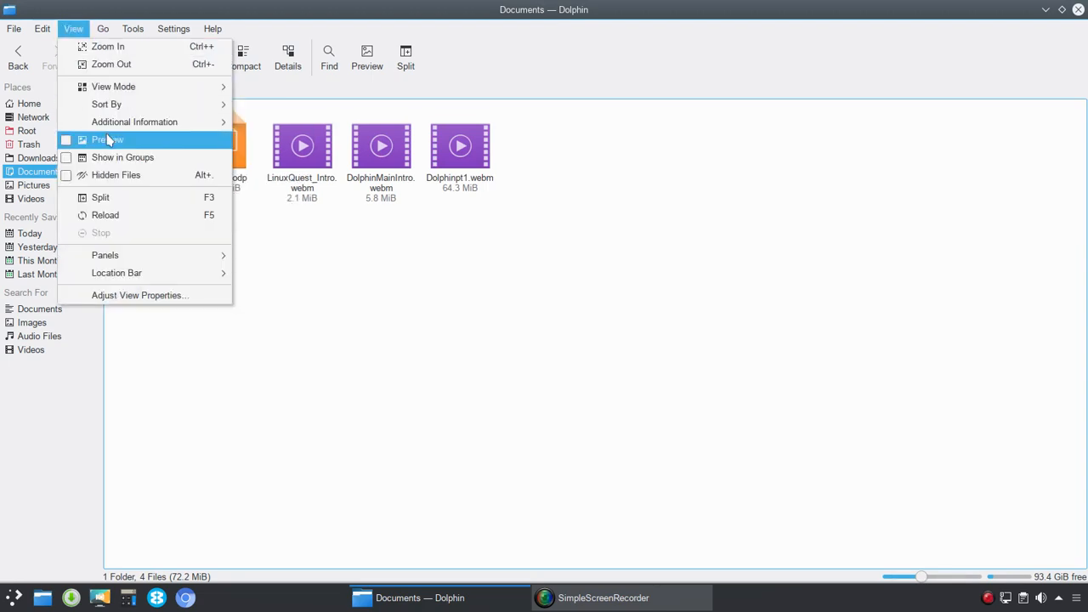
click(33, 185)
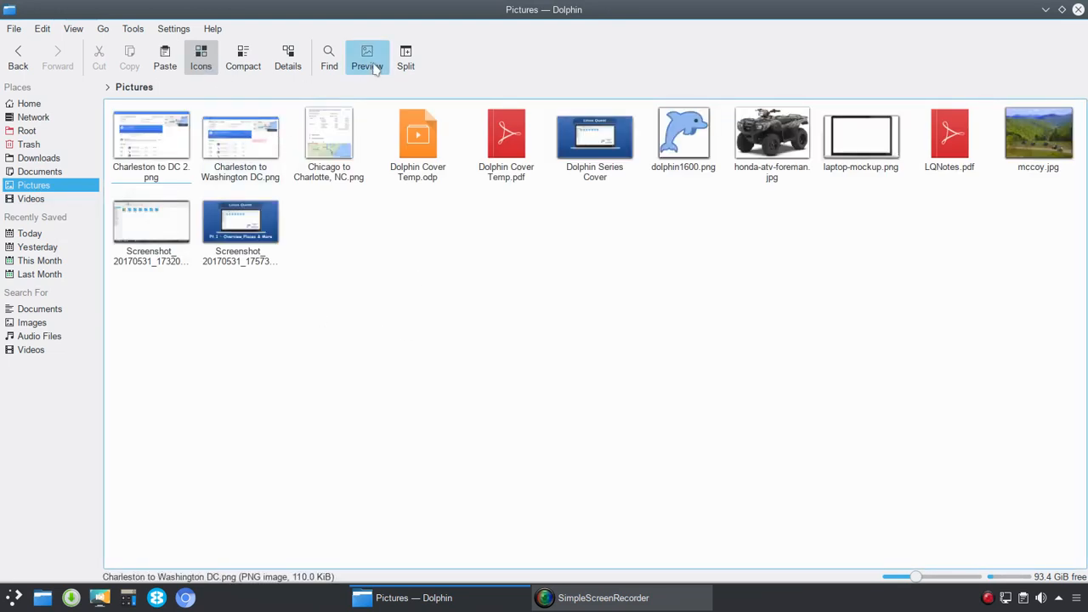
click(366, 57)
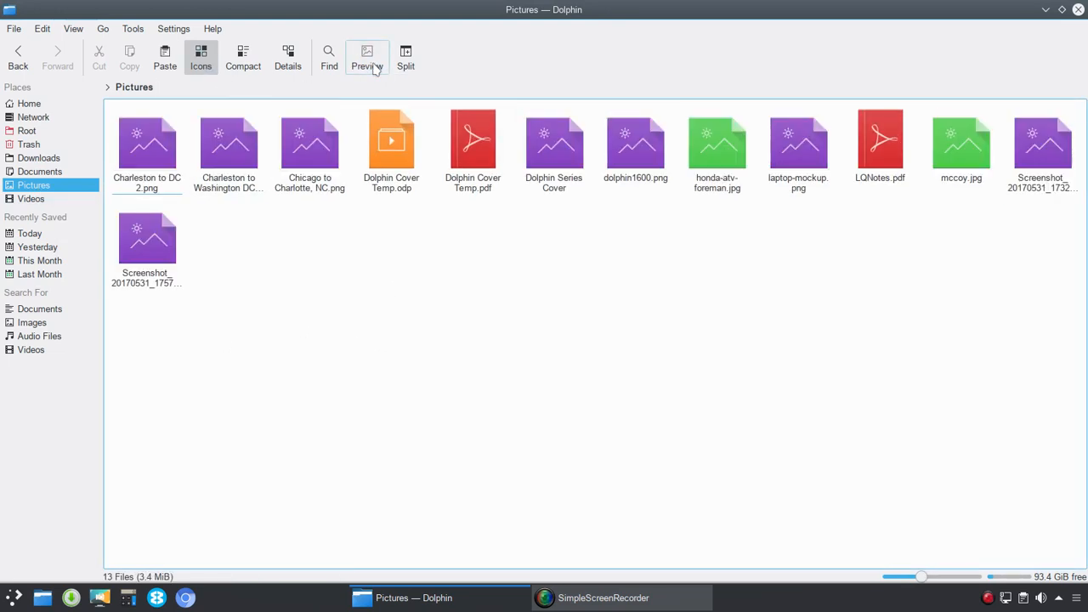
click(367, 52)
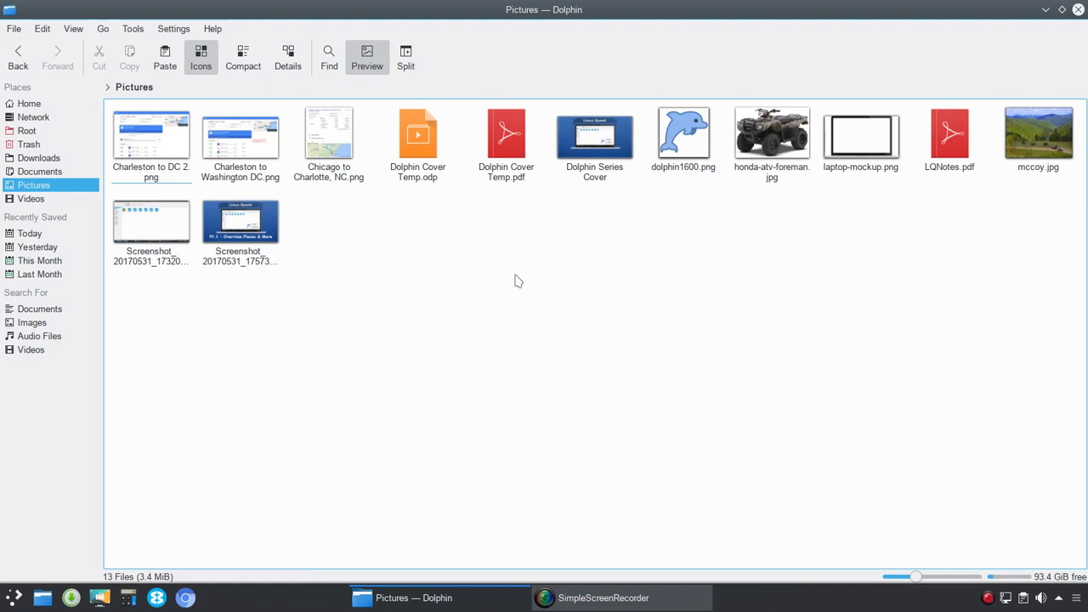
mouse_move(531, 268)
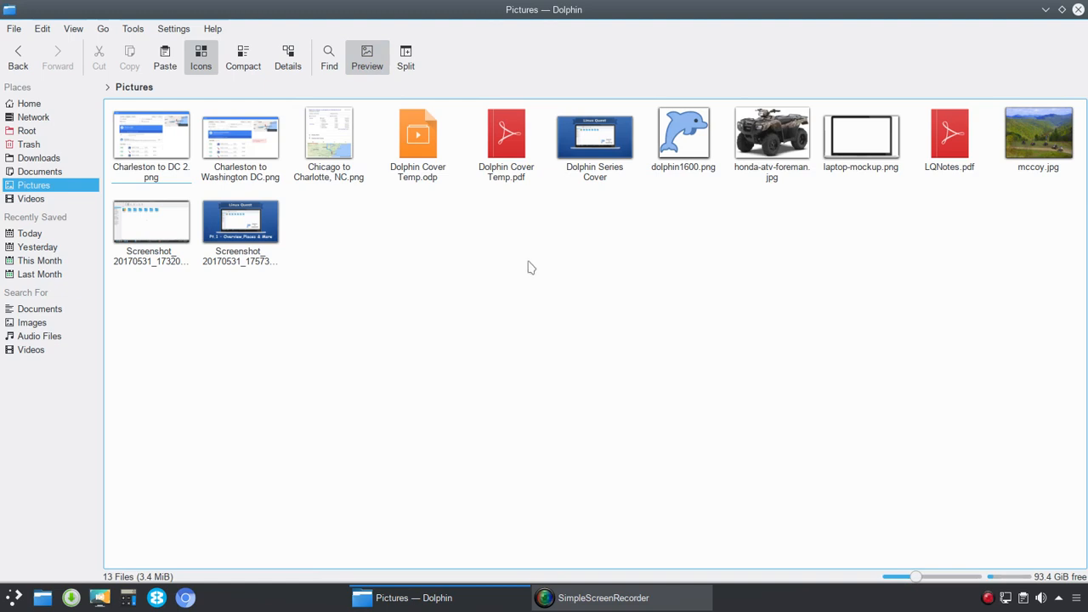
mouse_move(366, 58)
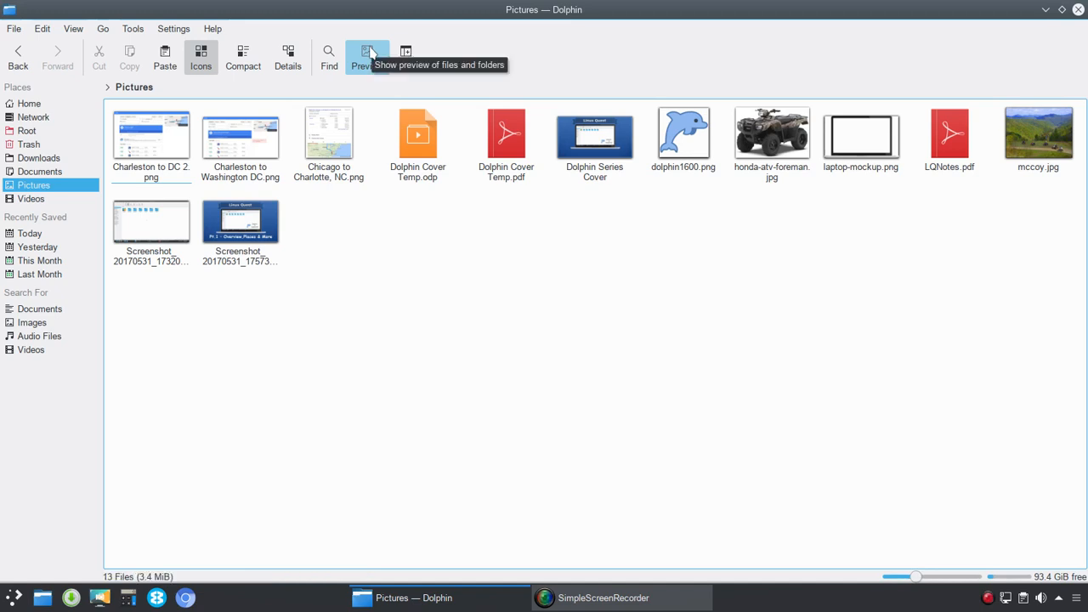
click(366, 56)
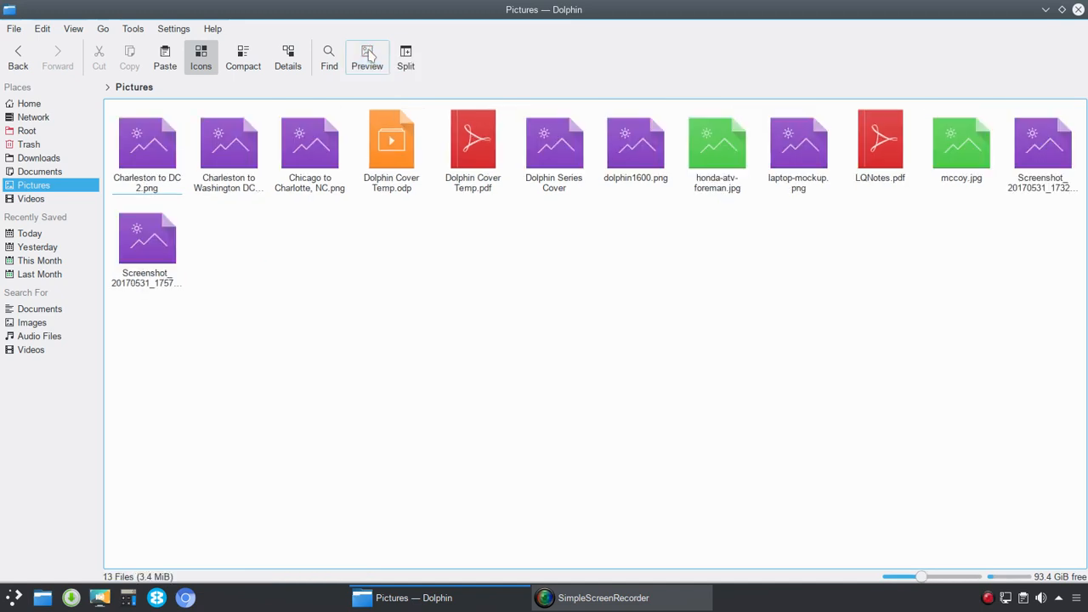
click(367, 57)
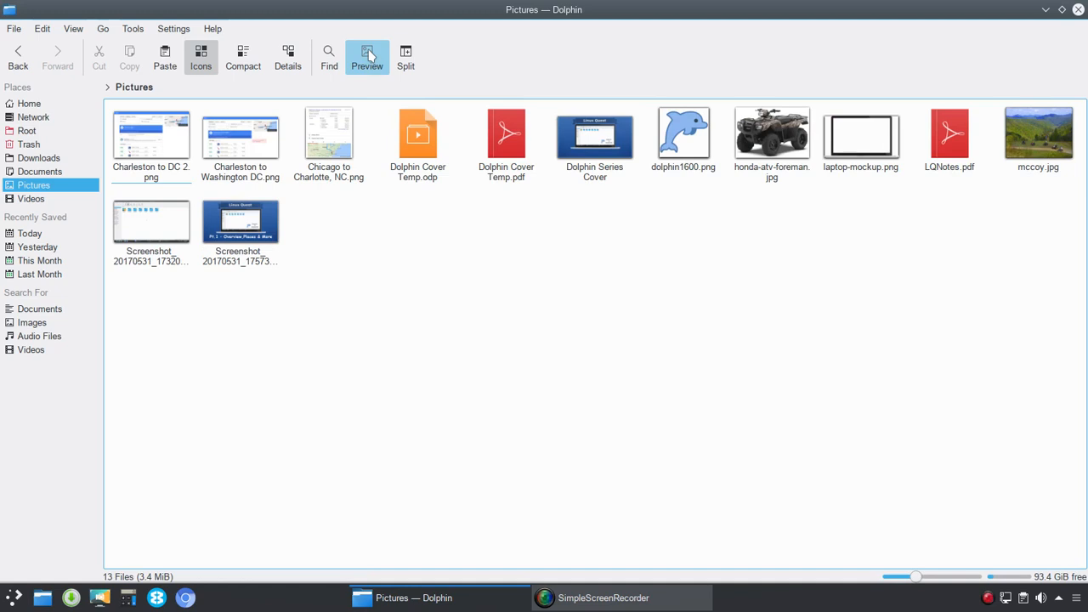
Step: Group the picture files under their initial letters via View > Show in Groups
click(73, 28)
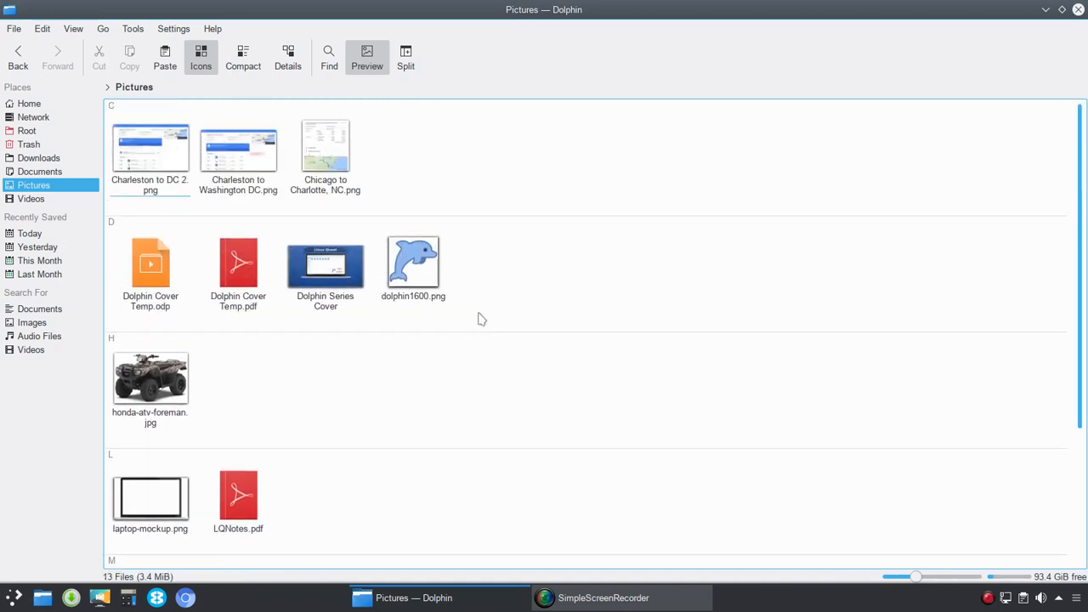
Step: Show the grouped pictures as a compact list, then as a detailed list with size and date columns
click(150, 151)
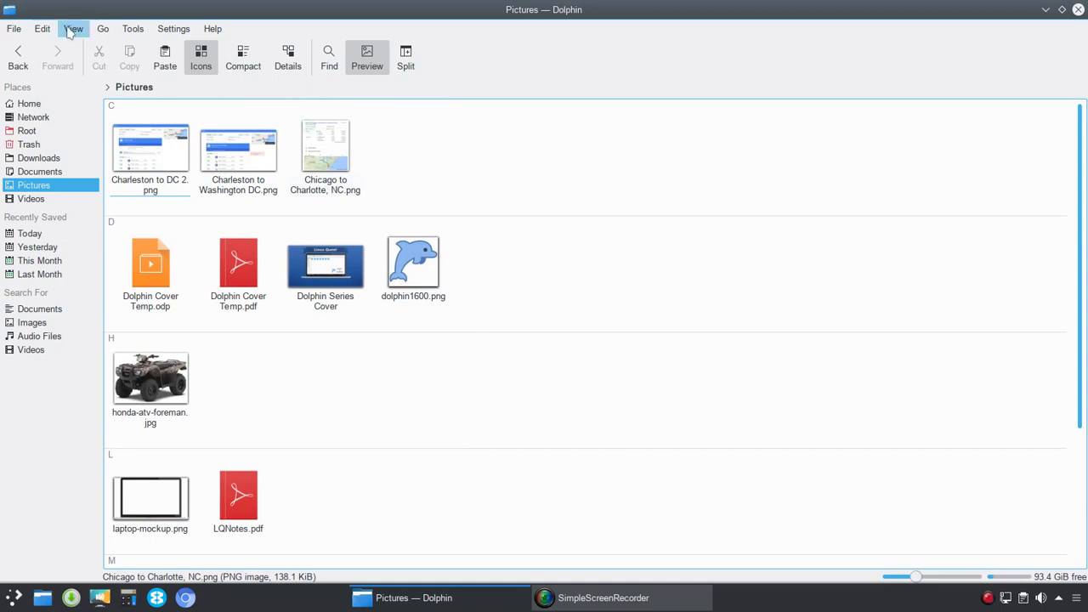
click(73, 28)
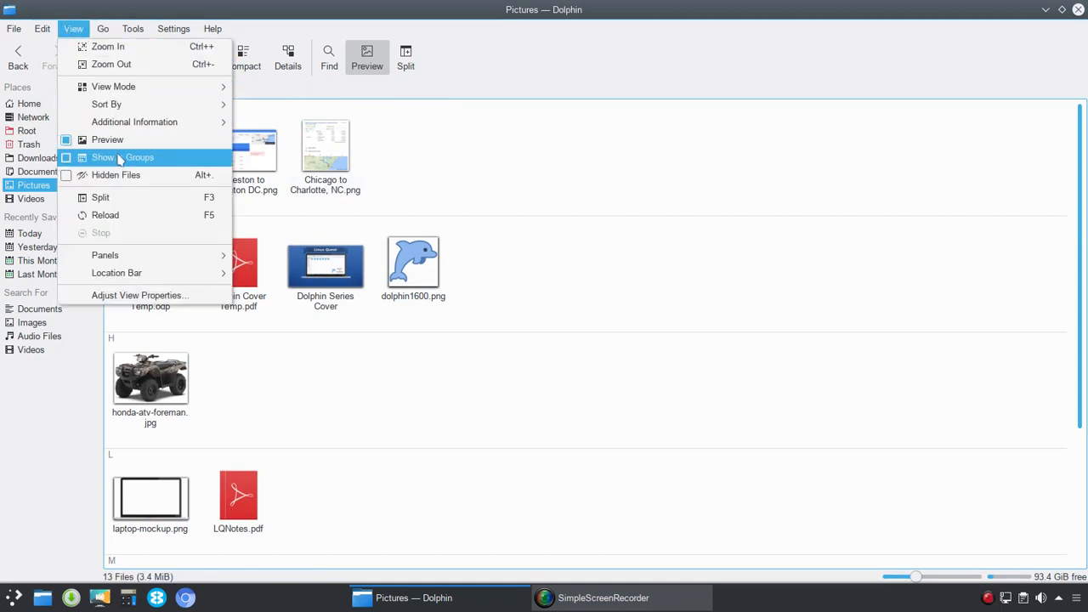
click(242, 57)
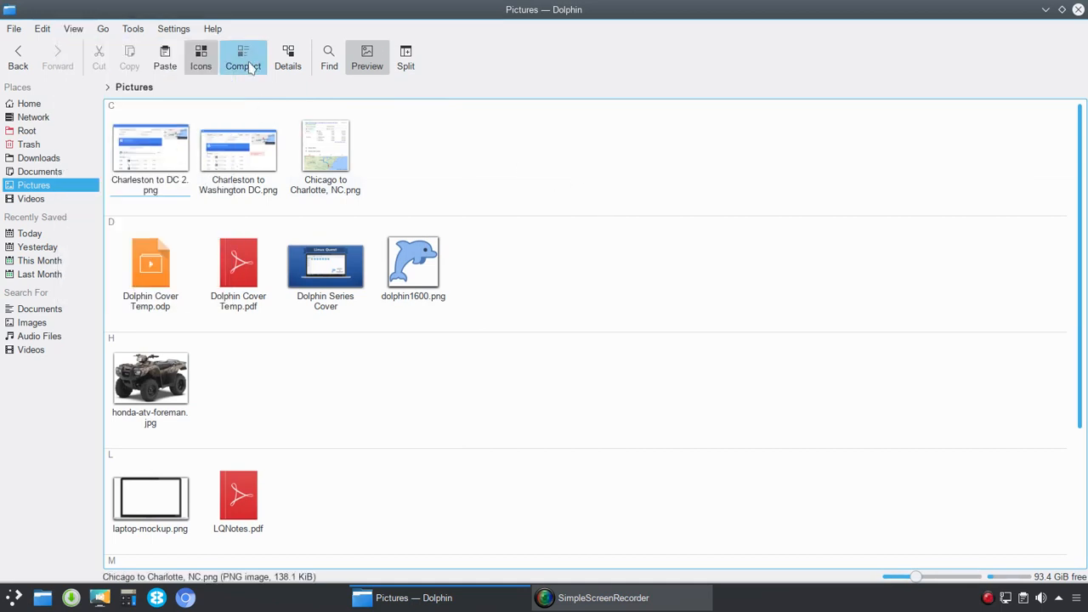
click(243, 57)
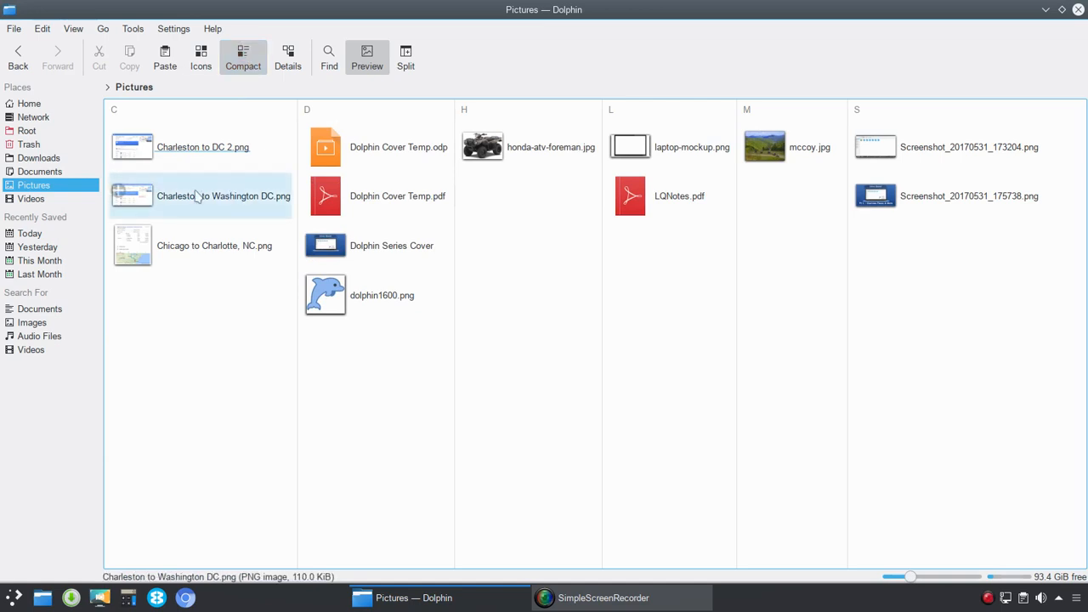
click(932, 354)
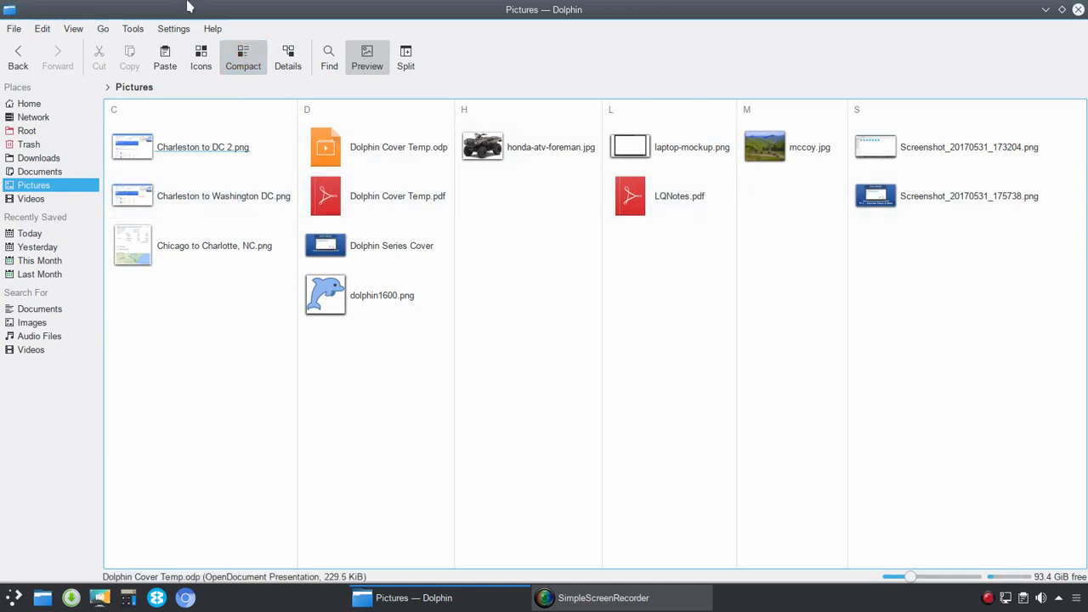
click(287, 57)
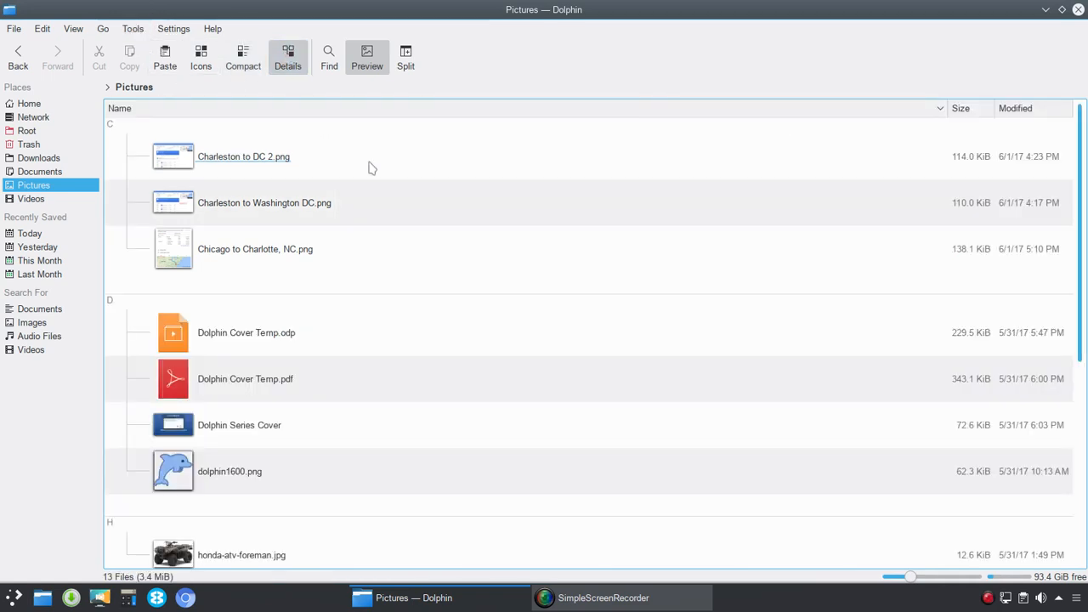
scroll(down, 3)
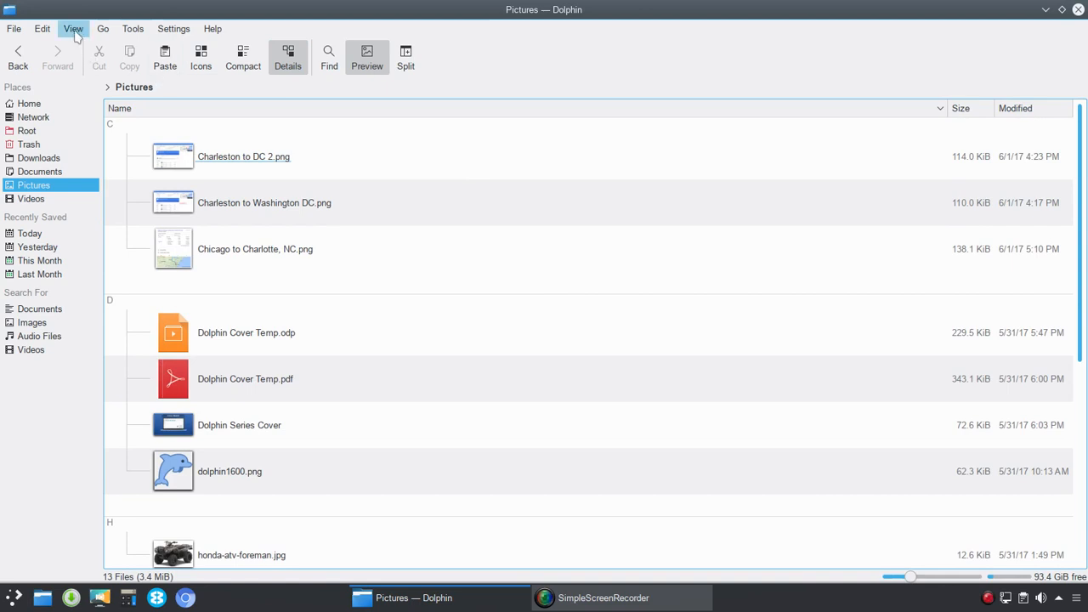
Step: Reveal the hidden .directory file in Documents, then hide hidden files again
click(74, 28)
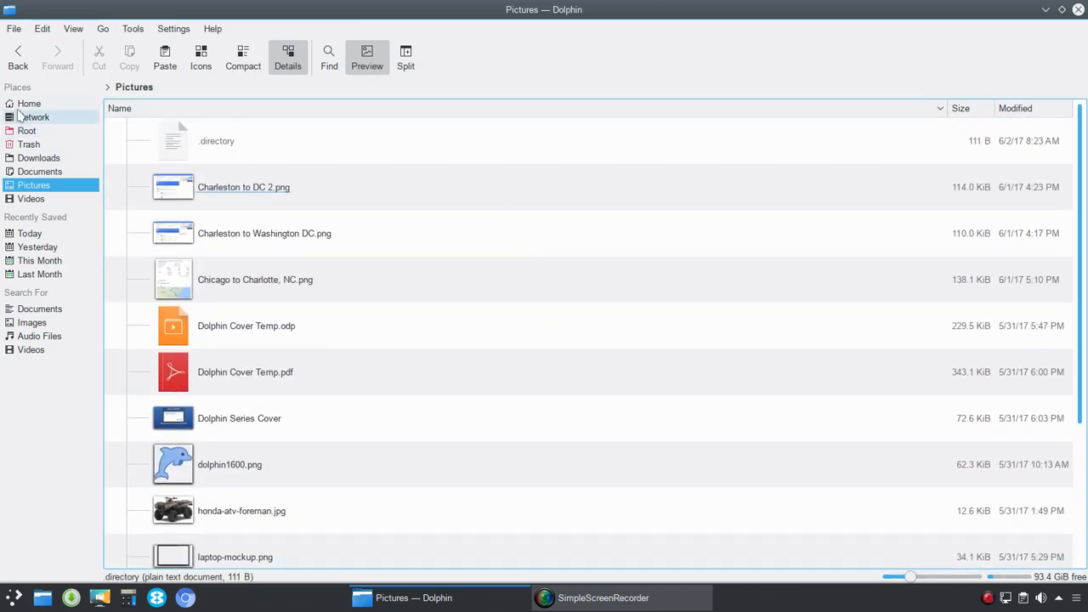
click(29, 103)
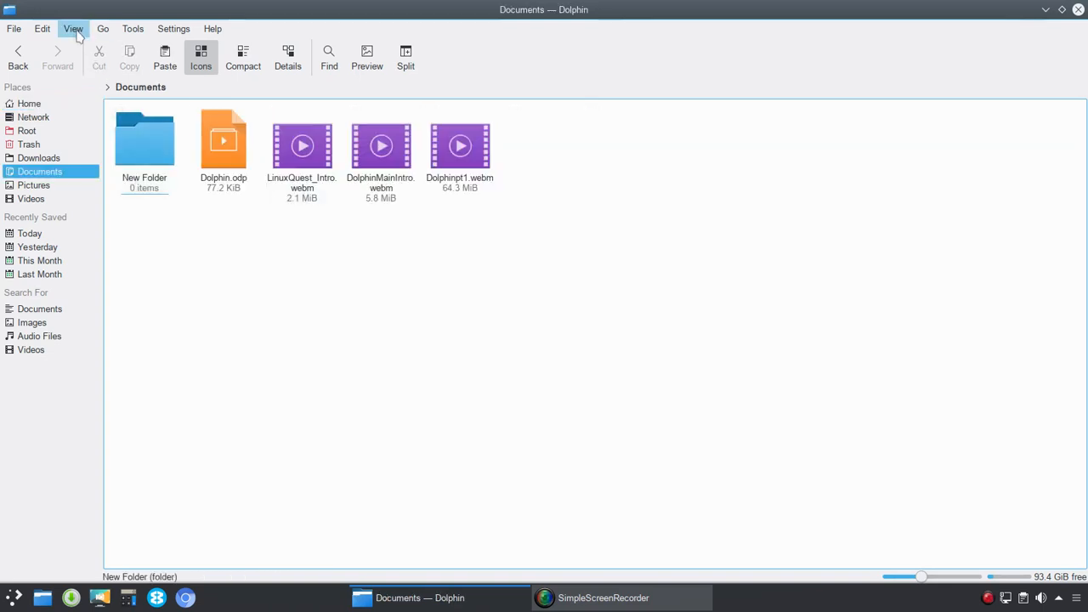
click(72, 28)
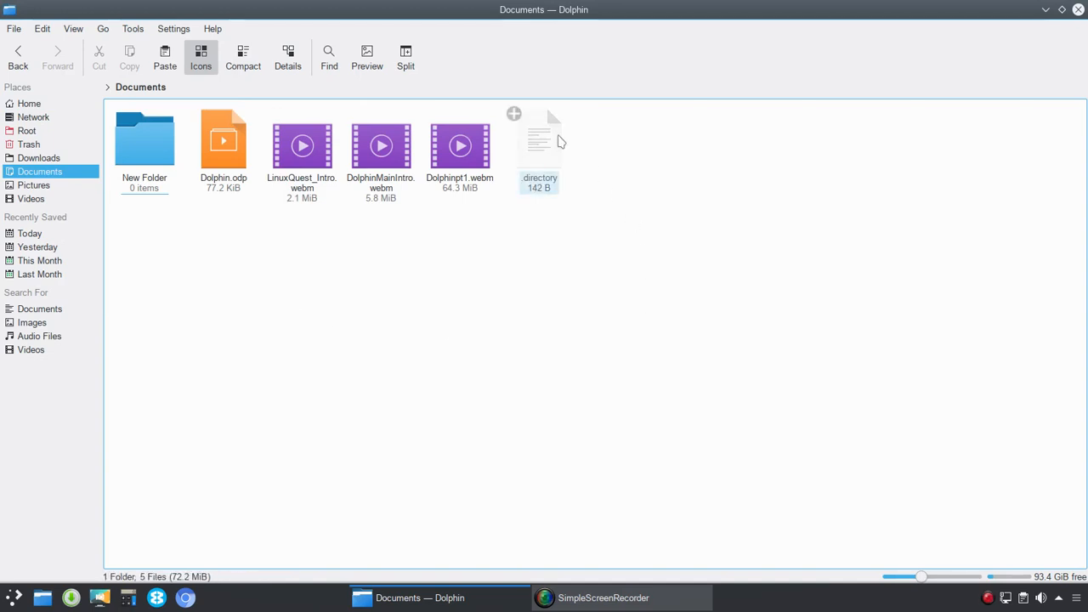
click(73, 28)
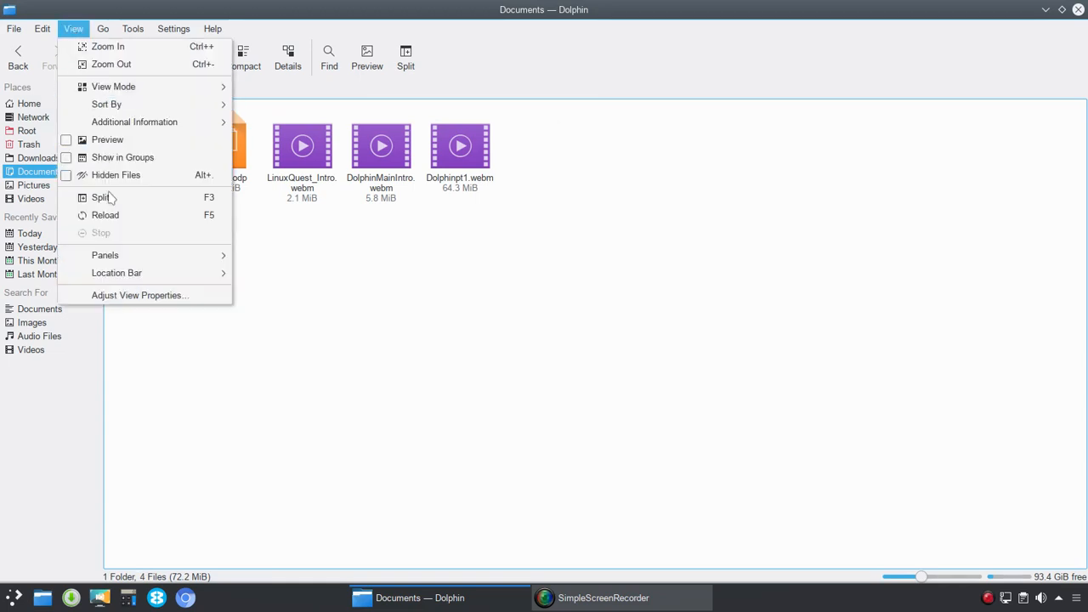
Step: Split Documents into two side-by-side panes, then close the second pane
click(101, 198)
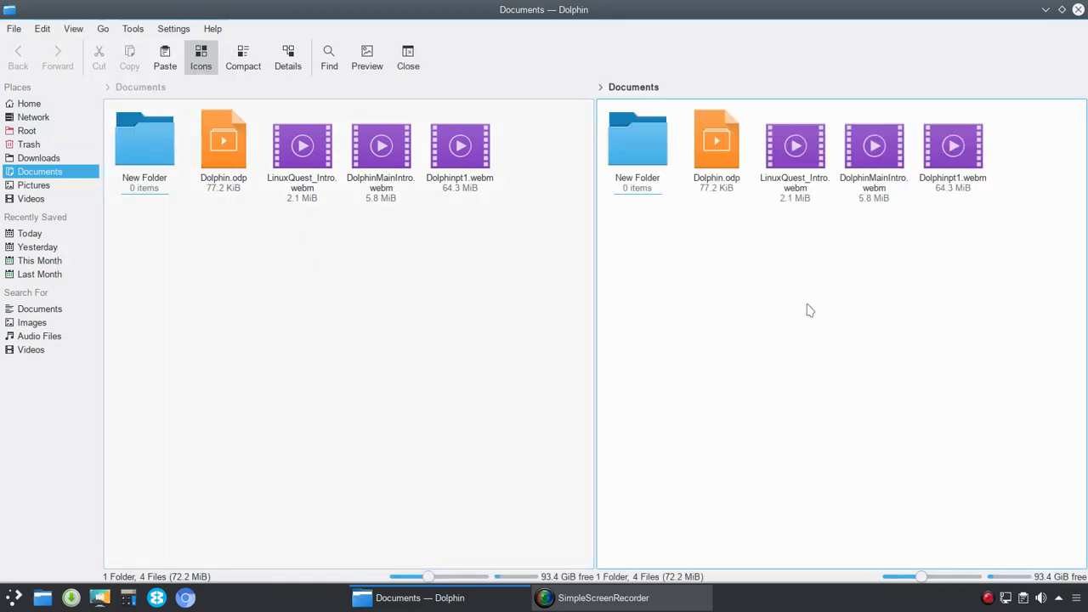
mouse_move(905, 289)
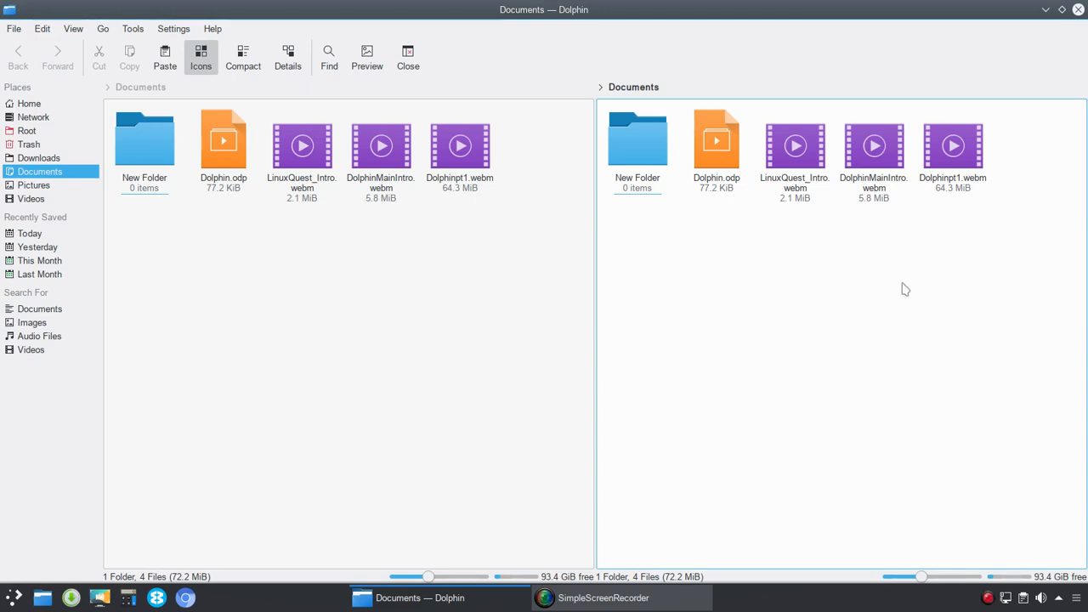
mouse_move(969, 281)
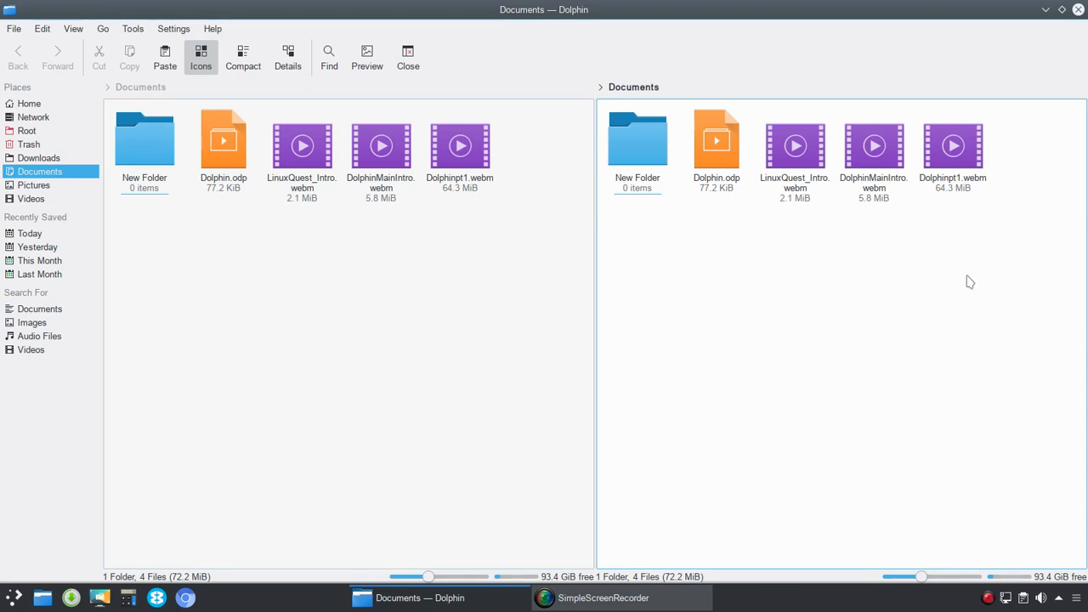
mouse_move(292, 241)
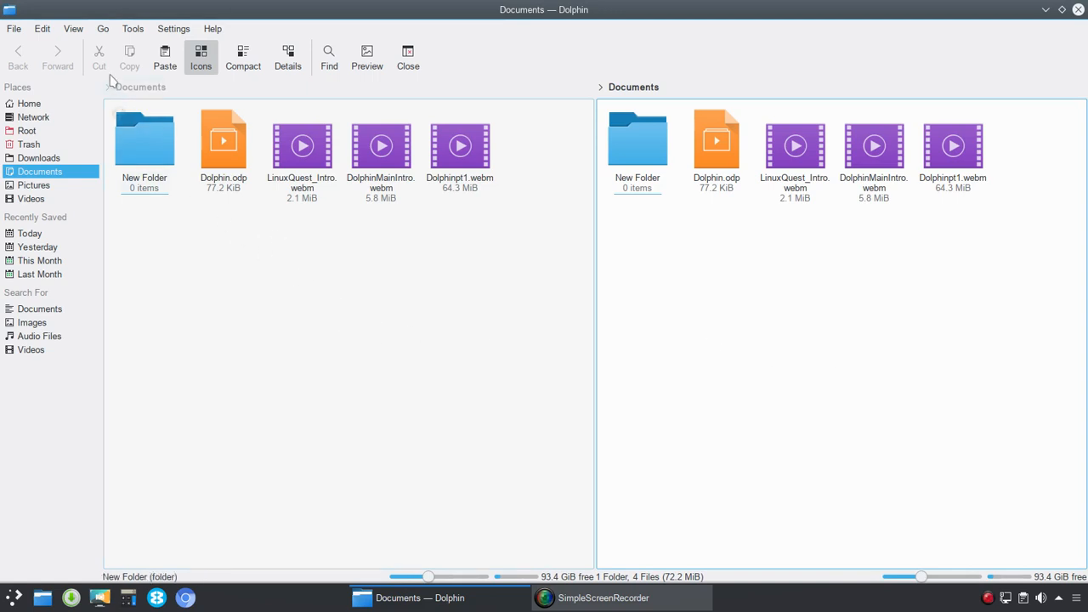
click(73, 28)
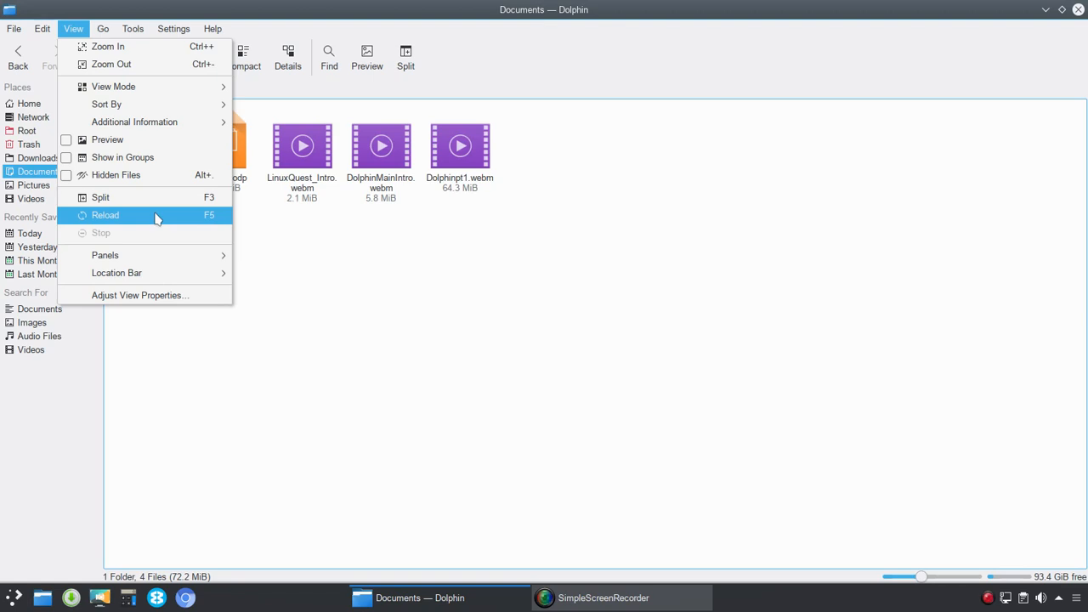
mouse_move(184, 253)
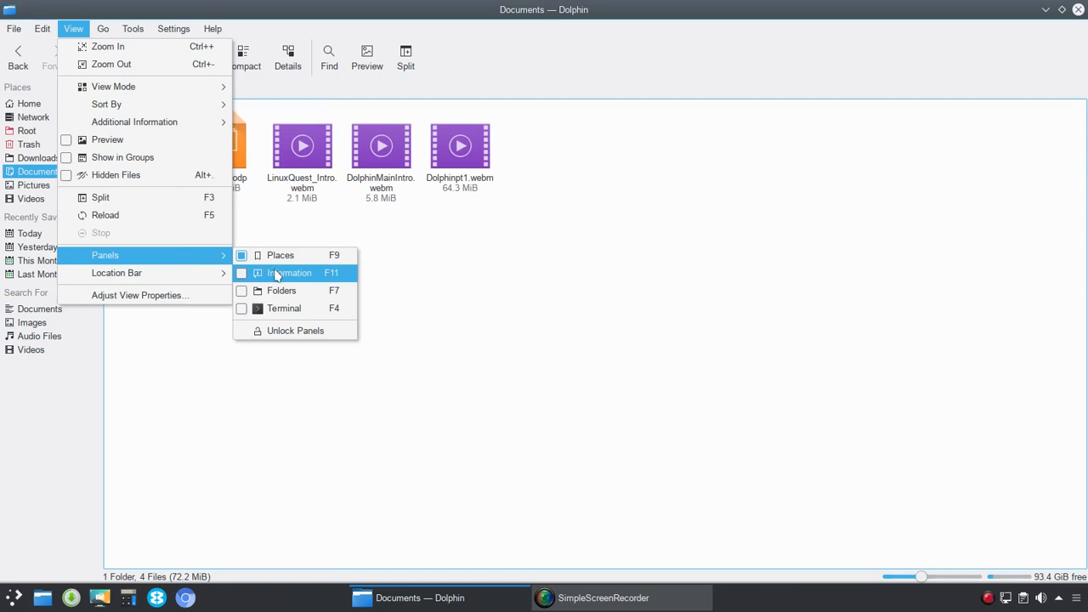
Step: Show the Information panel listing the Documents folder's type, size, tags and rating
click(289, 272)
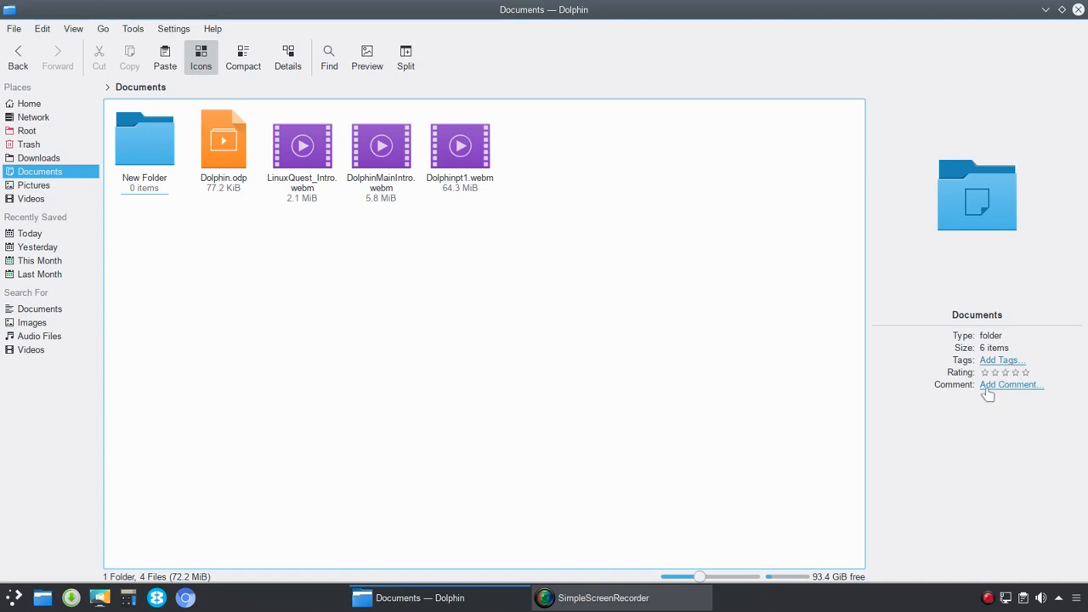
mouse_move(1019, 395)
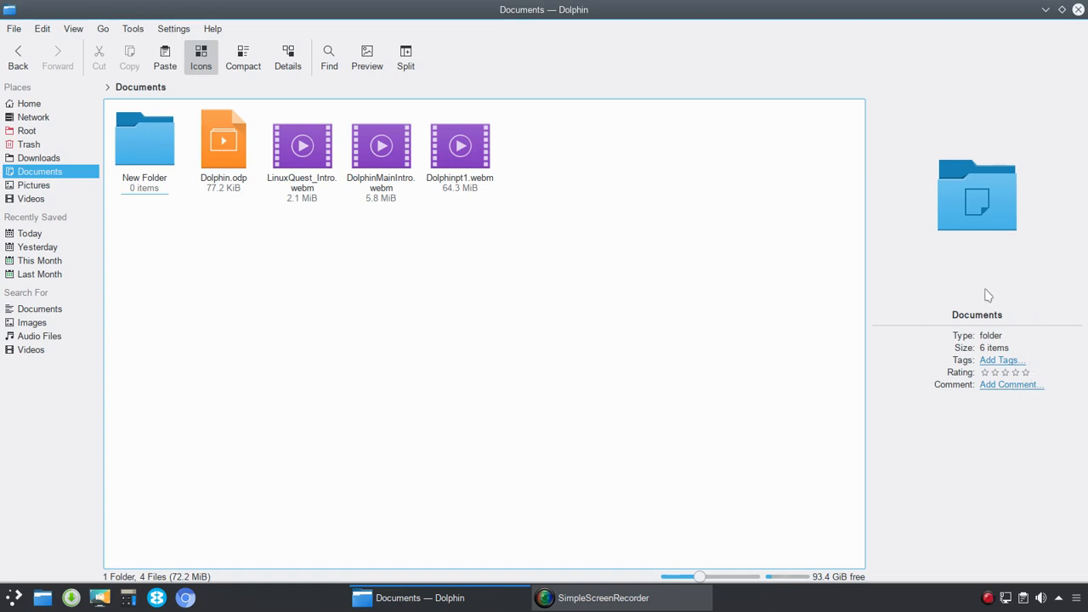
mouse_move(1012, 415)
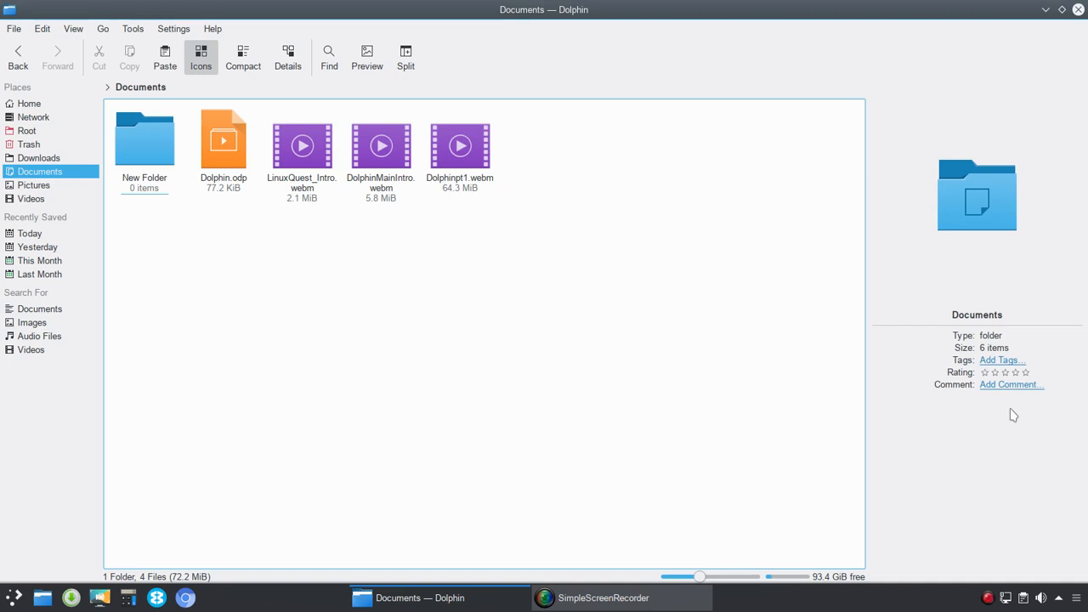
mouse_move(1060, 351)
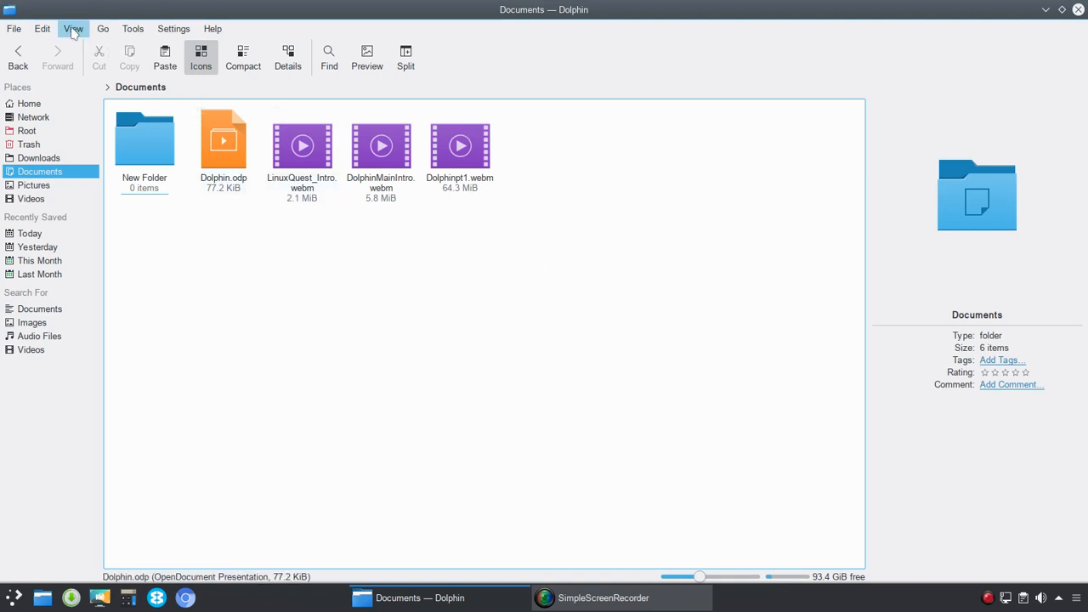
Step: Make the location bar editable so Documents shows its full path as text
click(73, 28)
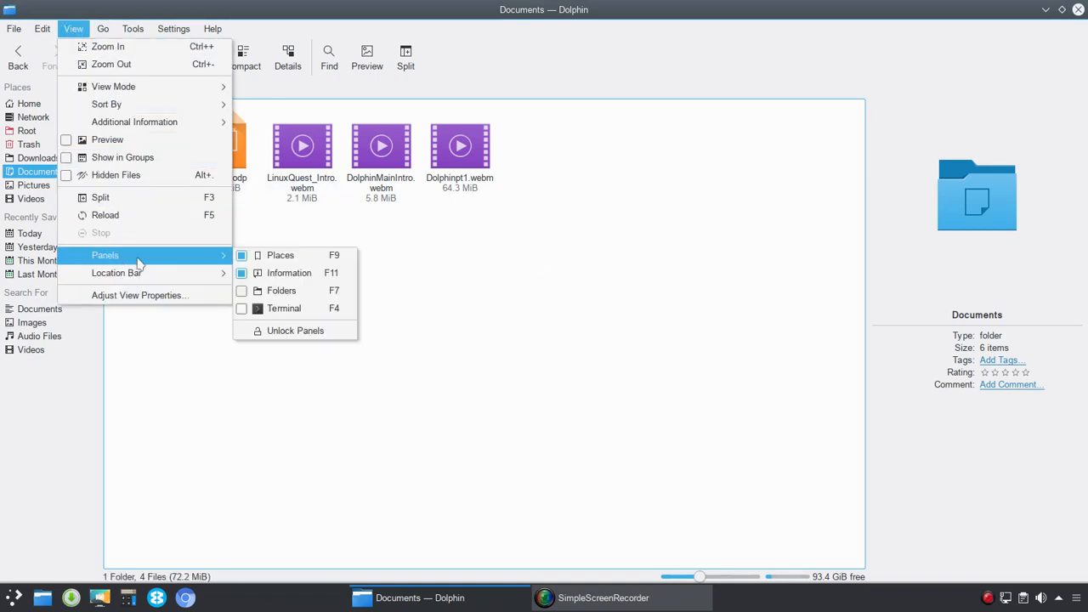
mouse_move(280, 290)
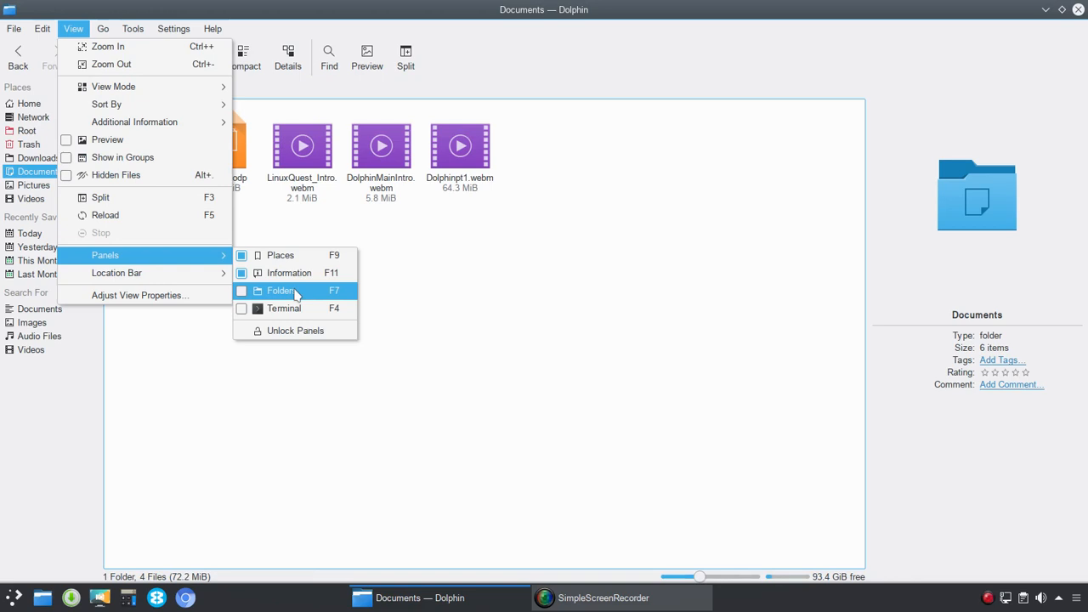
mouse_move(140, 295)
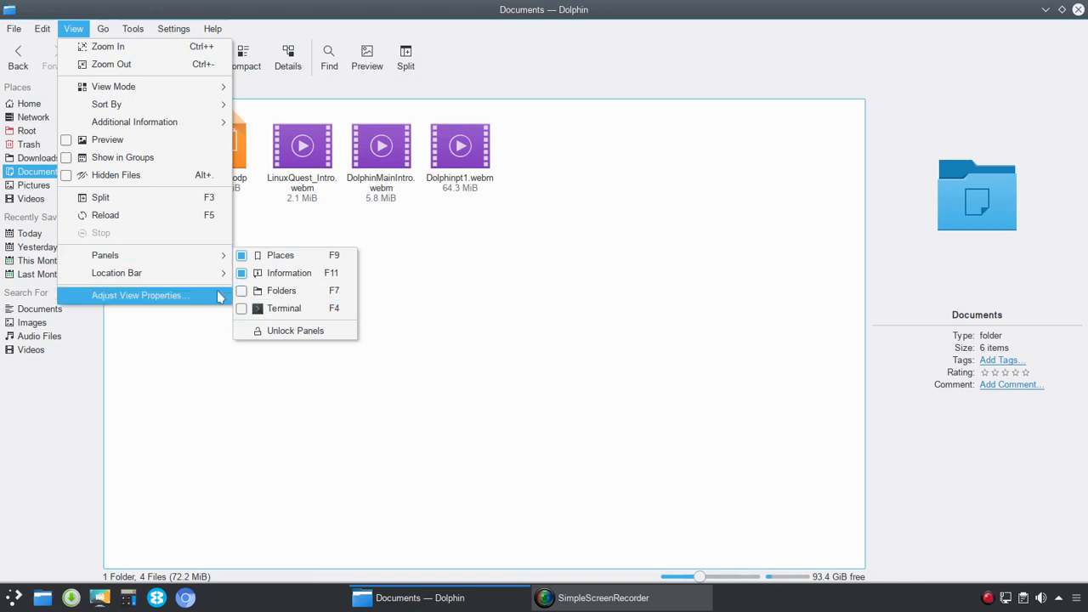
mouse_move(117, 273)
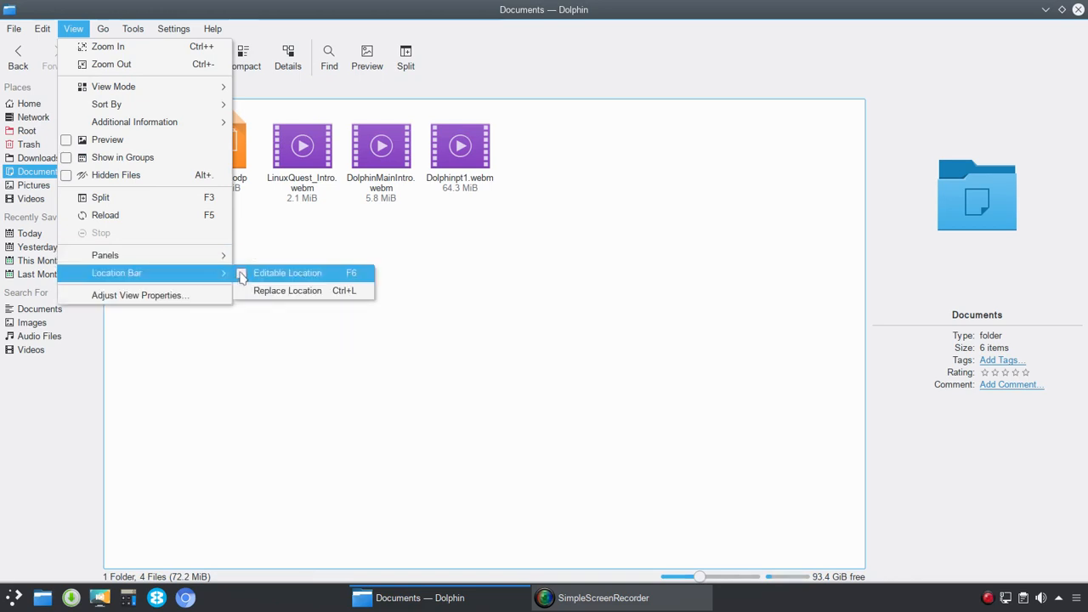
click(287, 273)
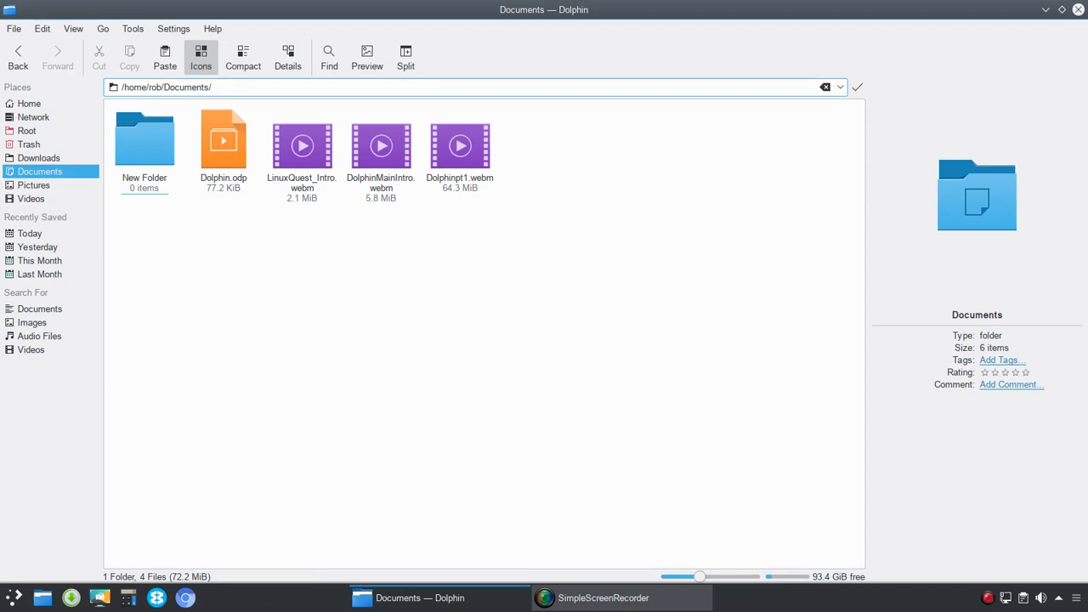
mouse_move(277, 86)
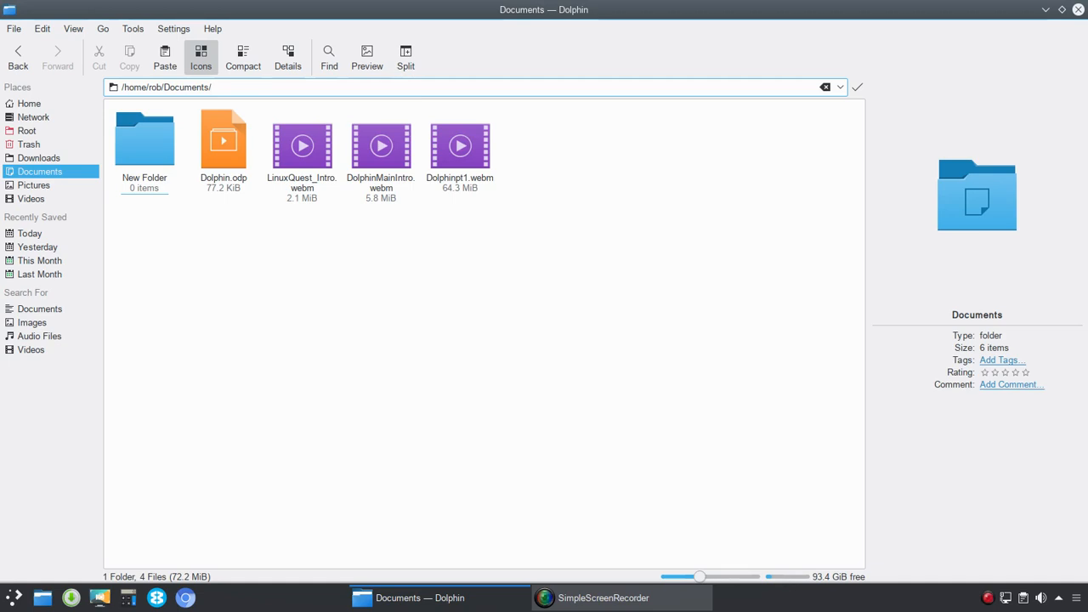
Step: Bring up the View menu again for the Documents folder
click(208, 86)
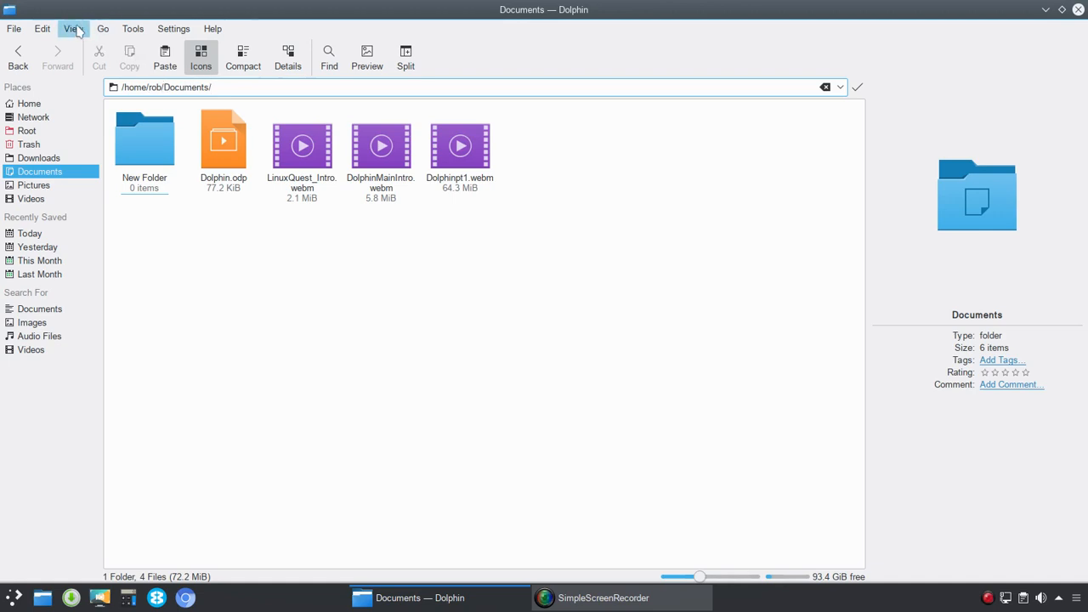
click(73, 28)
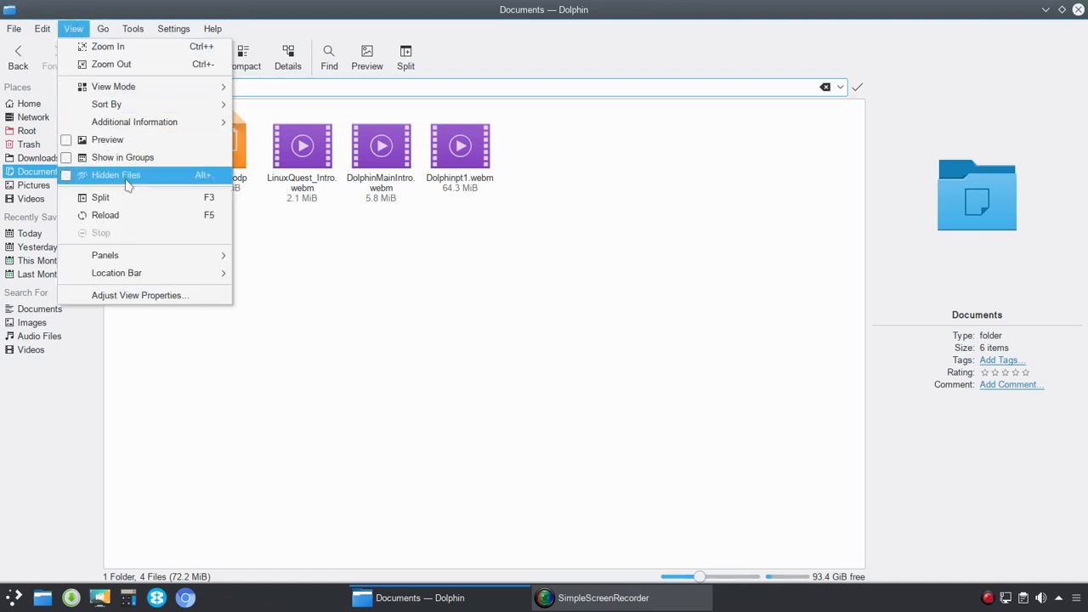
mouse_move(140, 295)
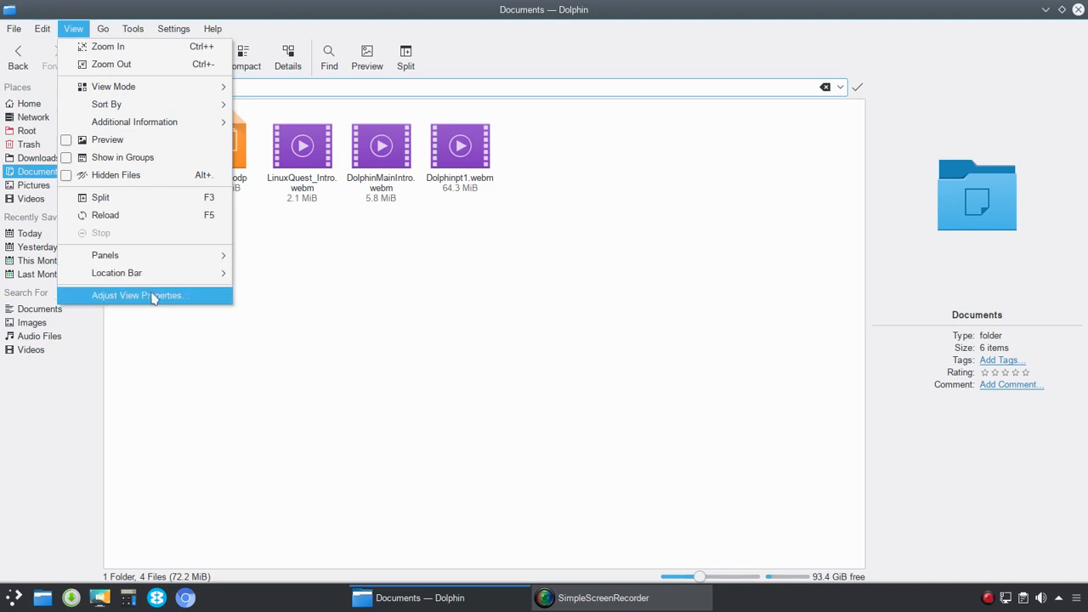
Step: Open the View Properties dialog for Documents showing icon mode and date sorting
click(136, 295)
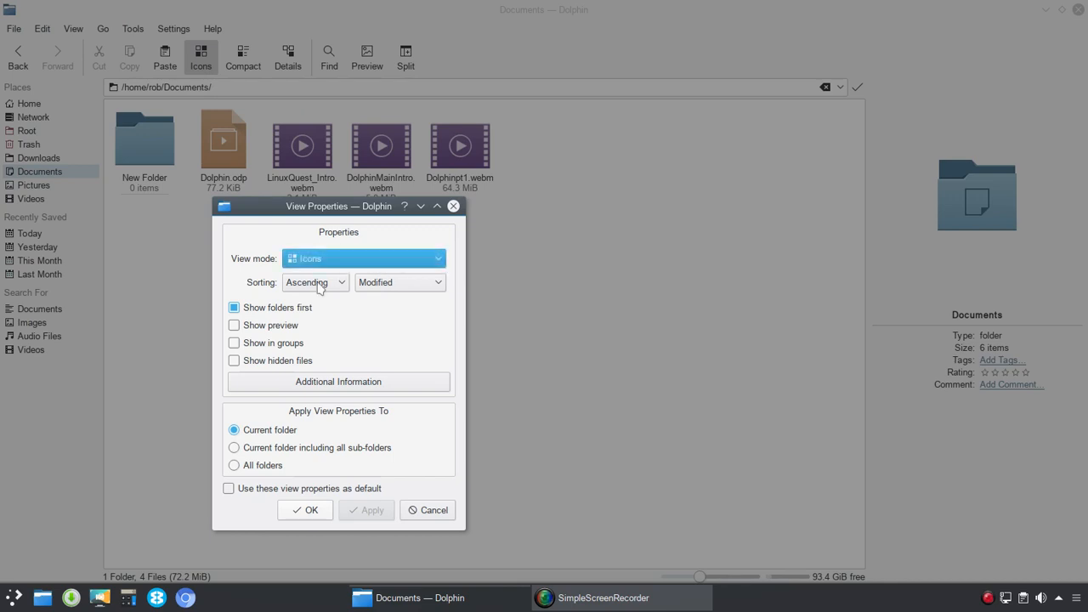
Step: Inspect sort order, sort-by and additional information choices, then cancel View Properties unchanged
click(314, 282)
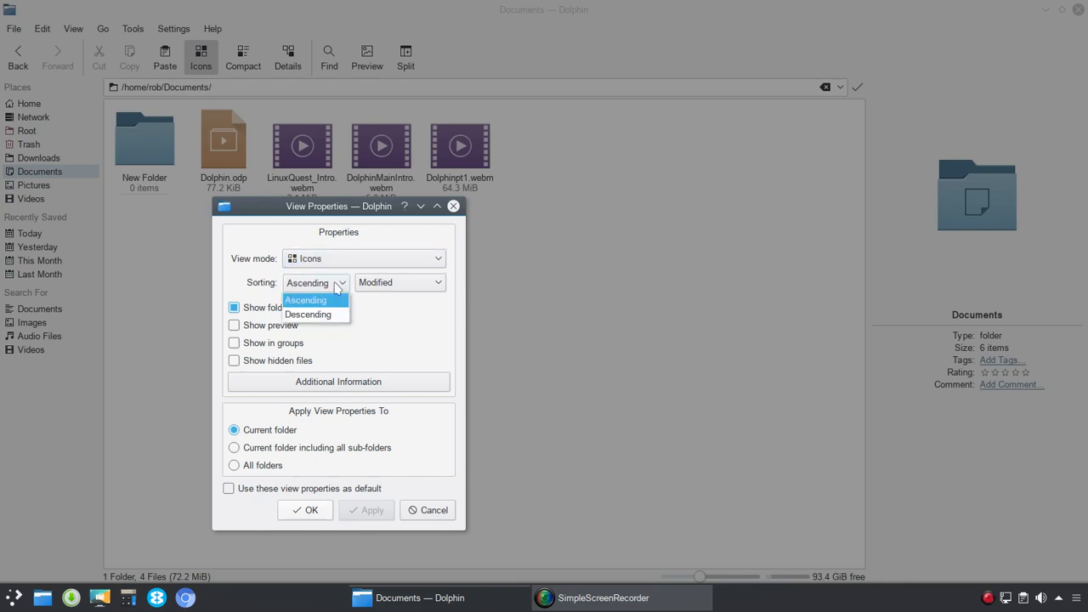
click(400, 282)
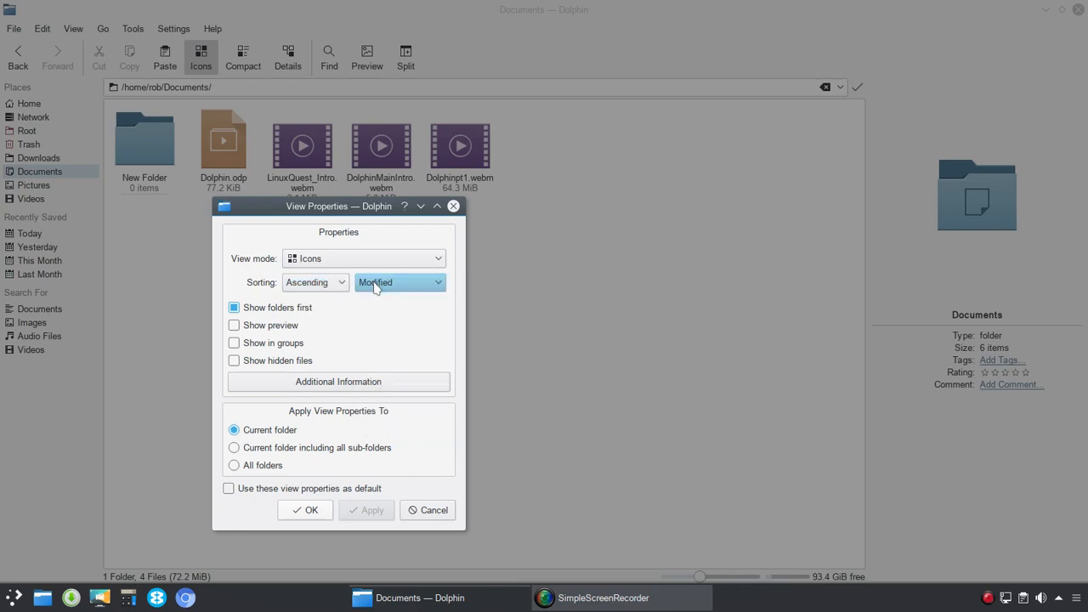
click(399, 282)
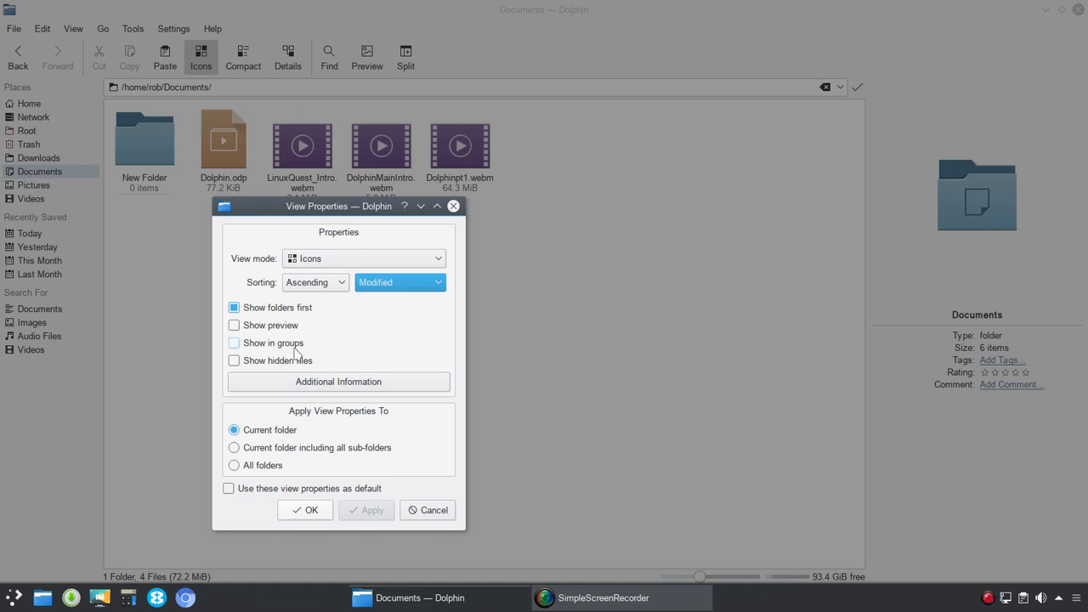
mouse_move(337, 393)
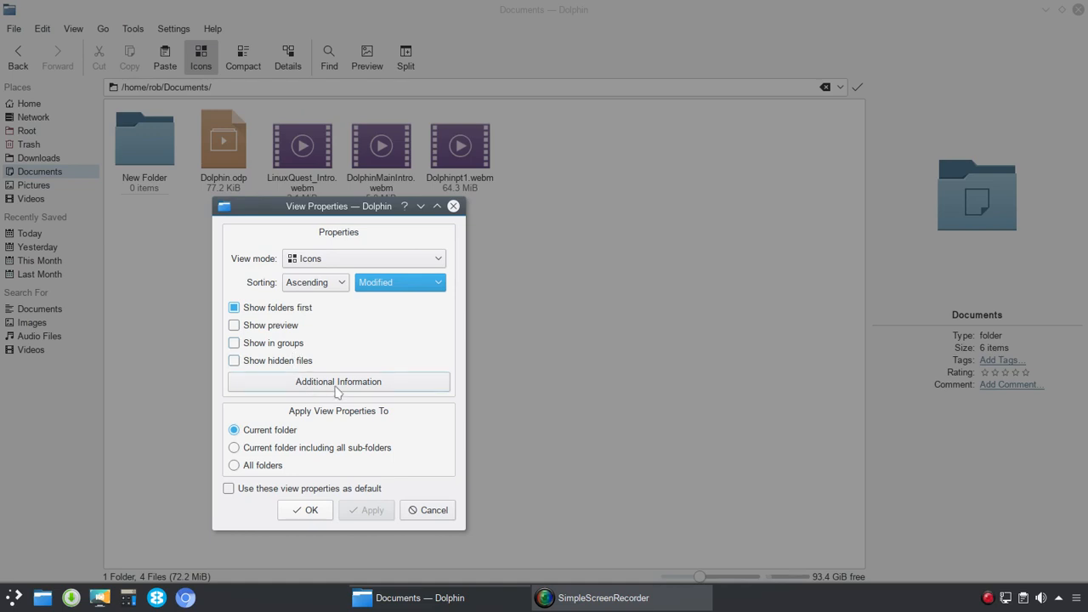
click(337, 381)
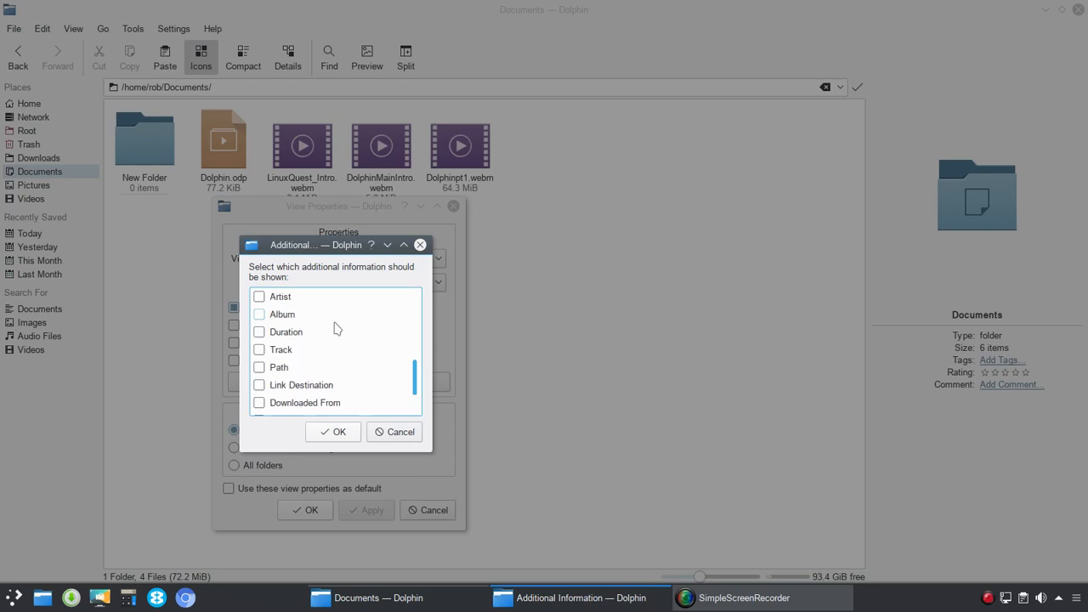
click(394, 432)
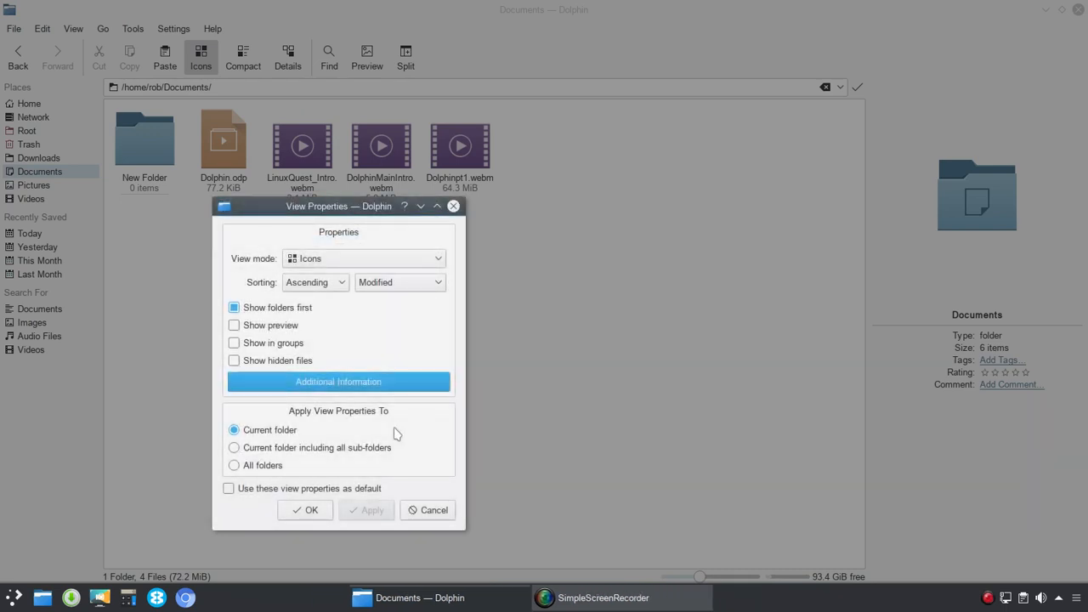
mouse_move(312, 429)
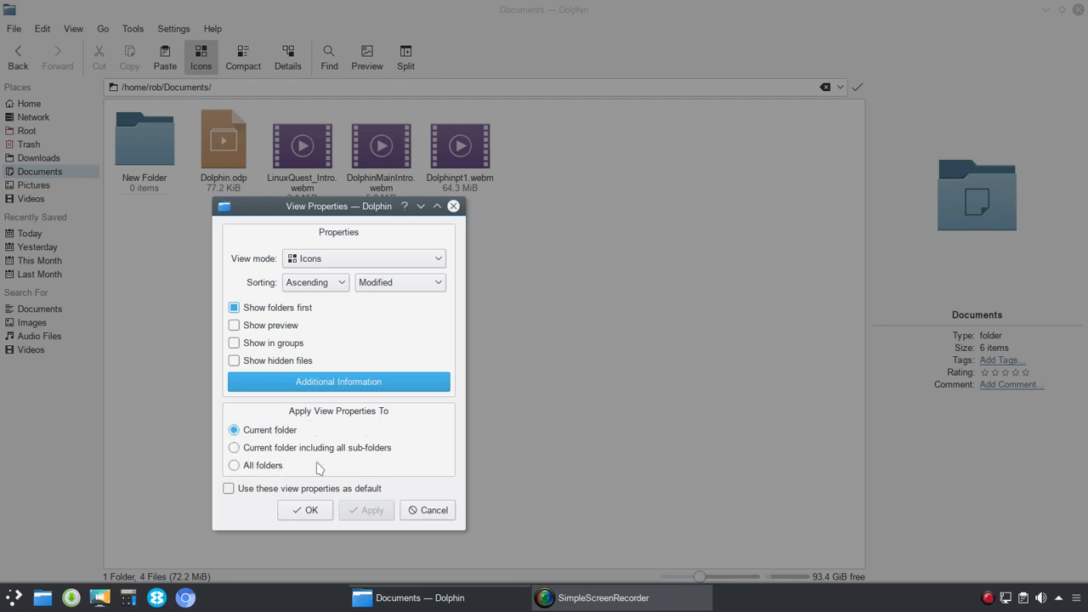
mouse_move(283, 447)
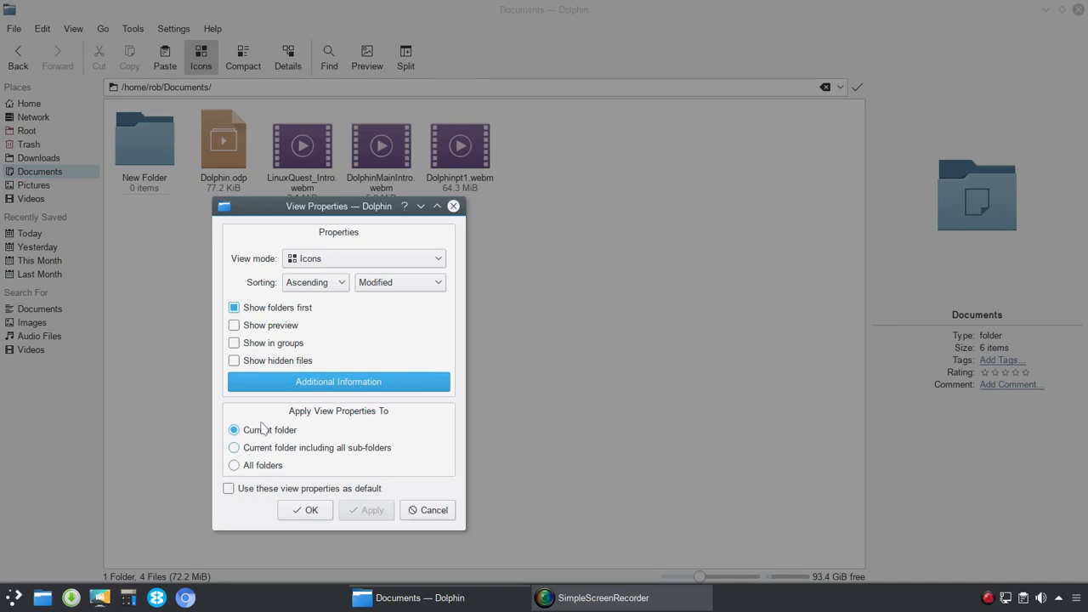
mouse_move(252, 494)
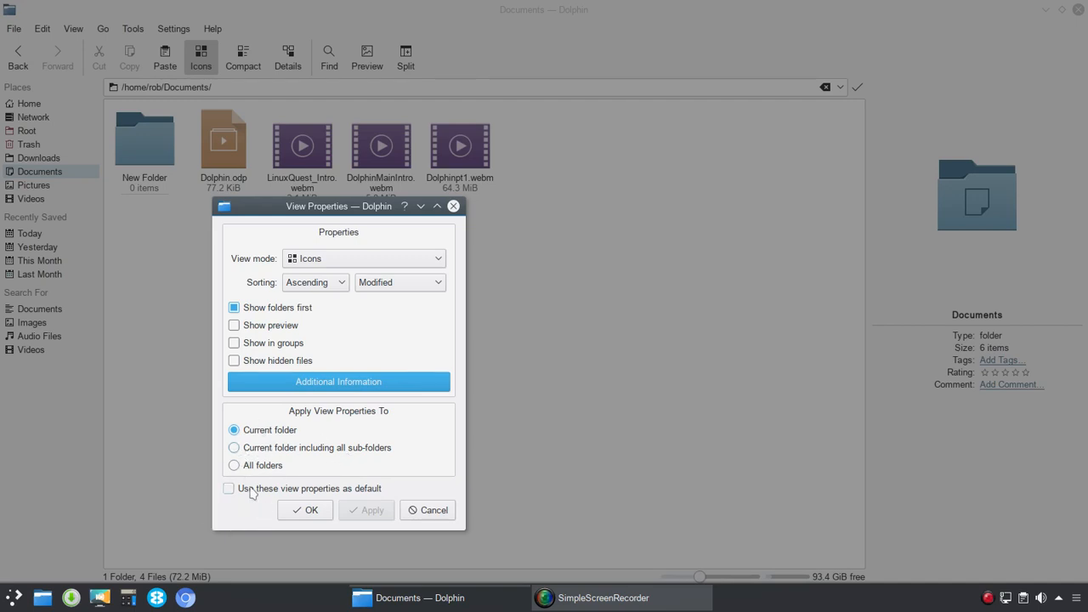
mouse_move(347, 493)
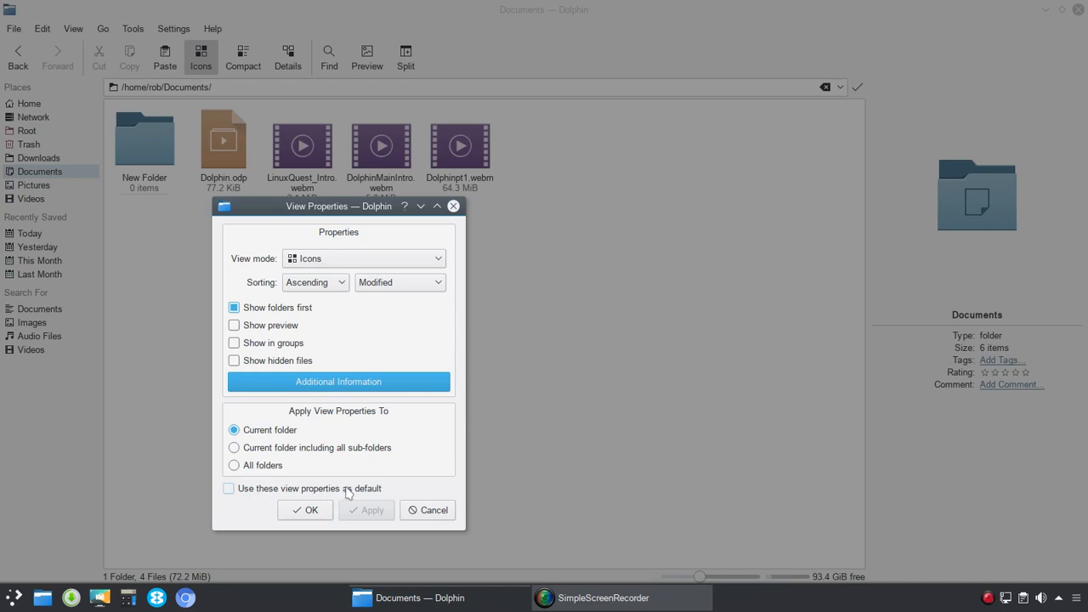
click(305, 510)
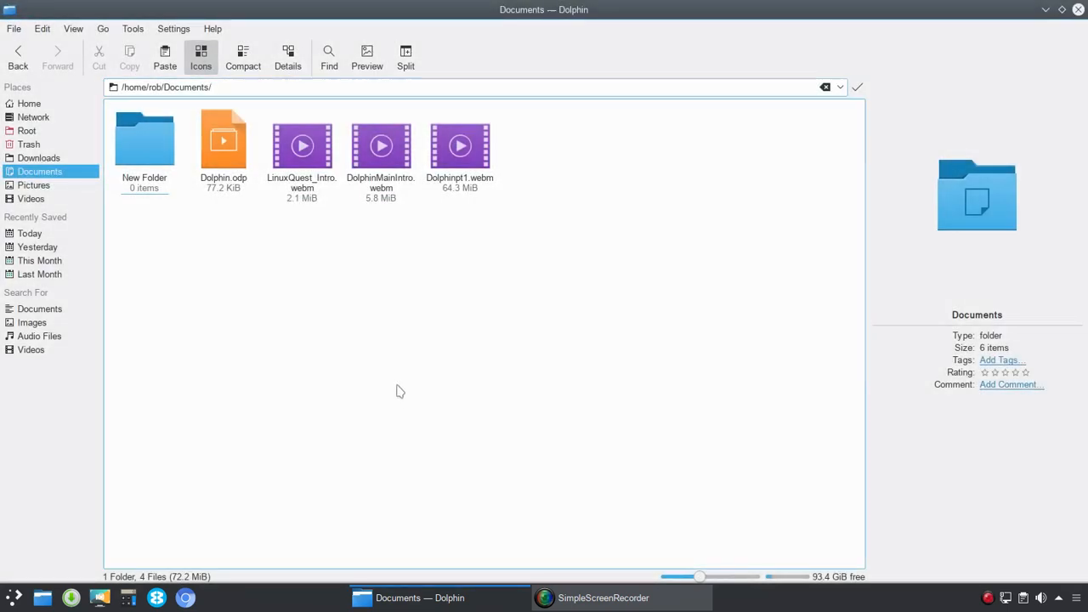
mouse_move(330, 308)
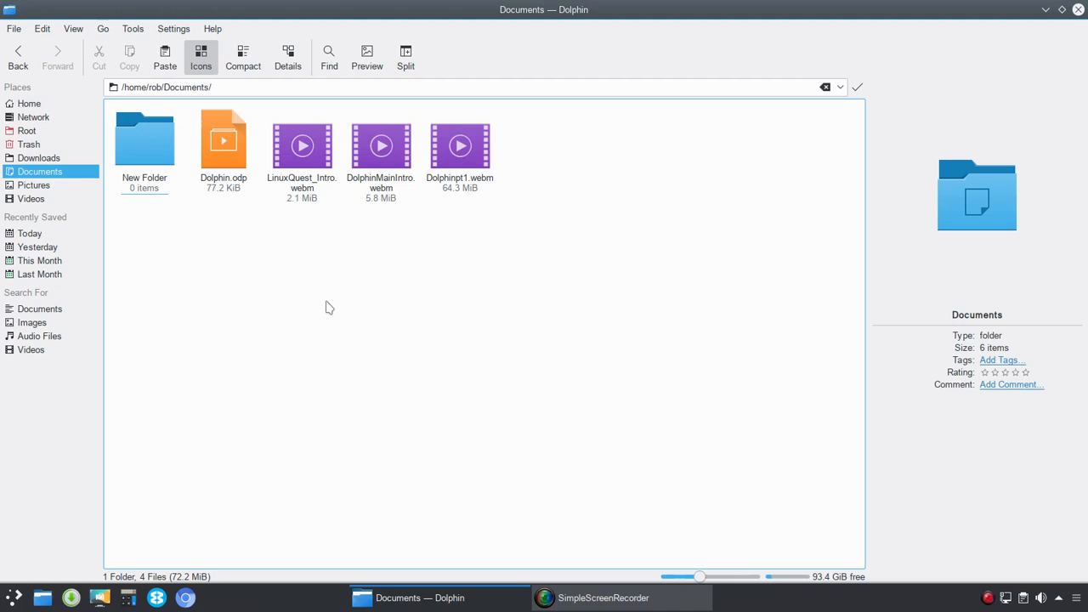
mouse_move(218, 237)
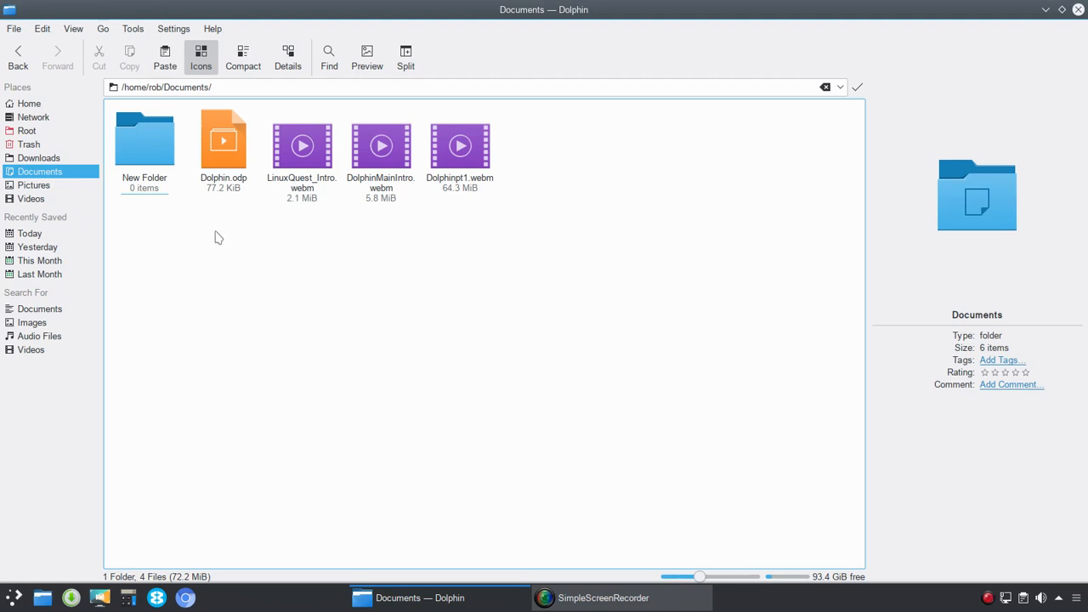
Step: Try compact layout for Documents, return to icons and shrink them with the zoom slider
click(243, 57)
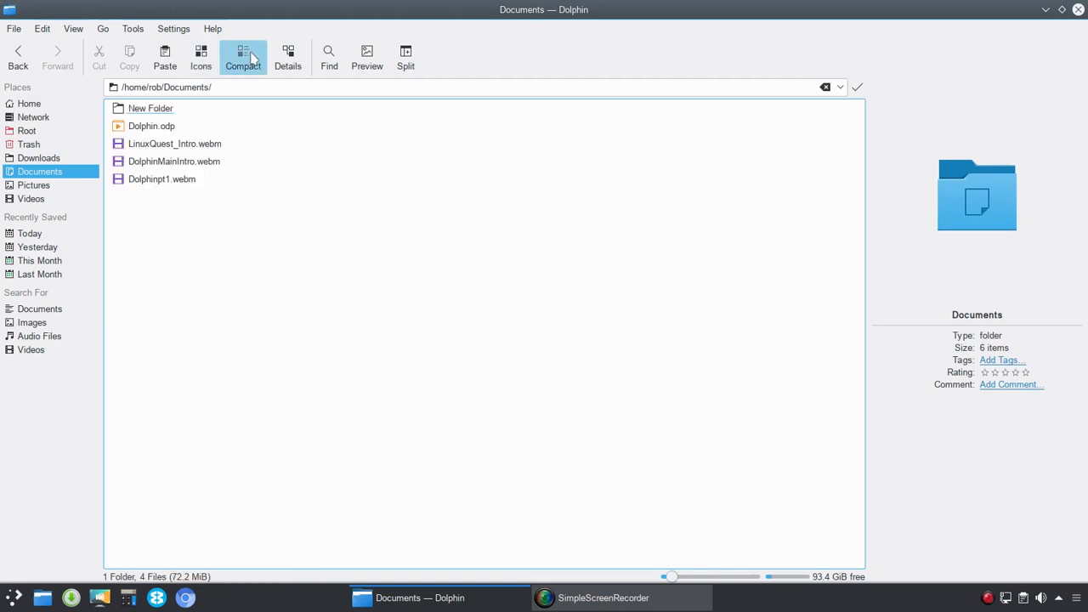
mouse_move(244, 57)
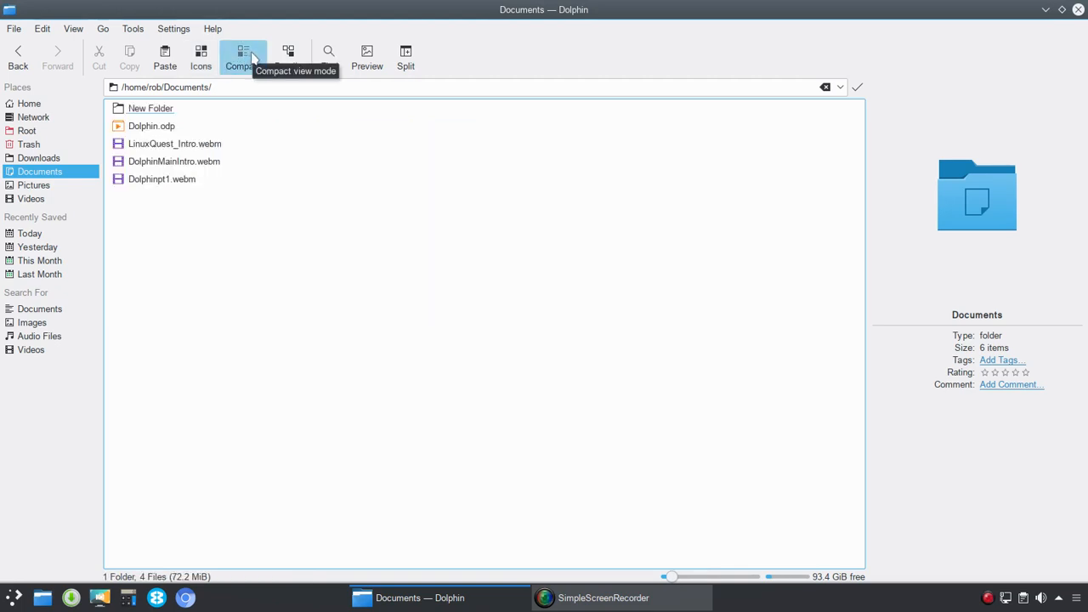
mouse_move(288, 58)
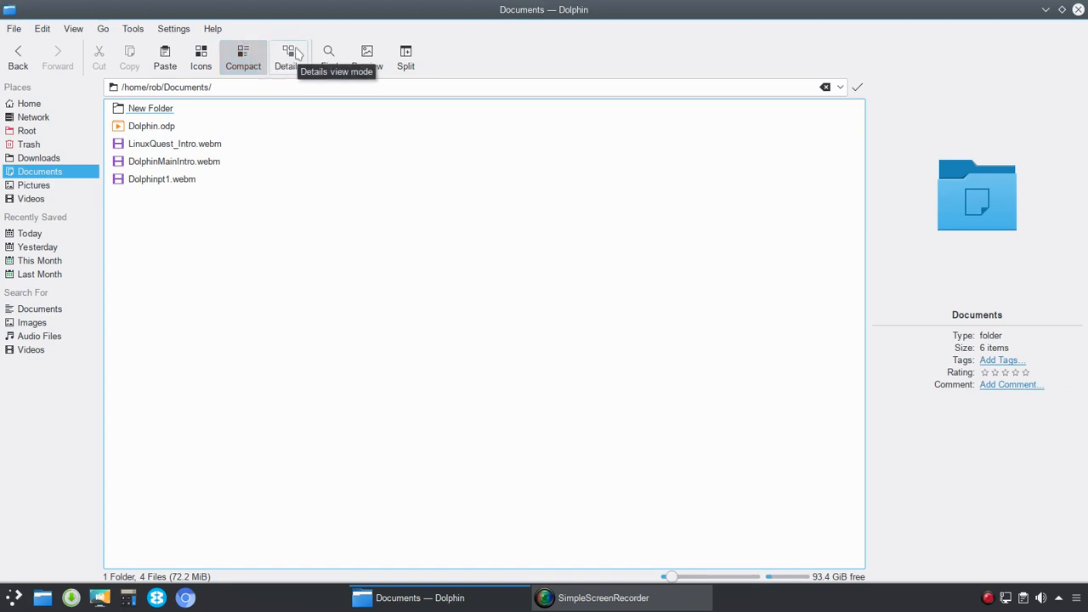
click(286, 57)
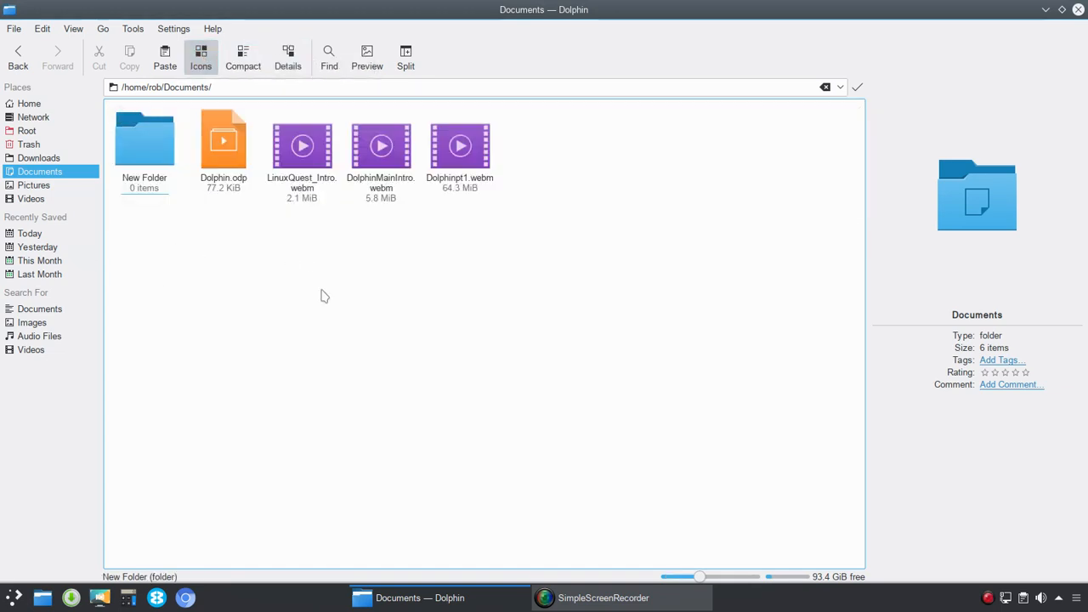
drag(700, 577, 689, 577)
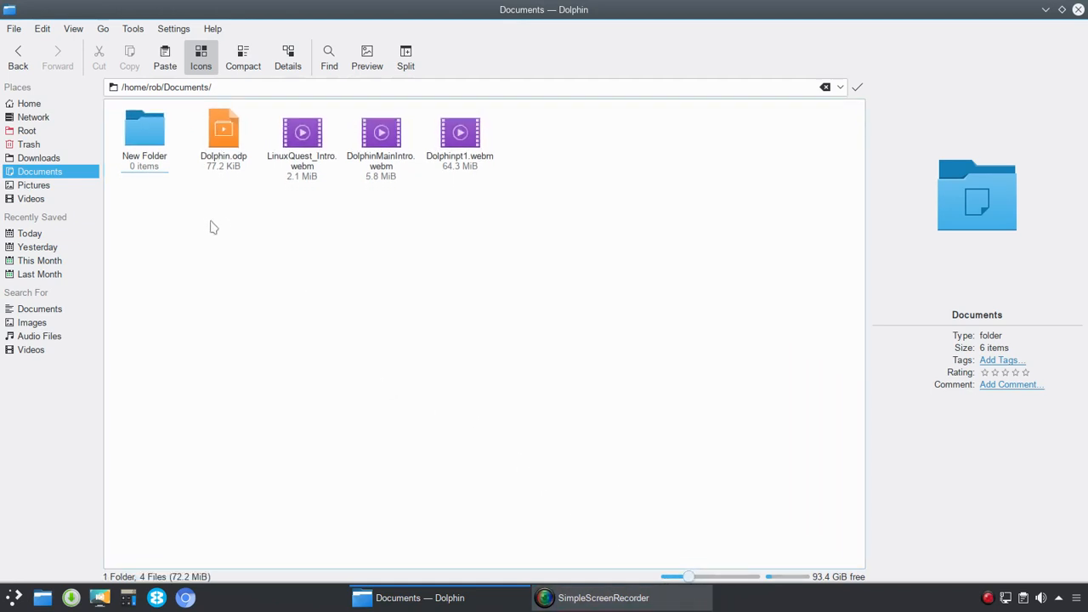
mouse_move(292, 195)
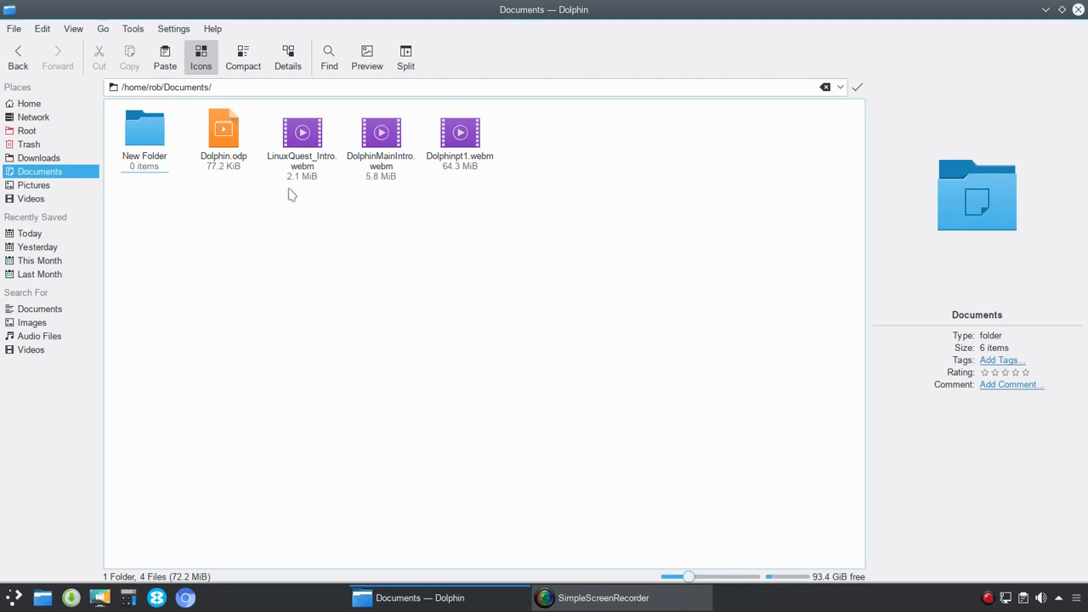
click(73, 28)
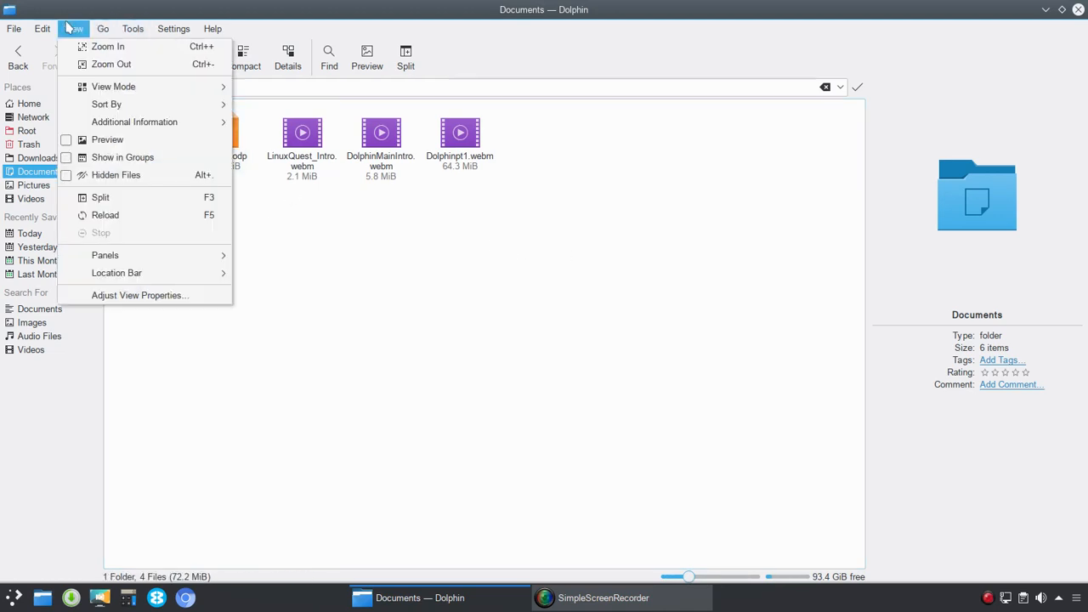
Step: Look through the Go menu (Up, Back, Home, closed tabs) and leave the Tools menu open
click(173, 28)
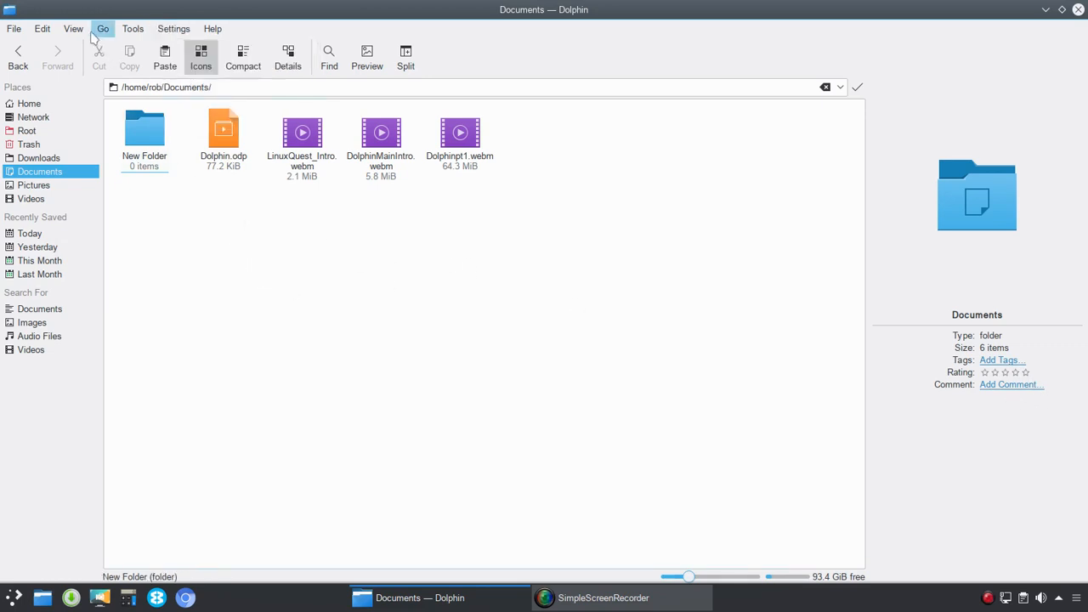
click(102, 28)
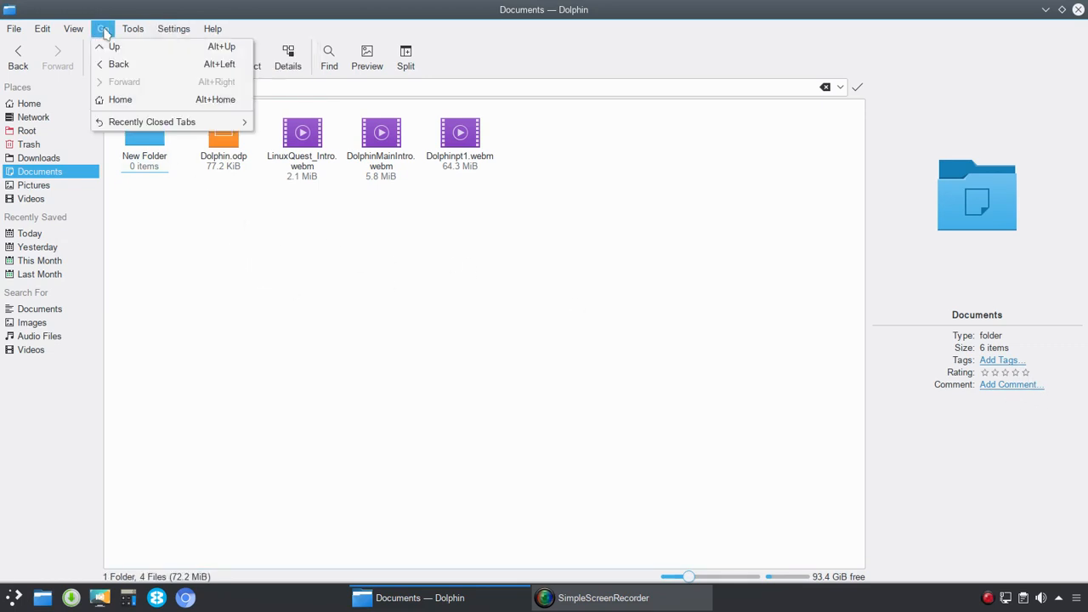
mouse_move(151, 122)
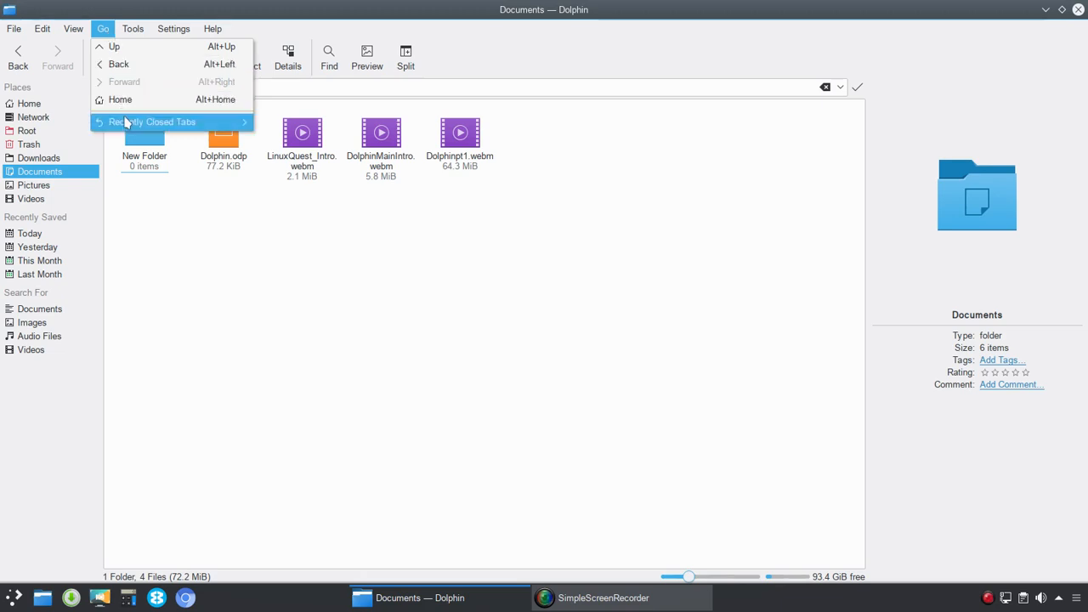
click(133, 28)
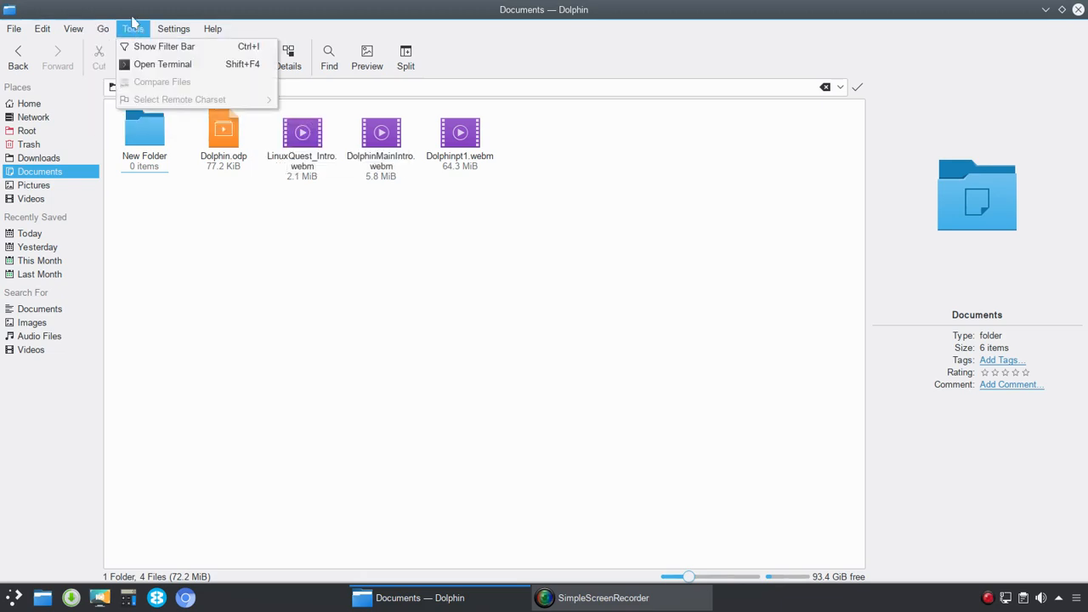
Step: Filter Downloads by 'cop' to the four Copy of ManCap PDFs, then return Home
click(163, 46)
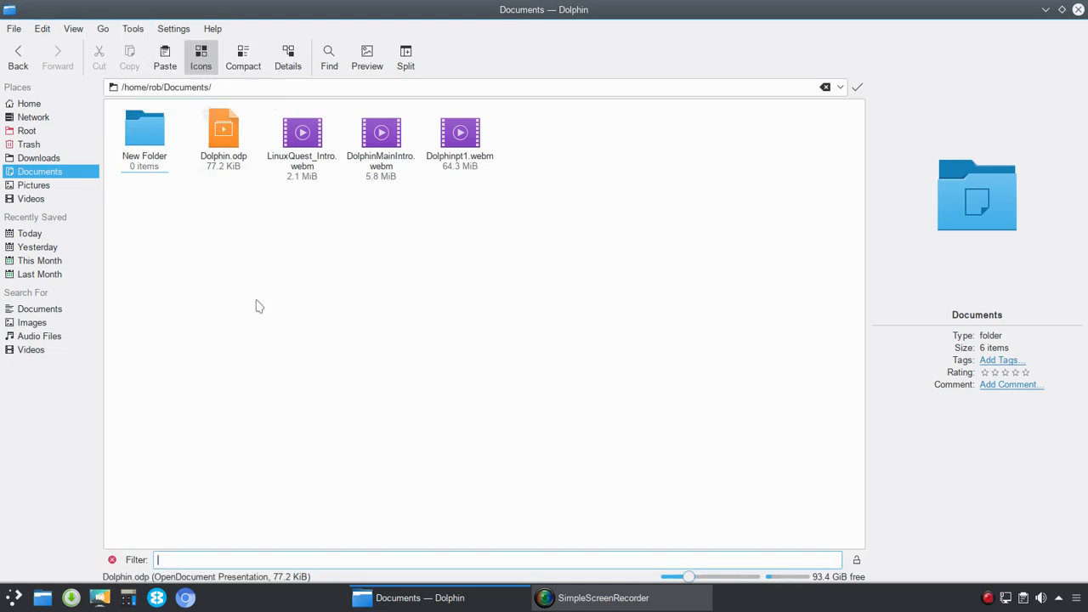
click(38, 157)
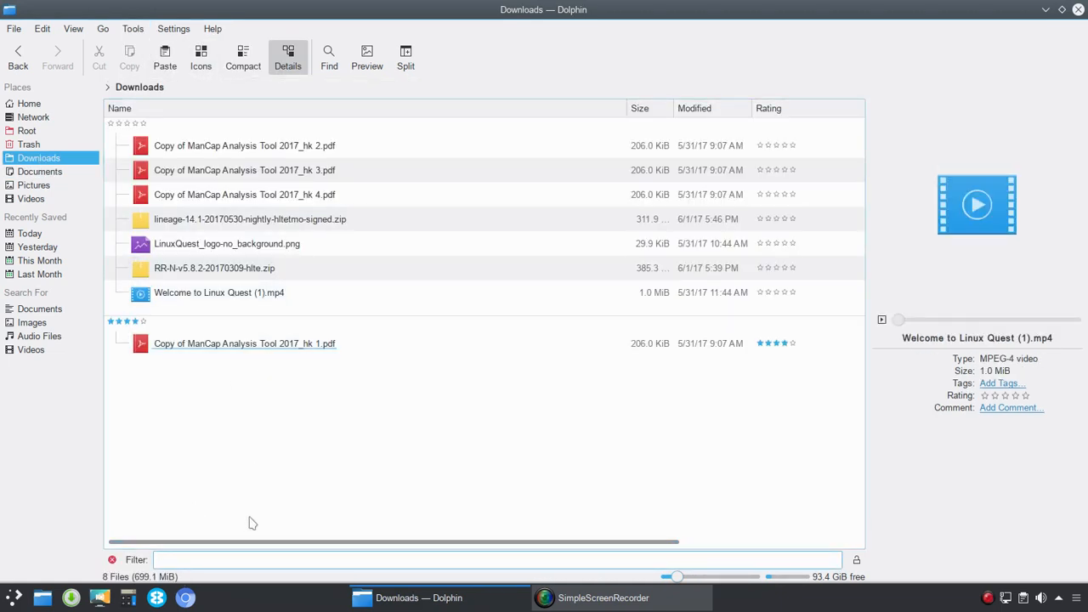
text(copy of)
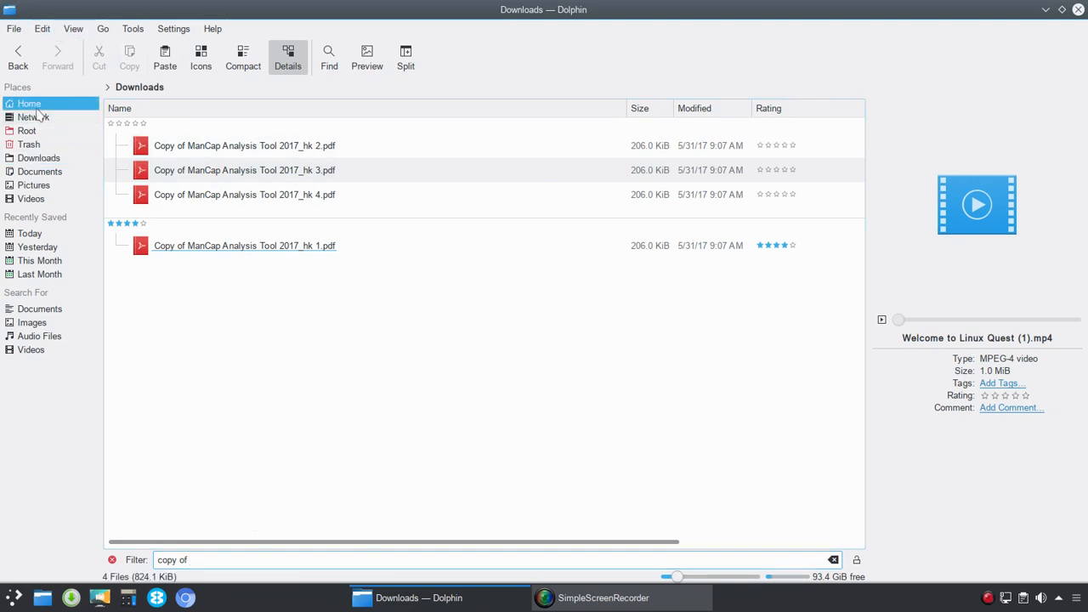
click(103, 28)
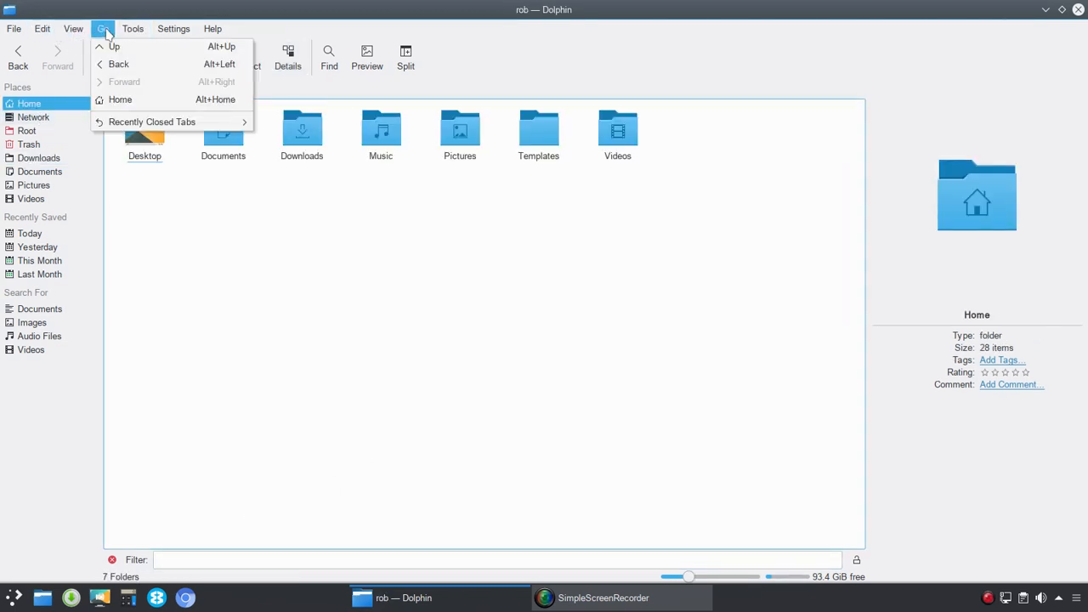
click(133, 28)
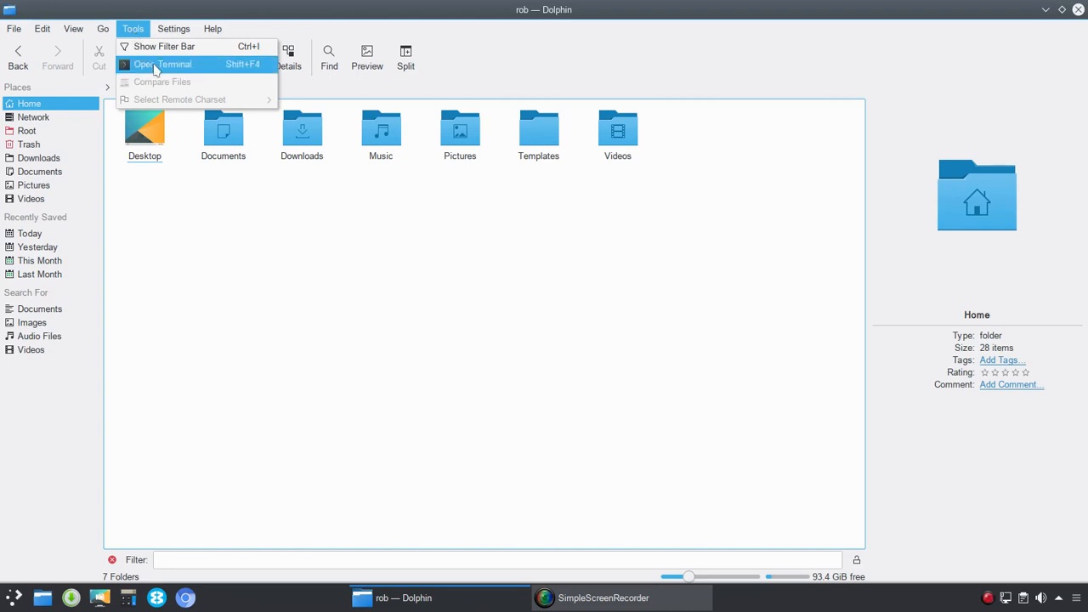
mouse_move(162, 85)
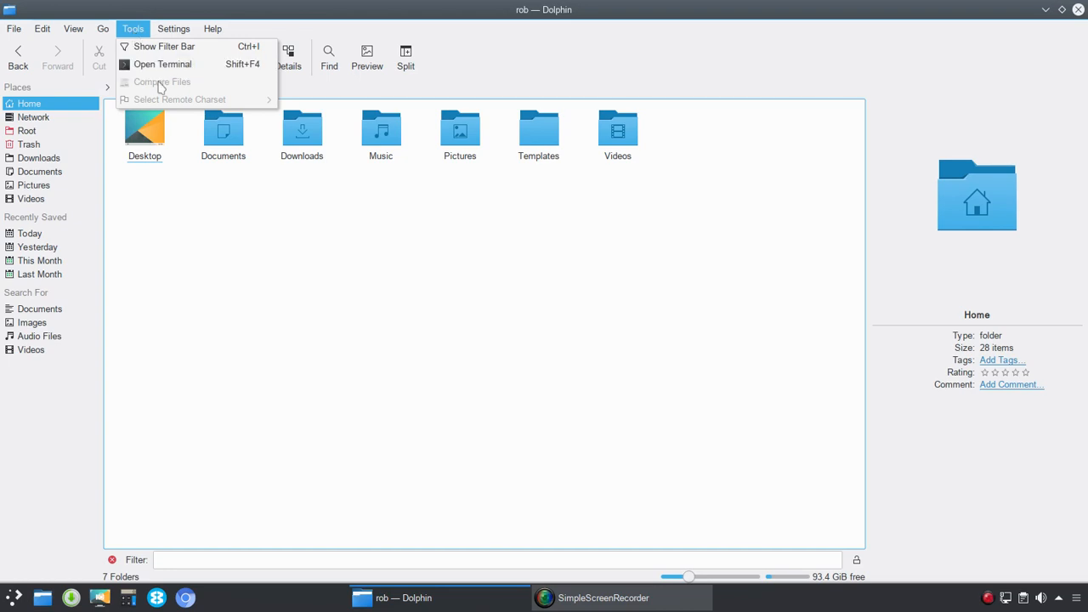
mouse_move(170, 108)
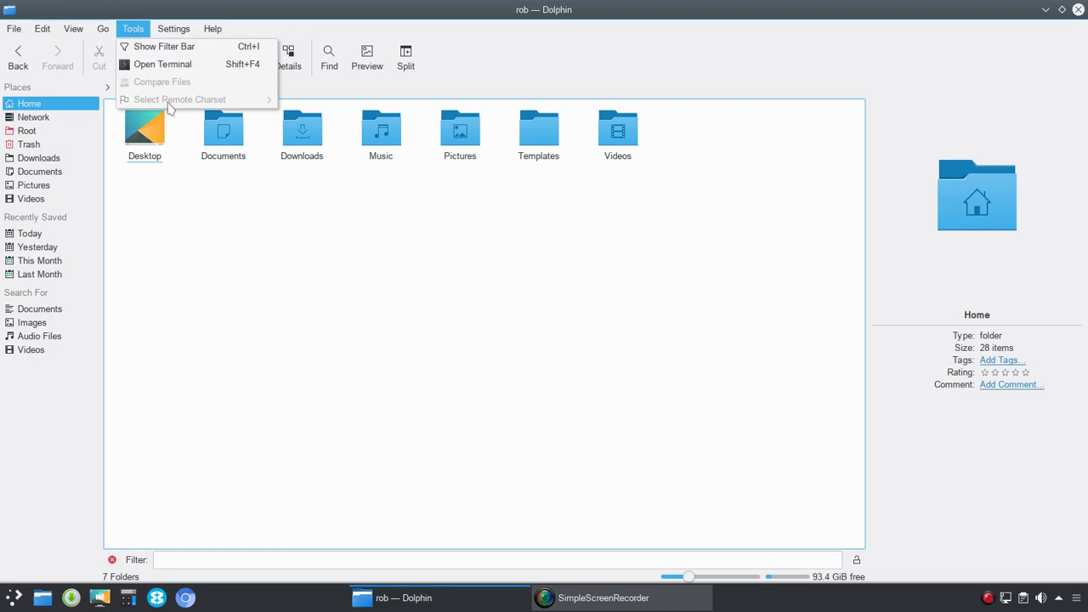
mouse_move(161, 46)
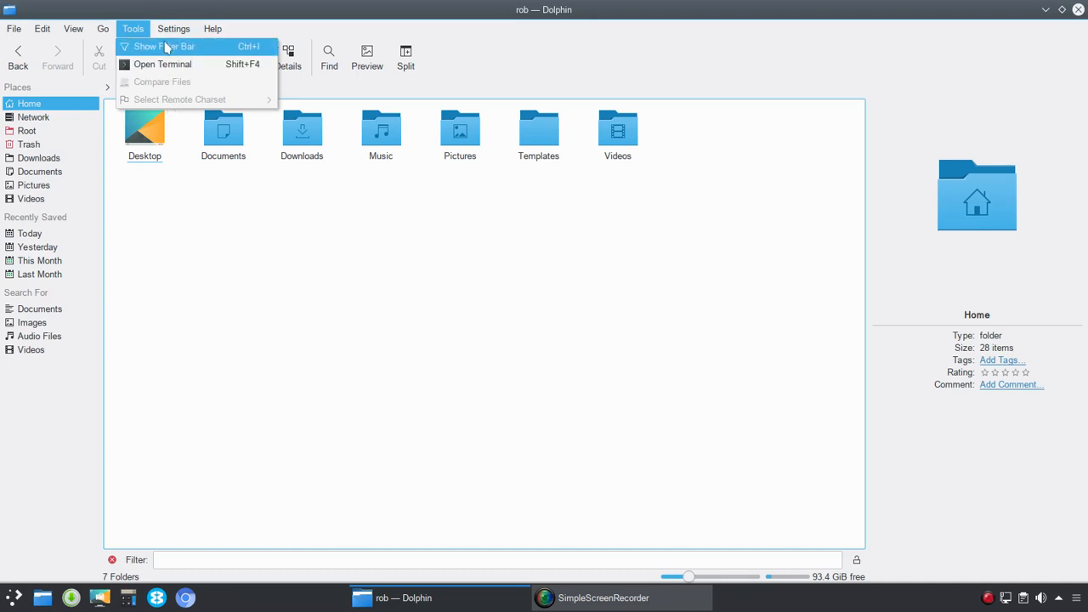
click(173, 28)
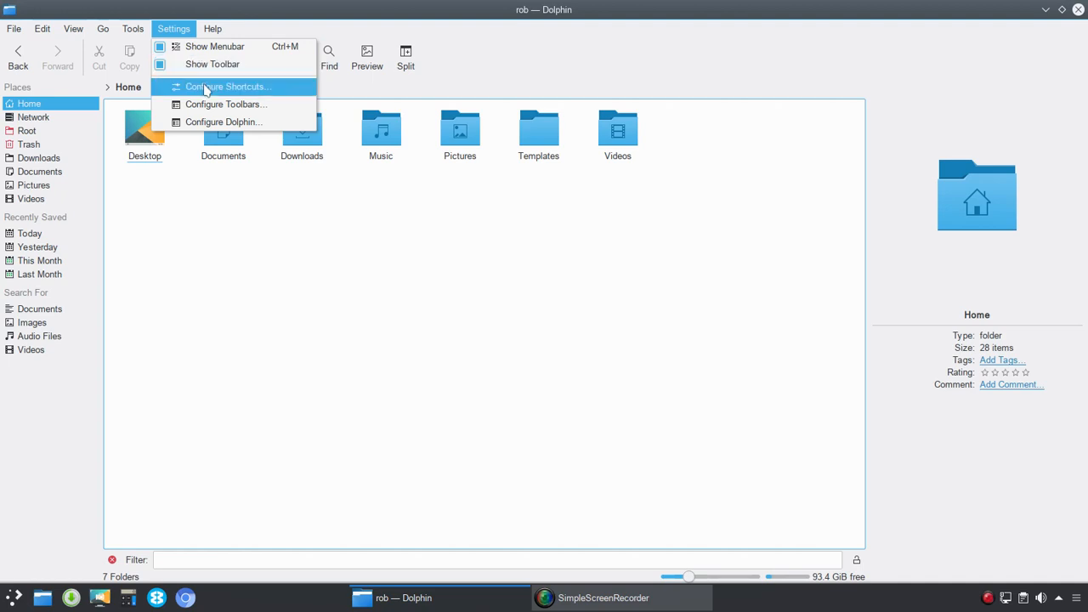
mouse_move(220, 122)
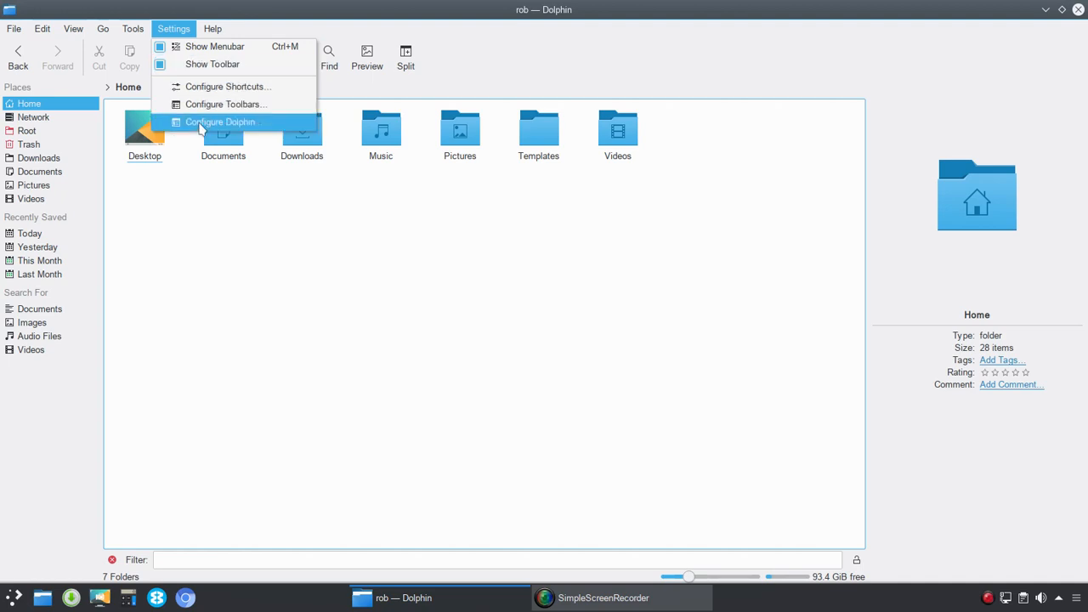
mouse_move(227, 86)
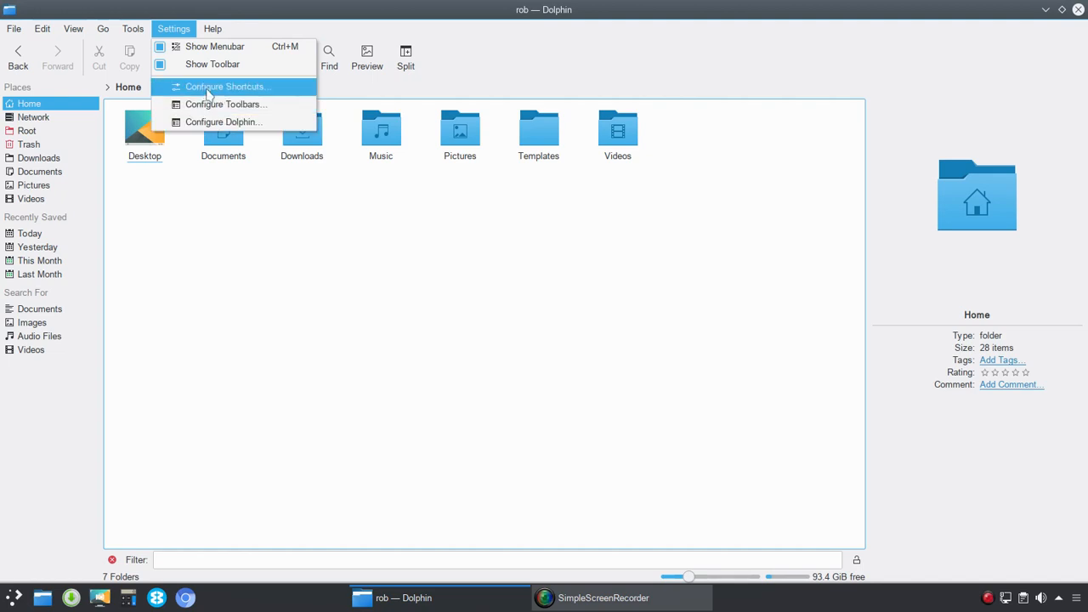
mouse_move(226, 104)
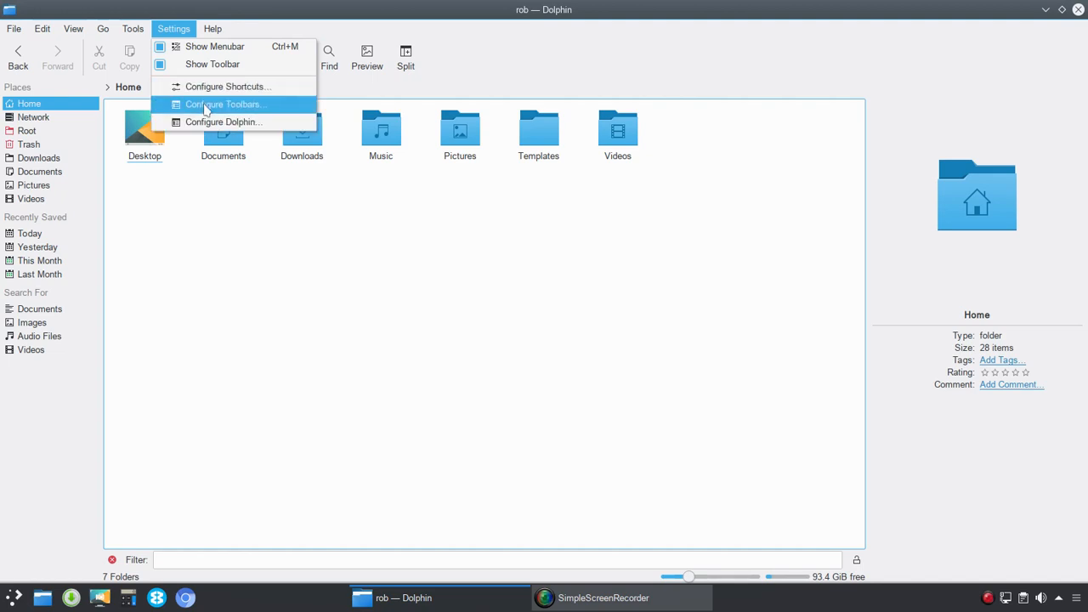
mouse_move(574, 70)
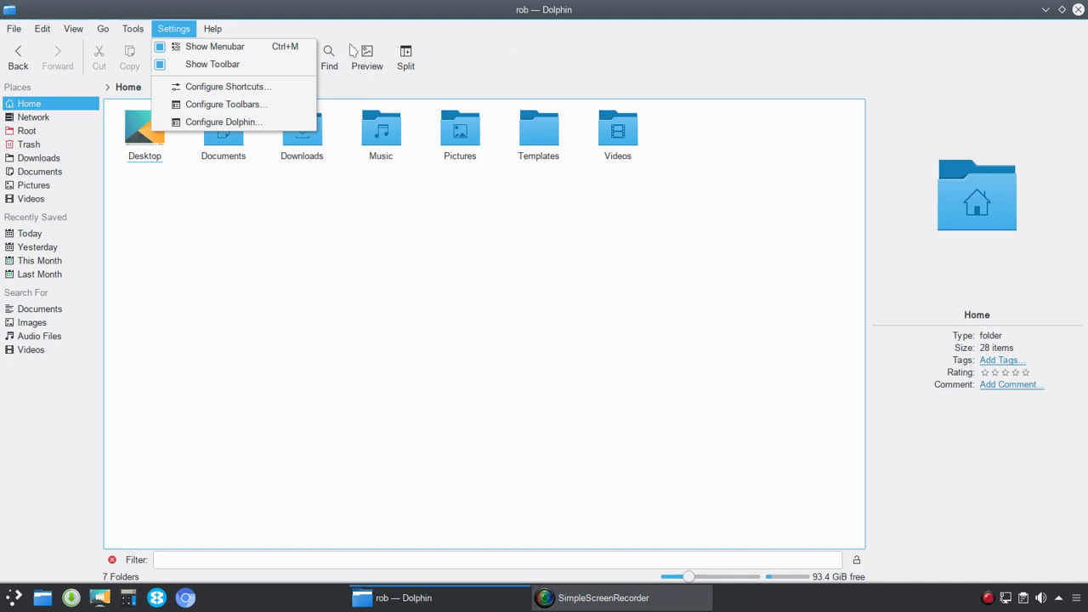
mouse_move(577, 46)
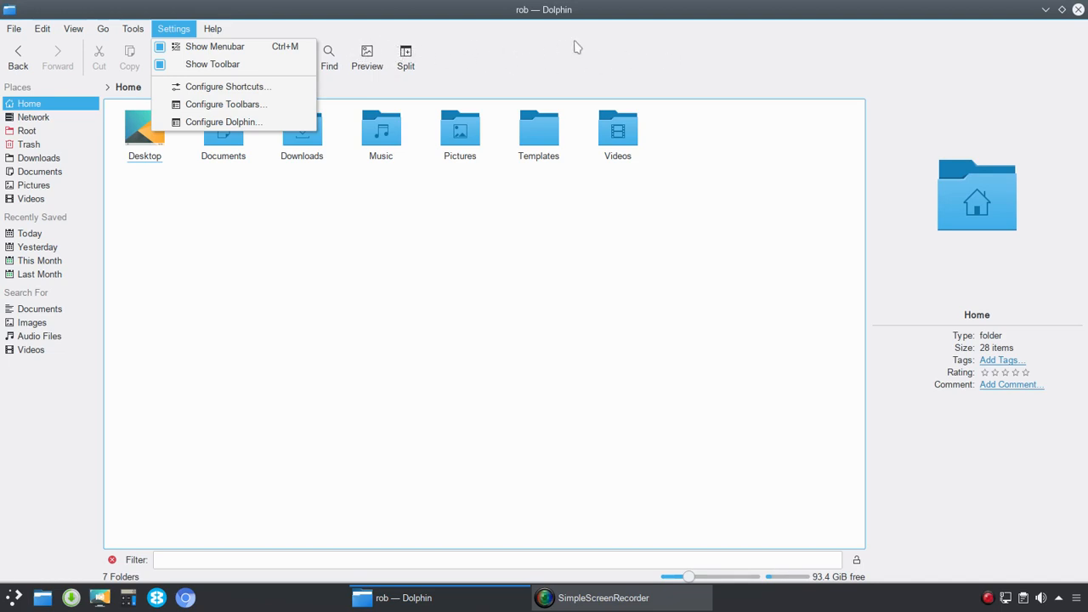
mouse_move(227, 86)
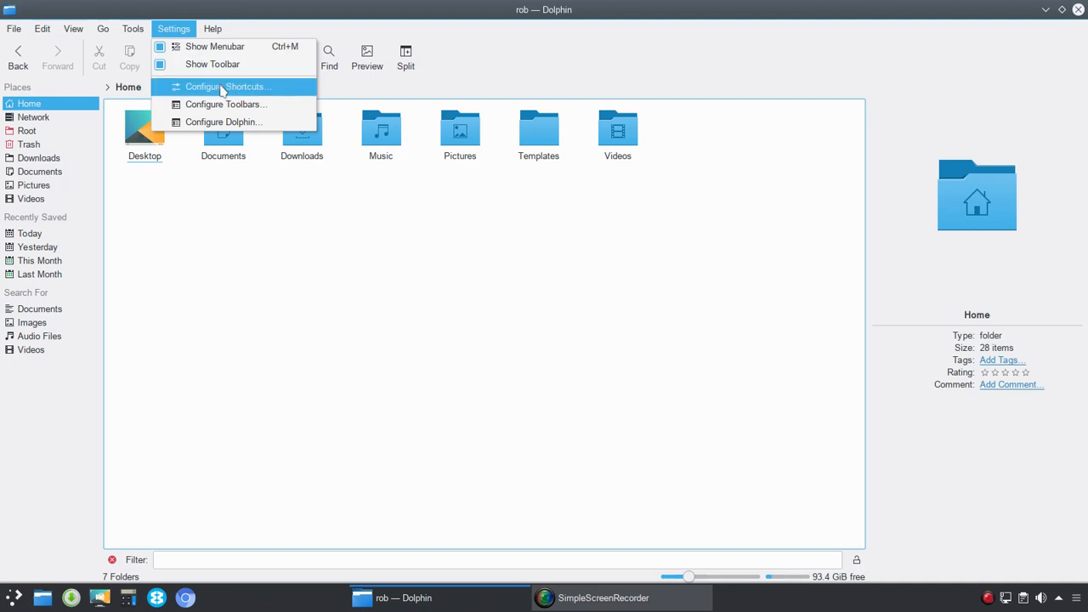
Step: Bring up the Configure Shortcuts dialog from the Settings menu
click(227, 86)
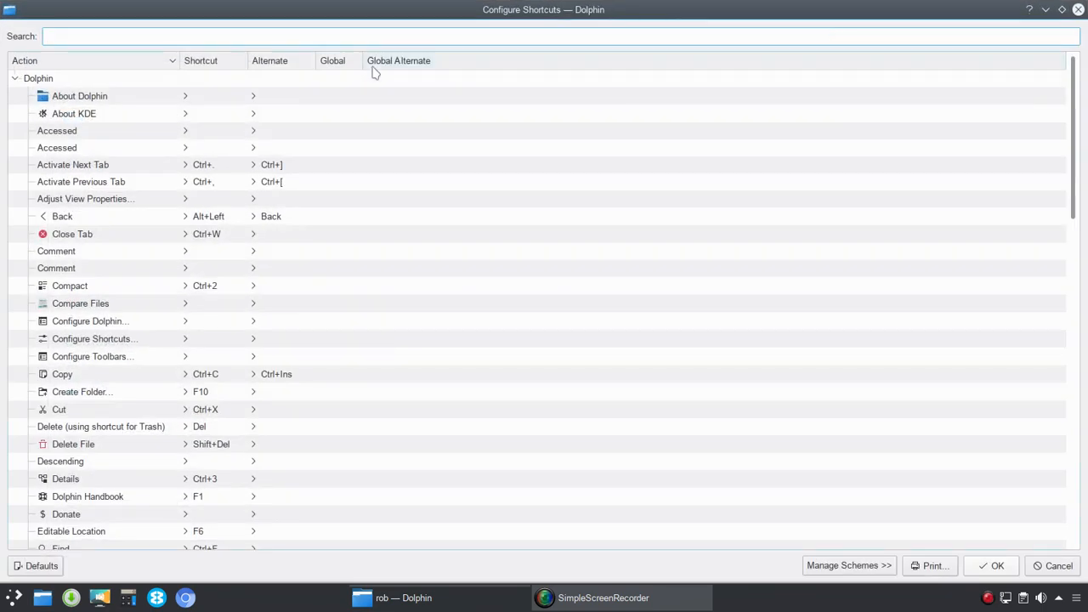
Step: Scroll the shortcut list to its end and cancel the dialog without saving
scroll(down, 3)
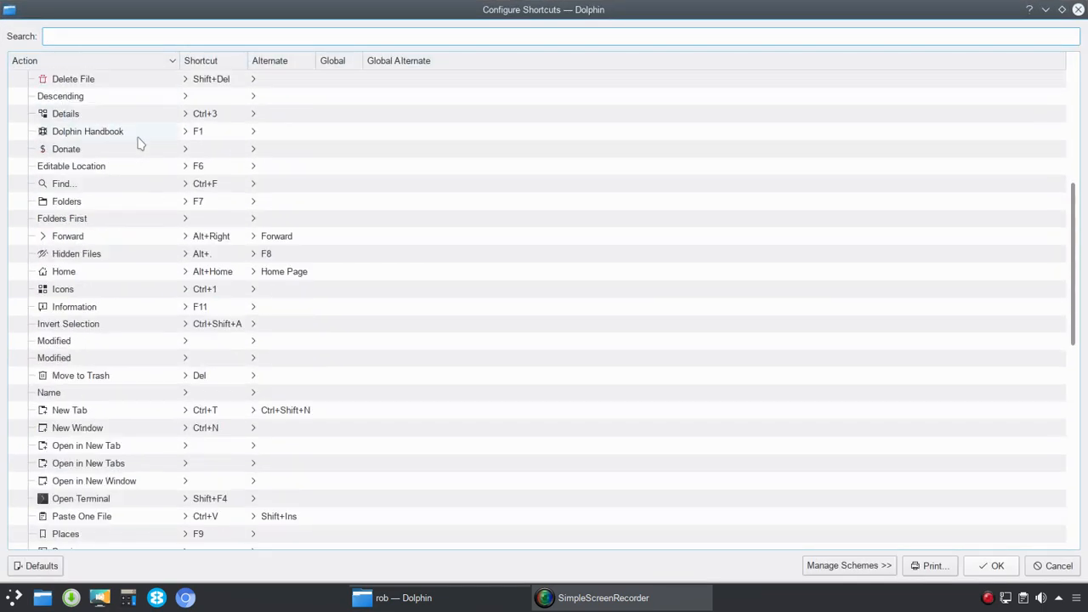
scroll(down, 3)
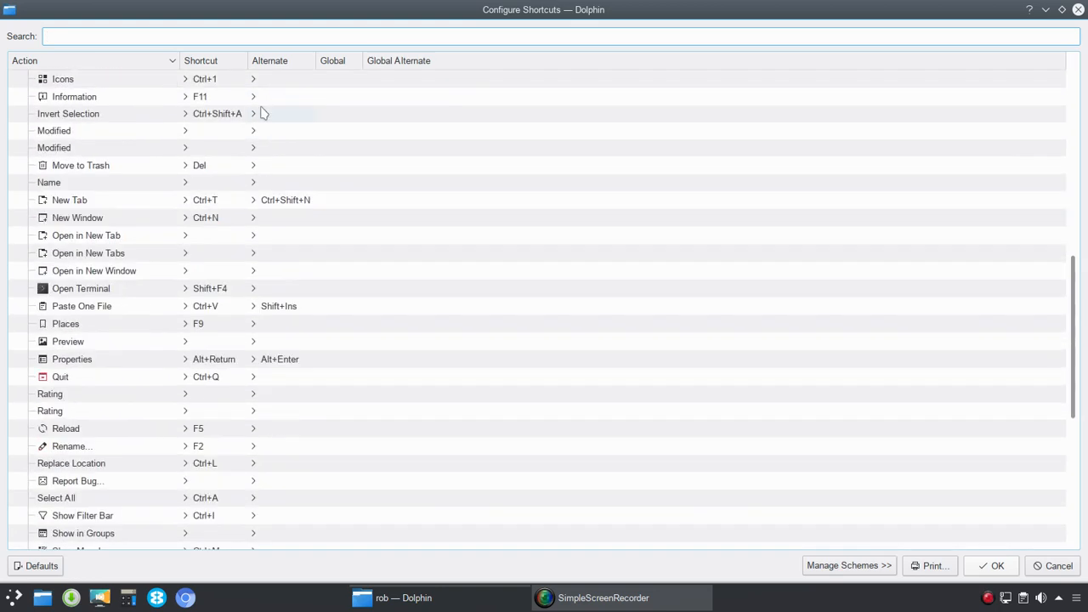
scroll(down, 3)
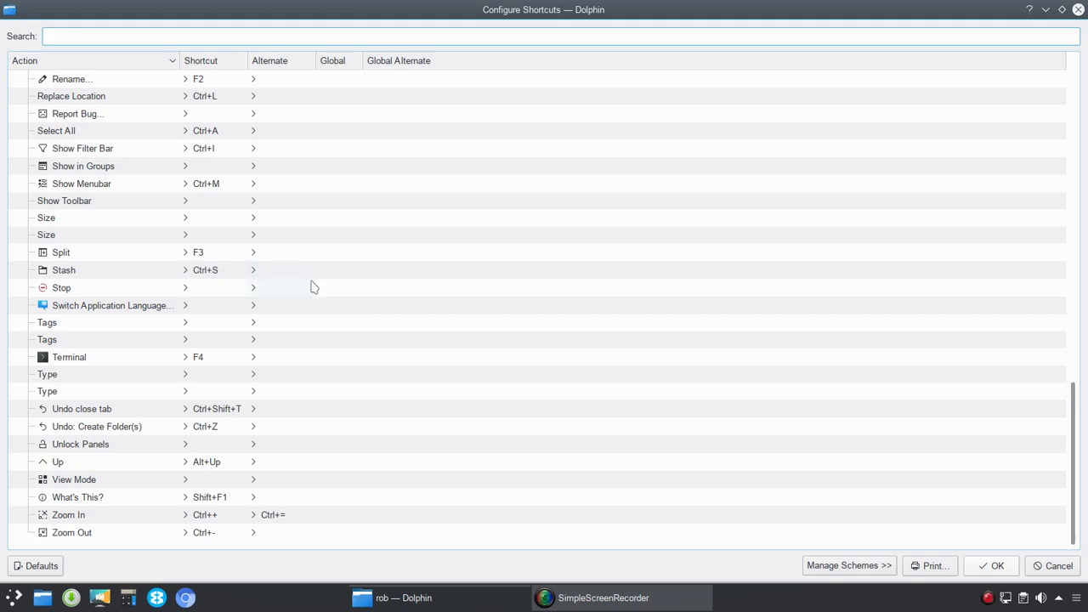
mouse_move(802, 564)
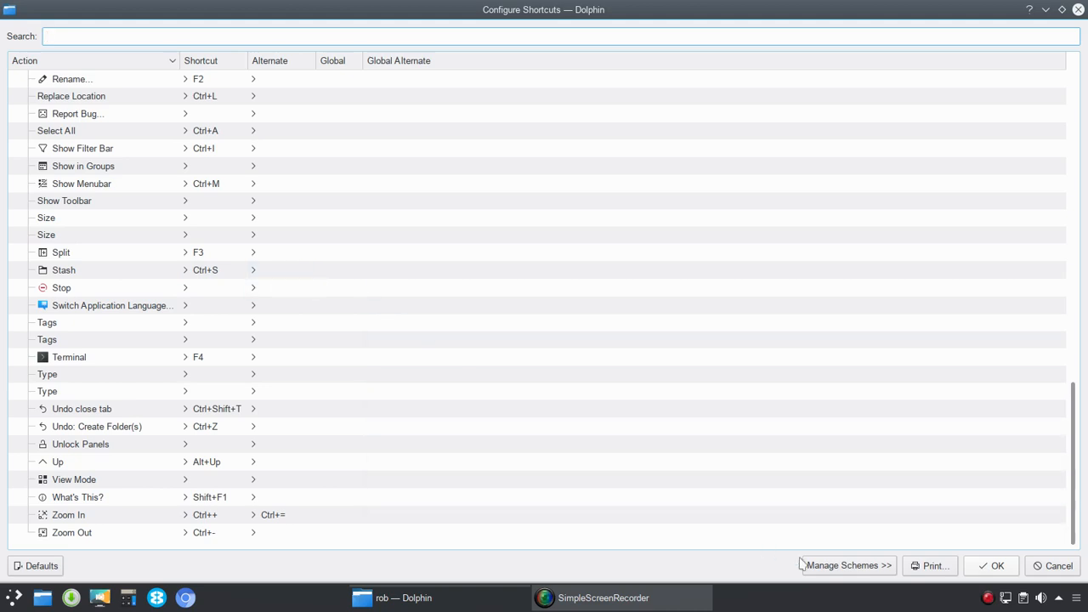
click(847, 566)
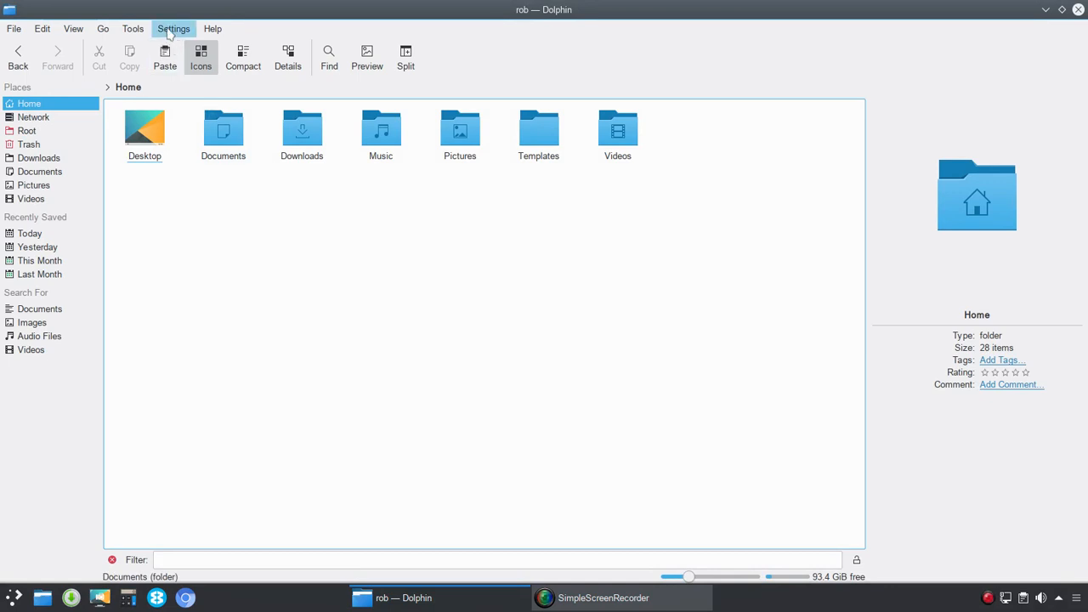
click(173, 28)
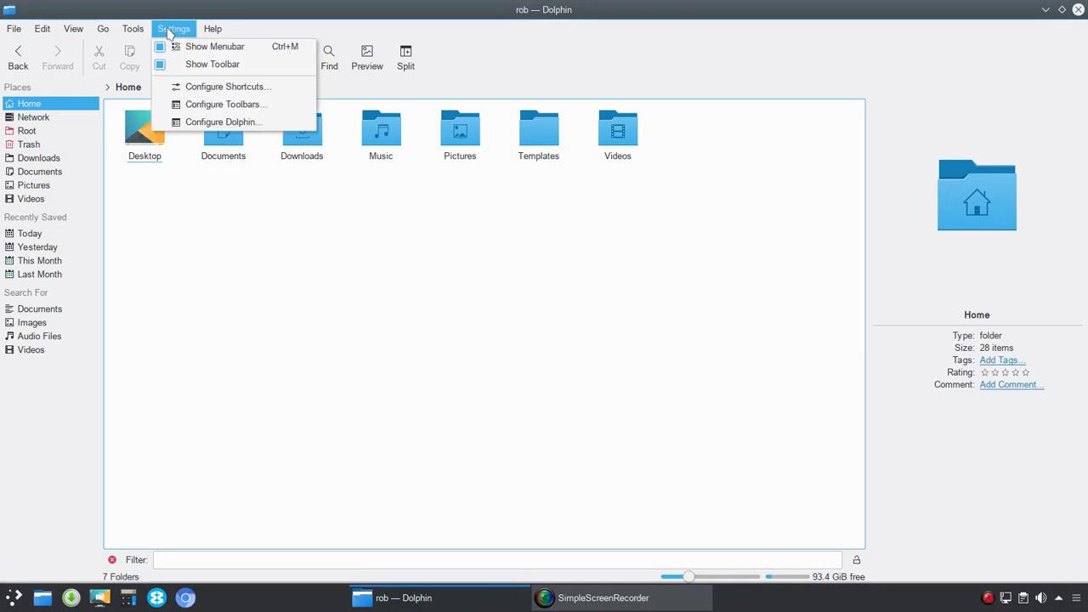
click(212, 29)
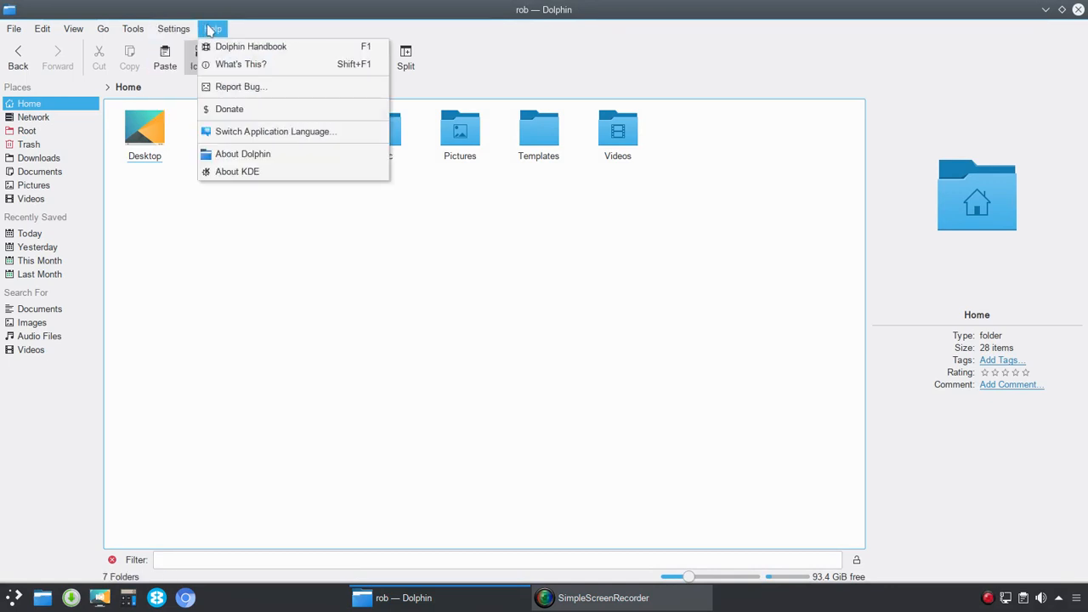
click(174, 28)
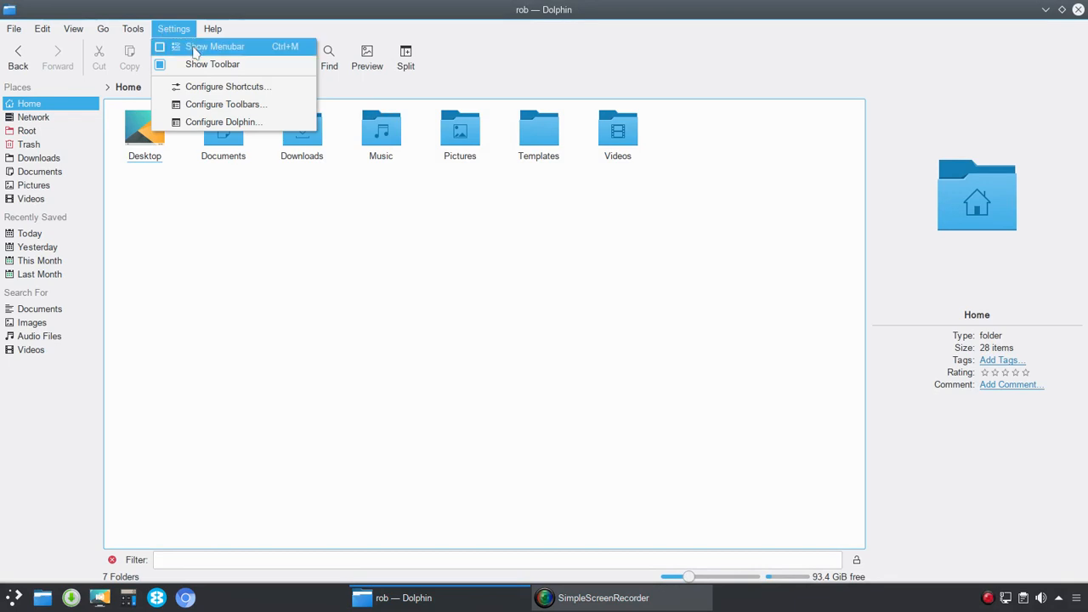
click(213, 28)
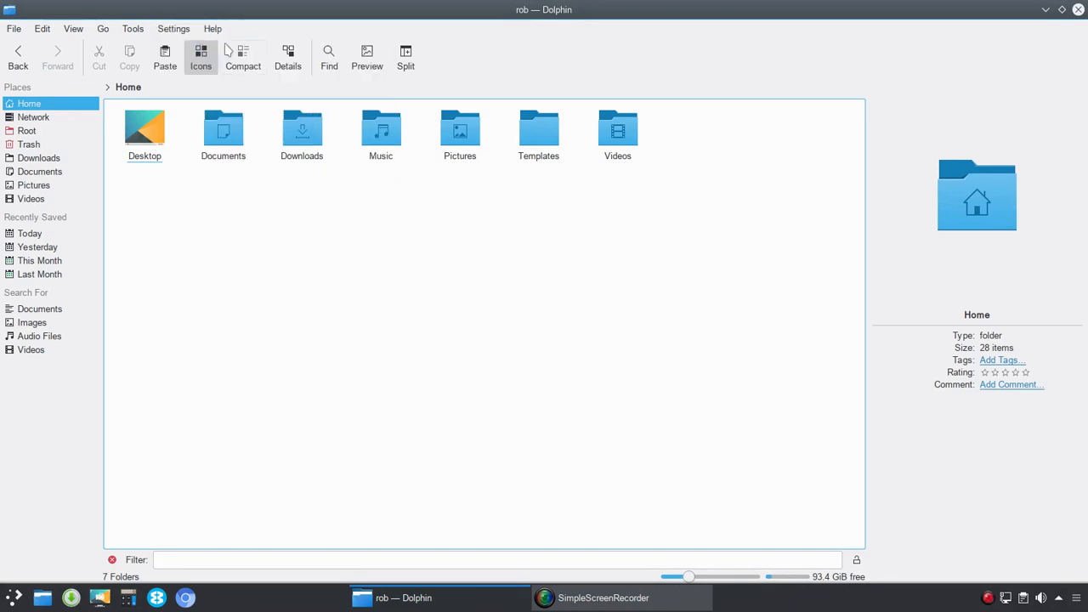
click(212, 28)
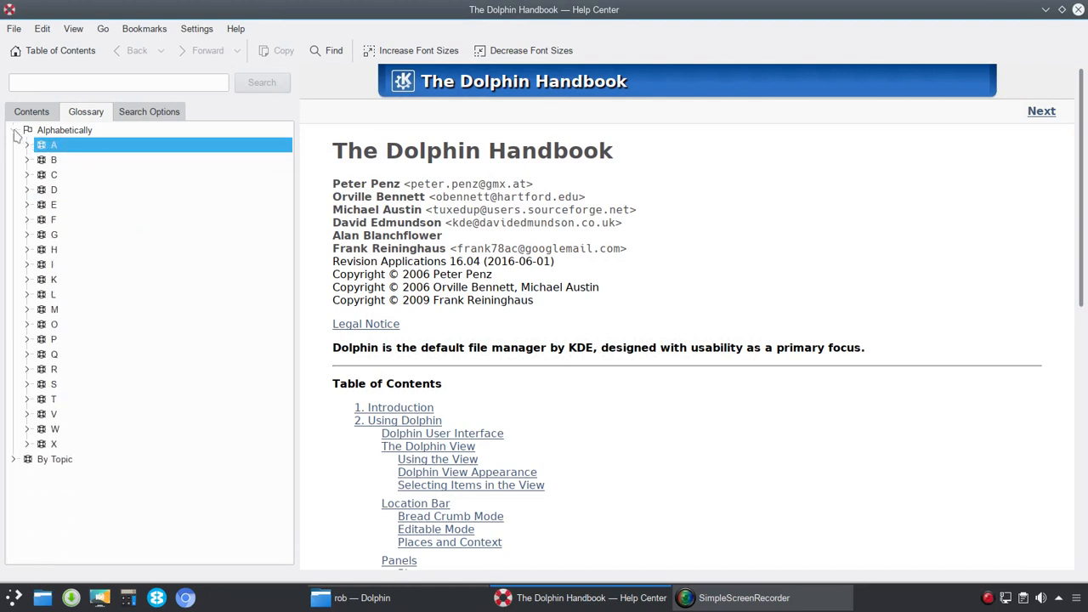
Step: Browse By Topic entries Dolphin, Konqueror, Application Starter, Breeze, Drag and Drop, GUI, Oxygen
click(14, 459)
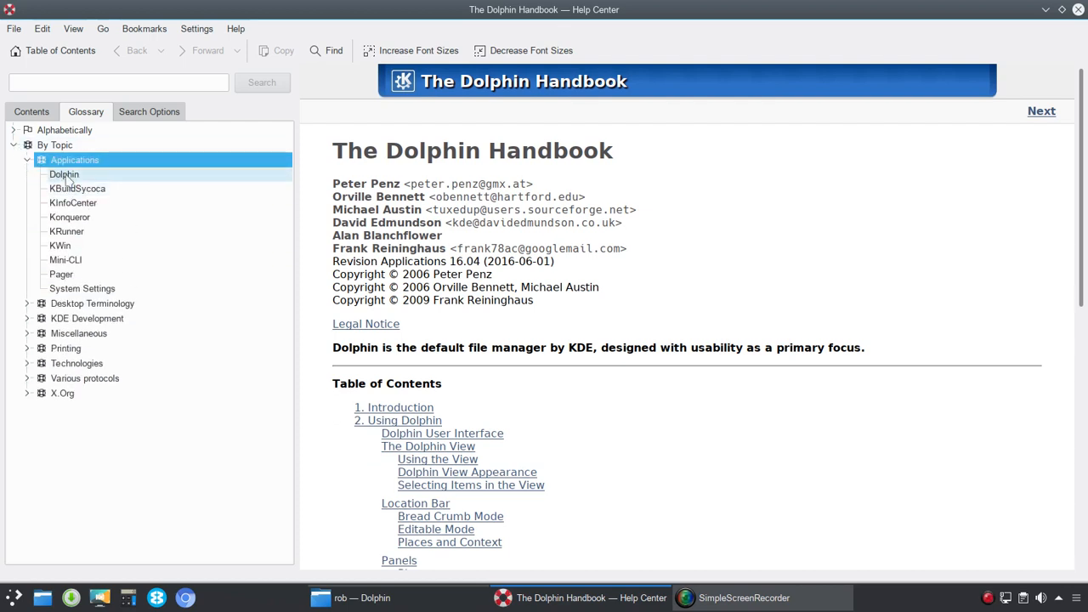
click(64, 175)
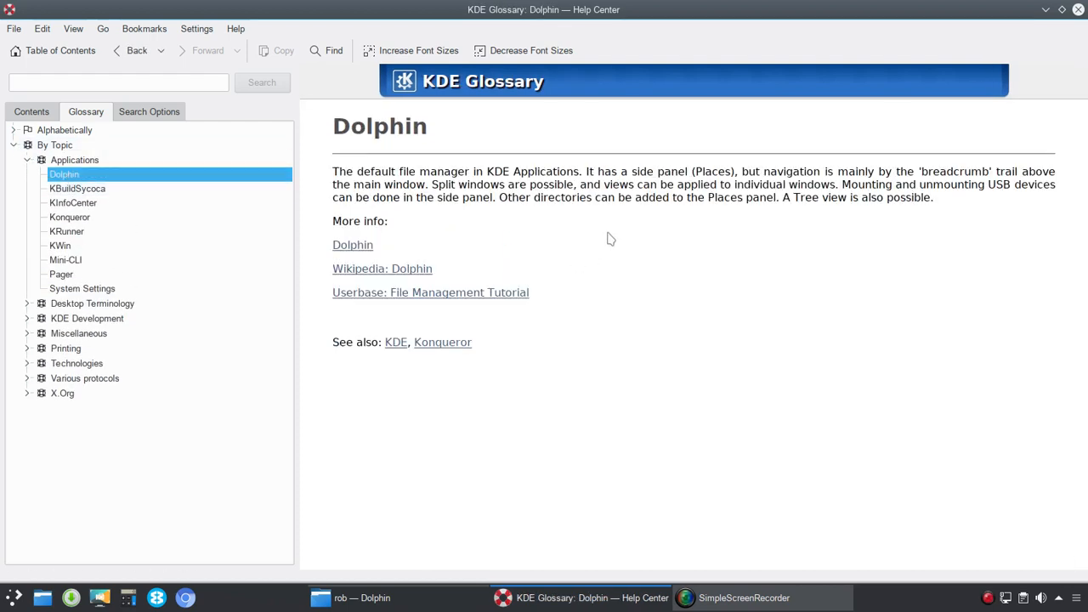
mouse_move(76, 188)
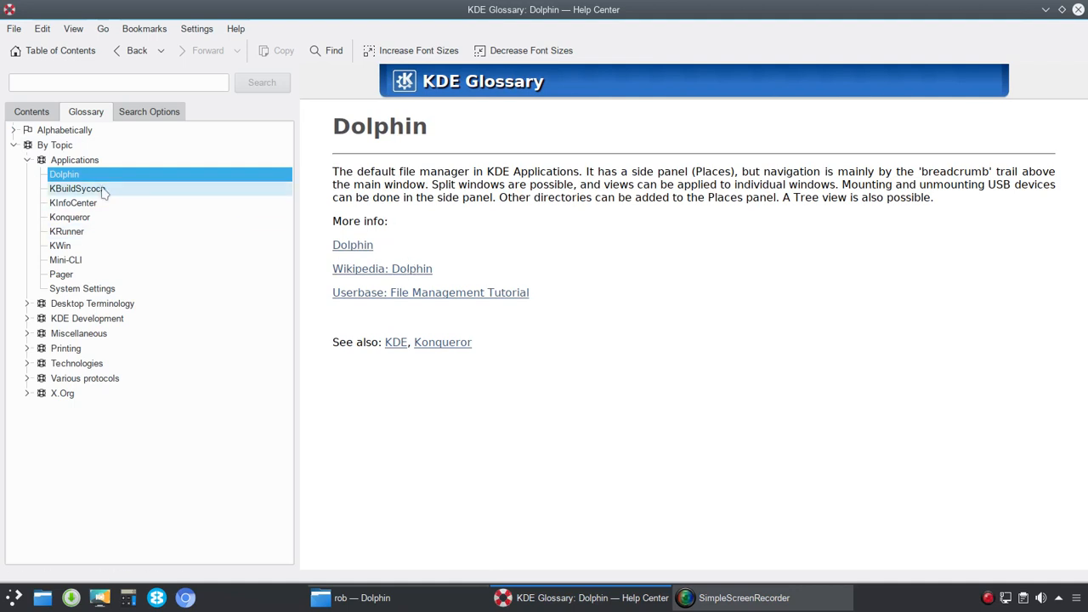
click(69, 217)
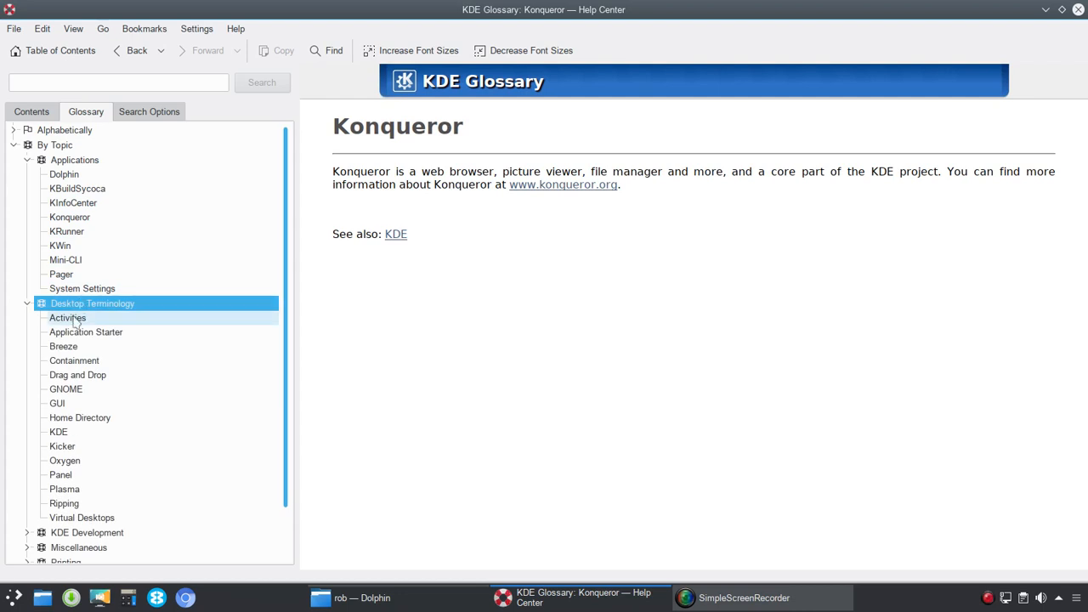
click(86, 331)
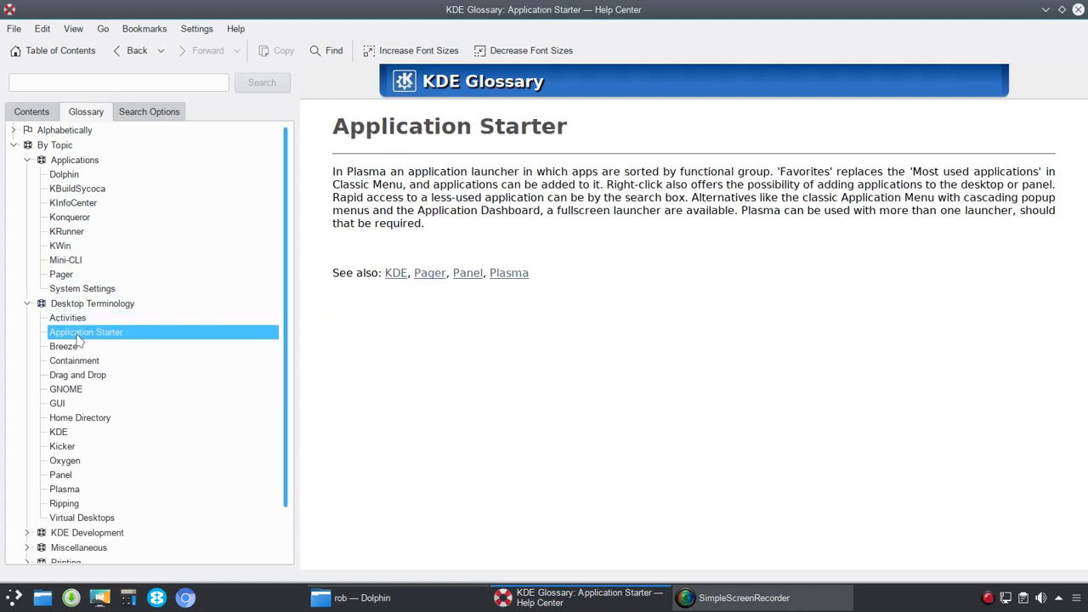
click(63, 346)
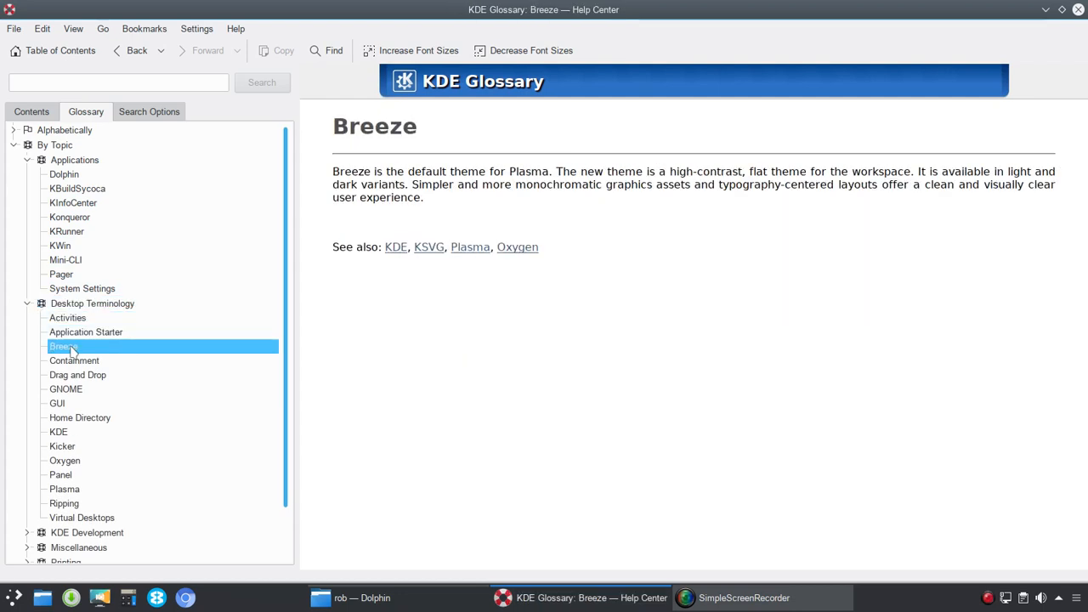
click(78, 375)
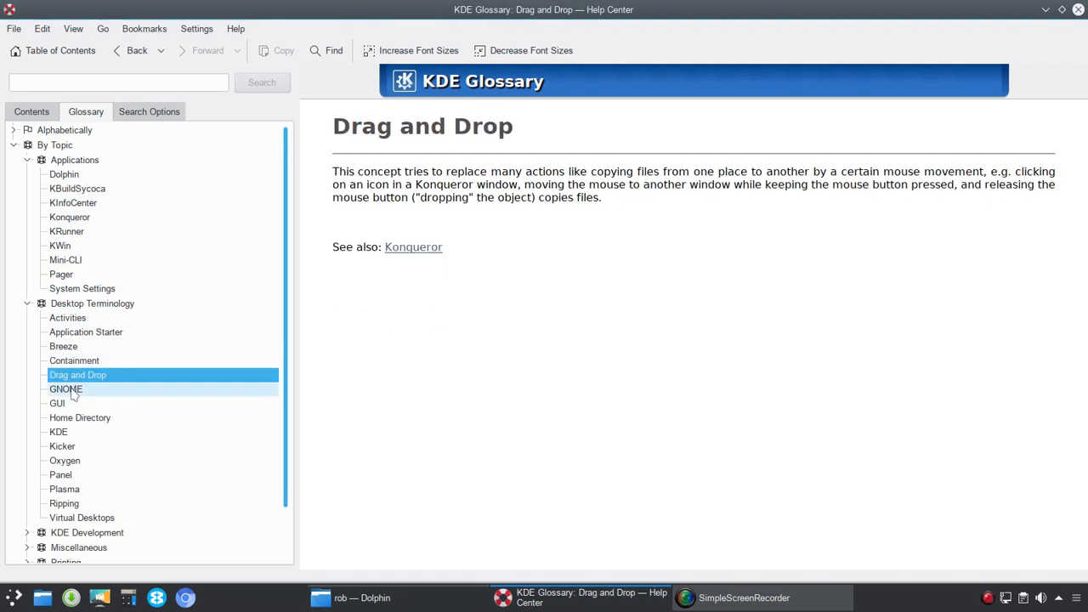
click(57, 402)
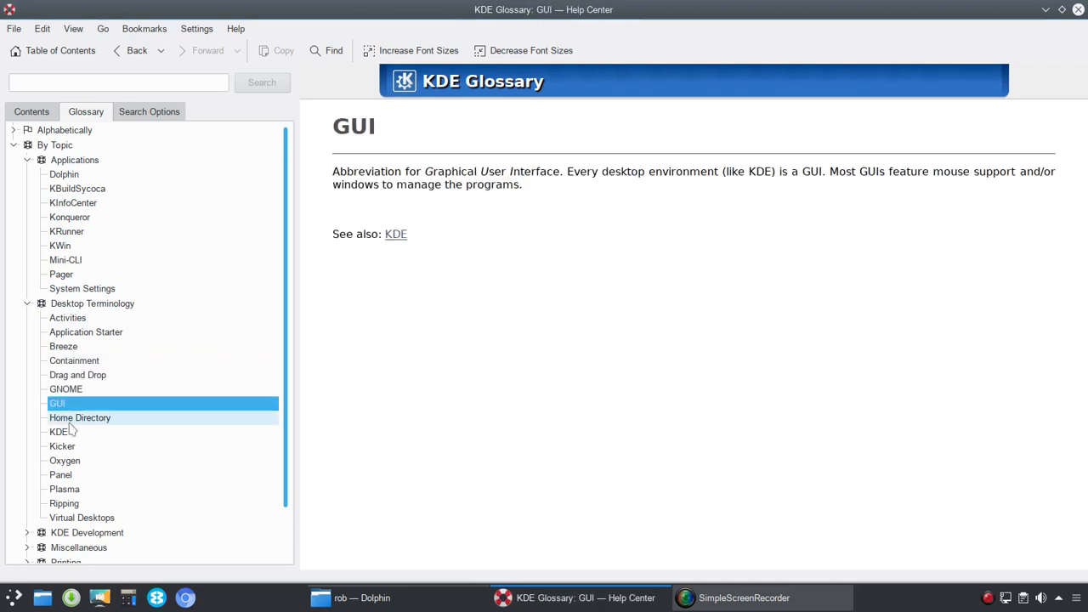
click(62, 446)
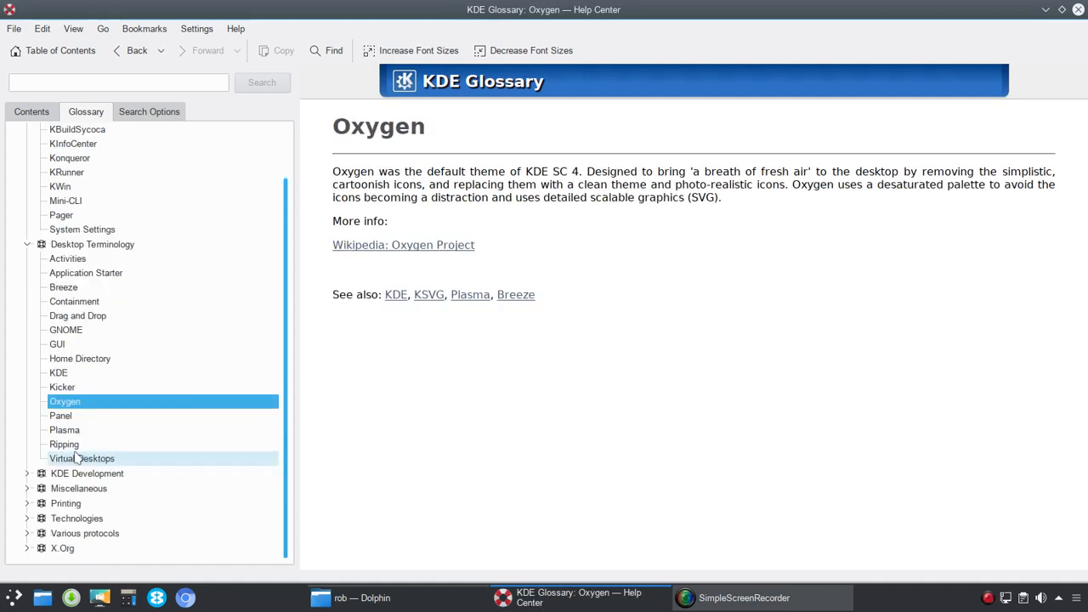
Step: Read KDE Development entries Git, KJS, l10n, SVN and XMLGUI, then collapse Applications
click(28, 474)
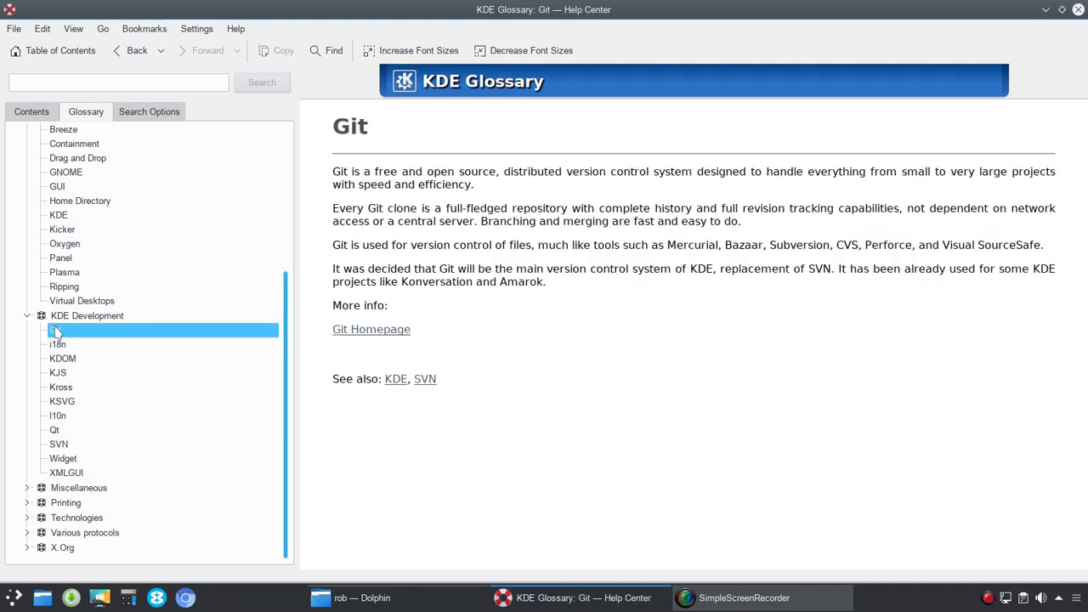
click(57, 344)
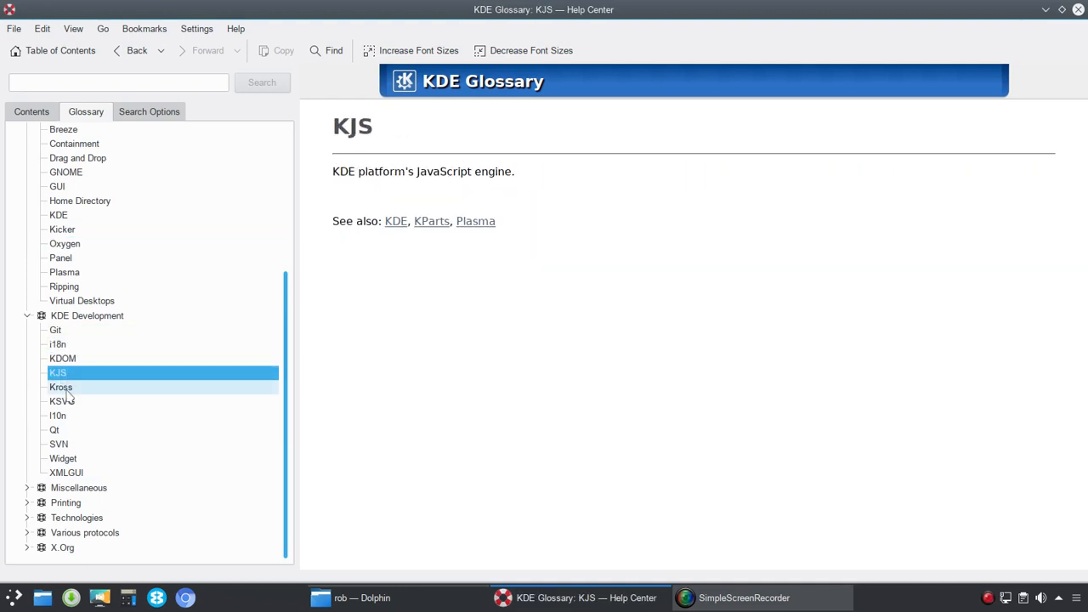
click(57, 415)
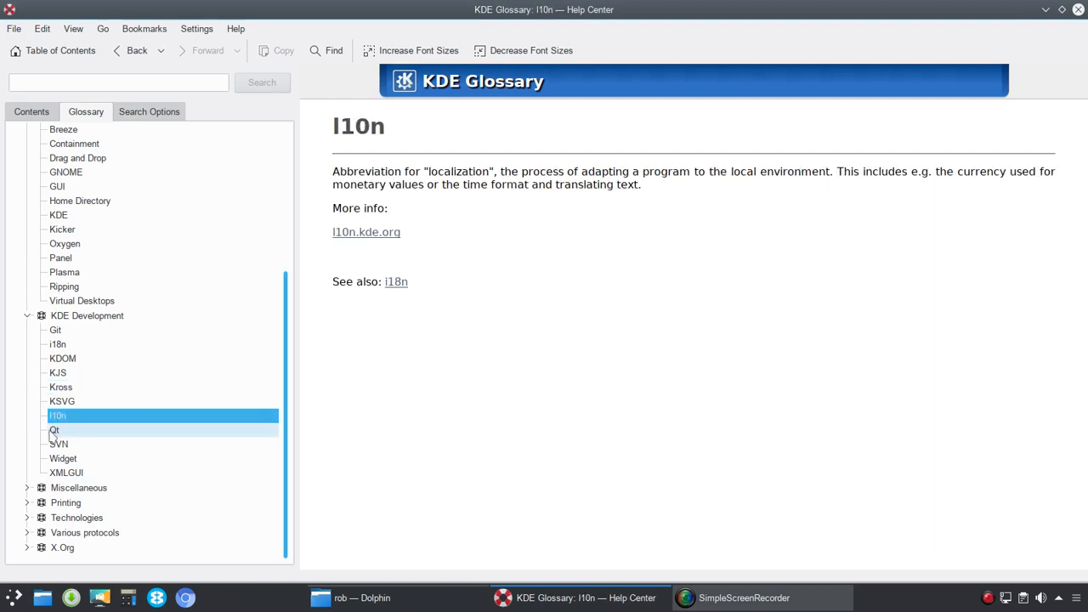
click(58, 443)
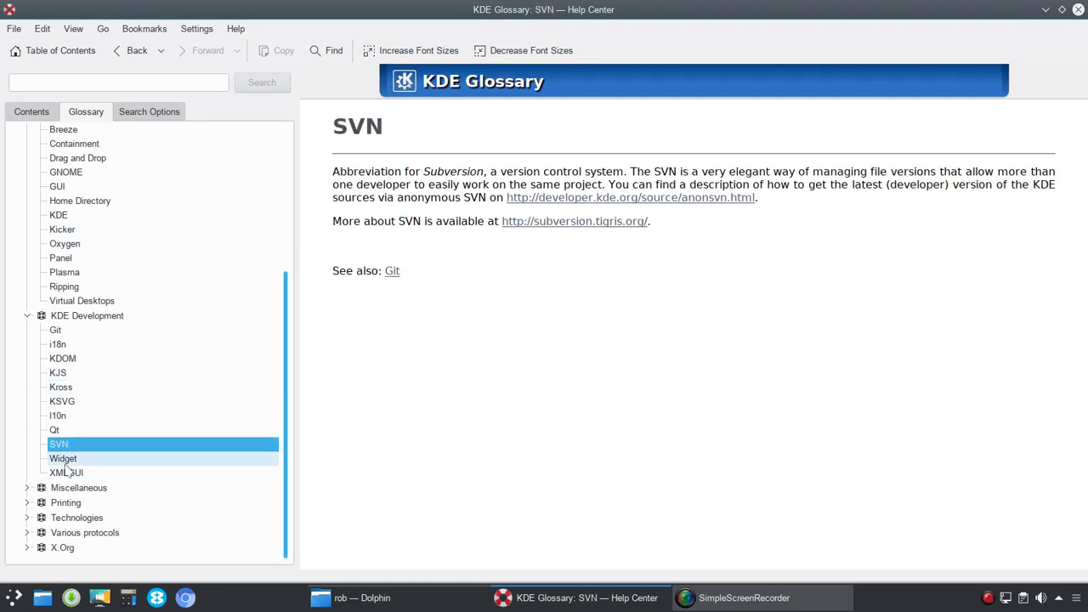
click(67, 473)
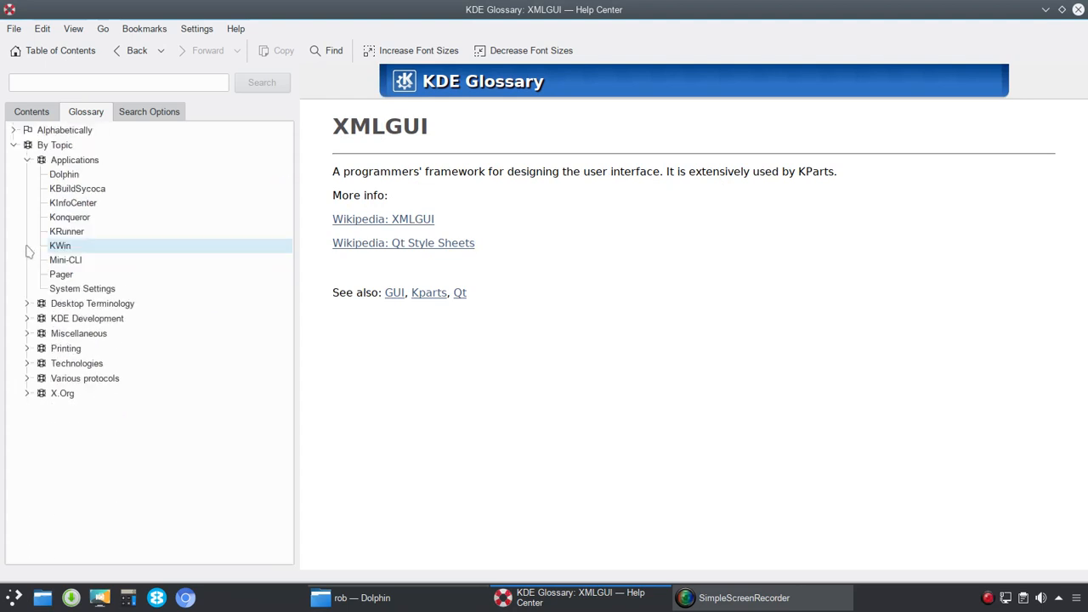
click(27, 160)
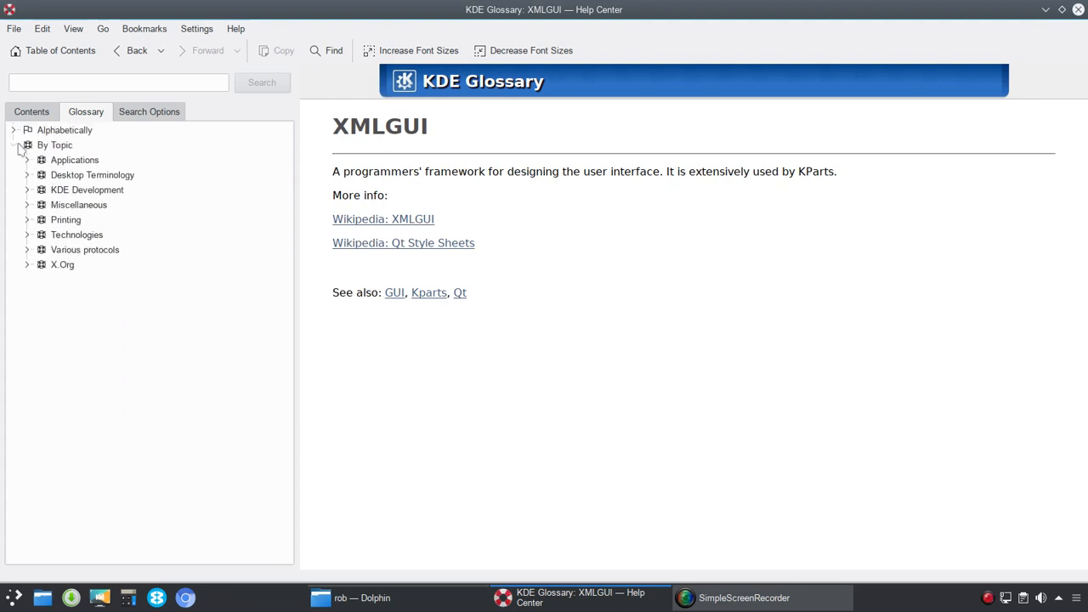
Step: View Search Options, enlarge the page text twice, reach the start page and close Help Center
click(27, 144)
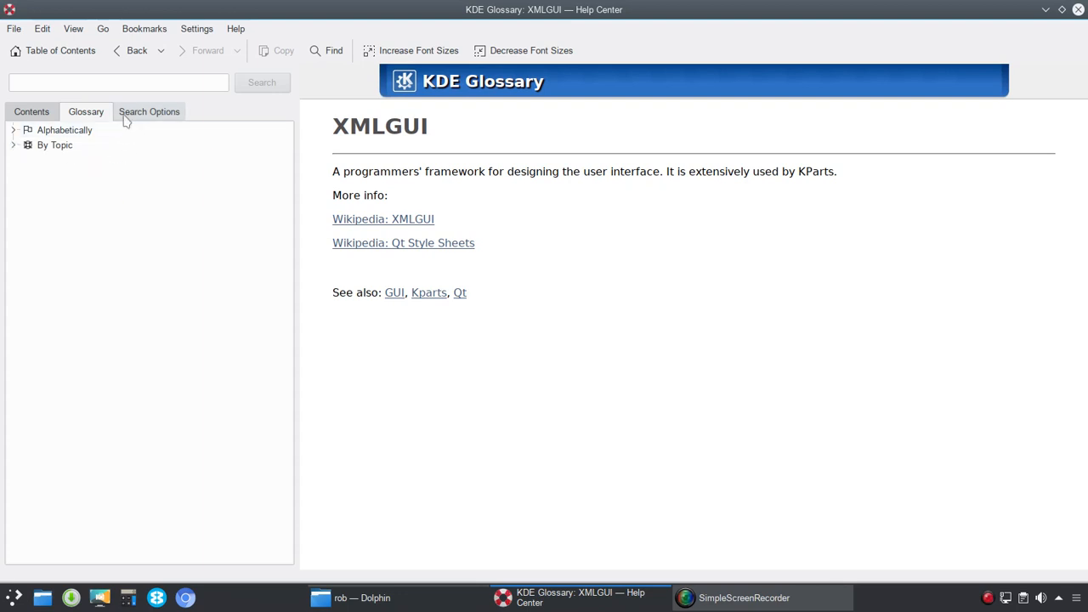
click(149, 112)
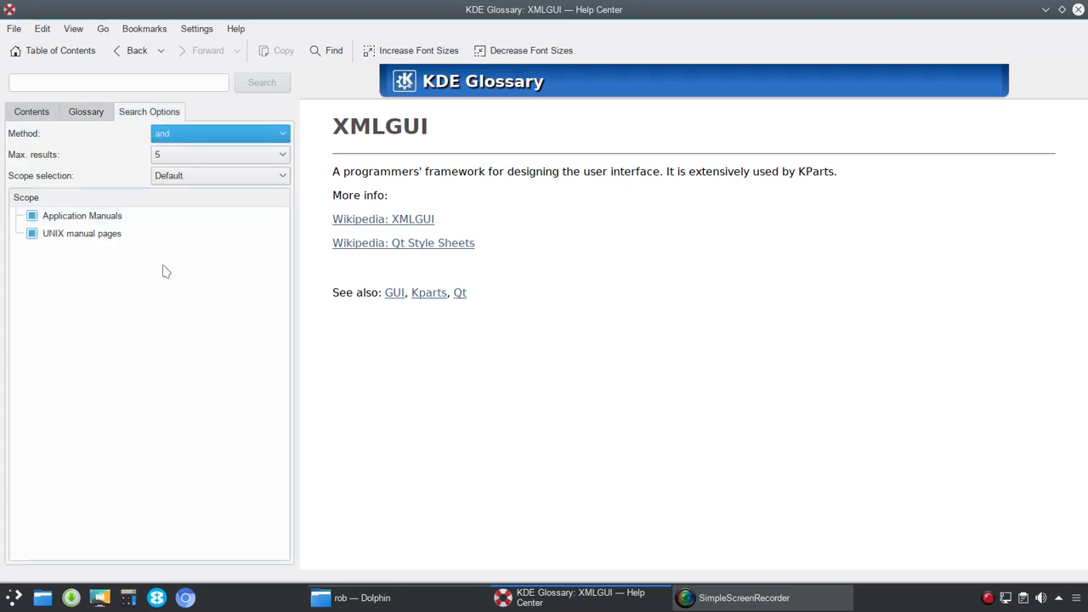
mouse_move(221, 249)
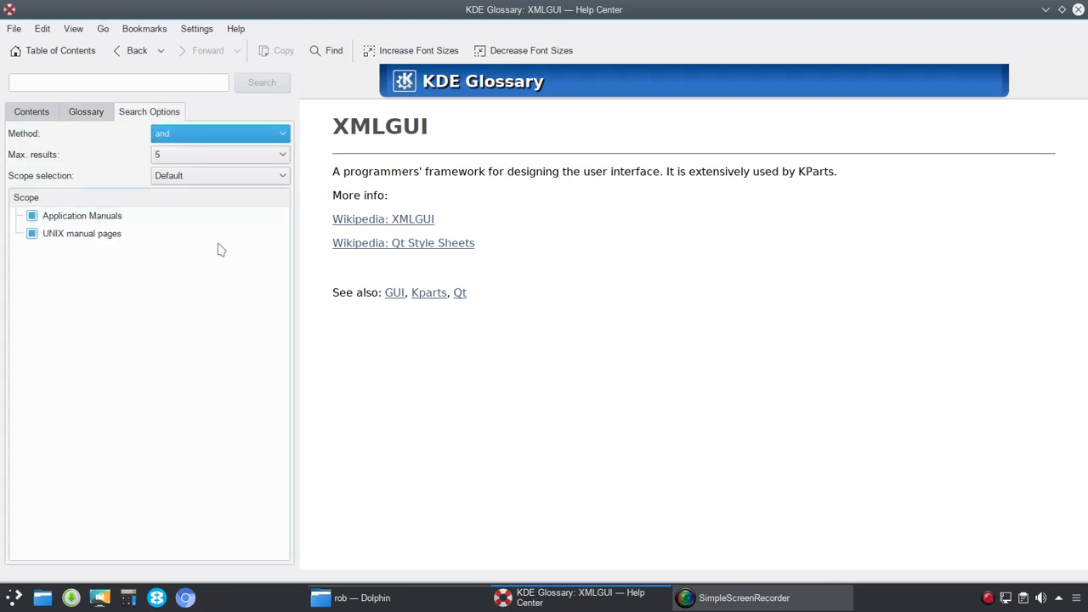
mouse_move(510, 61)
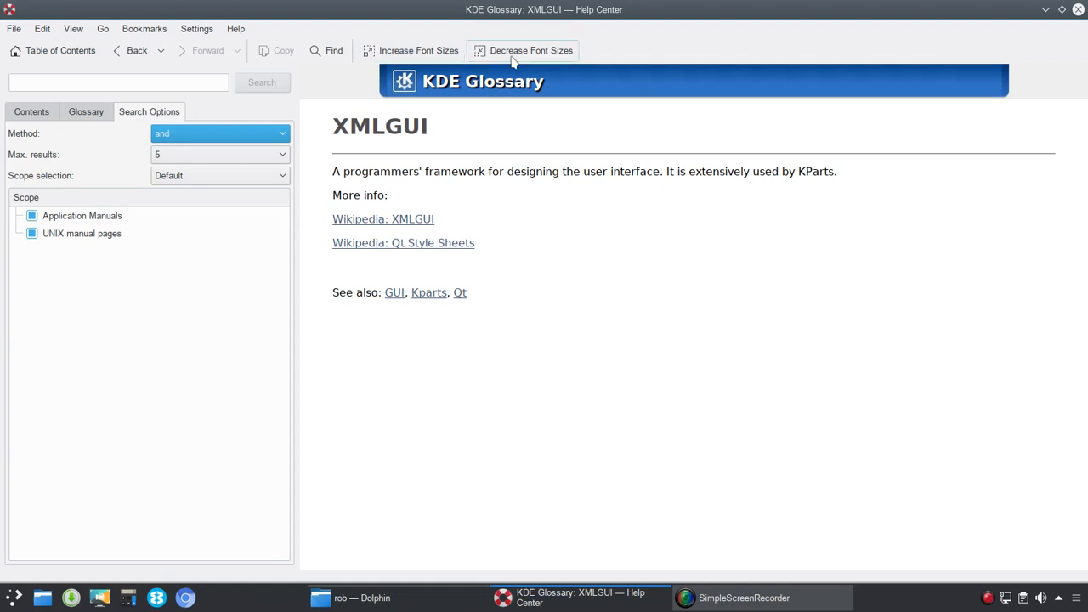
mouse_move(418, 50)
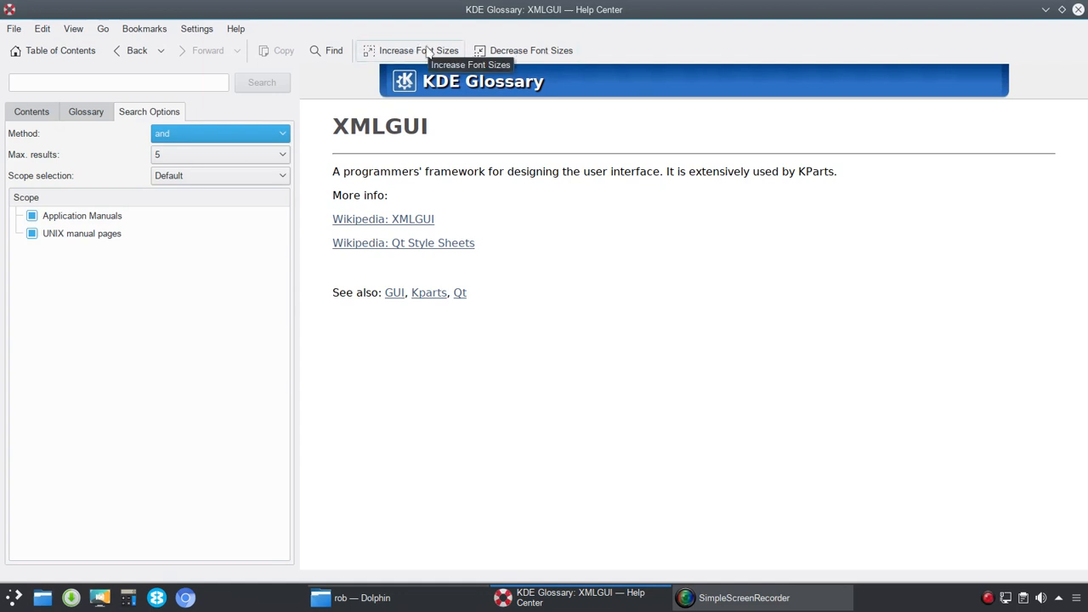
click(417, 50)
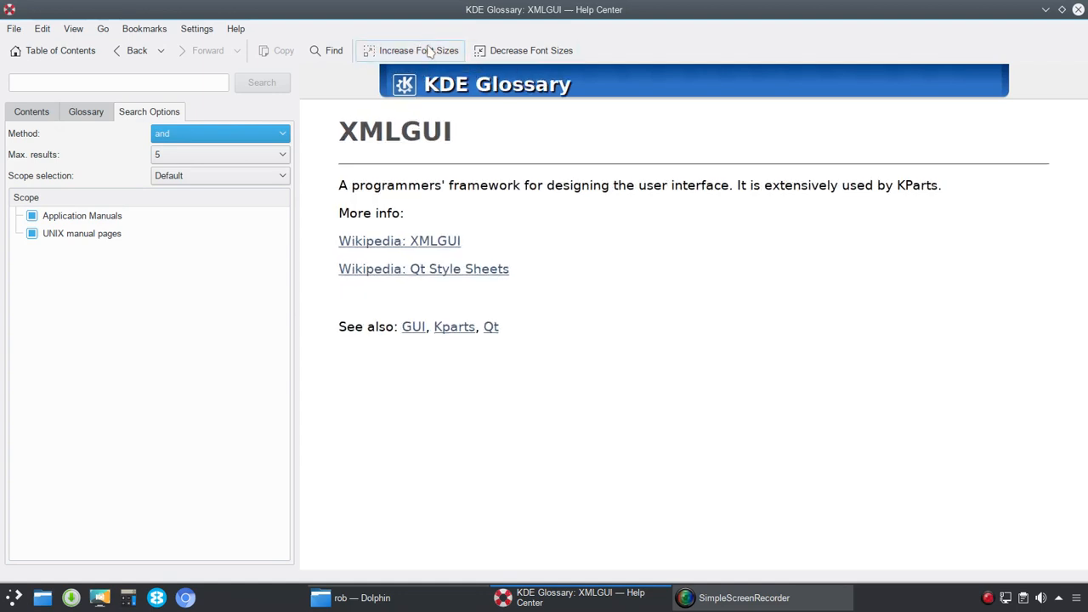
click(411, 50)
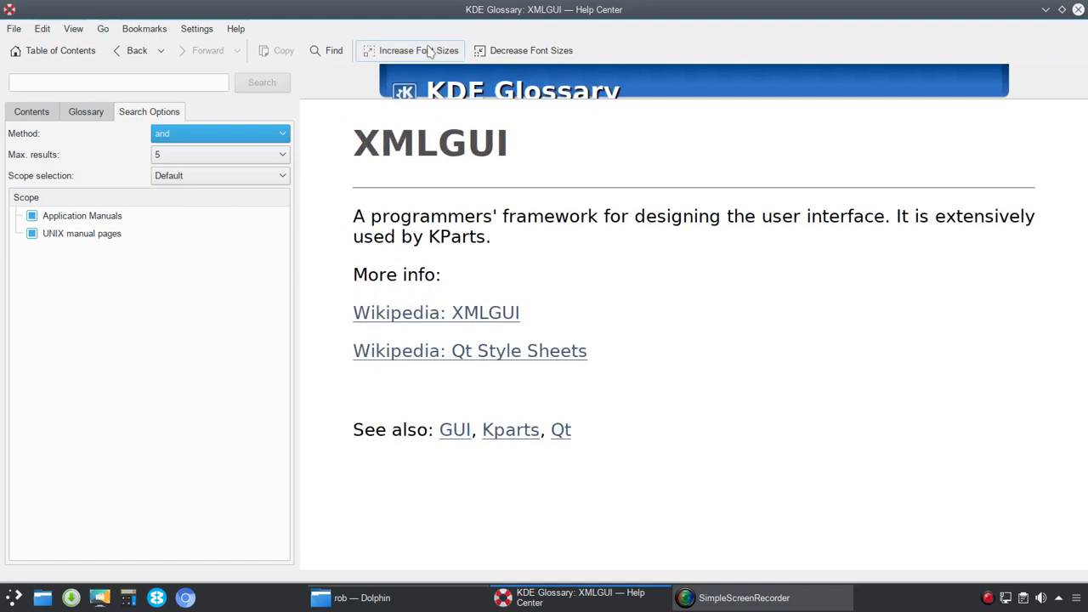
click(52, 50)
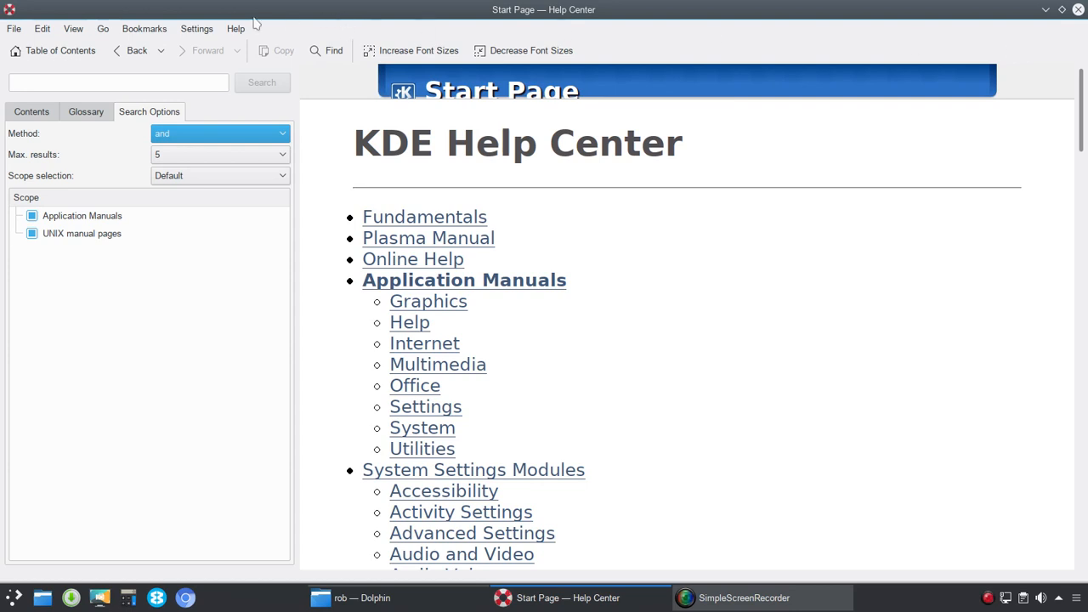
click(374, 598)
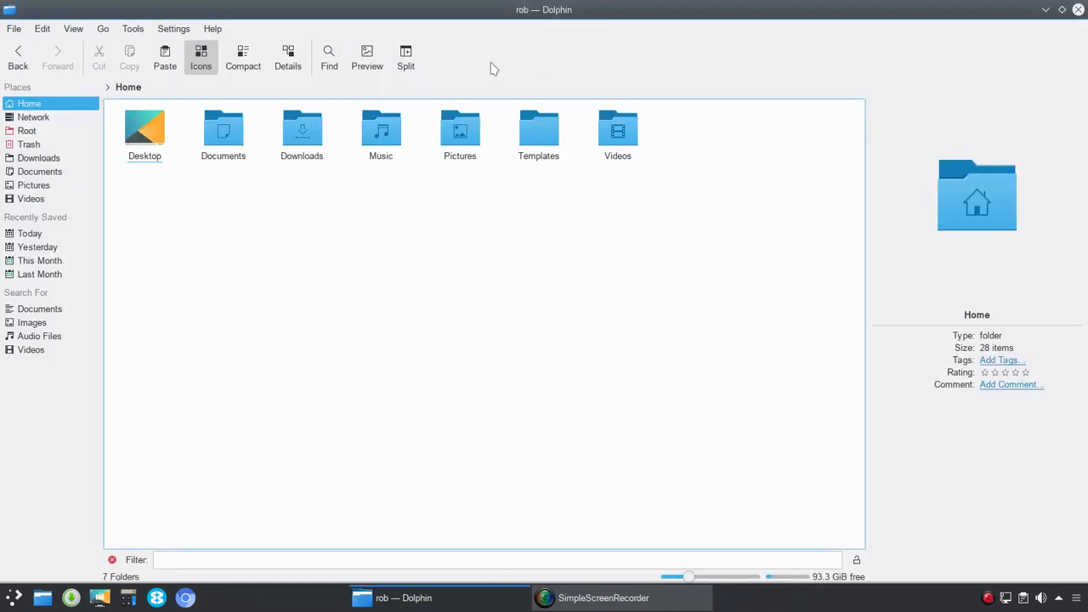
Step: Browse the Switch Application Language dialog and close it keeping American English
click(213, 29)
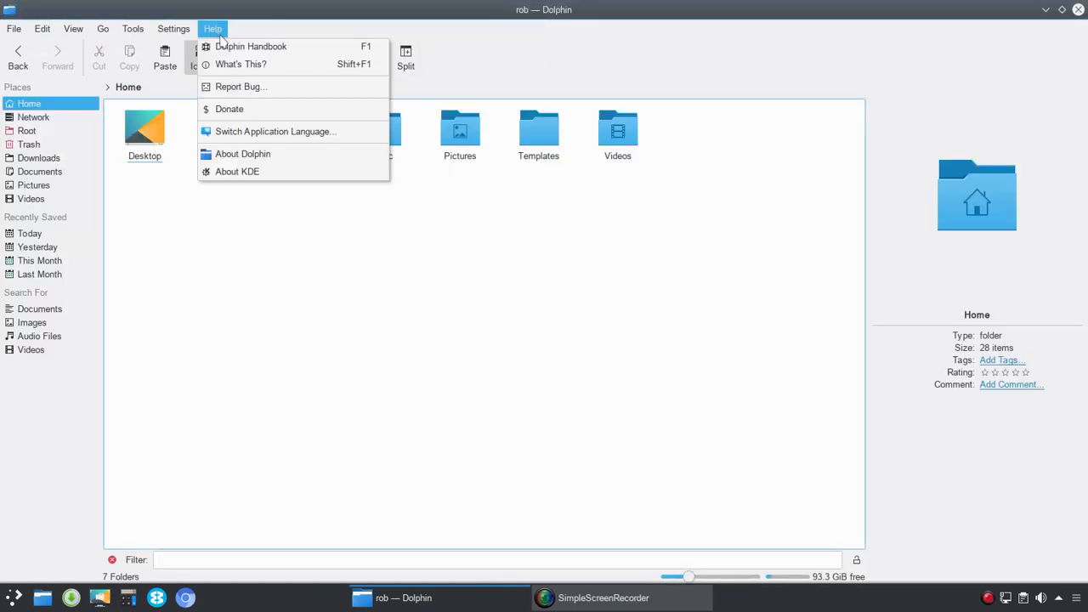
mouse_move(229, 109)
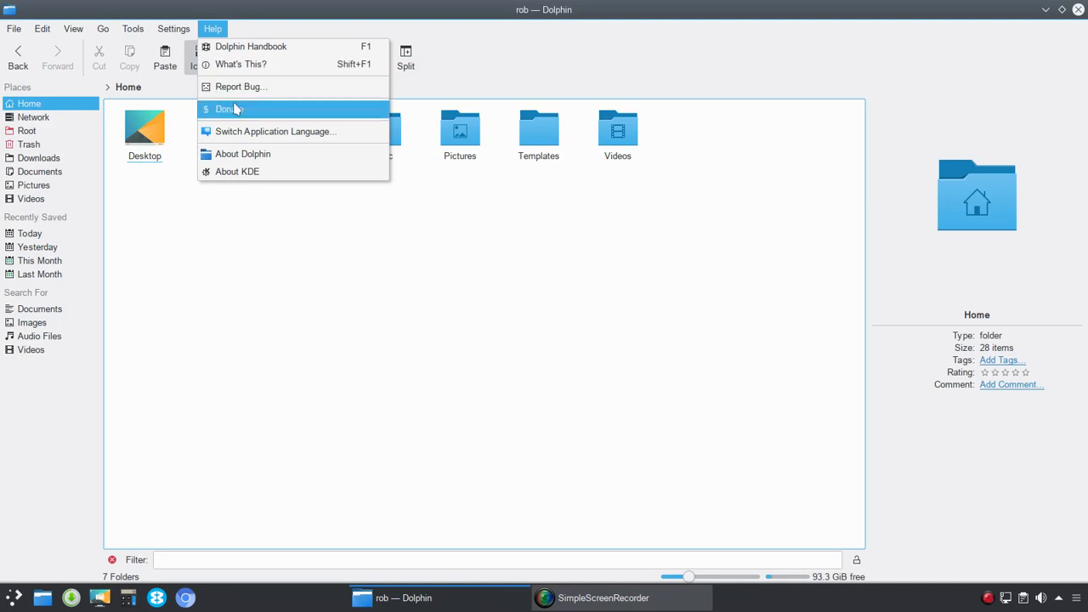
mouse_move(273, 131)
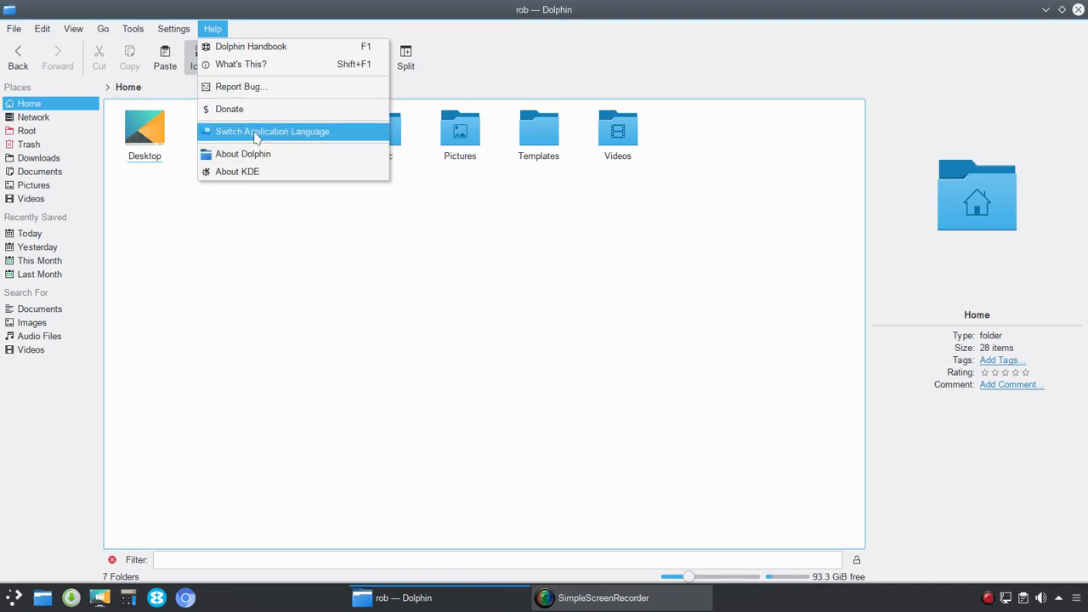
click(272, 131)
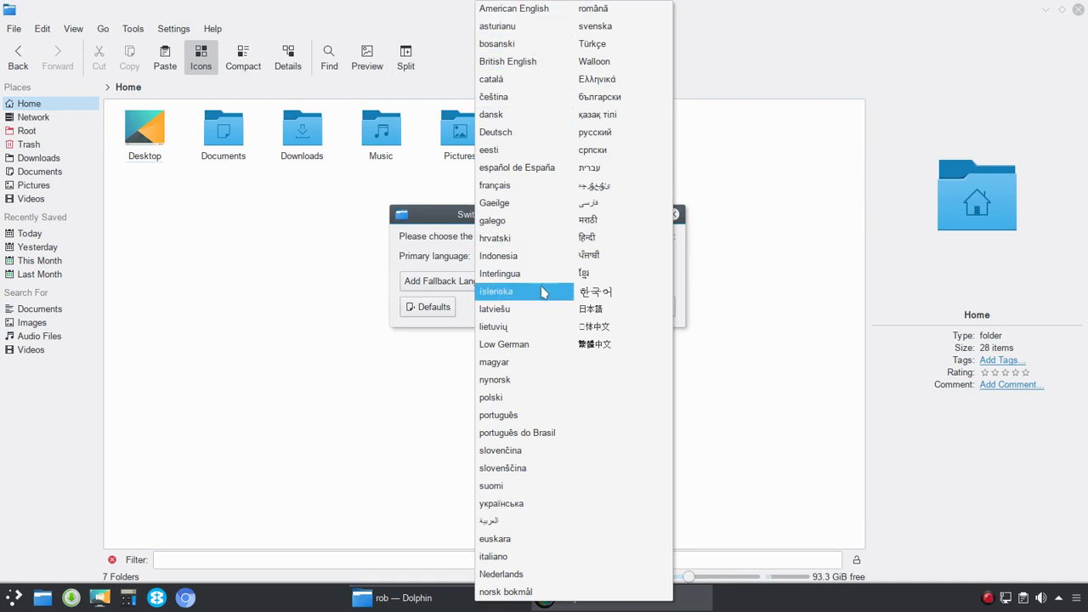
mouse_move(531, 114)
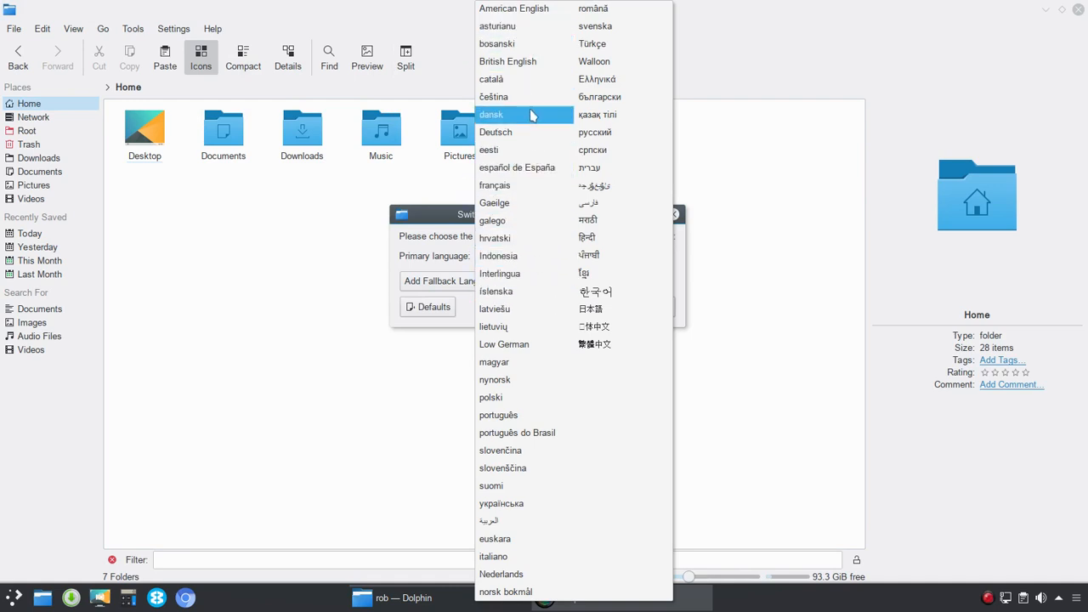
mouse_move(523, 451)
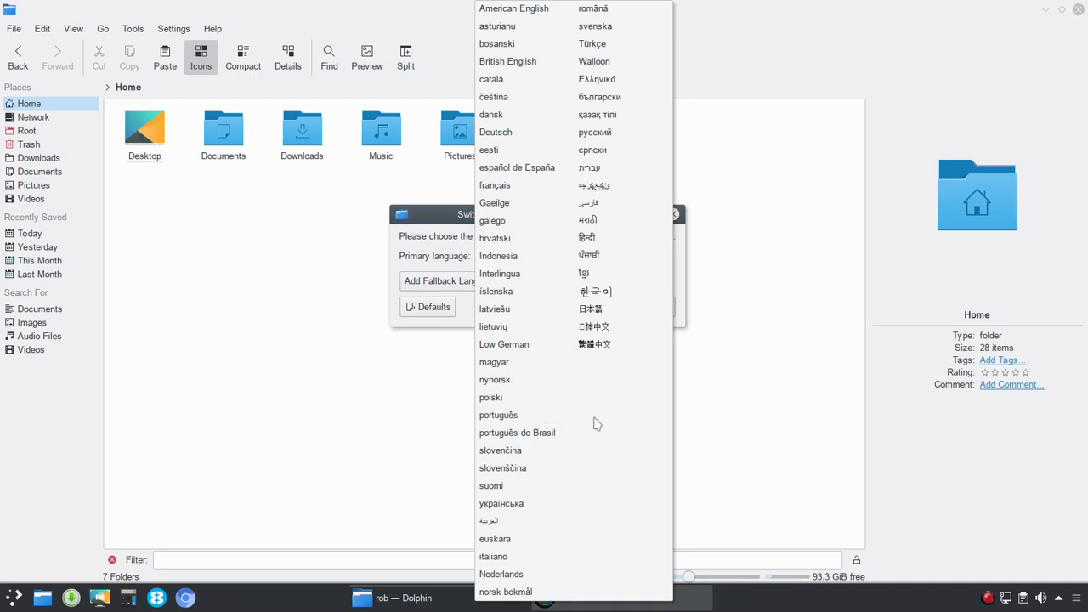
mouse_move(605, 26)
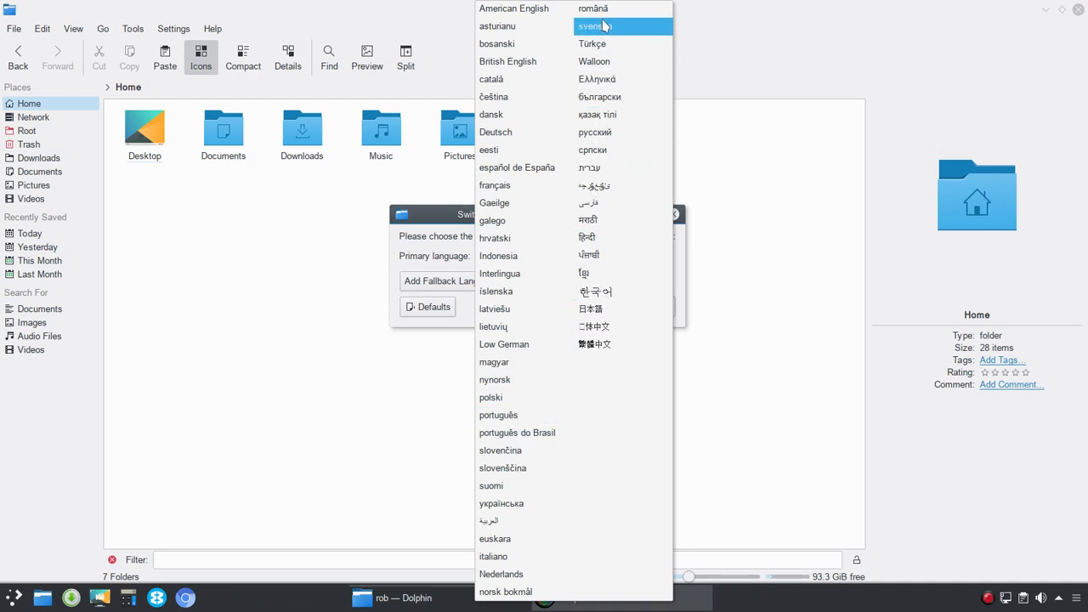
mouse_move(603, 326)
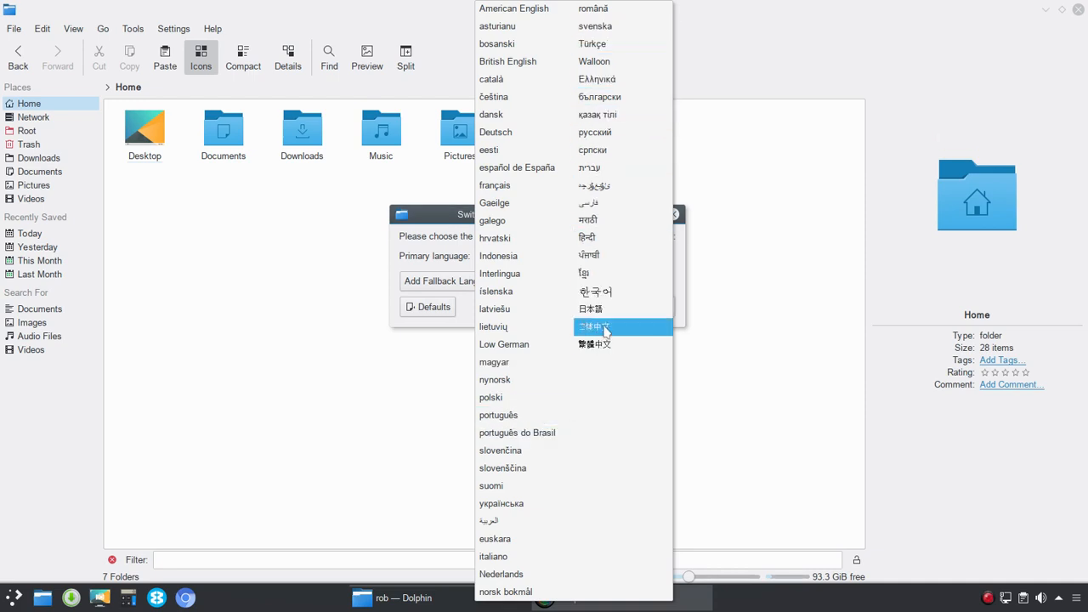
mouse_move(524, 290)
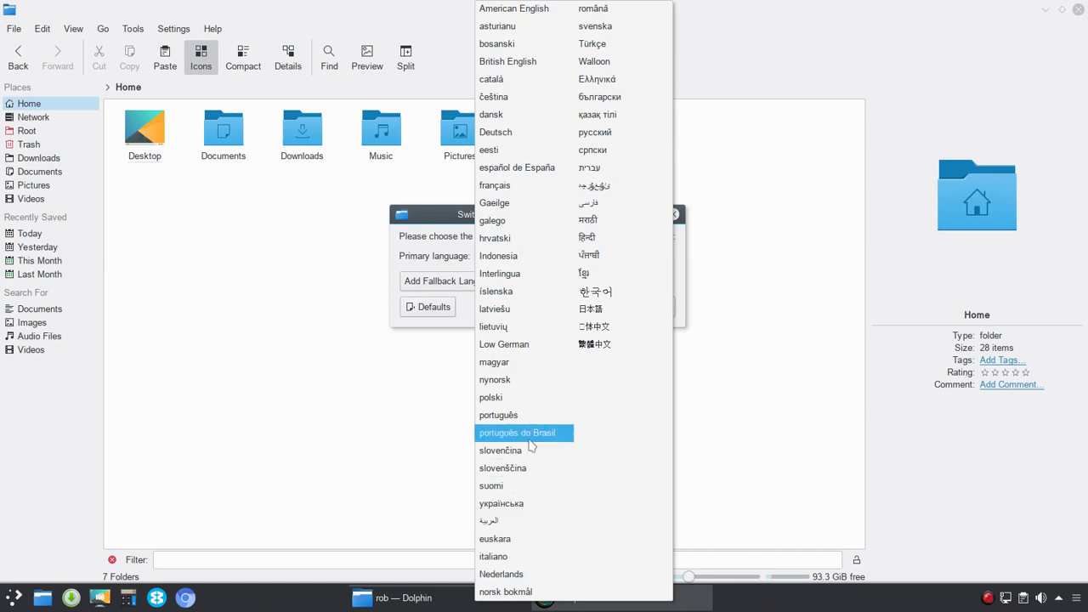
mouse_move(285, 228)
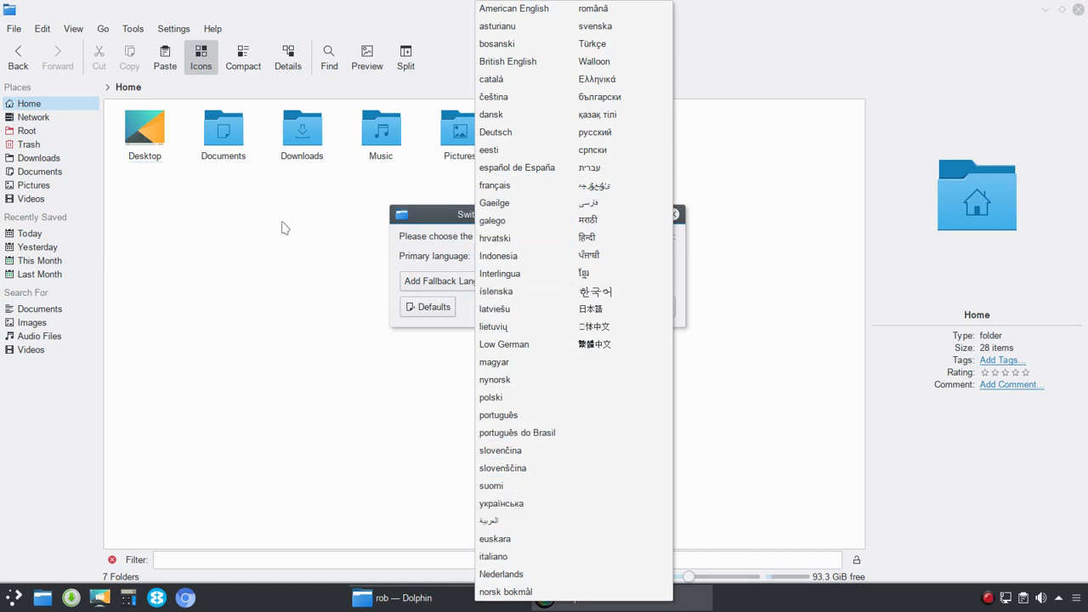
mouse_move(288, 207)
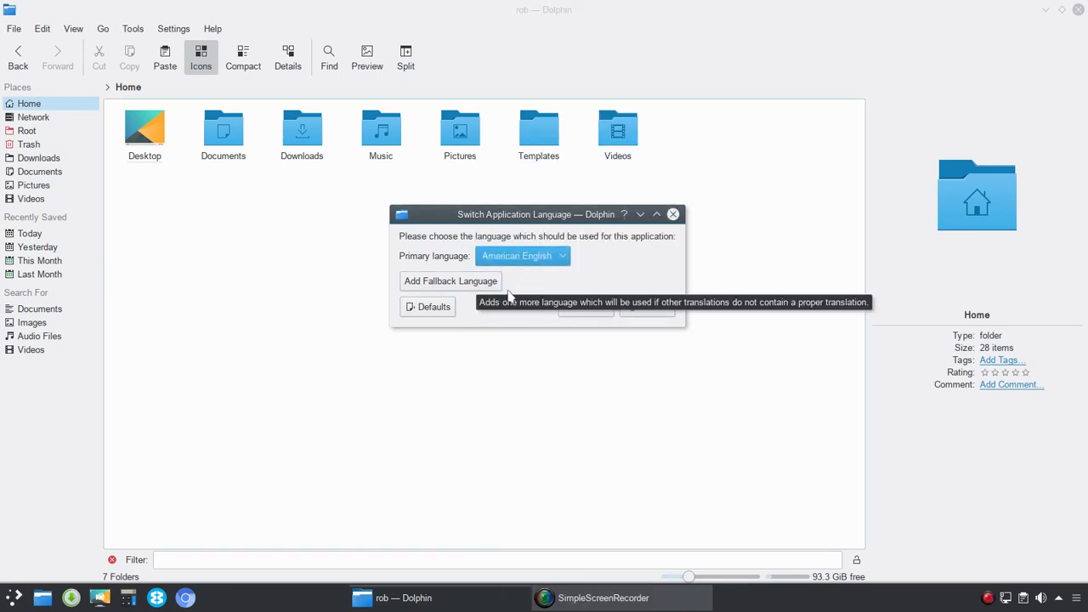
click(673, 214)
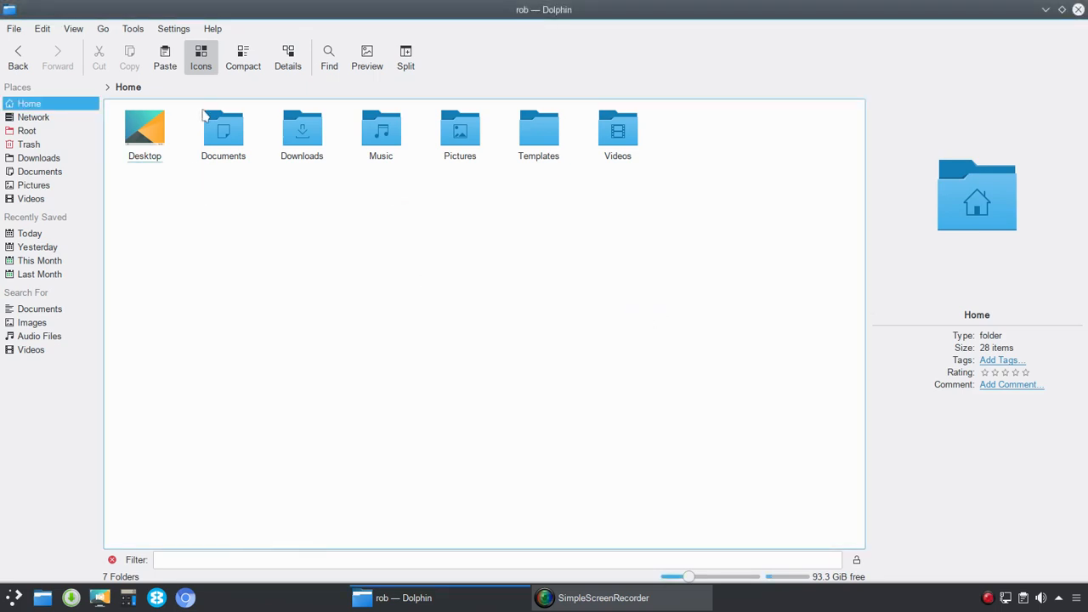
Step: Hide the menu bar via Settings > Show Menubar, leaving only the toolbar
click(173, 28)
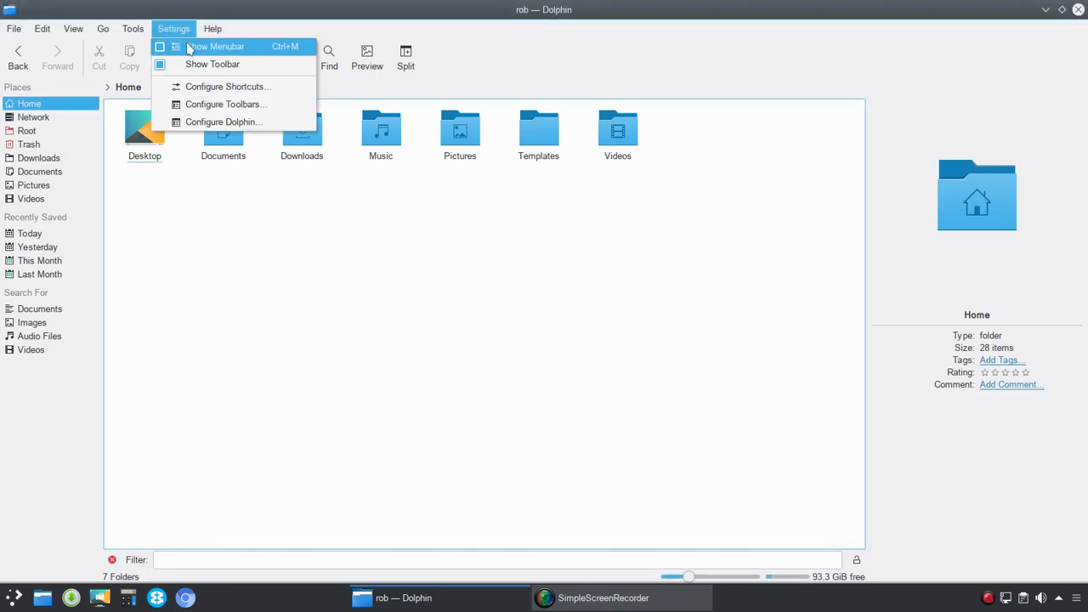
click(215, 45)
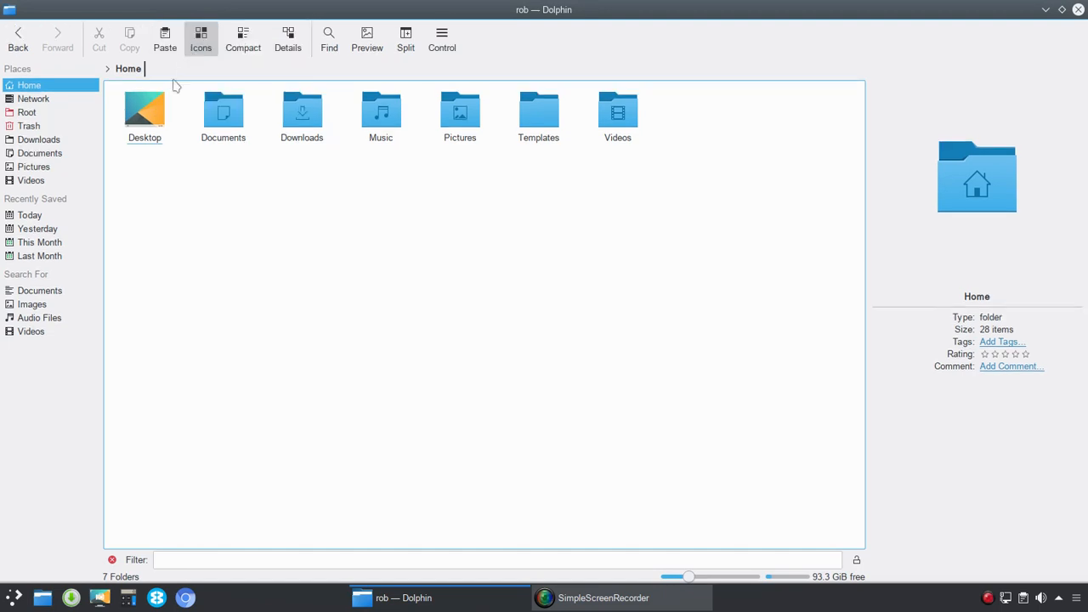
click(223, 111)
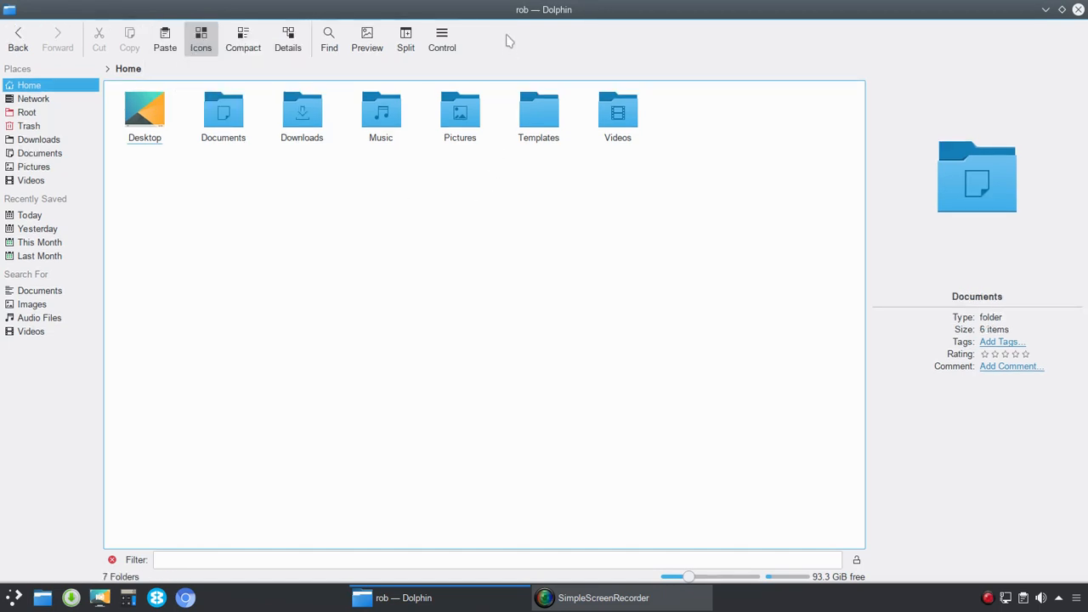
right_click(507, 40)
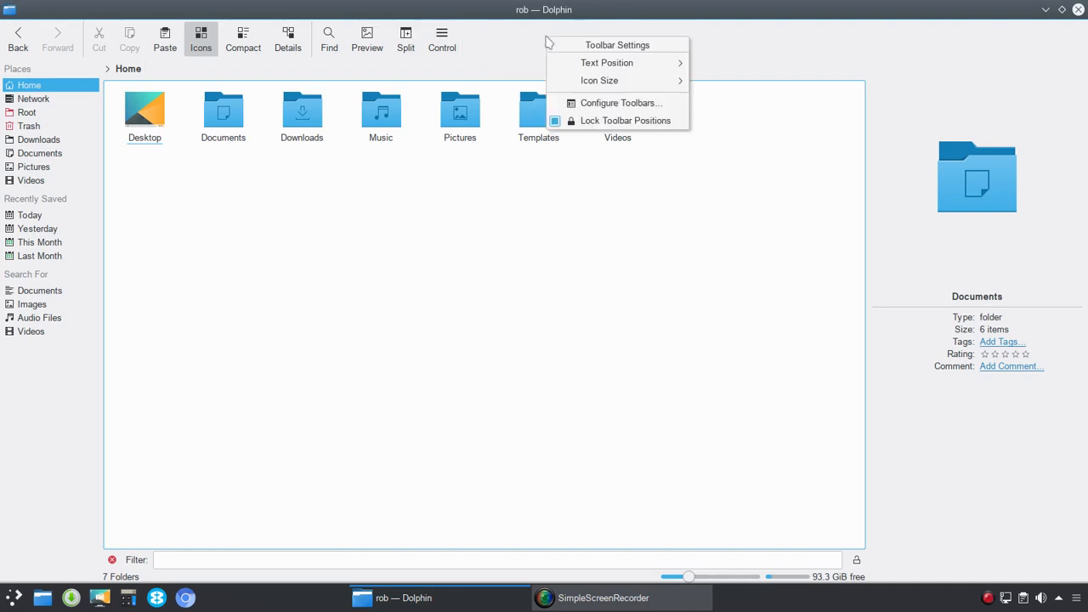
mouse_move(606, 45)
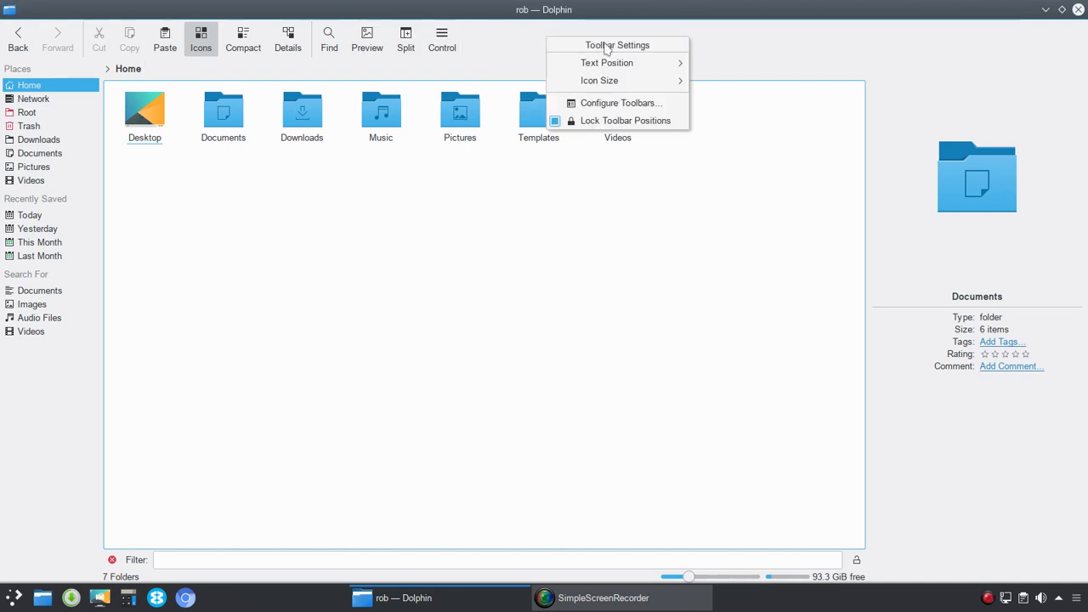
mouse_move(607, 62)
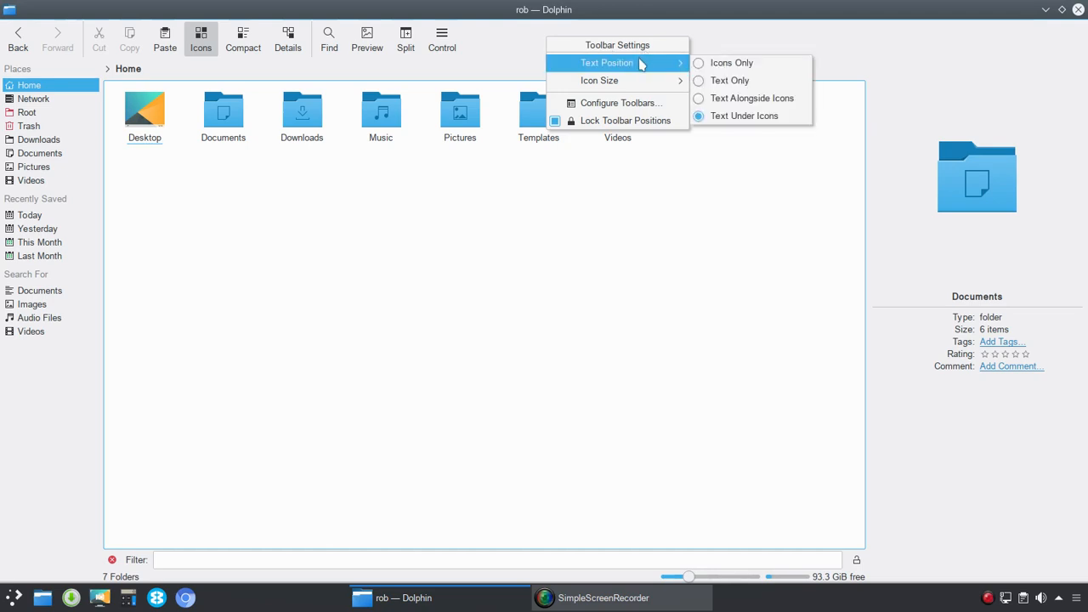
mouse_move(191, 77)
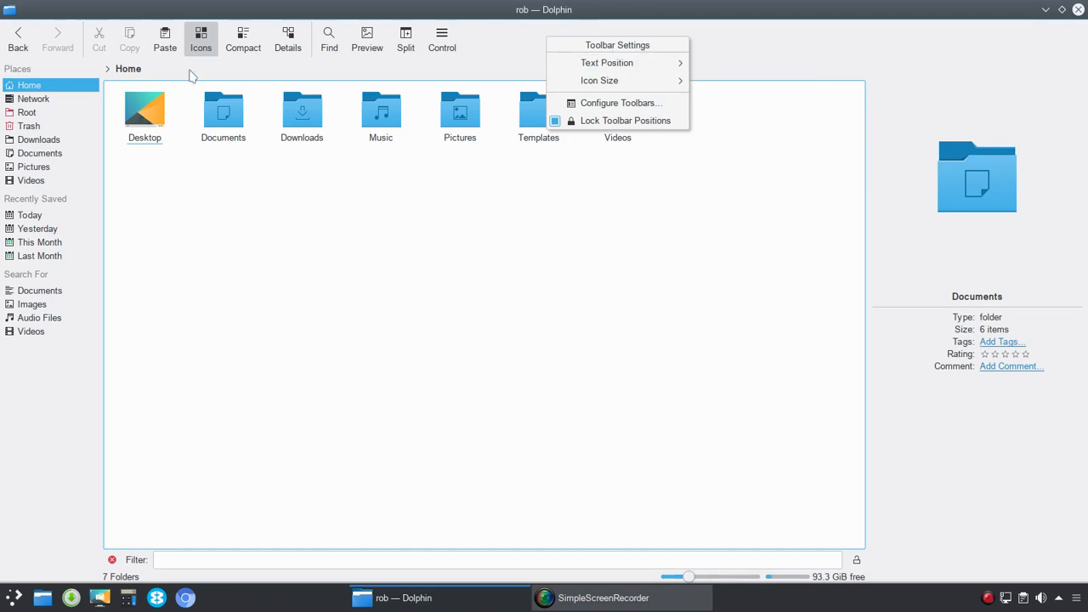
mouse_move(451, 58)
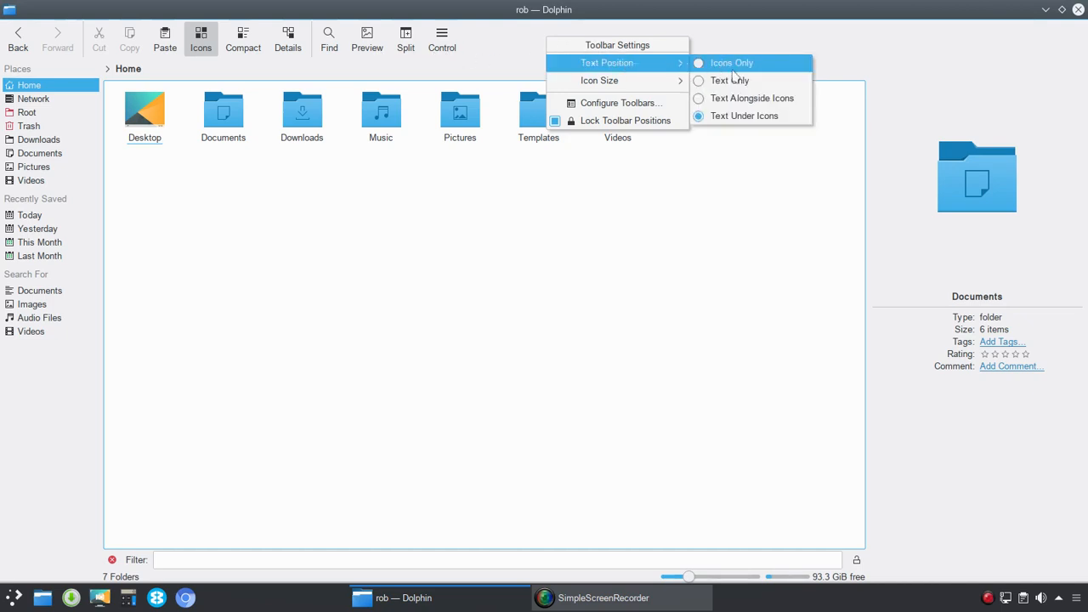
click(731, 62)
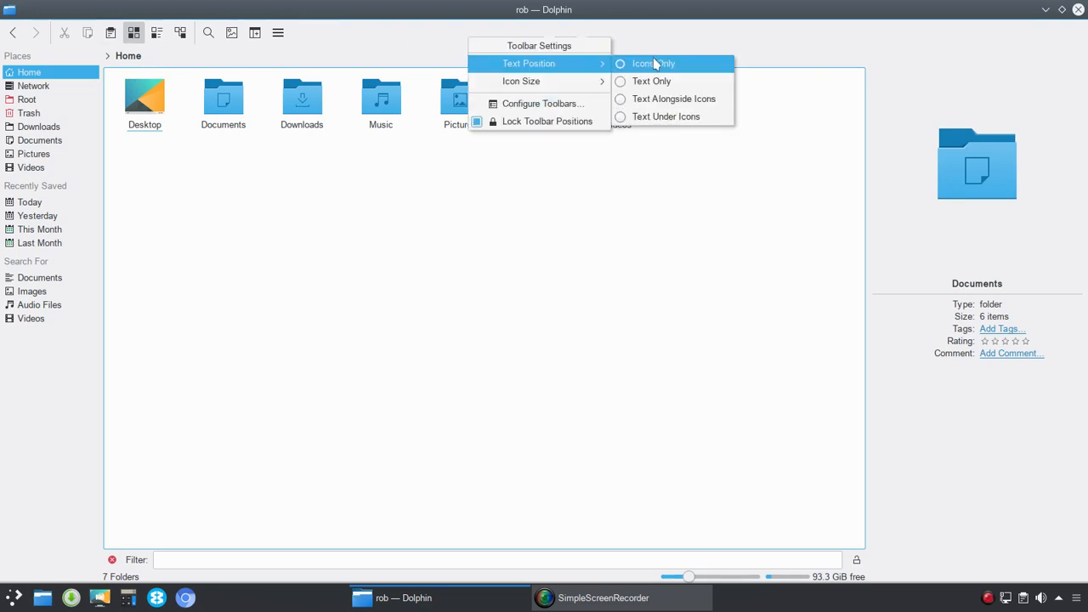
click(652, 81)
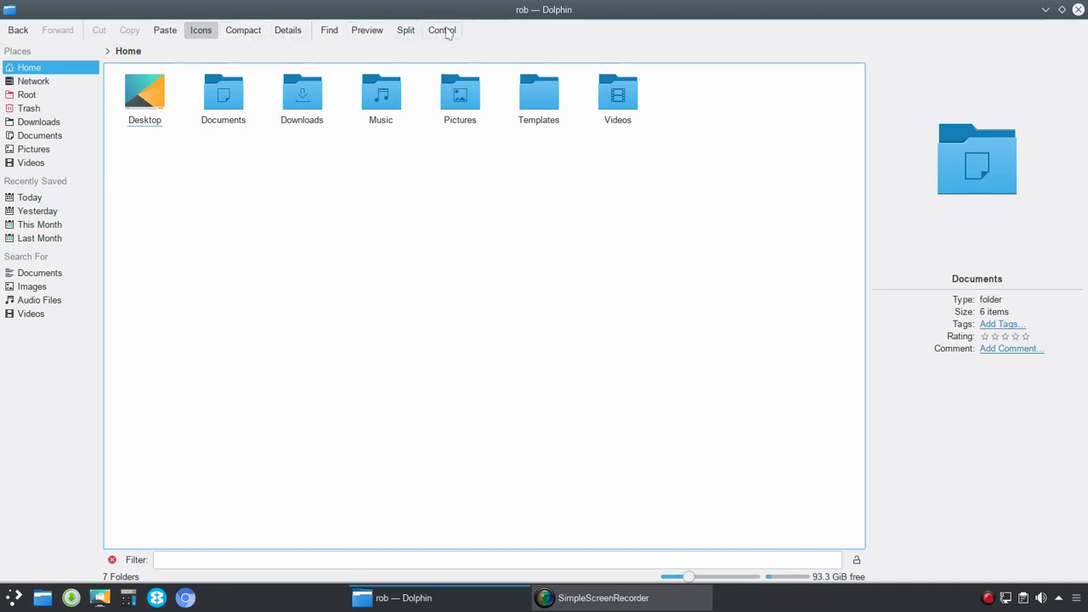
mouse_move(165, 29)
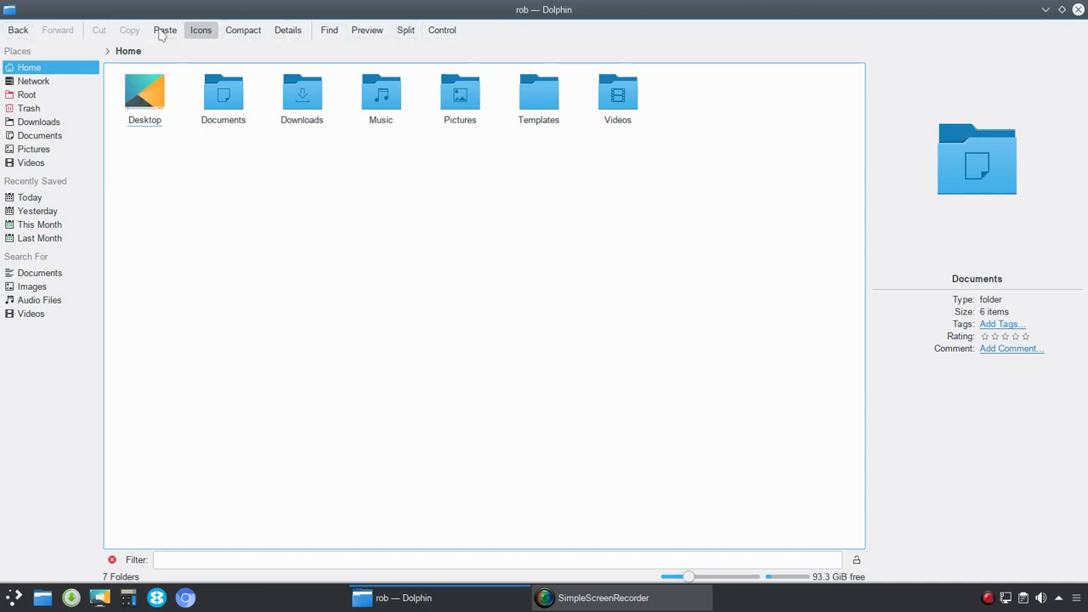
right_click(595, 30)
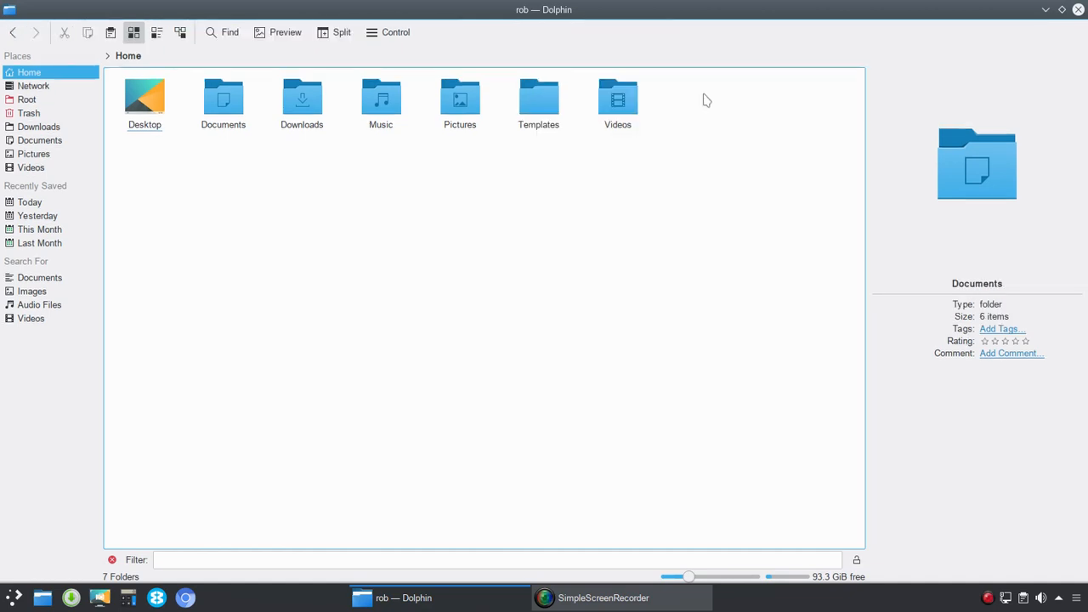
click(459, 97)
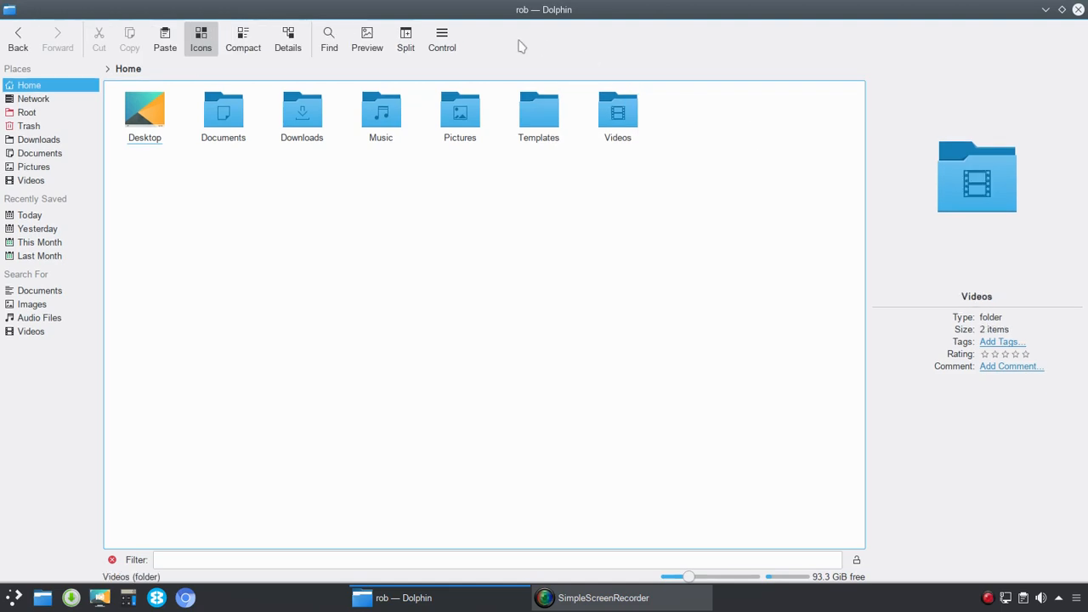
right_click(521, 47)
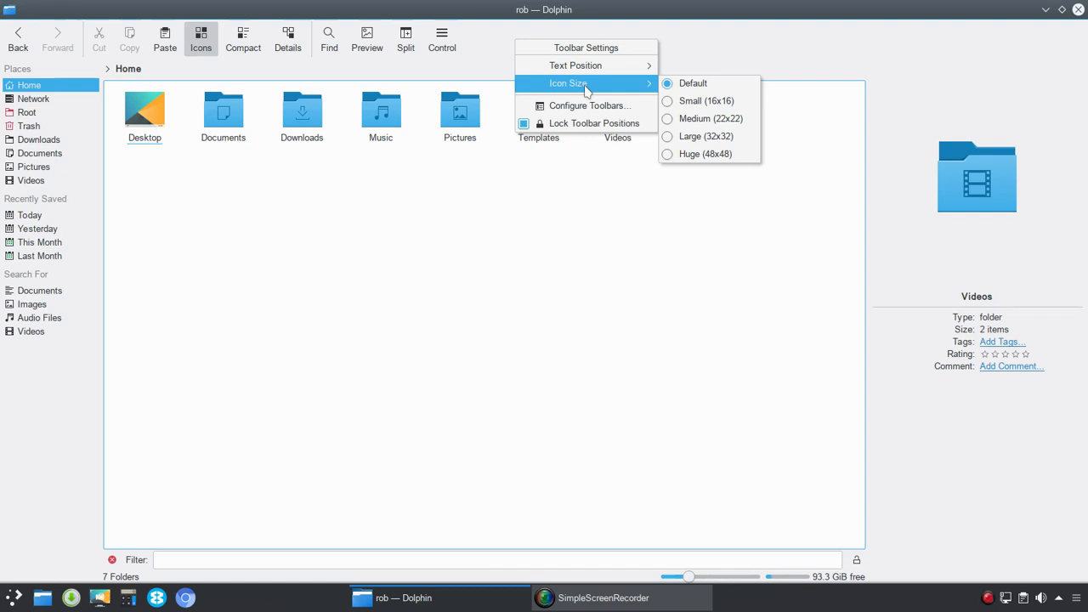
mouse_move(711, 118)
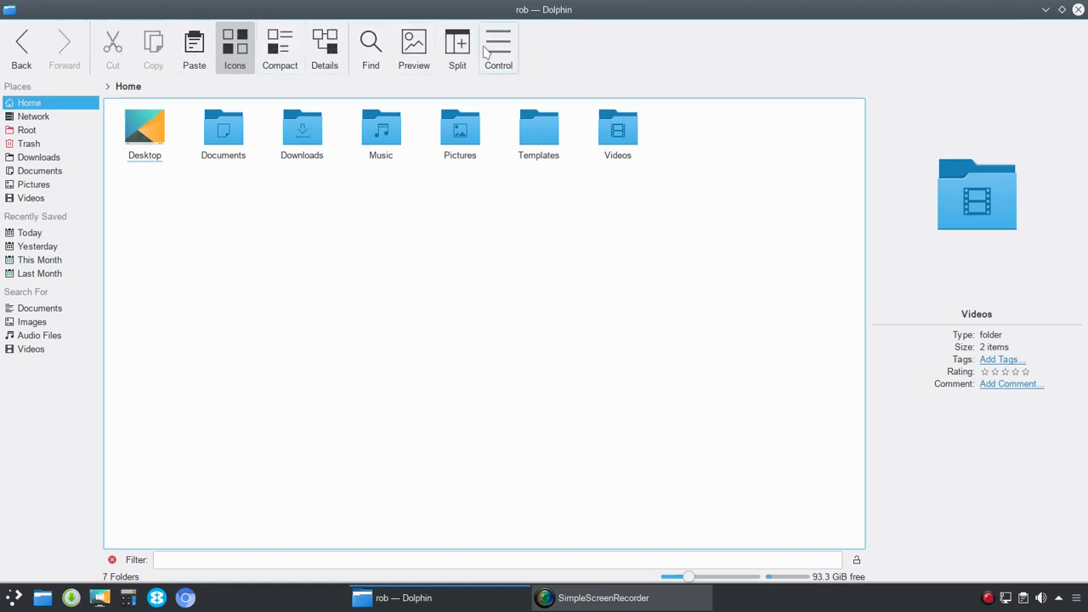
Step: Bring the toolbar context settings back up after reverting icons to default size
click(498, 46)
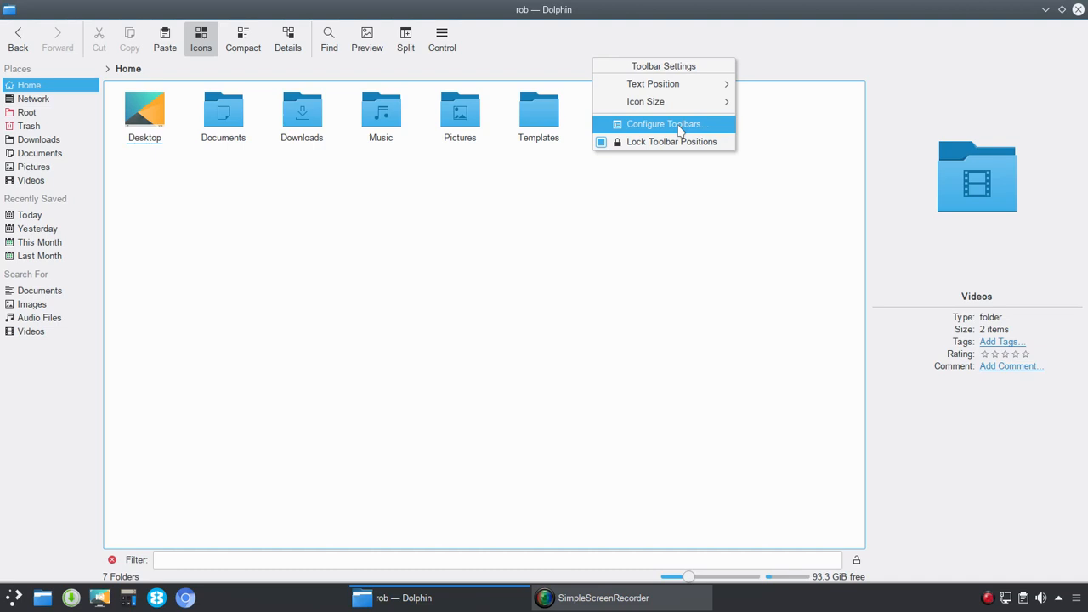
Step: Add Create Folder to the toolbar's current actions and bring up its icon chooser
click(666, 124)
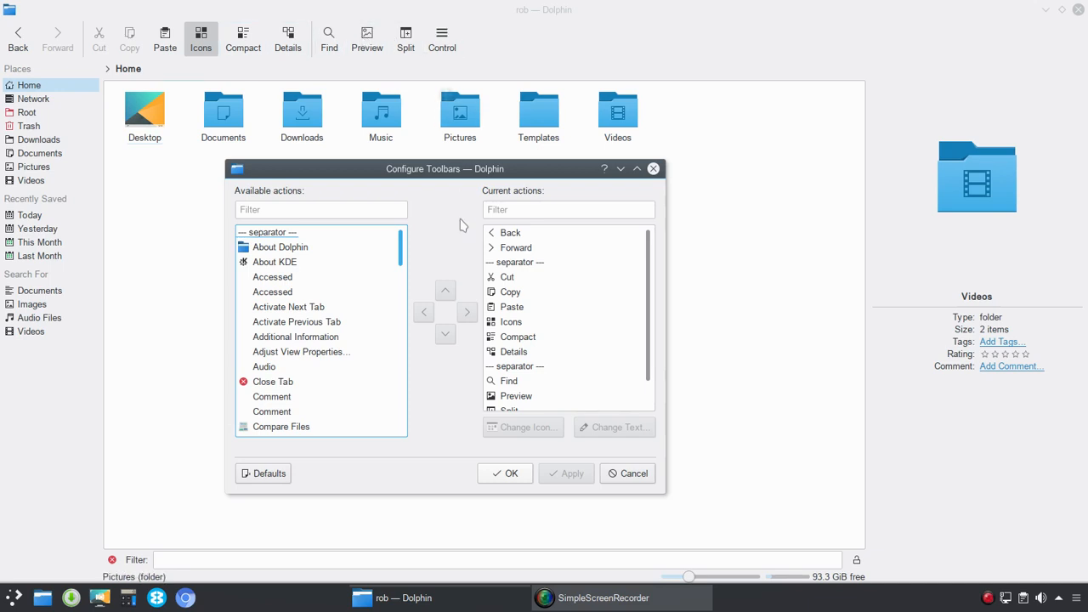
scroll(down, 3)
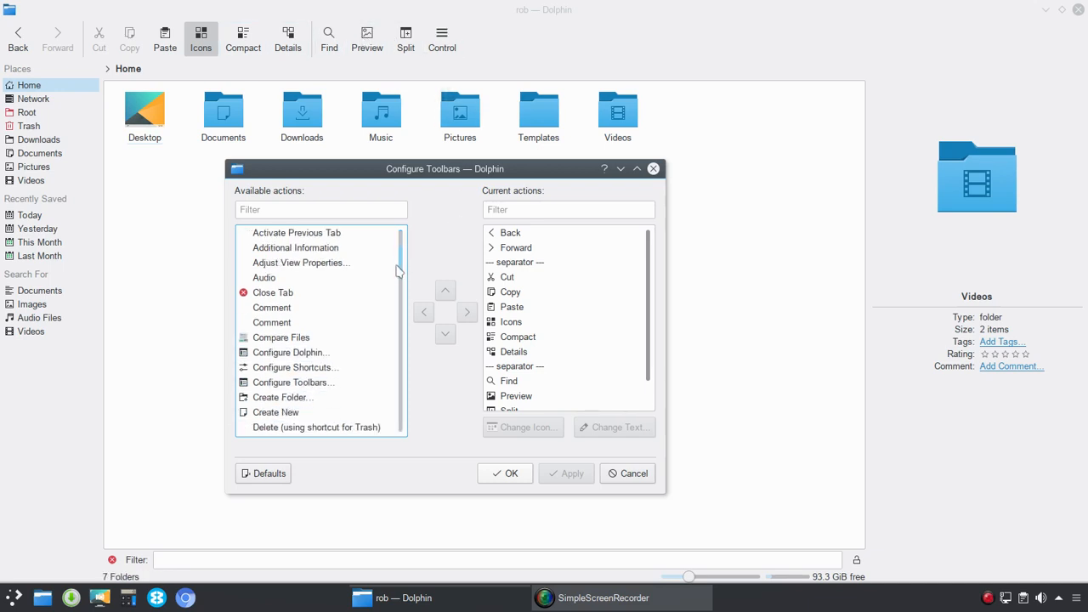
scroll(down, 3)
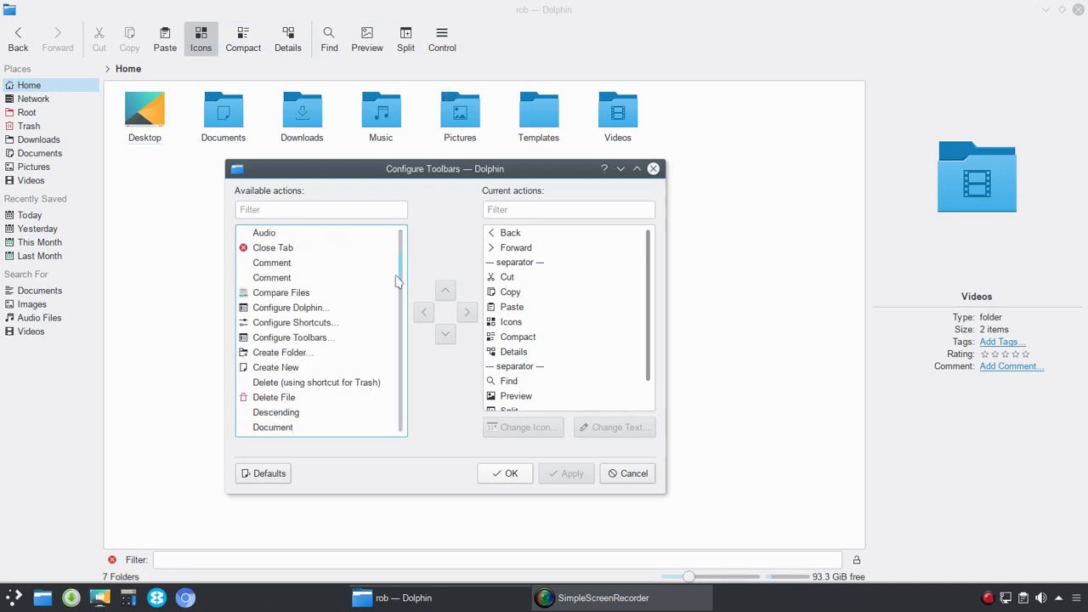
scroll(down, 3)
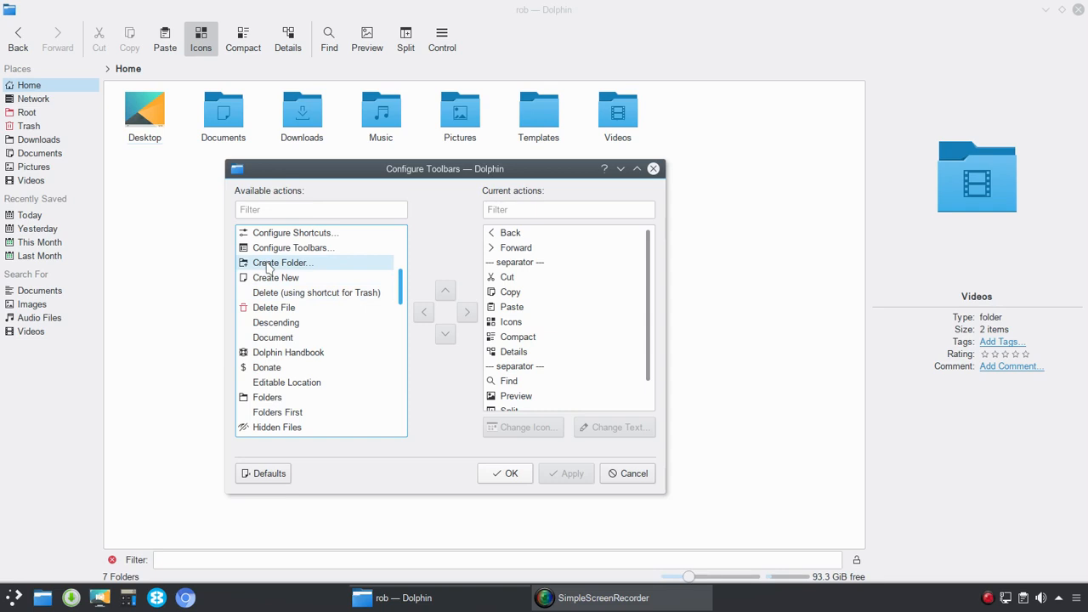
click(282, 261)
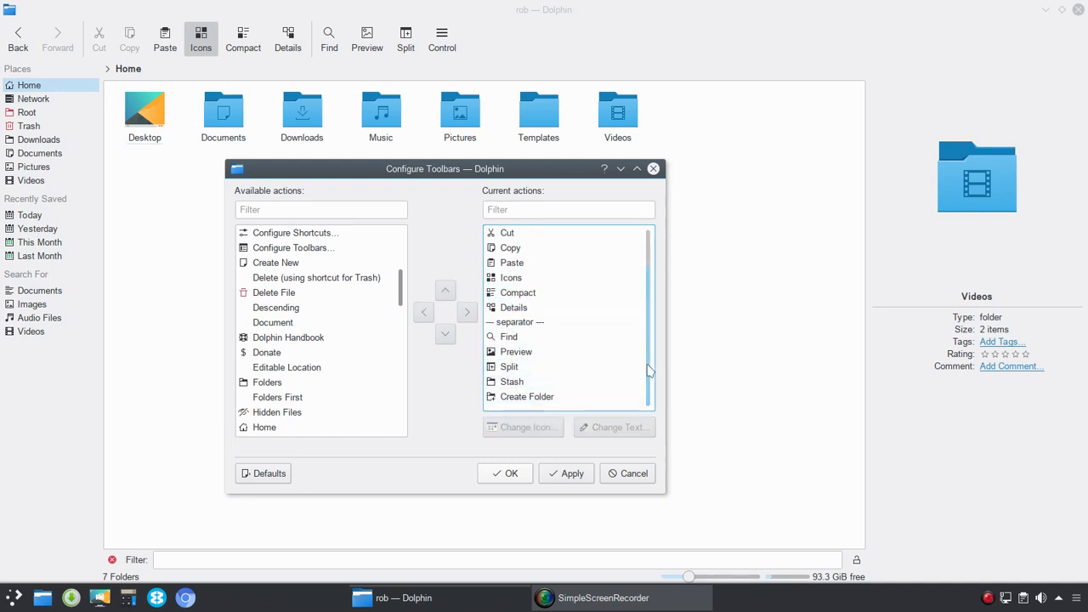
click(527, 397)
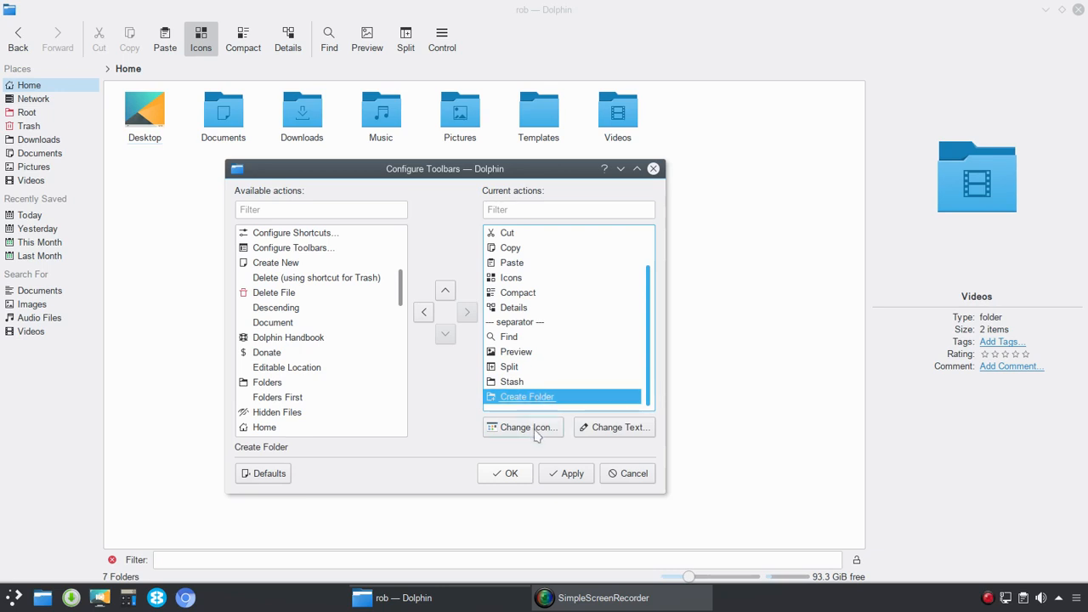
click(522, 426)
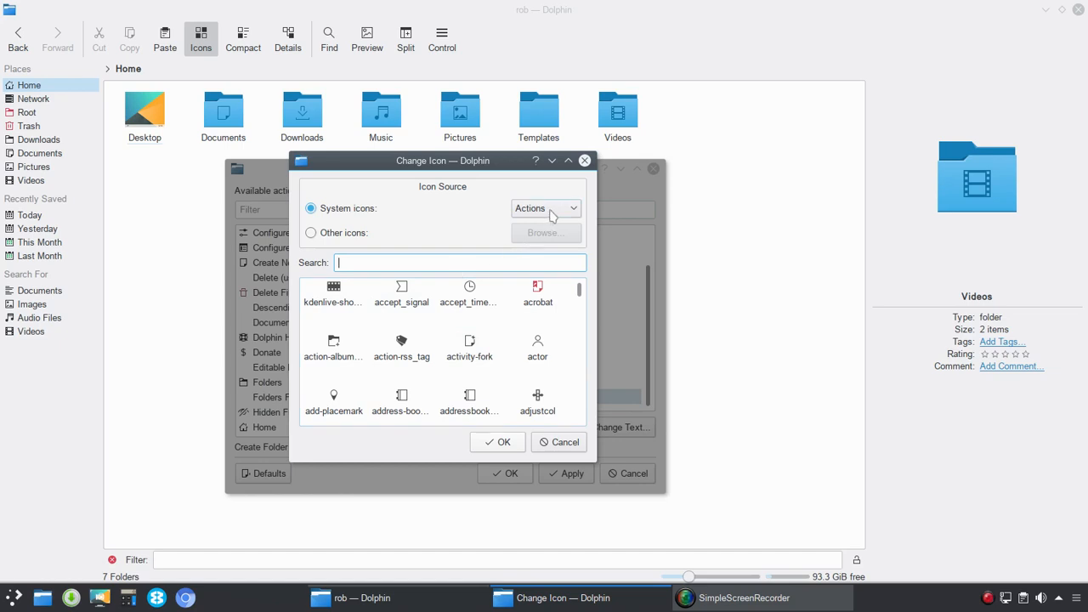
Step: Glance at Other icons, cancel the icon change and confirm Configure Toolbars
click(311, 232)
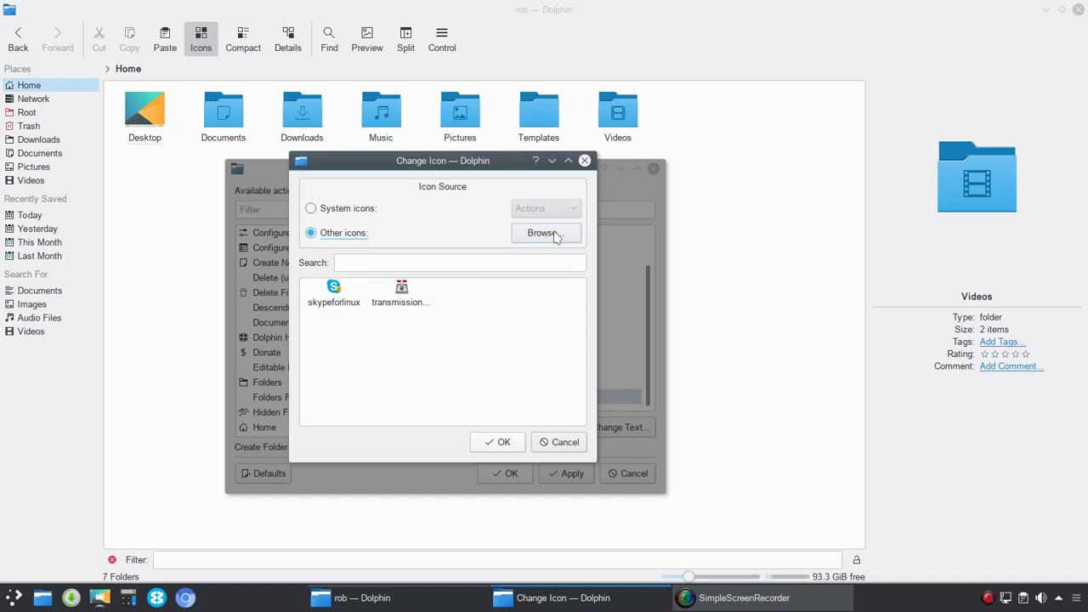
mouse_move(565, 442)
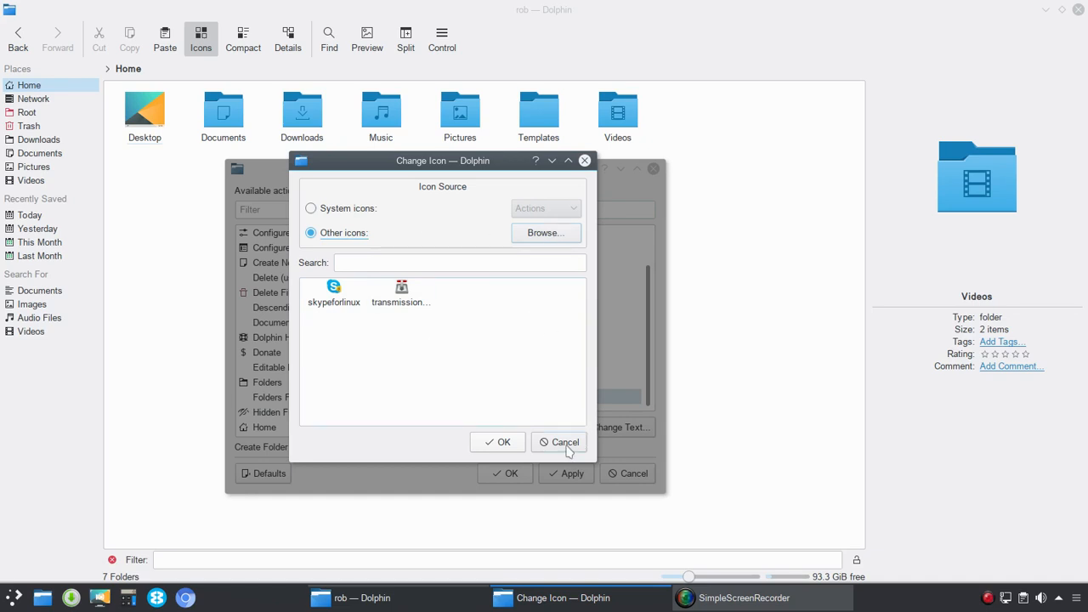
click(559, 441)
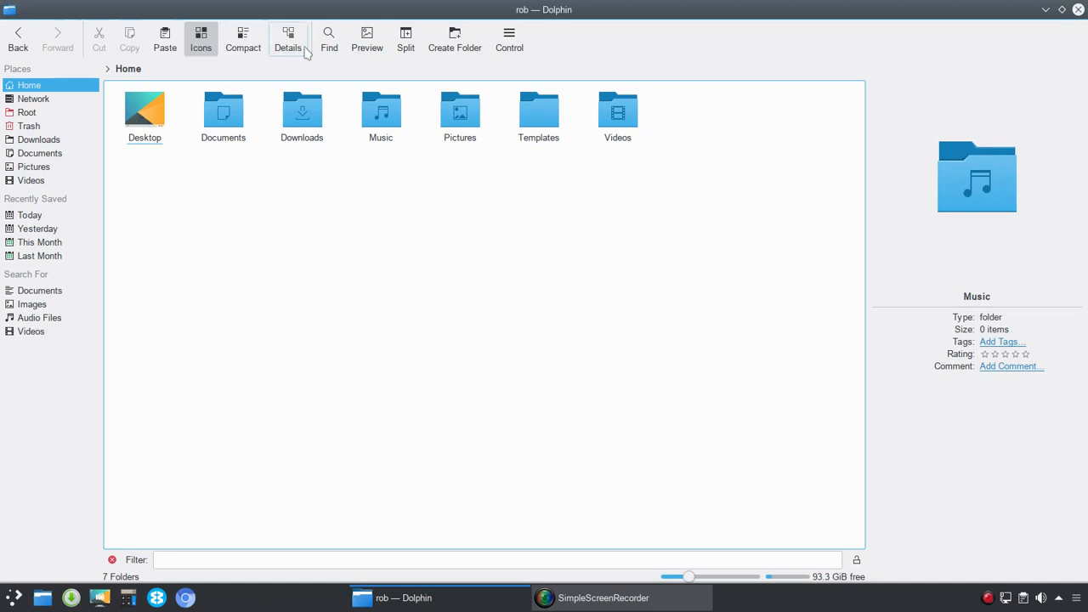
mouse_move(571, 43)
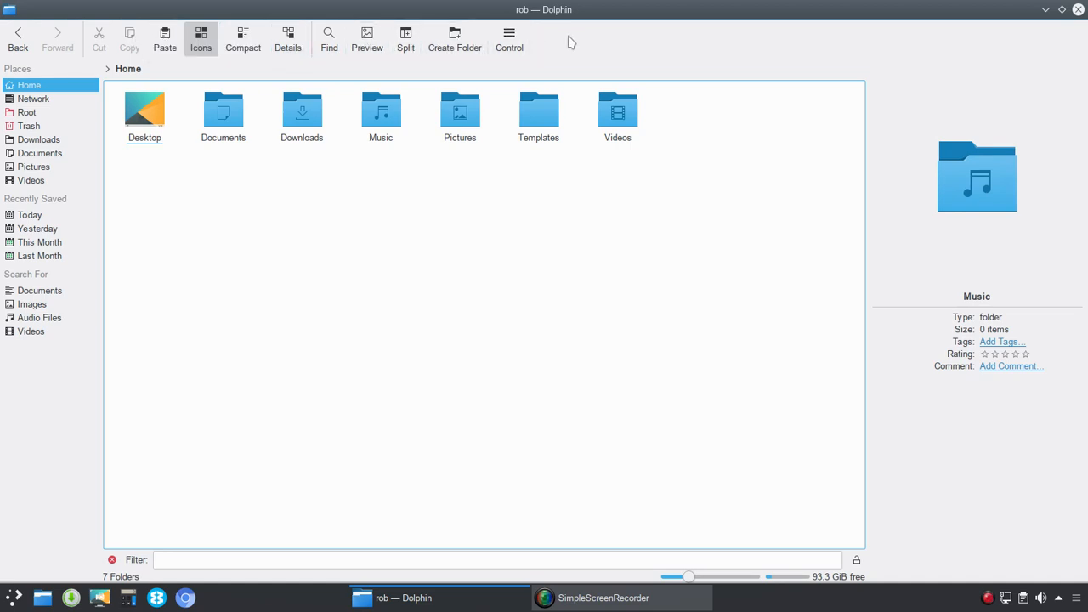
click(509, 38)
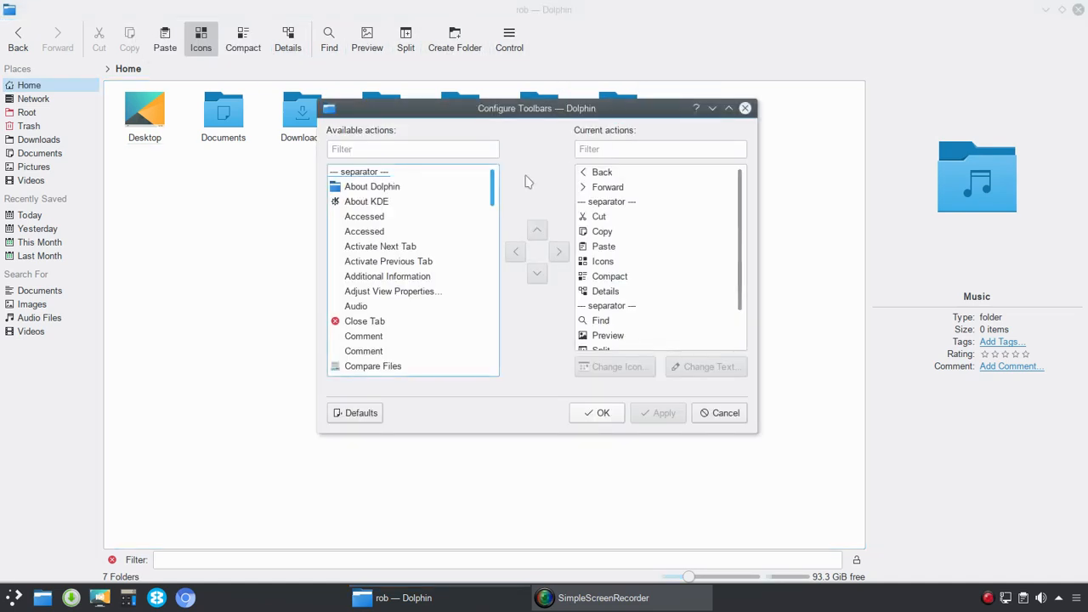
scroll(down, 3)
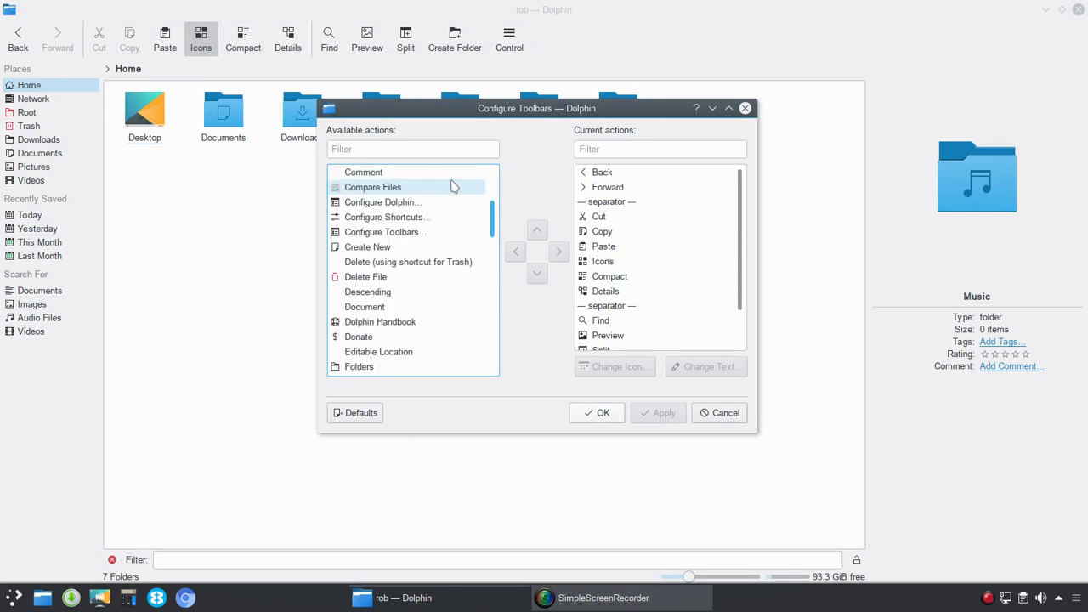
scroll(down, 3)
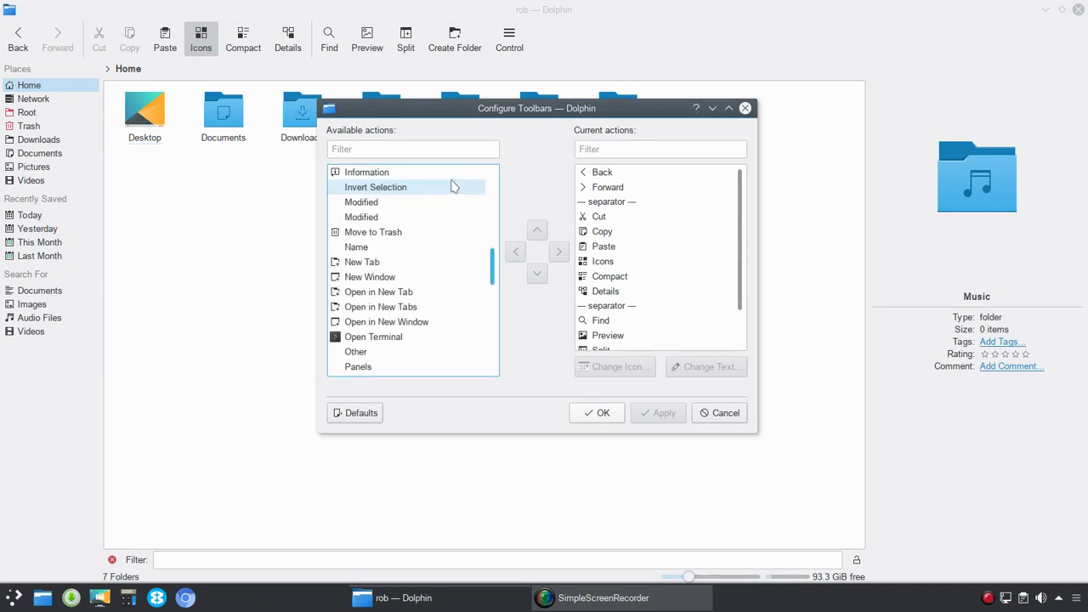
scroll(down, 3)
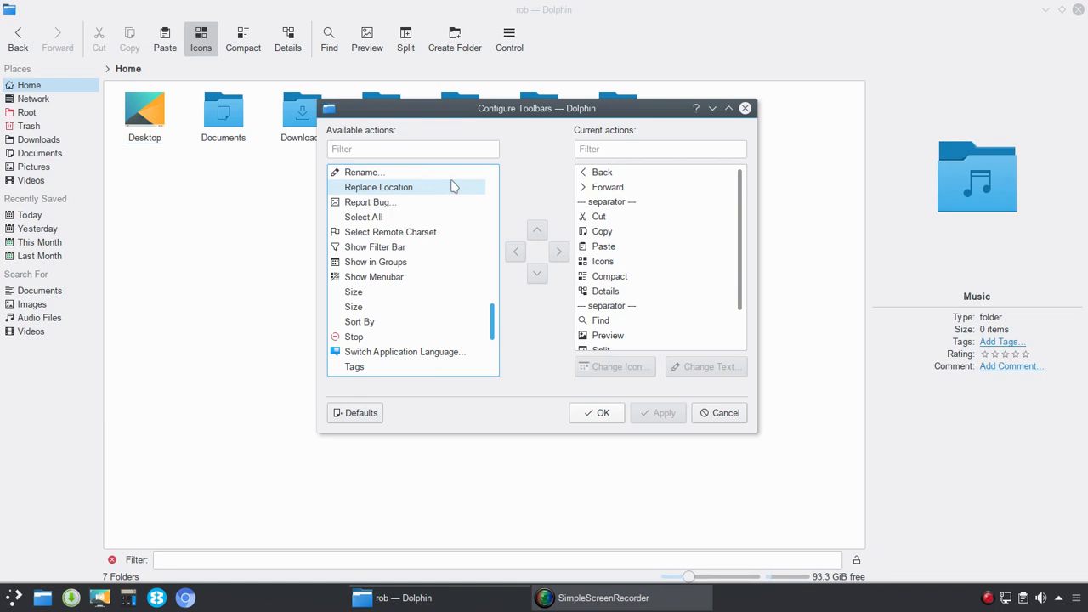
scroll(down, 3)
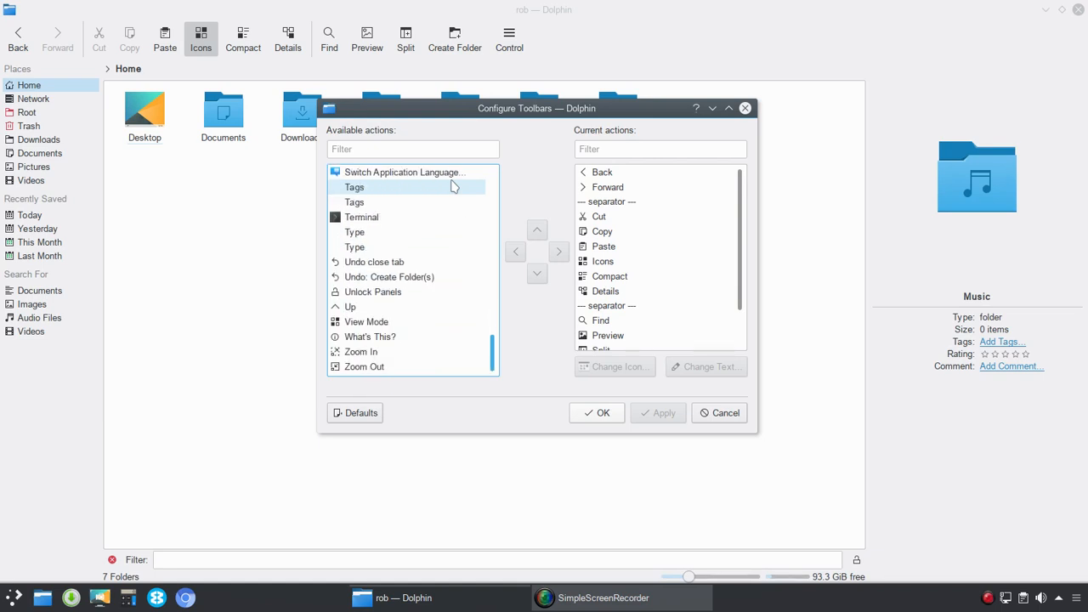
mouse_move(673, 45)
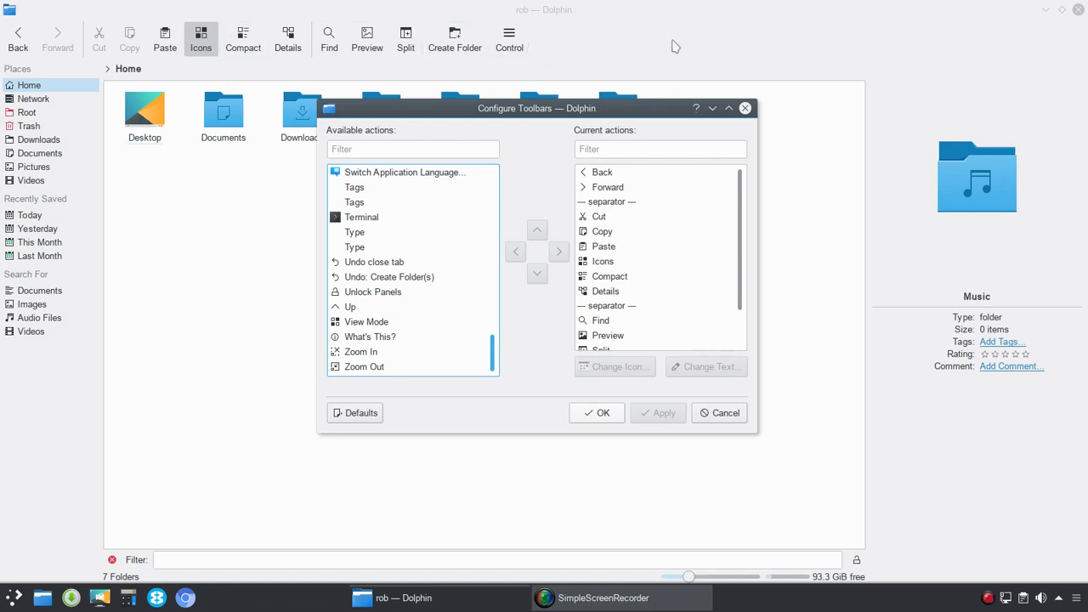
mouse_move(881, 45)
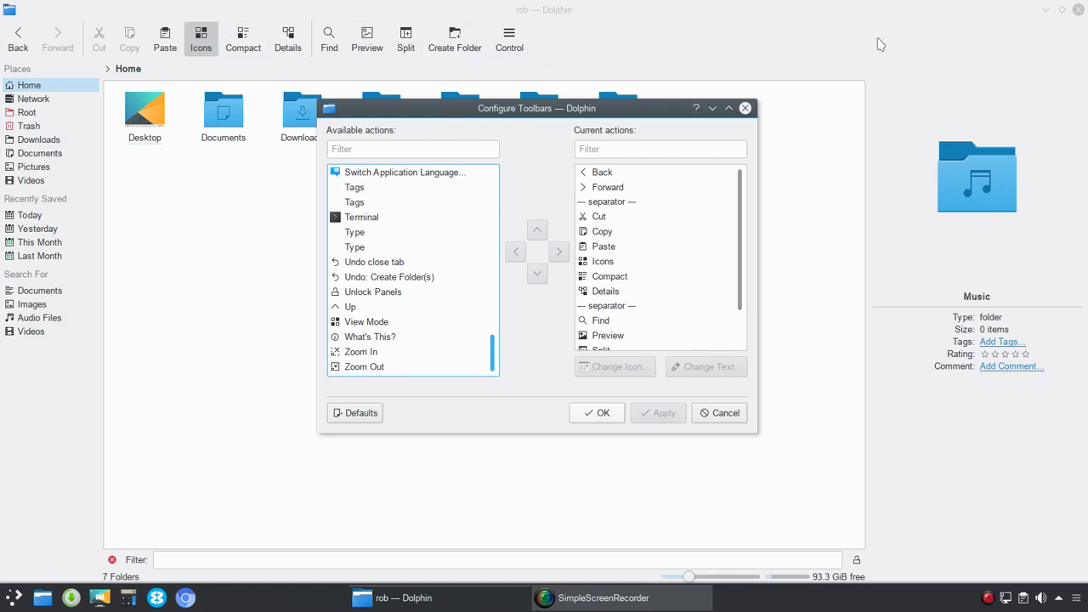
mouse_move(549, 45)
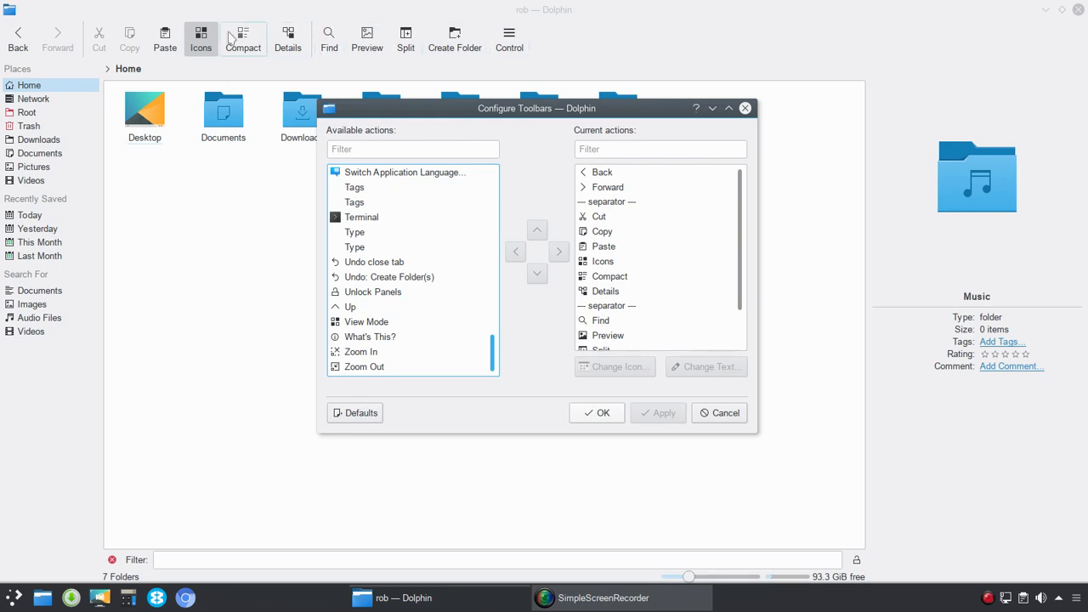
mouse_move(493, 63)
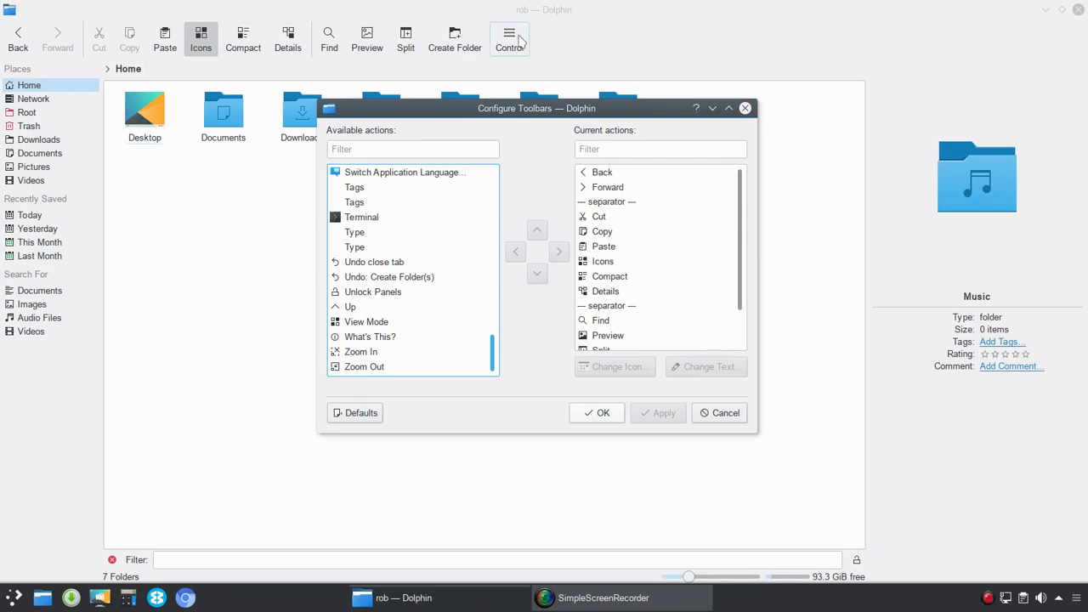
mouse_move(628, 44)
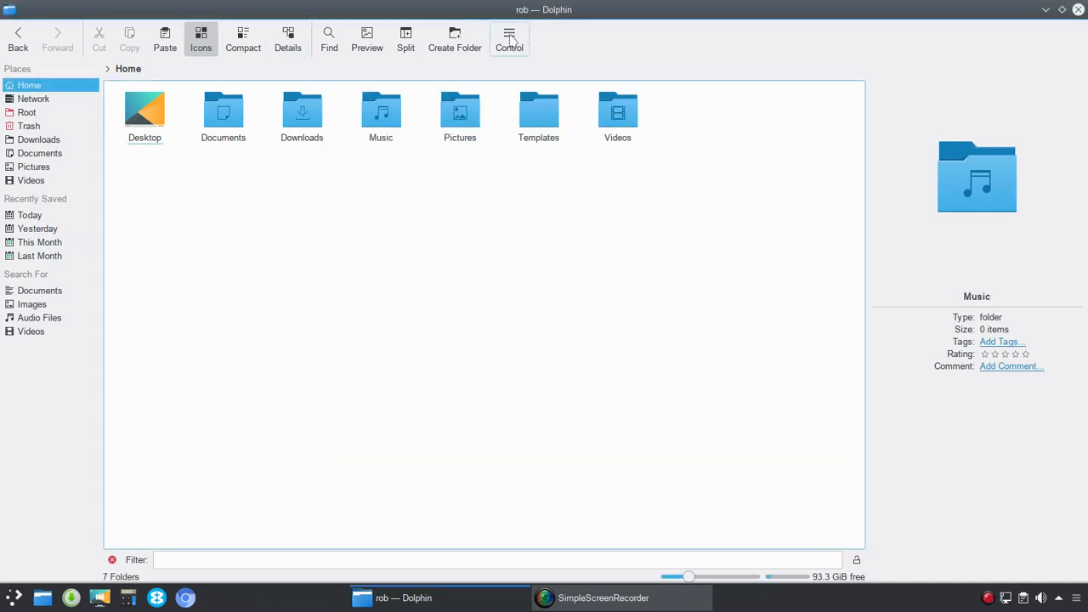
Step: Bring up the Toolbar Settings context menu from an empty part of the toolbar
click(509, 38)
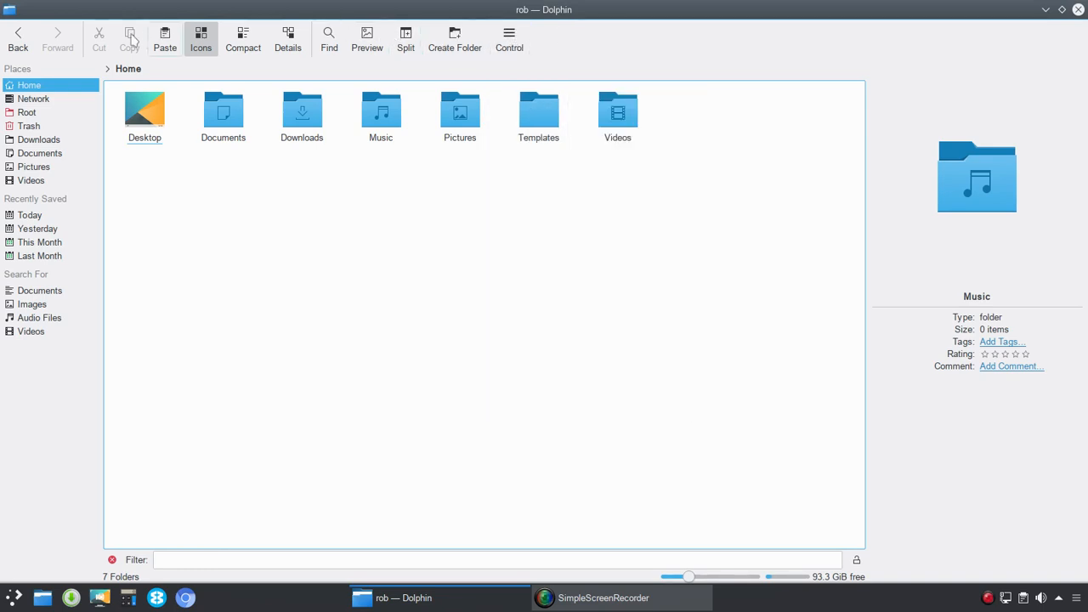
mouse_move(99, 38)
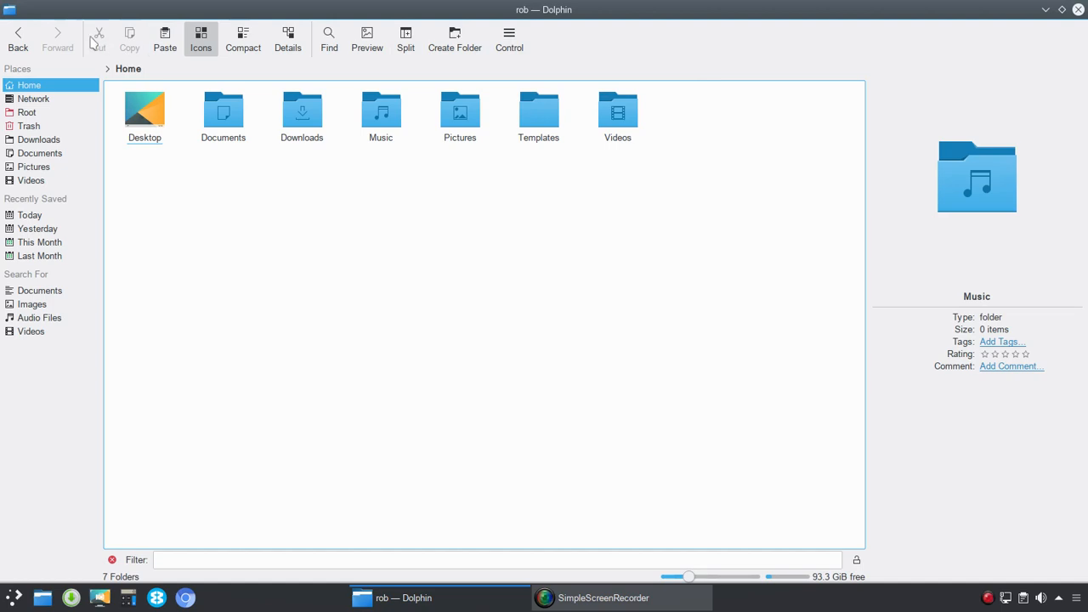
mouse_move(287, 38)
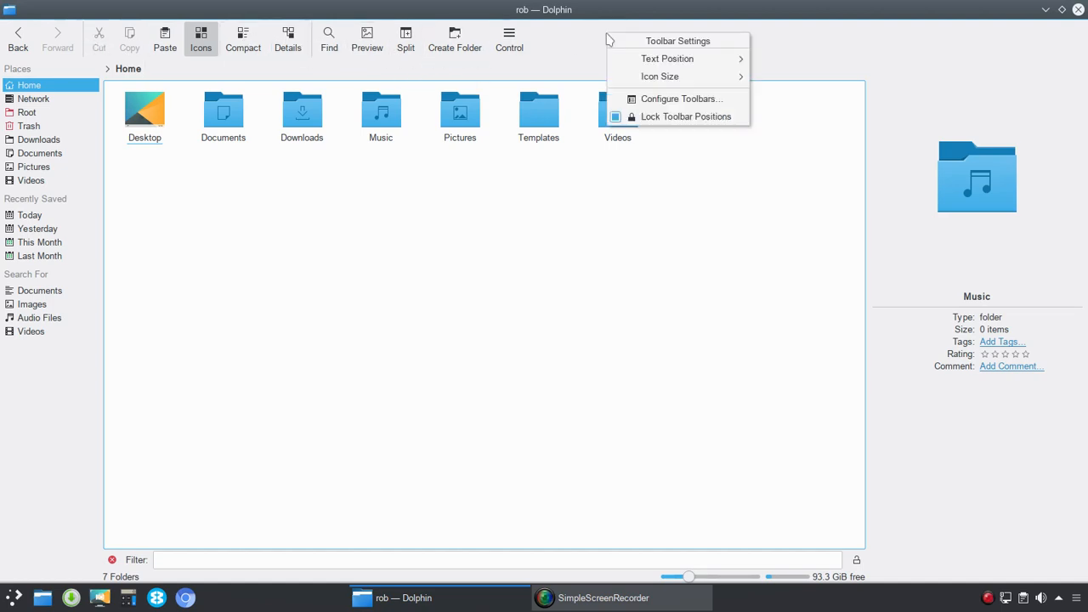
mouse_move(684, 99)
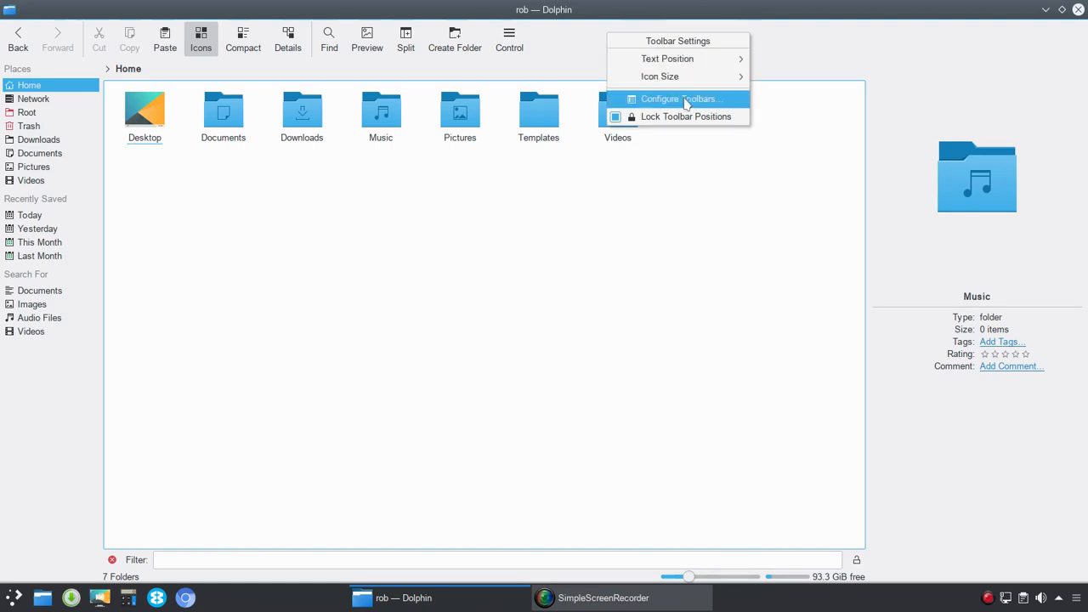
Step: In Configure Toolbars, reorder Cut beside Copy and select Copy for removal
click(680, 99)
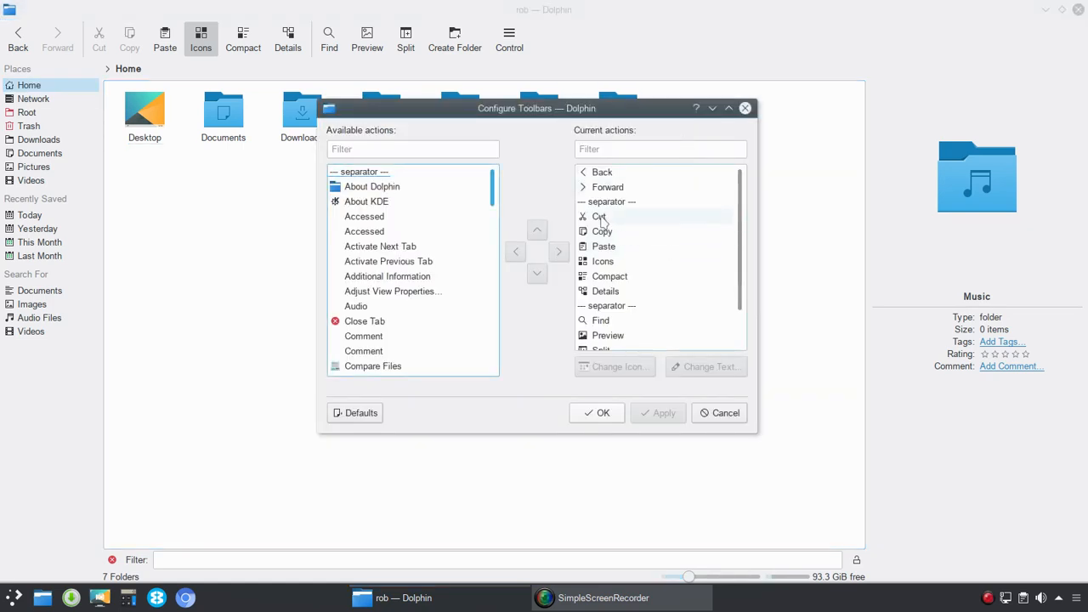
click(599, 217)
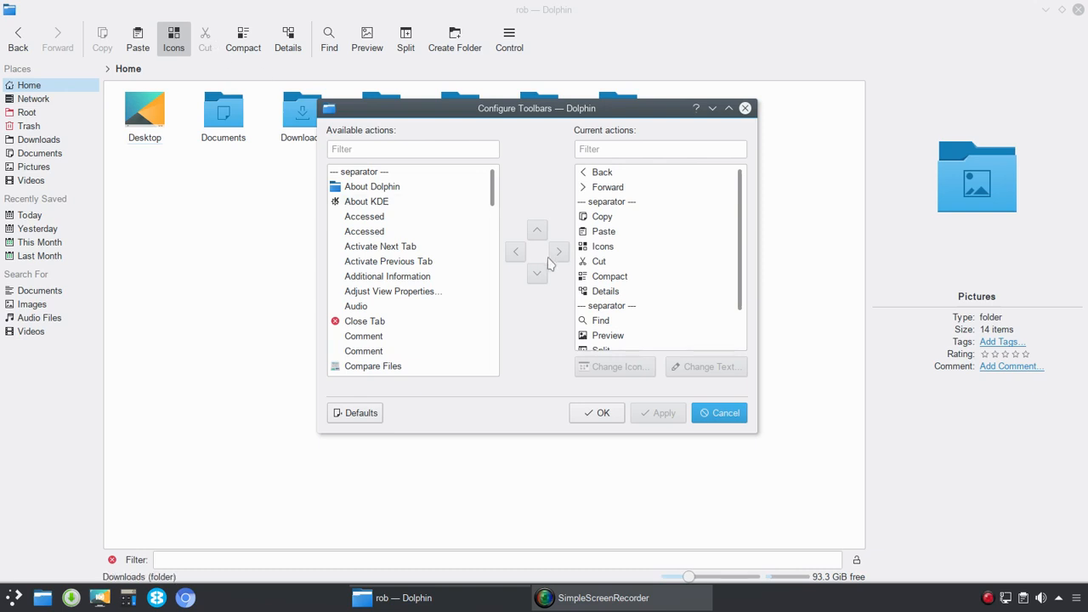
click(600, 261)
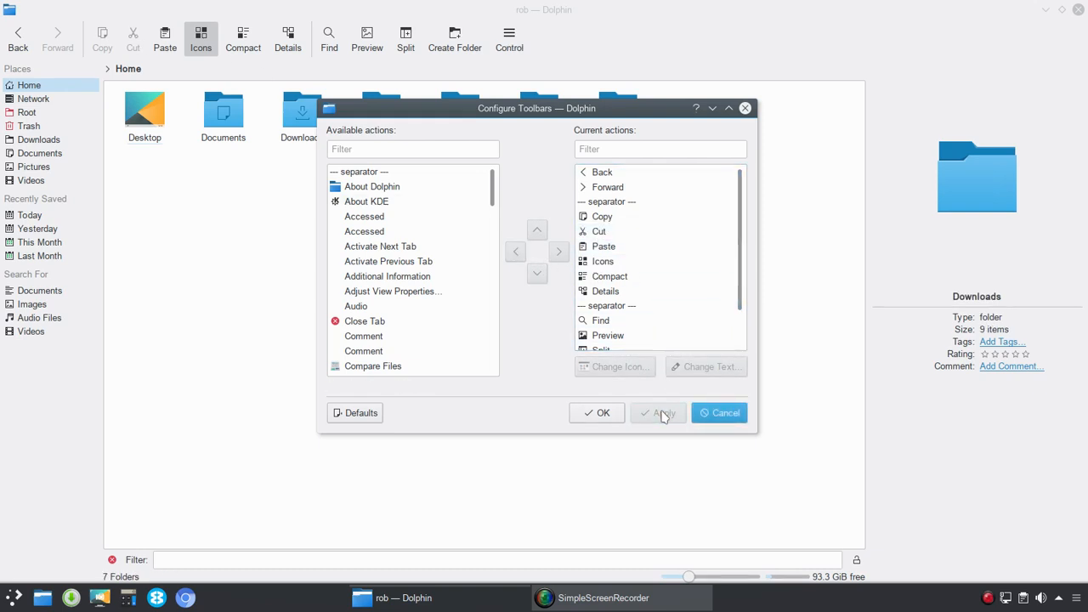
click(658, 412)
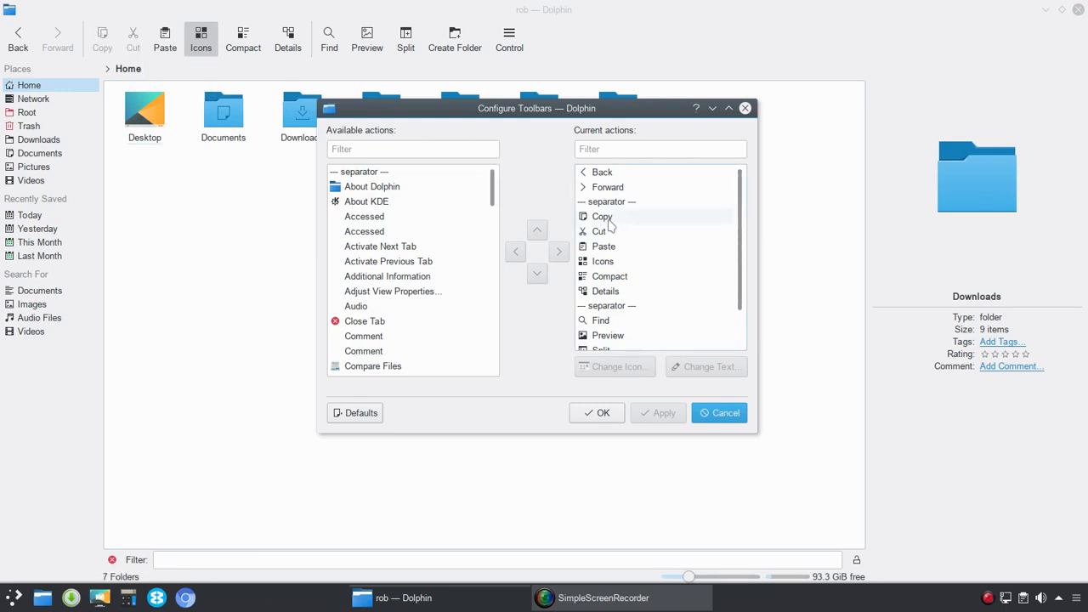
click(603, 216)
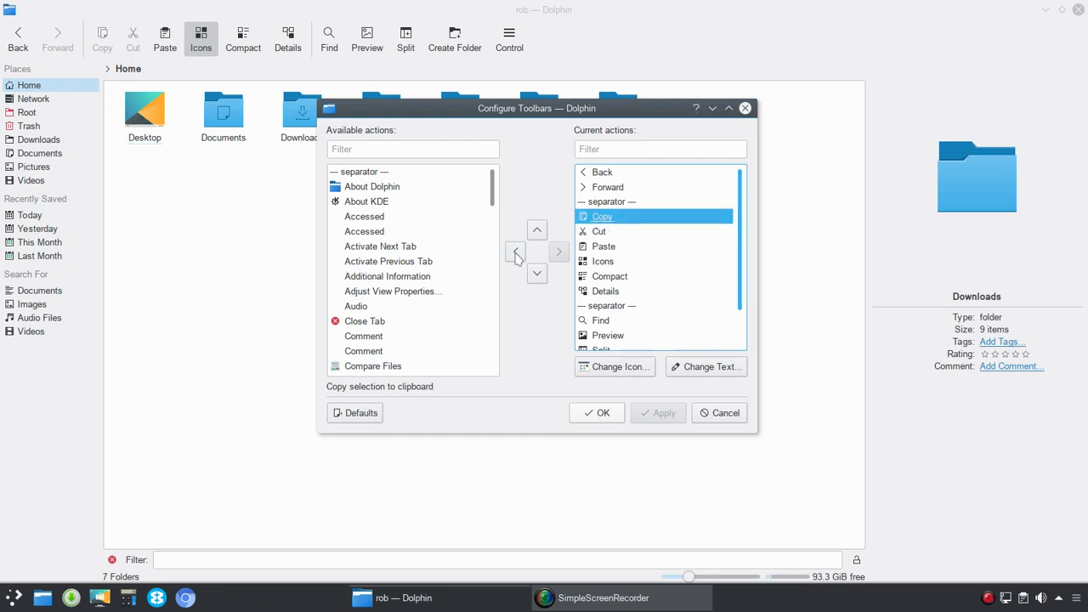
mouse_move(574, 259)
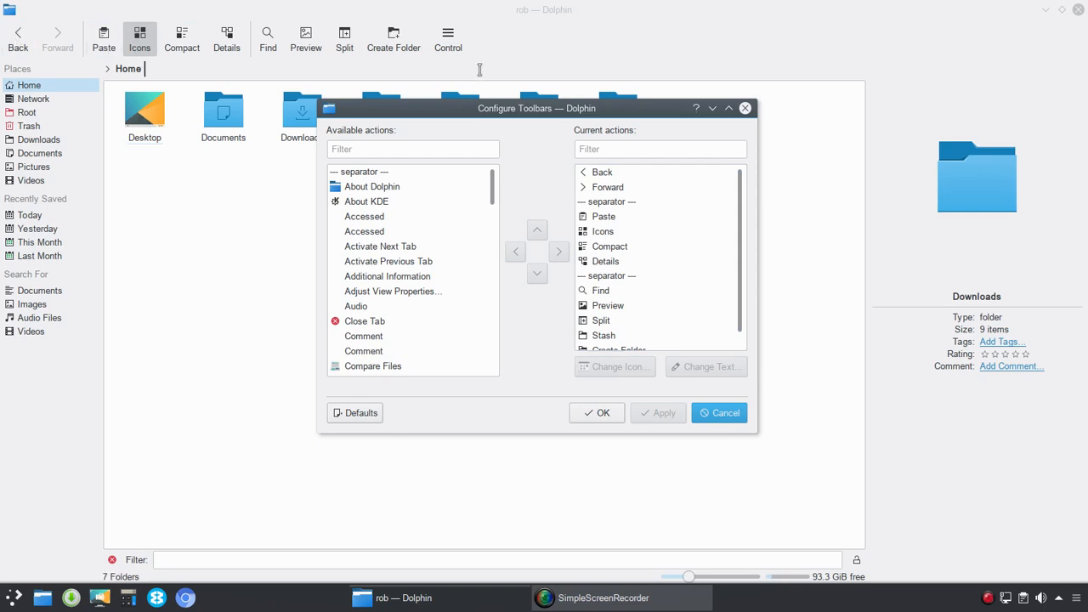
click(719, 412)
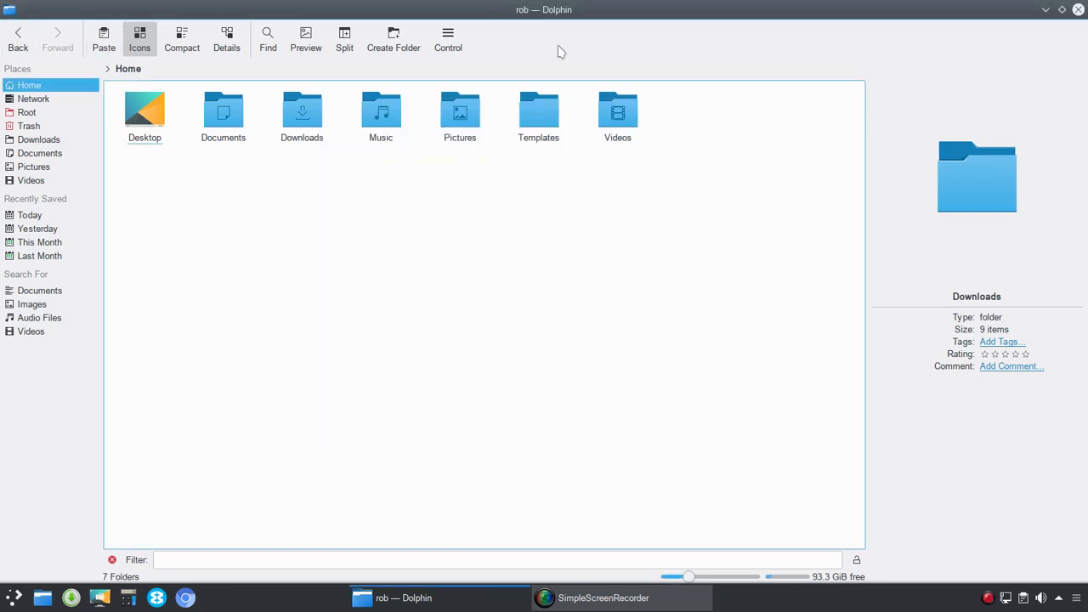
right_click(560, 51)
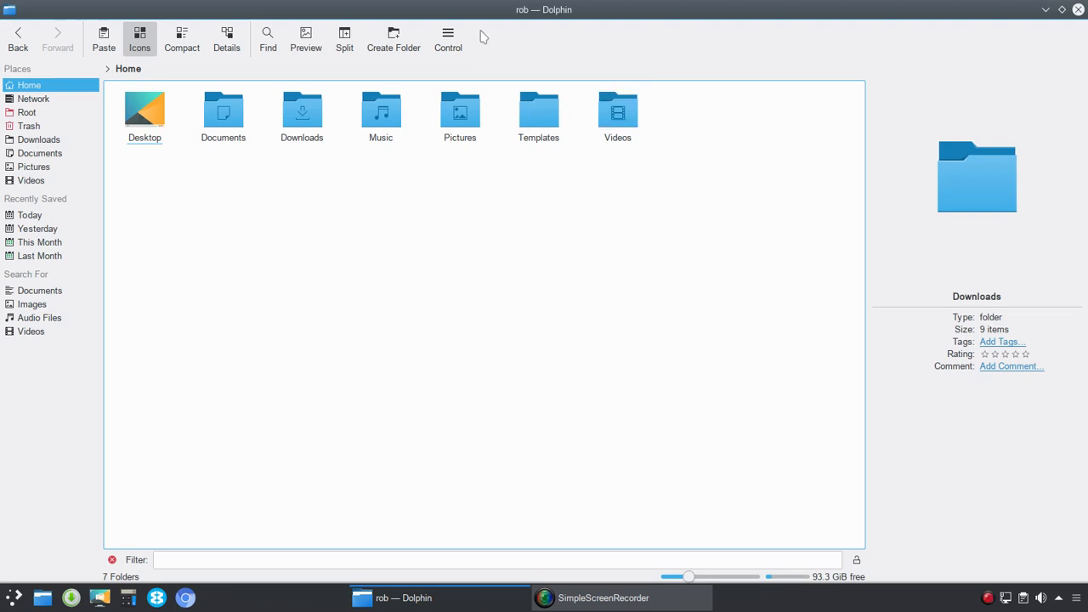
mouse_move(59, 43)
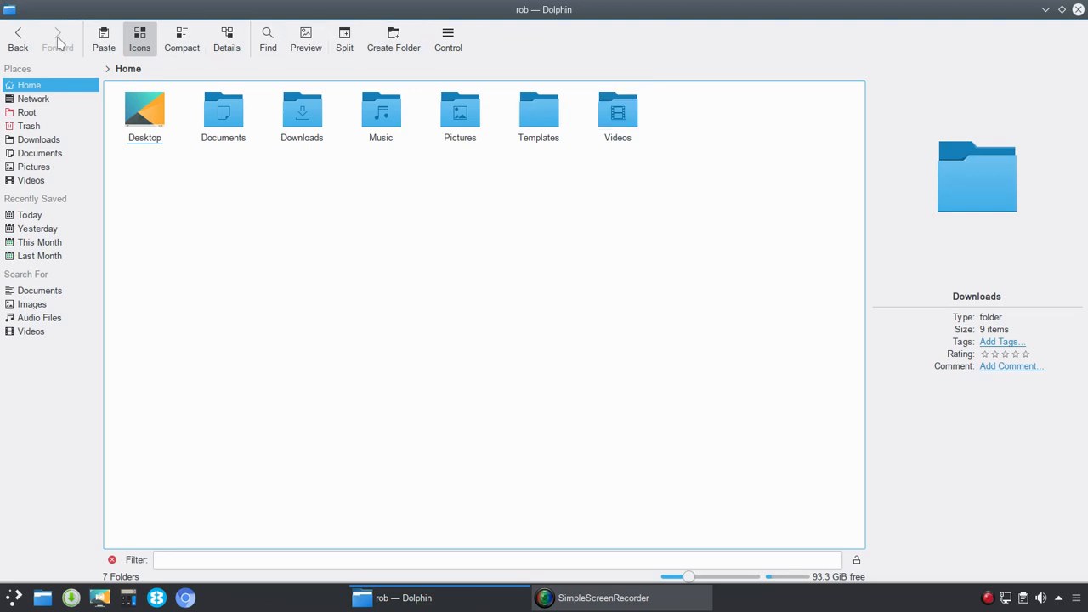
right_click(510, 38)
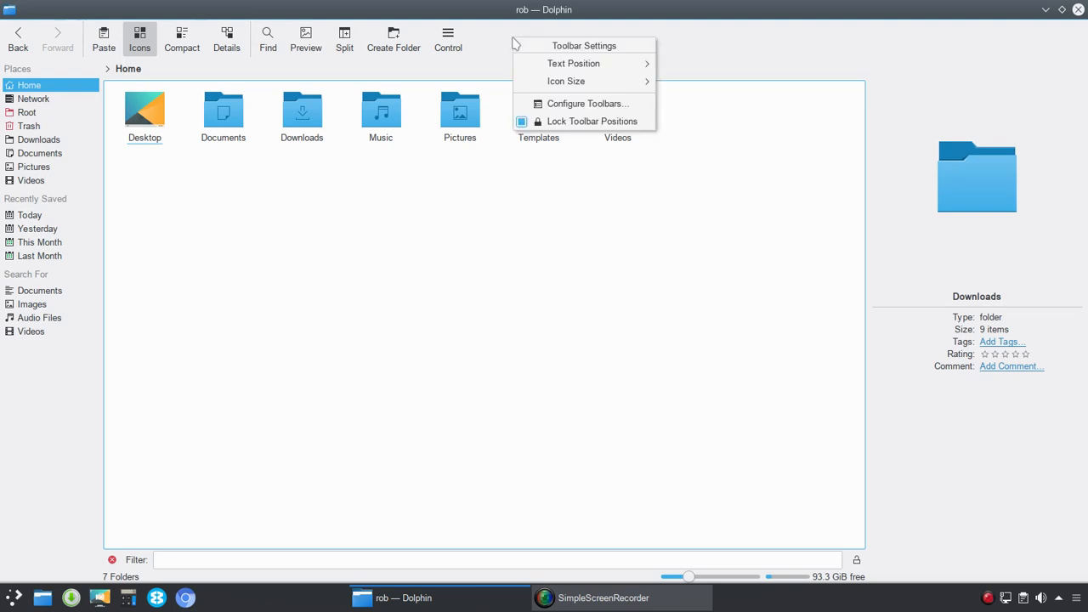
mouse_move(511, 44)
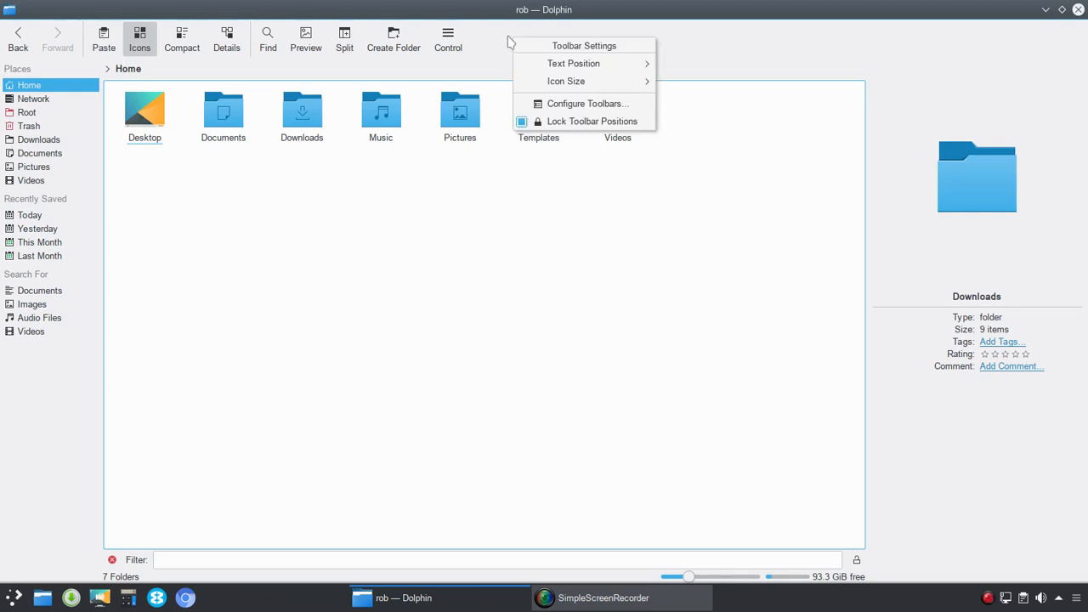
mouse_move(567, 98)
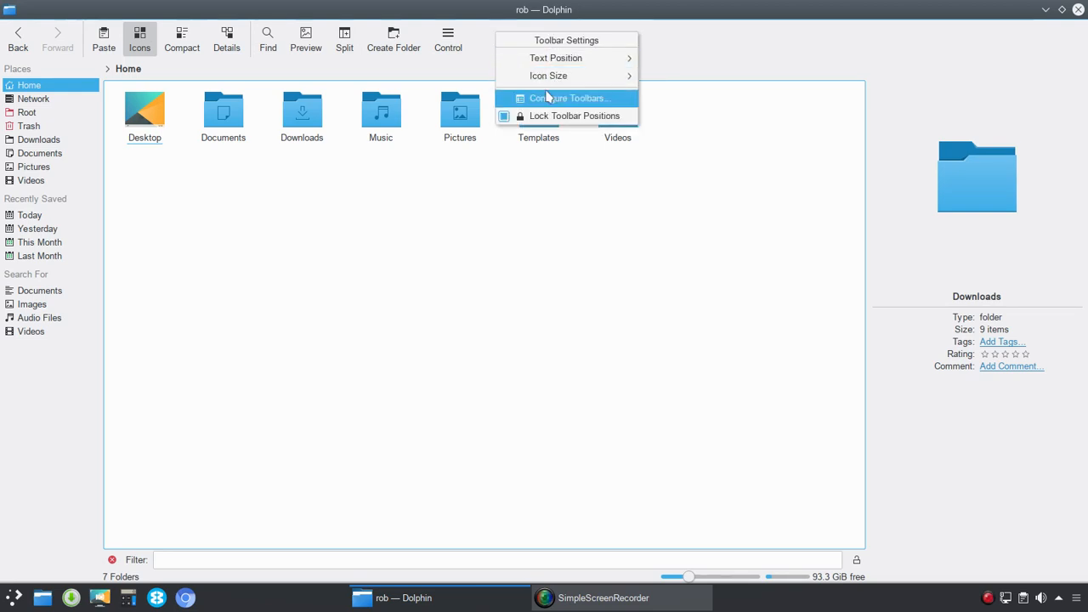
mouse_move(556, 58)
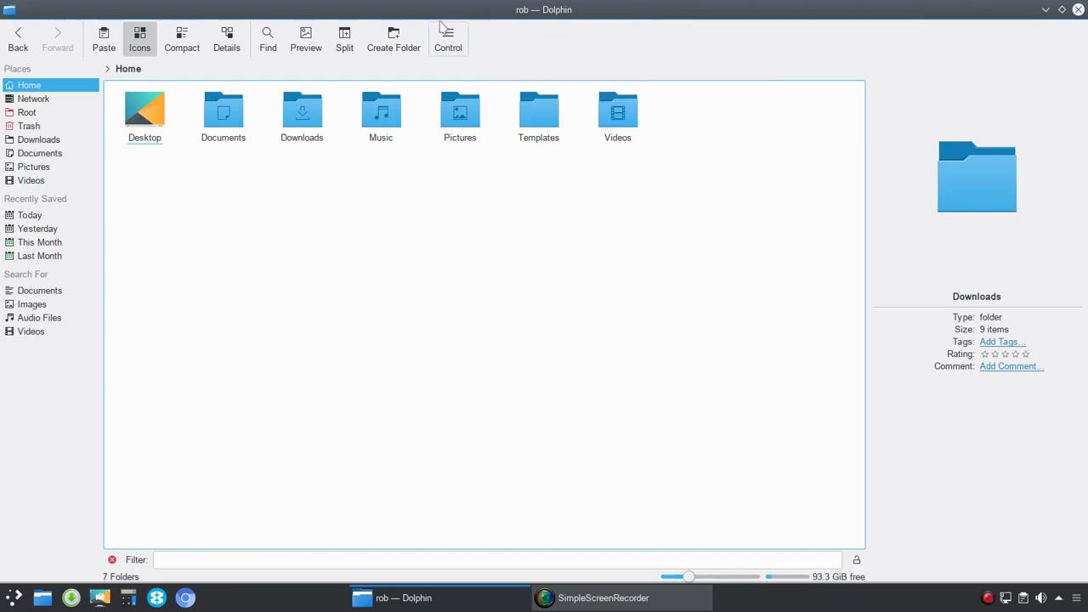
Step: Show the Control menu listing view, panels and configuration commands
click(448, 39)
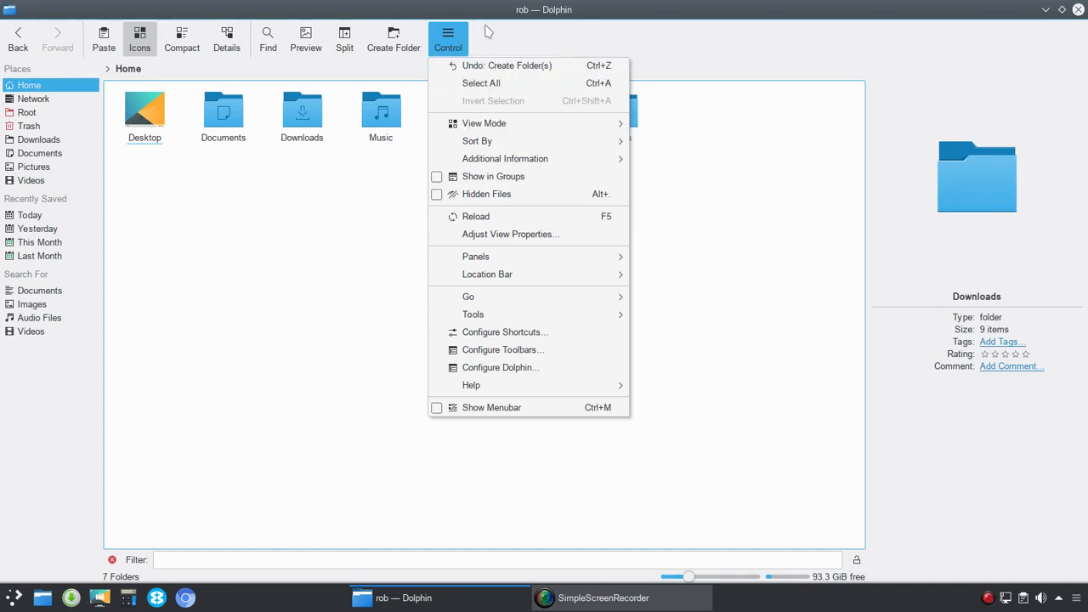
mouse_move(482, 93)
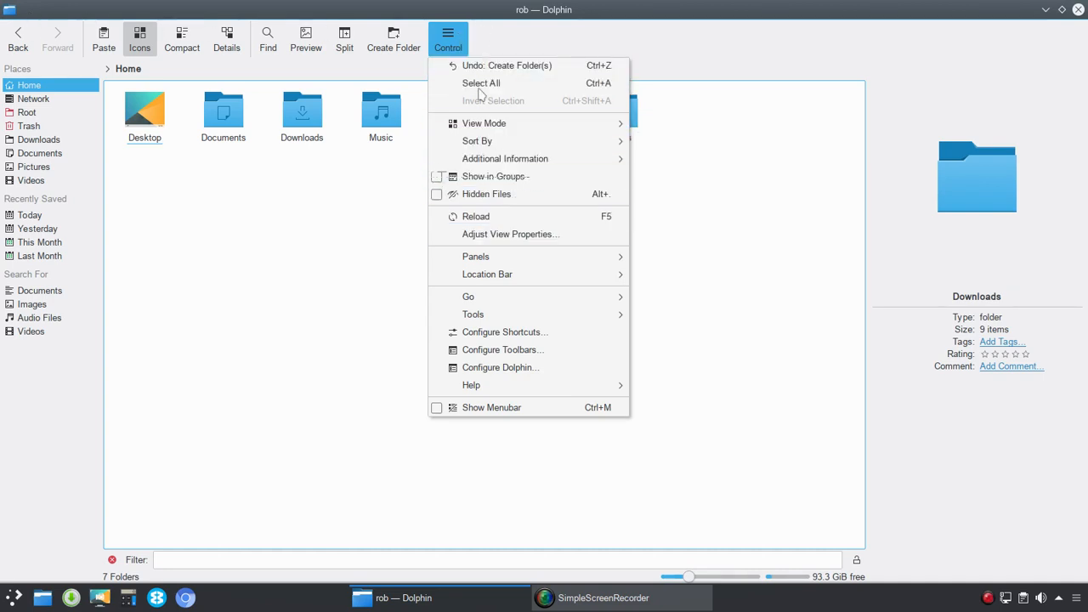
mouse_move(499, 350)
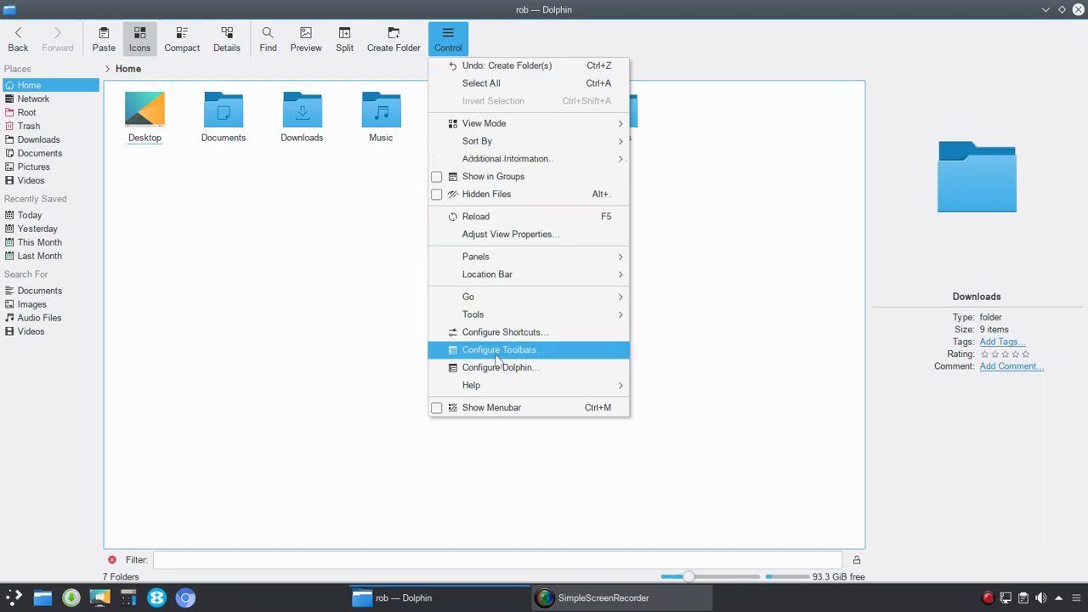
mouse_move(497, 367)
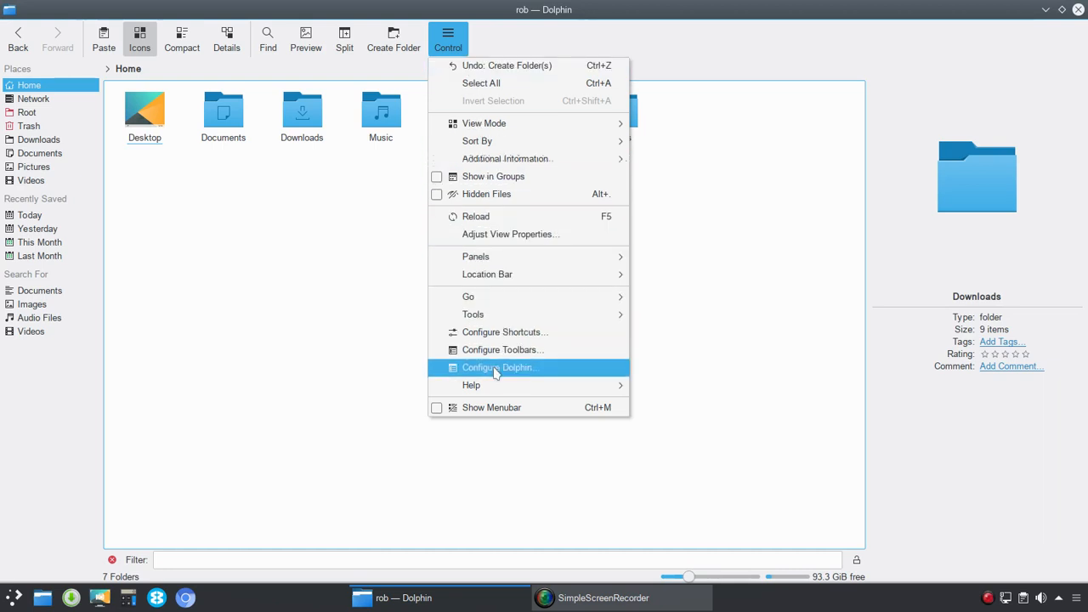
Step: Open Configure Dolphin on the Startup page and cancel the home-folder picker, keeping /home/rob
click(500, 367)
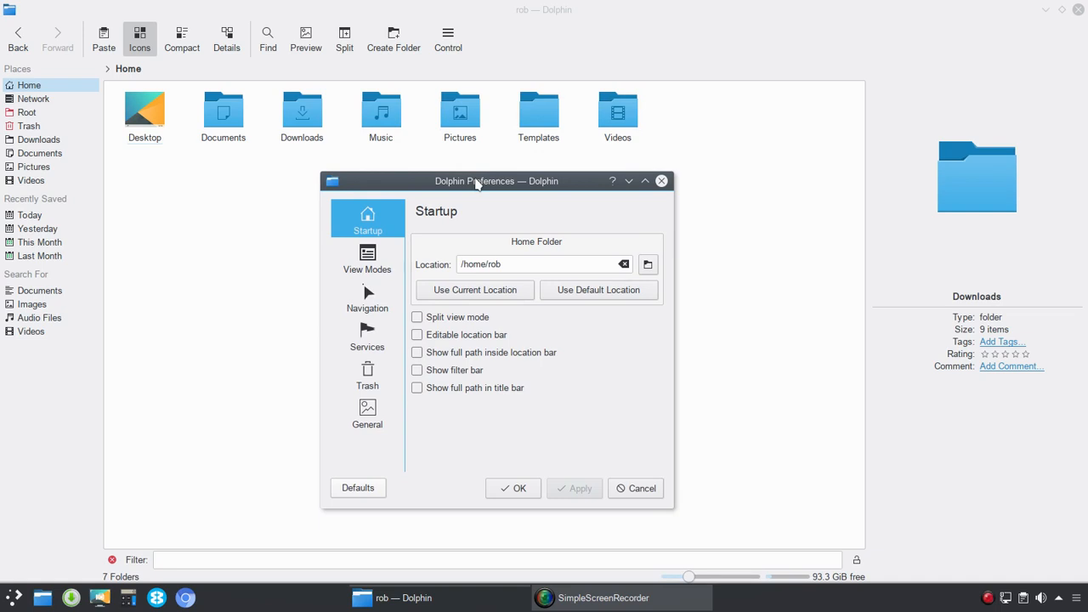
mouse_move(479, 170)
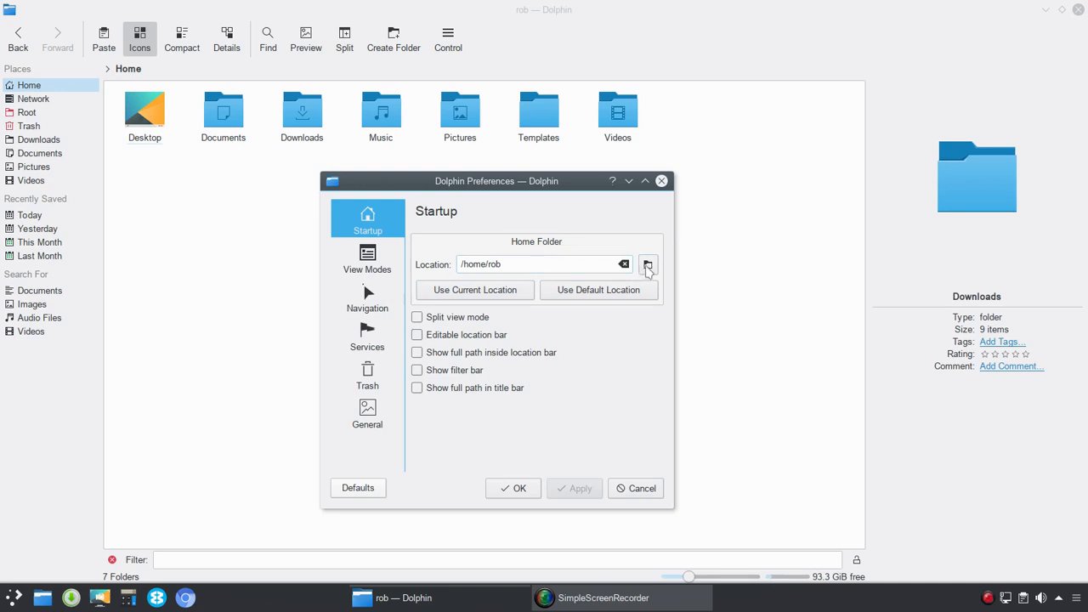
click(647, 265)
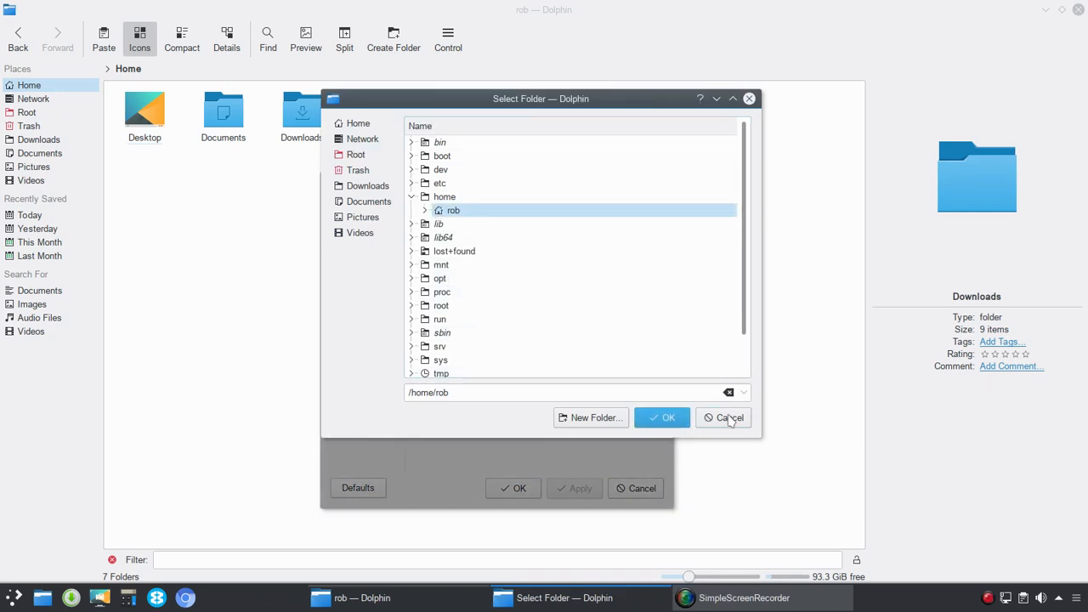
click(723, 417)
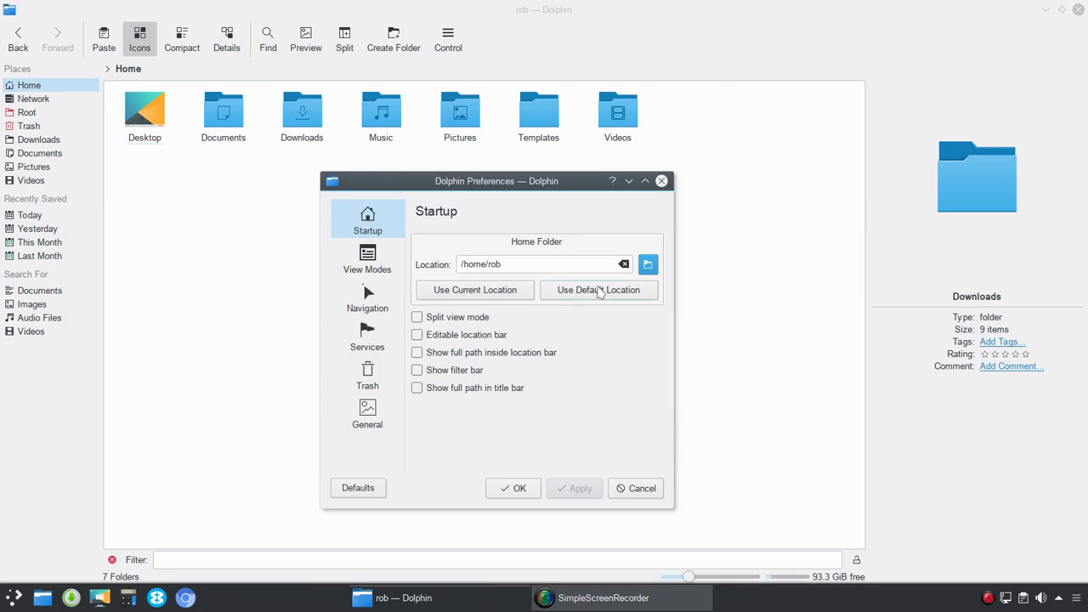
mouse_move(626, 299)
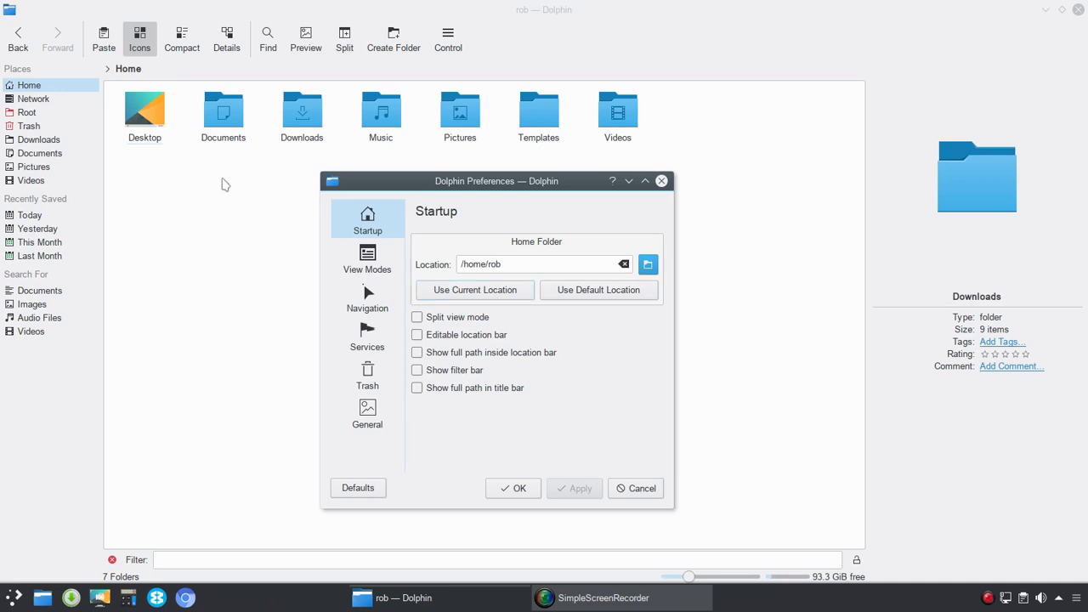
mouse_move(660, 145)
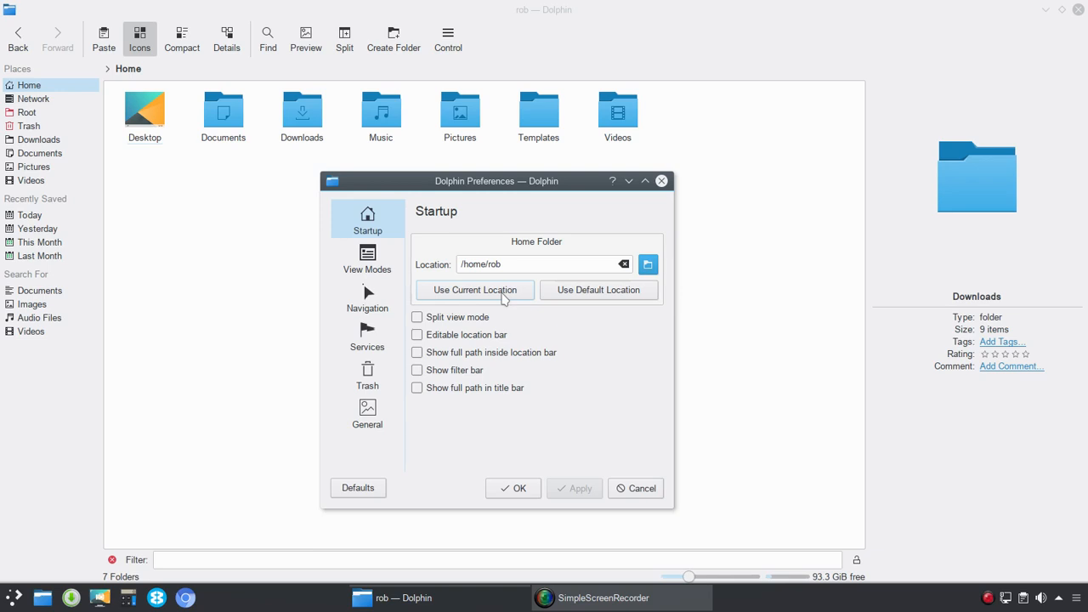
click(417, 317)
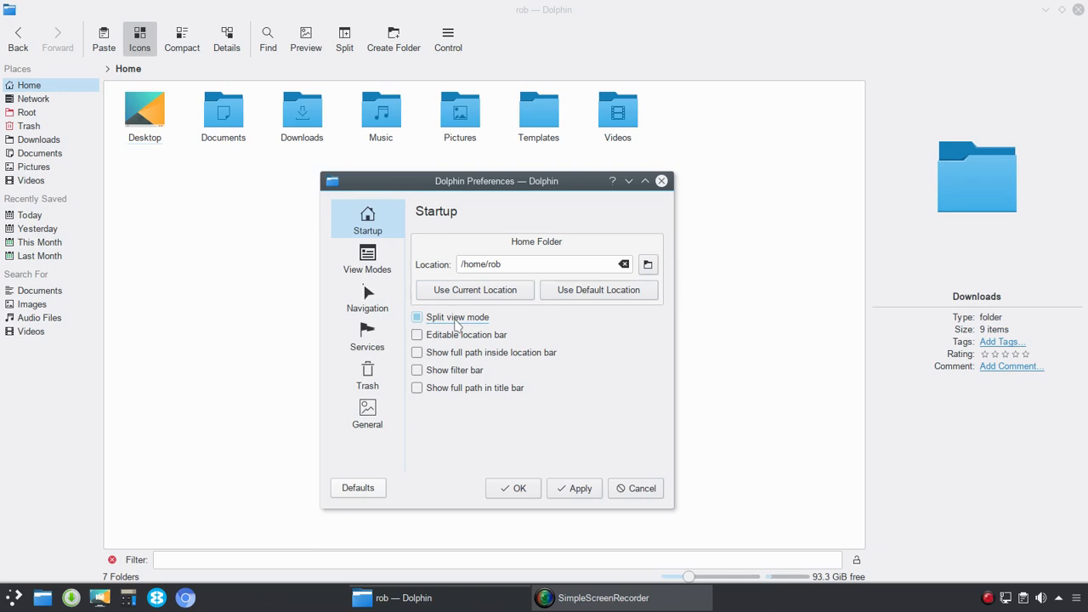
click(418, 334)
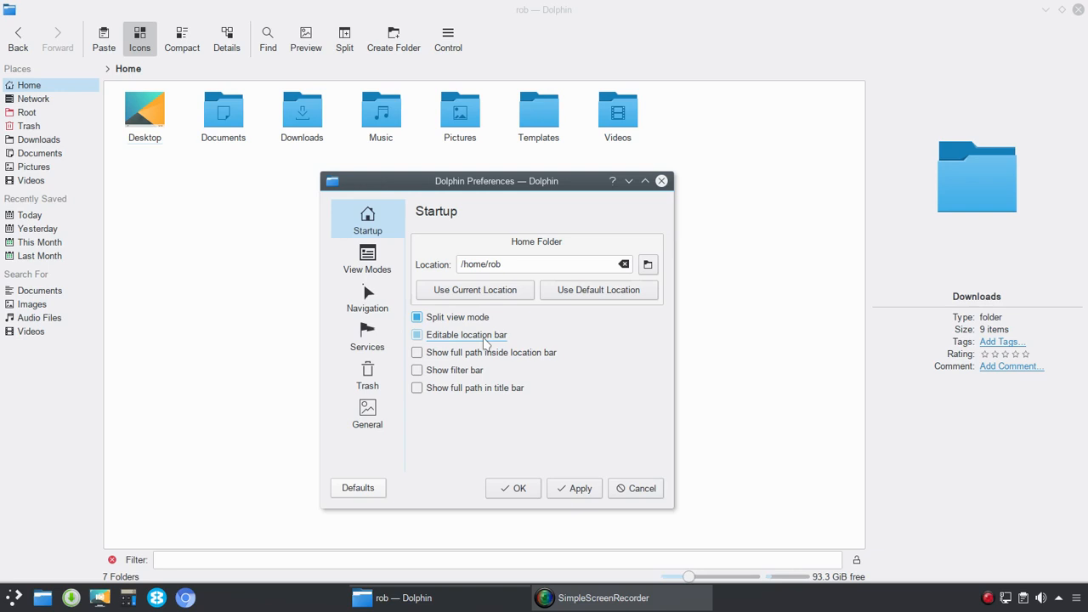
click(416, 334)
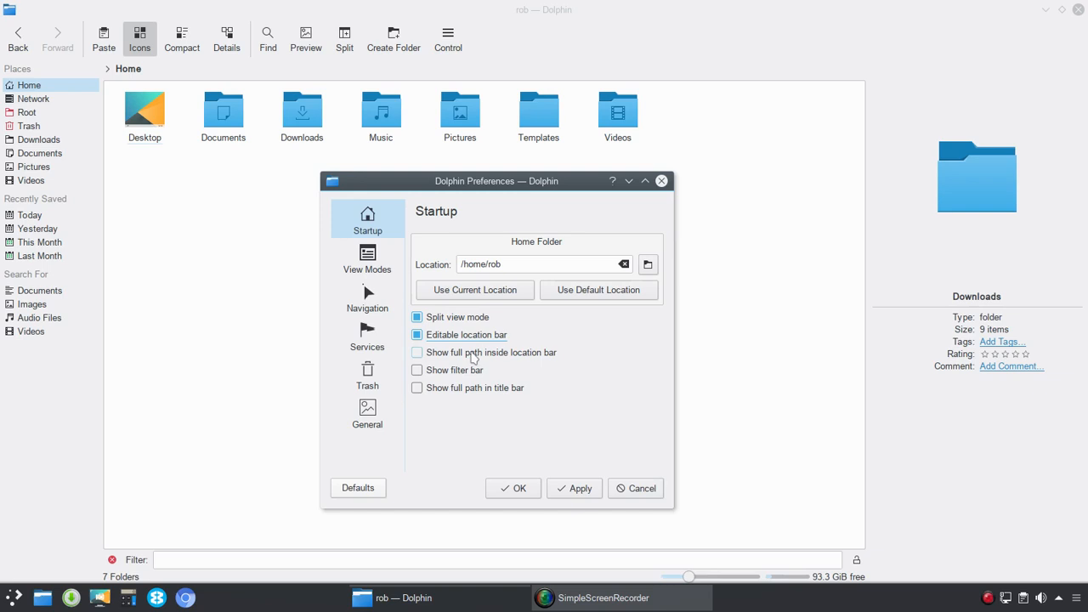
click(416, 352)
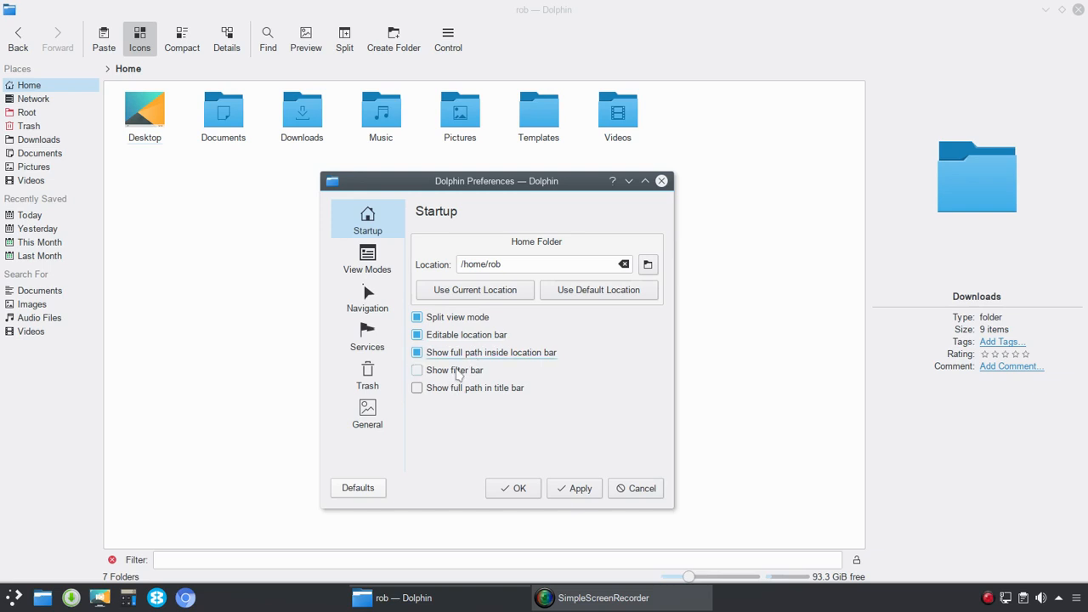
click(417, 369)
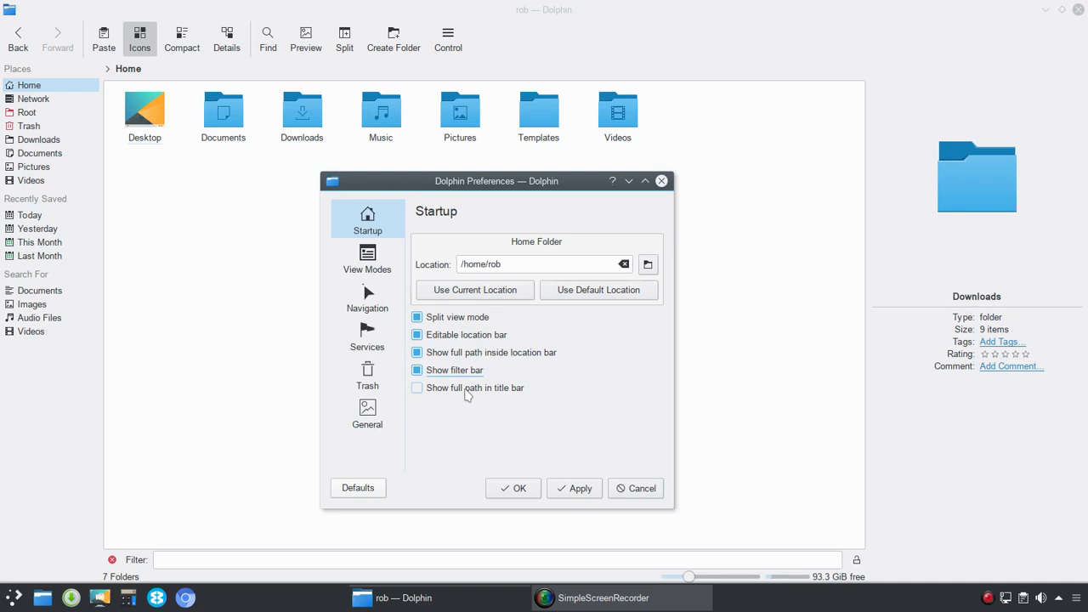
click(416, 388)
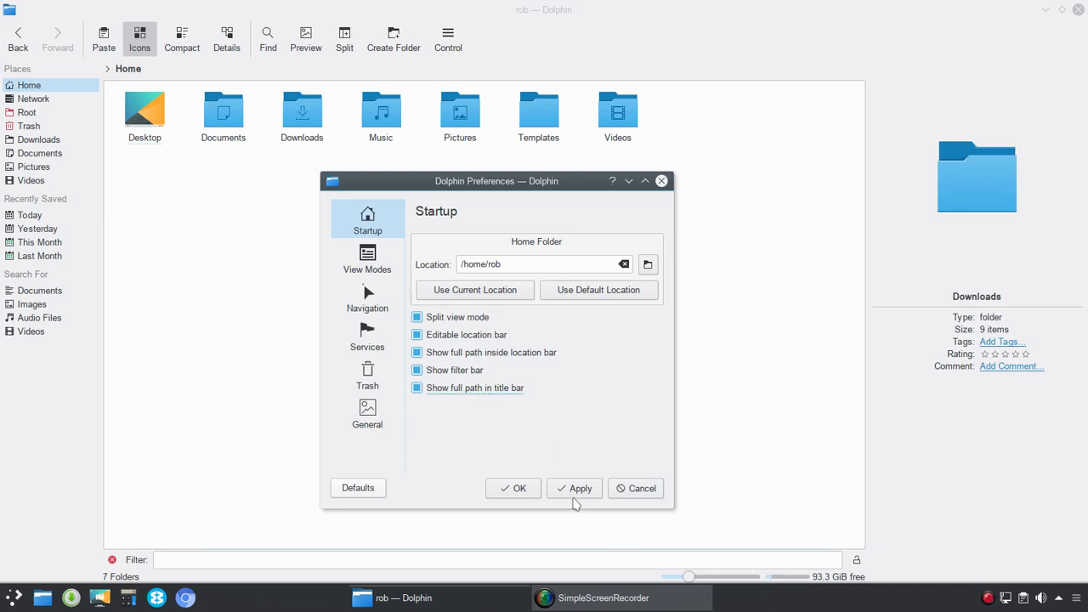
click(581, 488)
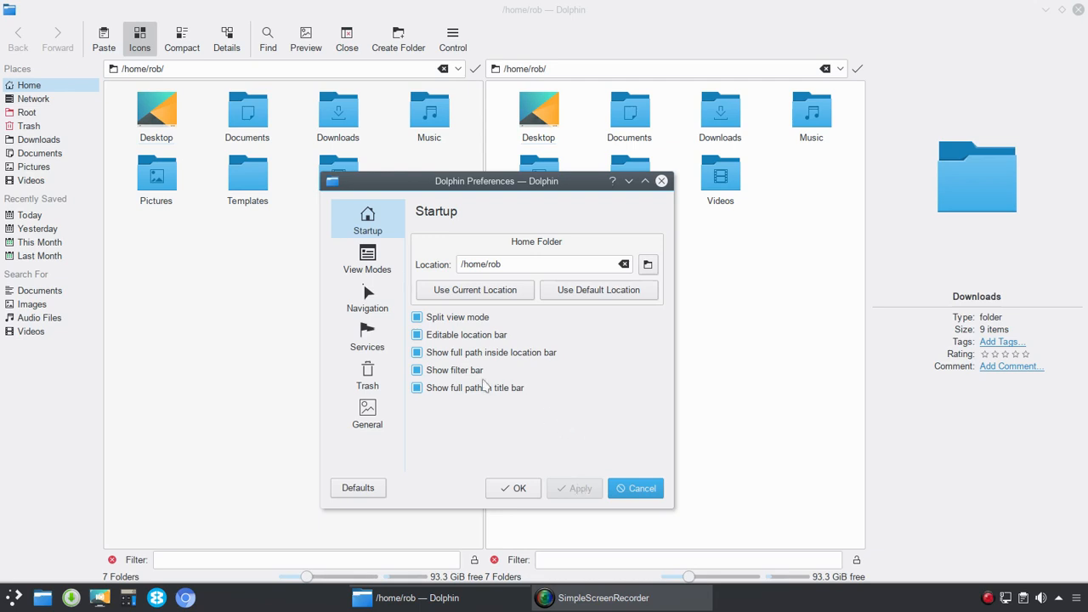
click(417, 387)
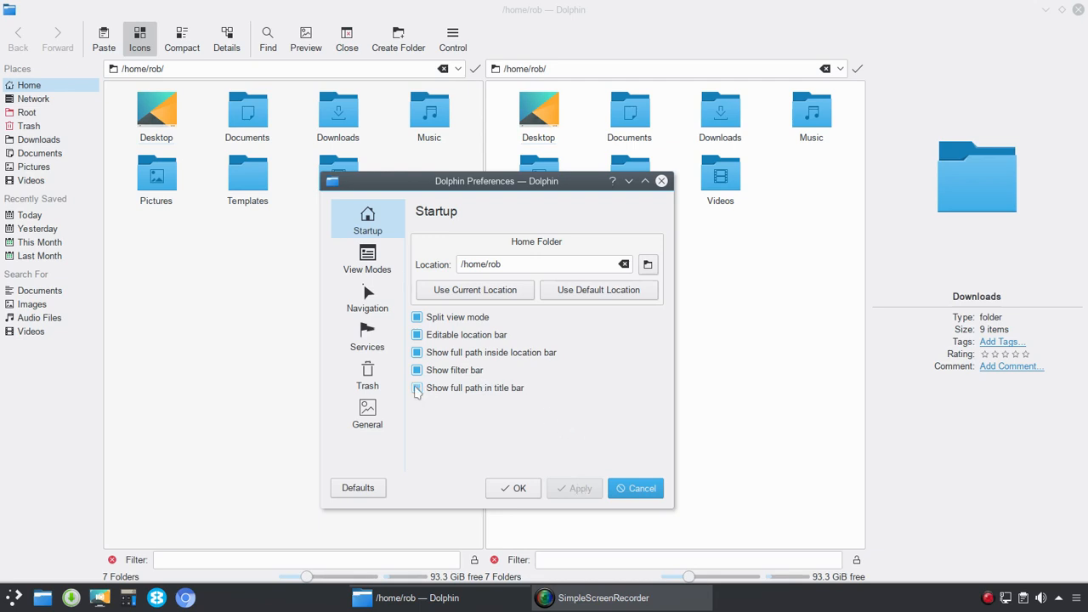
click(417, 387)
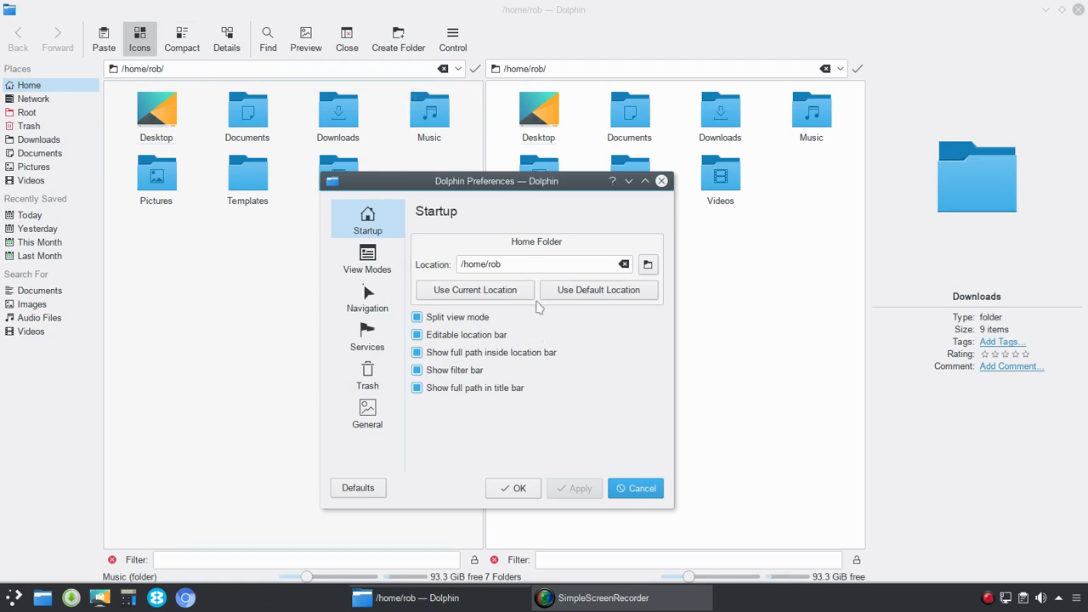
click(417, 317)
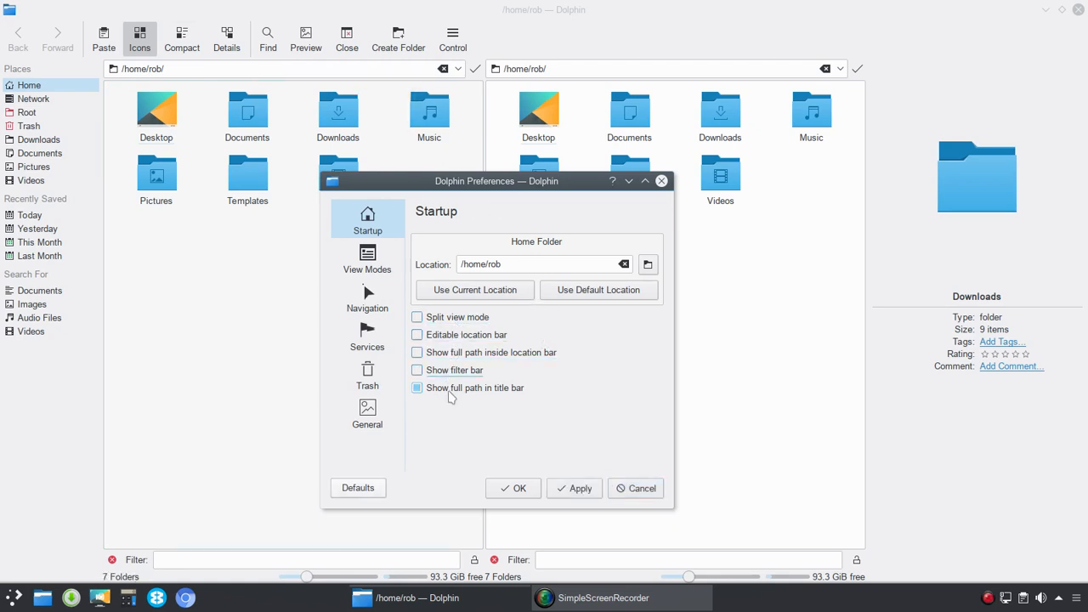
click(417, 388)
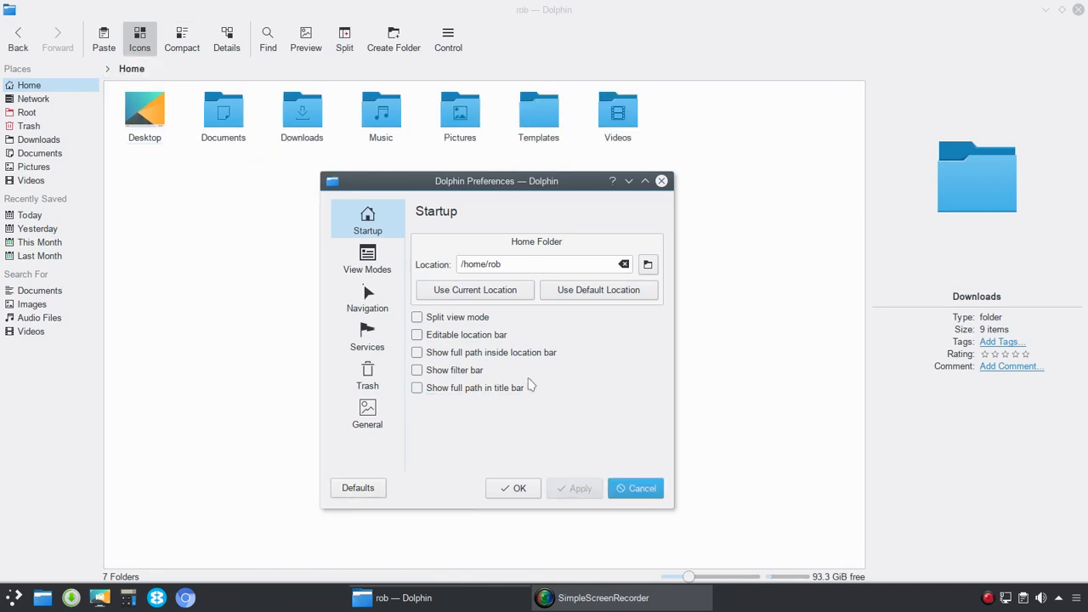
click(367, 256)
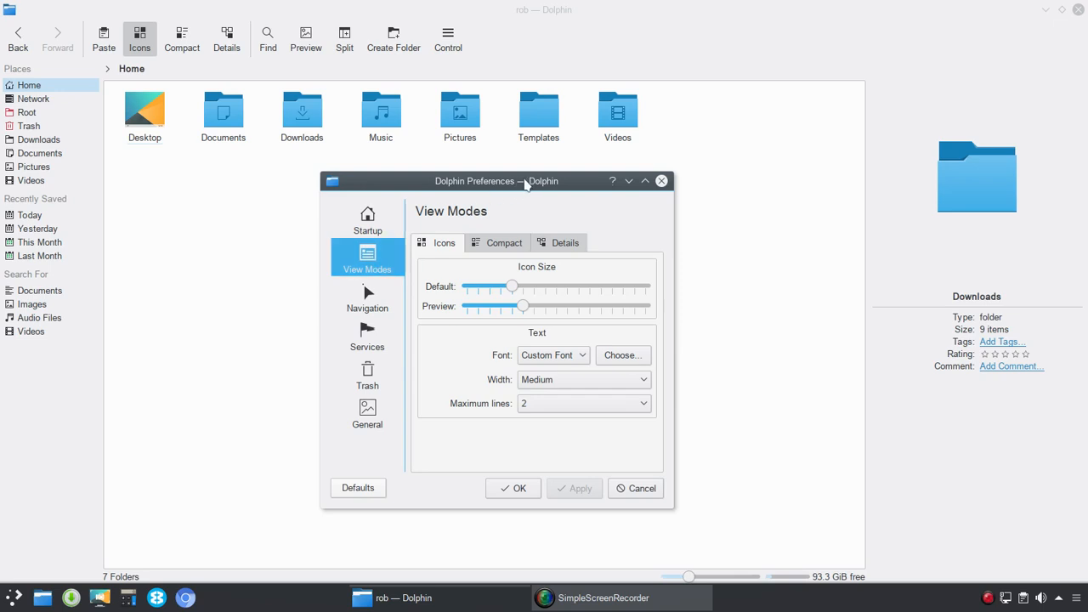
Step: Set the icon-view labels to a custom 16-point font and apply it
drag(525, 180, 487, 185)
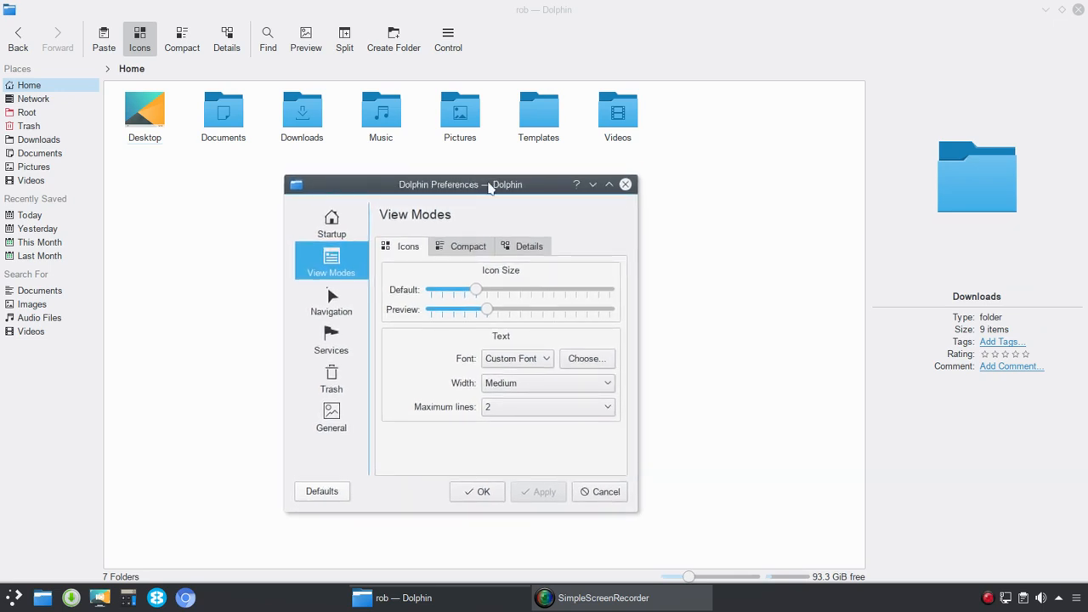
mouse_move(479, 442)
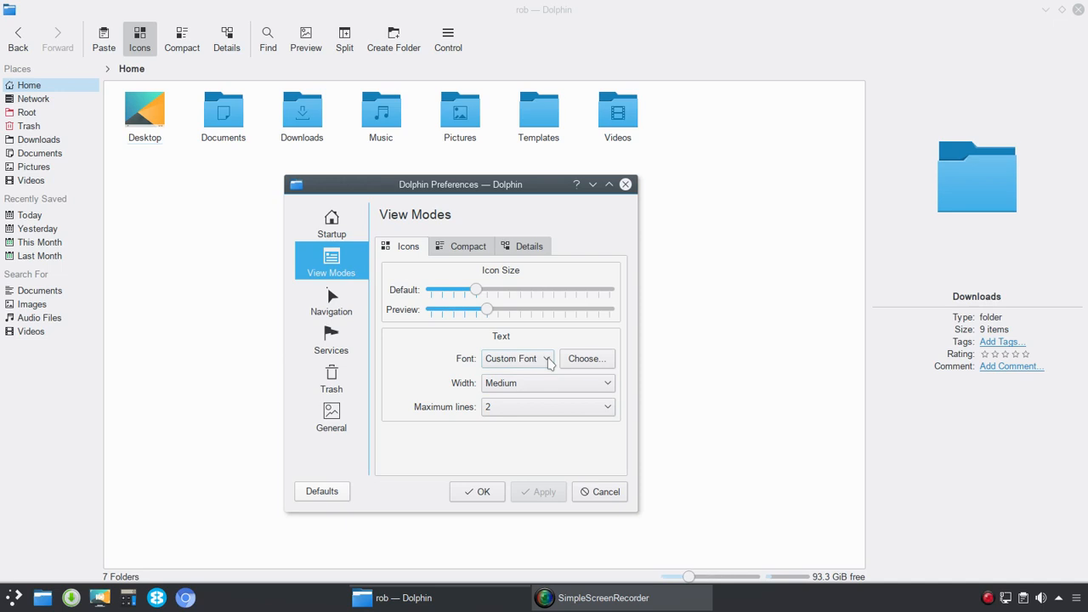
click(548, 357)
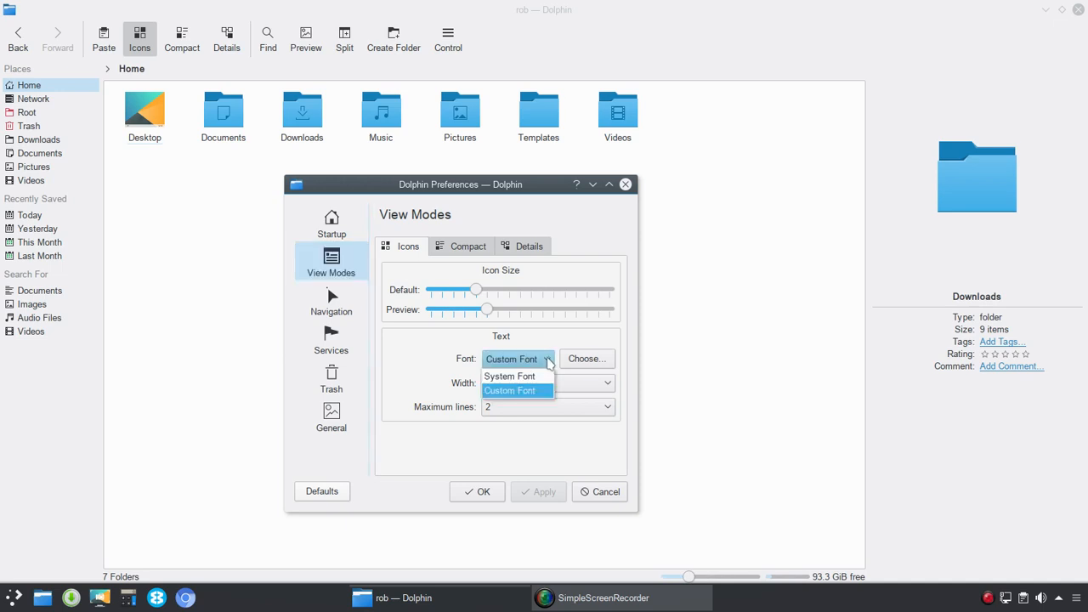
click(585, 358)
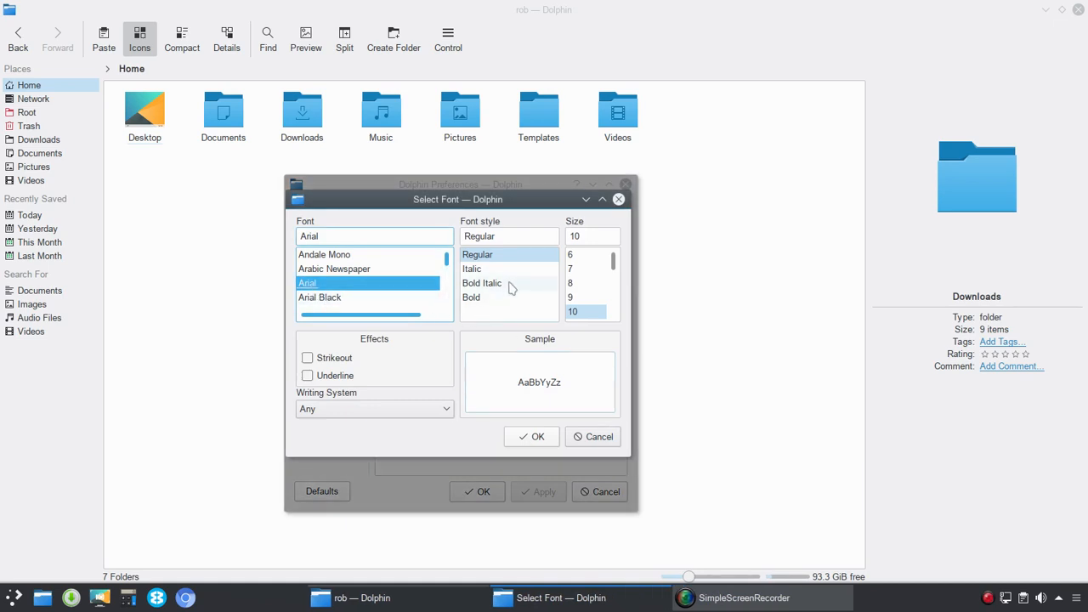
scroll(down, 3)
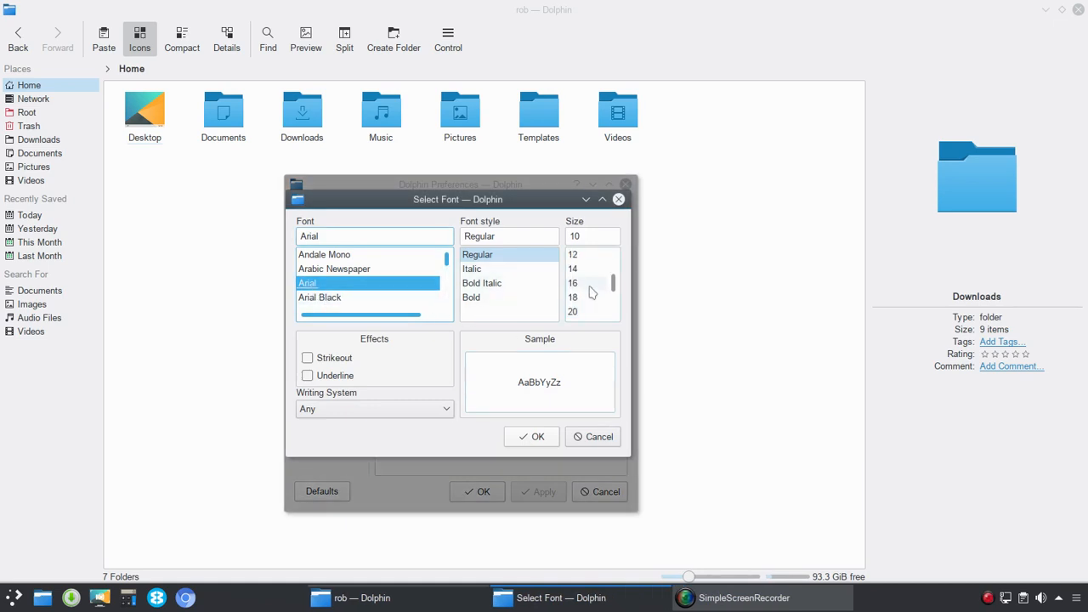
click(572, 282)
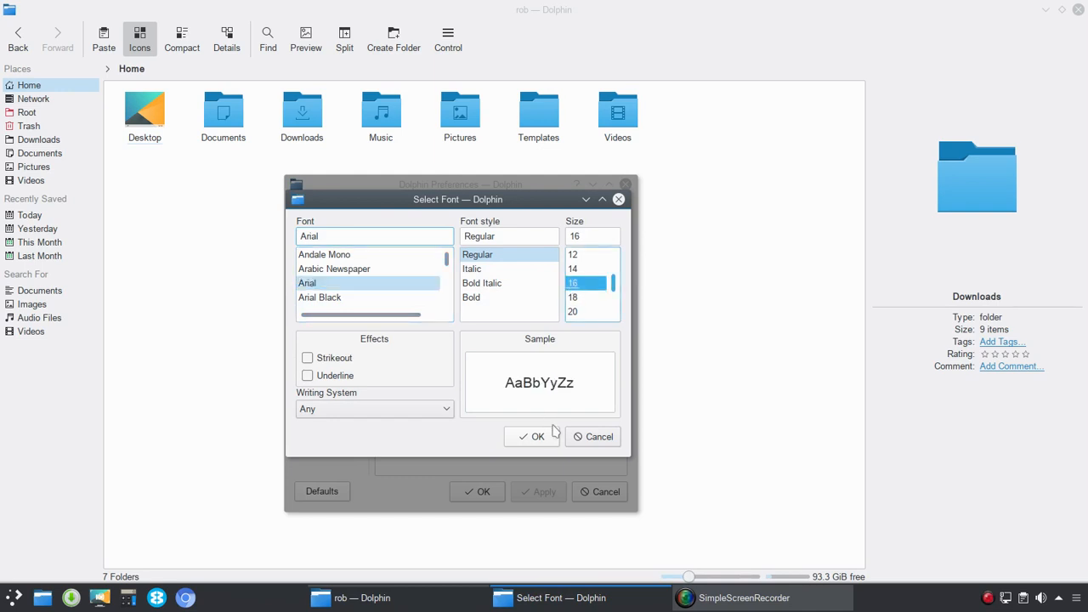
click(531, 436)
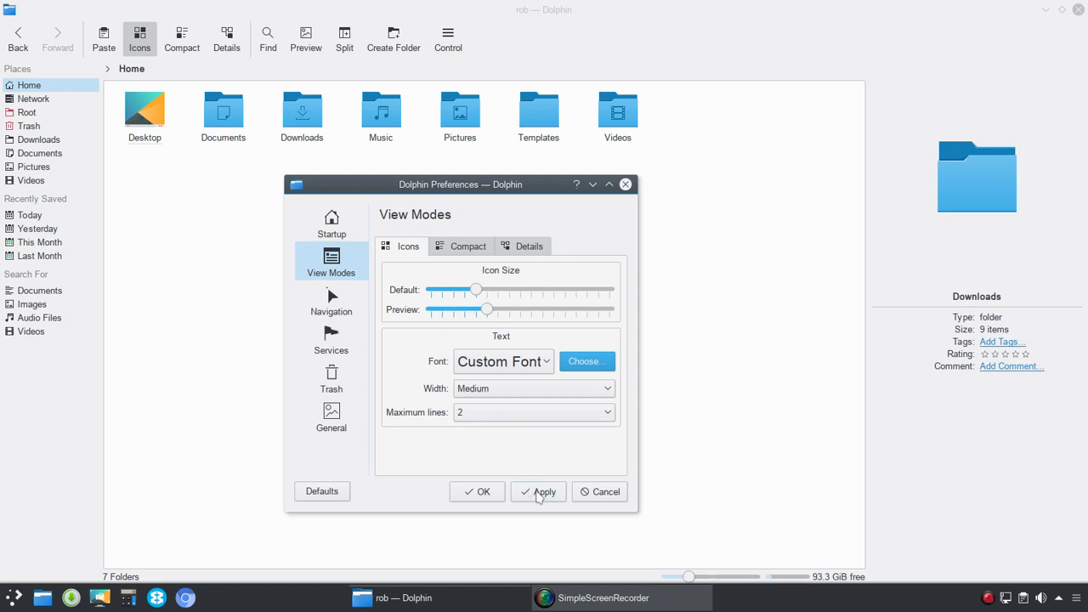
click(538, 492)
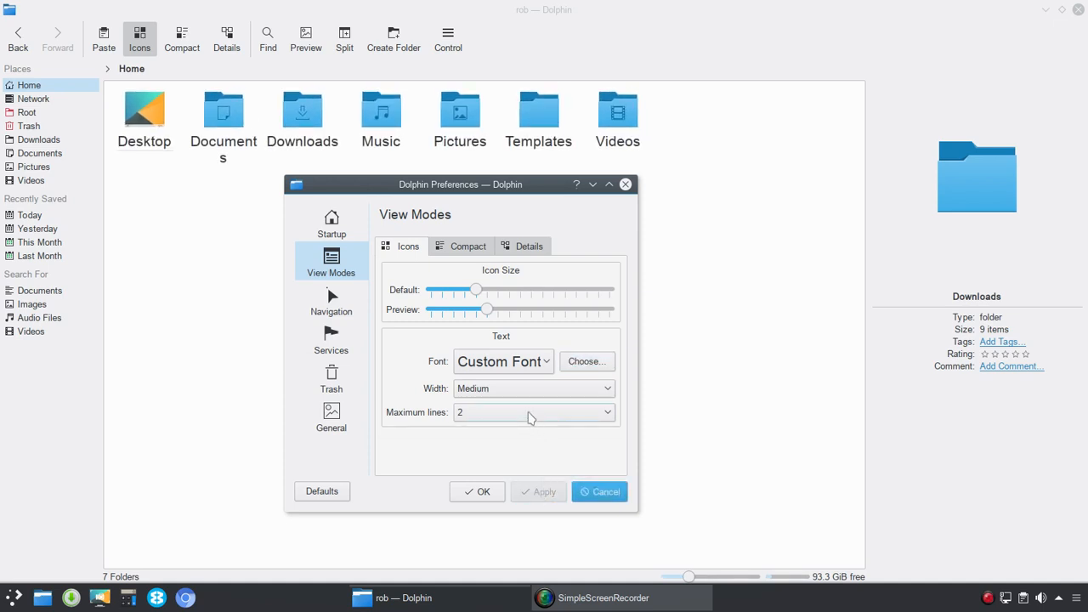
Step: Keep labels at two lines, set label width to Large and apply
click(534, 412)
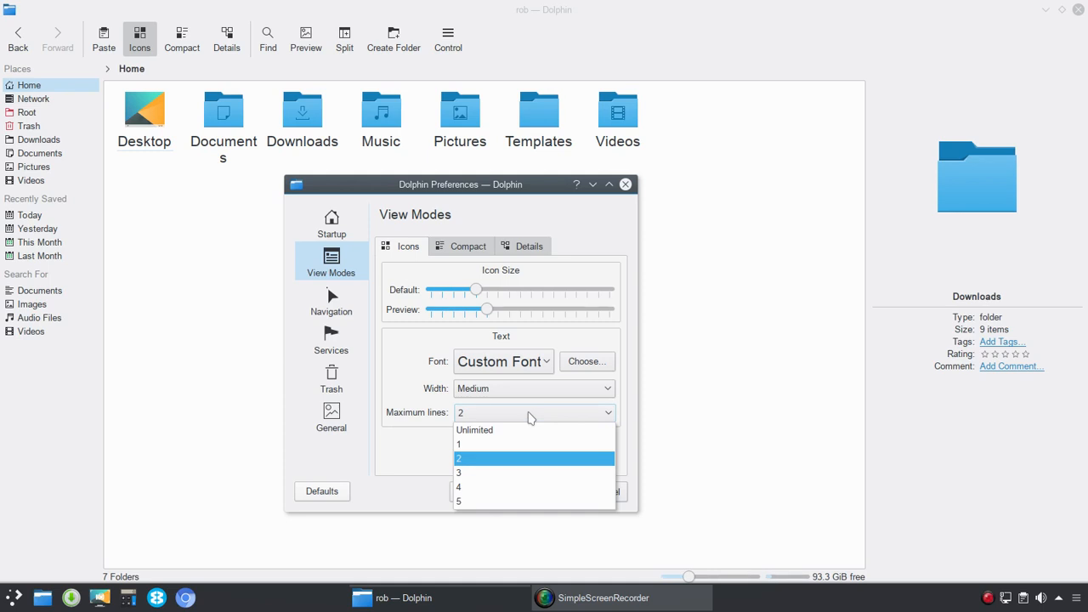
click(534, 388)
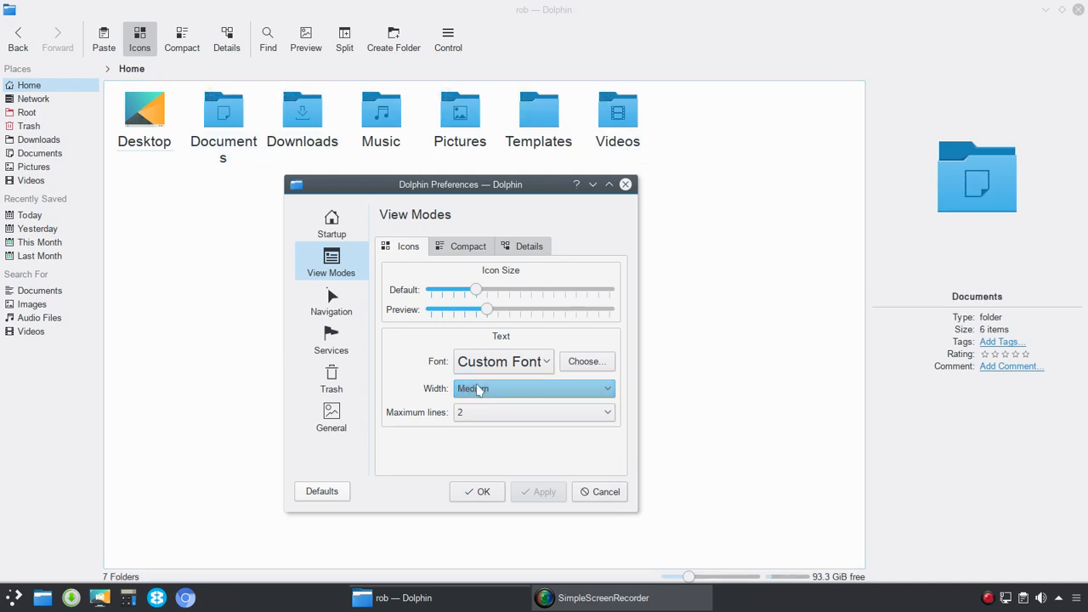
click(534, 389)
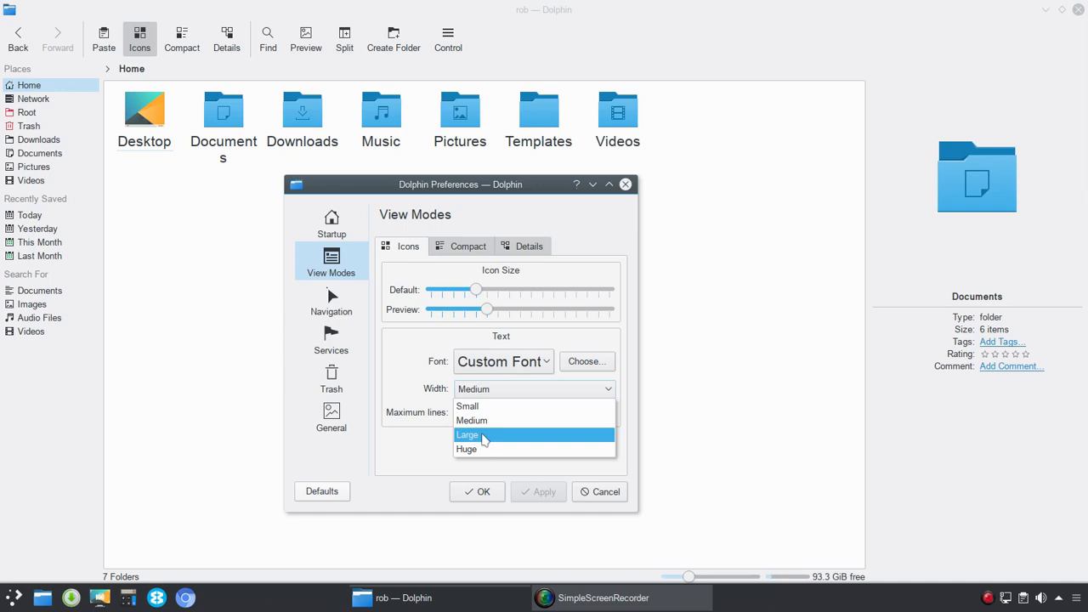
click(469, 435)
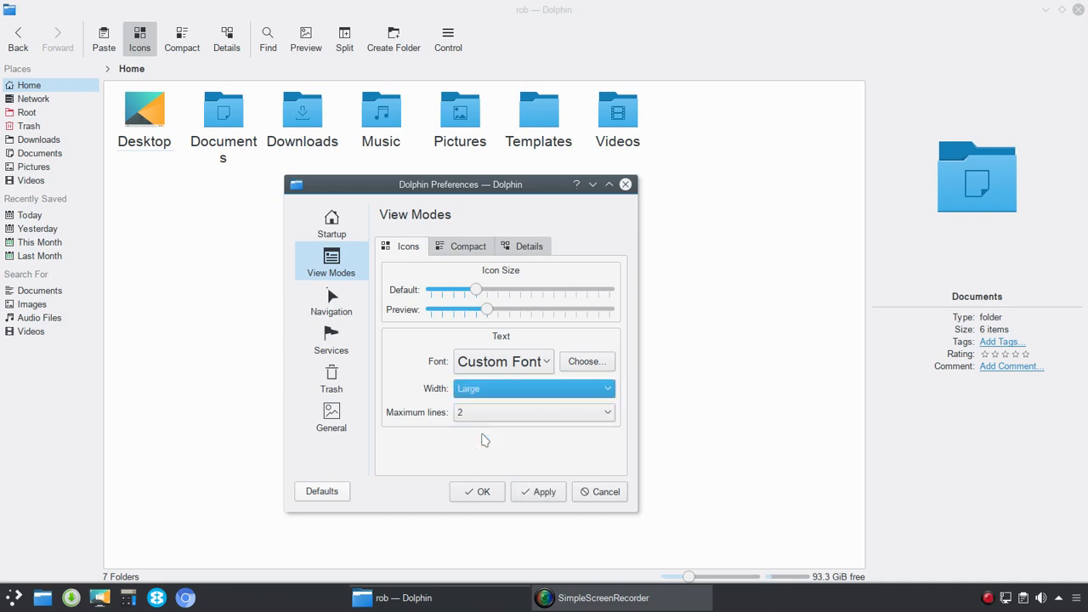
click(538, 491)
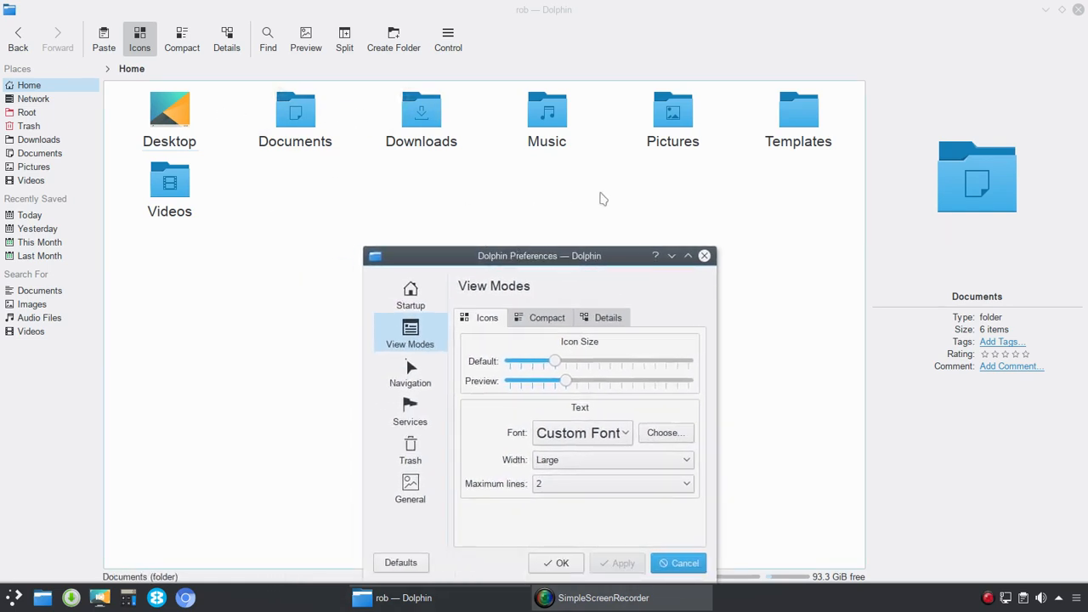
mouse_move(606, 200)
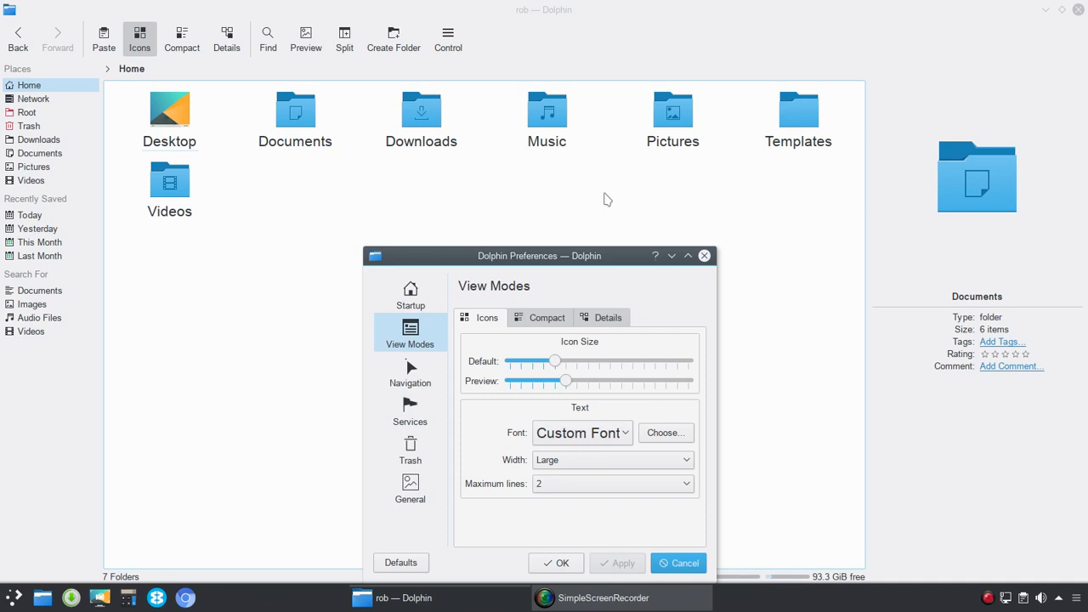
mouse_move(623, 298)
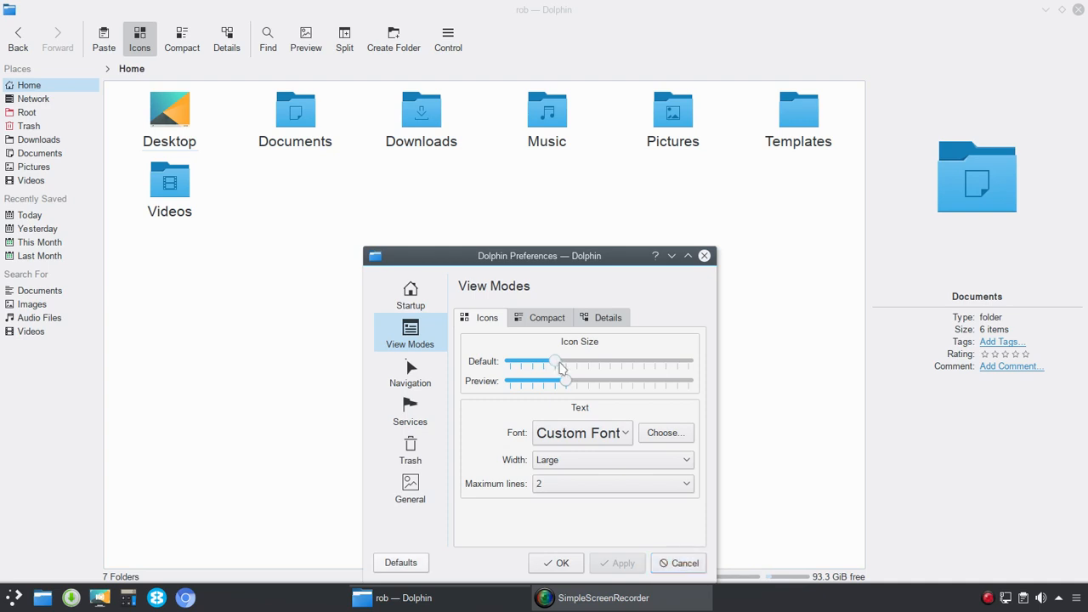
Step: Increase the default icon size and accept the changes, closing Preferences
drag(555, 361, 566, 361)
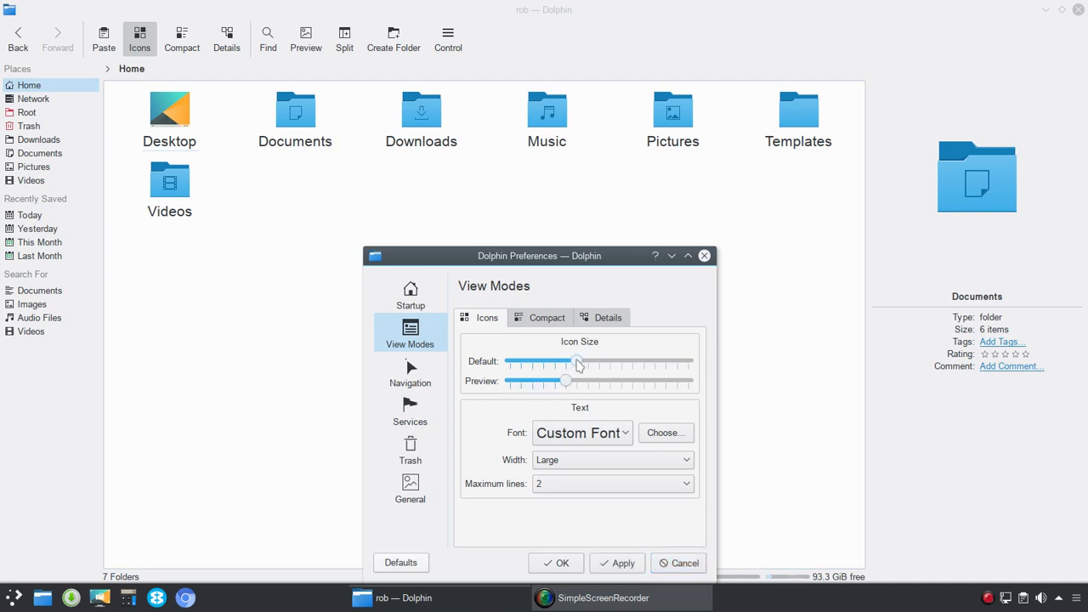
drag(539, 255, 531, 219)
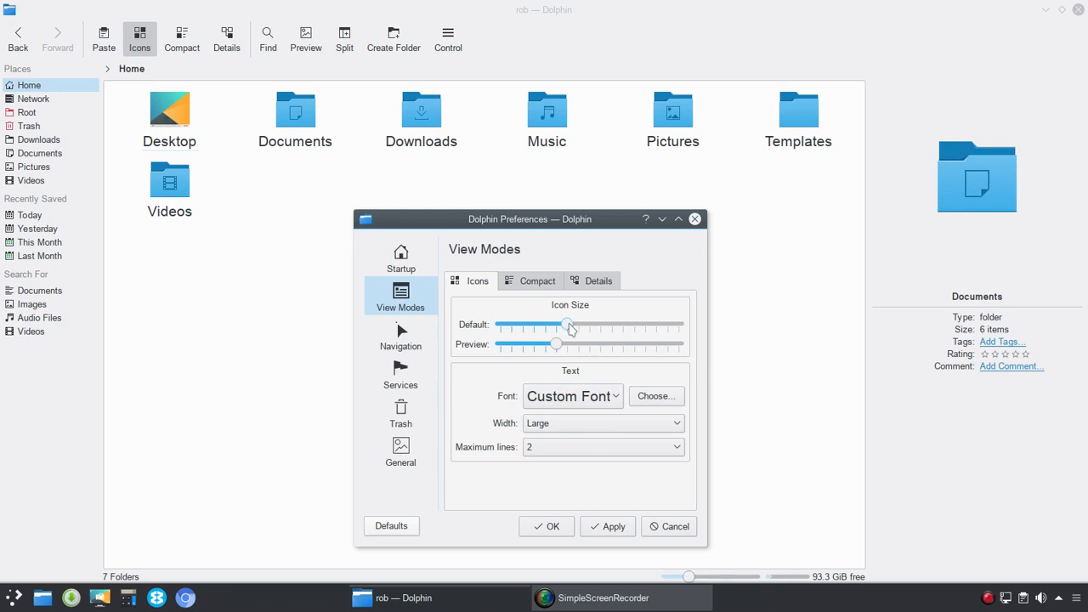
click(608, 526)
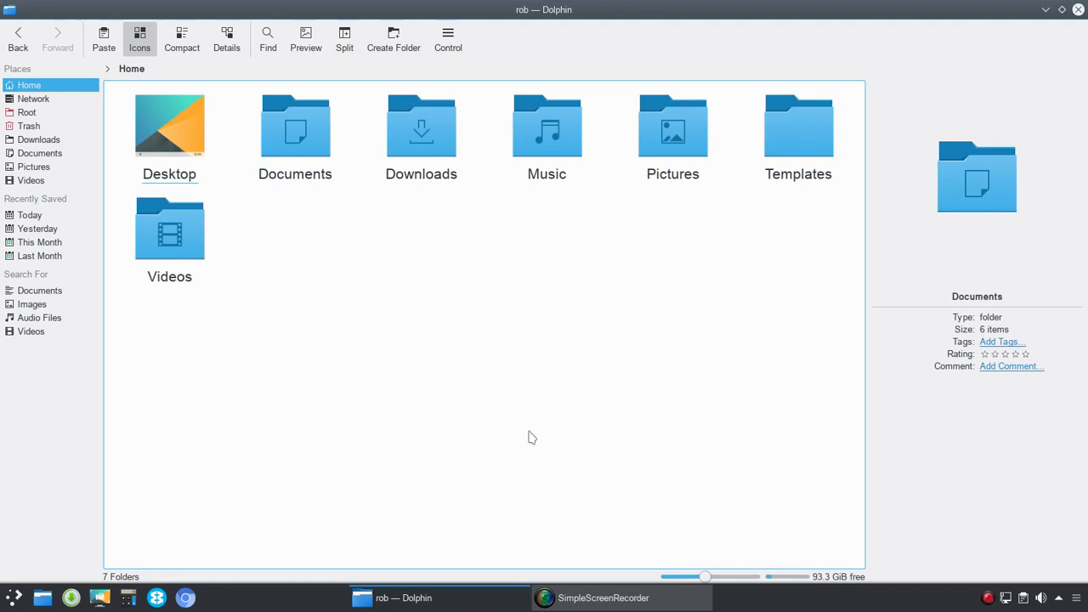
mouse_move(421, 127)
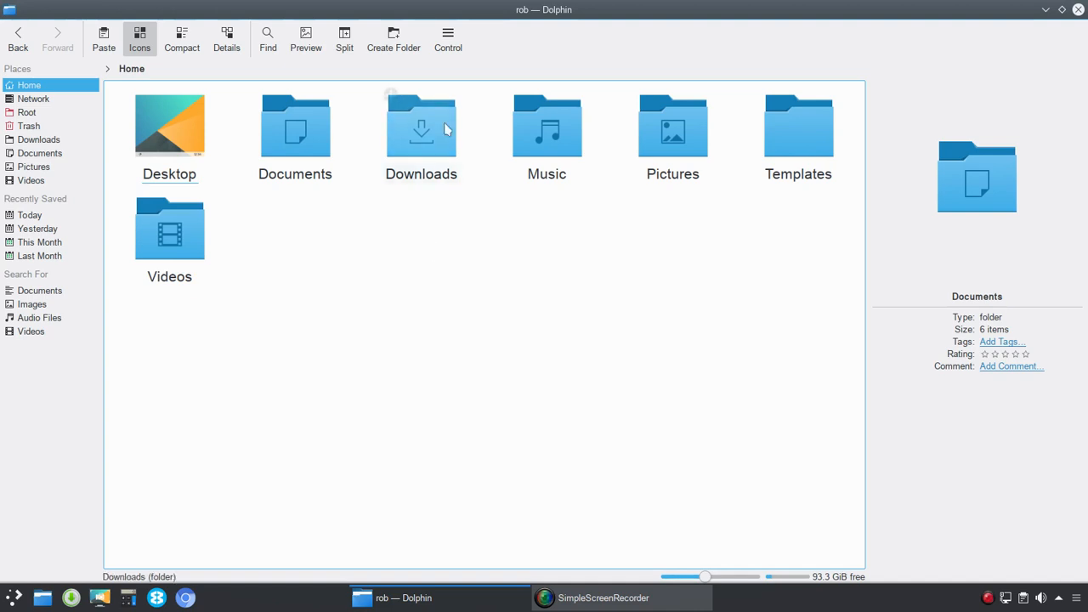
Step: Reopen Configure Dolphin on the View Modes page
click(448, 38)
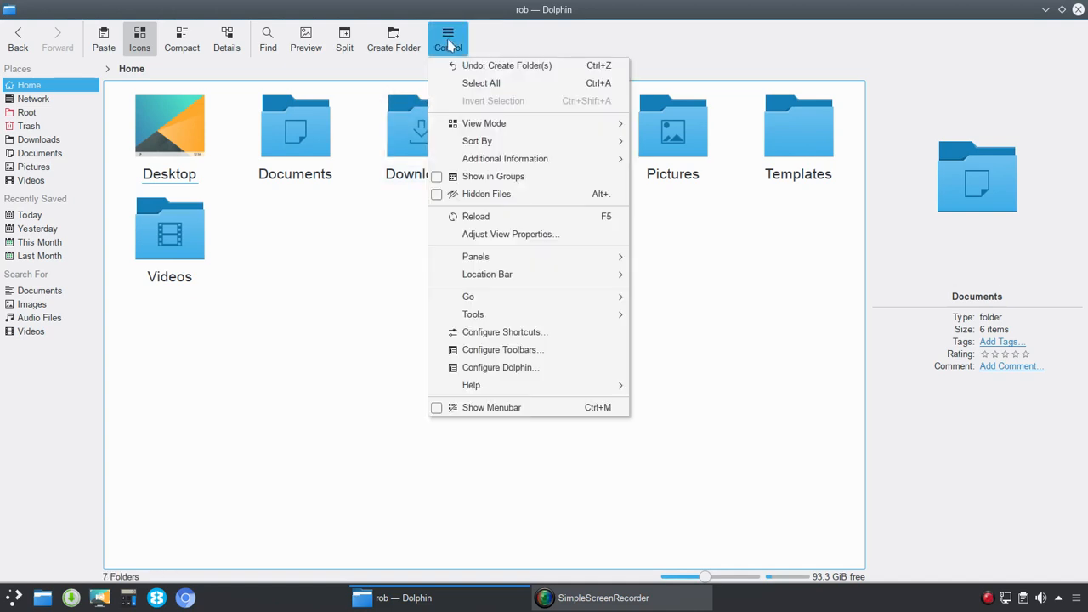
click(500, 367)
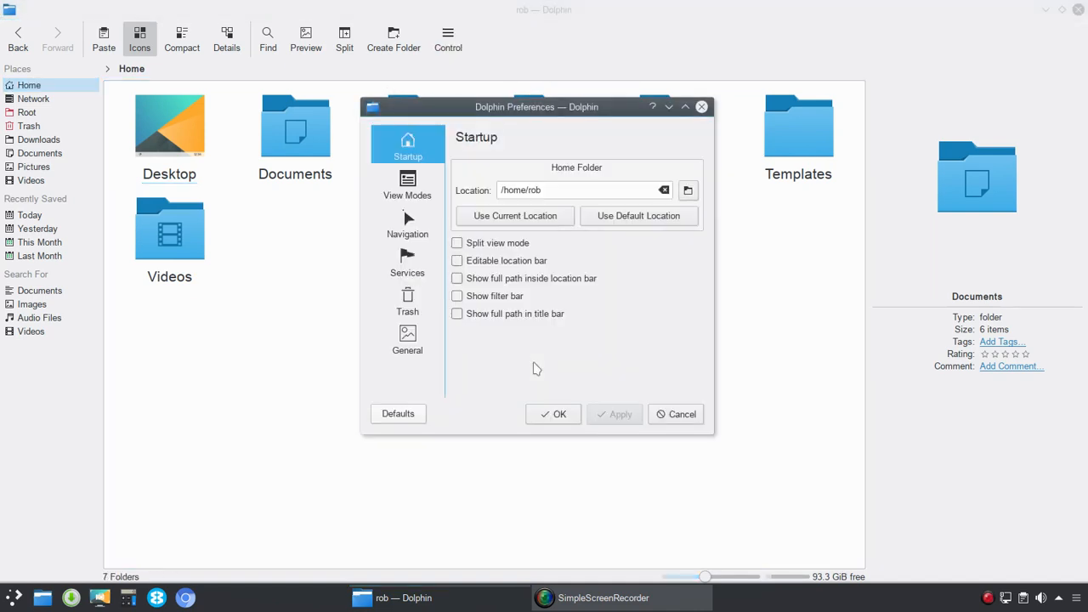
click(408, 183)
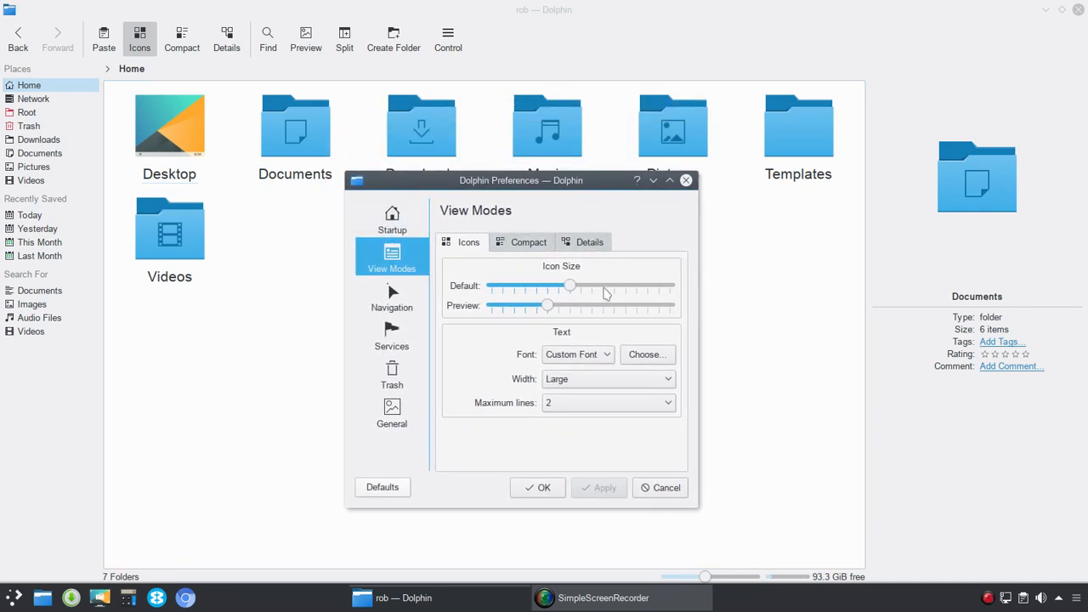
Step: Set label width back to Medium, shrink the default icon size and apply
click(647, 355)
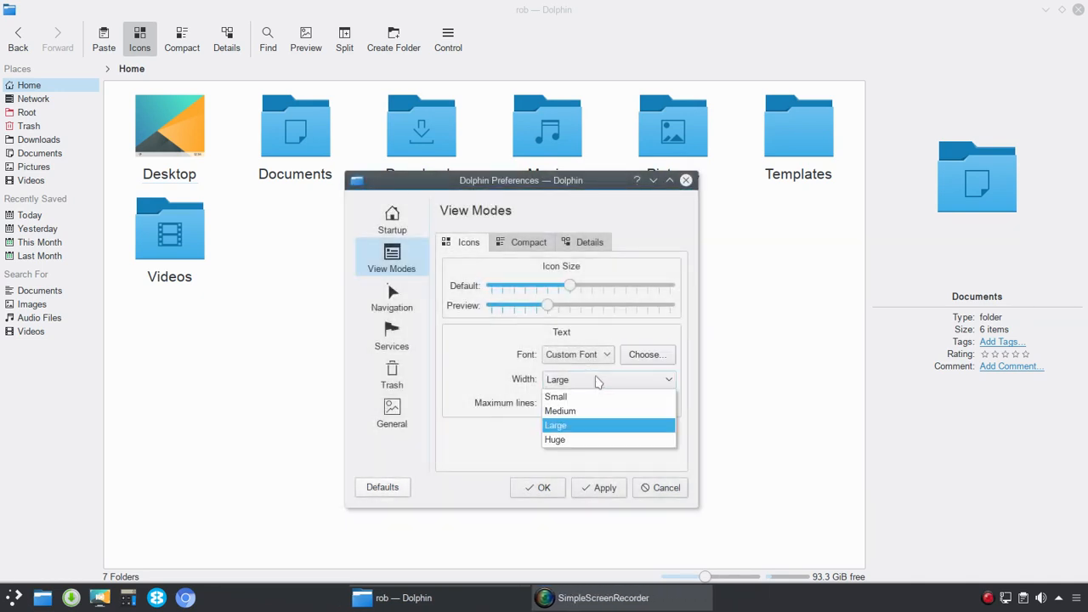
click(561, 410)
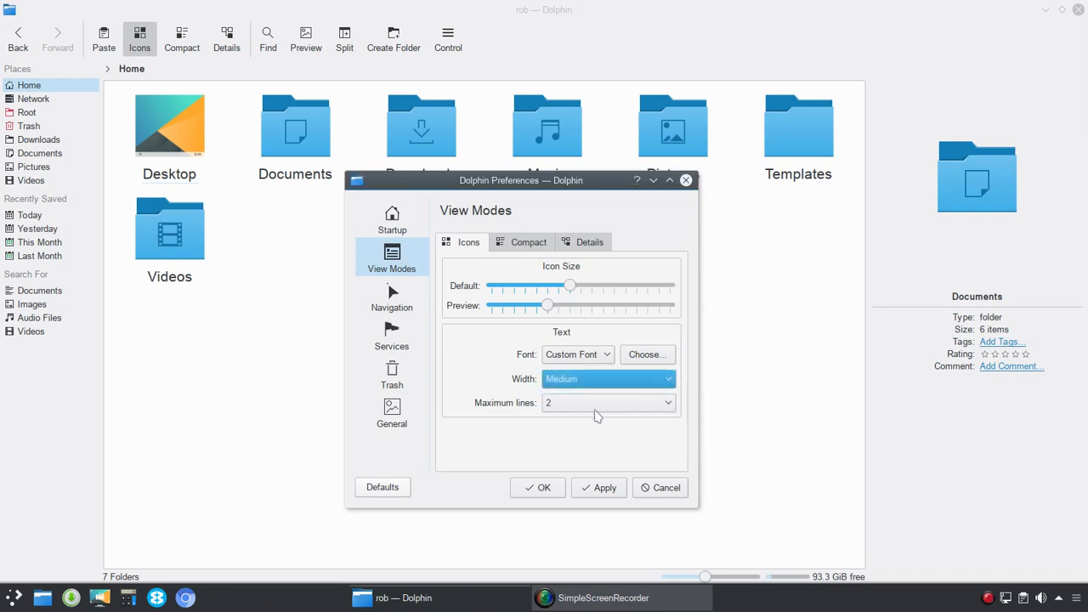
drag(570, 285, 533, 285)
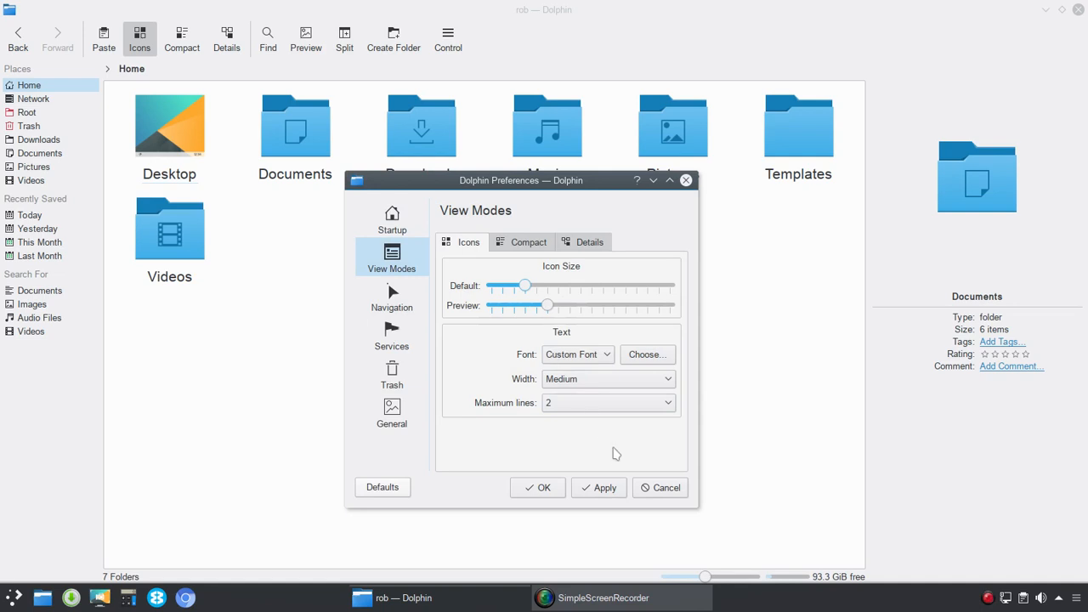
click(604, 487)
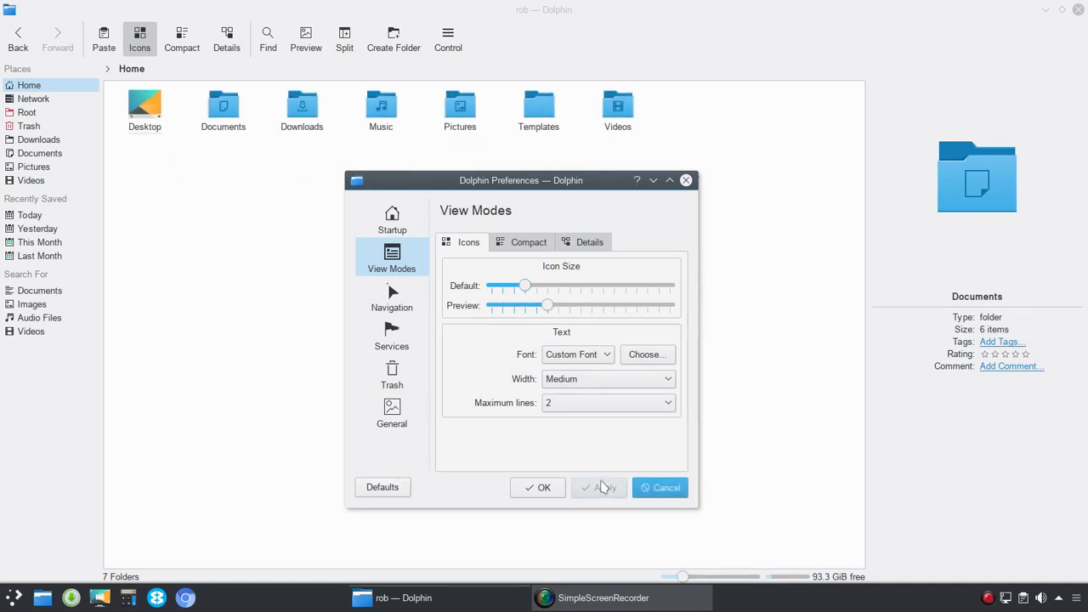
drag(524, 285, 535, 285)
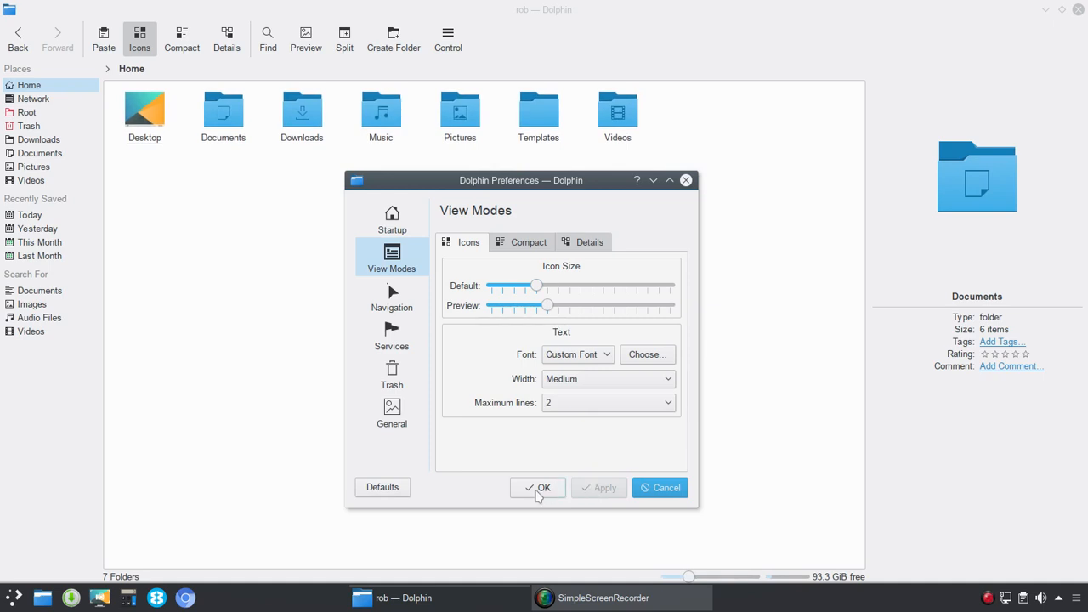
mouse_move(416, 288)
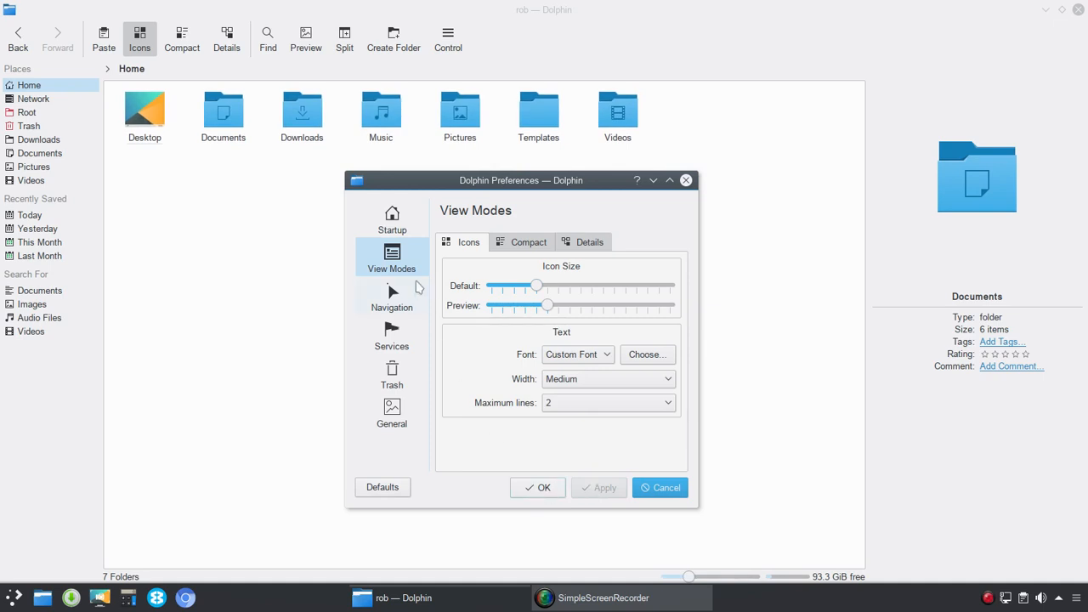
Step: Show the Services page of Preferences and enlarge the window to see more context-menu services
click(392, 296)
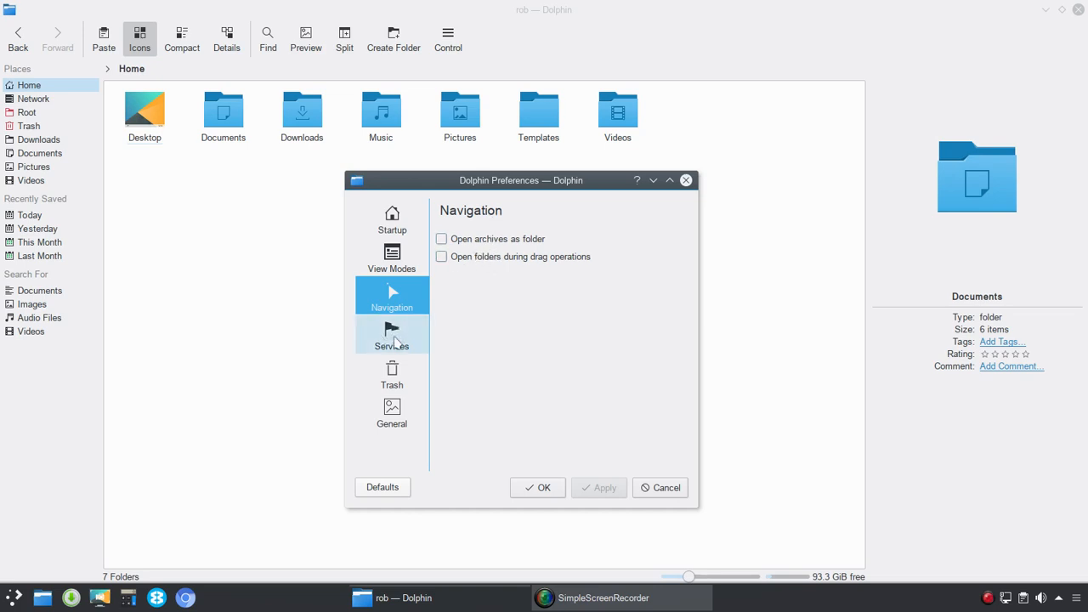
click(392, 334)
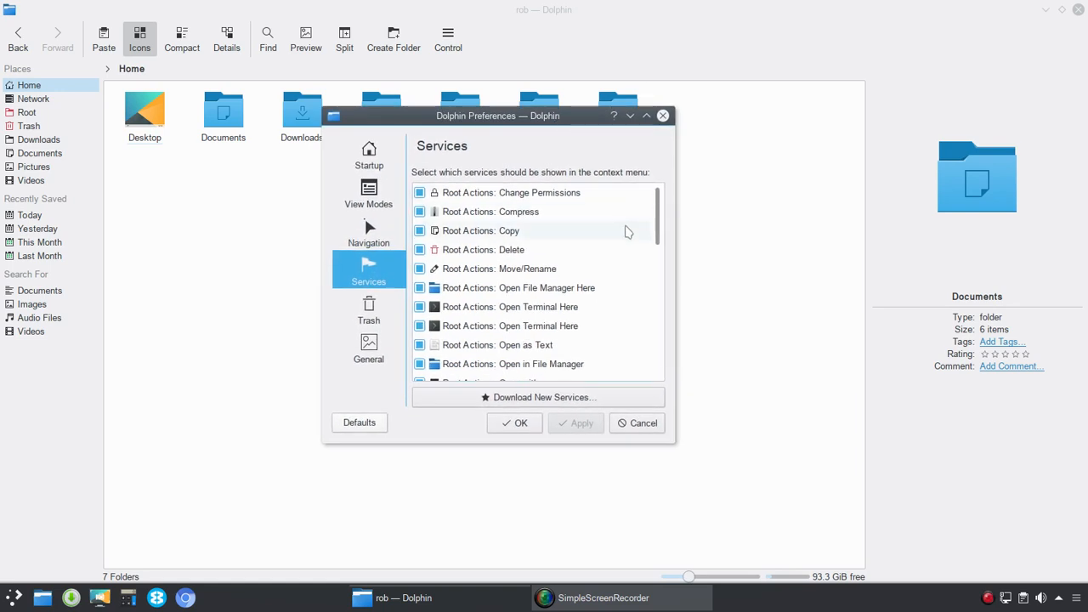
scroll(down, 3)
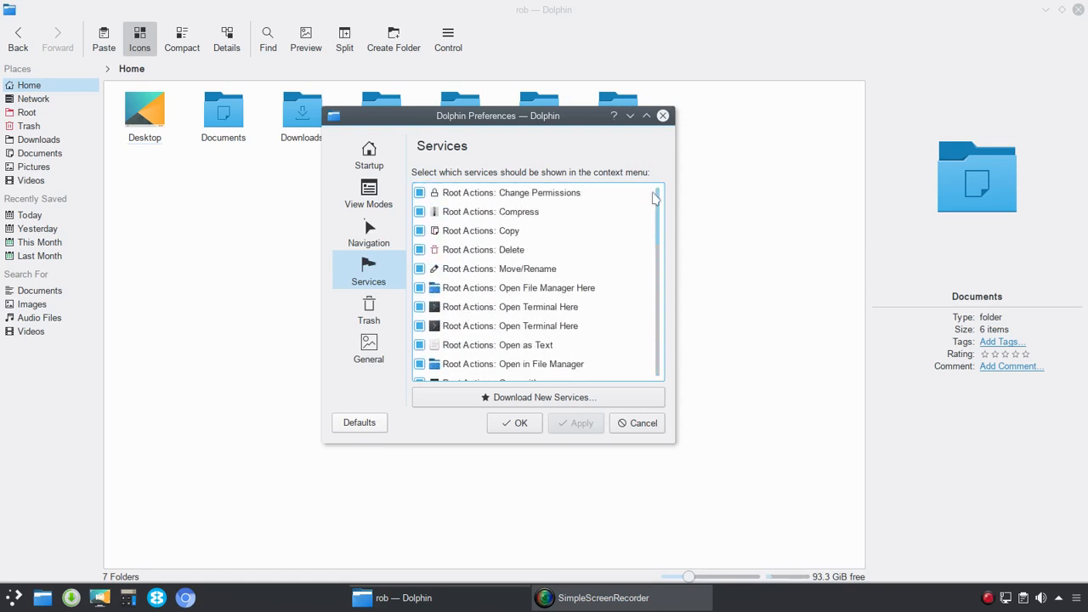
mouse_move(656, 200)
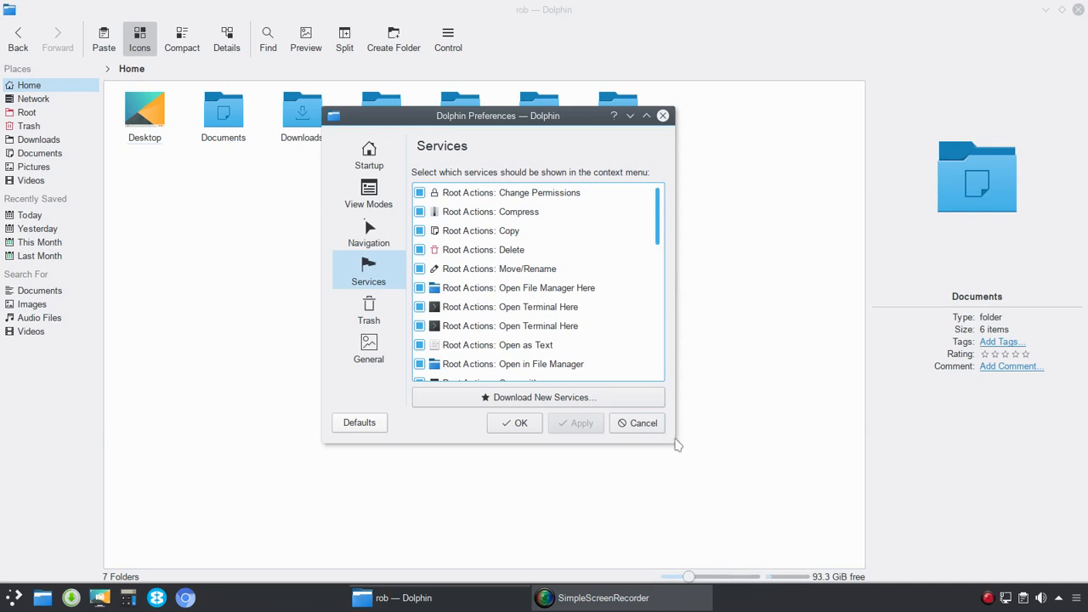
drag(673, 441, 690, 457)
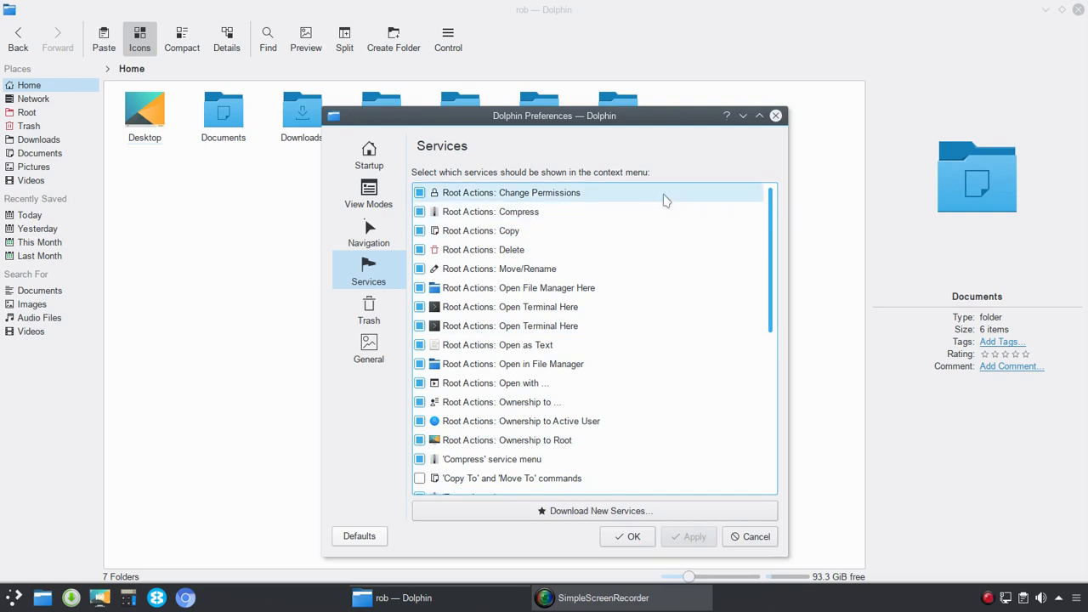
scroll(down, 3)
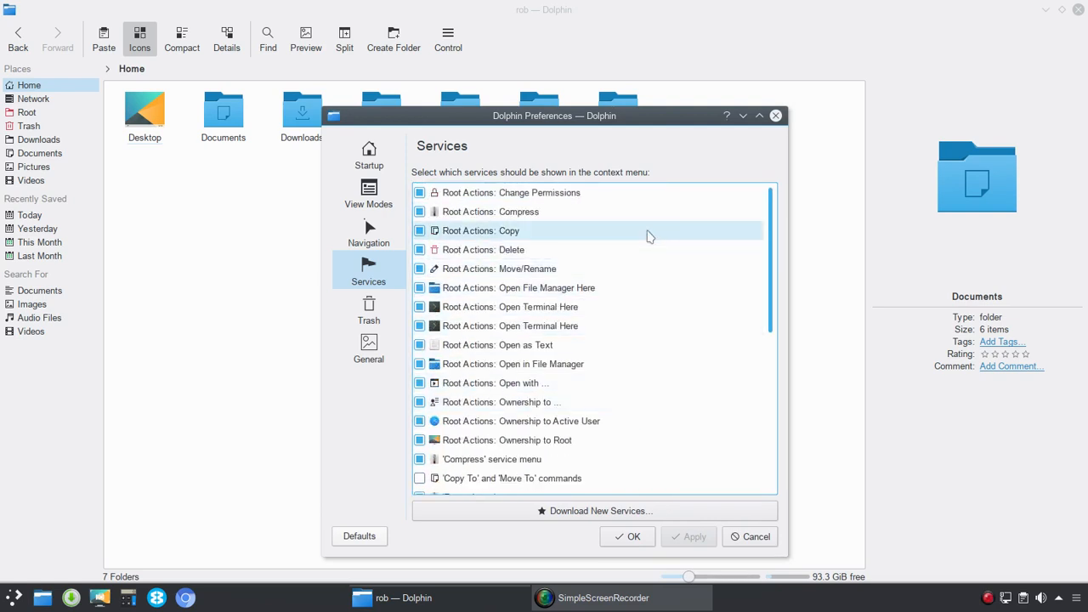
mouse_move(650, 191)
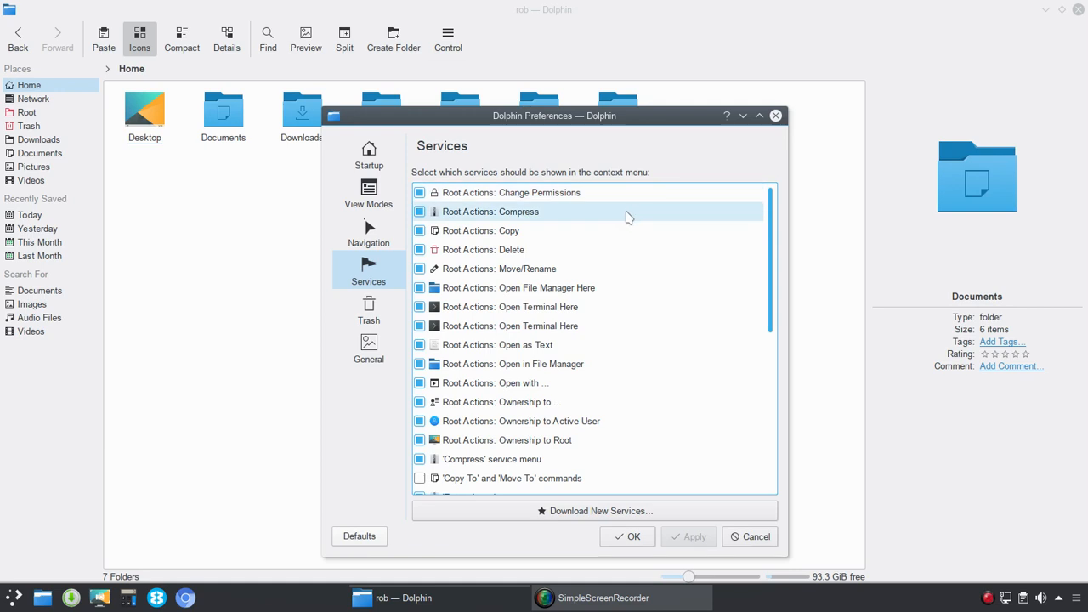
mouse_move(609, 249)
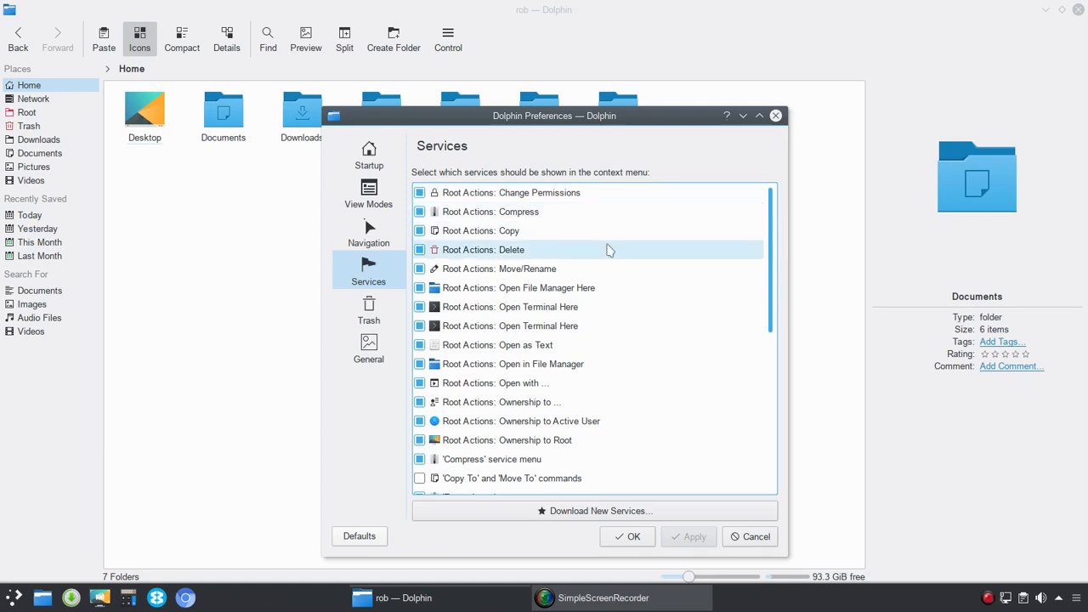
Step: Open Get Hot New Stuff for services and show the DecryptPdf add-on's details
scroll(down, 3)
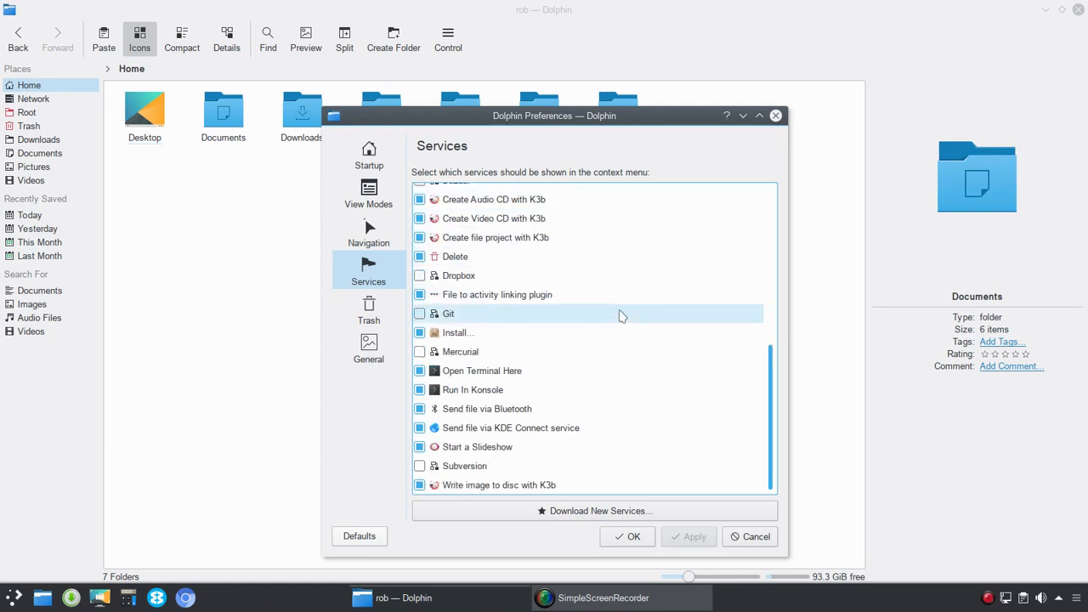
mouse_move(463, 275)
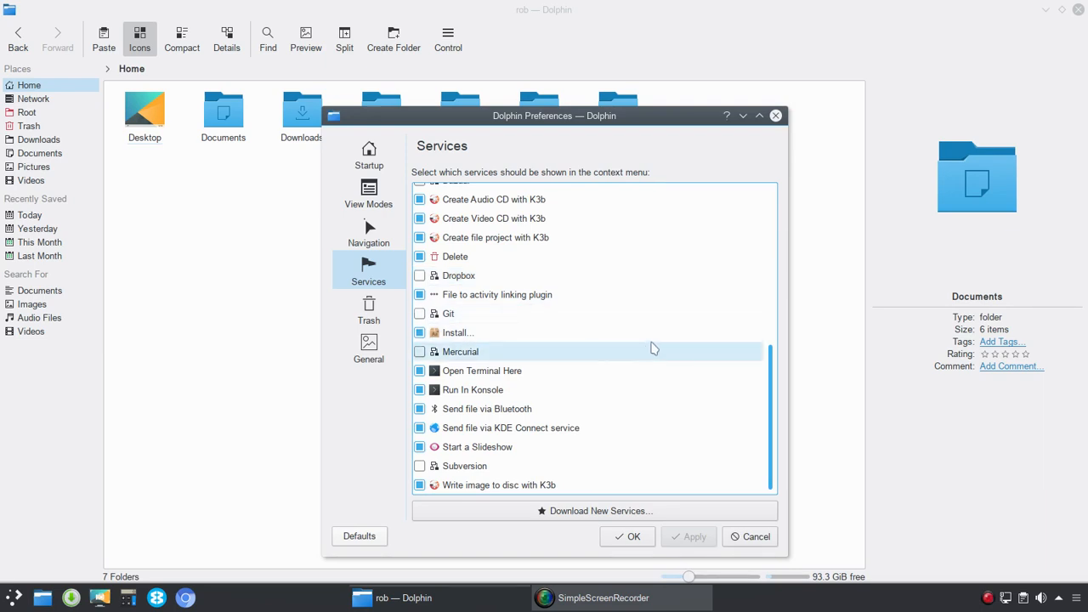
mouse_move(498, 453)
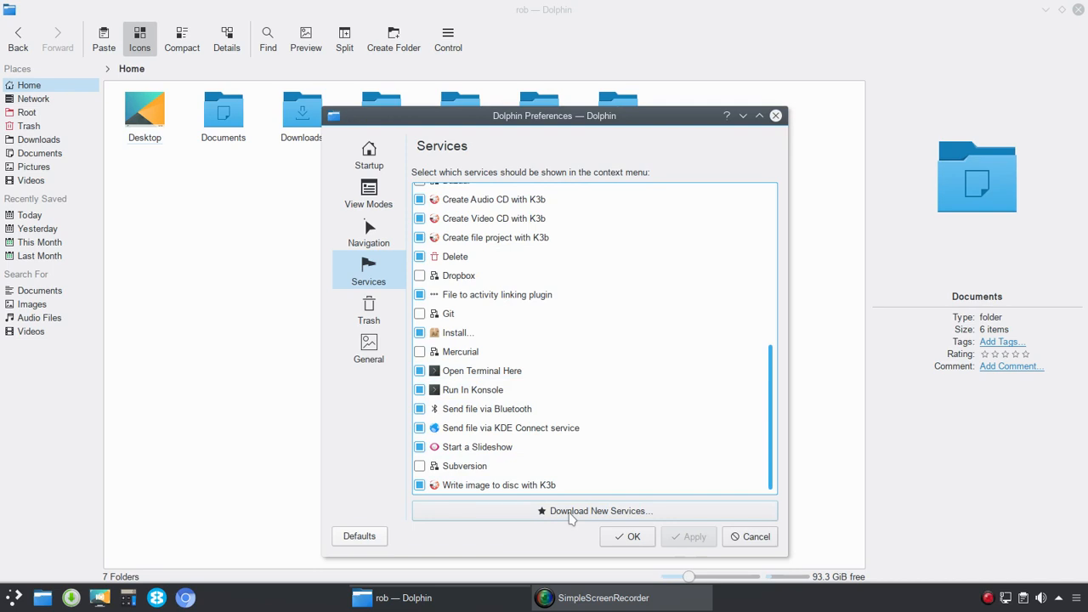
click(599, 510)
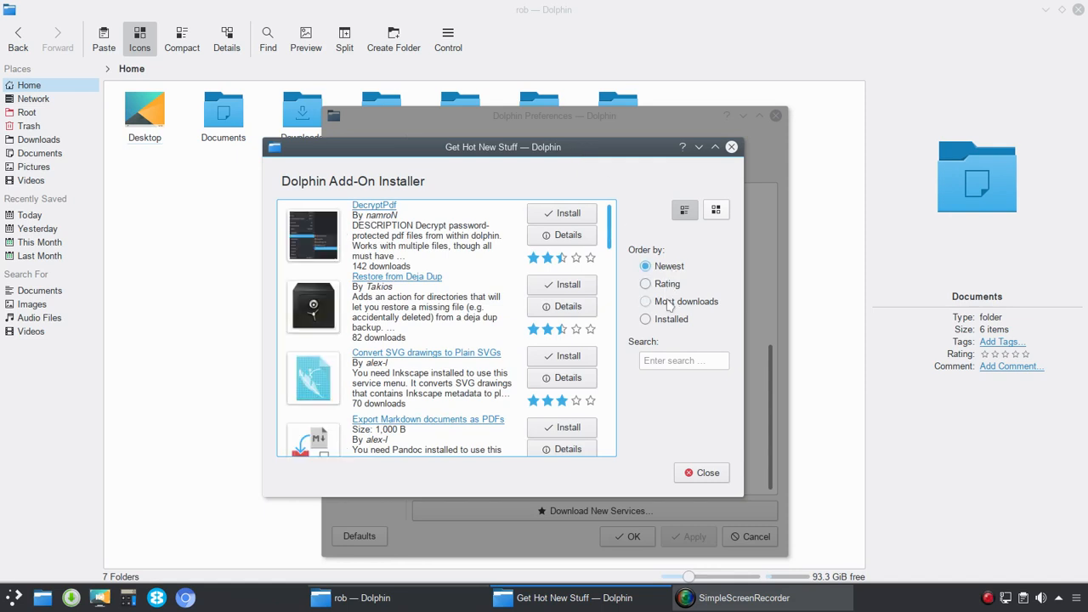
click(684, 361)
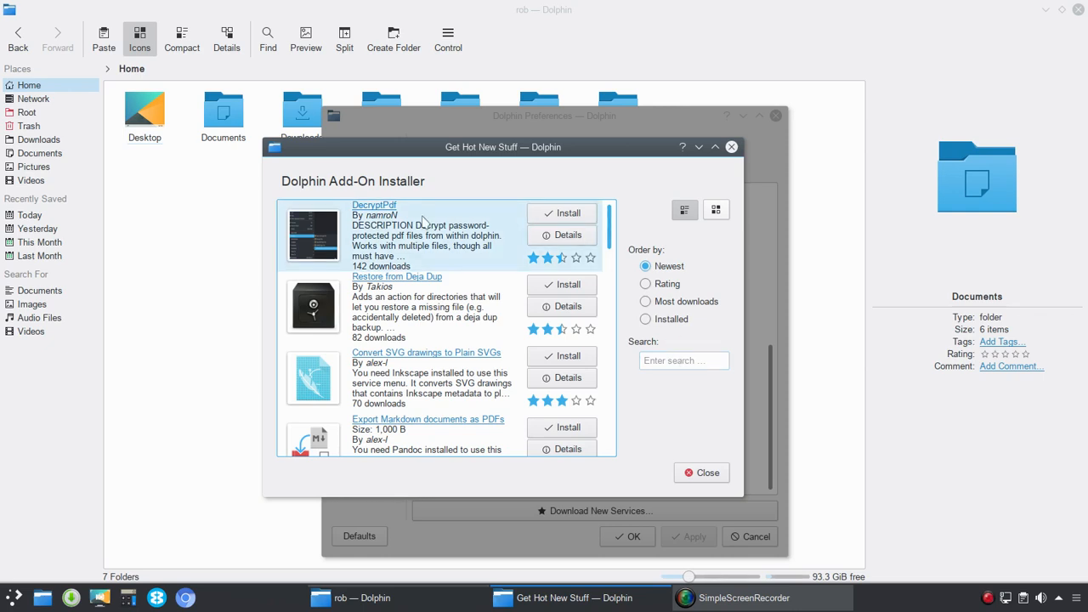
mouse_move(562, 235)
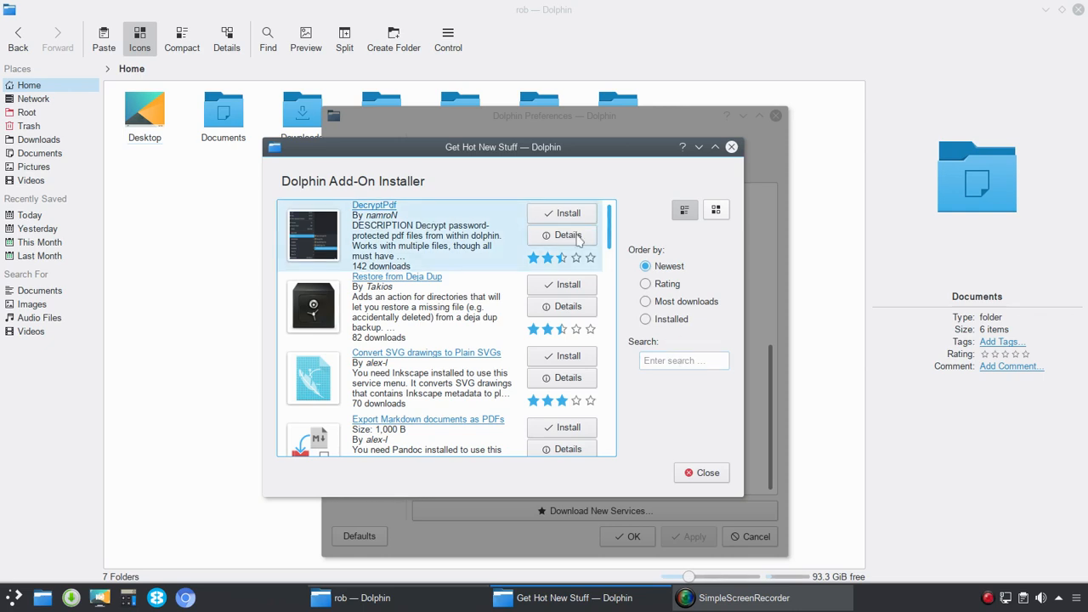
click(560, 234)
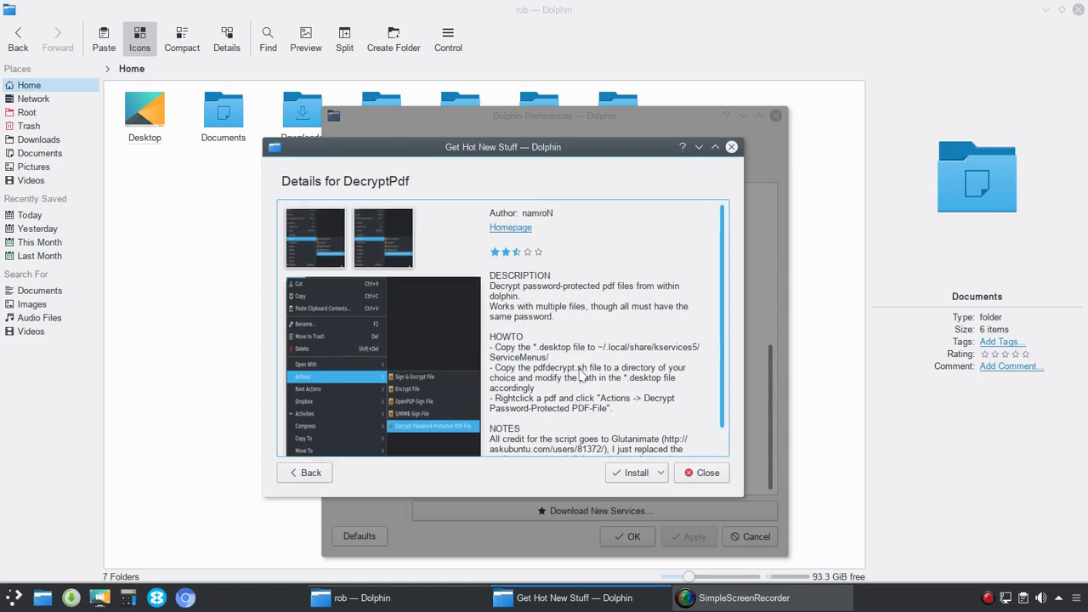
Step: Return to the add-on list, scroll through the service menus and close the installer without installing
click(303, 473)
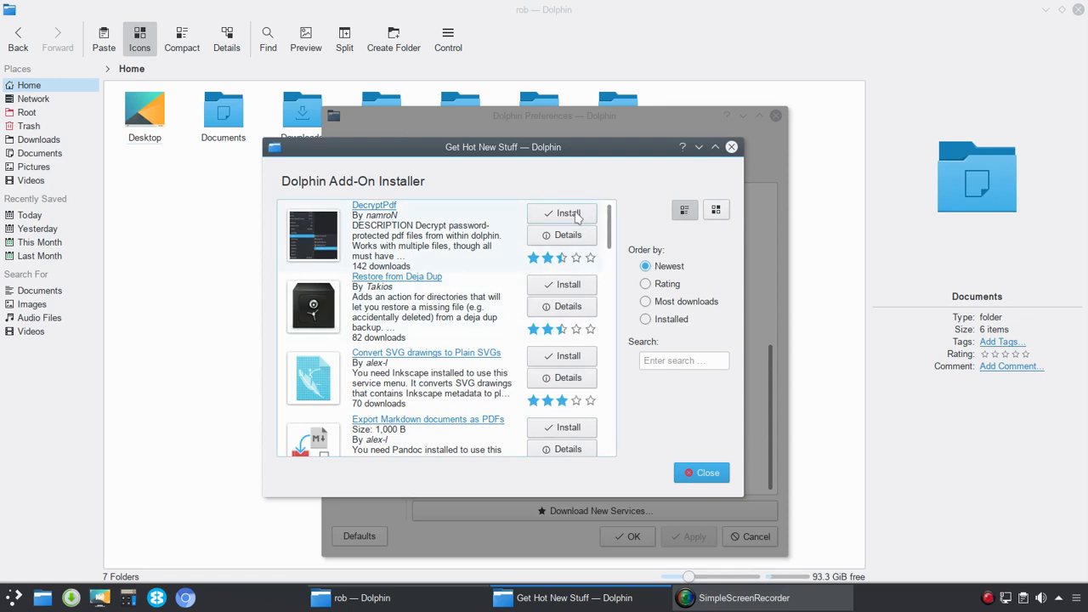
scroll(down, 3)
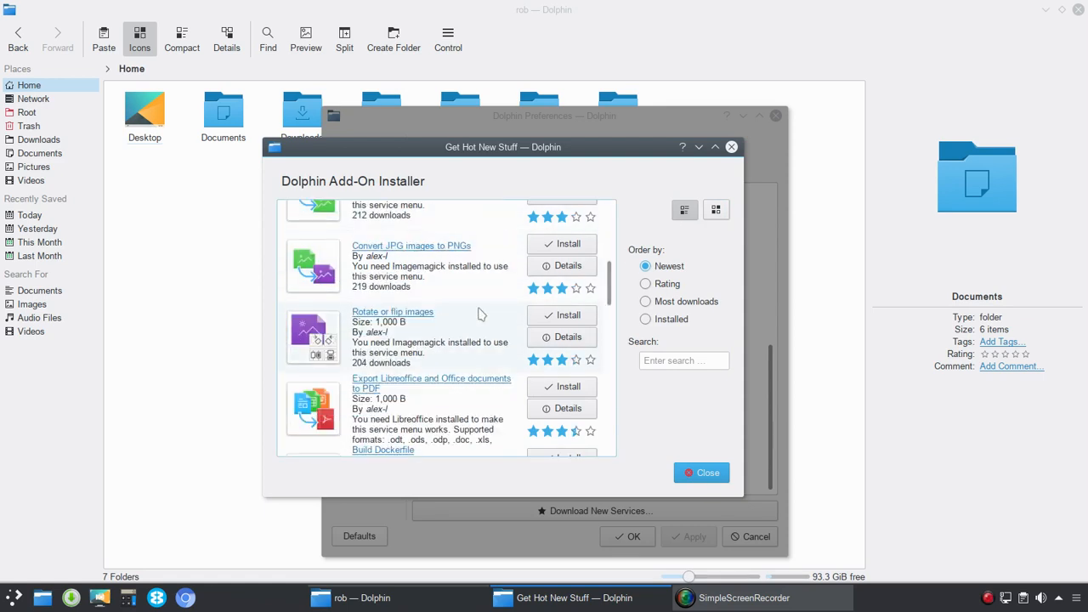
scroll(down, 3)
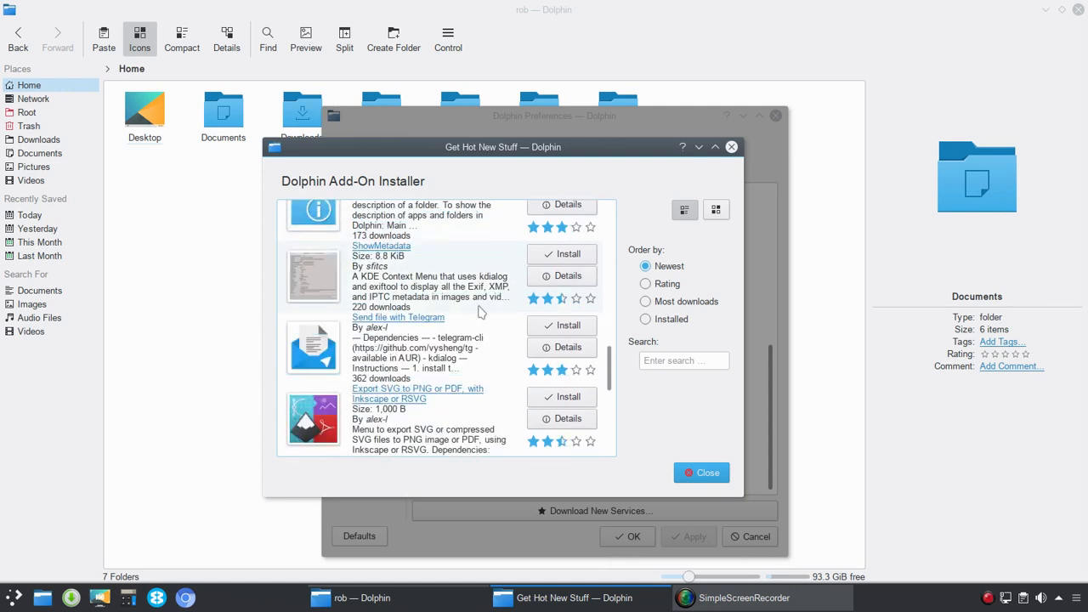
scroll(down, 3)
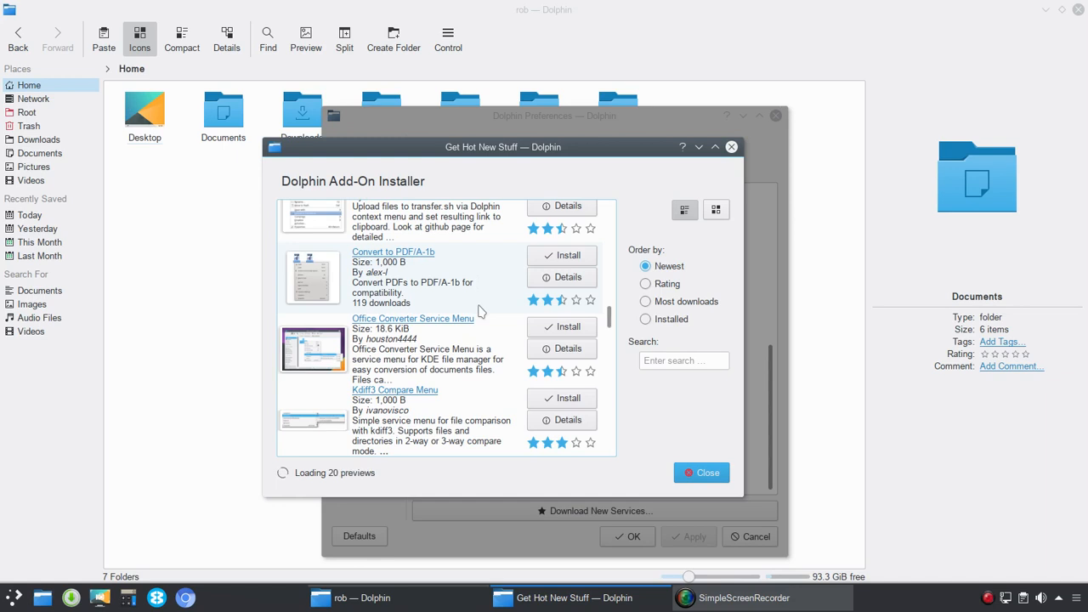
scroll(down, 3)
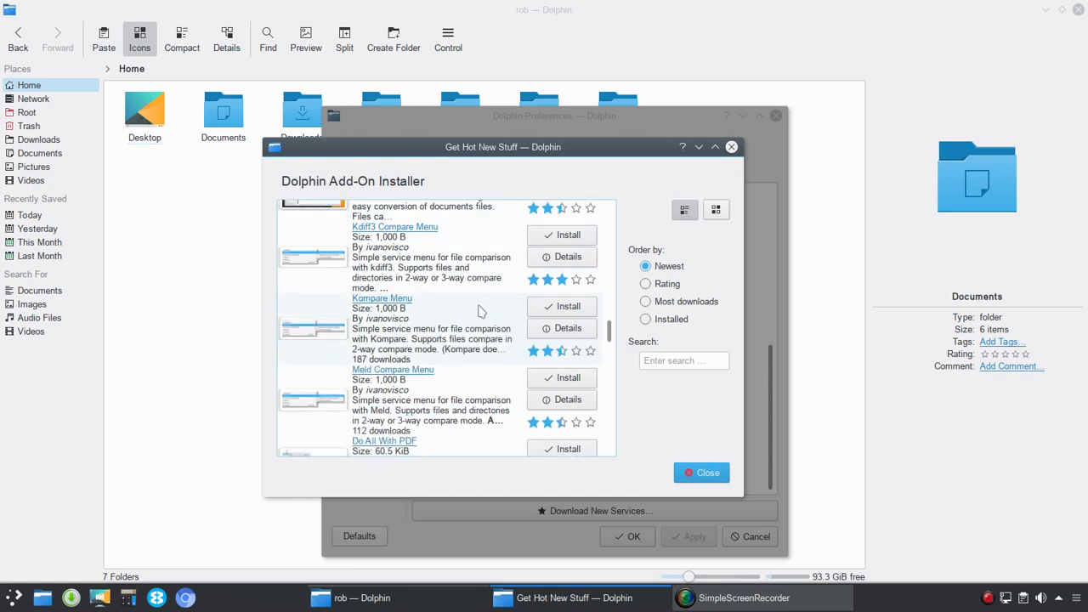
scroll(down, 3)
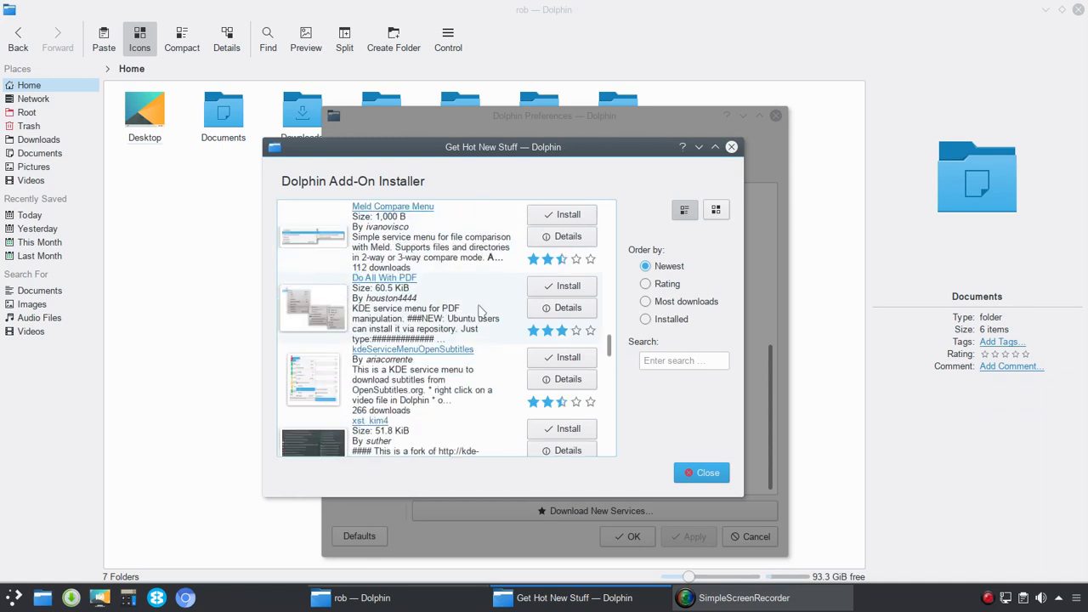
scroll(down, 3)
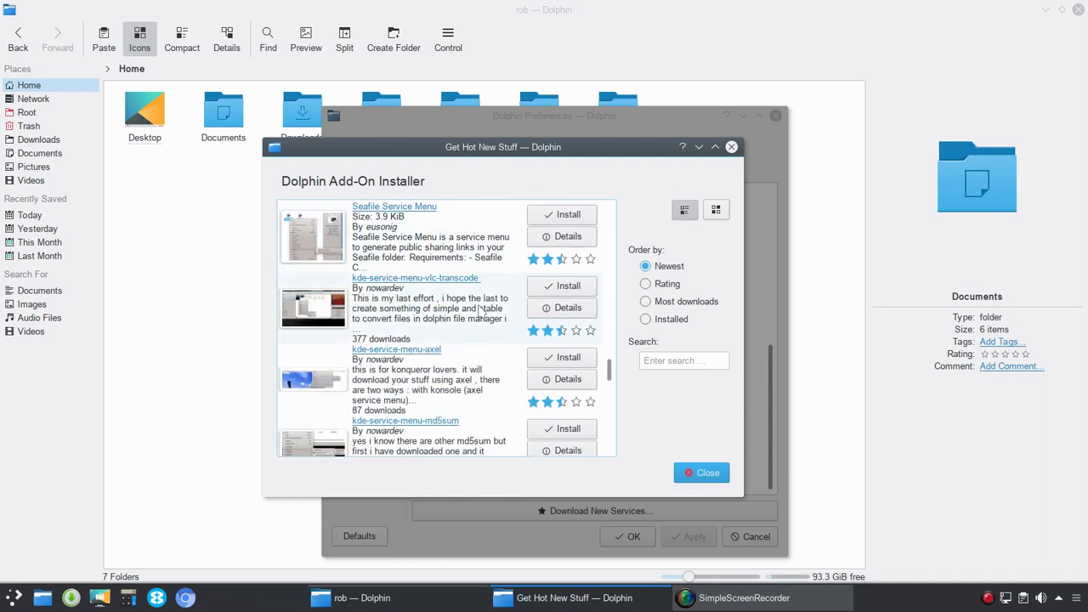
scroll(down, 3)
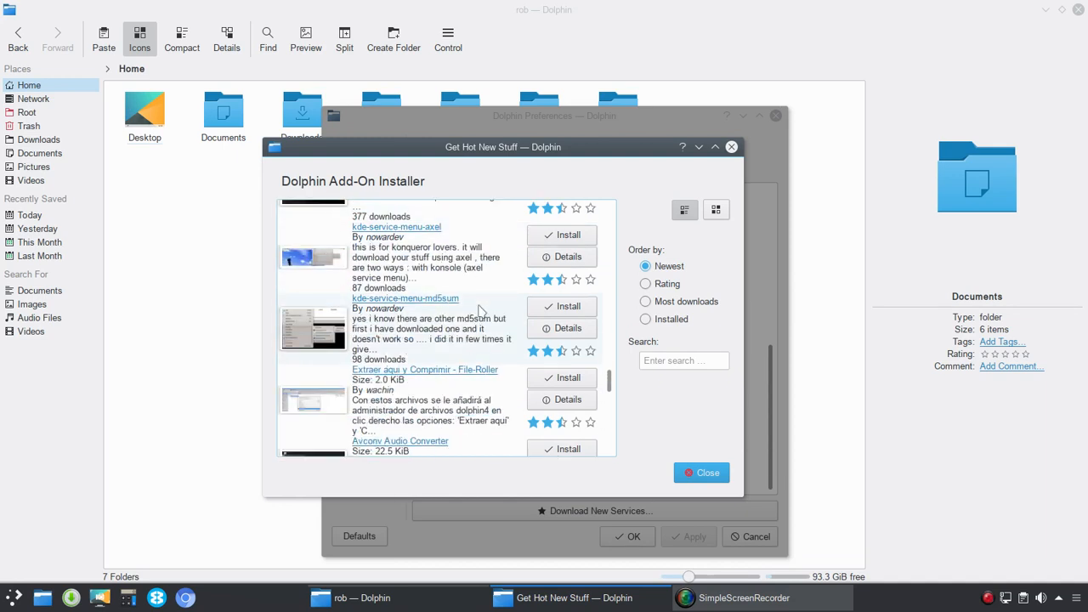
scroll(down, 3)
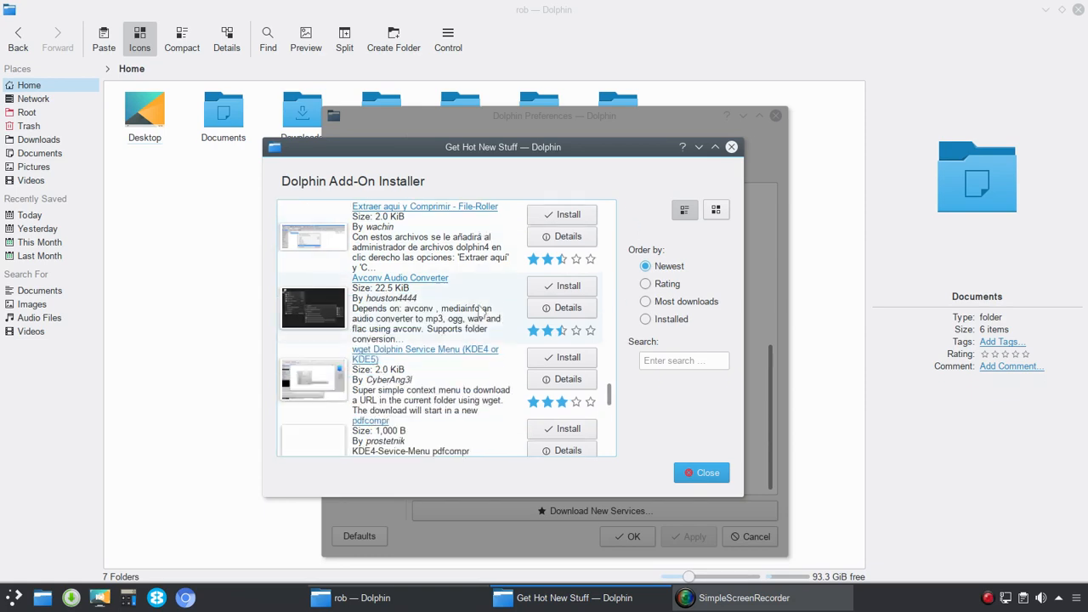
scroll(down, 3)
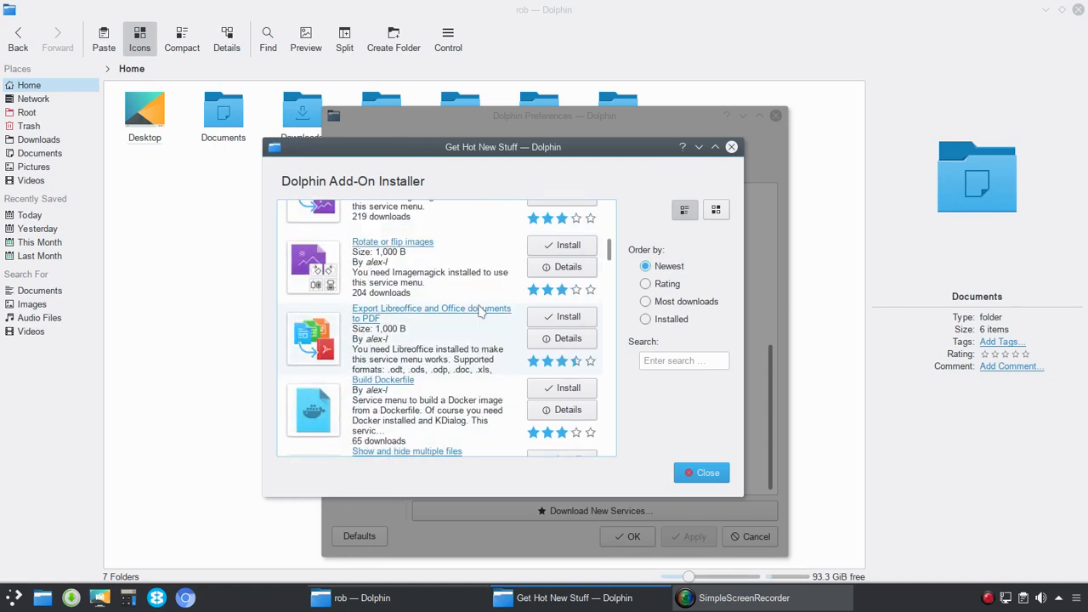
scroll(down, 3)
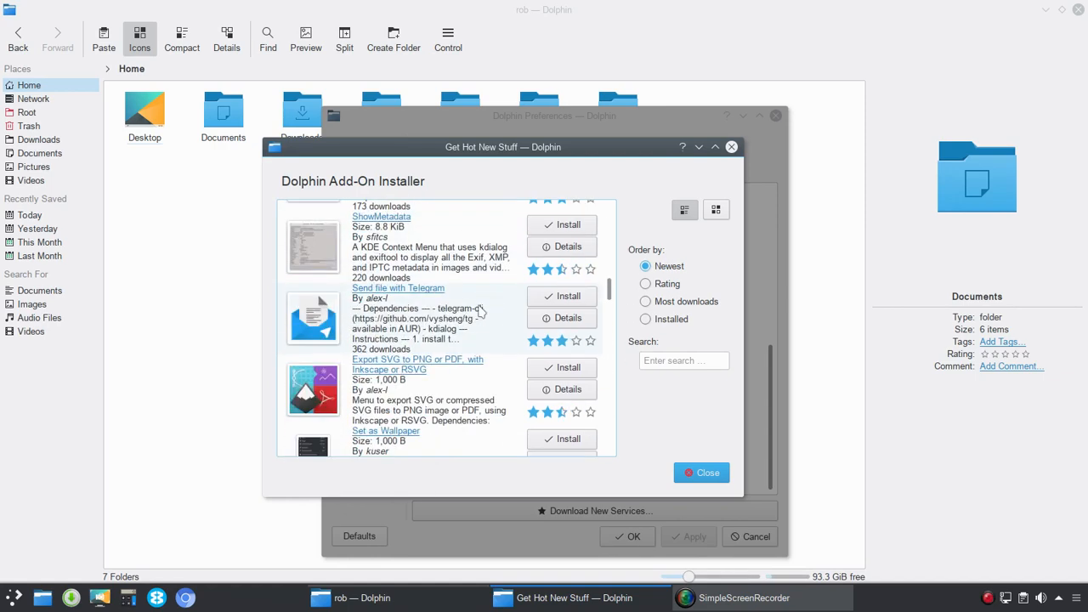
scroll(down, 3)
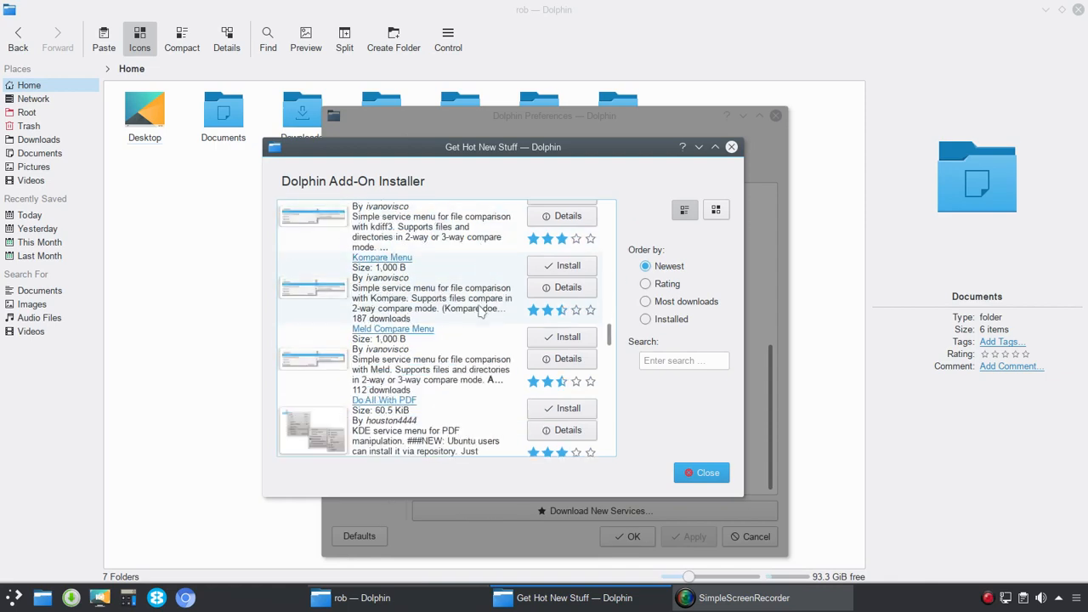
scroll(down, 3)
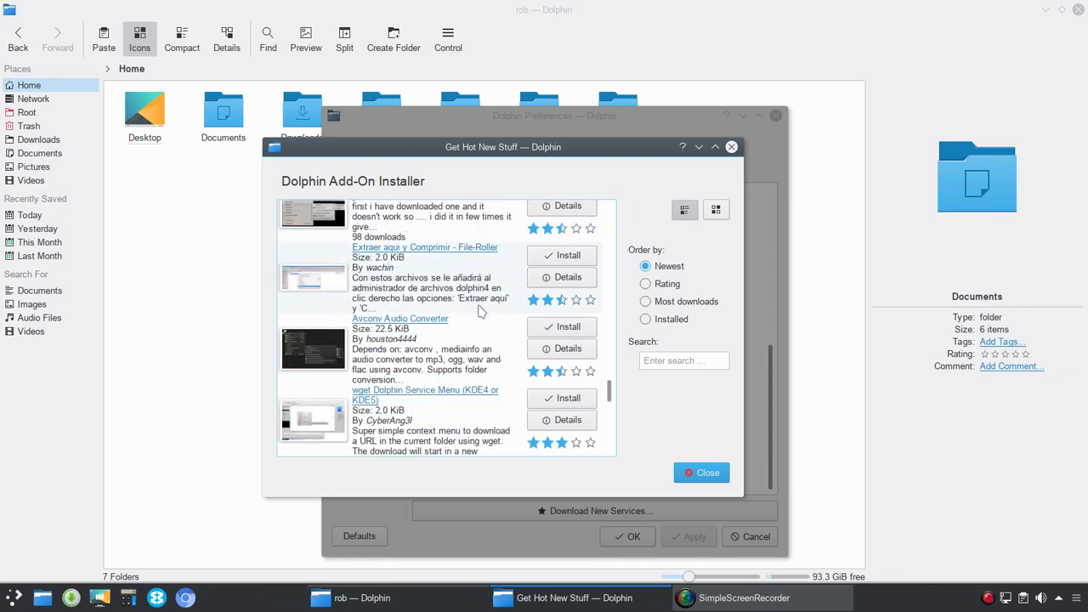
scroll(down, 3)
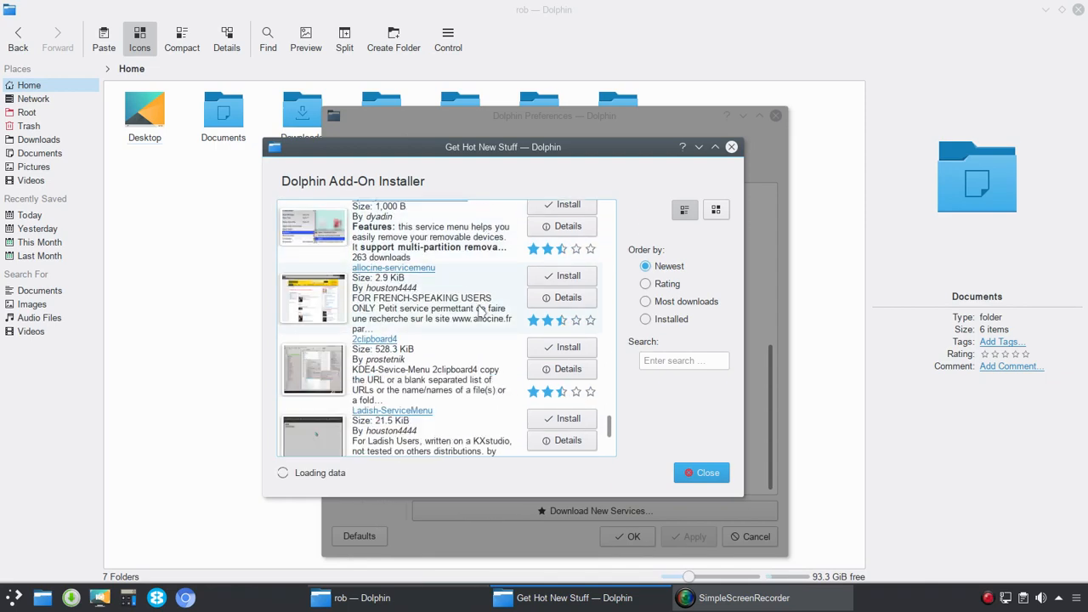
scroll(down, 3)
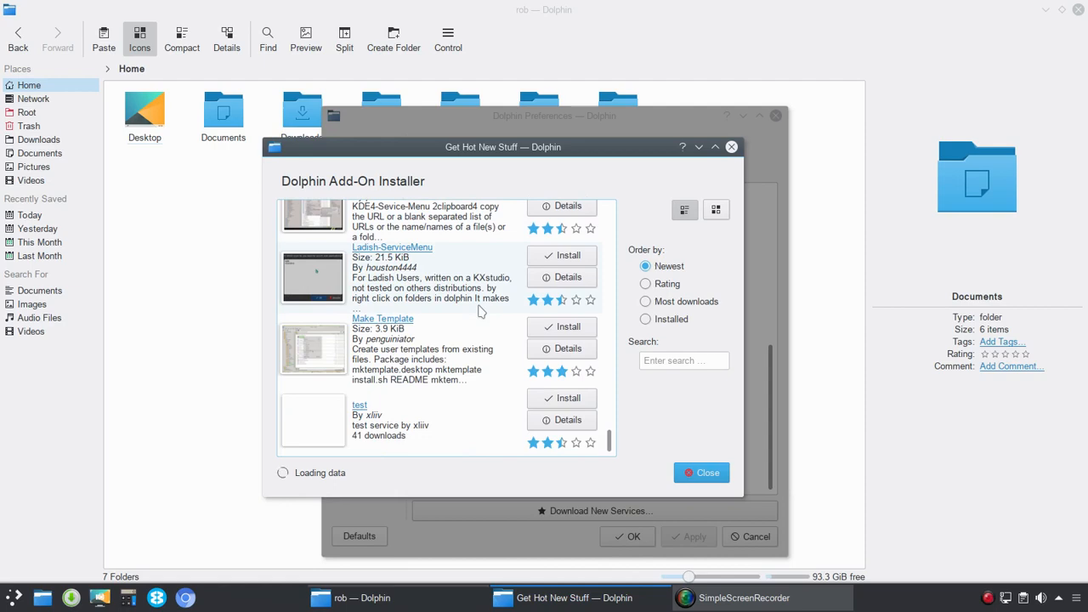
scroll(down, 3)
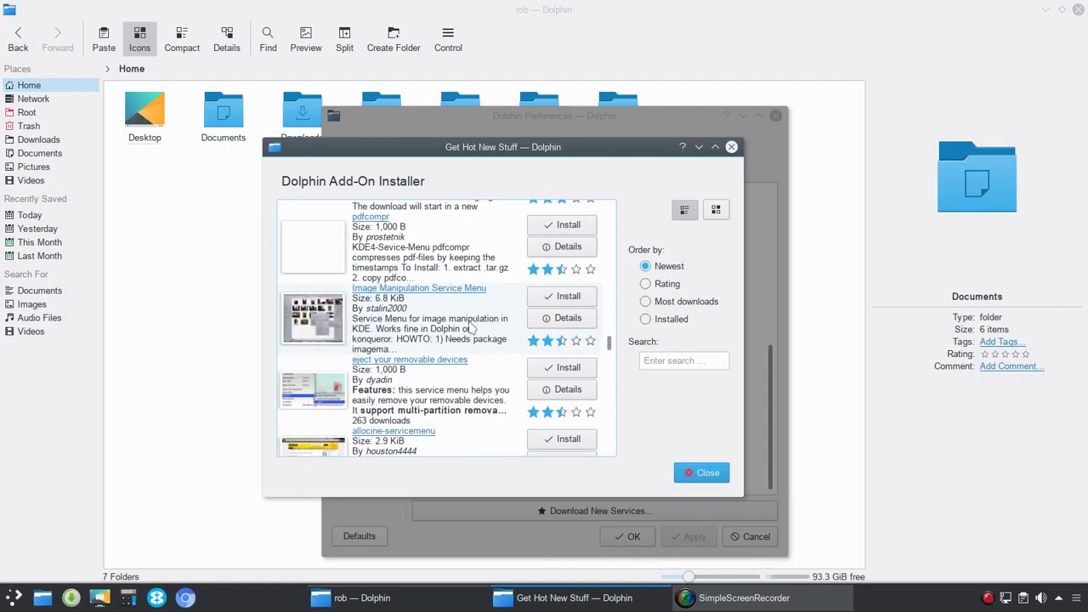
click(700, 473)
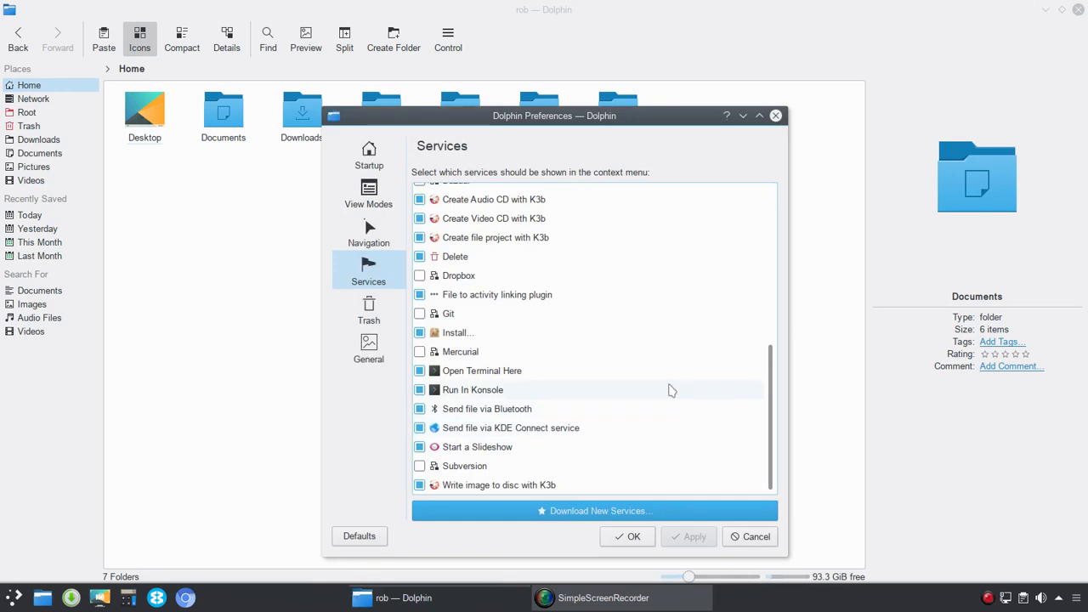
Step: Toggle 'Delete files older than 7 days' on and back off in the Trash settings
click(368, 308)
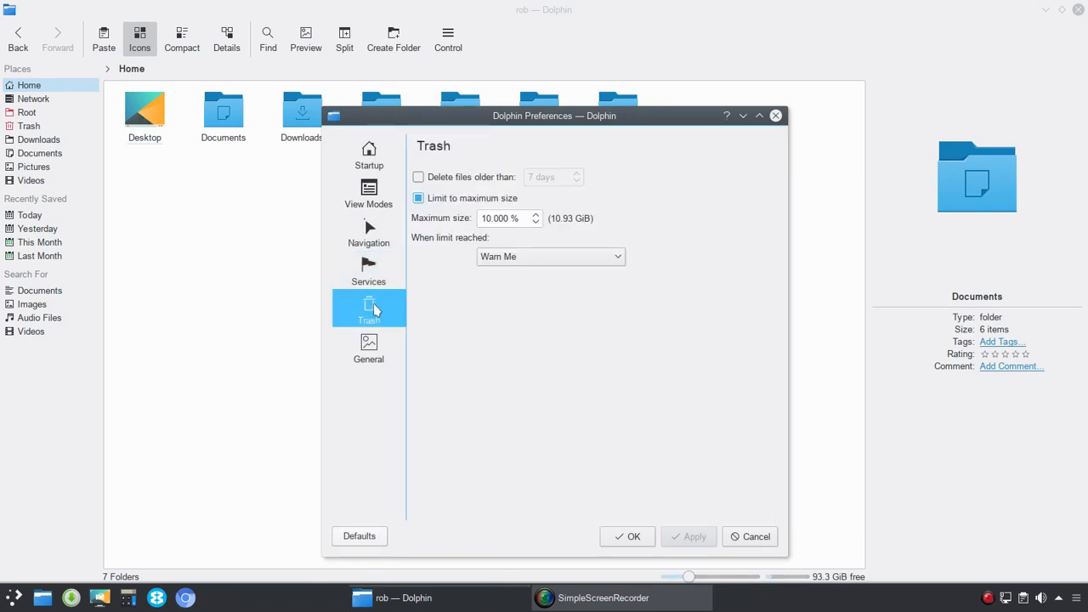
mouse_move(447, 187)
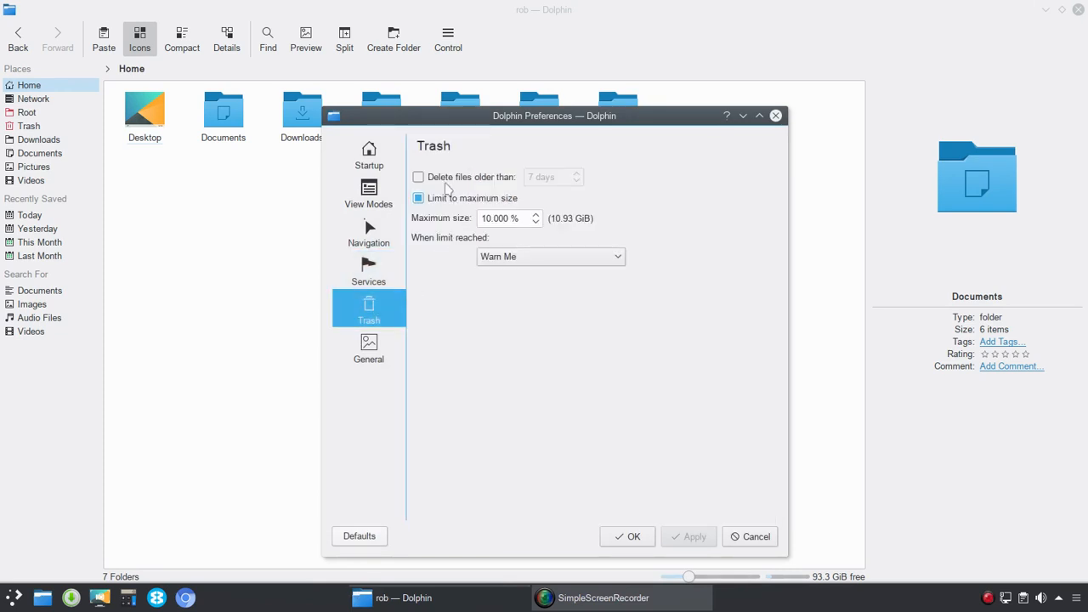
click(419, 177)
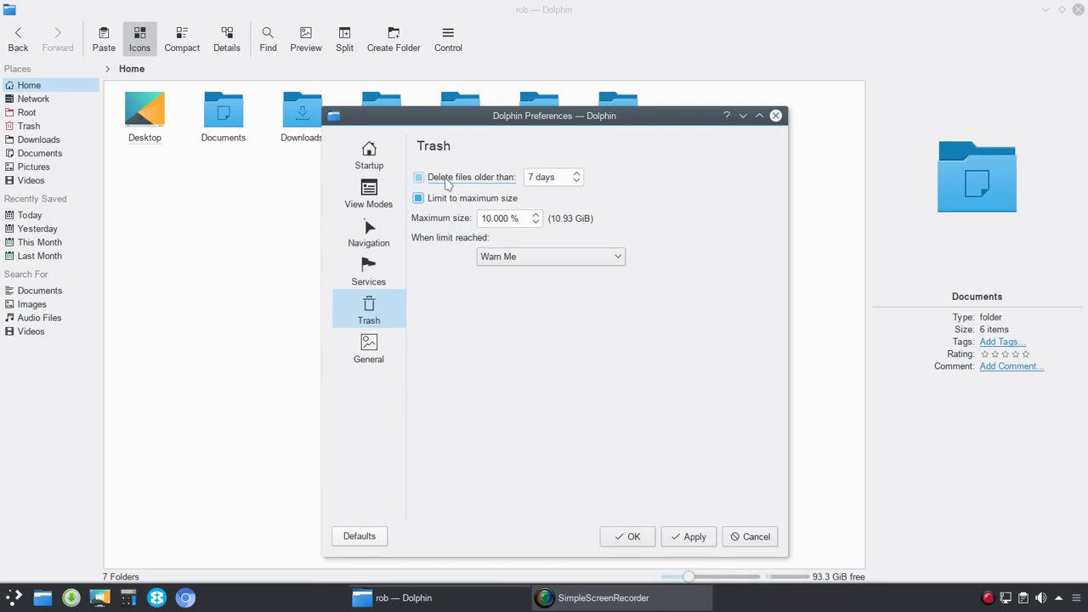
click(418, 177)
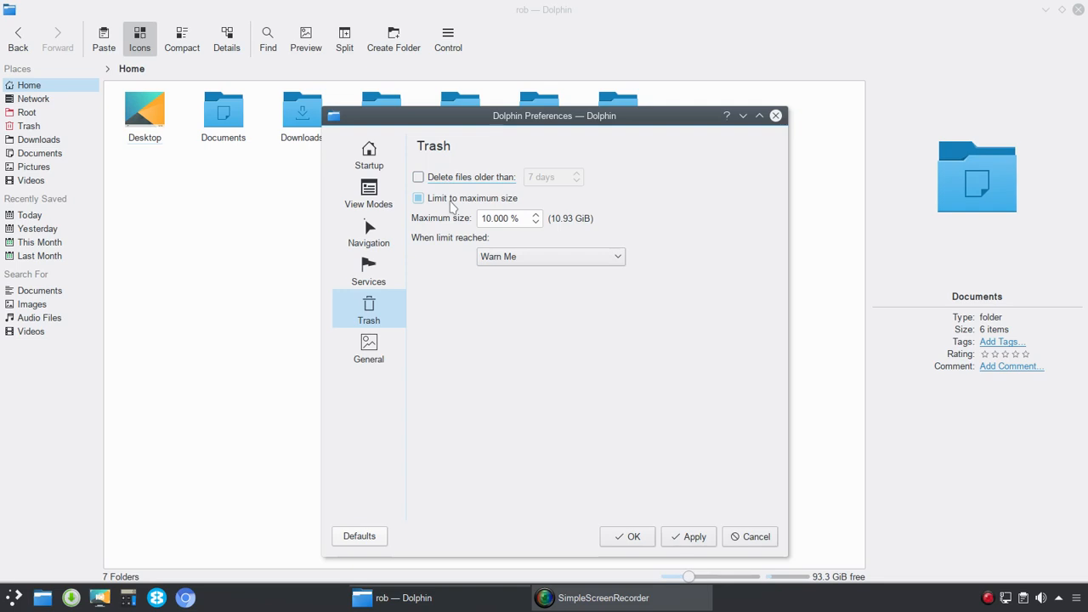
click(418, 198)
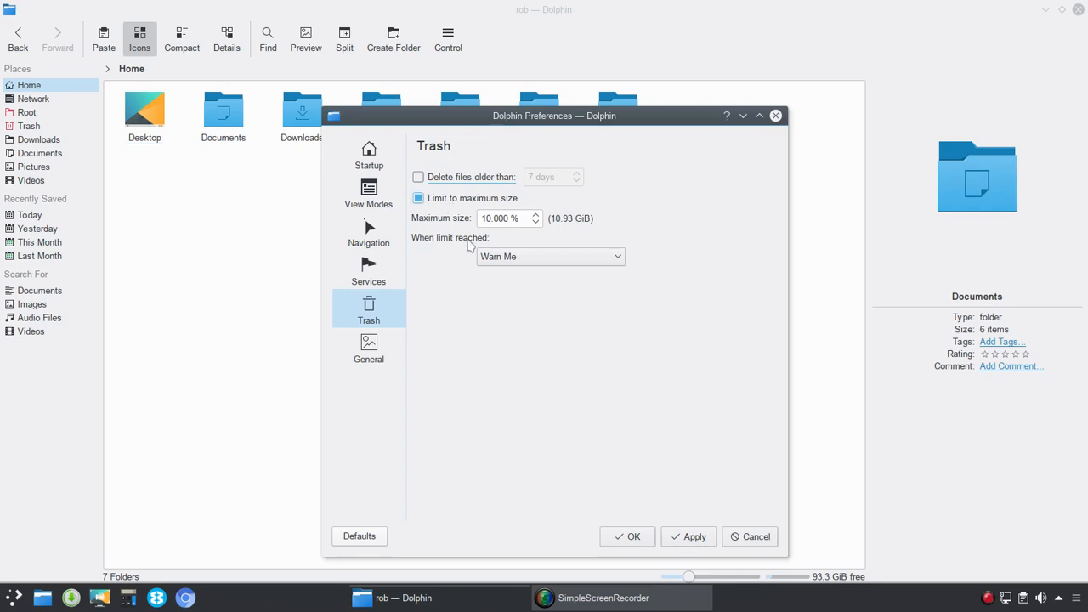
Step: Keep 'Warn Me' as the action when the trash size limit is reached
click(550, 256)
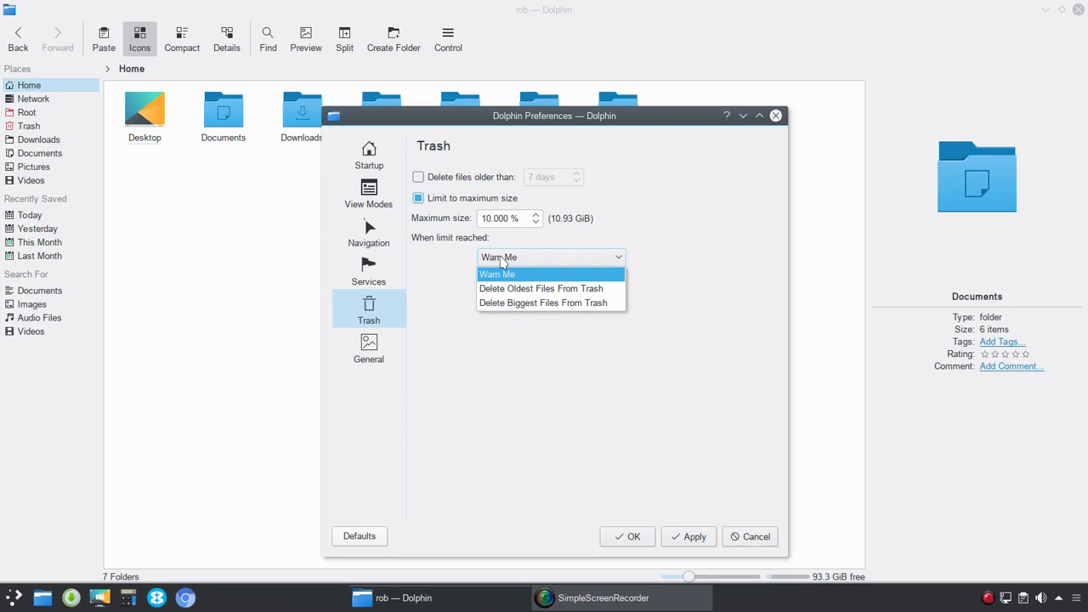
click(368, 347)
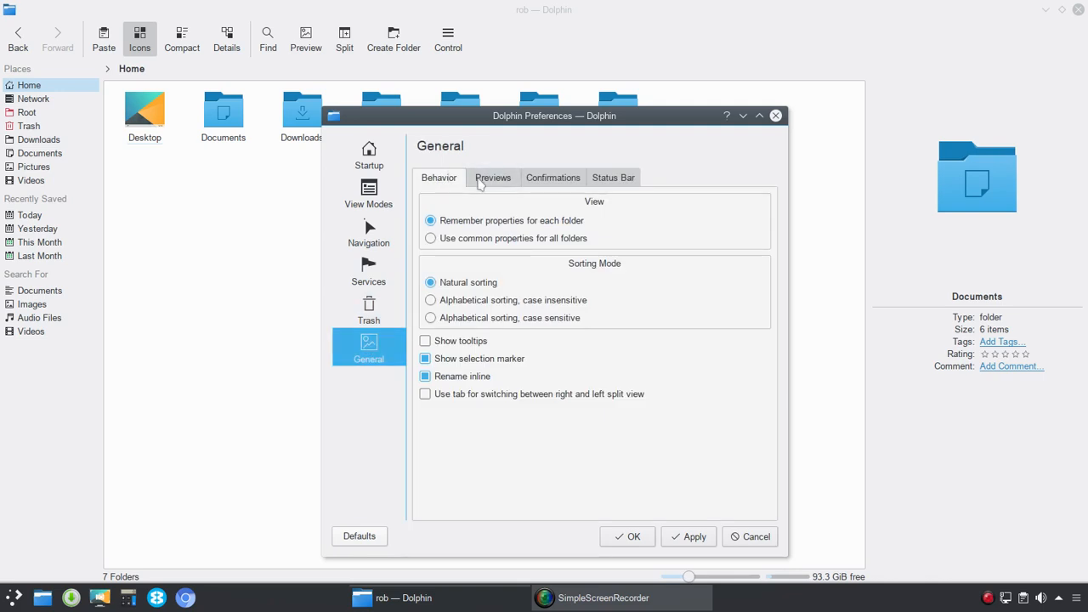
mouse_move(762, 178)
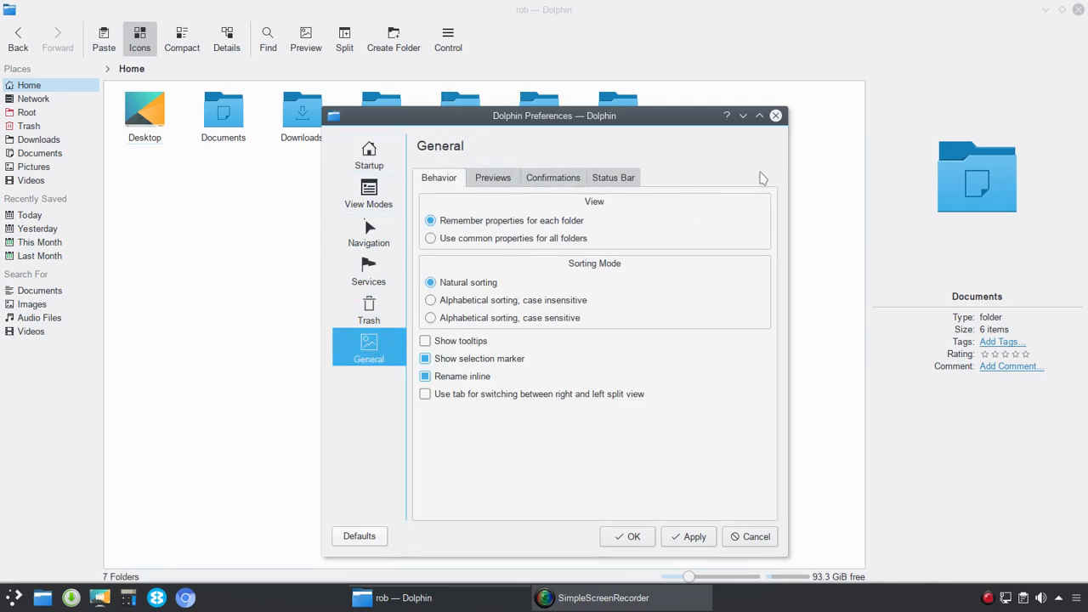
mouse_move(747, 178)
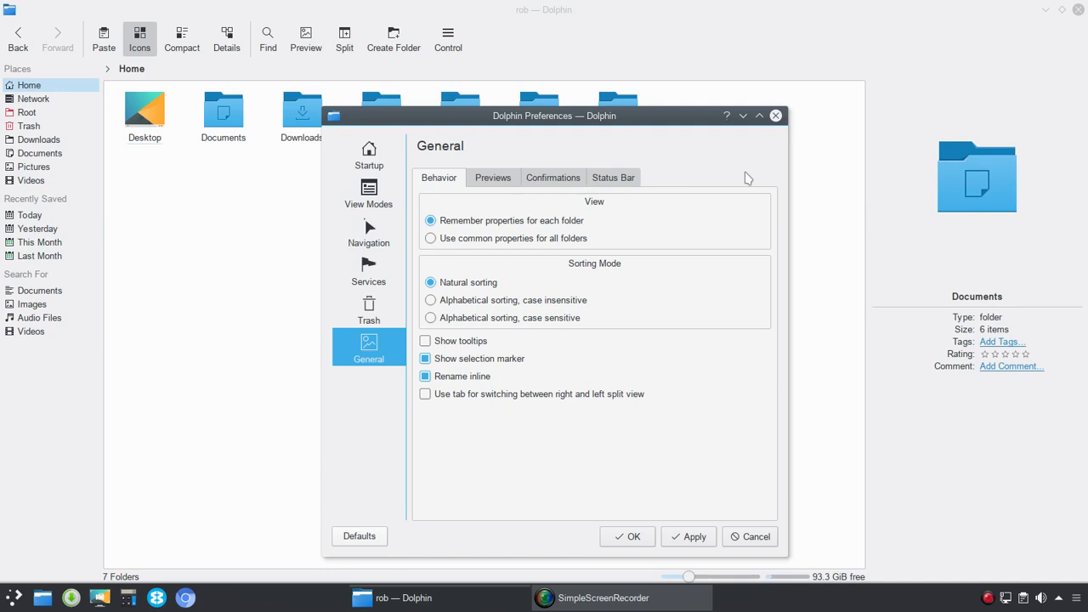
mouse_move(741, 178)
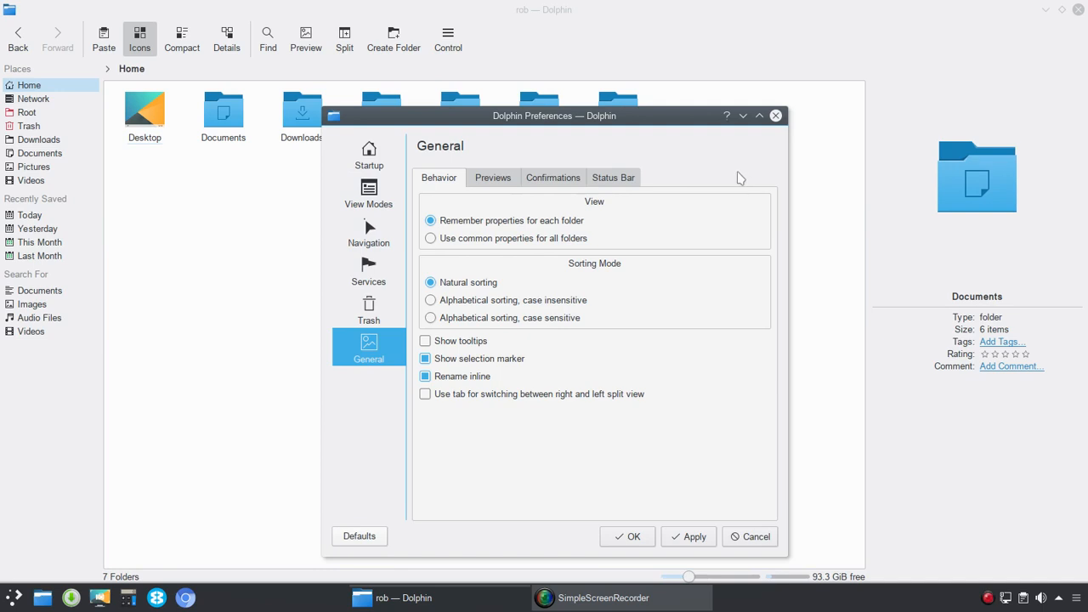
Step: Choose 'Alphabetical sorting, case insensitive' as the sorting mode
drag(553, 115, 544, 93)
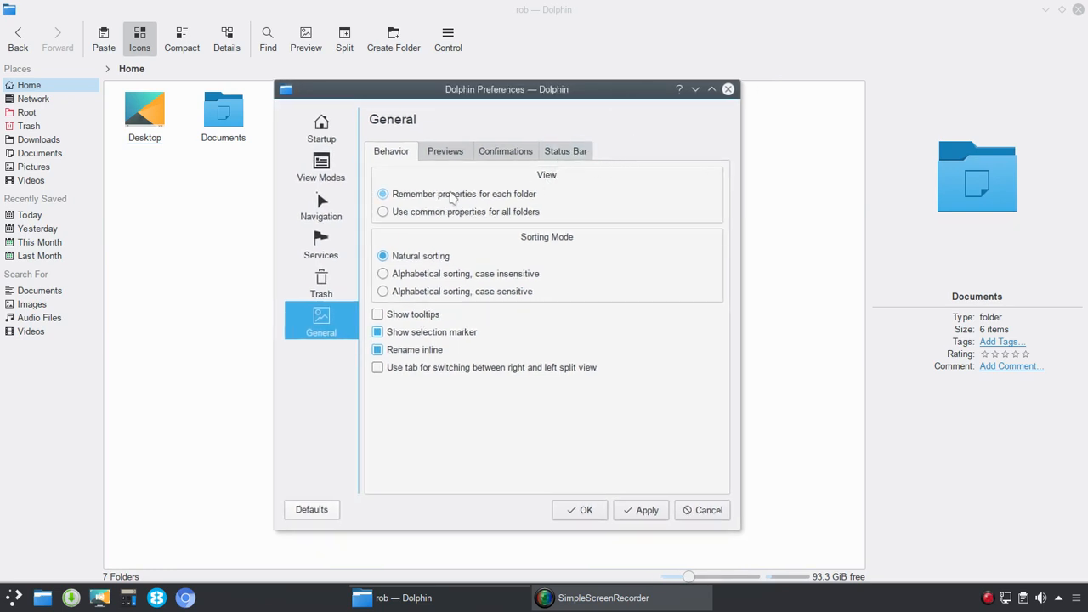
mouse_move(516, 197)
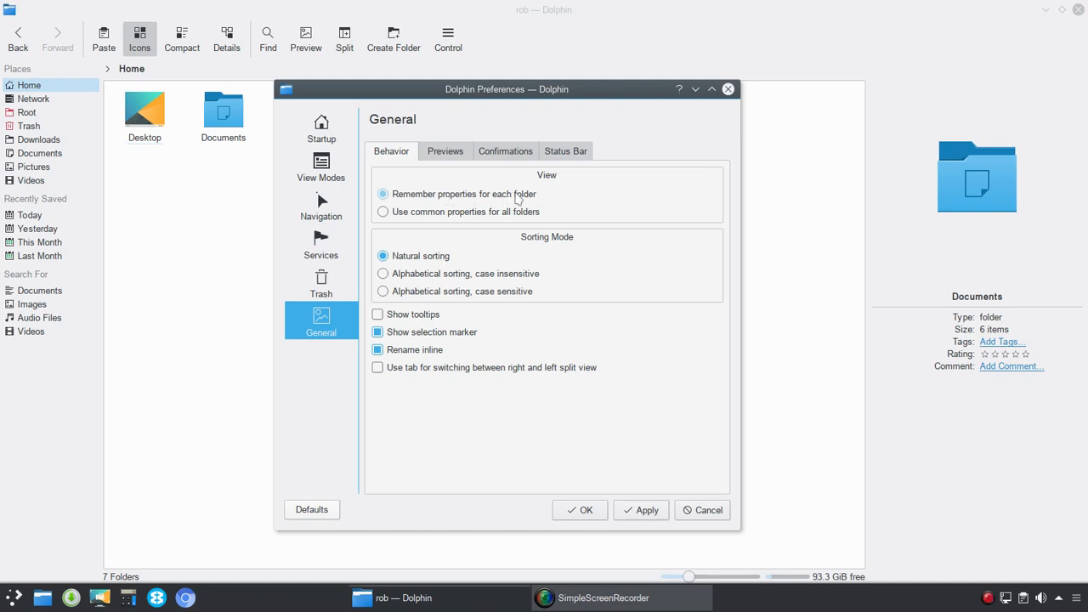
mouse_move(502, 219)
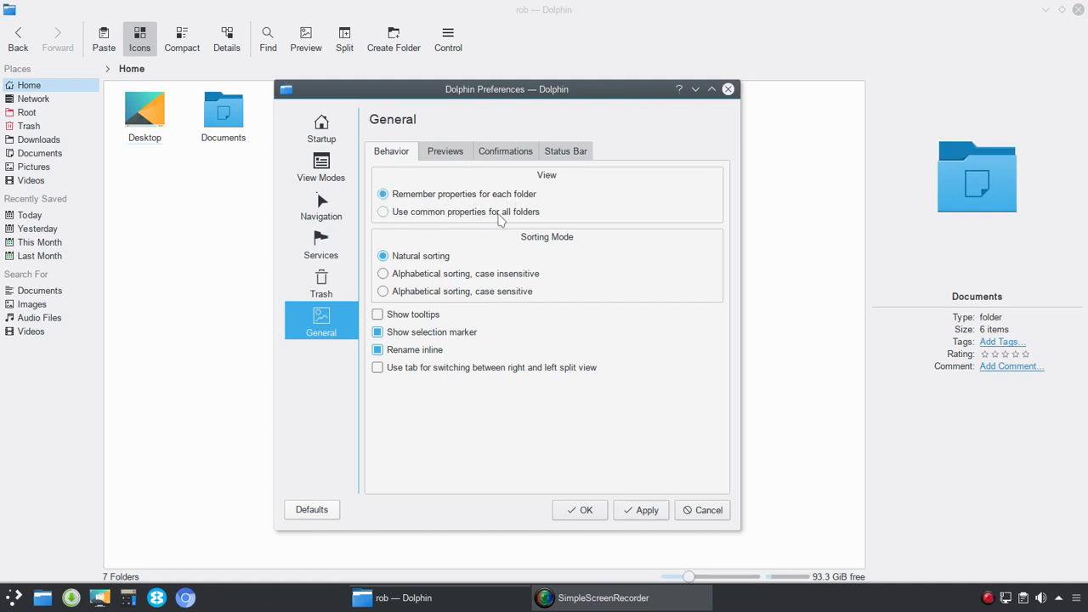
mouse_move(523, 228)
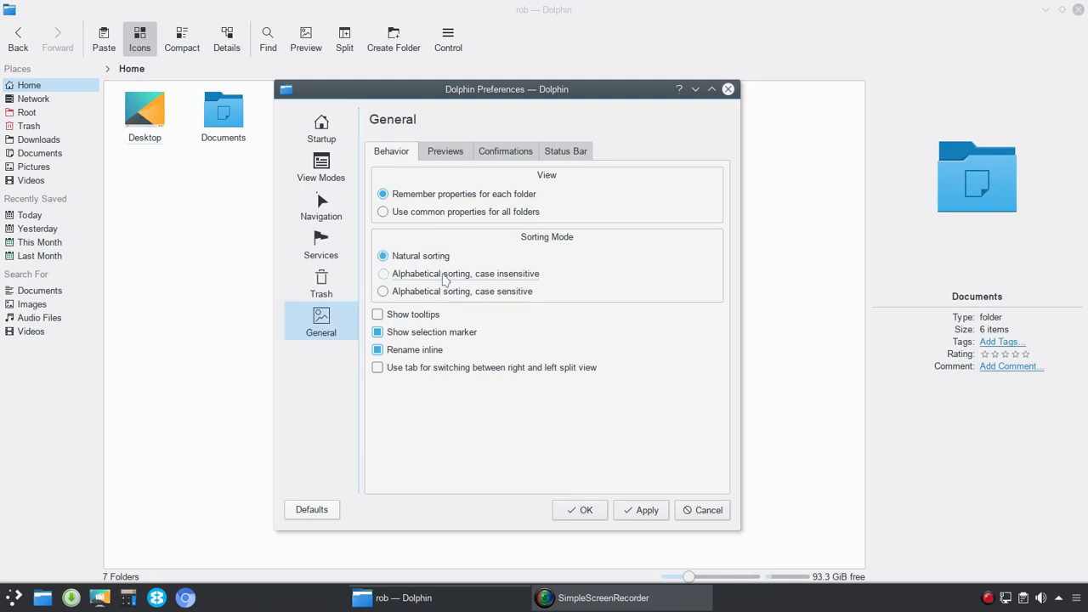
click(382, 273)
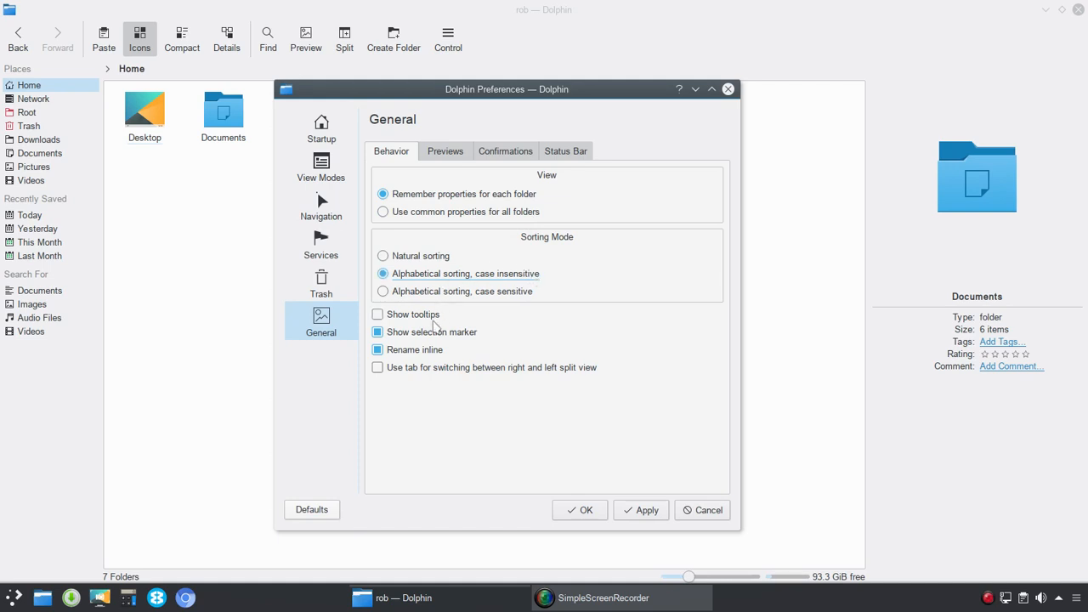
Step: Toggle the selection marker and inline renaming options off and back on
click(377, 332)
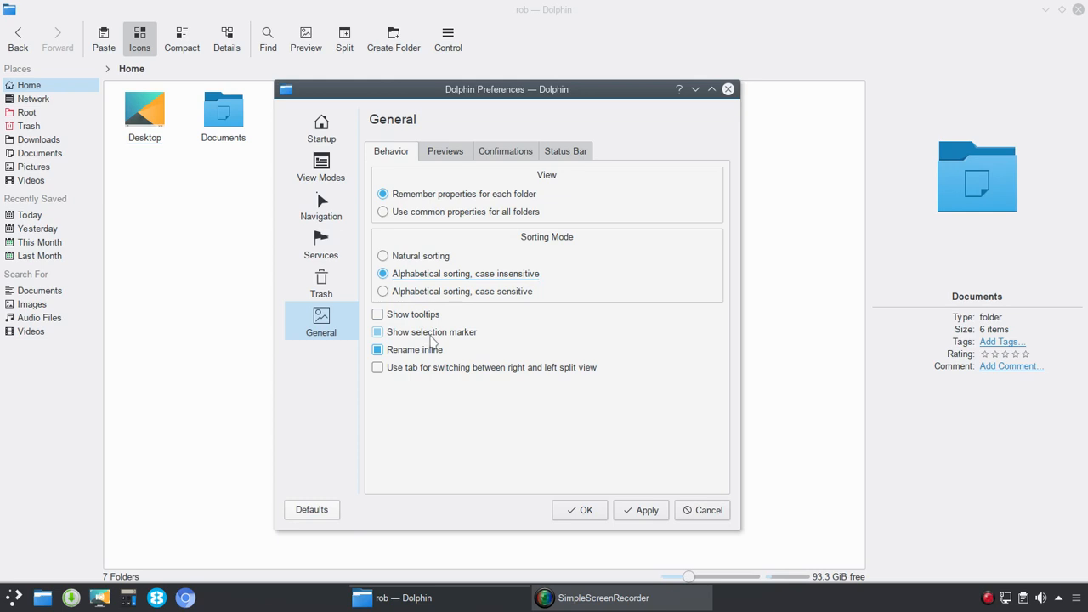
click(378, 331)
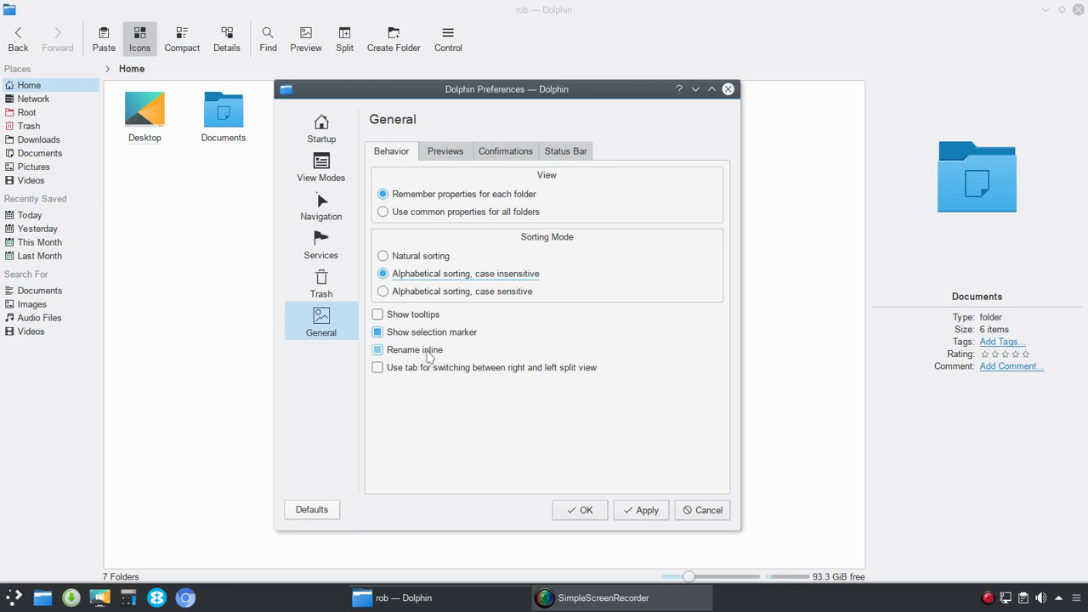
click(377, 349)
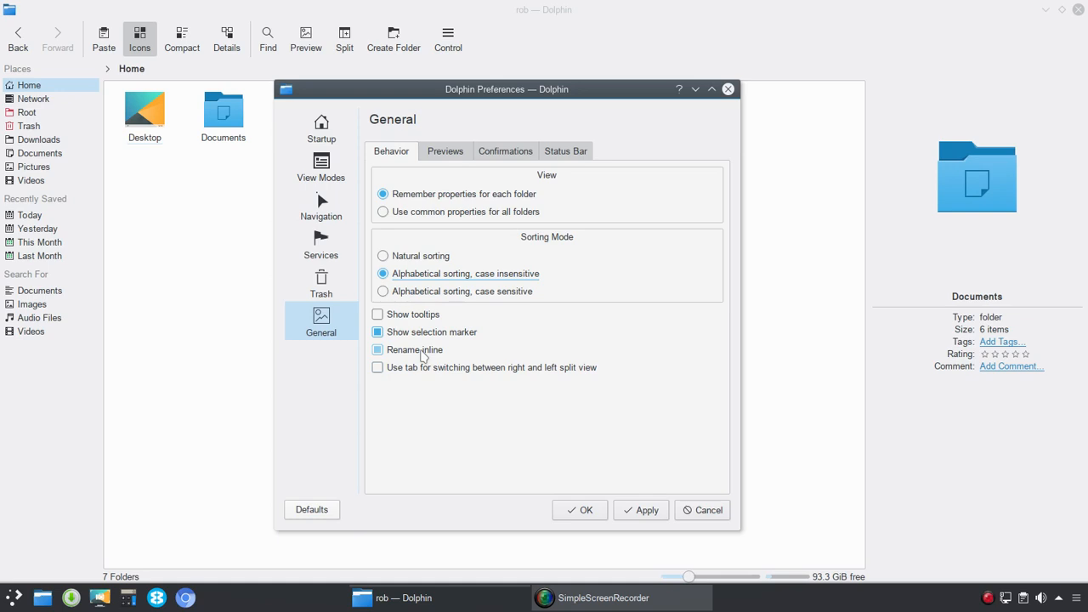
click(378, 350)
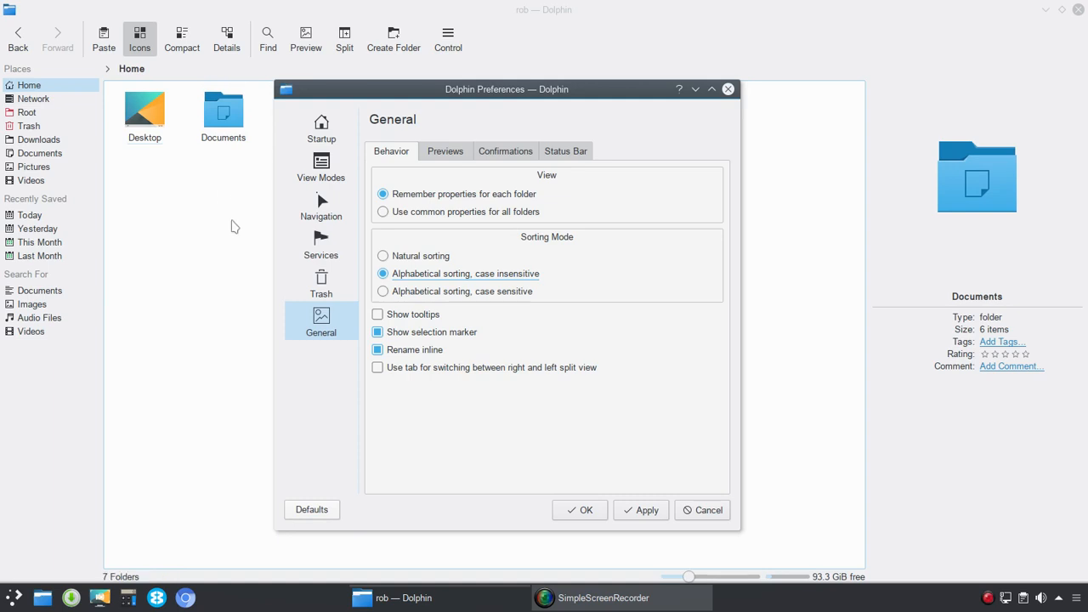
Step: Turn on previews for audio files and scroll through the previewable file types
click(444, 150)
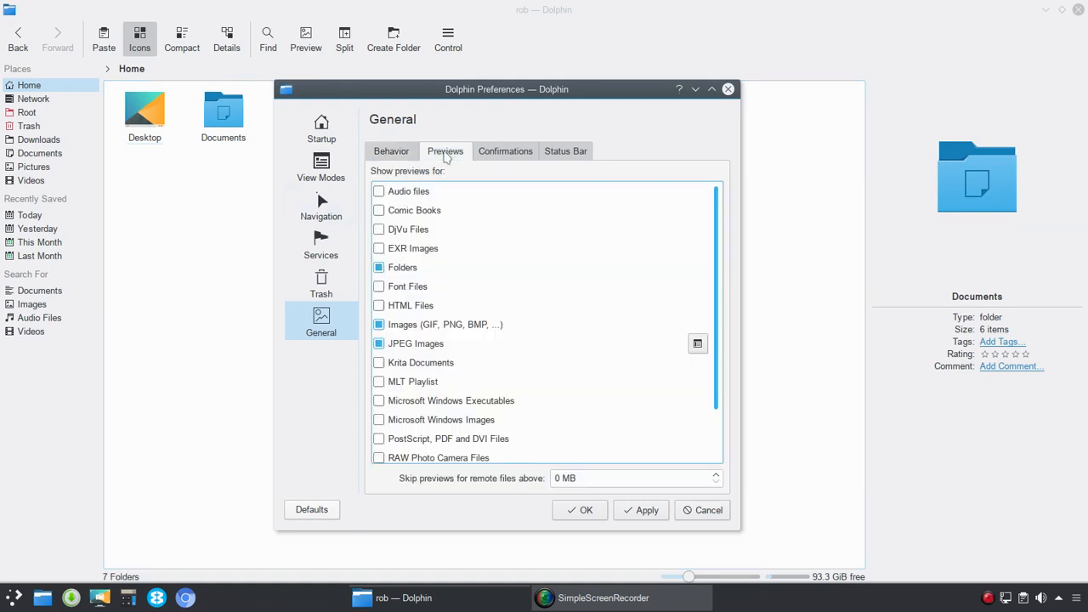
mouse_move(527, 210)
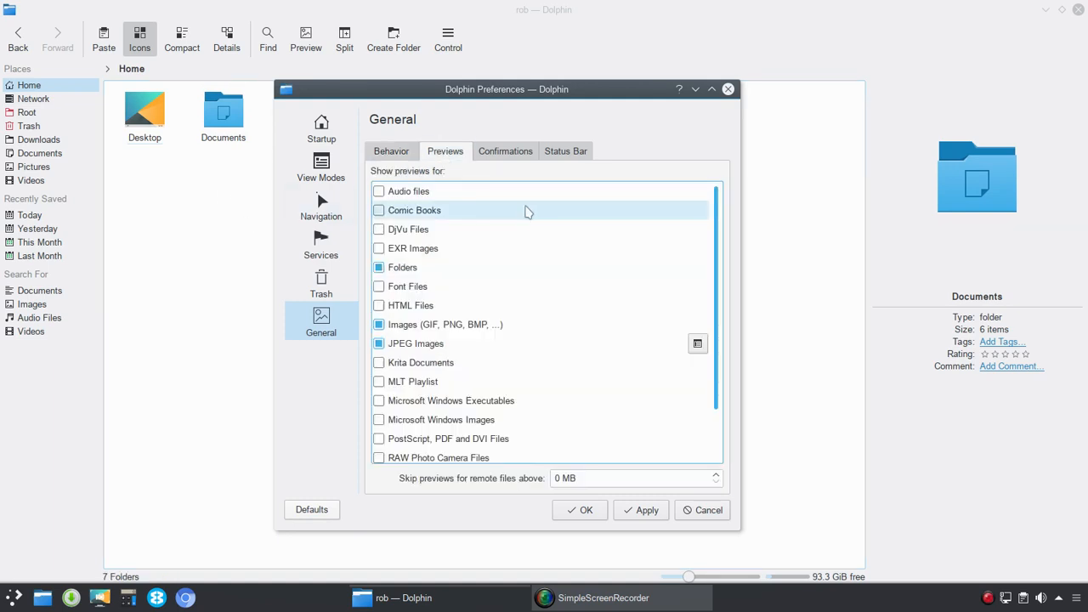
mouse_move(611, 191)
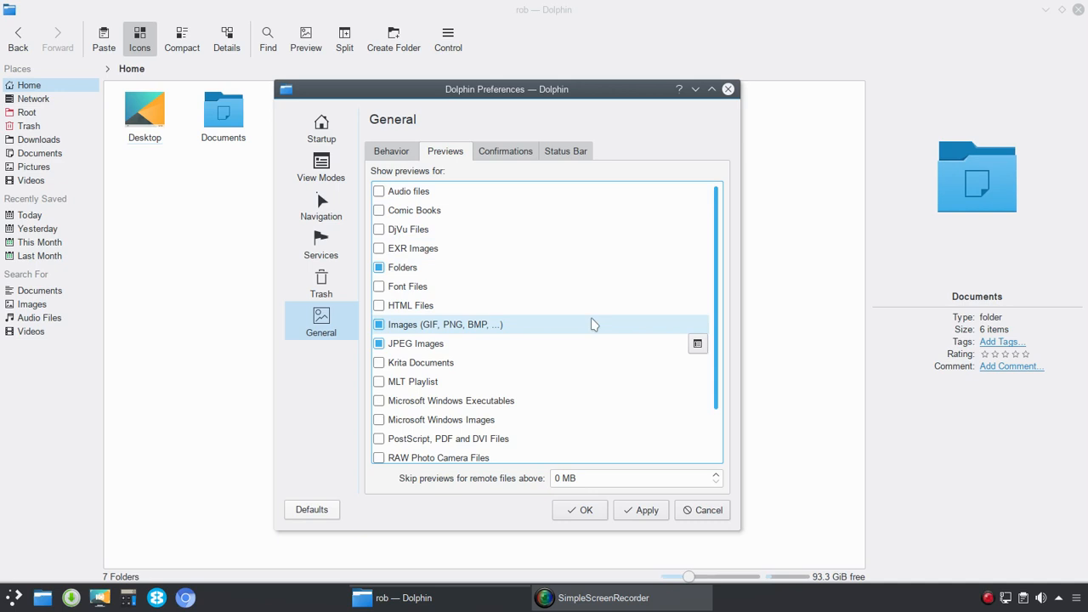
mouse_move(580, 327)
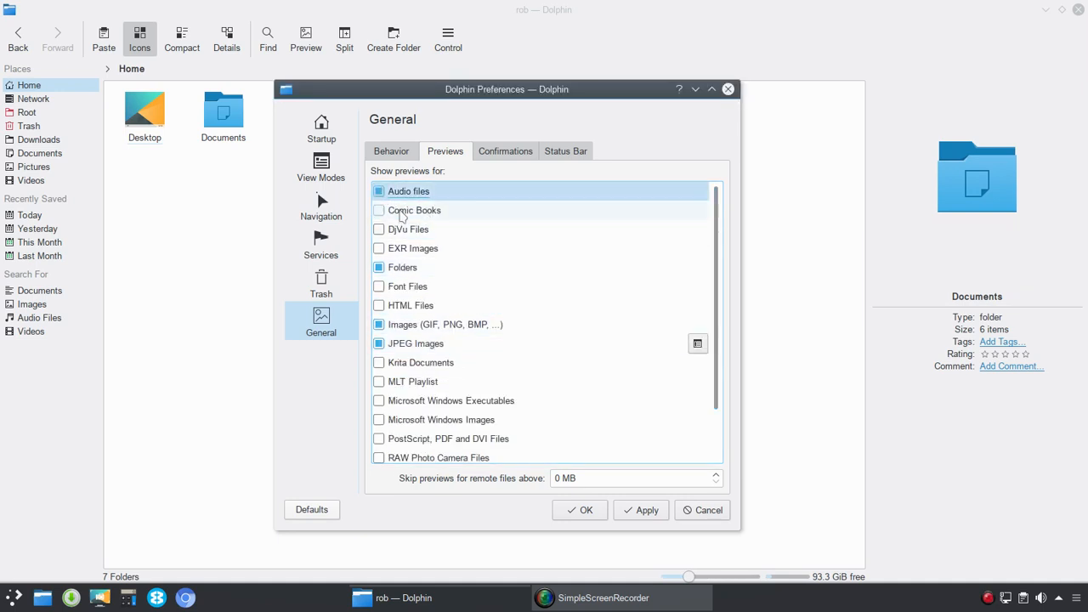
mouse_move(607, 274)
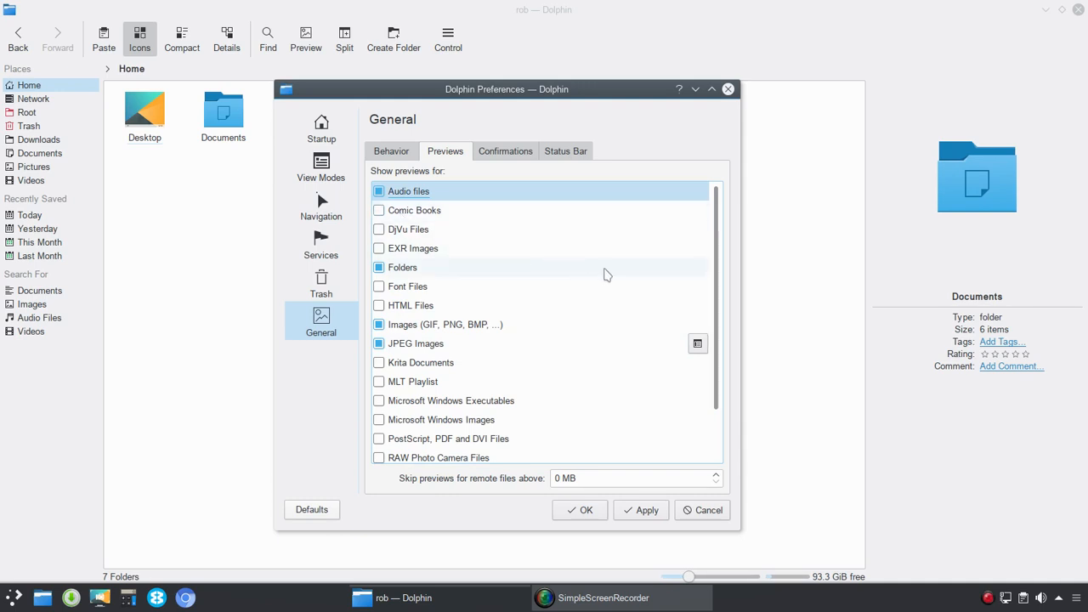
scroll(down, 3)
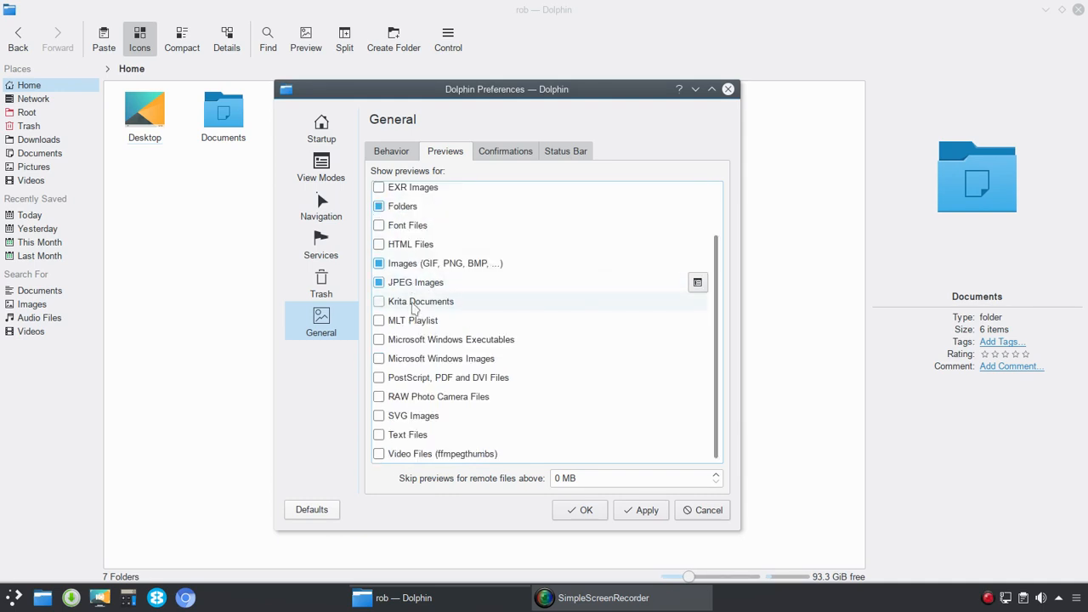
mouse_move(411, 434)
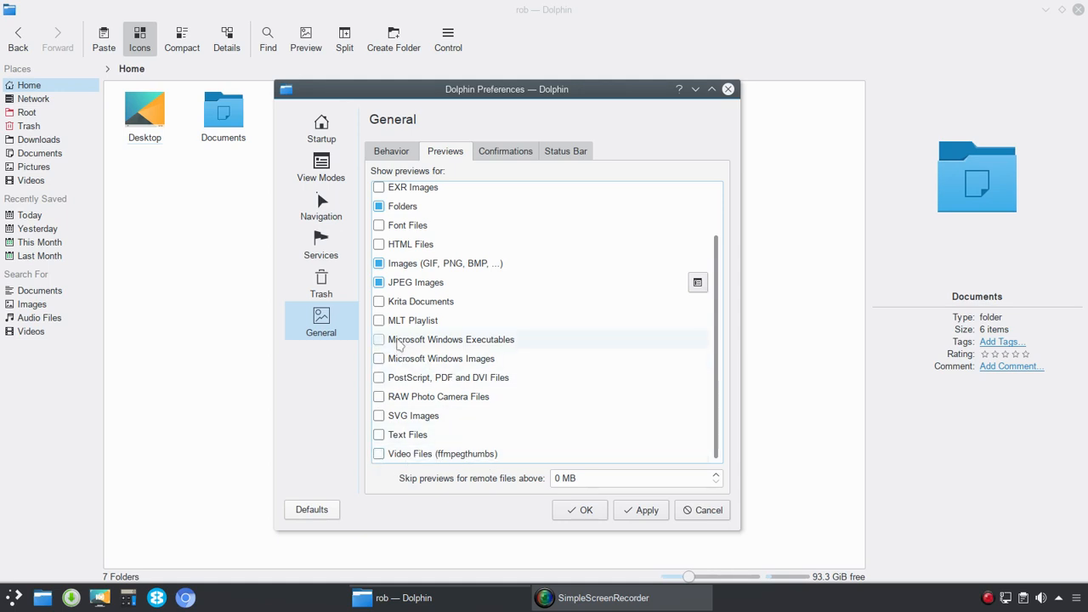
mouse_move(401, 355)
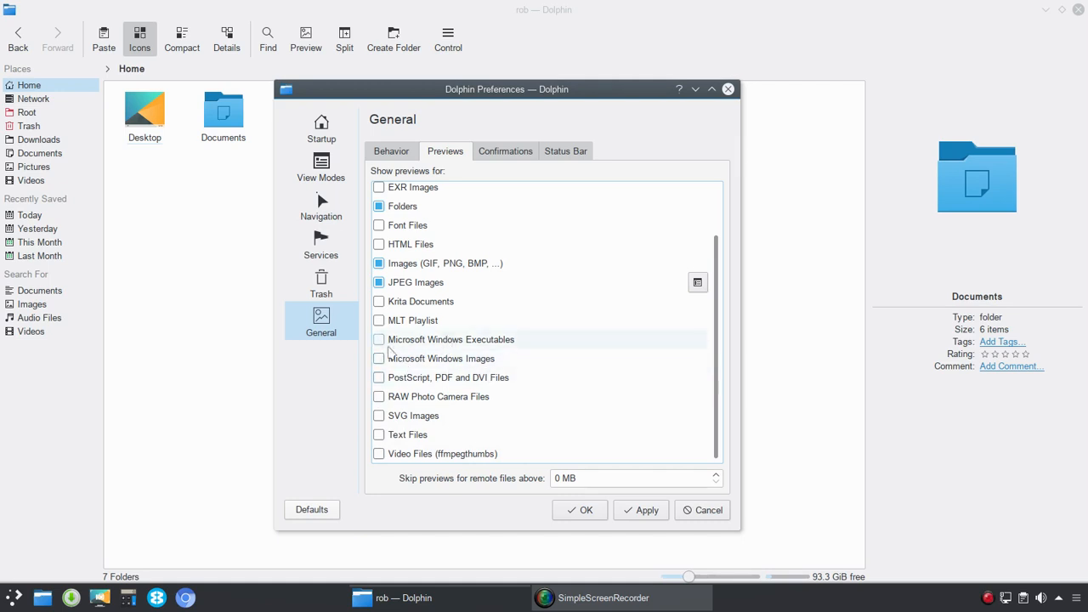
mouse_move(521, 373)
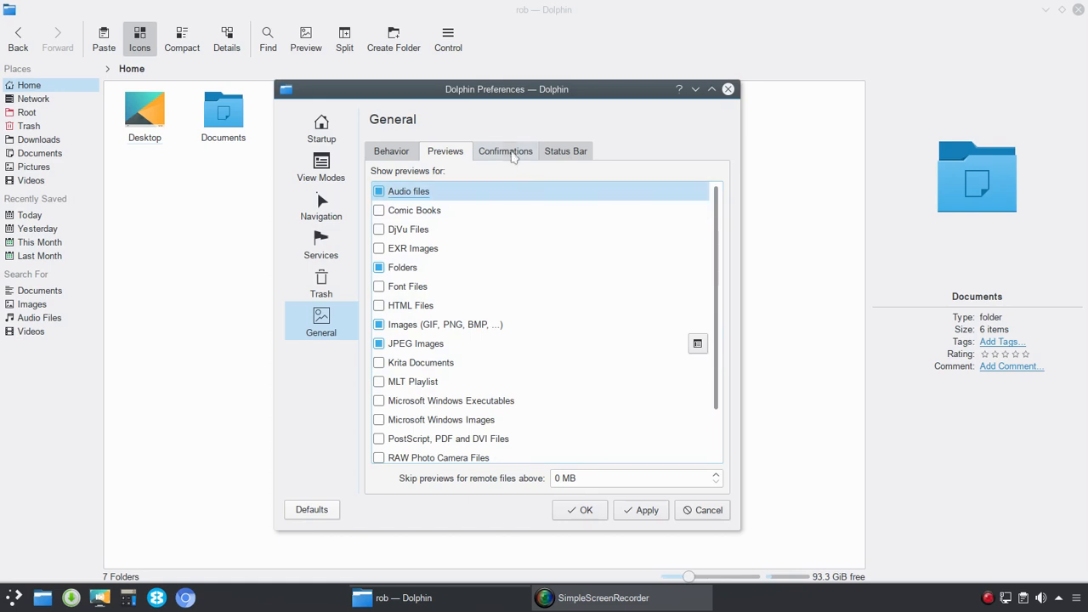
Step: Show the Confirmations settings for trashing, deleting, scripts and multi-tab closing
click(505, 151)
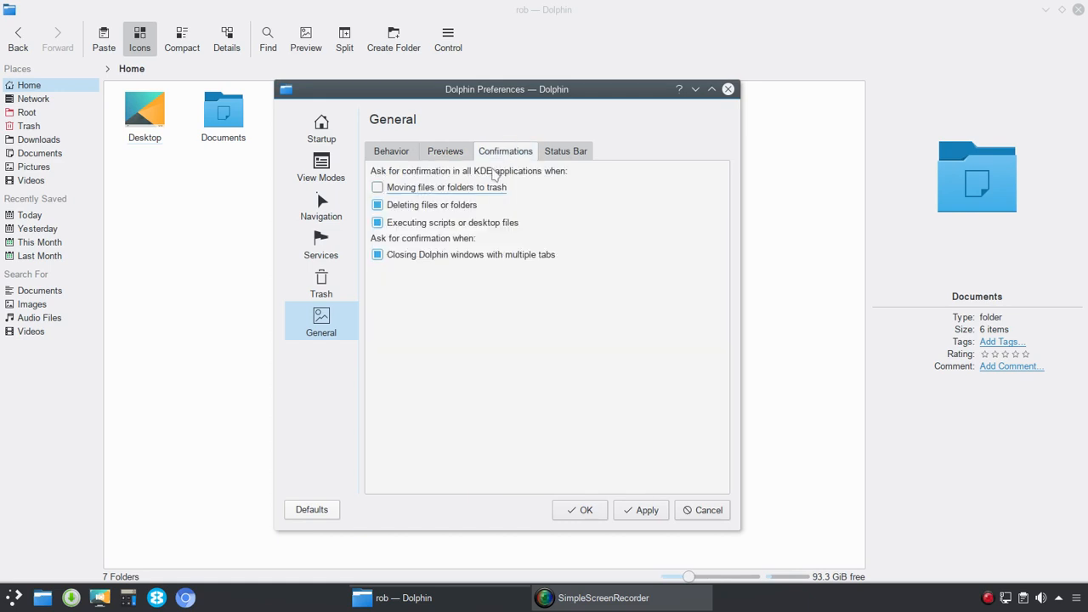
mouse_move(519, 185)
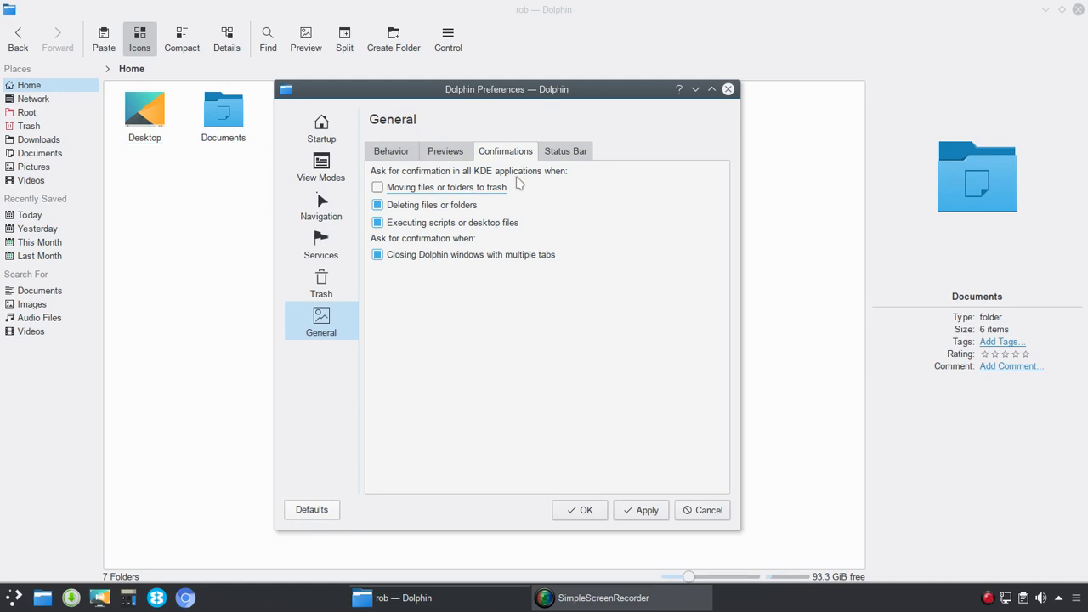
mouse_move(546, 186)
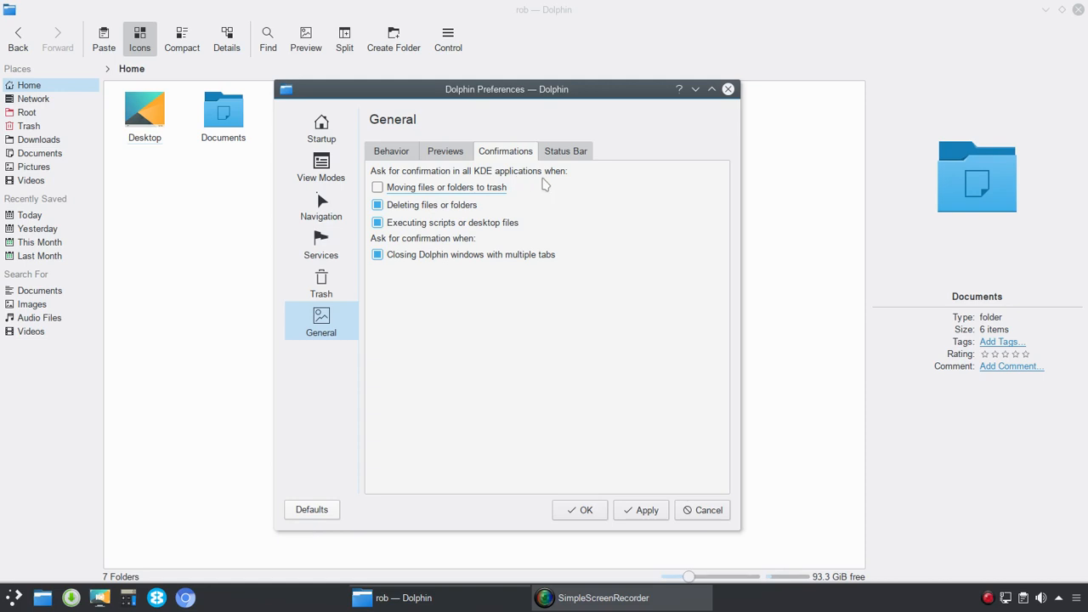
mouse_move(450, 196)
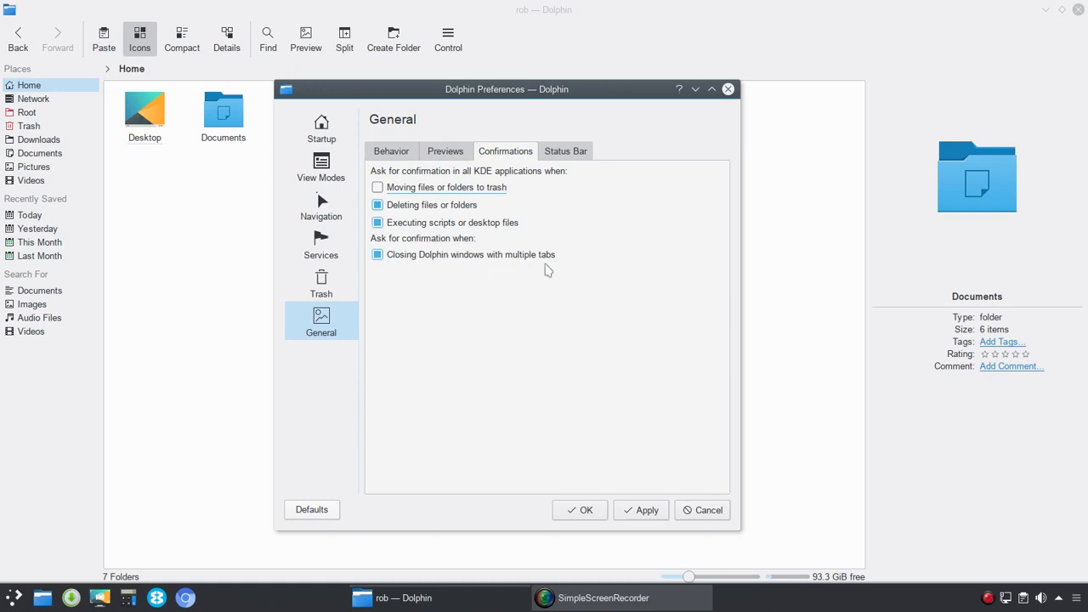
mouse_move(553, 314)
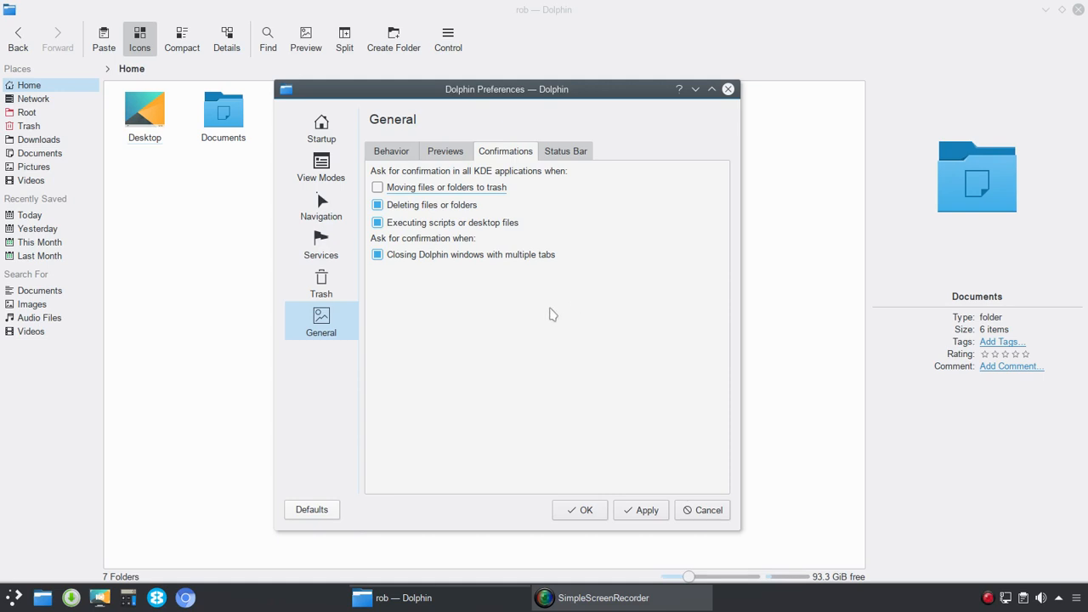
mouse_move(551, 305)
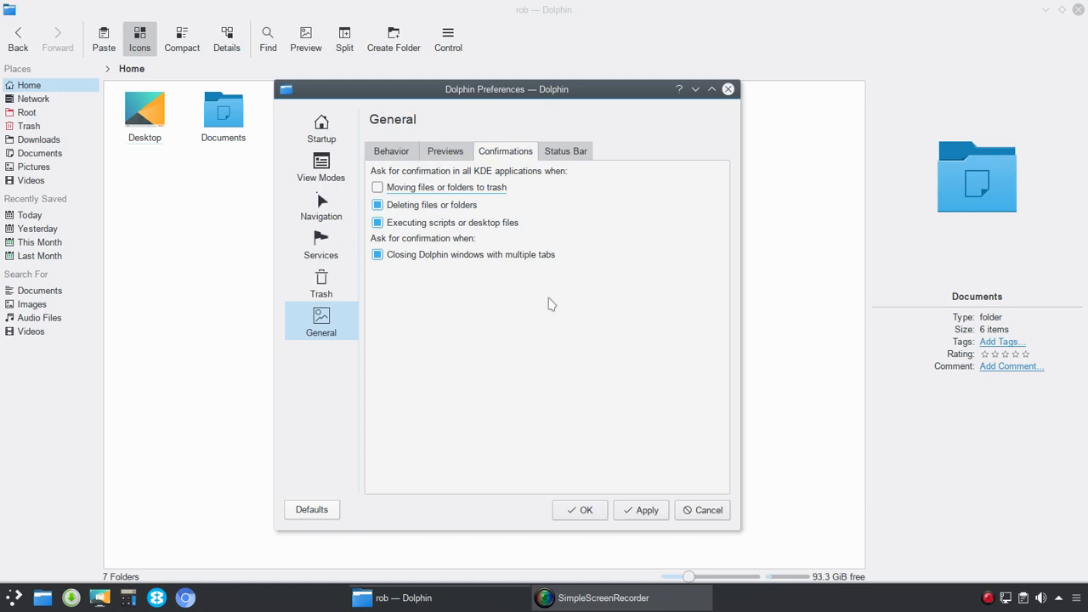
mouse_move(999, 60)
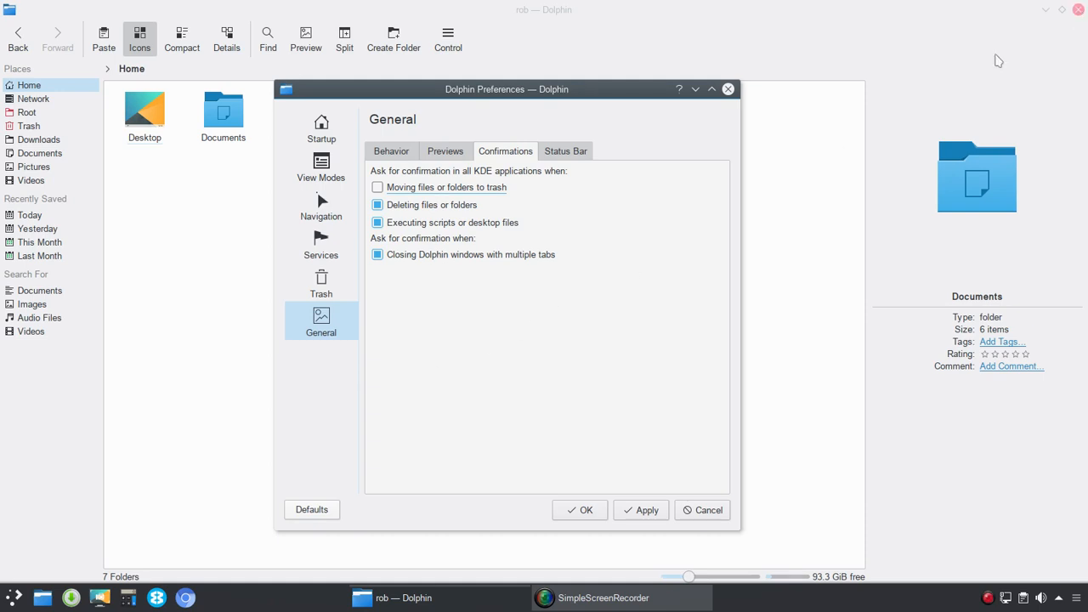
mouse_move(565, 151)
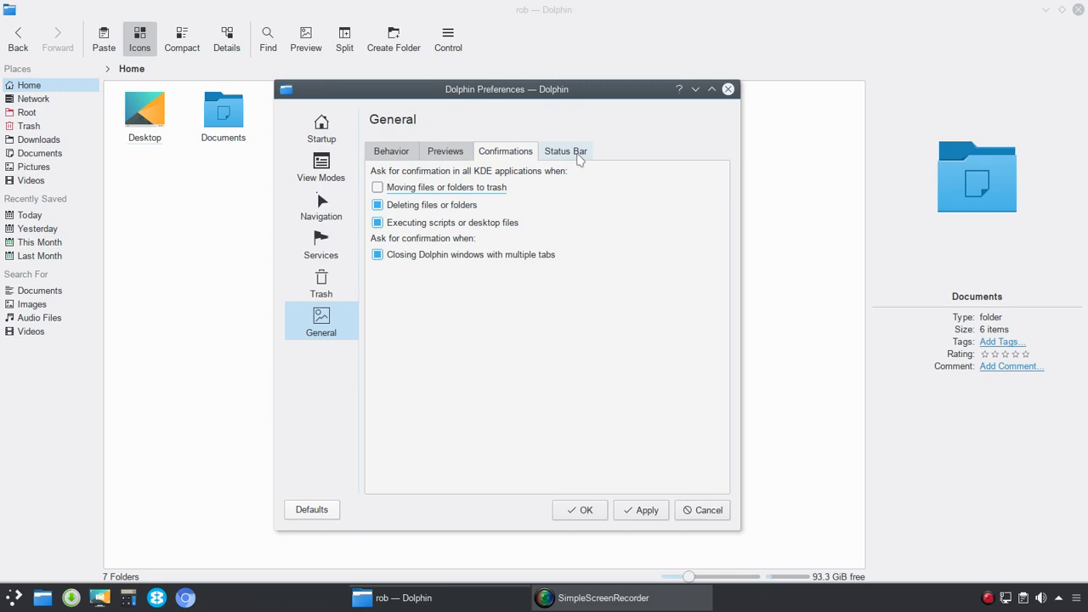
mouse_move(579, 158)
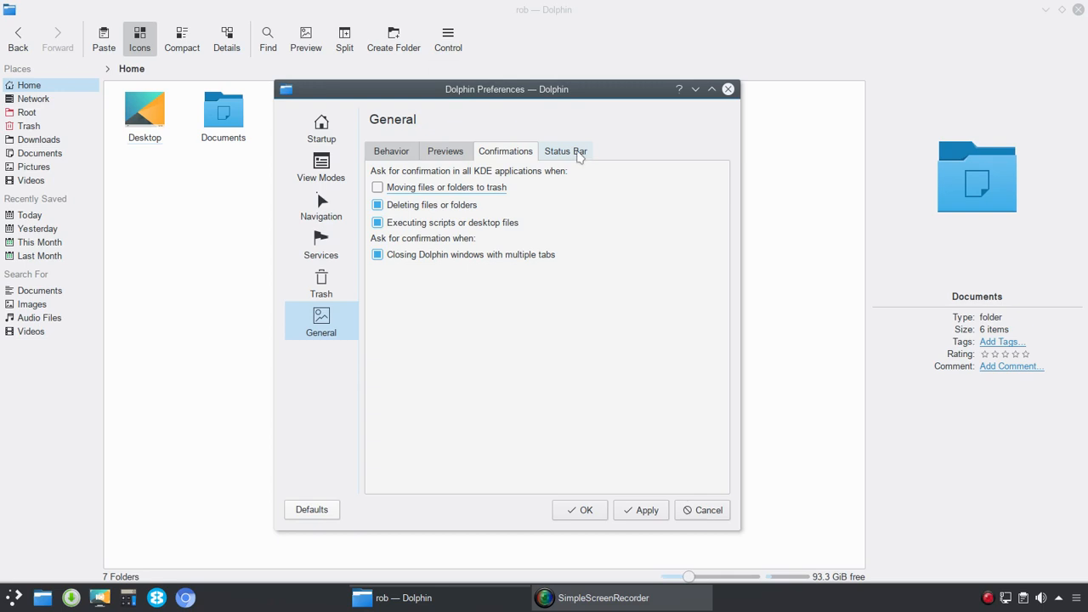
Step: Toggle 'Show space information' on the Status Bar tab, then return to the Startup page
click(565, 151)
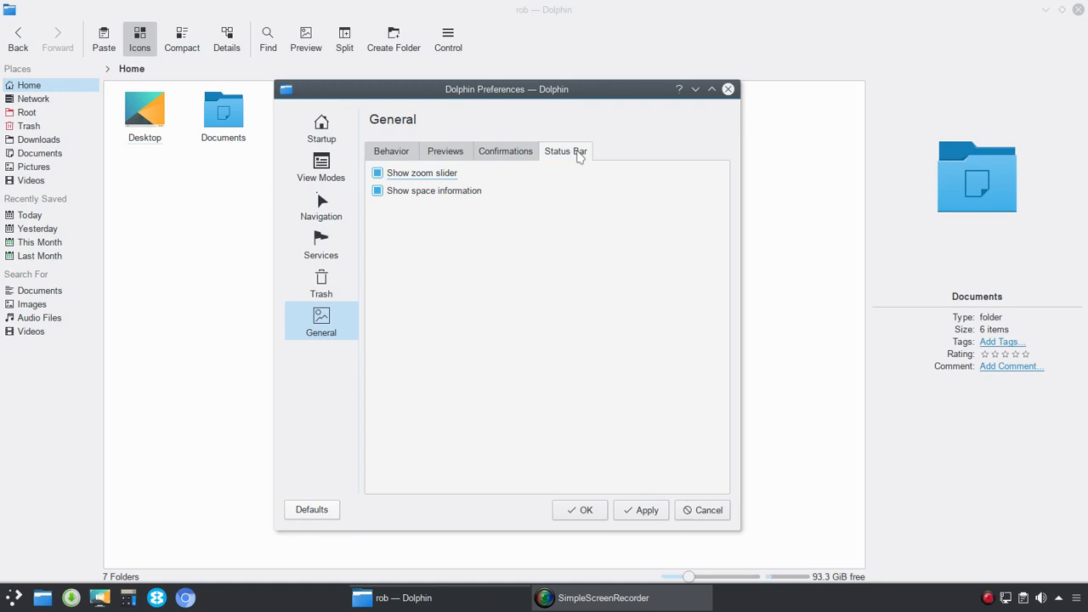
mouse_move(465, 173)
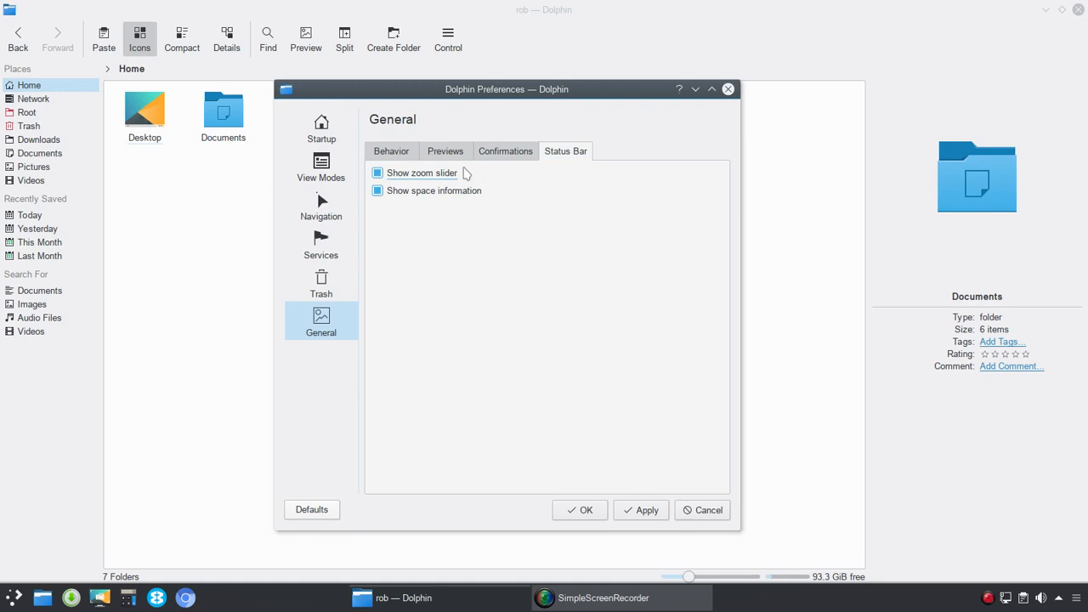
mouse_move(707, 584)
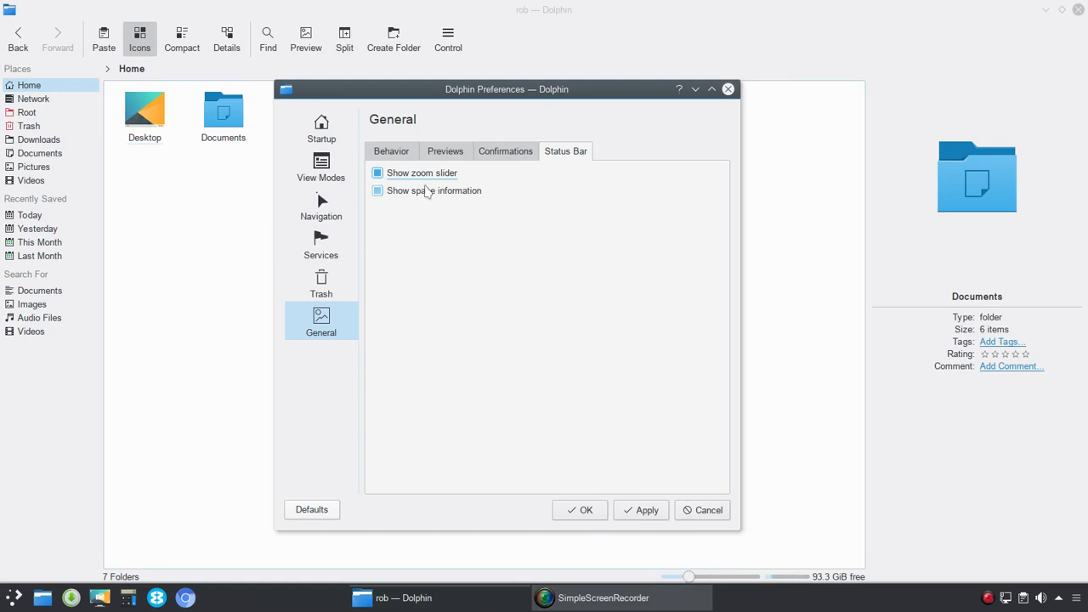
click(377, 190)
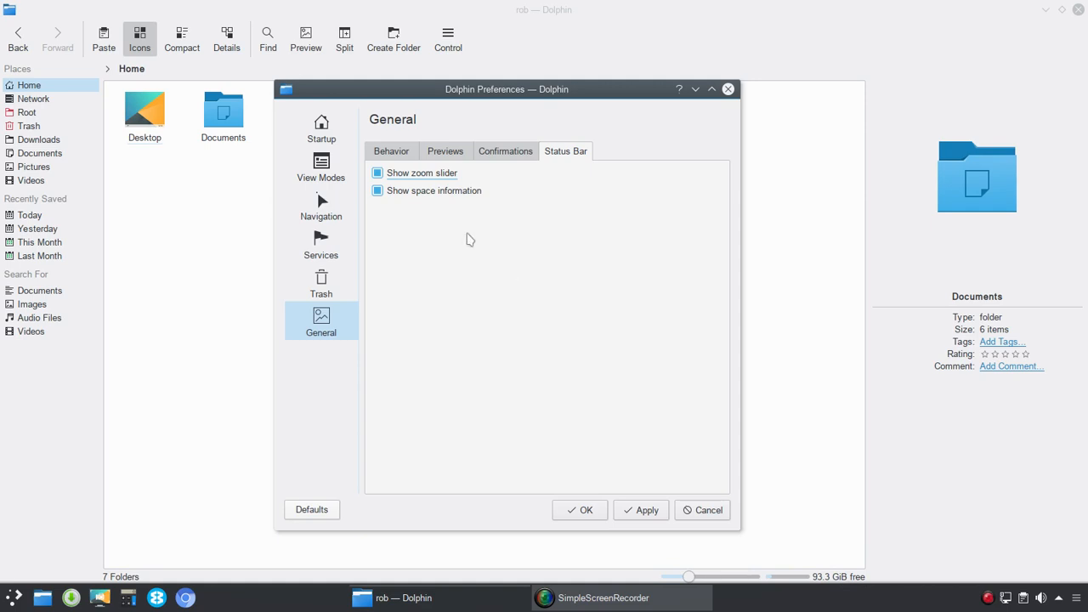
click(320, 128)
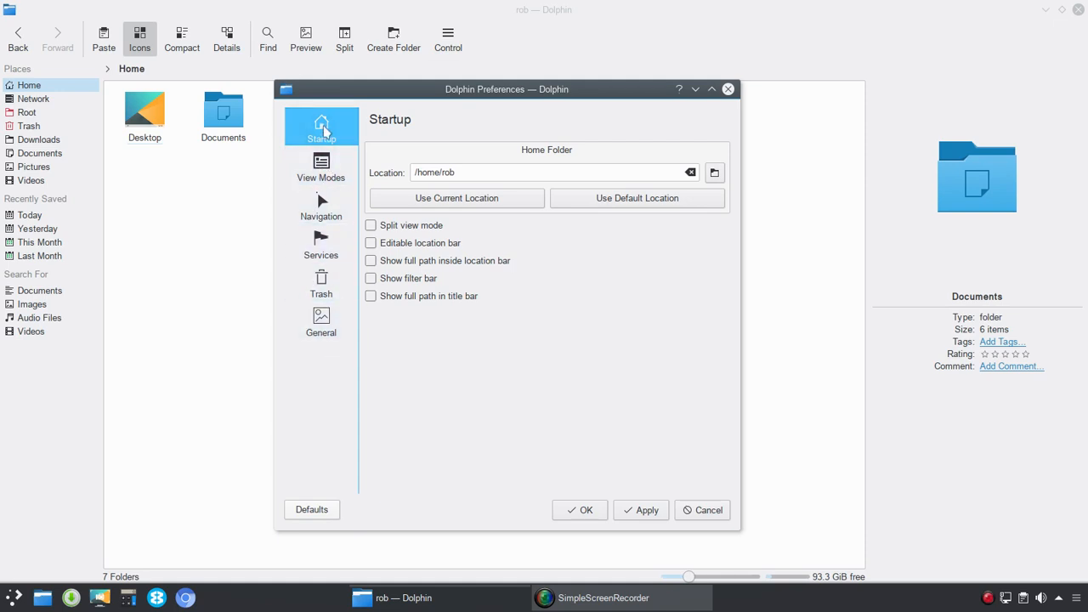
mouse_move(328, 139)
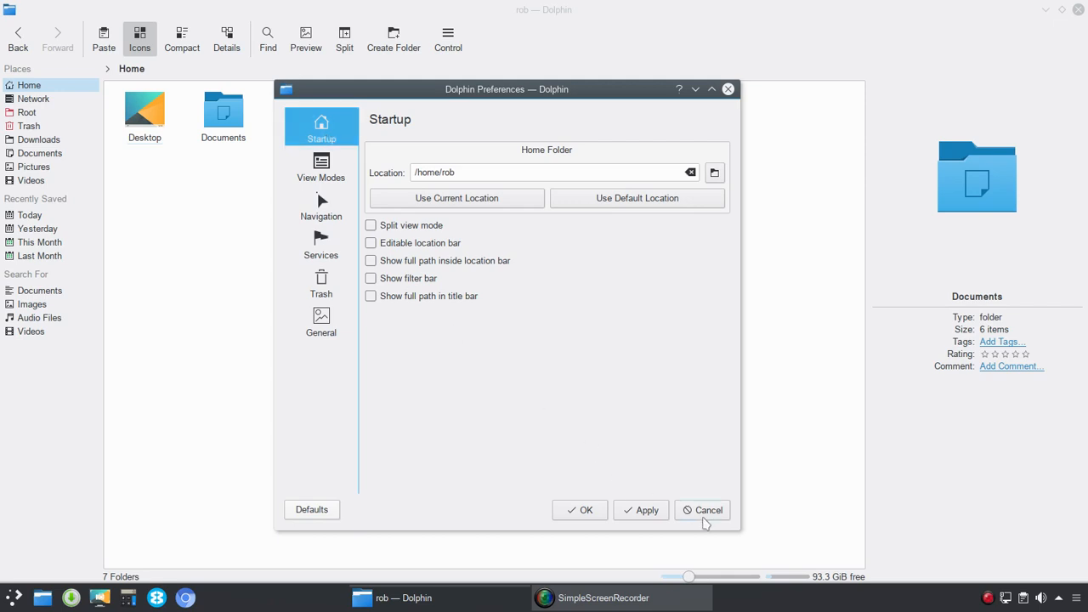
Step: Cancel Preferences and turn Show Menubar back on from the Control menu
click(702, 509)
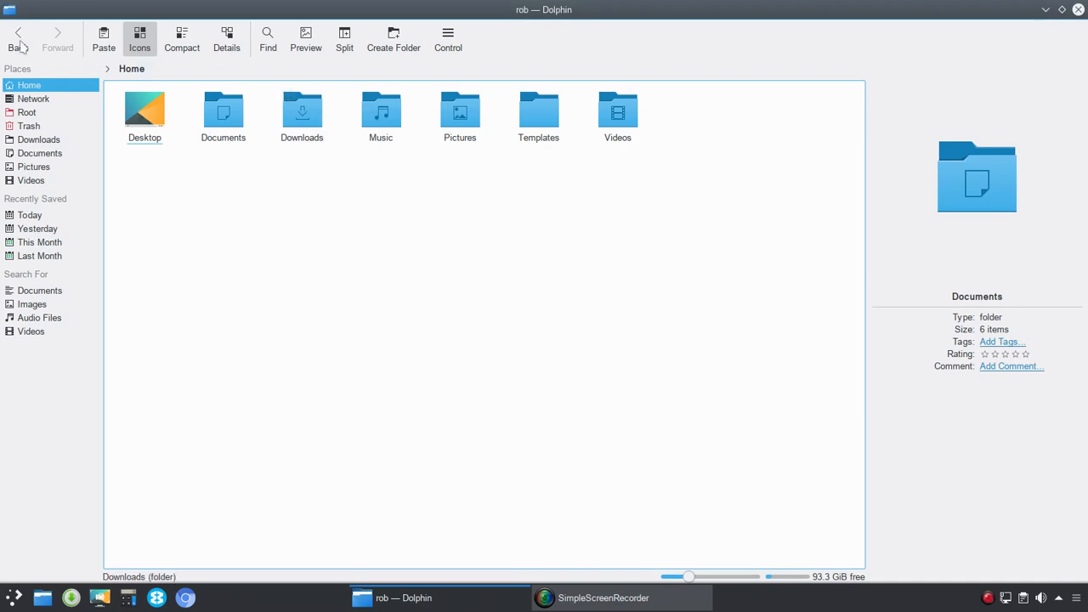
click(448, 38)
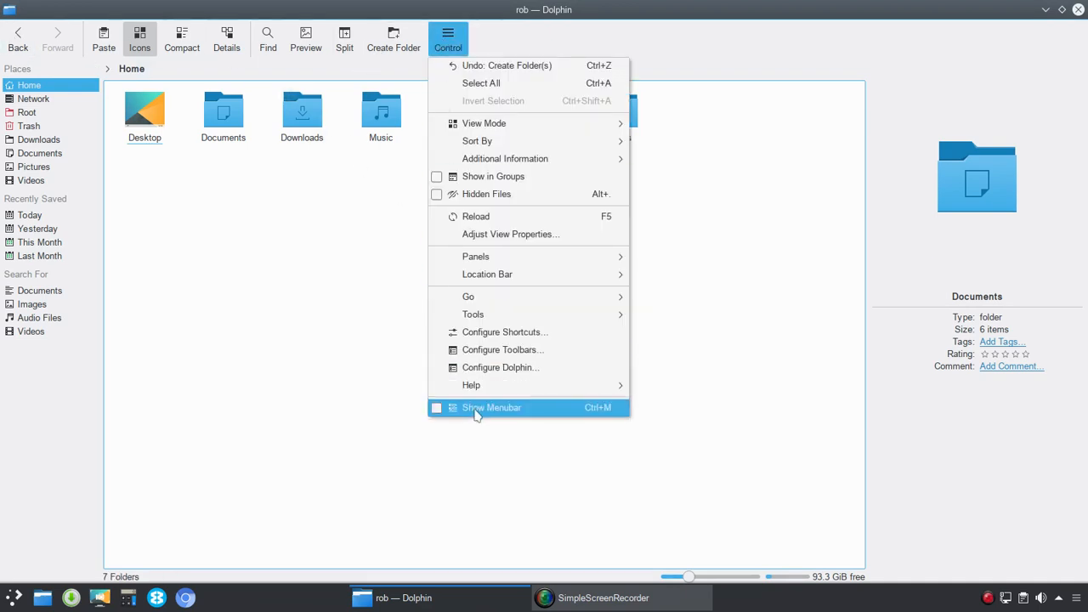
click(491, 407)
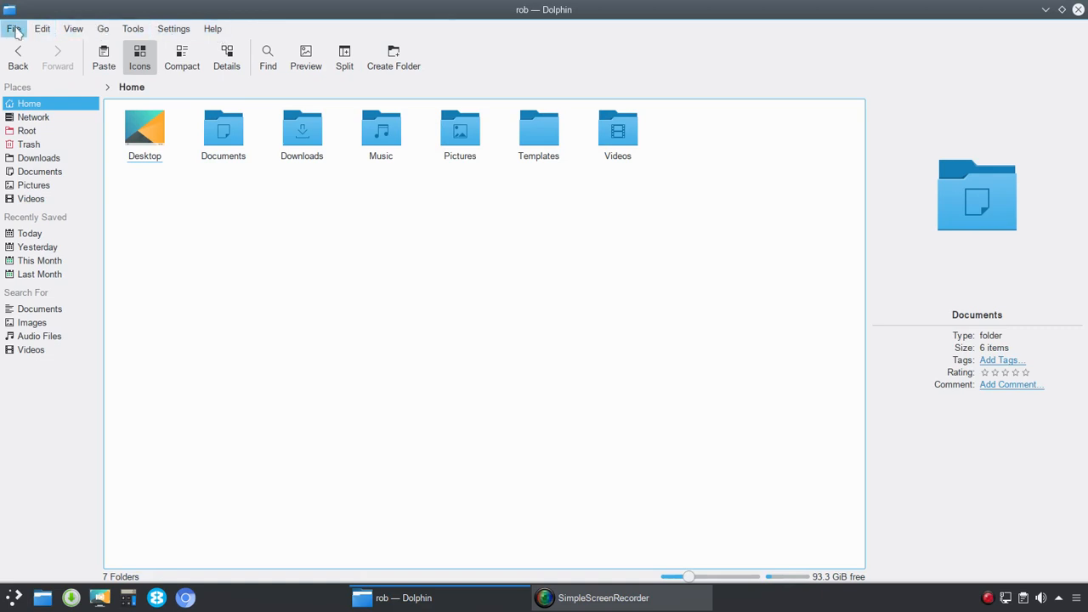
mouse_move(173, 28)
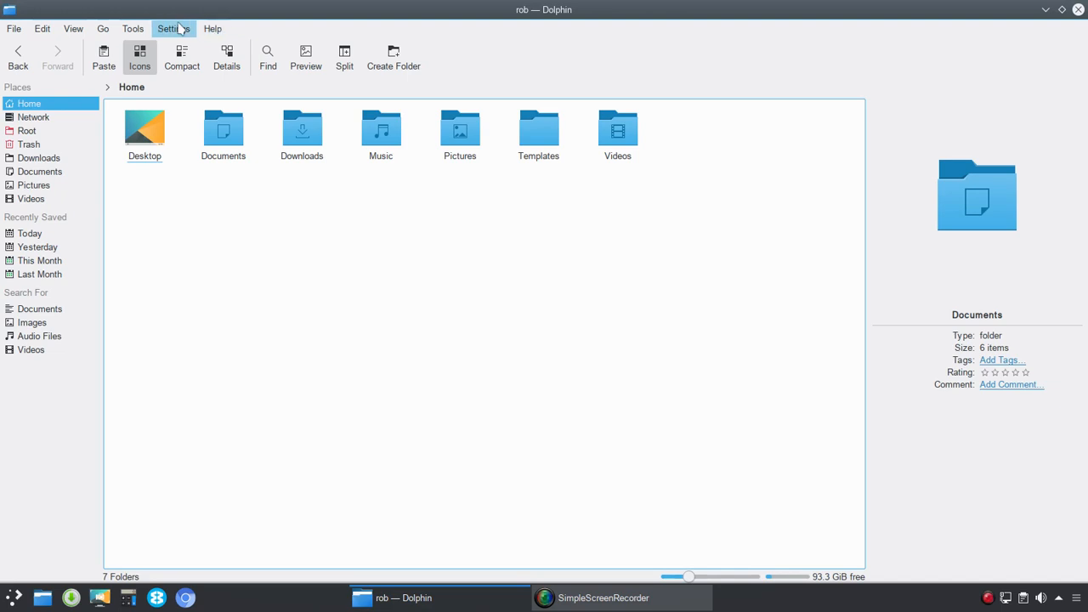
mouse_move(213, 28)
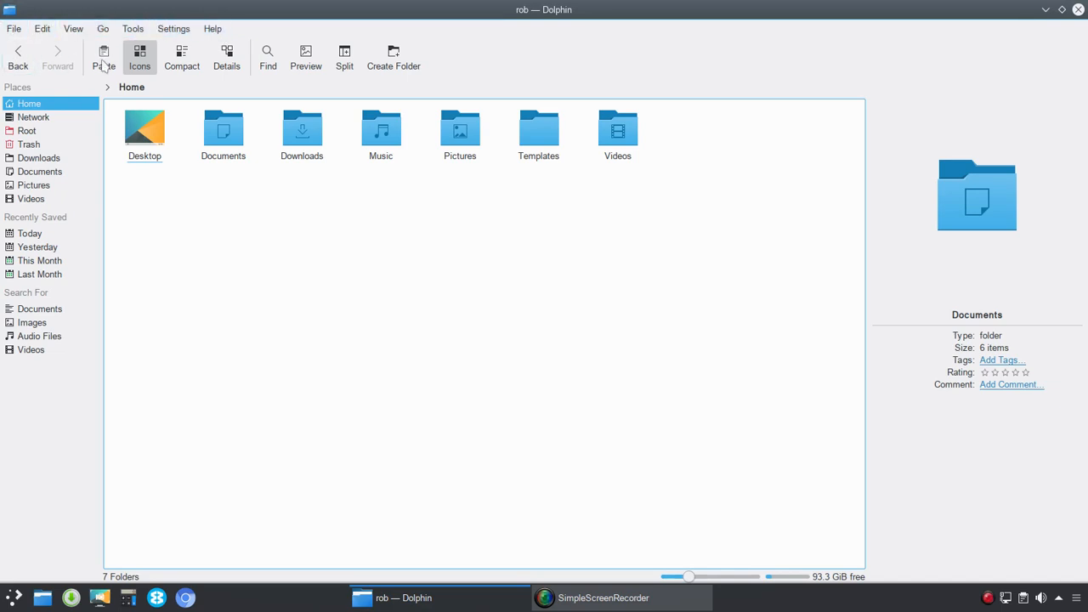
mouse_move(393, 57)
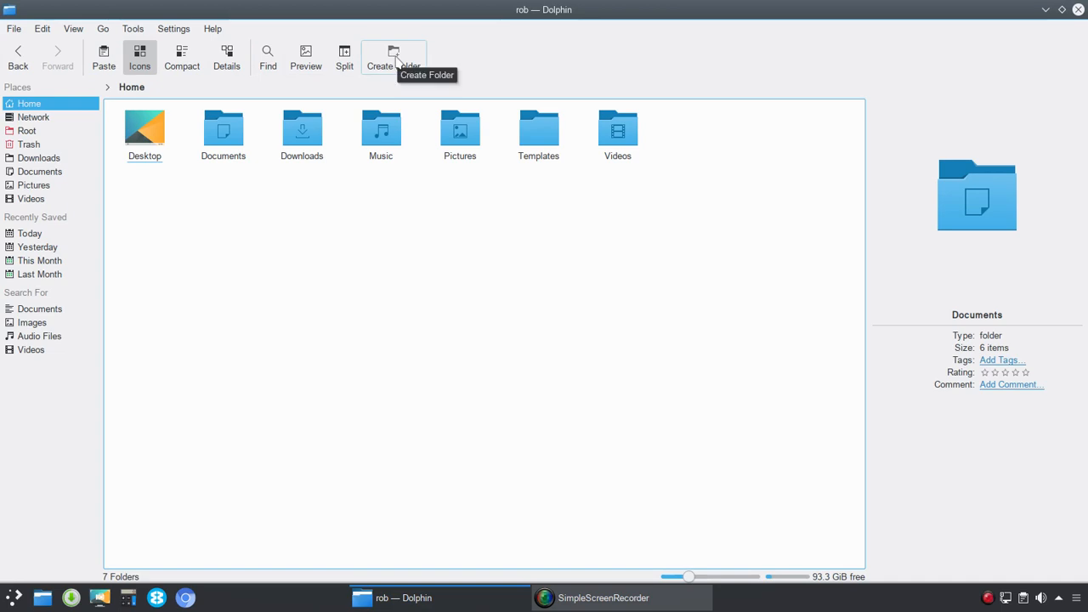
mouse_move(485, 71)
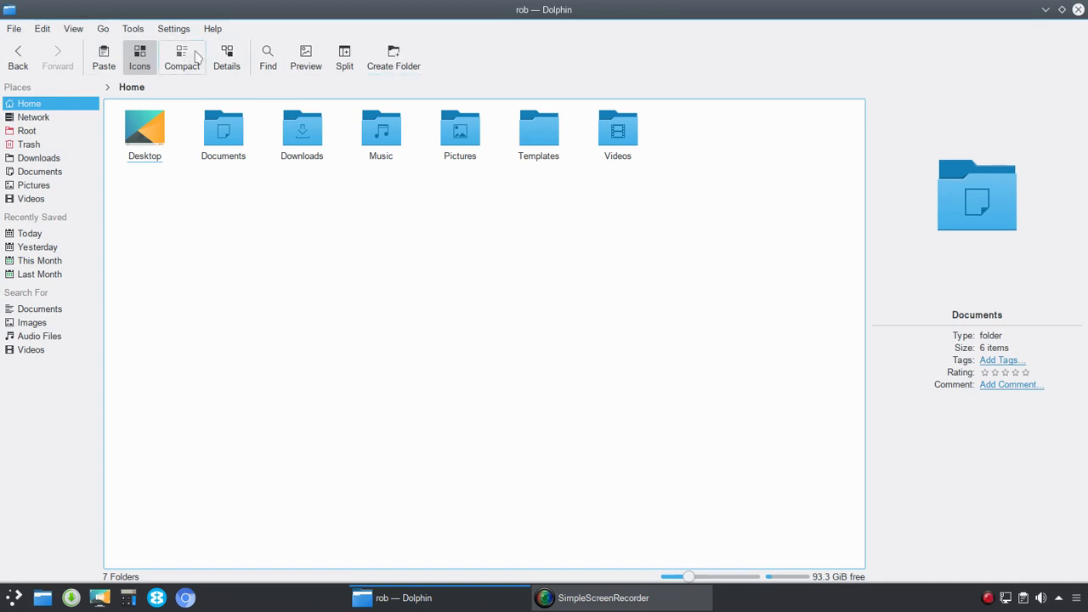
mouse_move(393, 57)
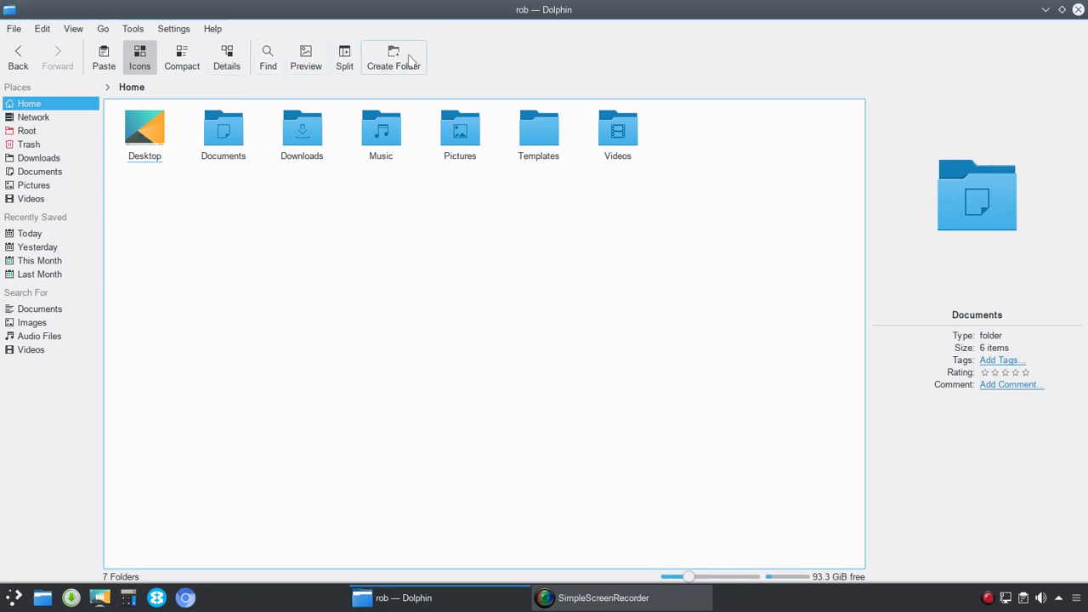
mouse_move(103, 56)
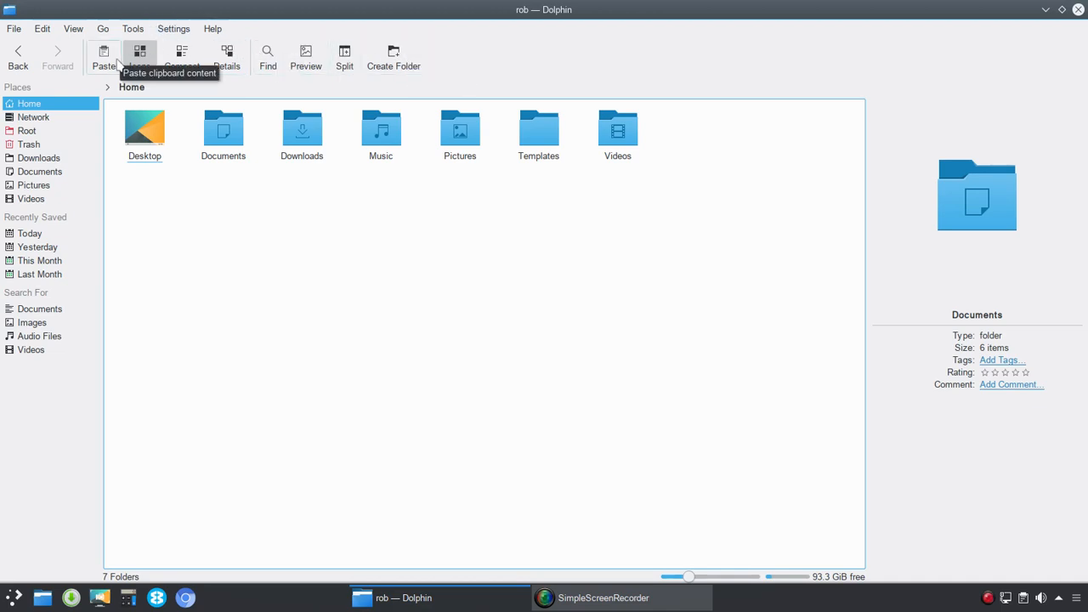
mouse_move(393, 58)
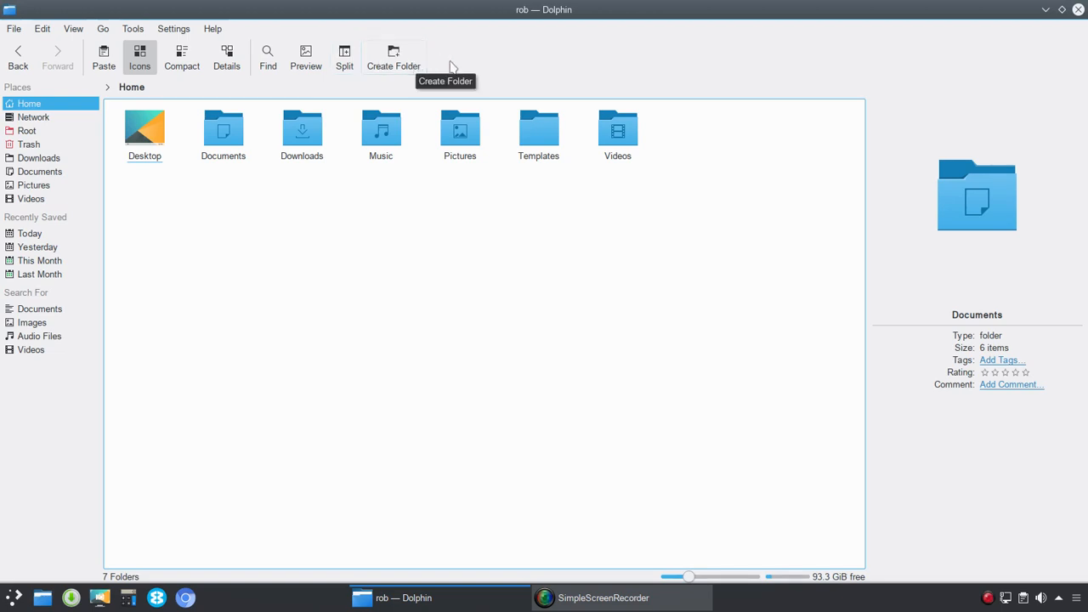
mouse_move(496, 25)
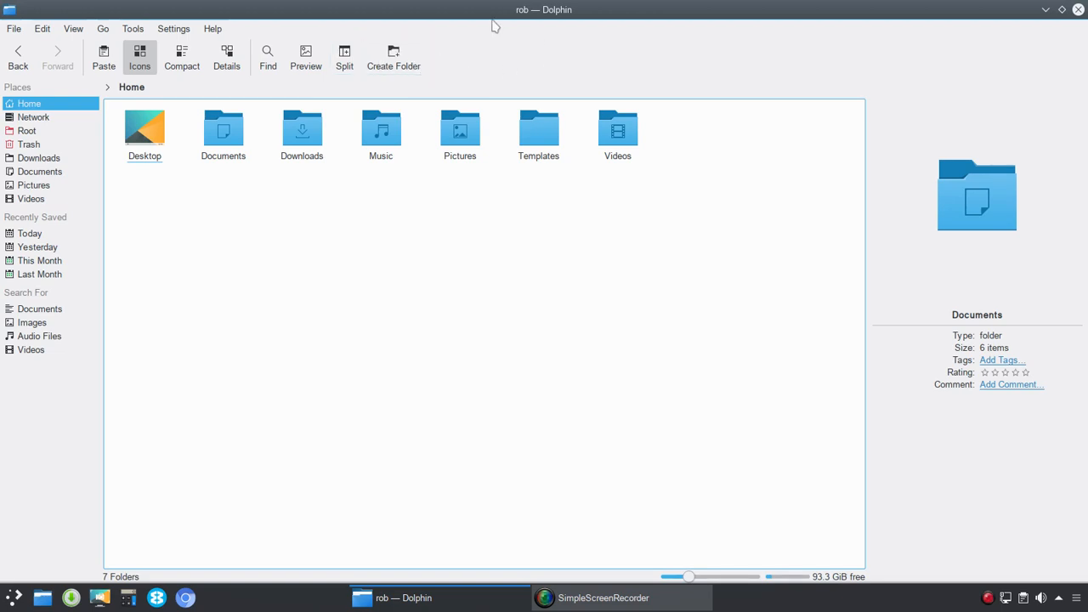
click(174, 28)
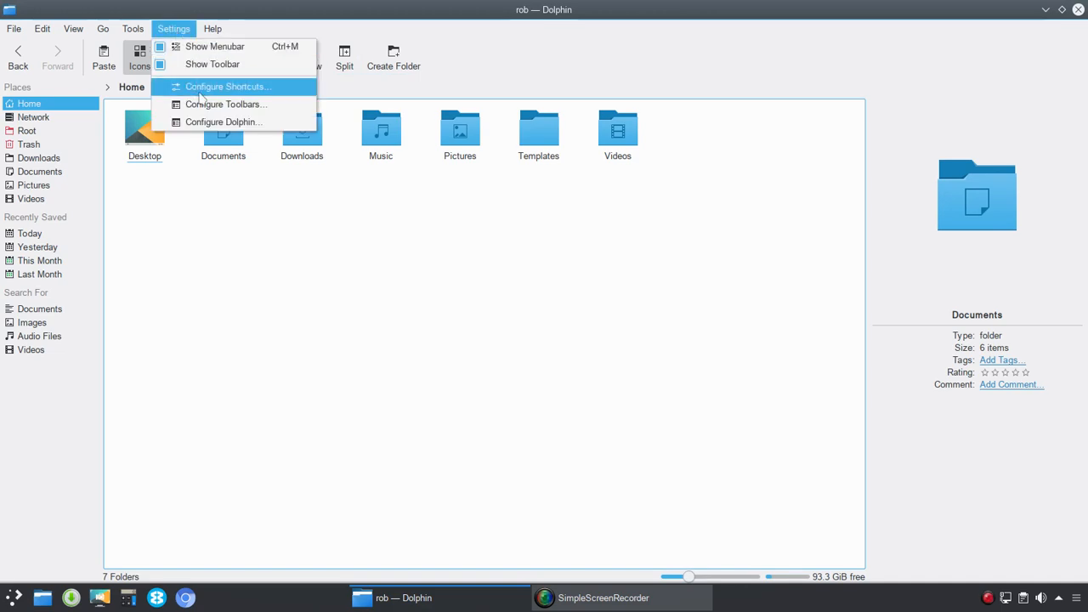
click(223, 122)
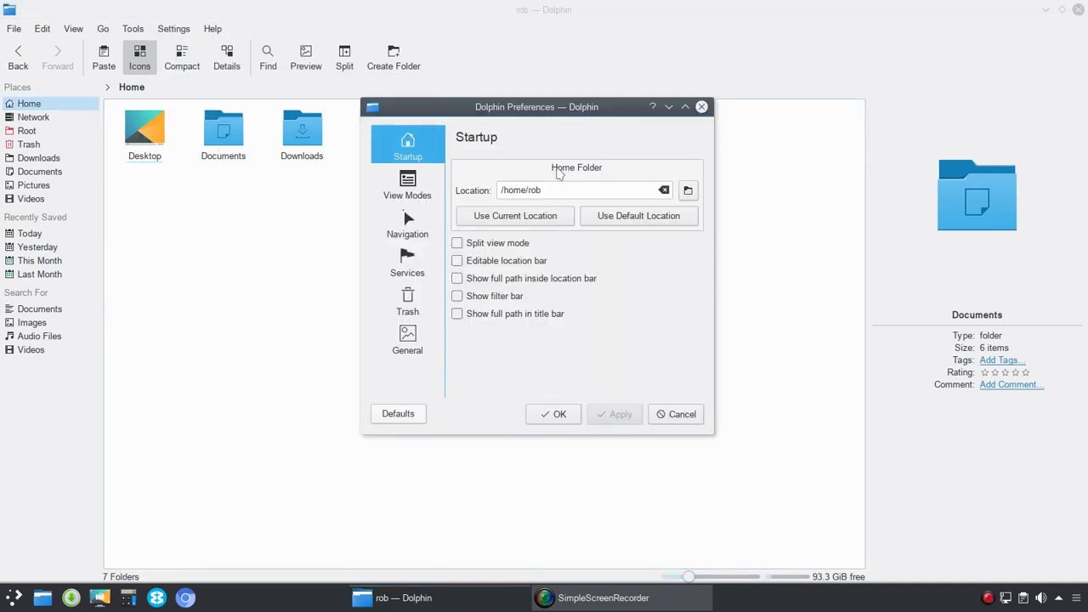
click(554, 414)
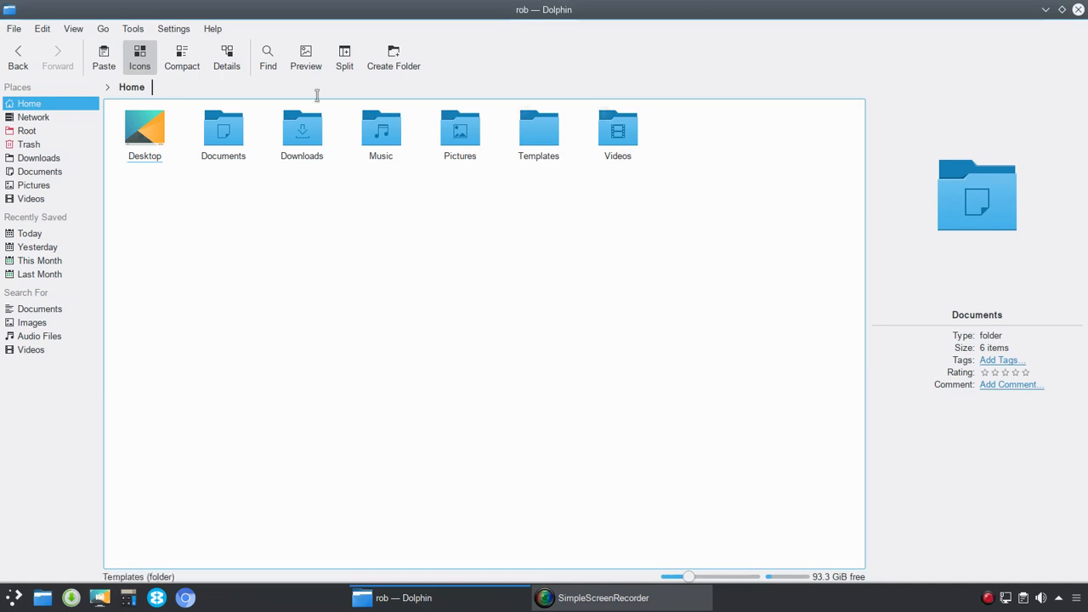
mouse_move(685, 199)
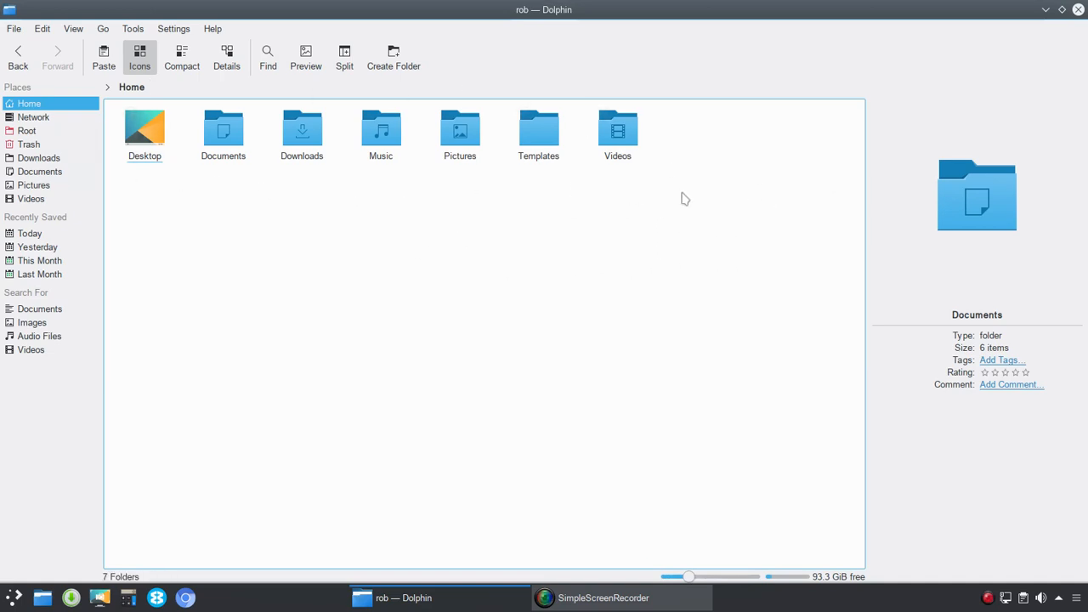
mouse_move(573, 188)
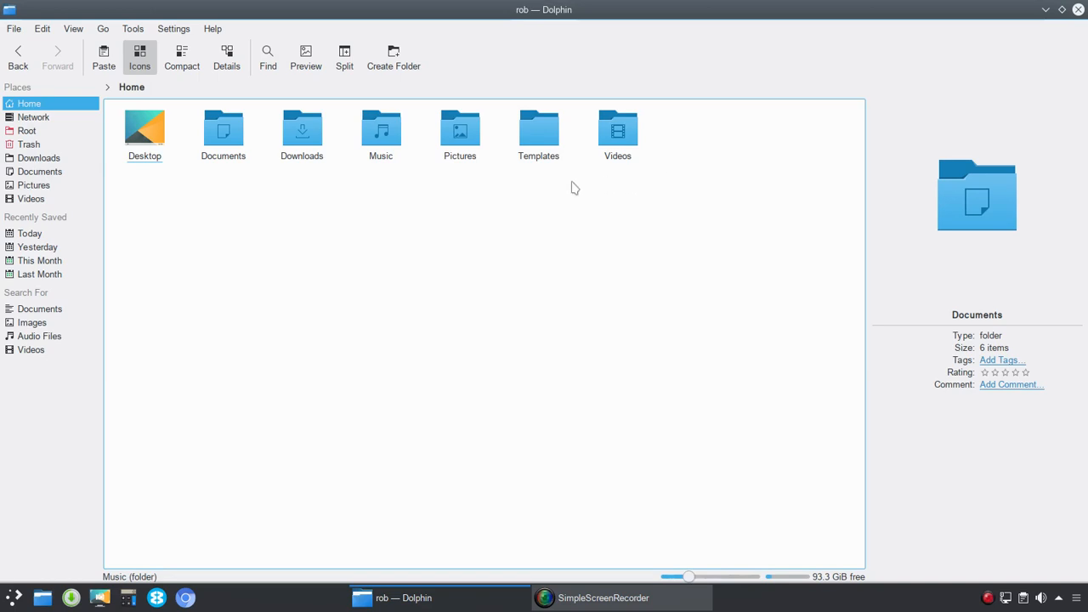
mouse_move(562, 215)
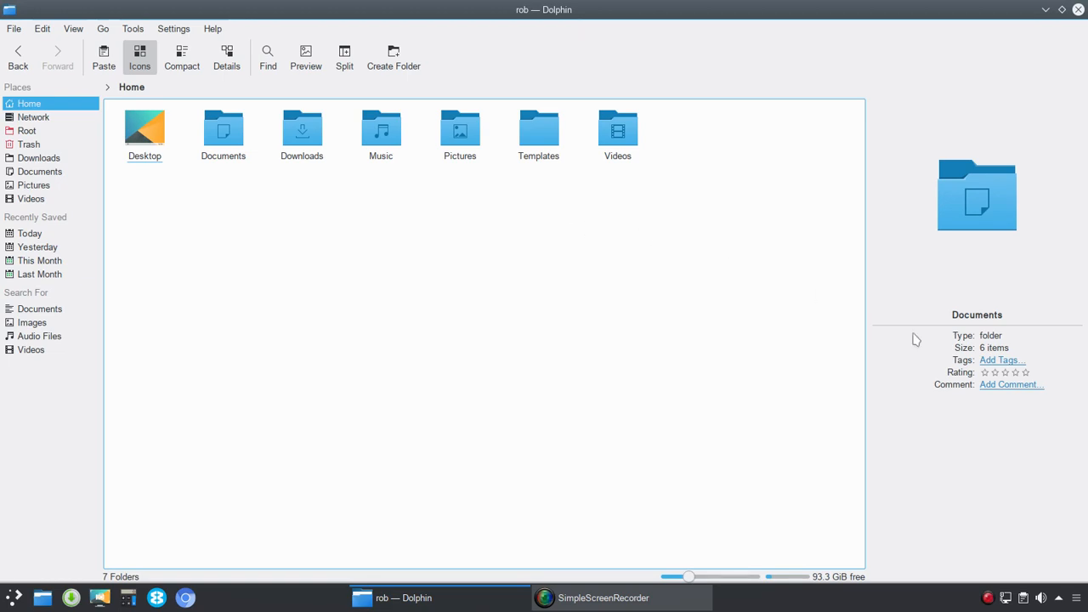
mouse_move(1046, 397)
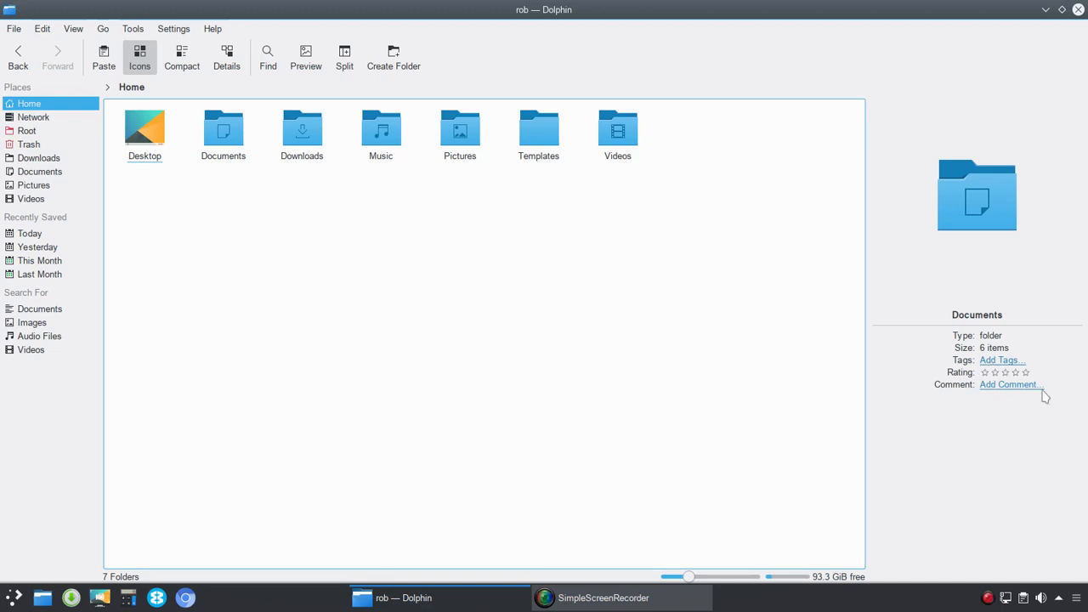
mouse_move(423, 278)
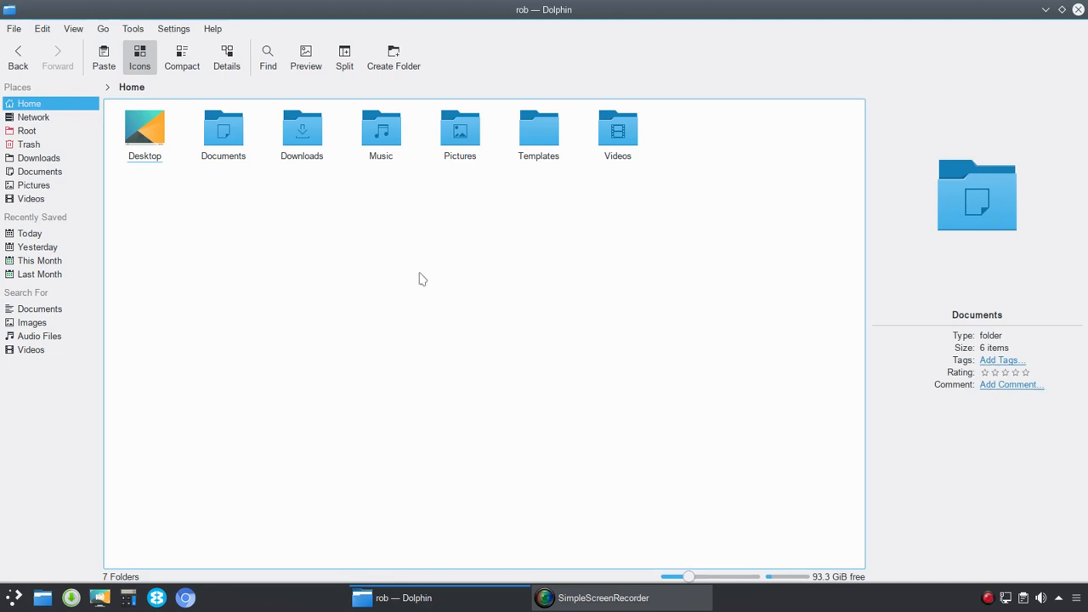